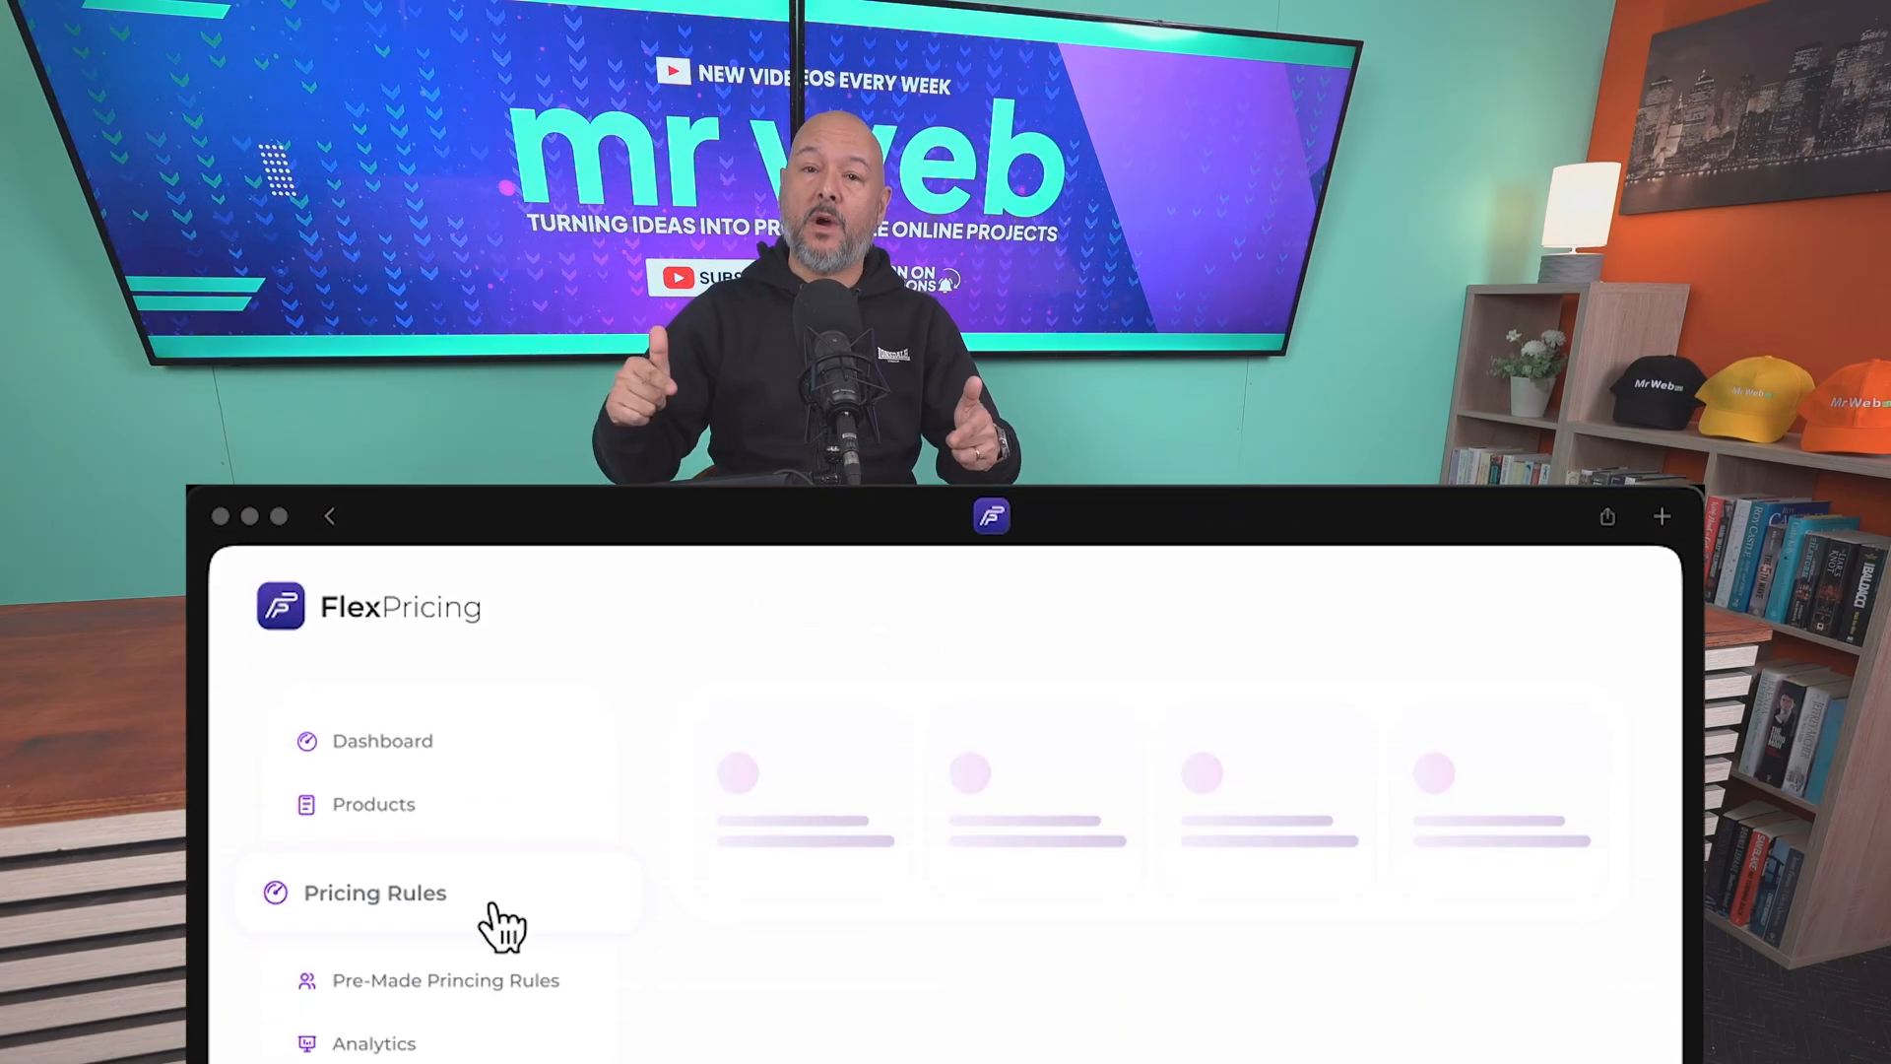
Start a new pricing rule from the Flex Pricing sidebar and begin typing 'Sh'
left_click(375, 893)
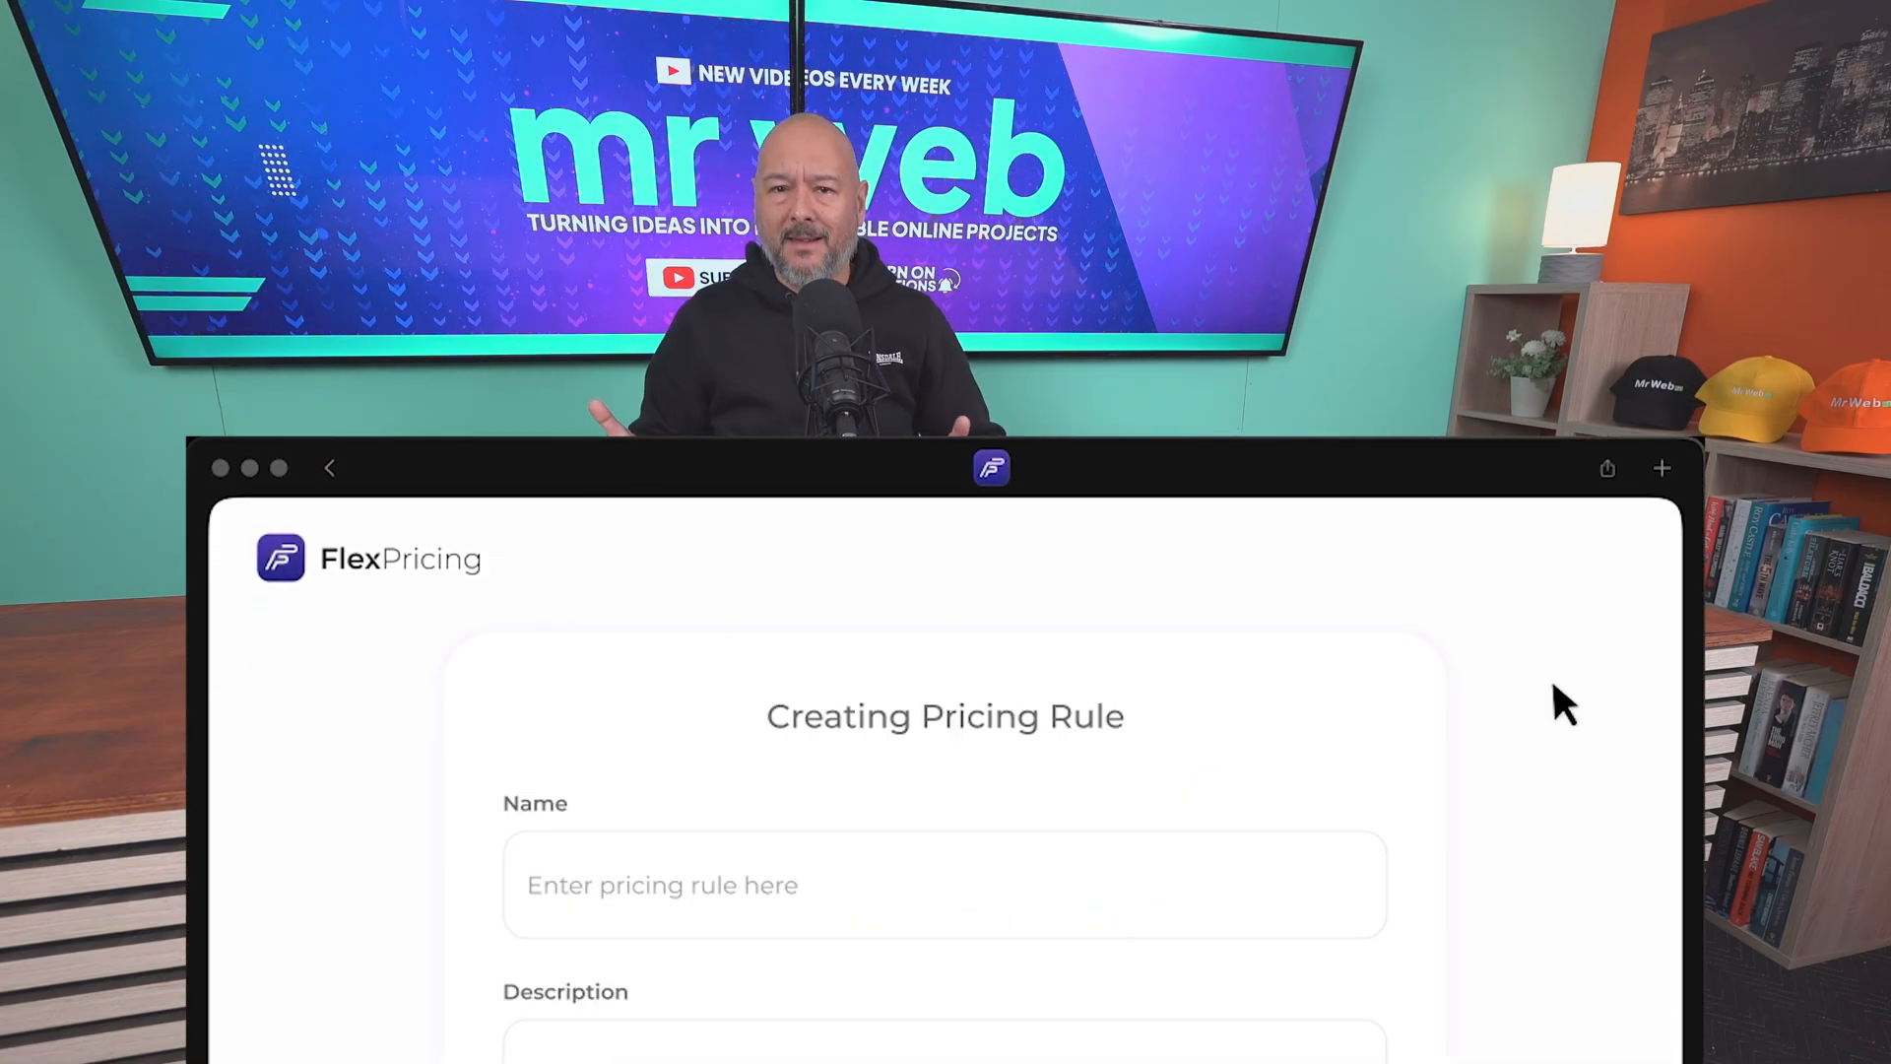
type("Sh")
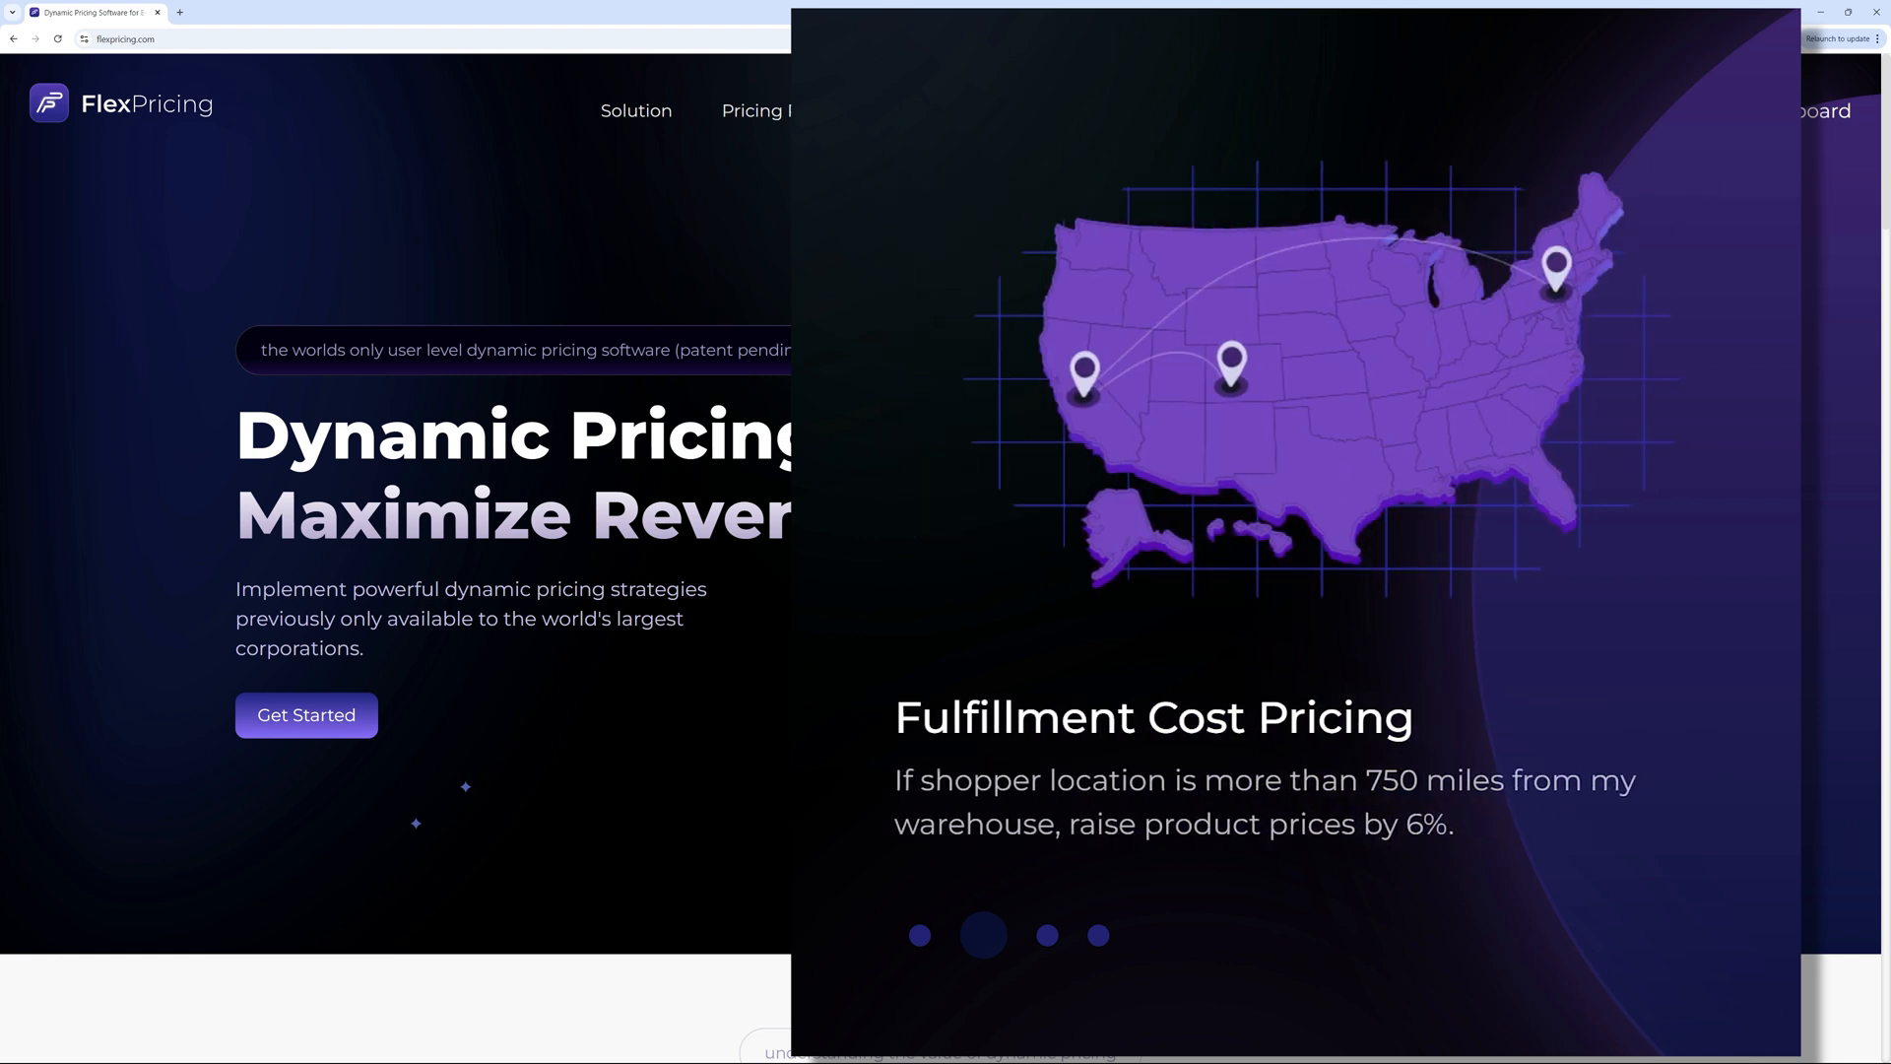
left_click(1033, 935)
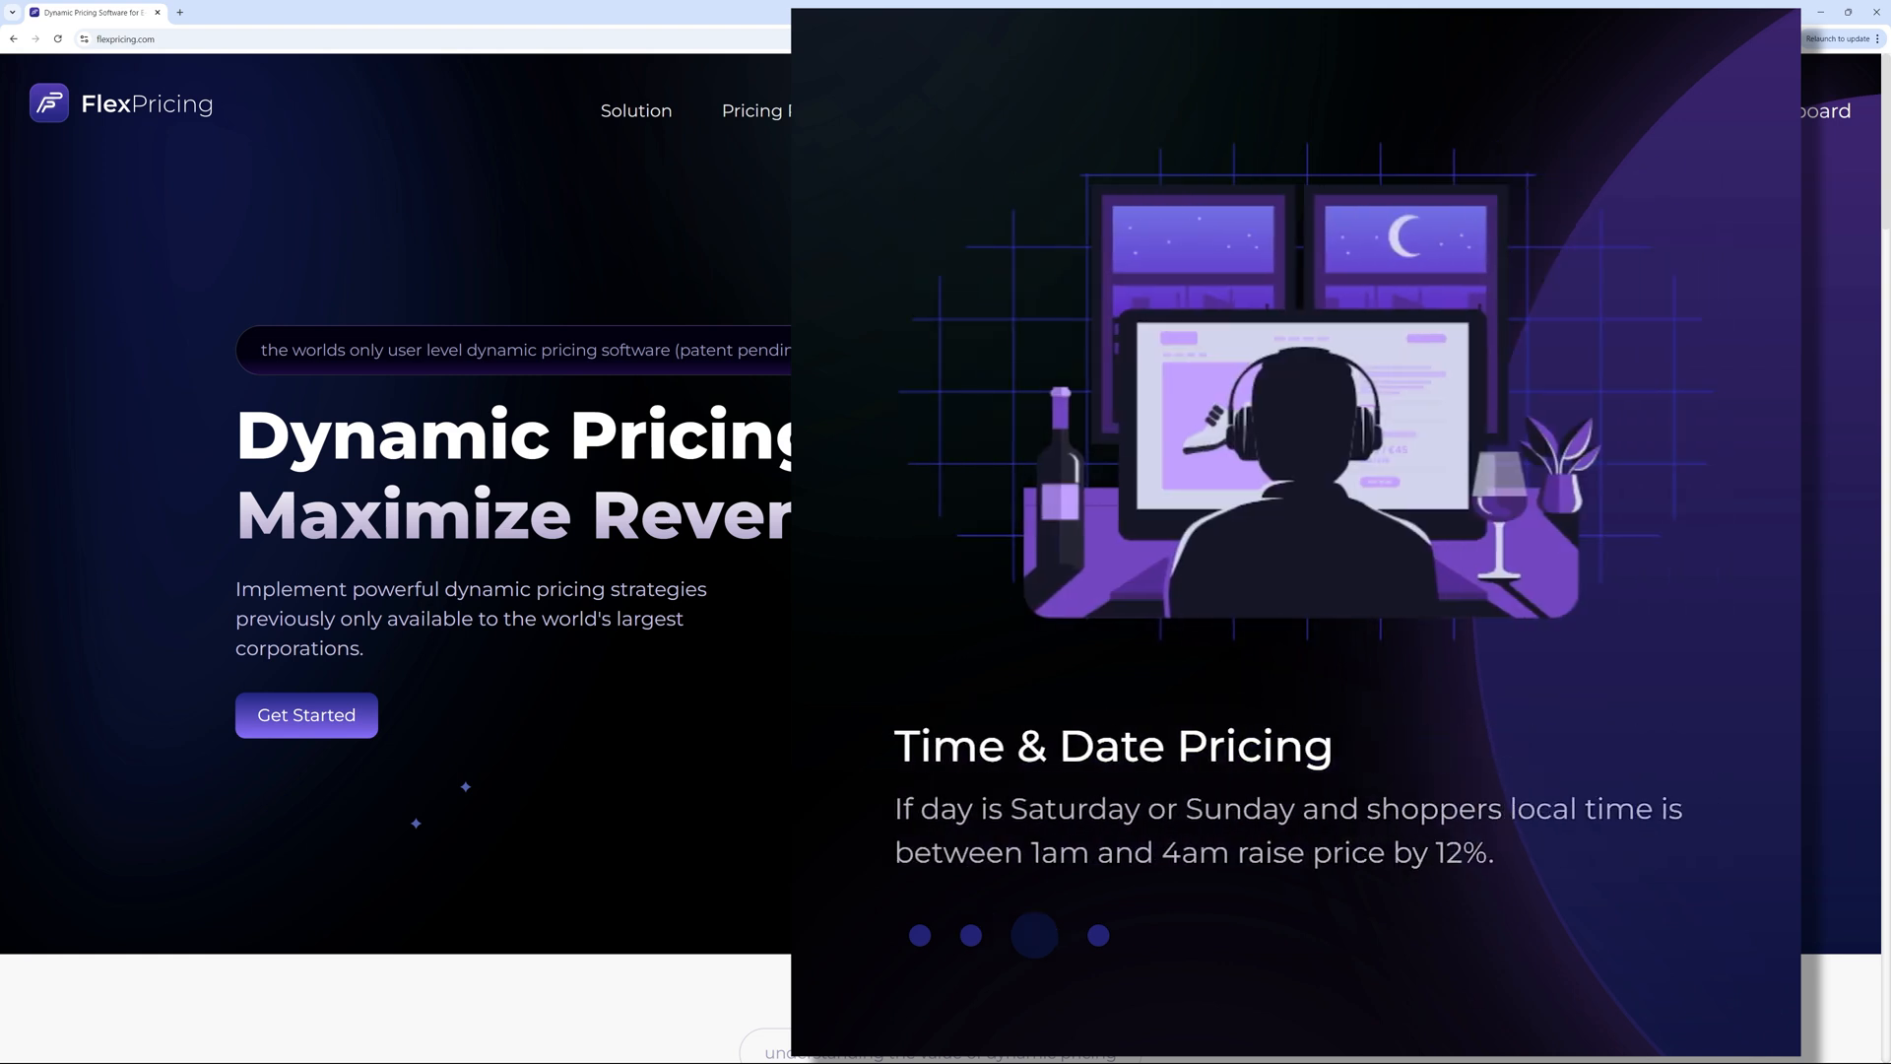
left_click(1084, 935)
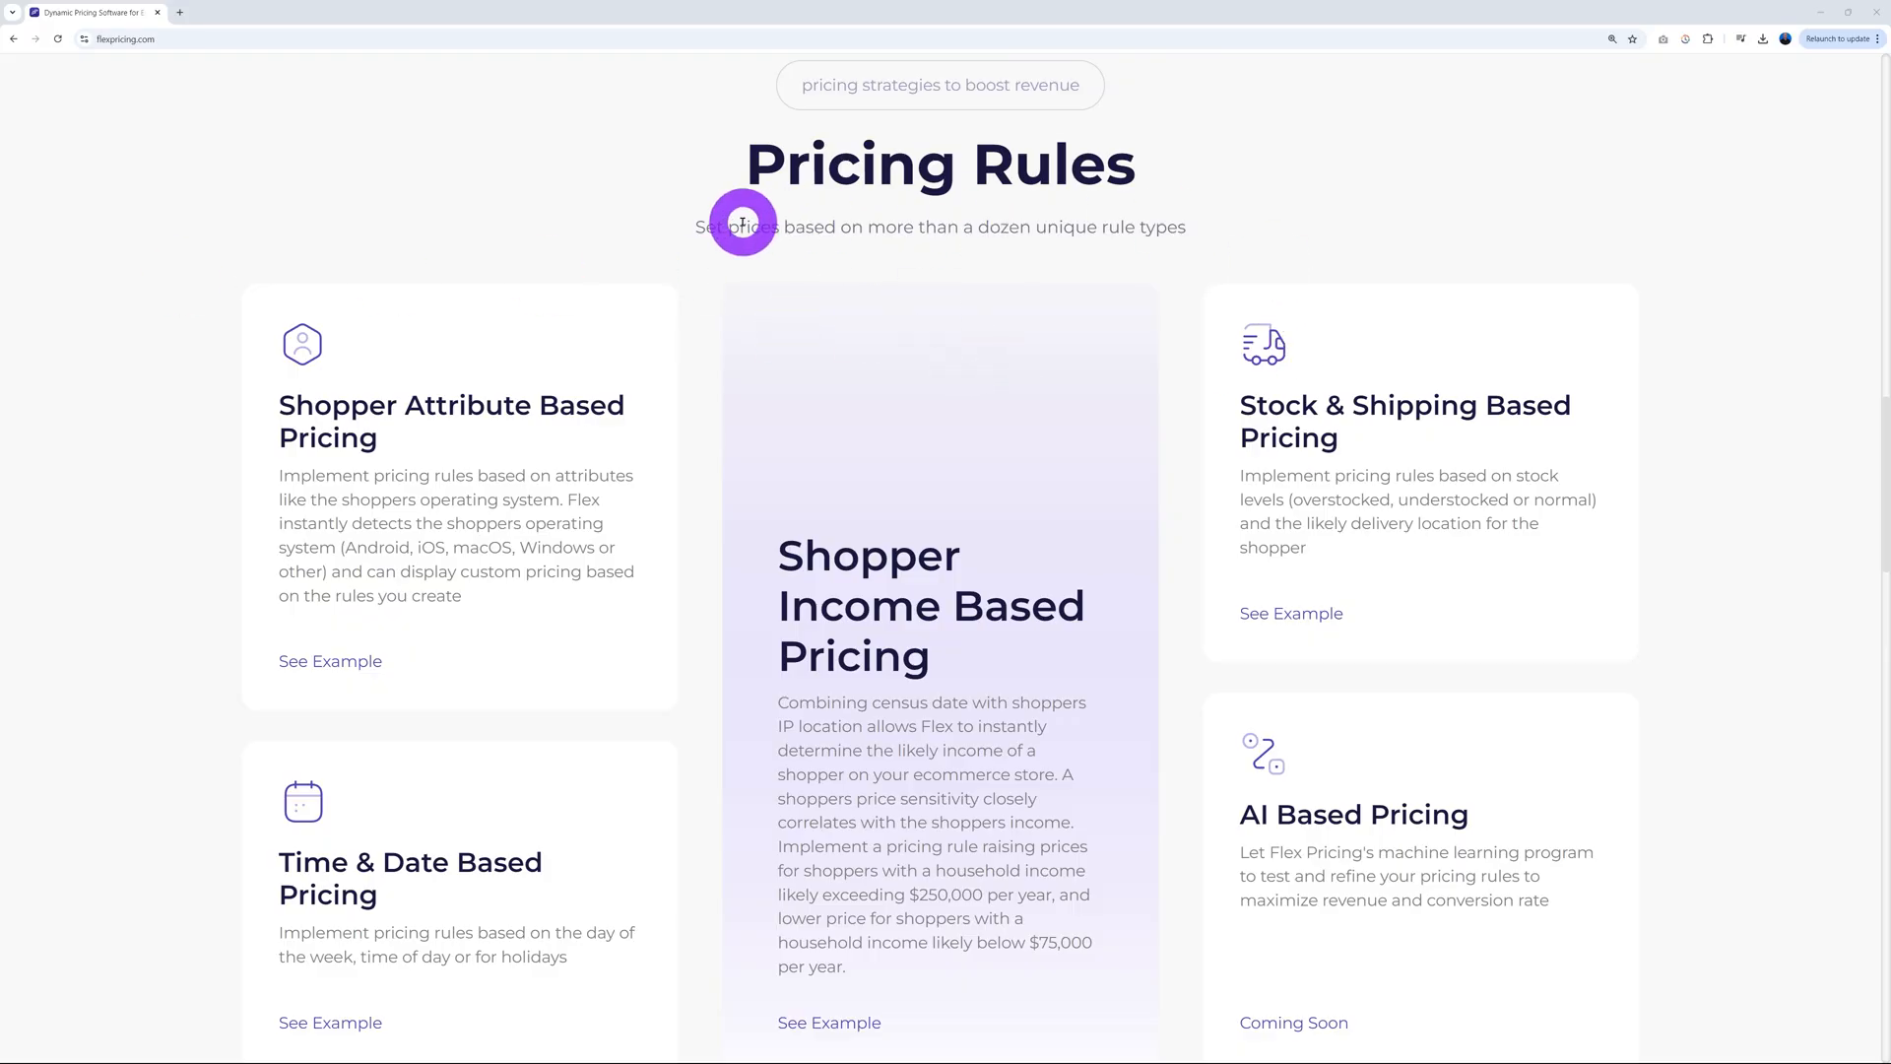
mouse_move(1199, 230)
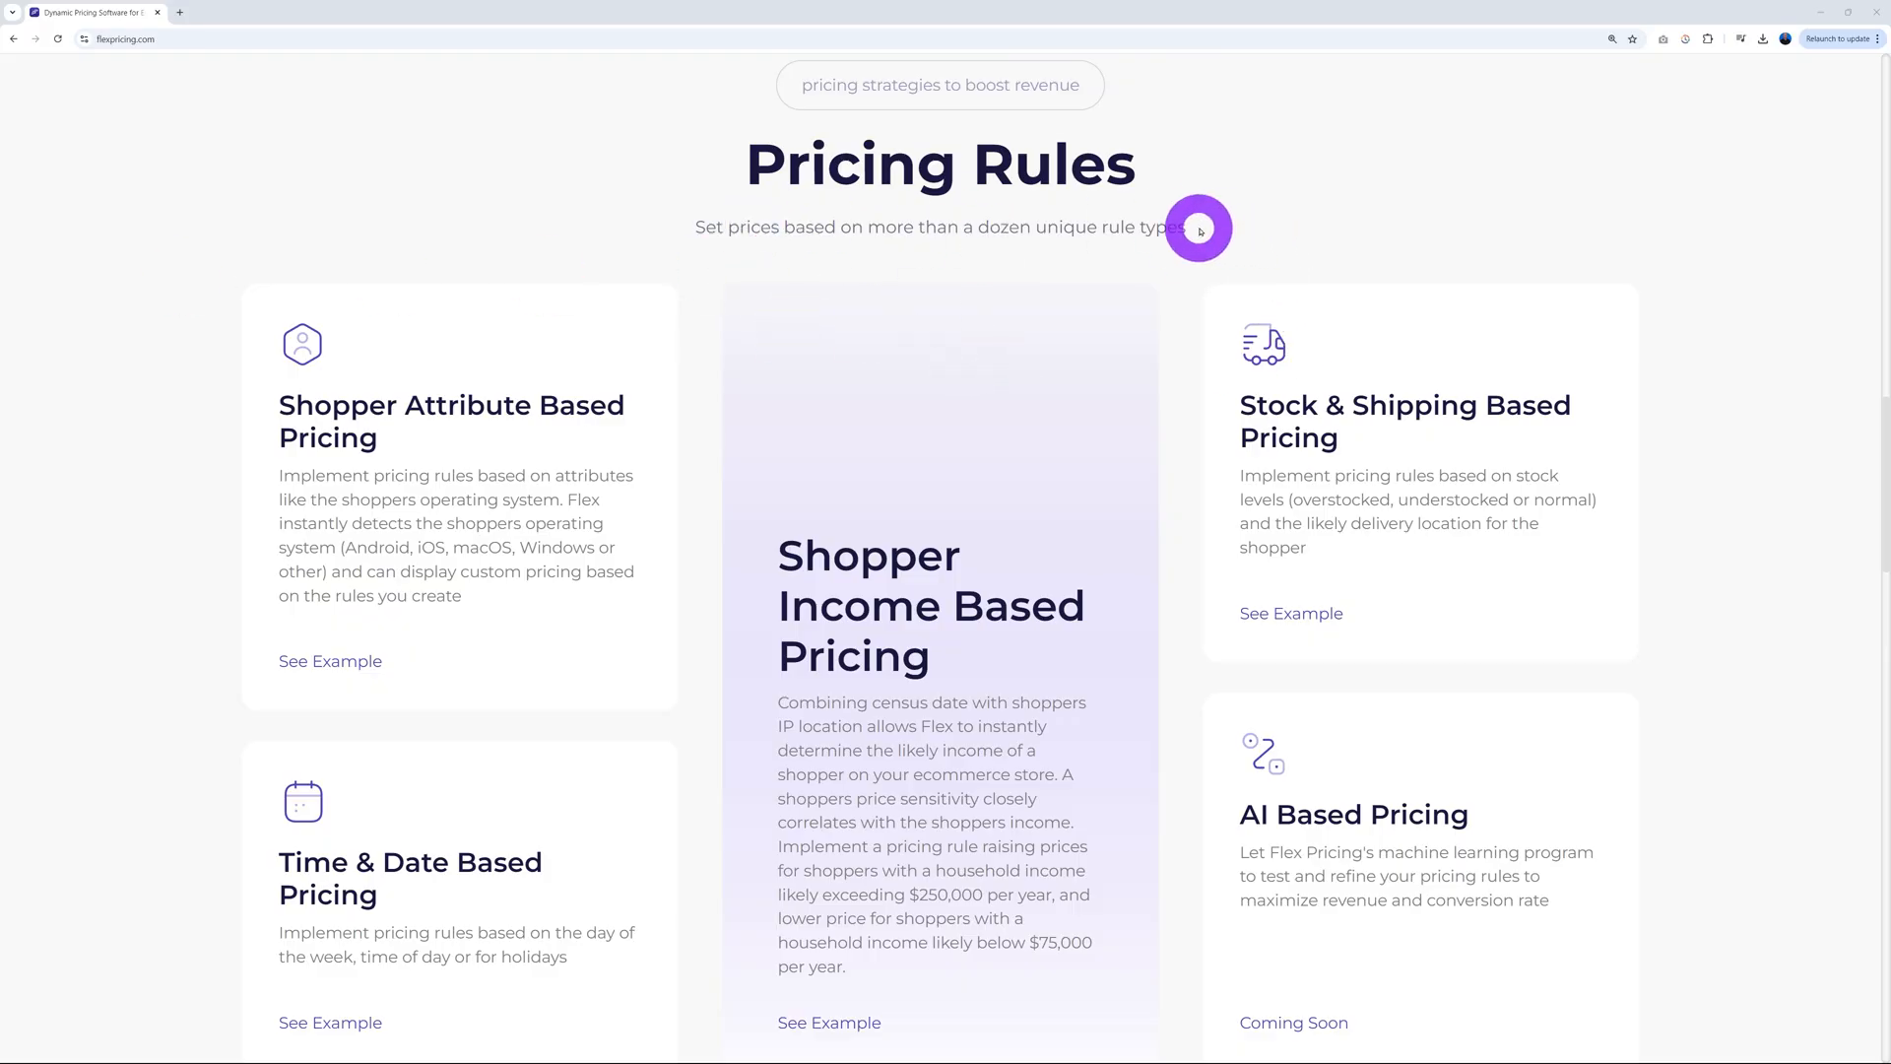
mouse_move(1003, 467)
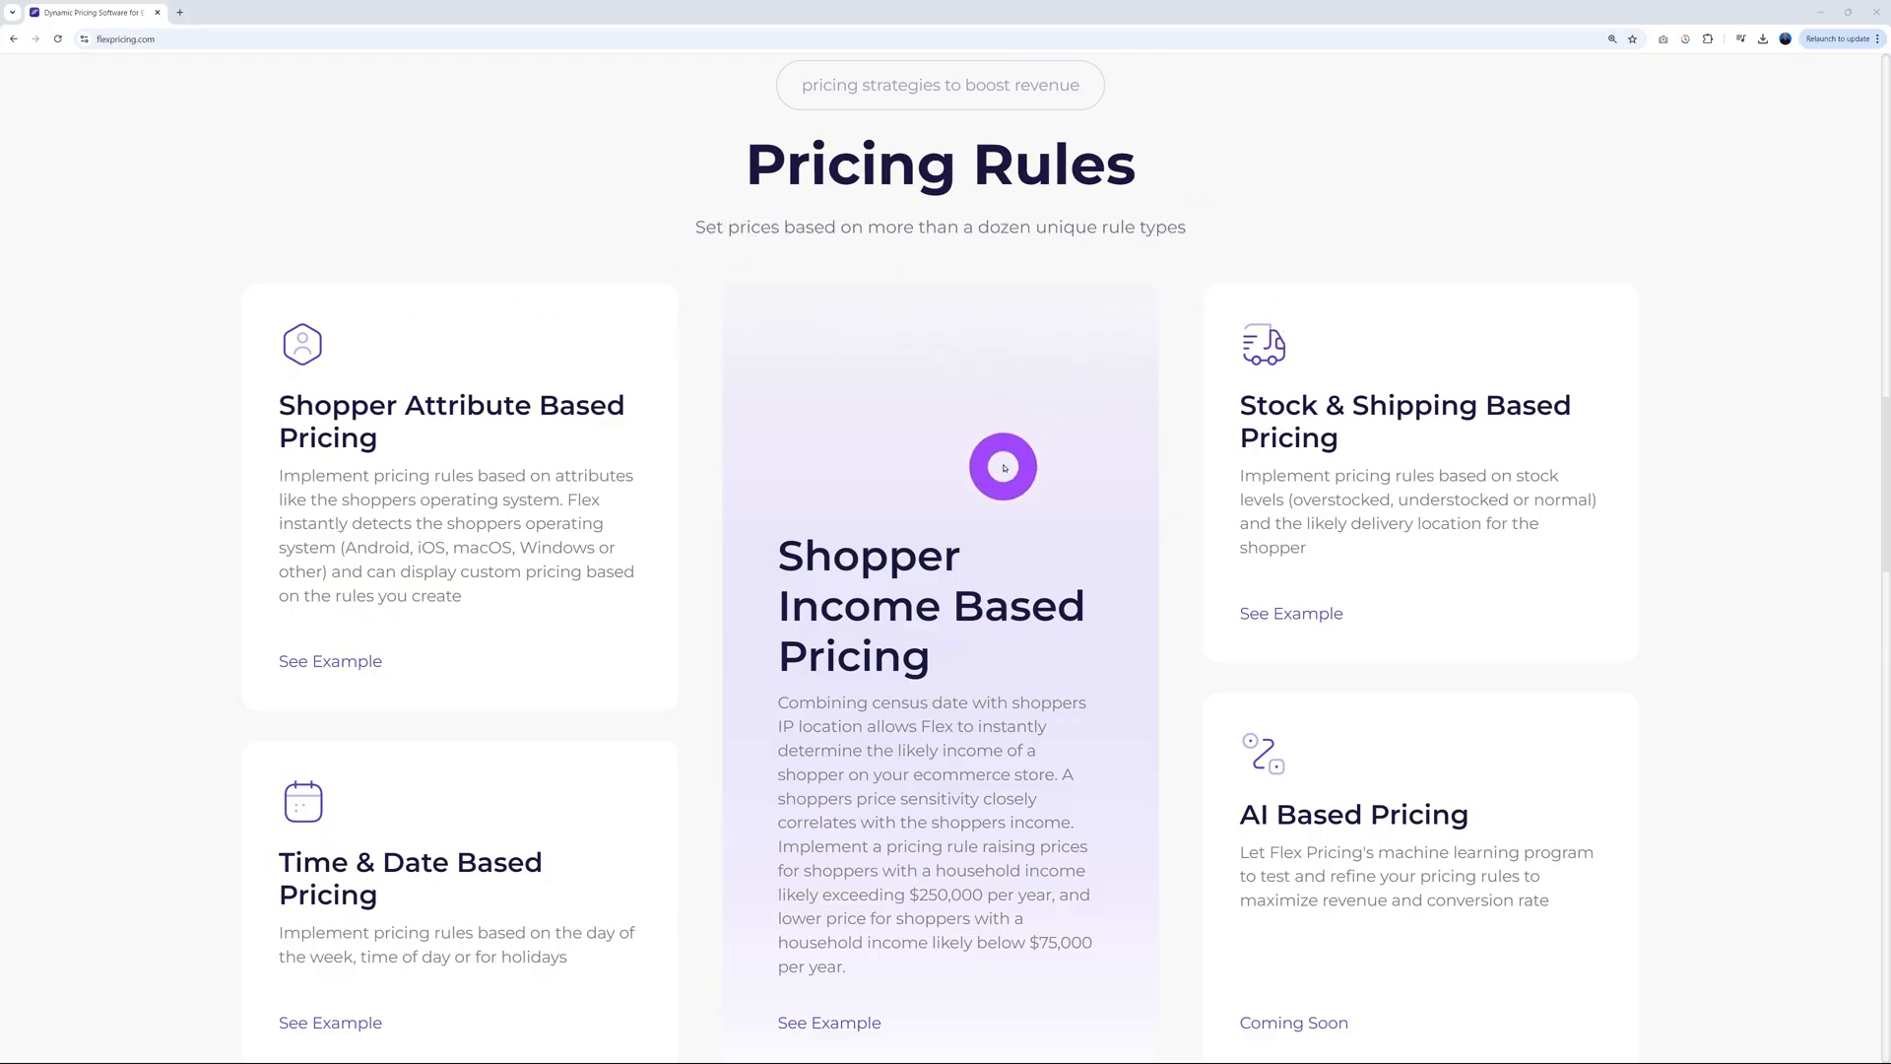
mouse_move(1065, 697)
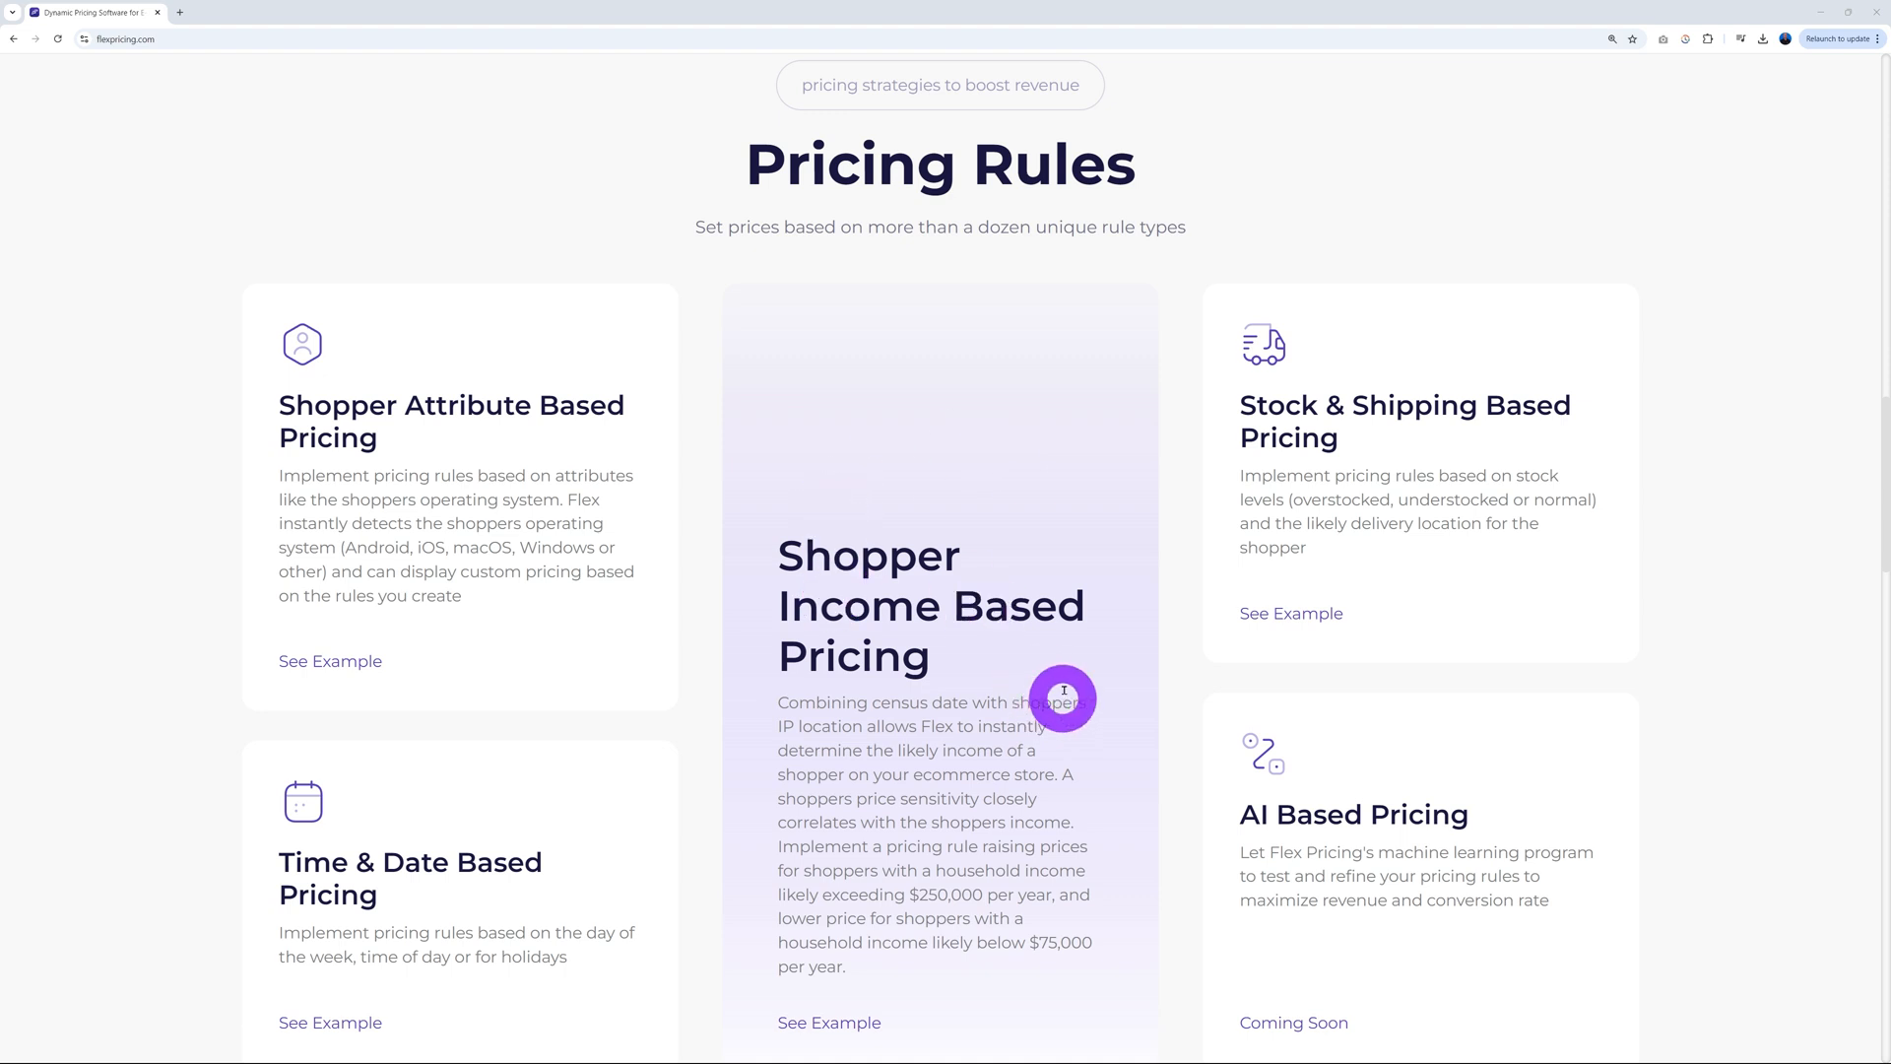
mouse_move(533, 633)
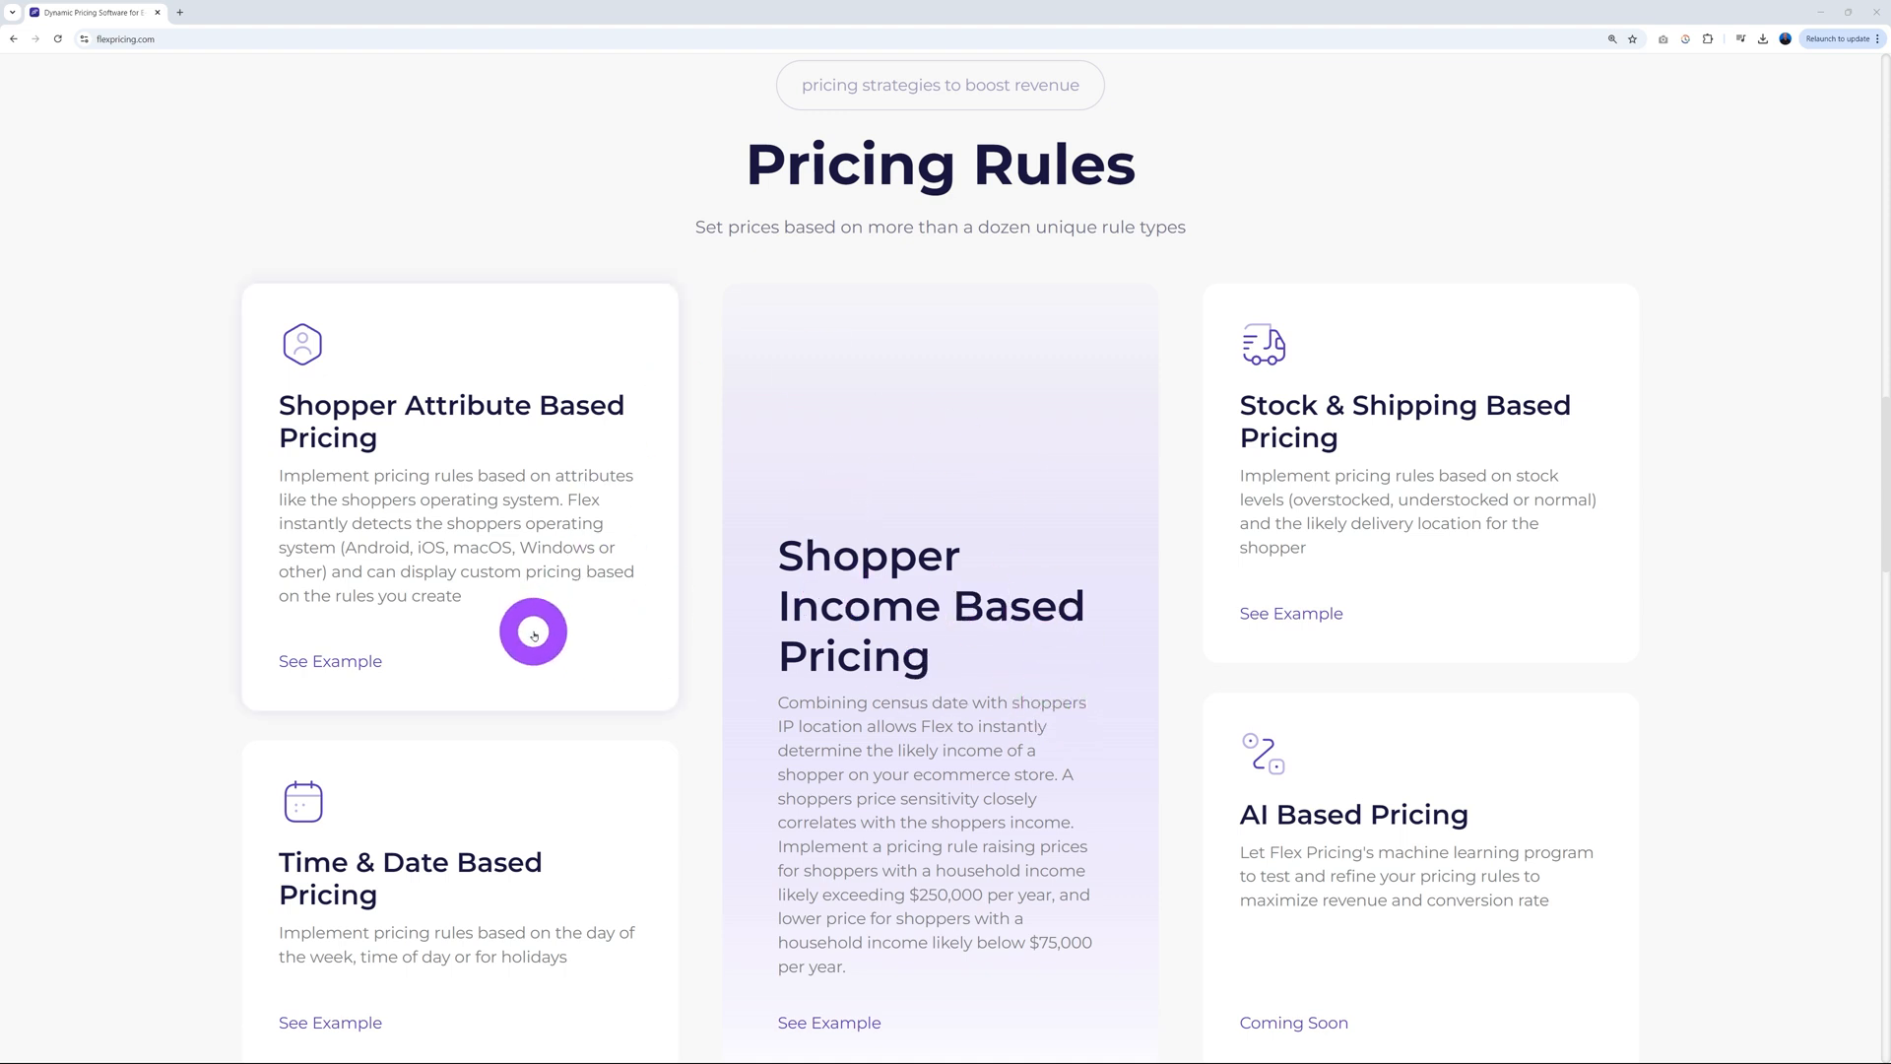
mouse_move(538, 743)
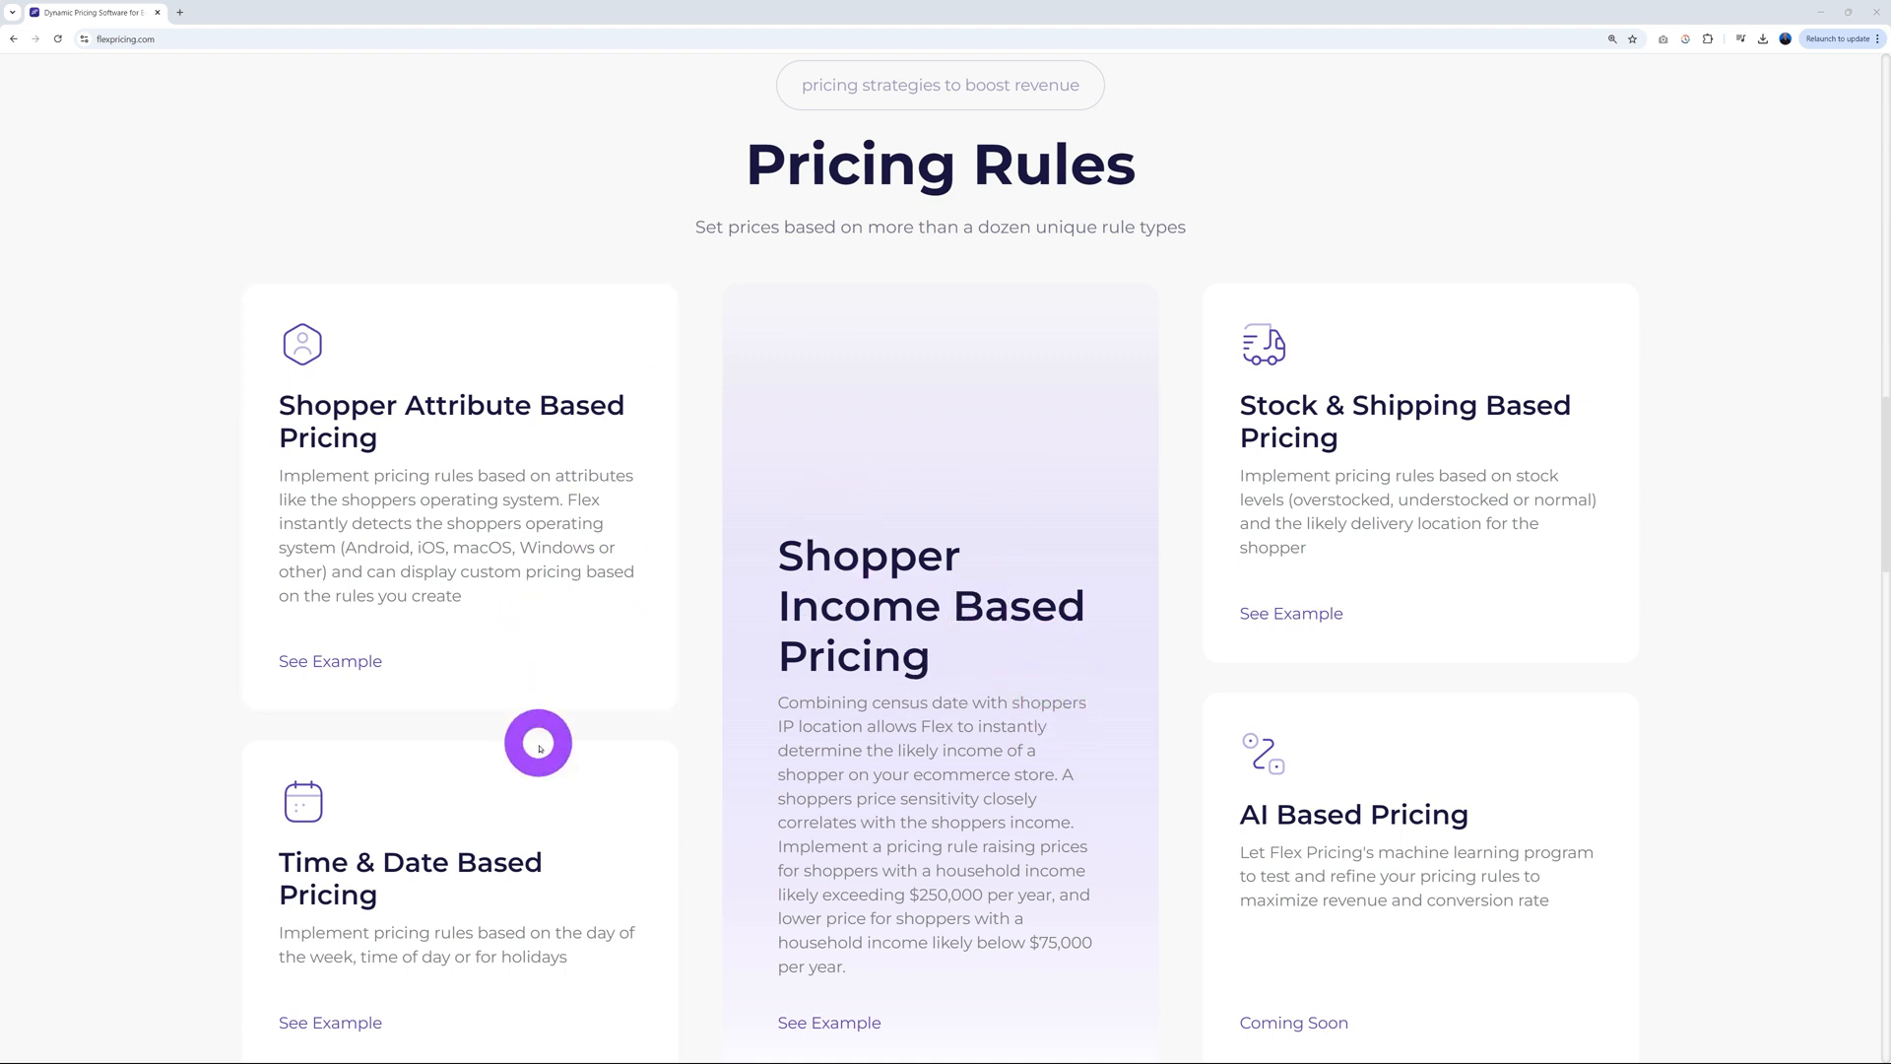
mouse_move(1465, 568)
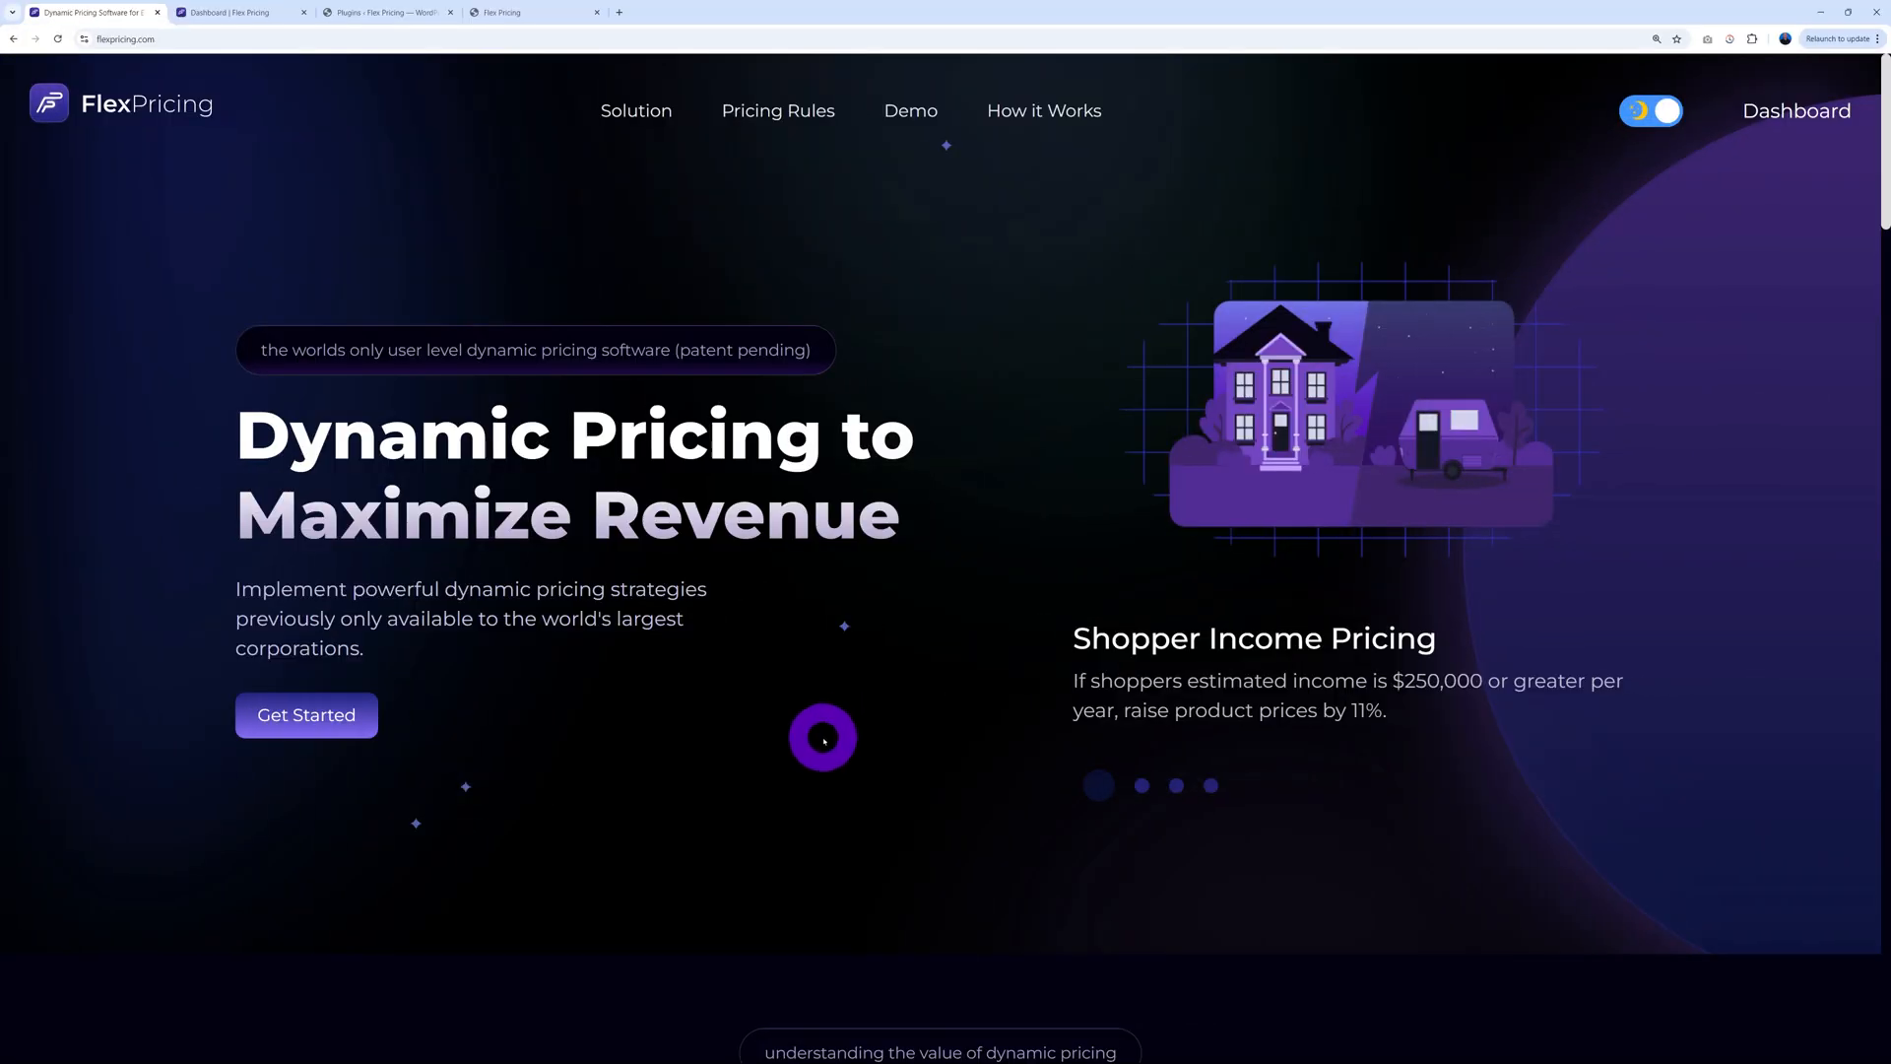
Open the Get Started dashboard with store connection, tutorials and FAQ from flexpricing.com
left_click(1140, 786)
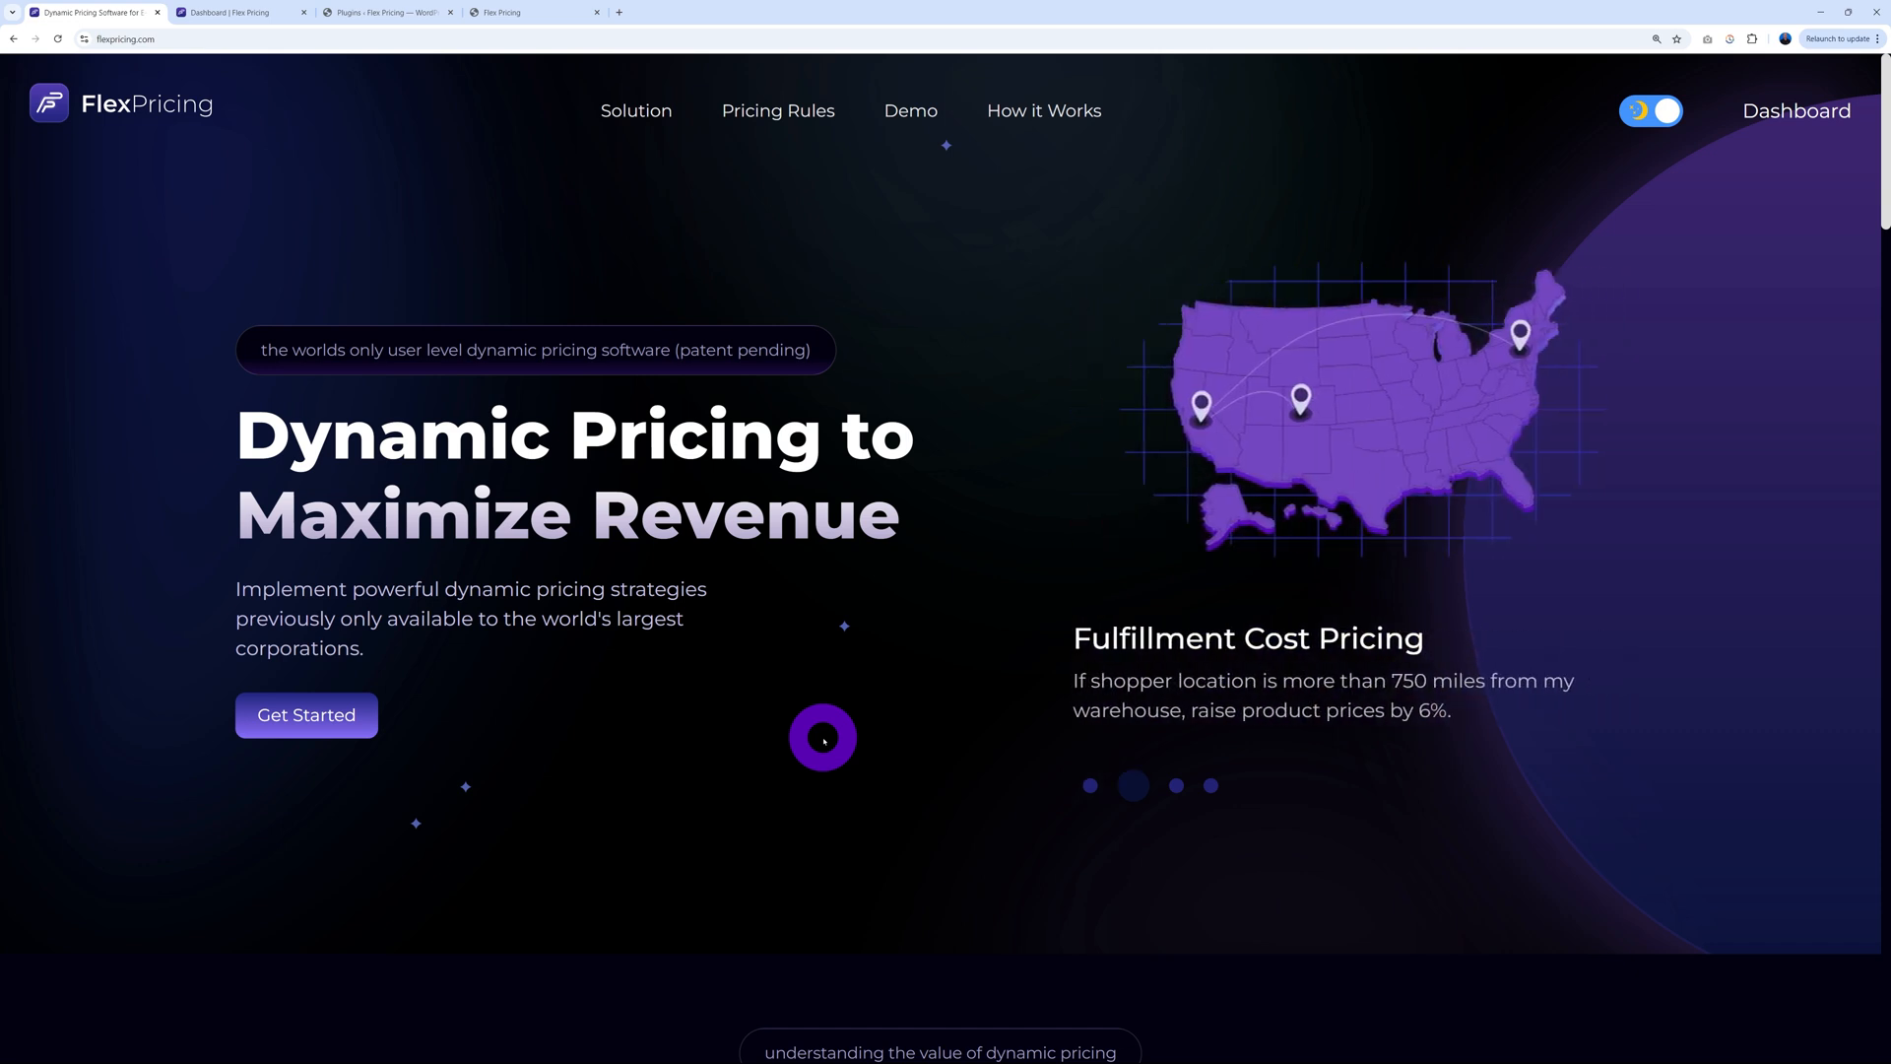
mouse_move(405, 733)
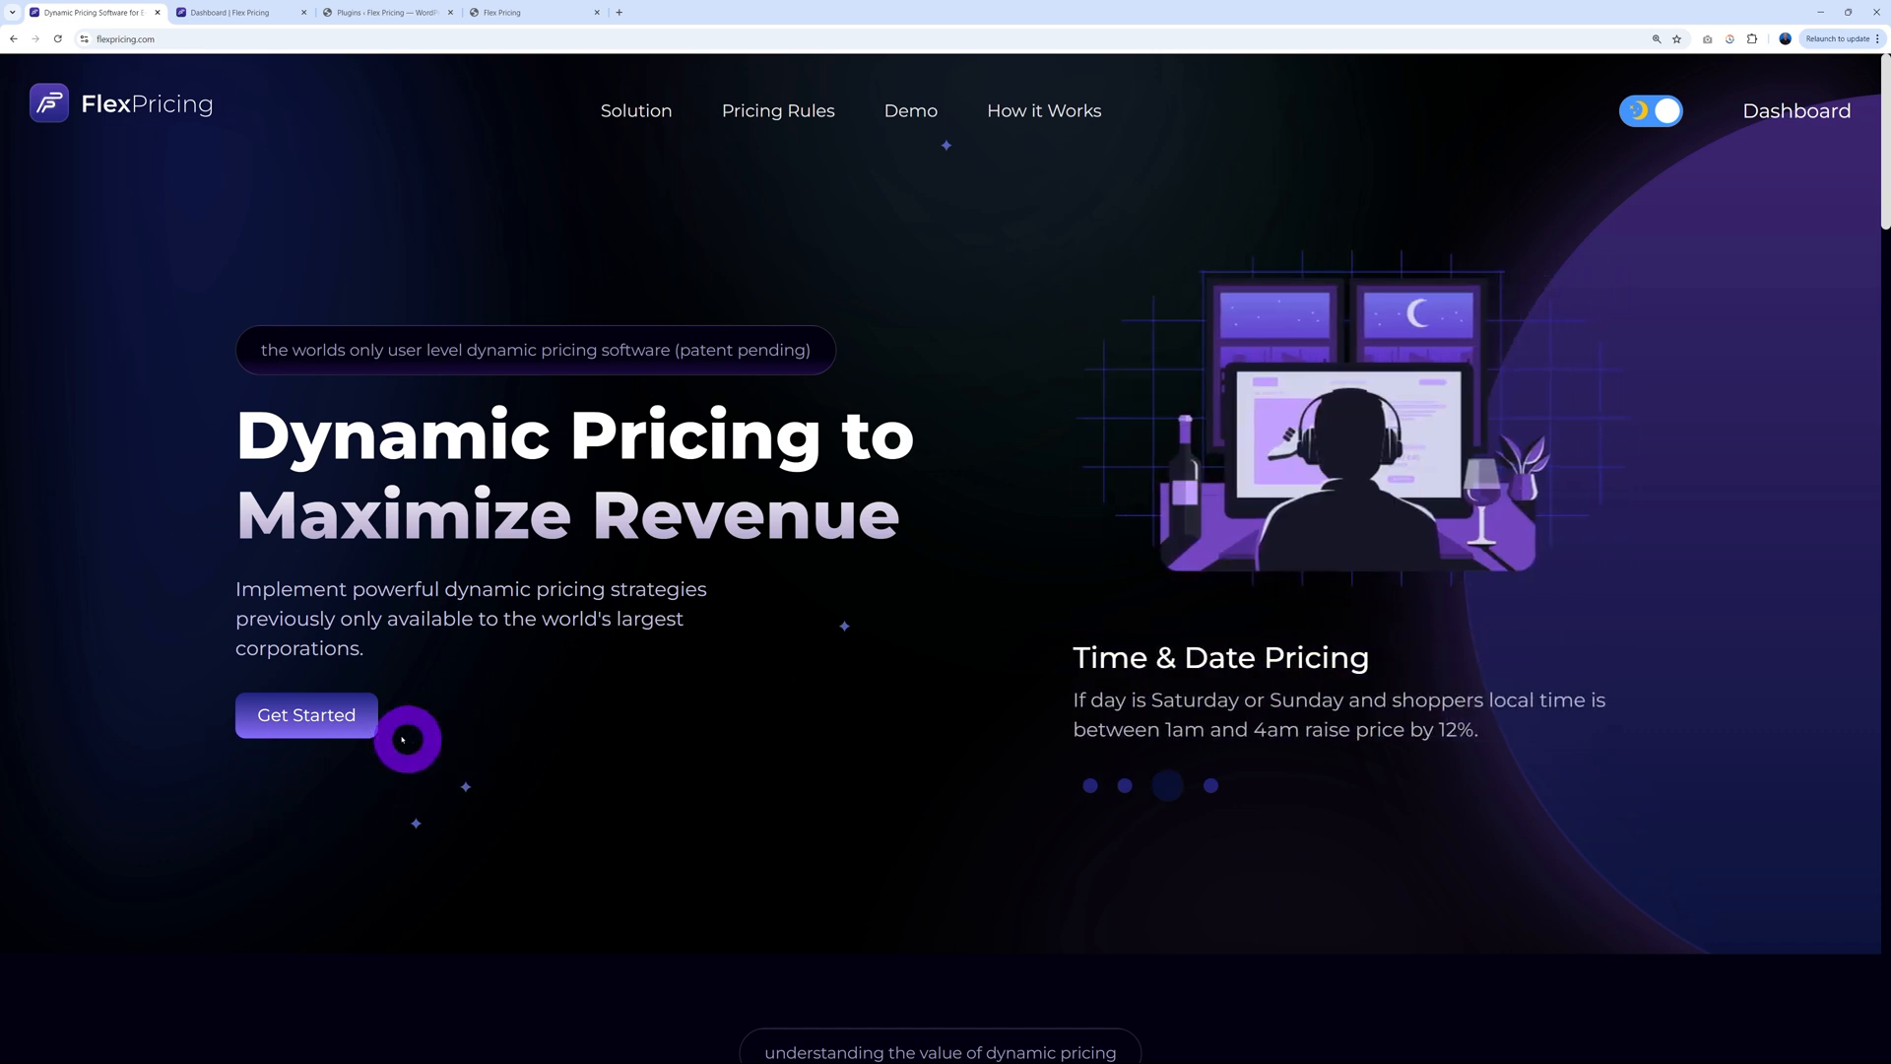
left_click(305, 714)
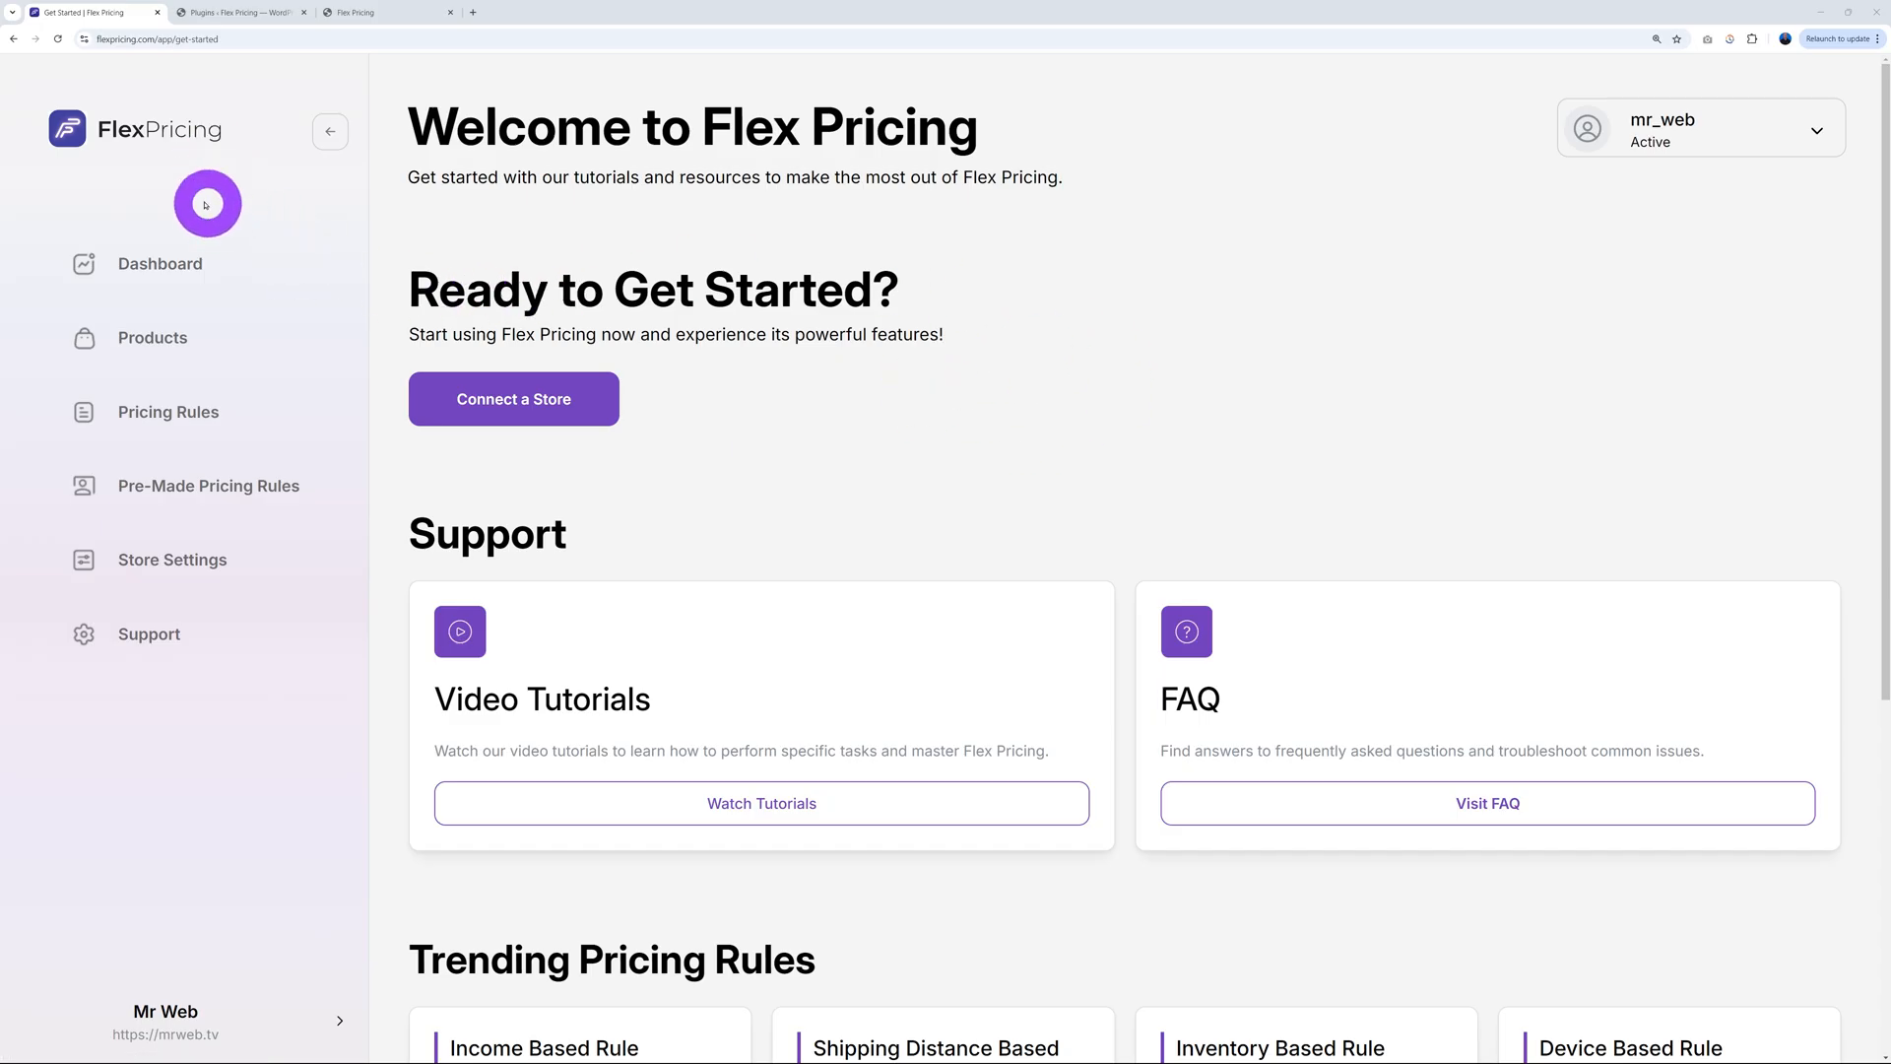
mouse_move(898, 282)
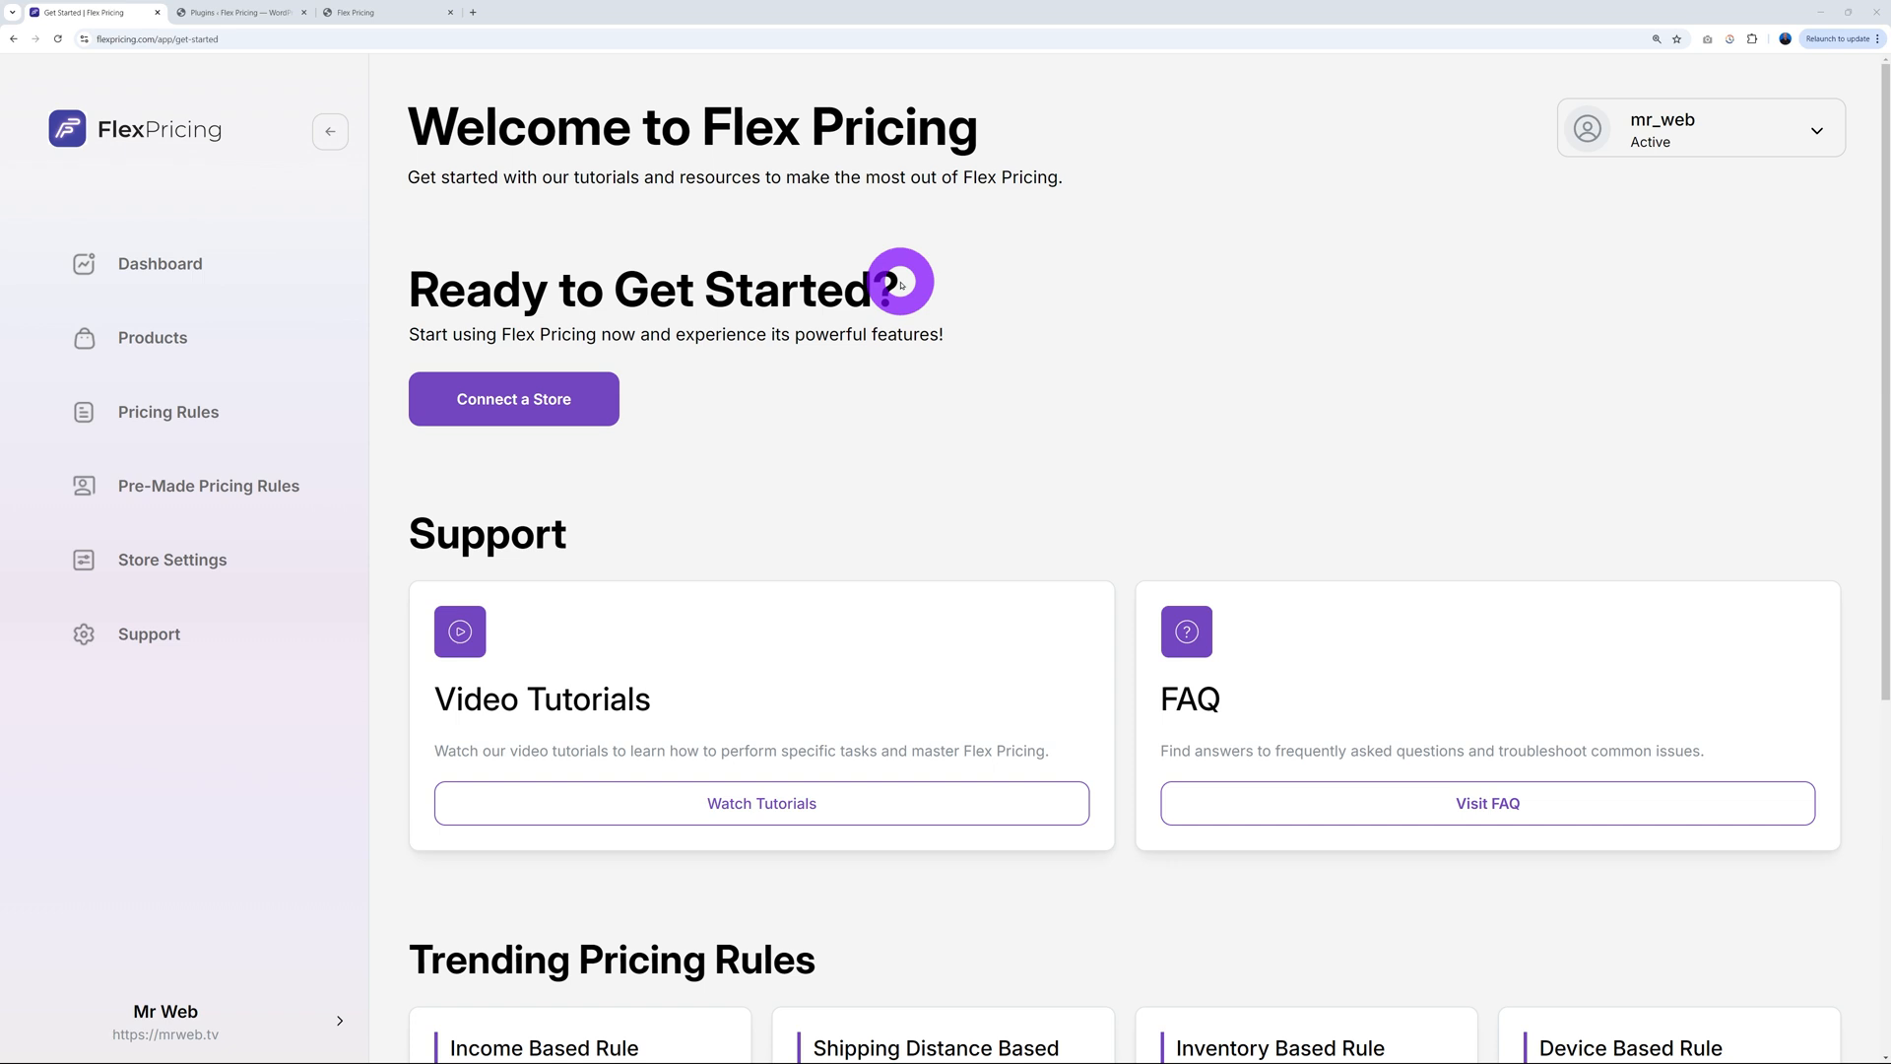
mouse_move(757, 172)
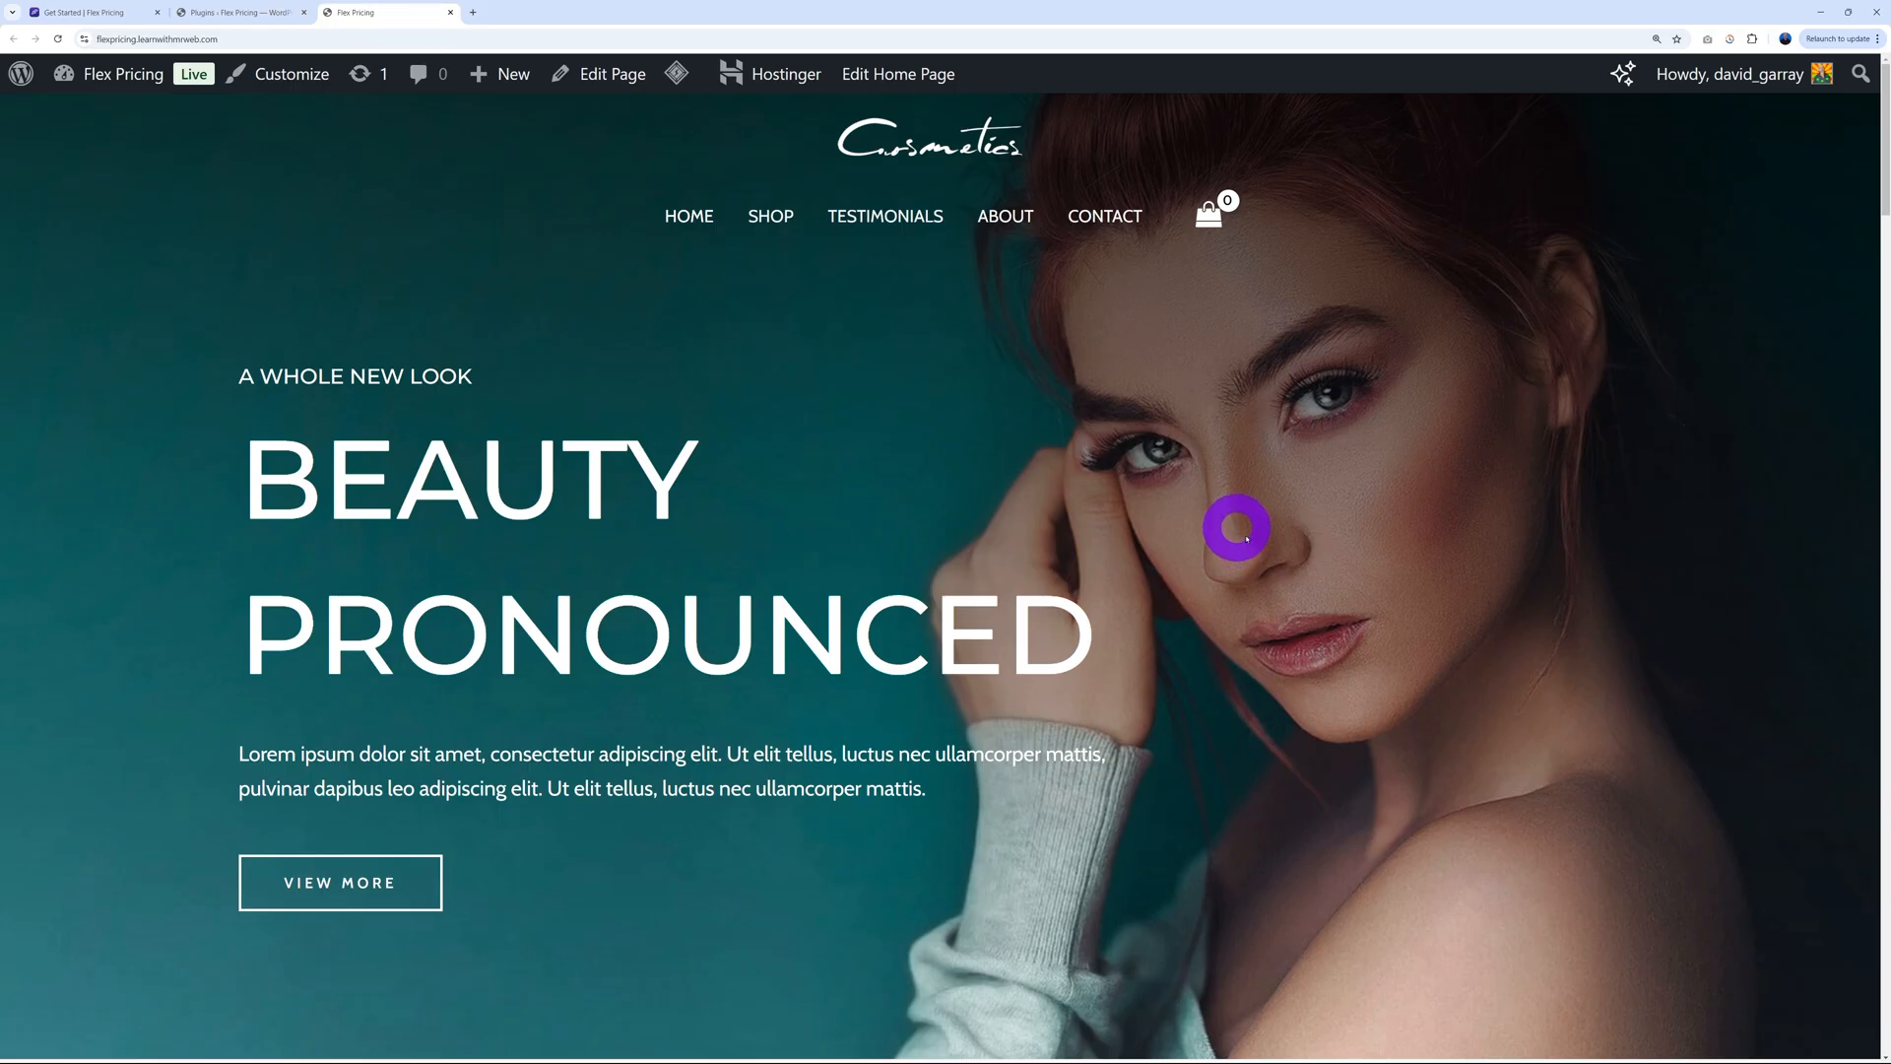
mouse_move(1452, 556)
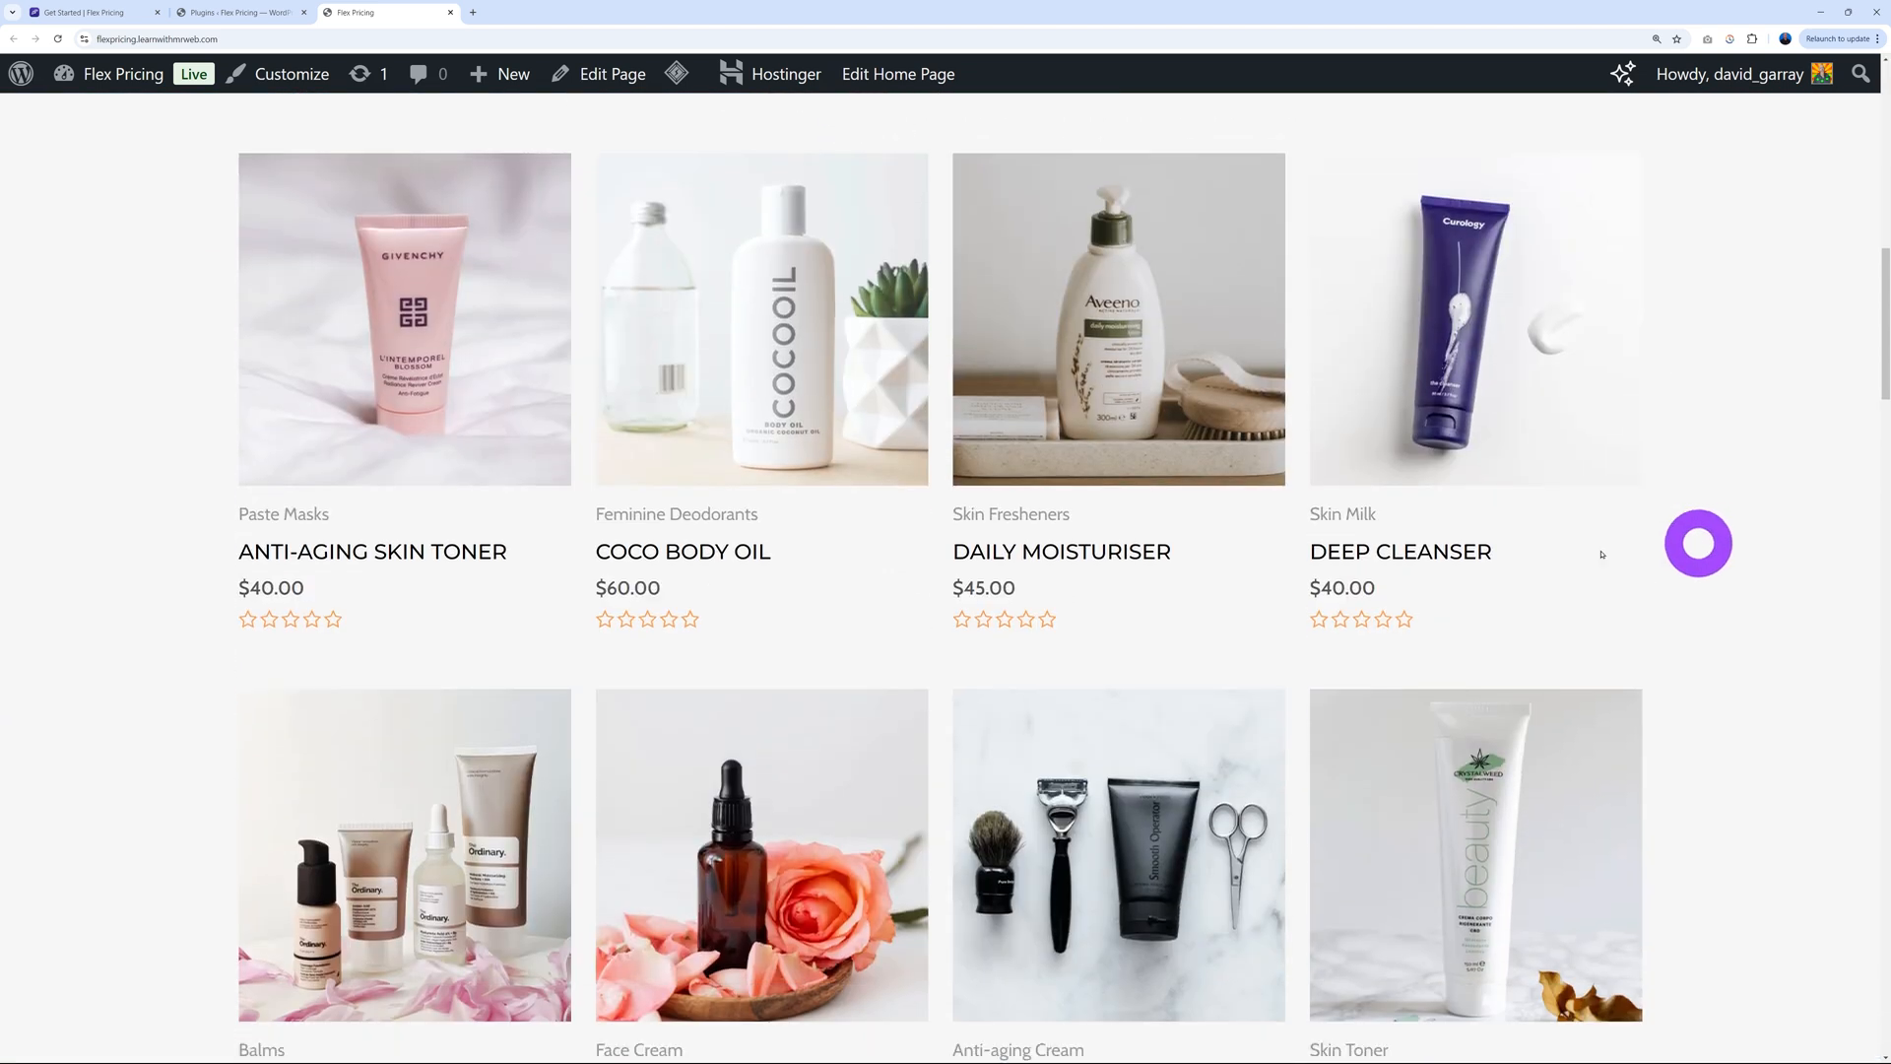
Browse the WooCommerce cosmetics products priced $25–$60, then return to the Flex Pricing tab
scroll("down", 3)
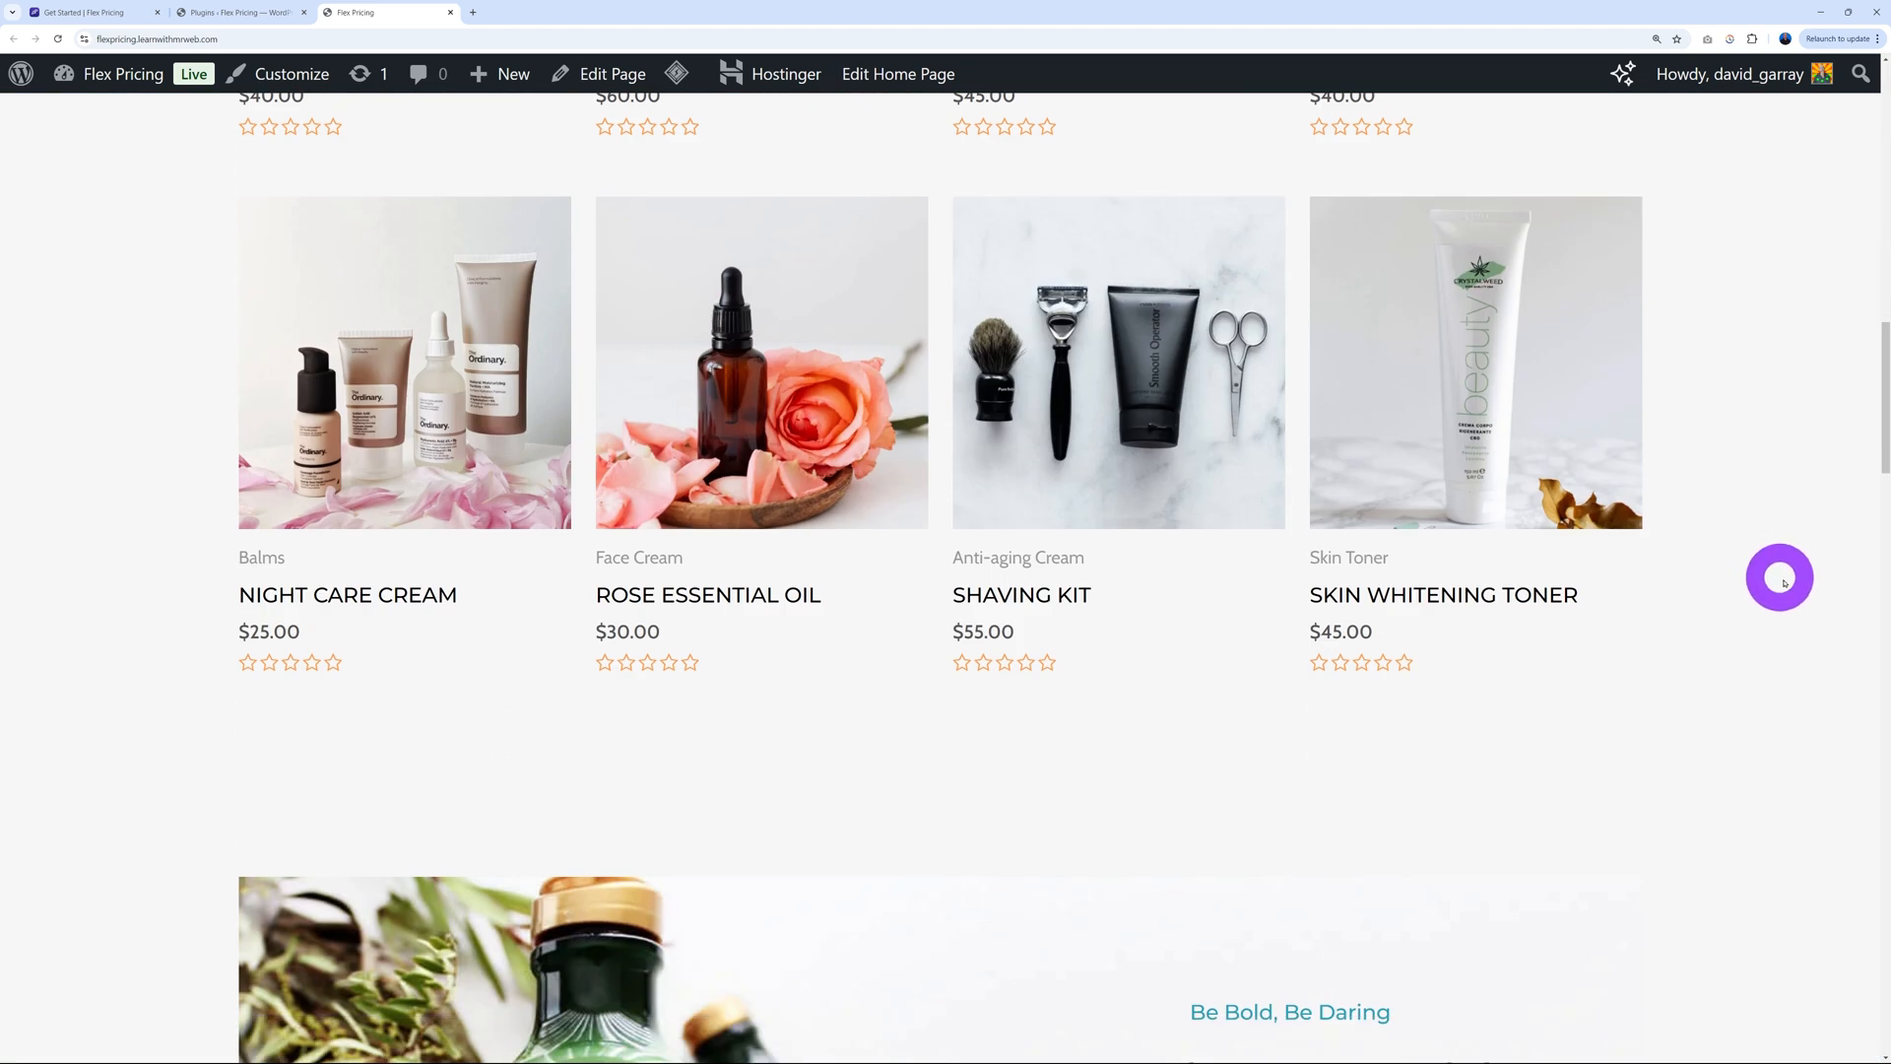
scroll("up", 3)
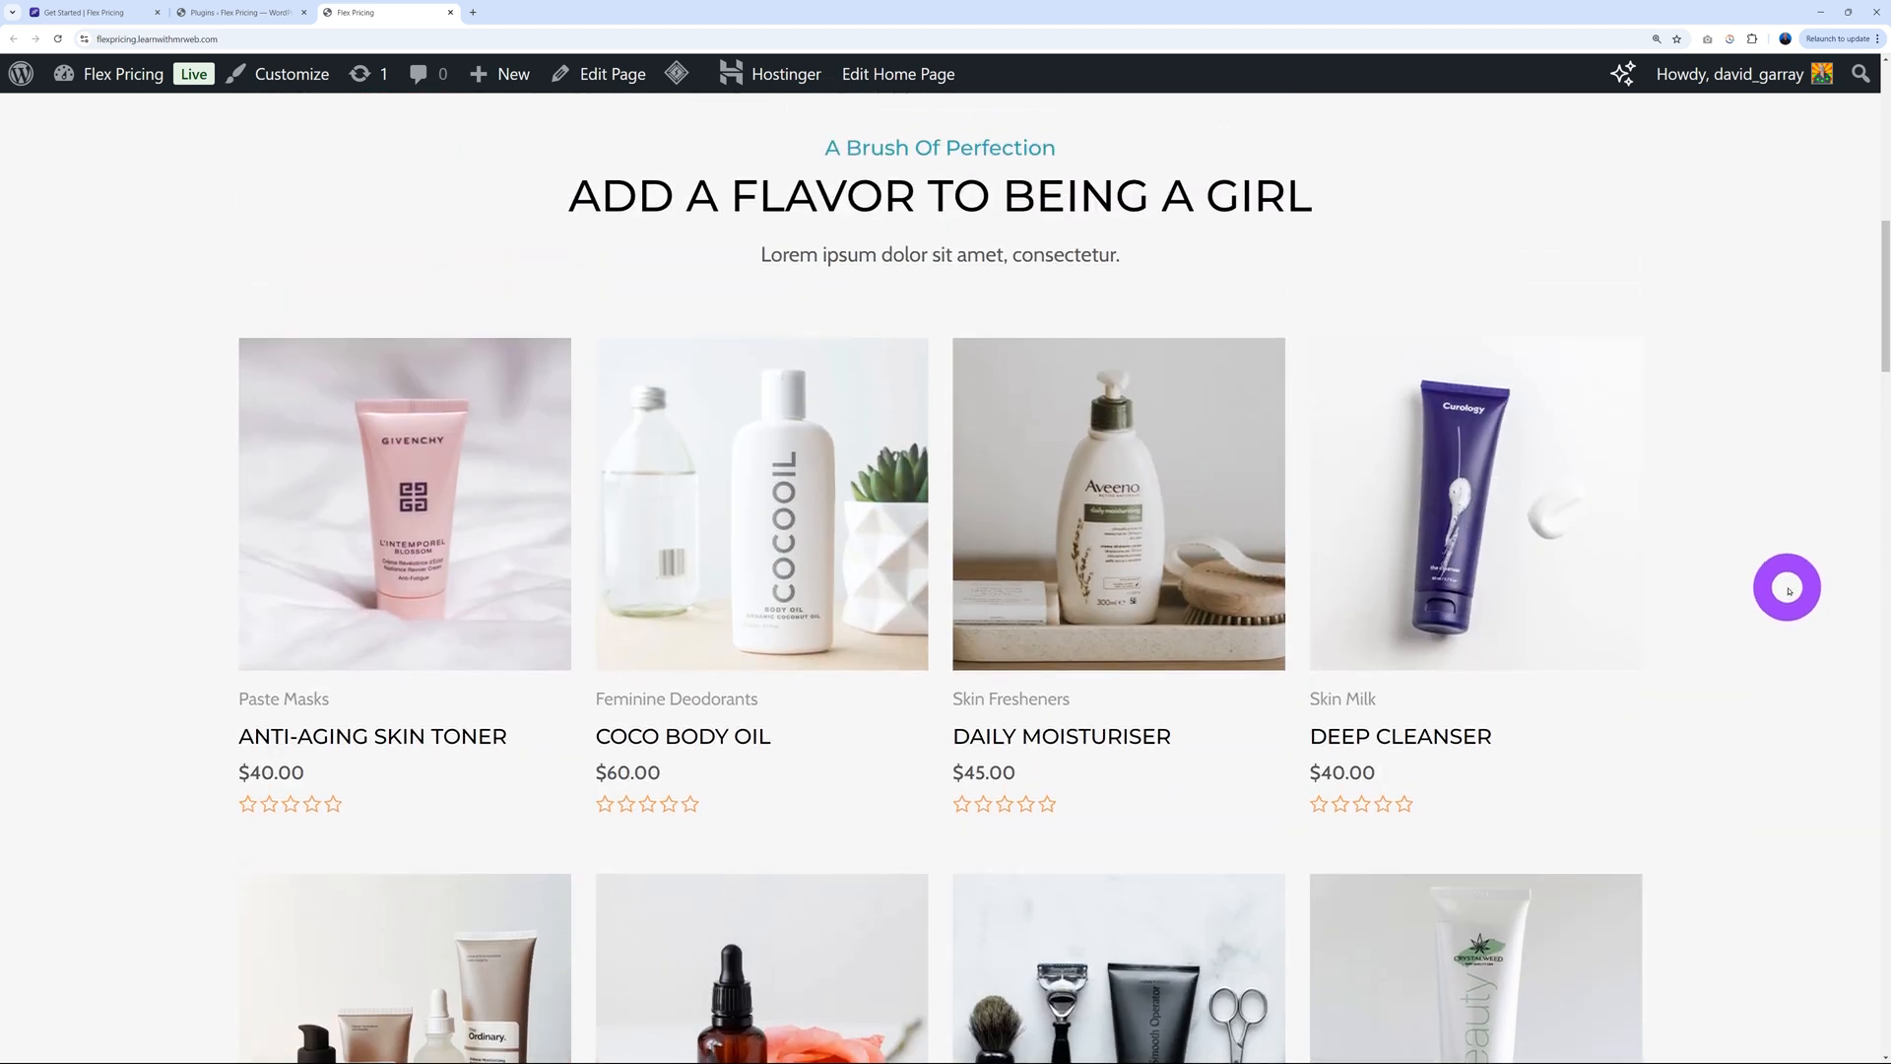
left_click(91, 12)
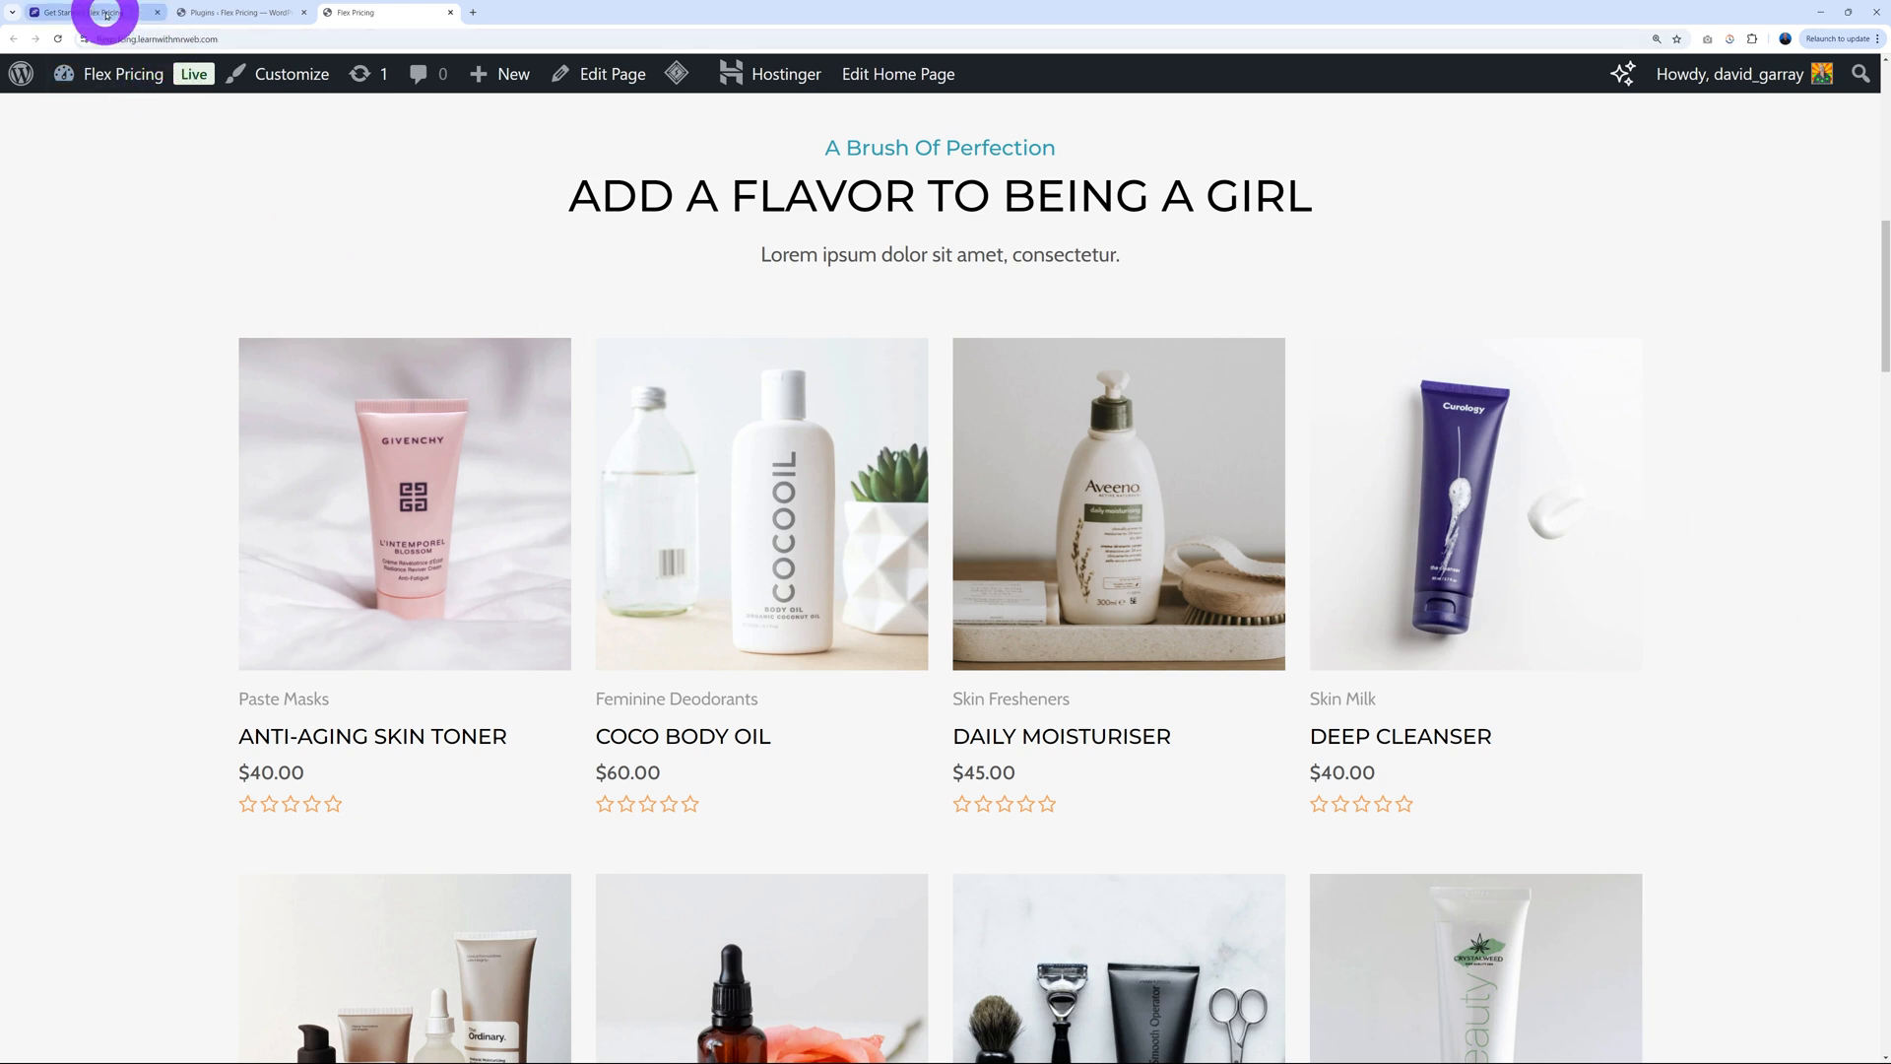
left_click(90, 12)
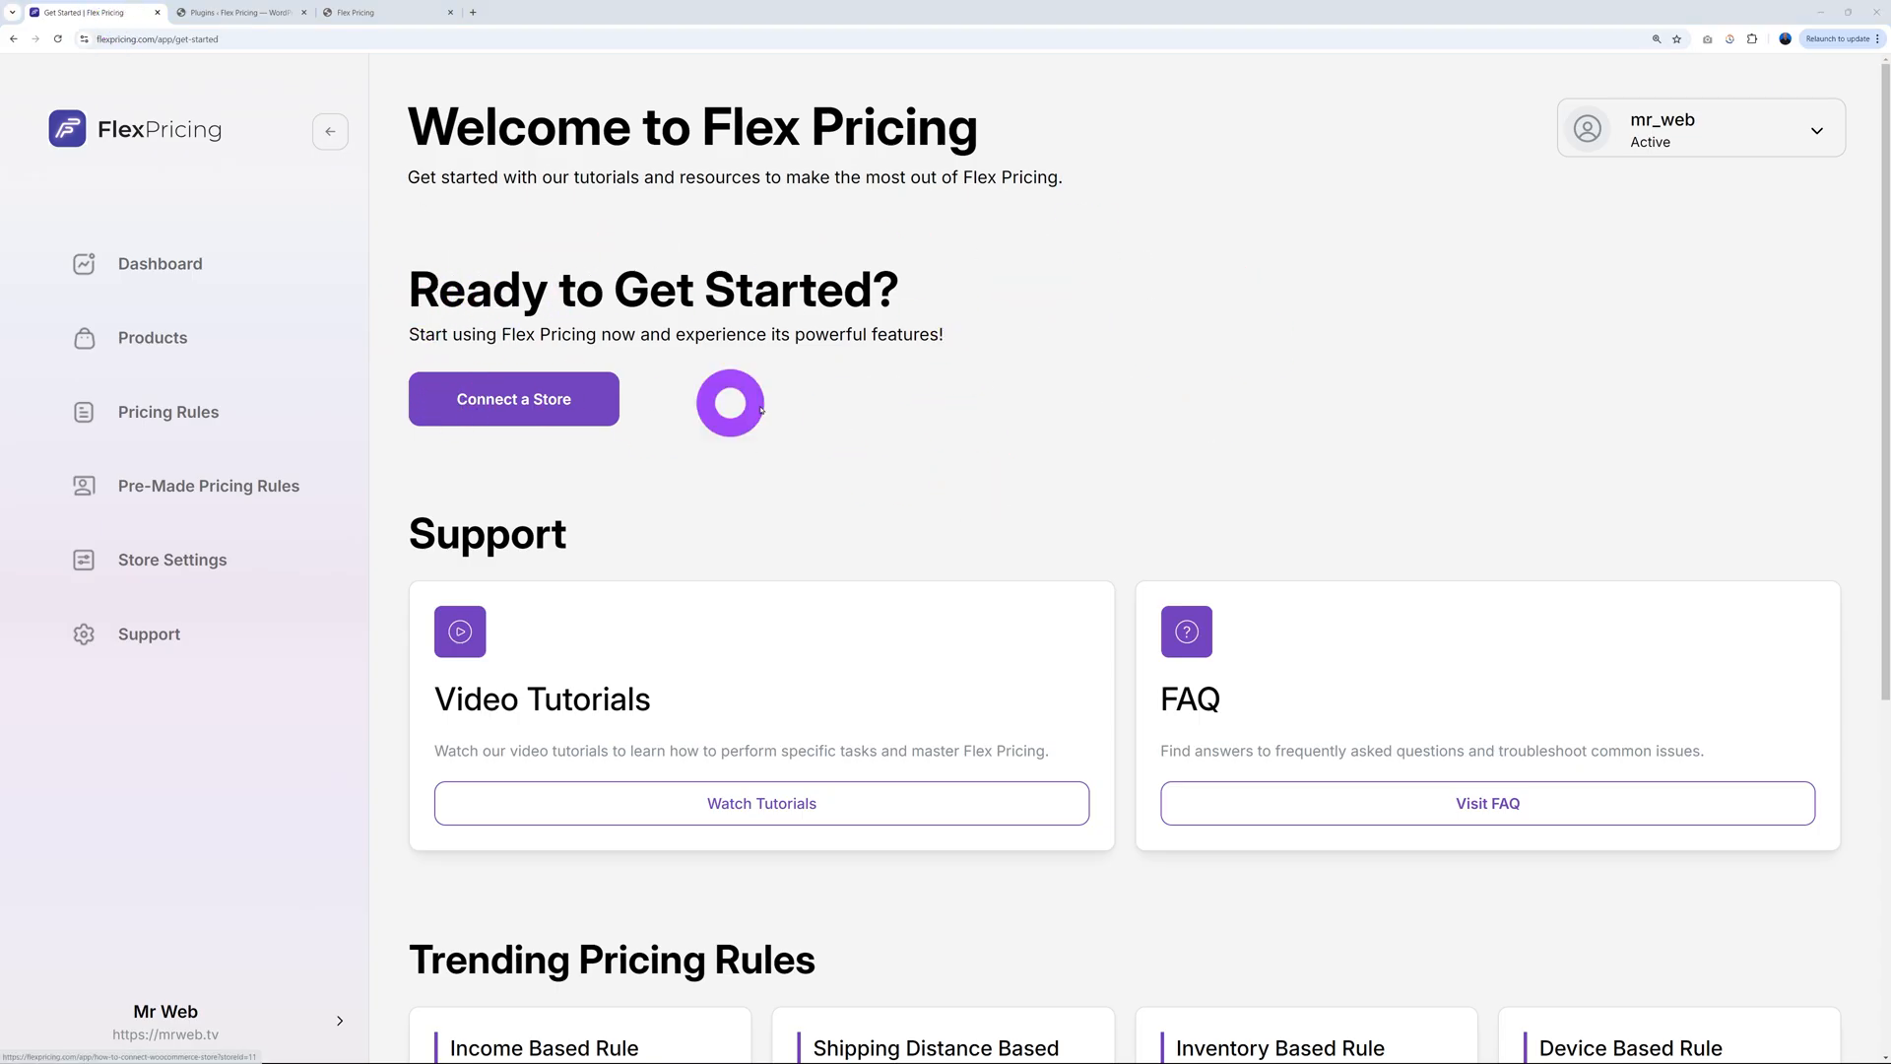
Open the Connect a WooCommerce Store guide and download the plugin ZIP file
left_click(512, 398)
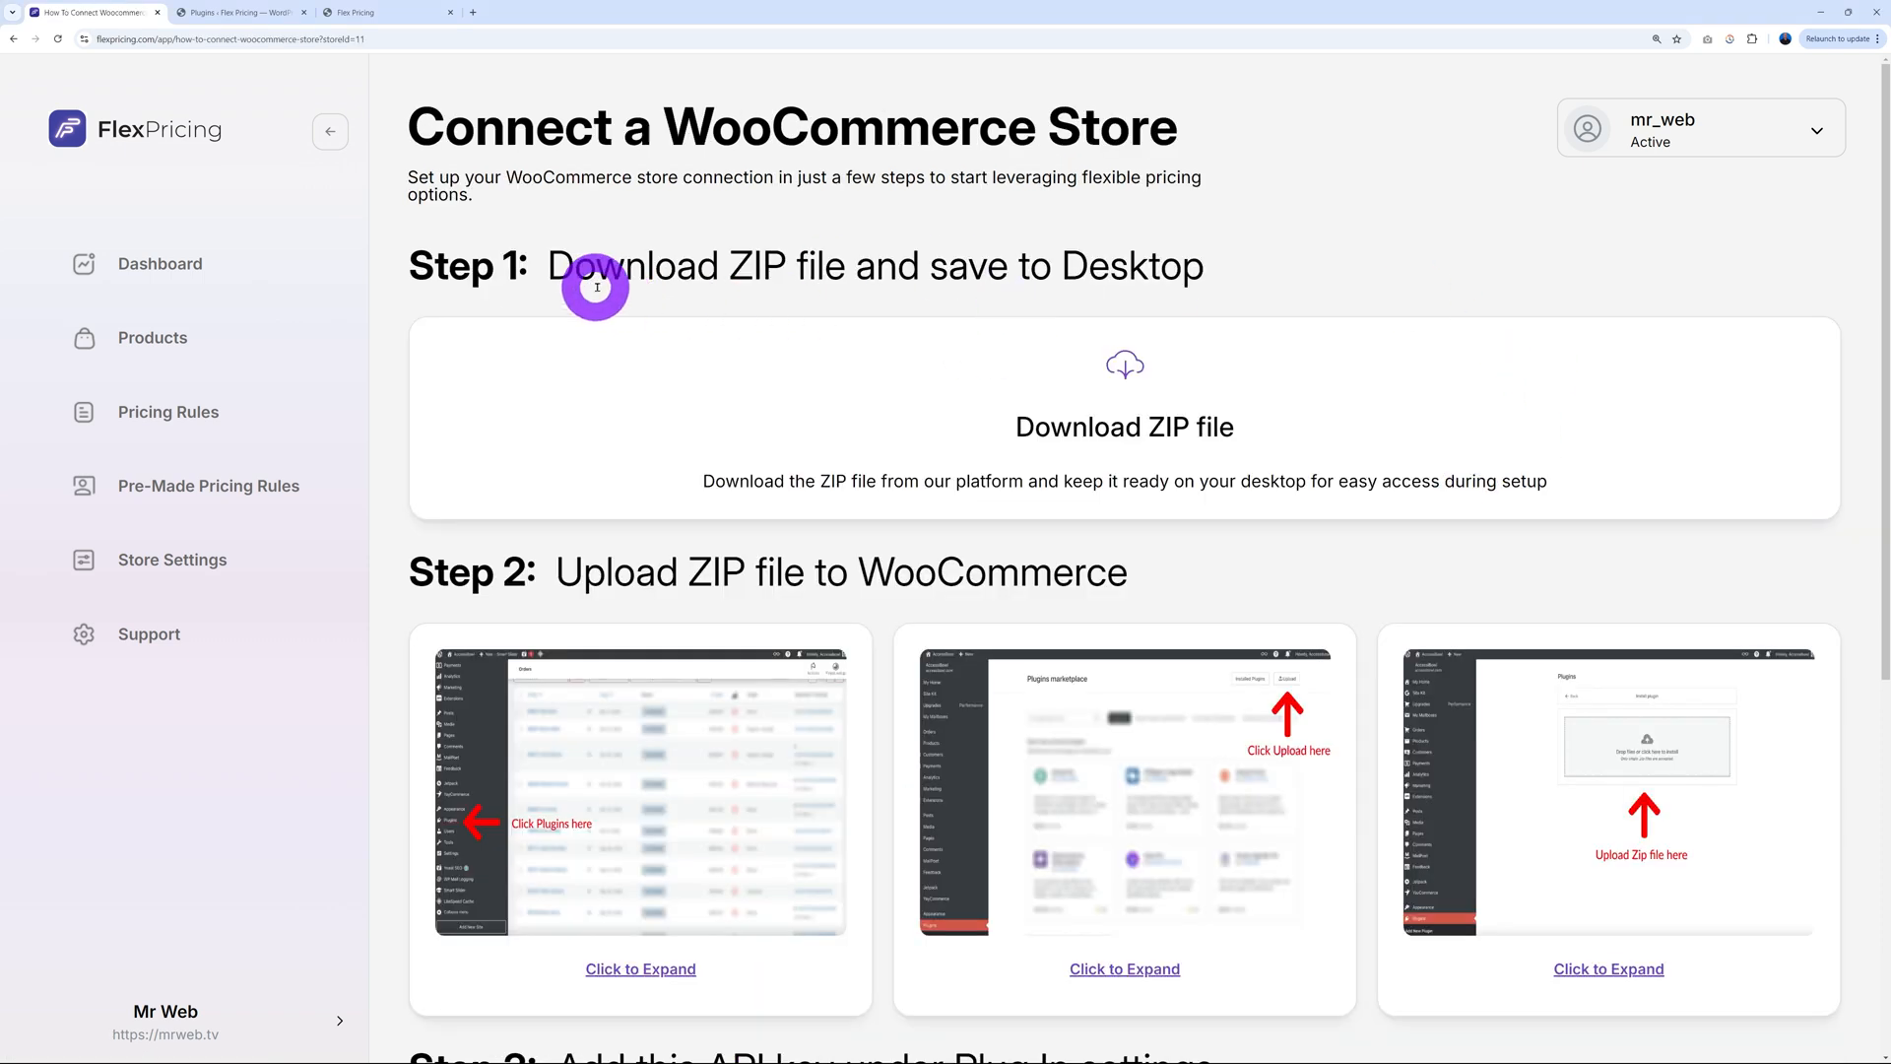
mouse_move(1159, 366)
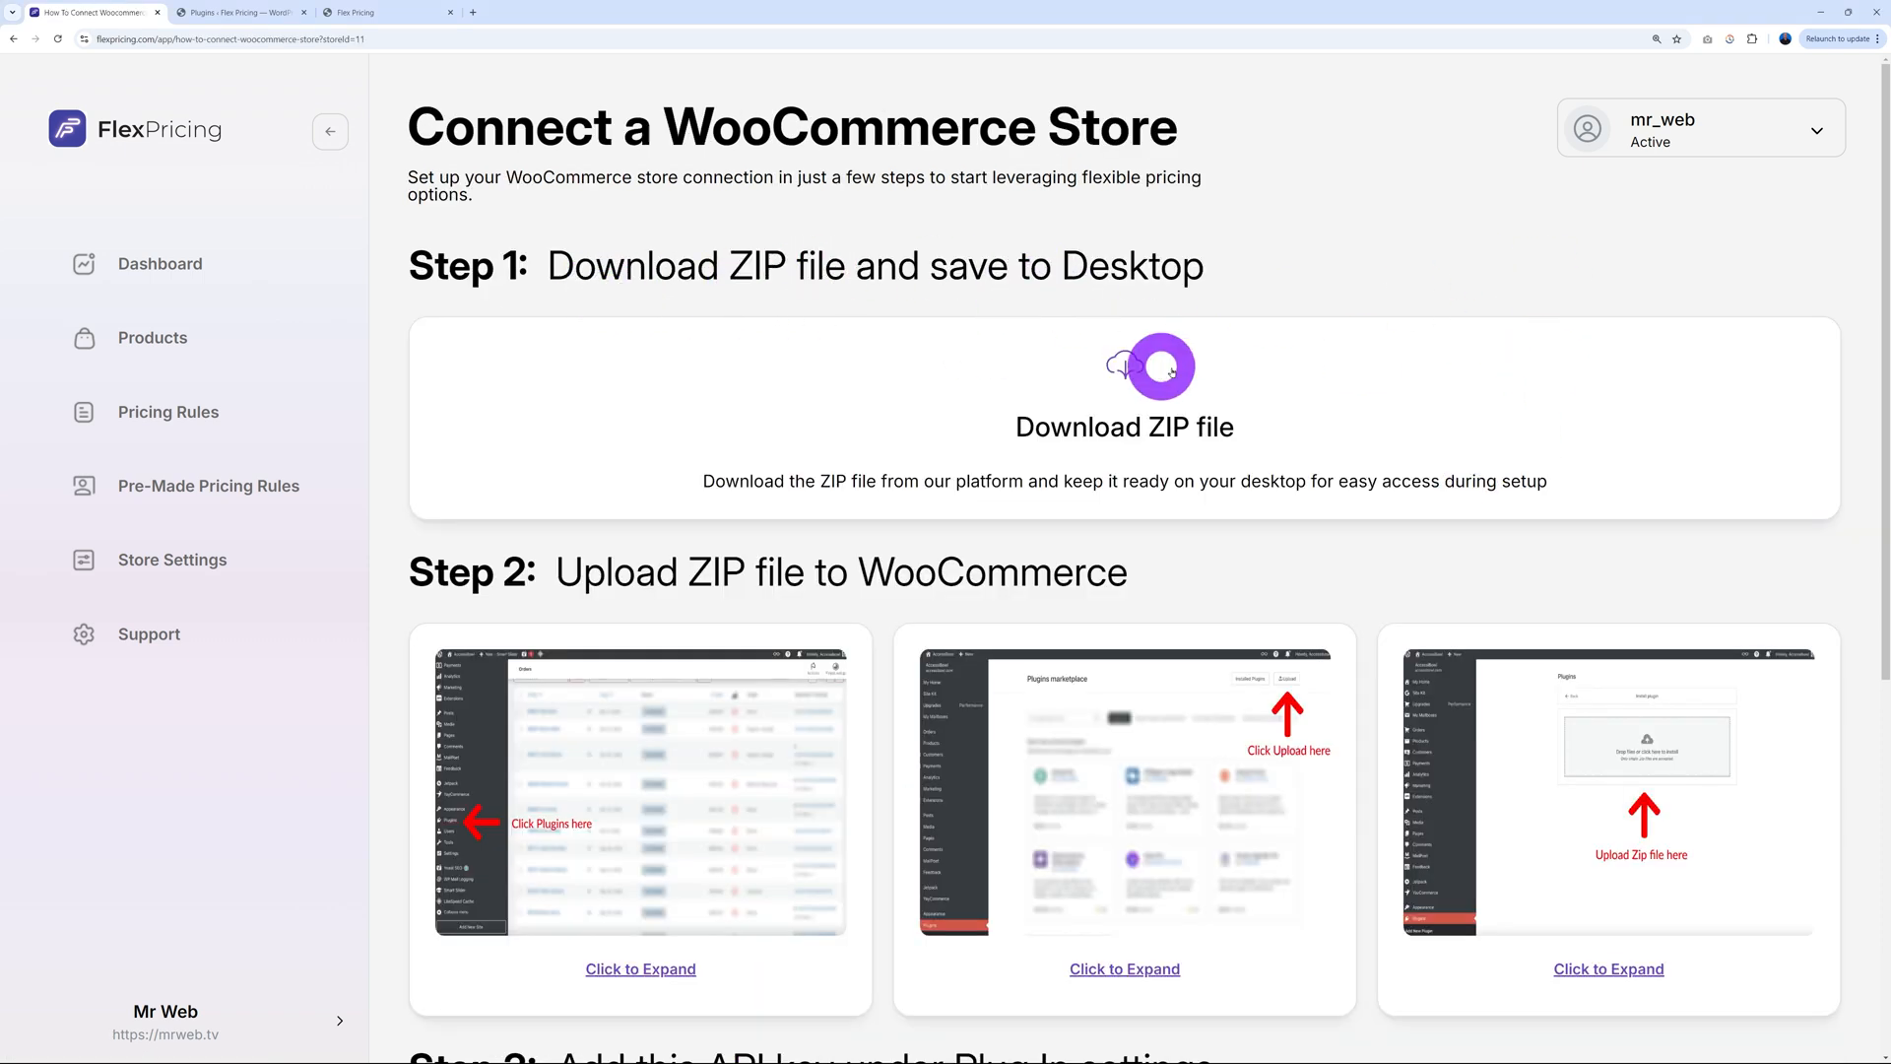
left_click(1152, 366)
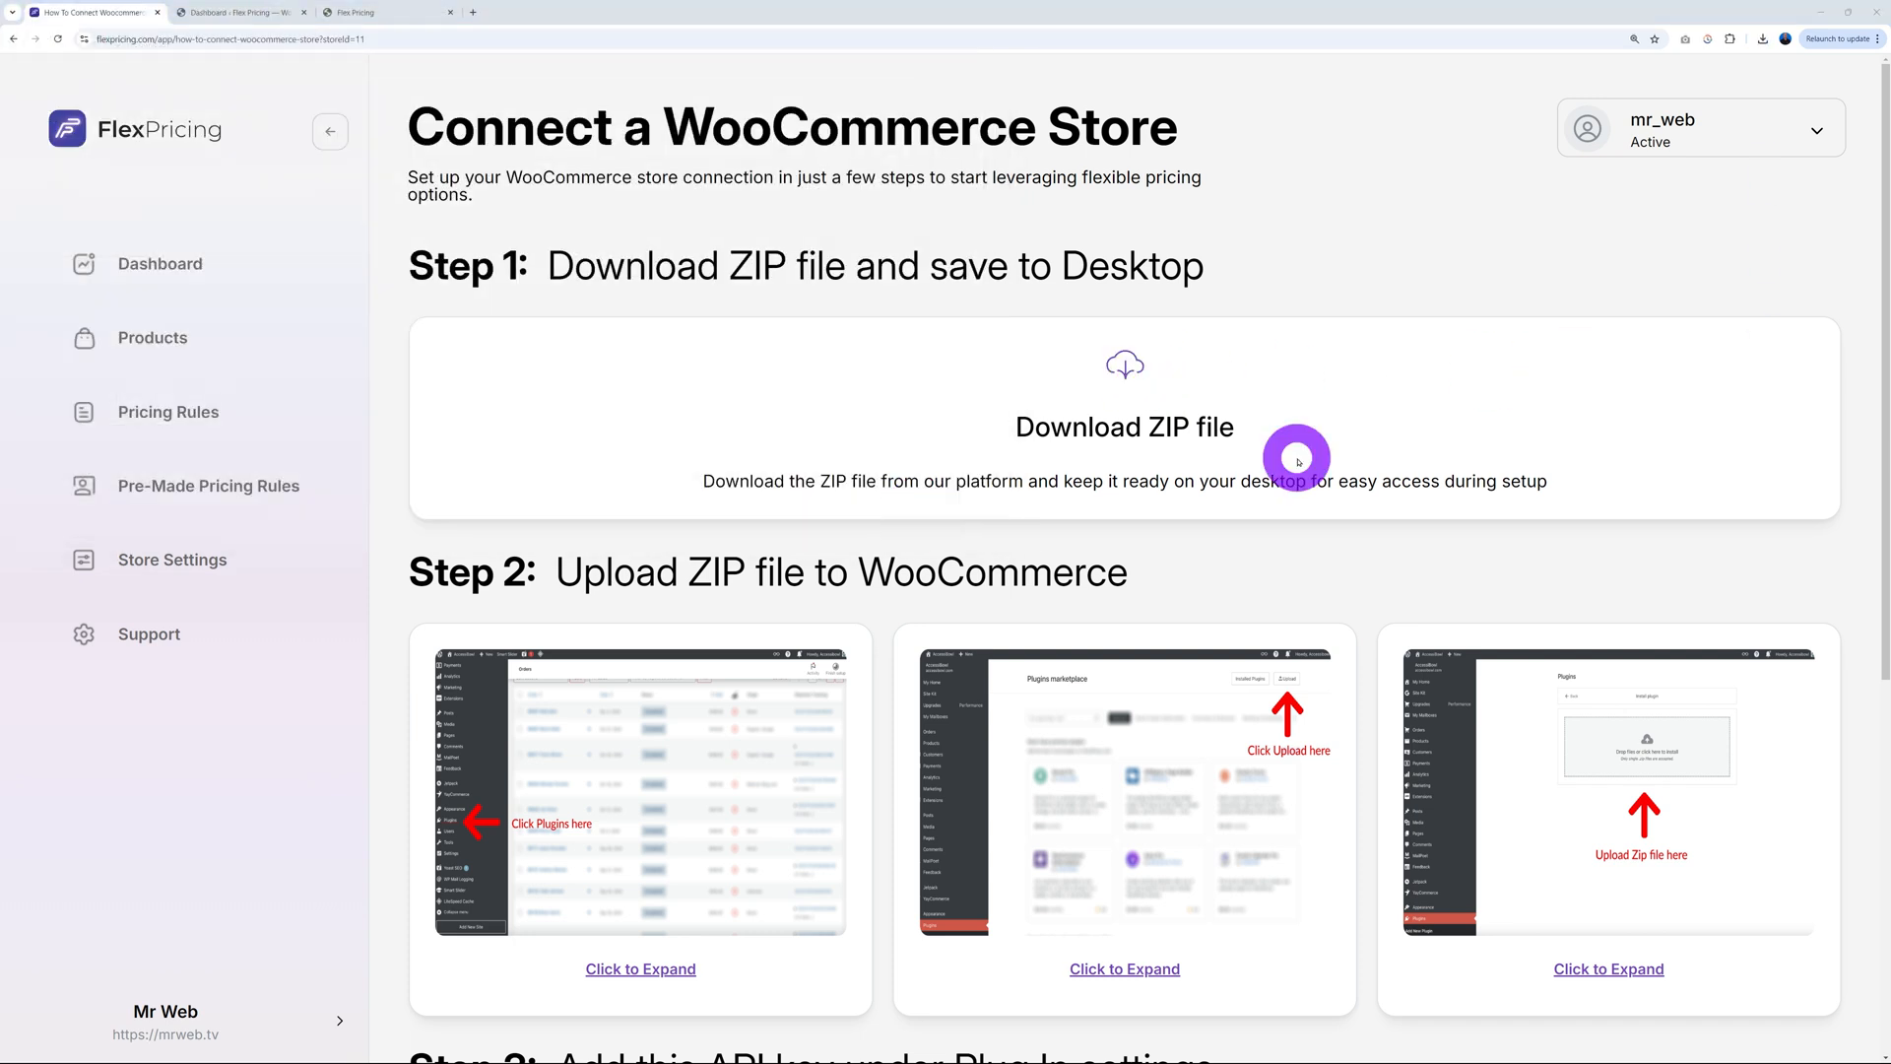
mouse_move(555, 582)
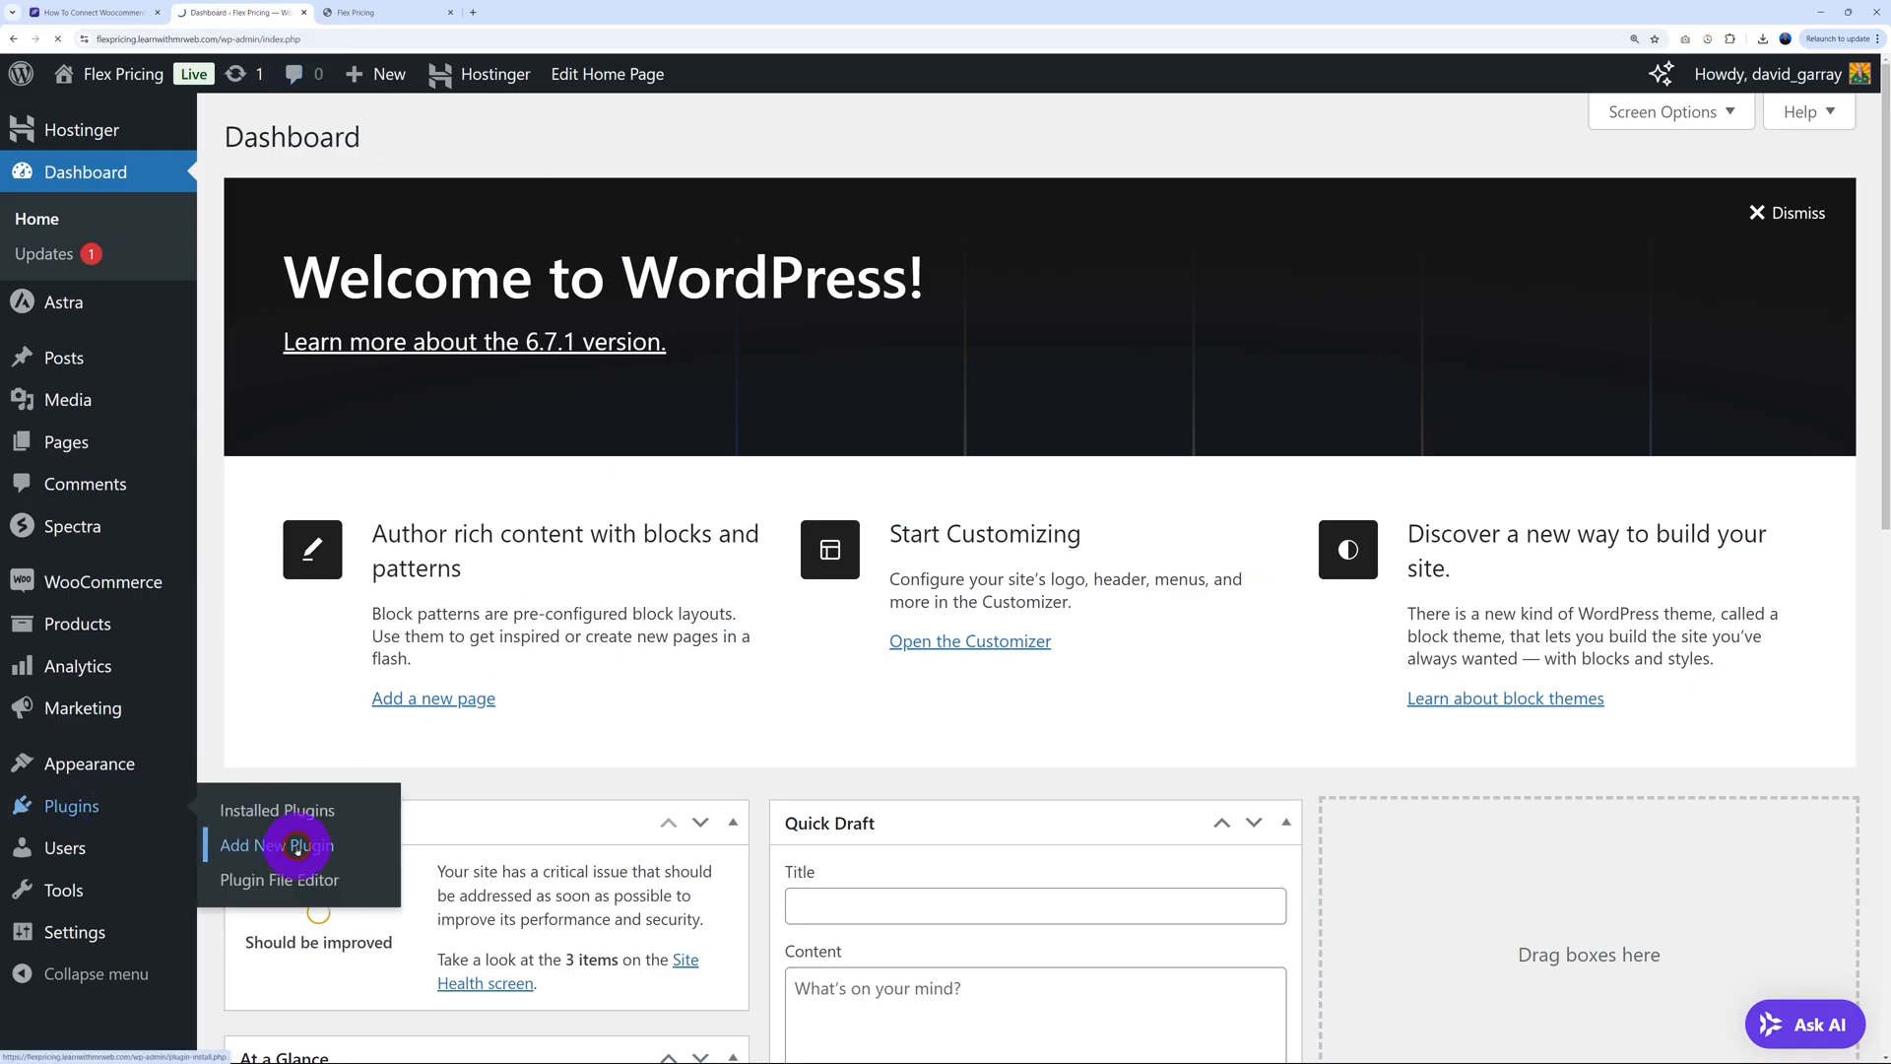
Upload, install and activate flex-pricing.zip in WordPress, then return to the Step 3 API key
left_click(274, 844)
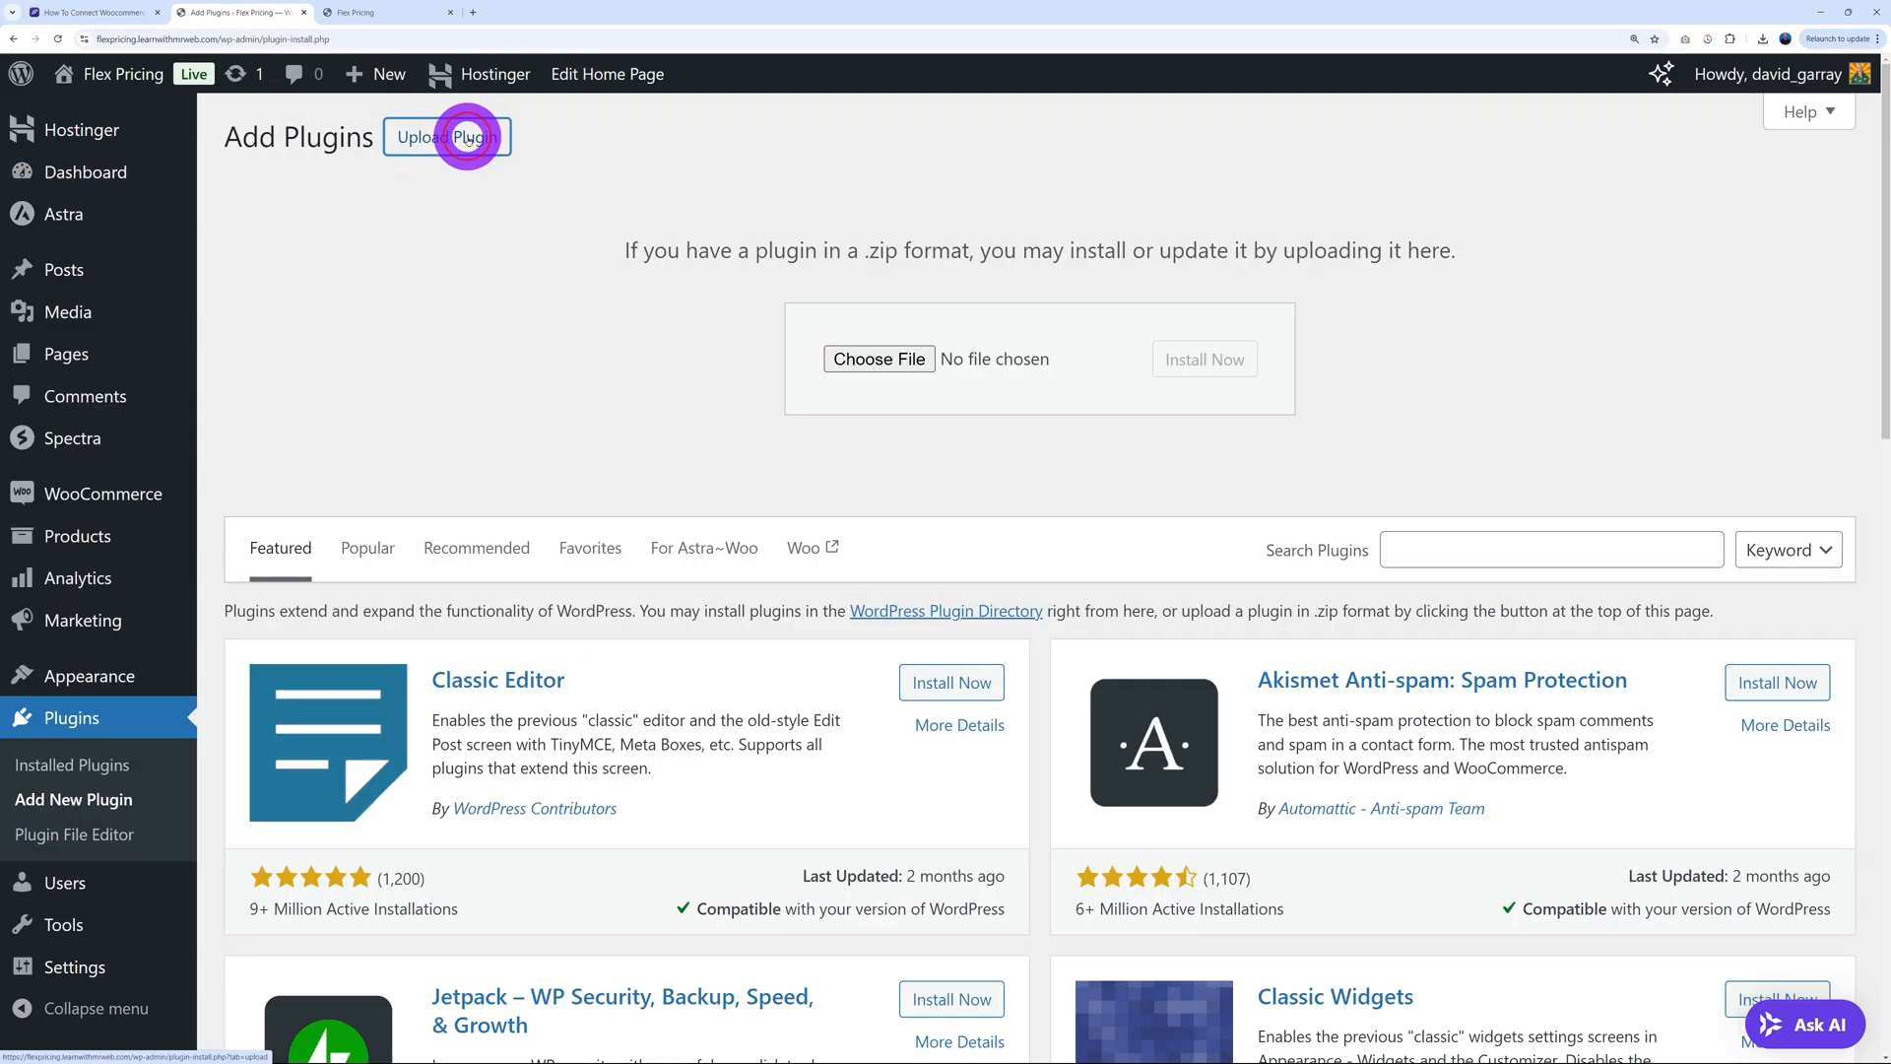
left_click(878, 359)
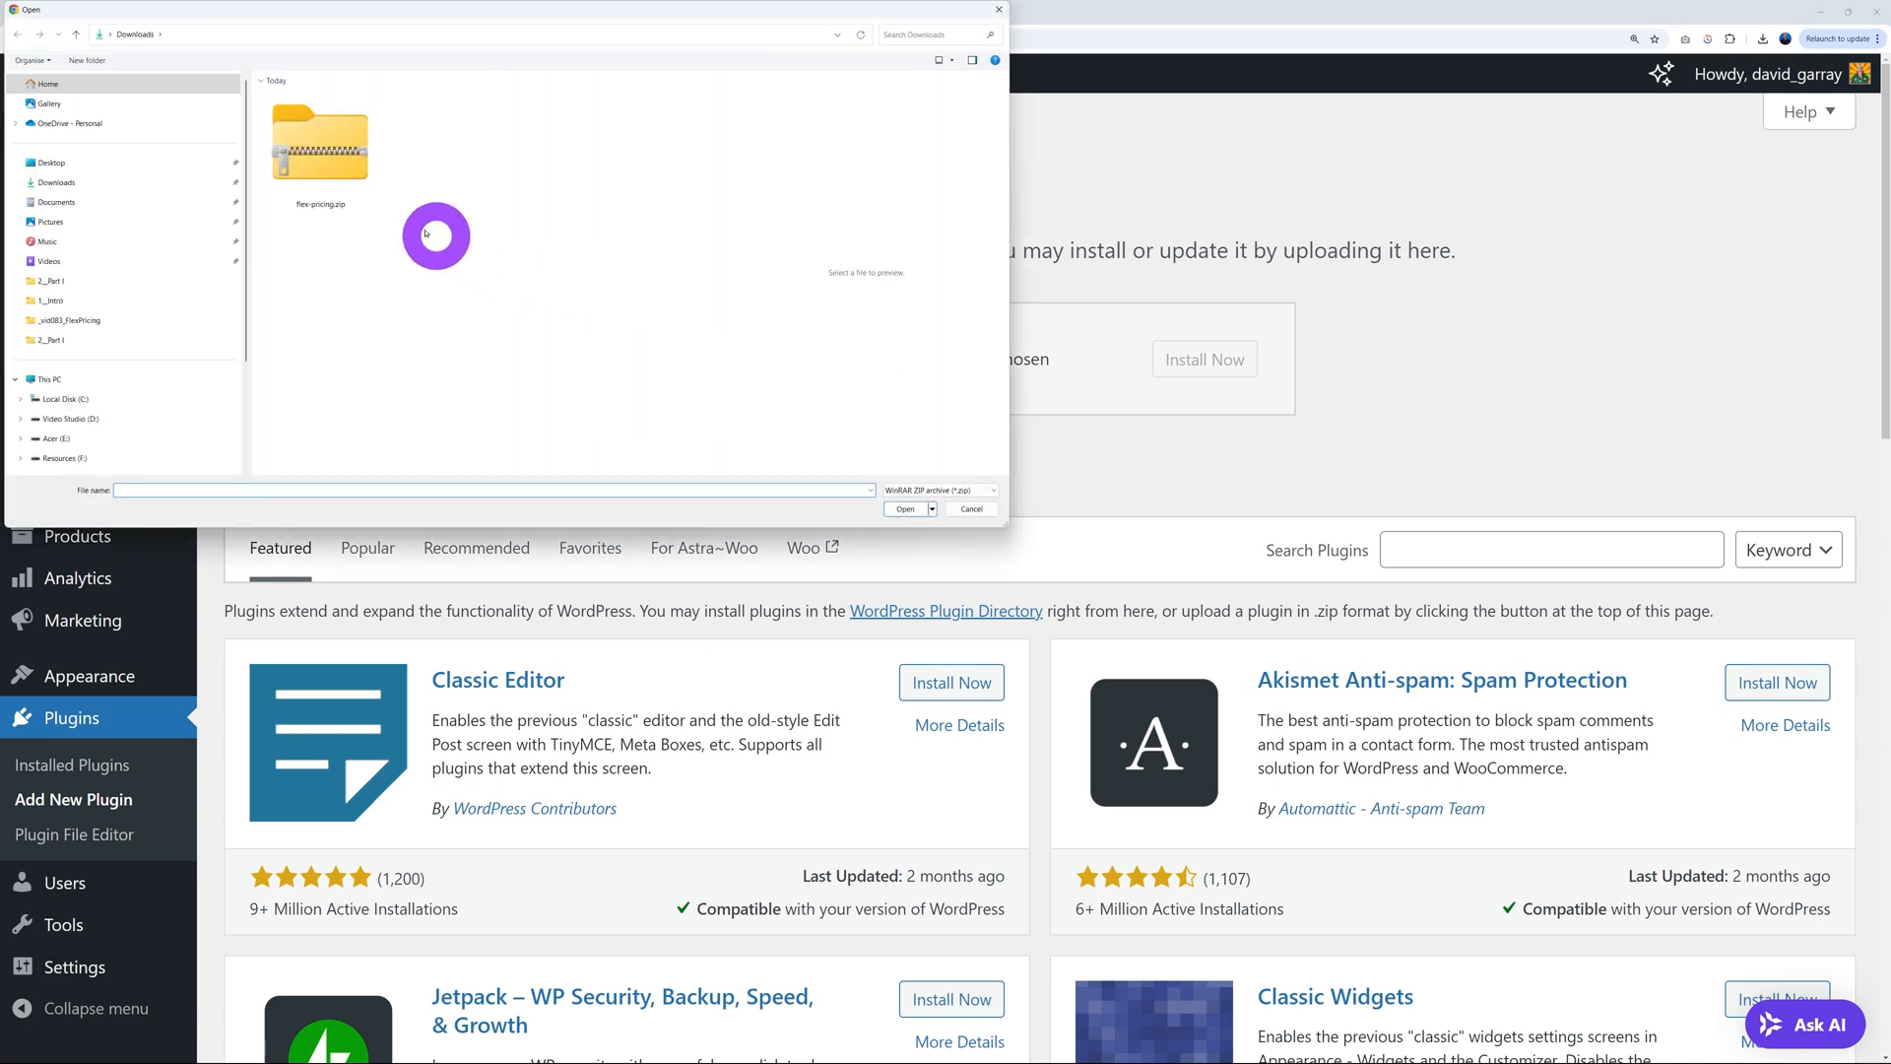
left_click(903, 509)
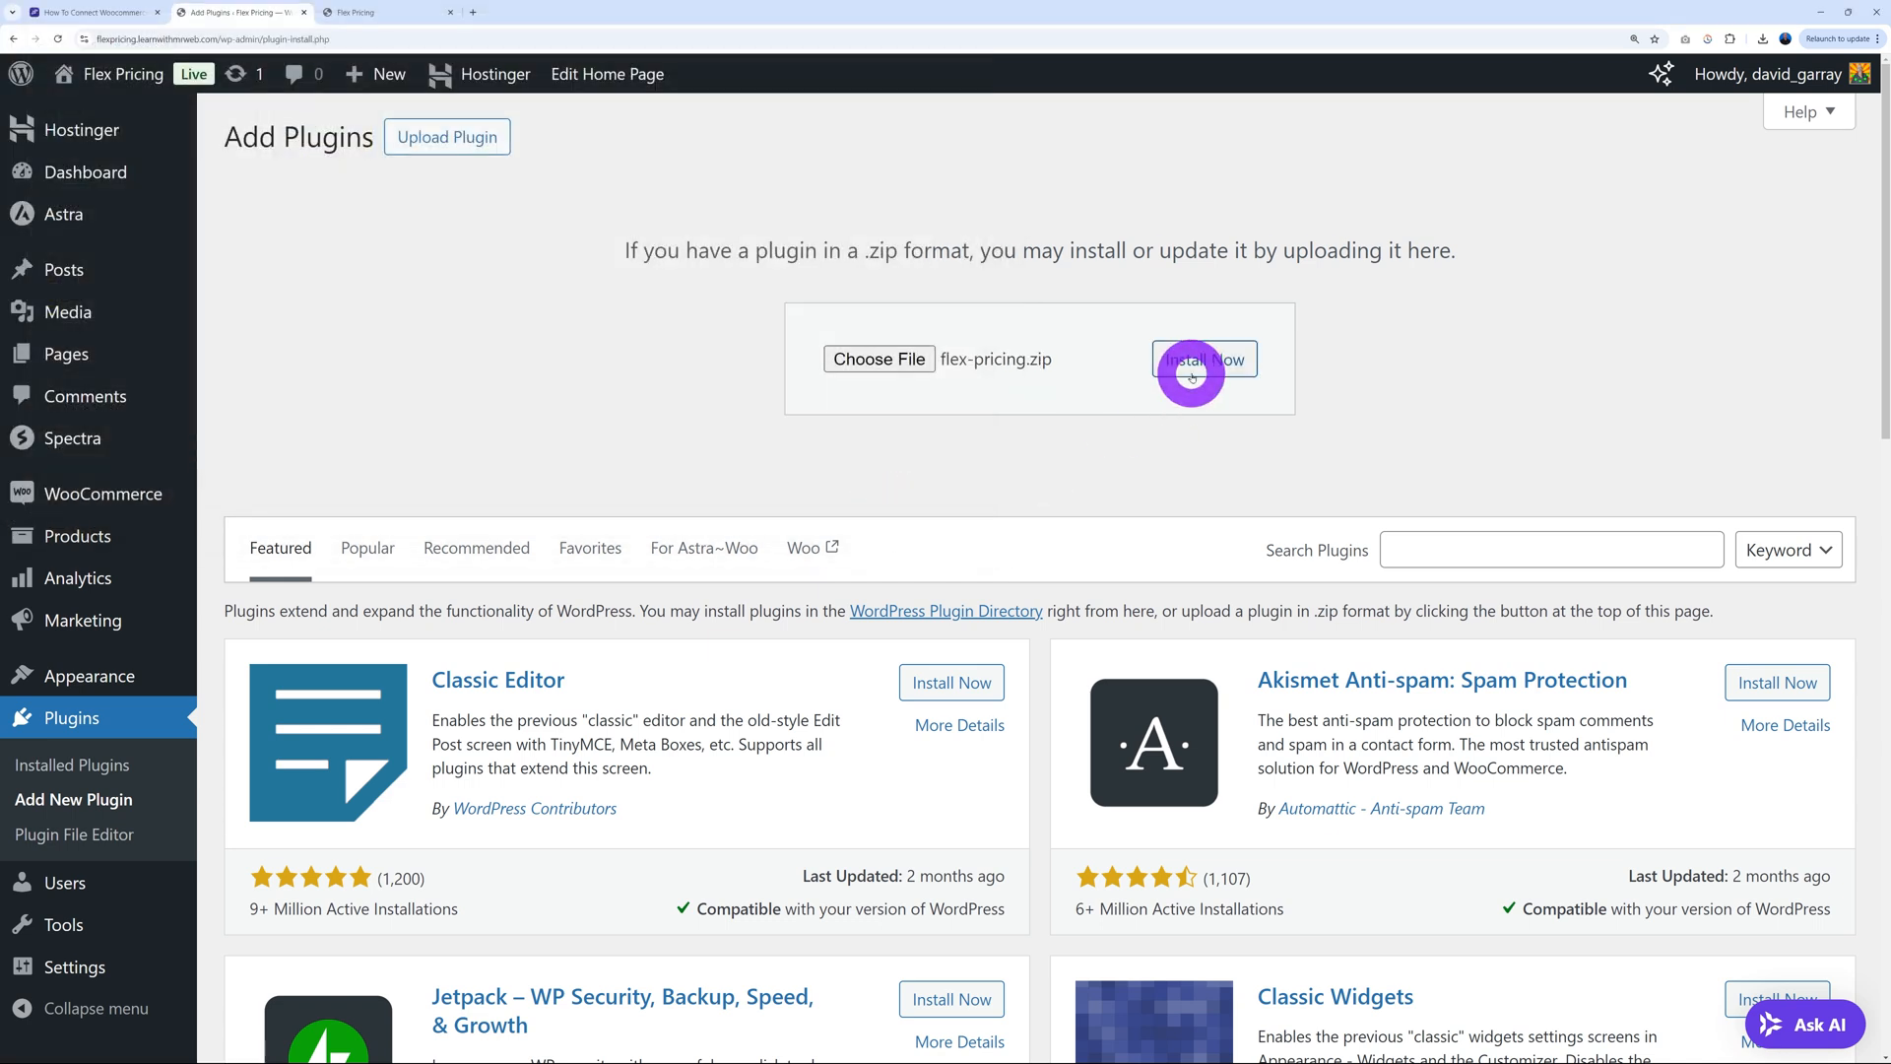
left_click(1203, 360)
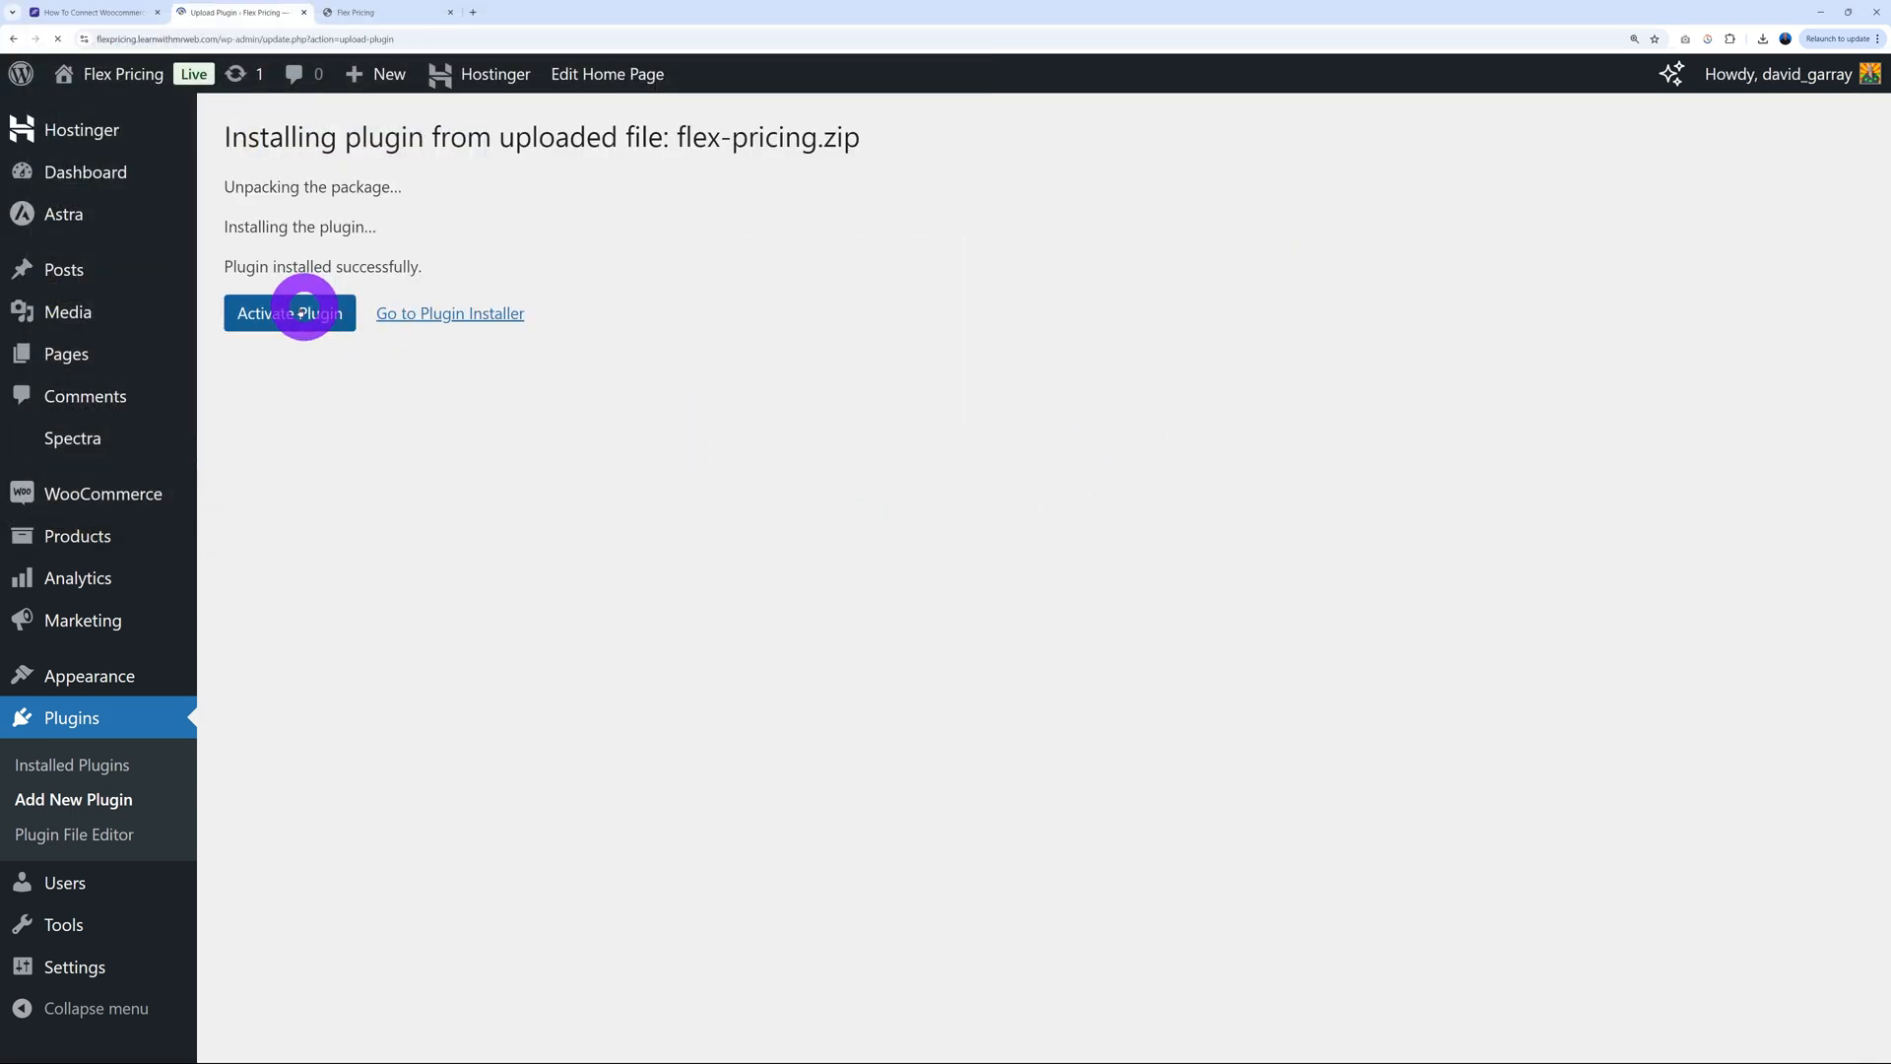
left_click(290, 313)
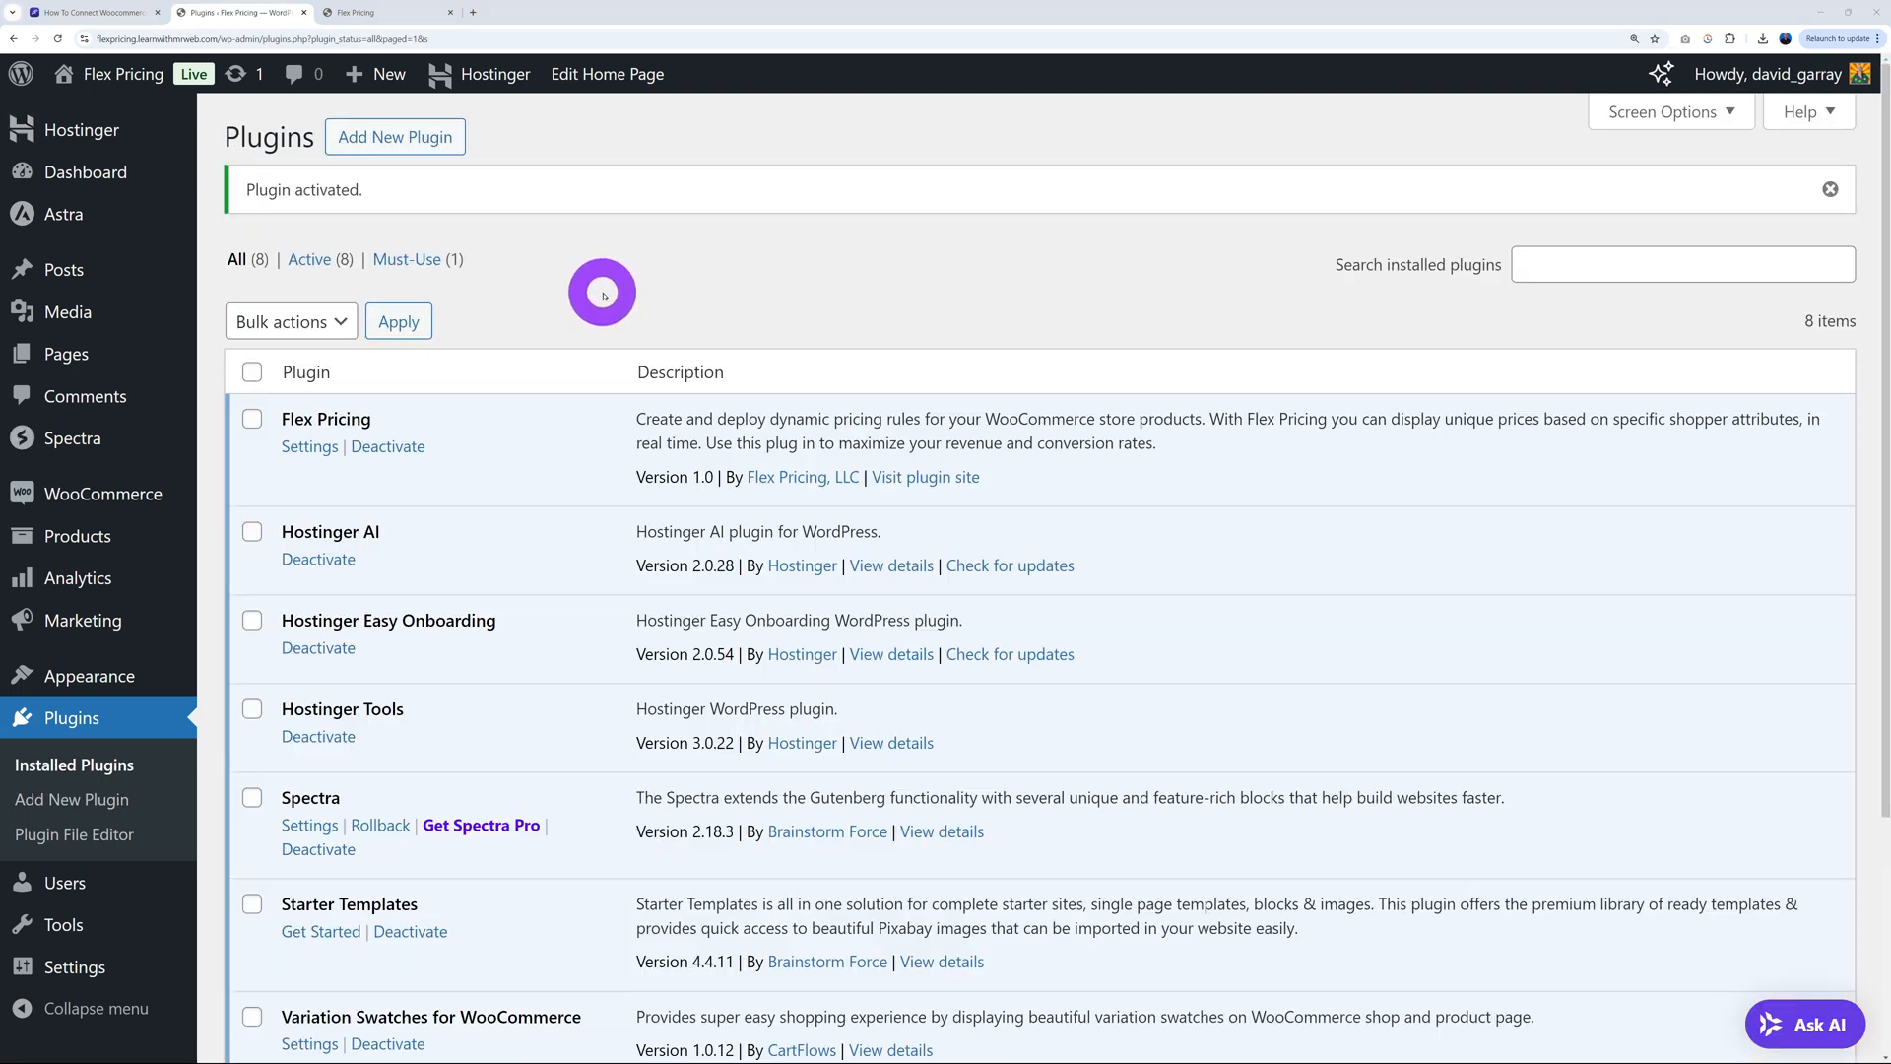
left_click(308, 446)
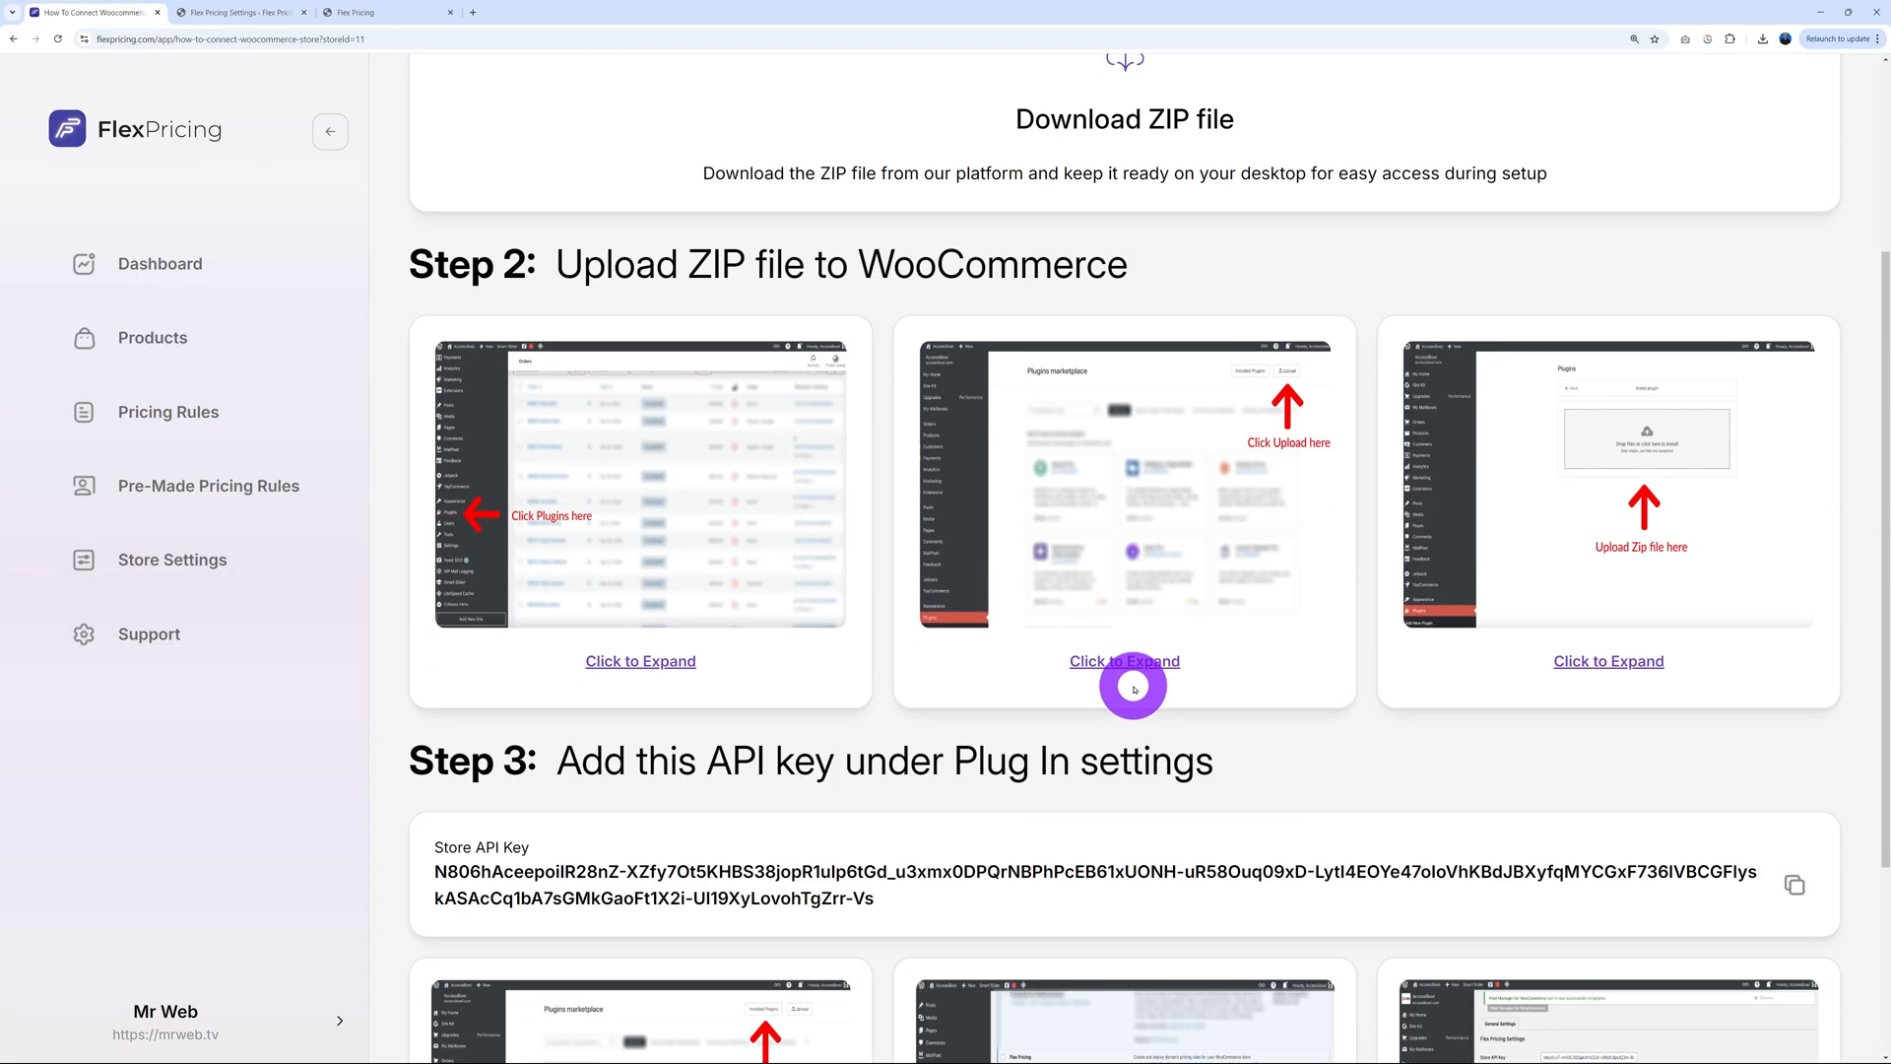
Save the pasted Store API Key in WordPress's Flex Pricing settings and pass Test Connection
scroll("down", 3)
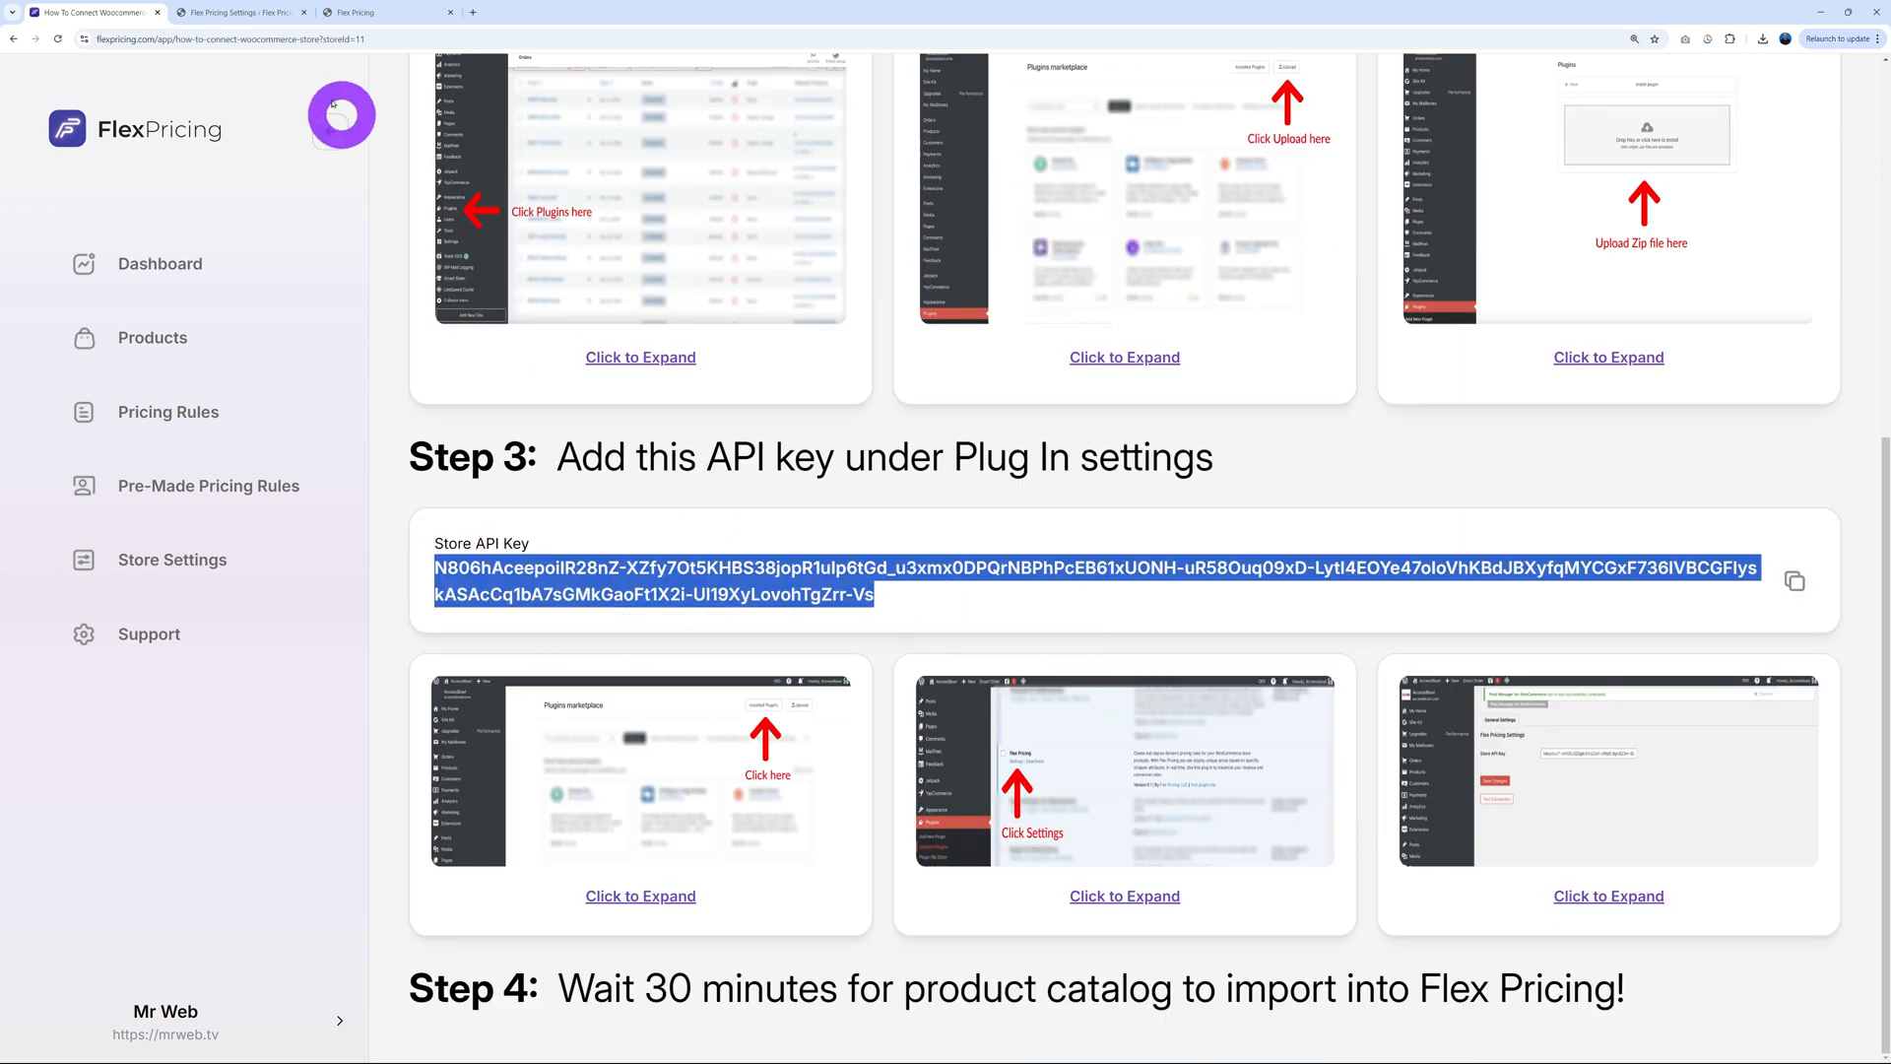
left_click(238, 13)
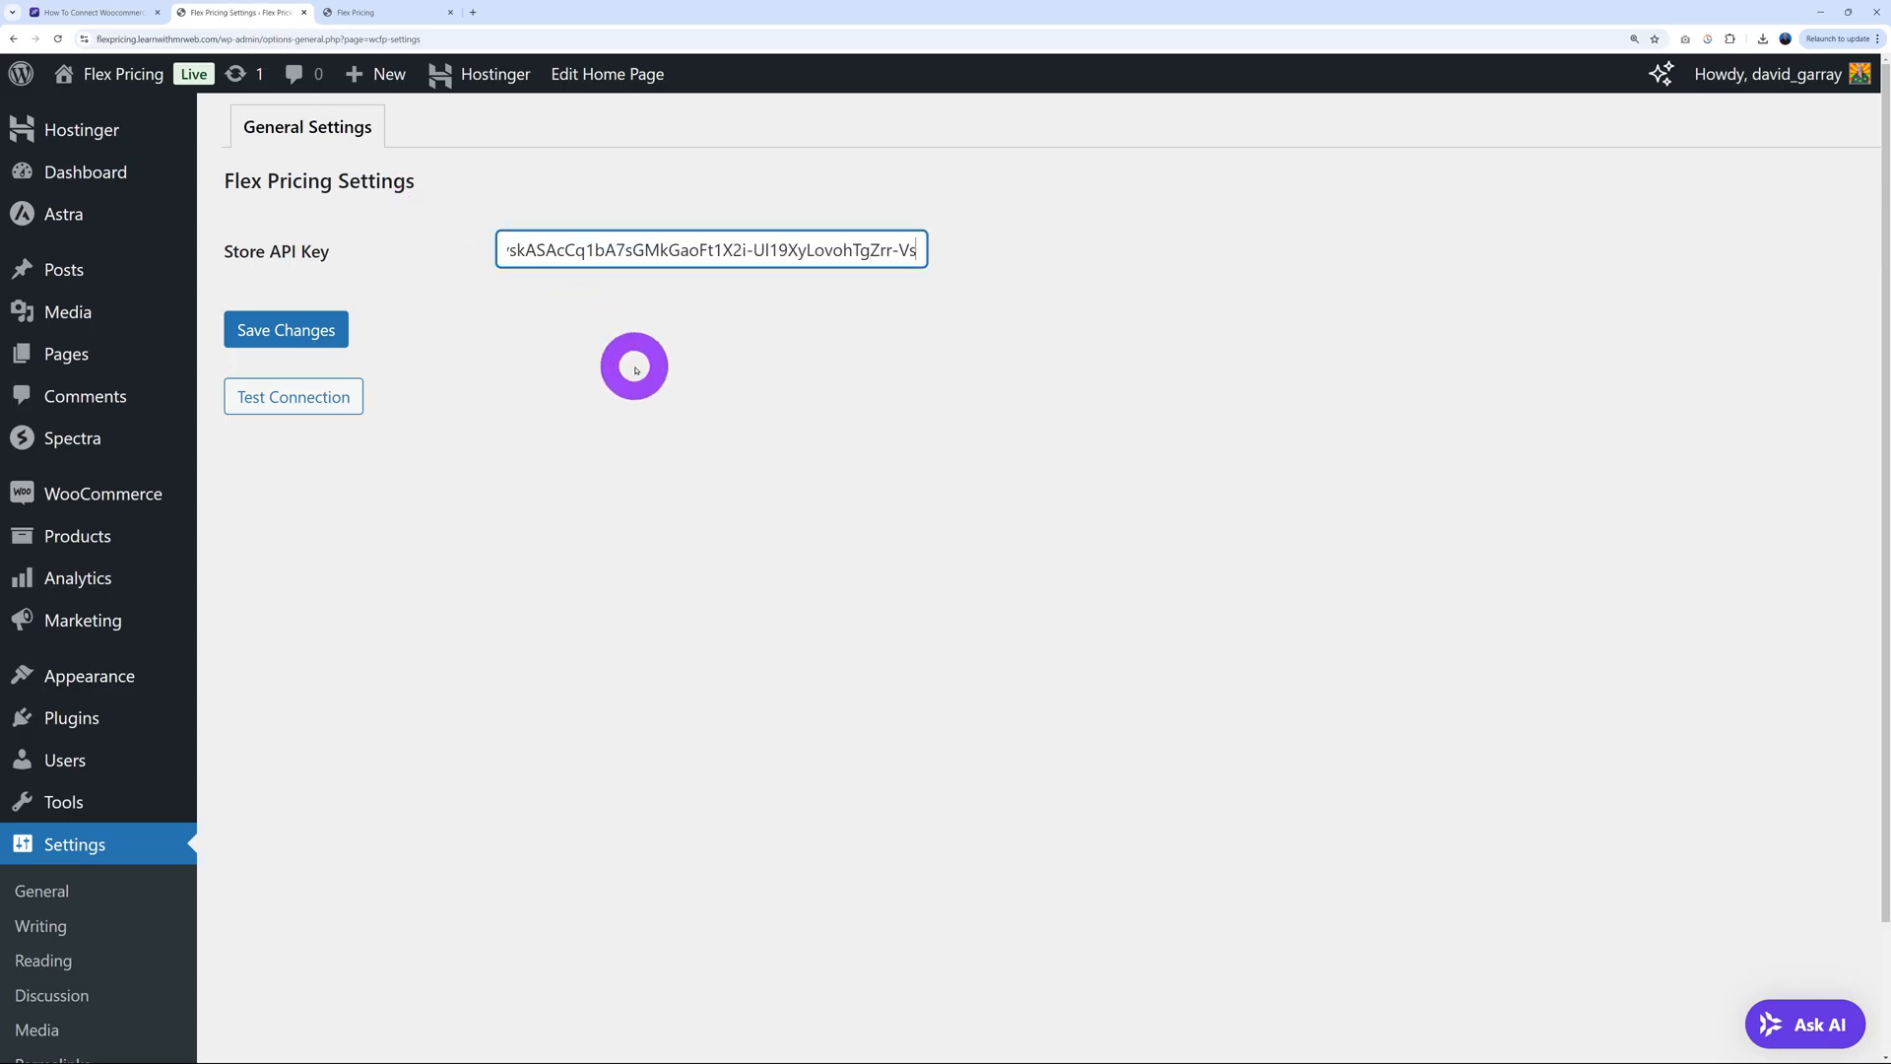
left_click(286, 329)
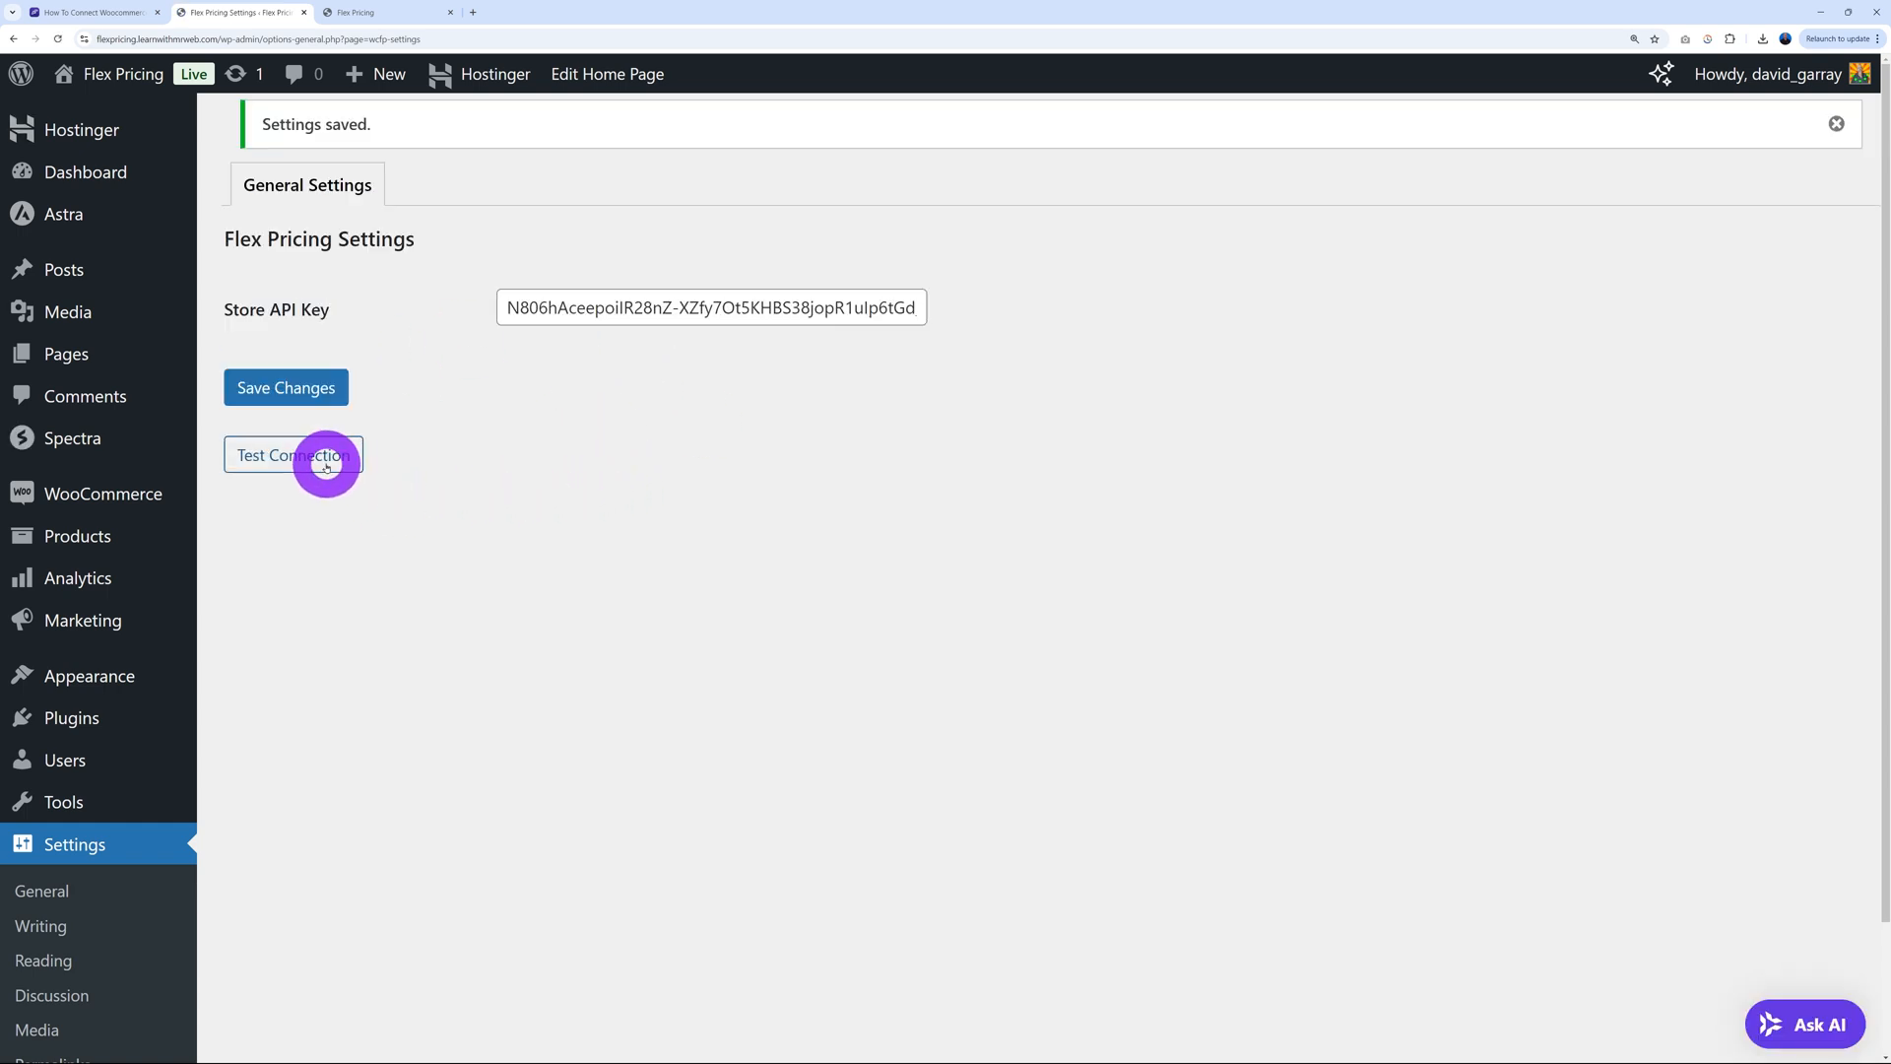
left_click(294, 455)
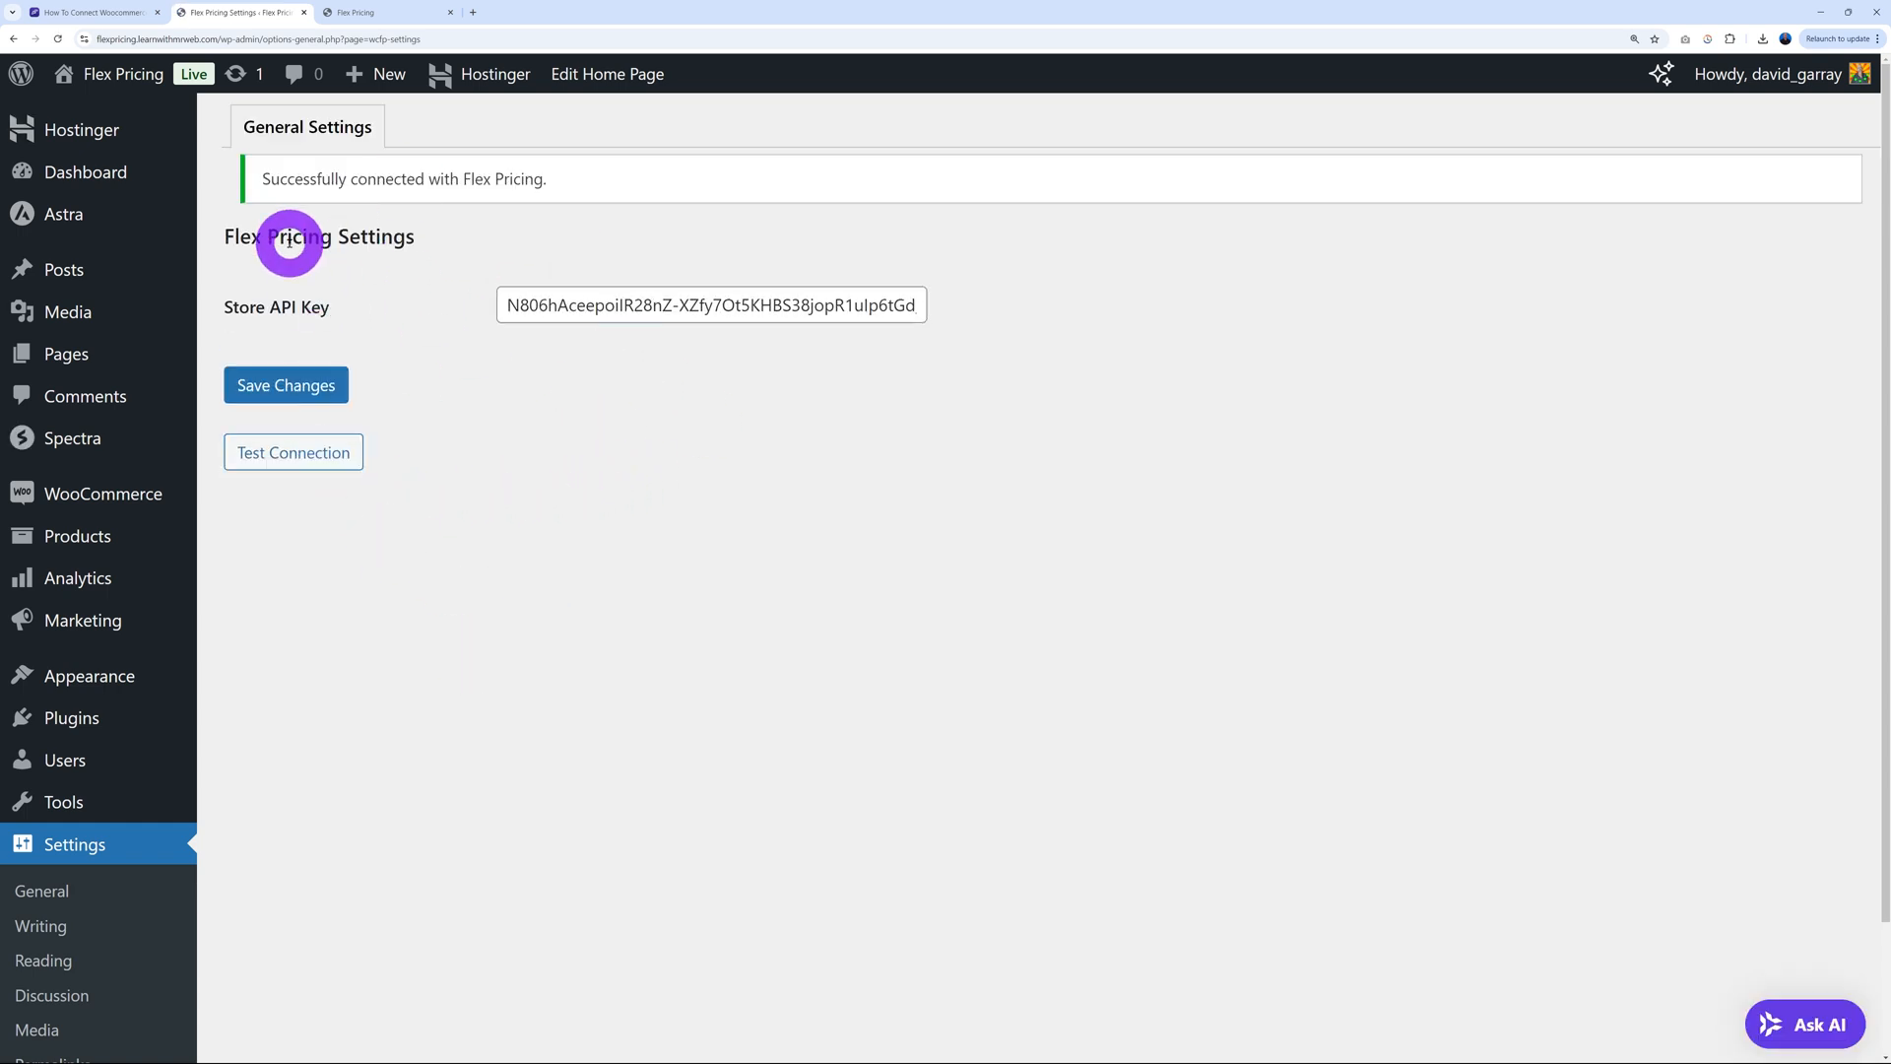
mouse_move(463, 552)
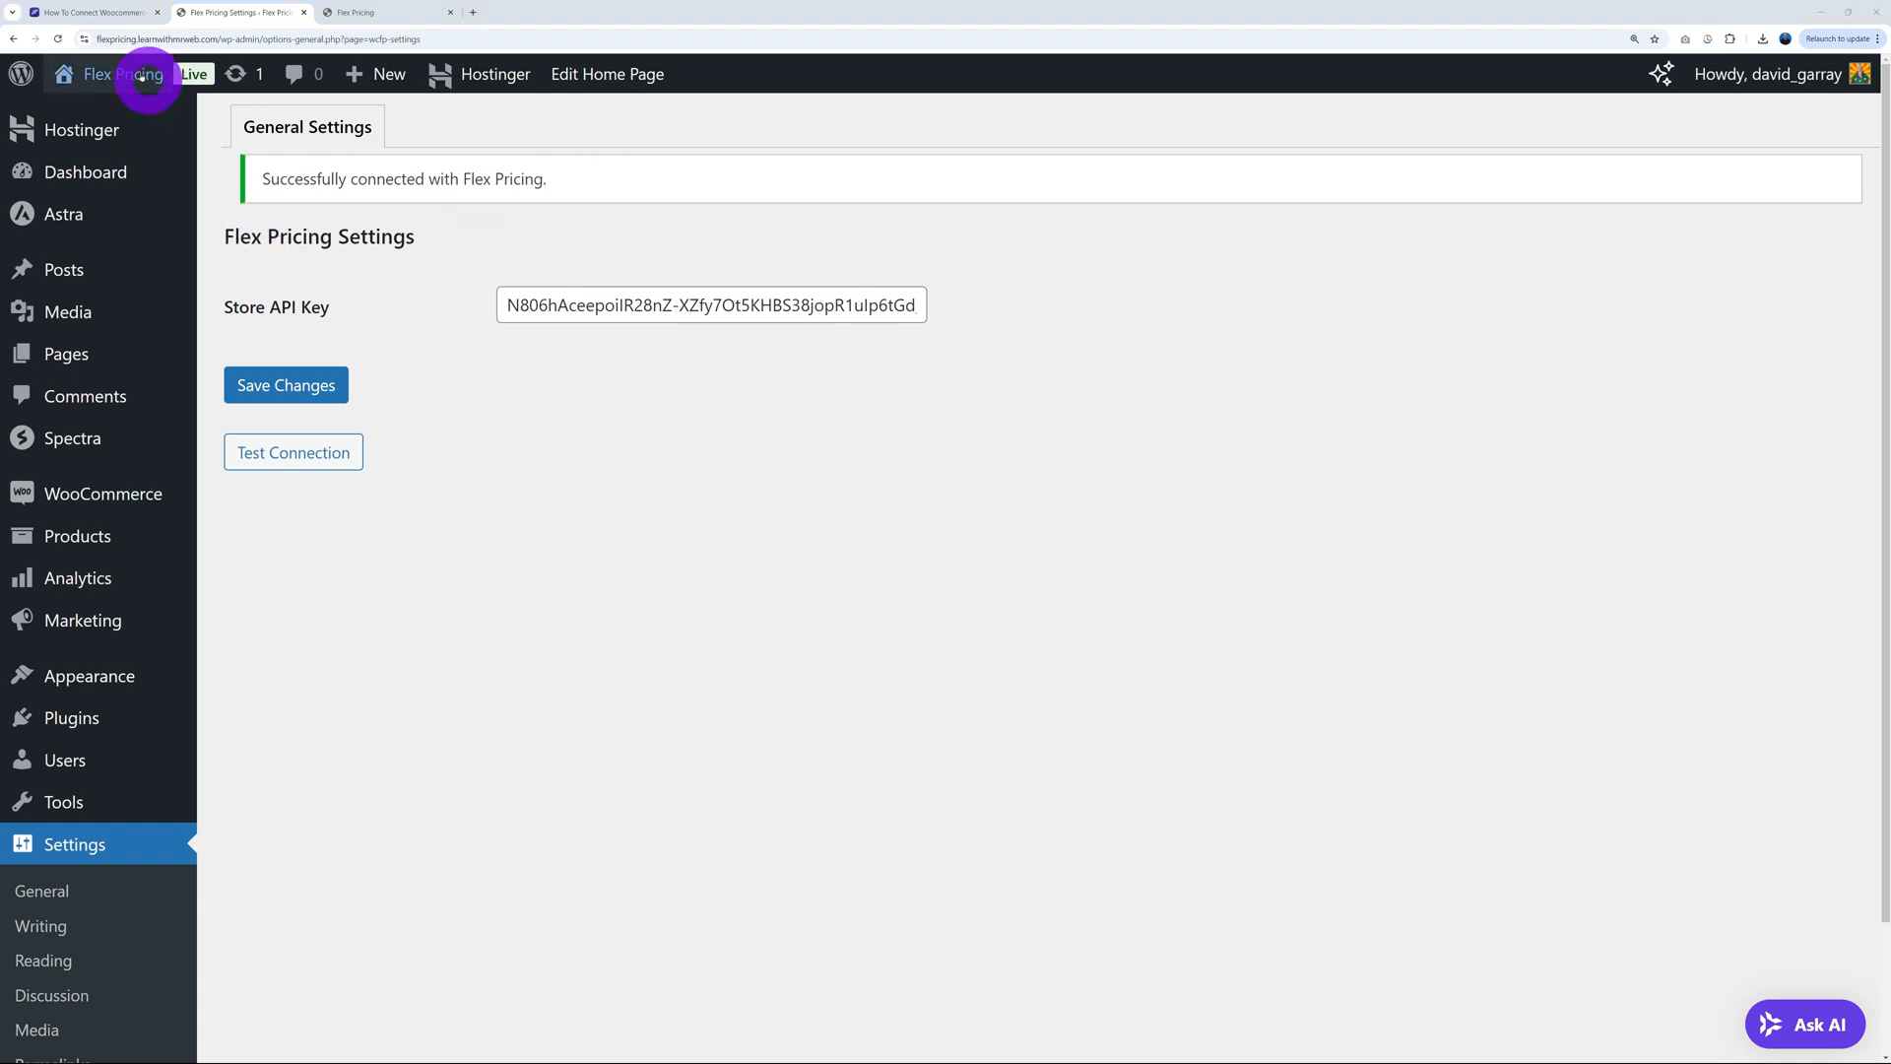
Return to the connection guide and scroll to Step 4's 30-minute catalog import
left_click(362, 12)
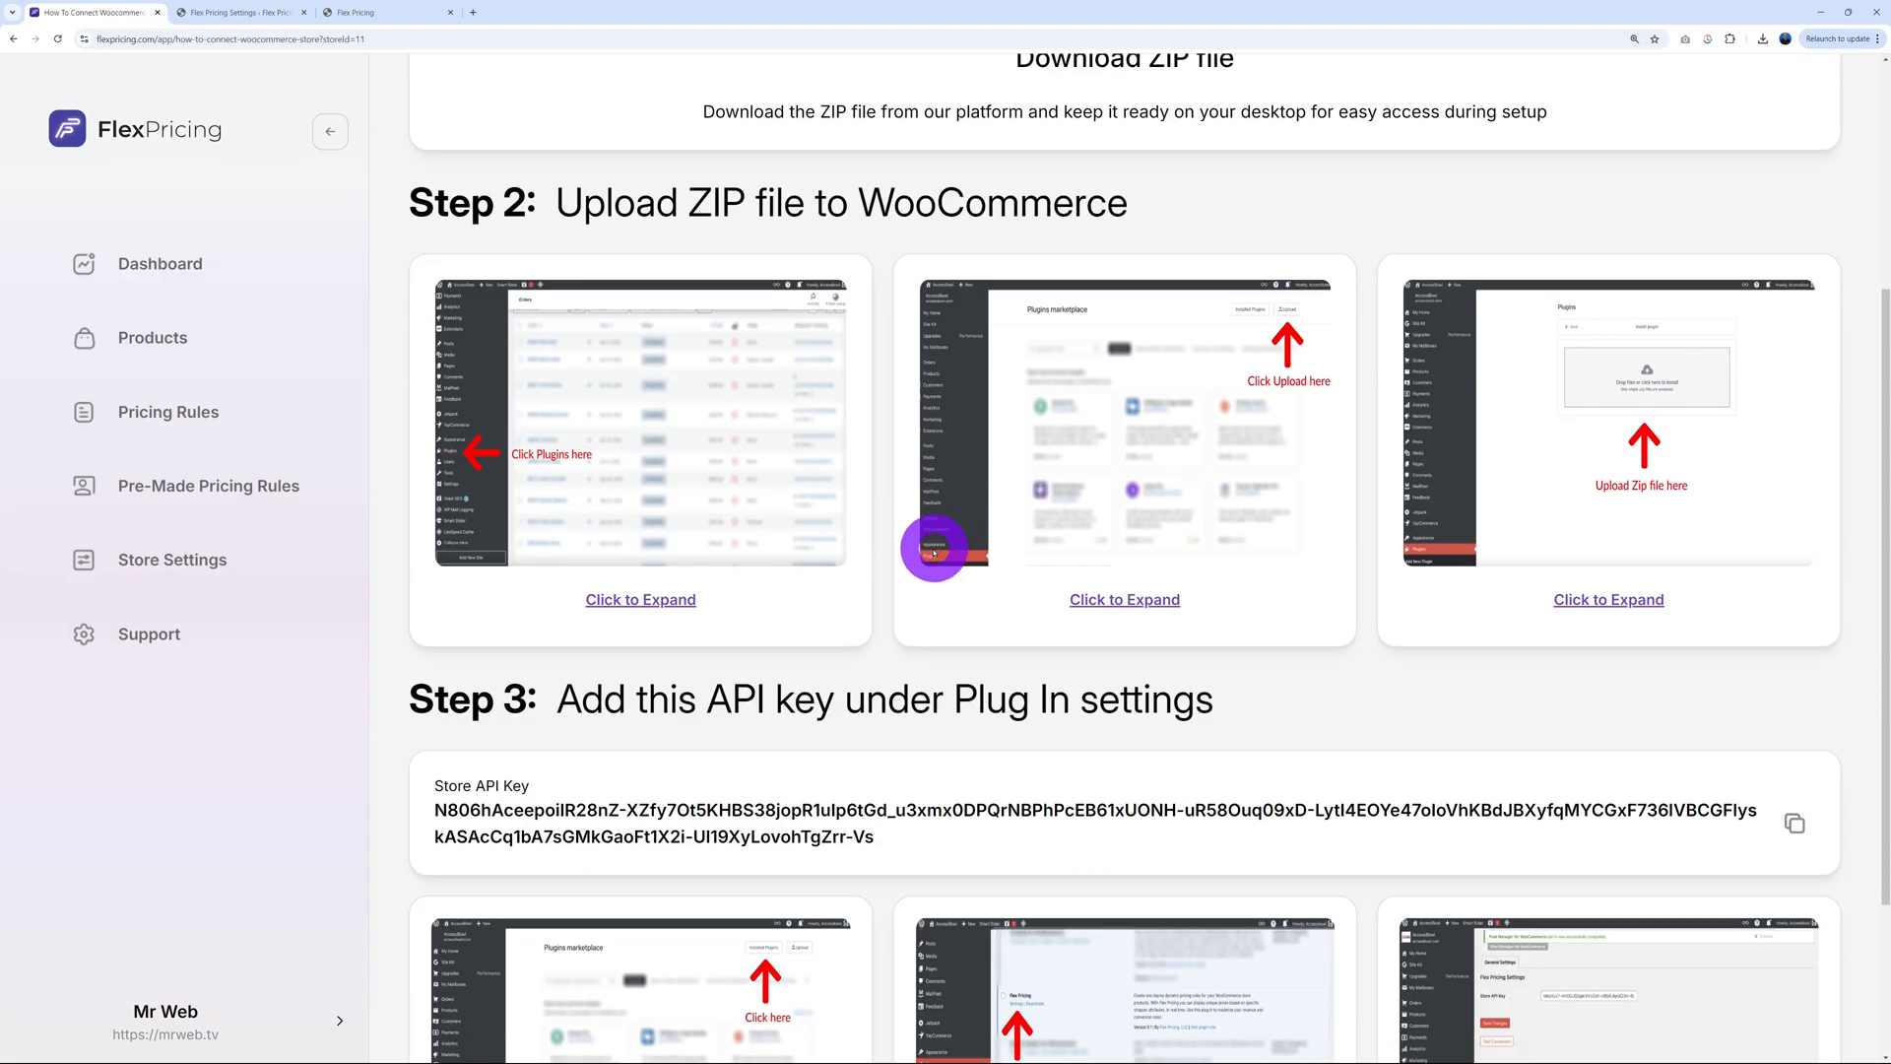
scroll("down", 3)
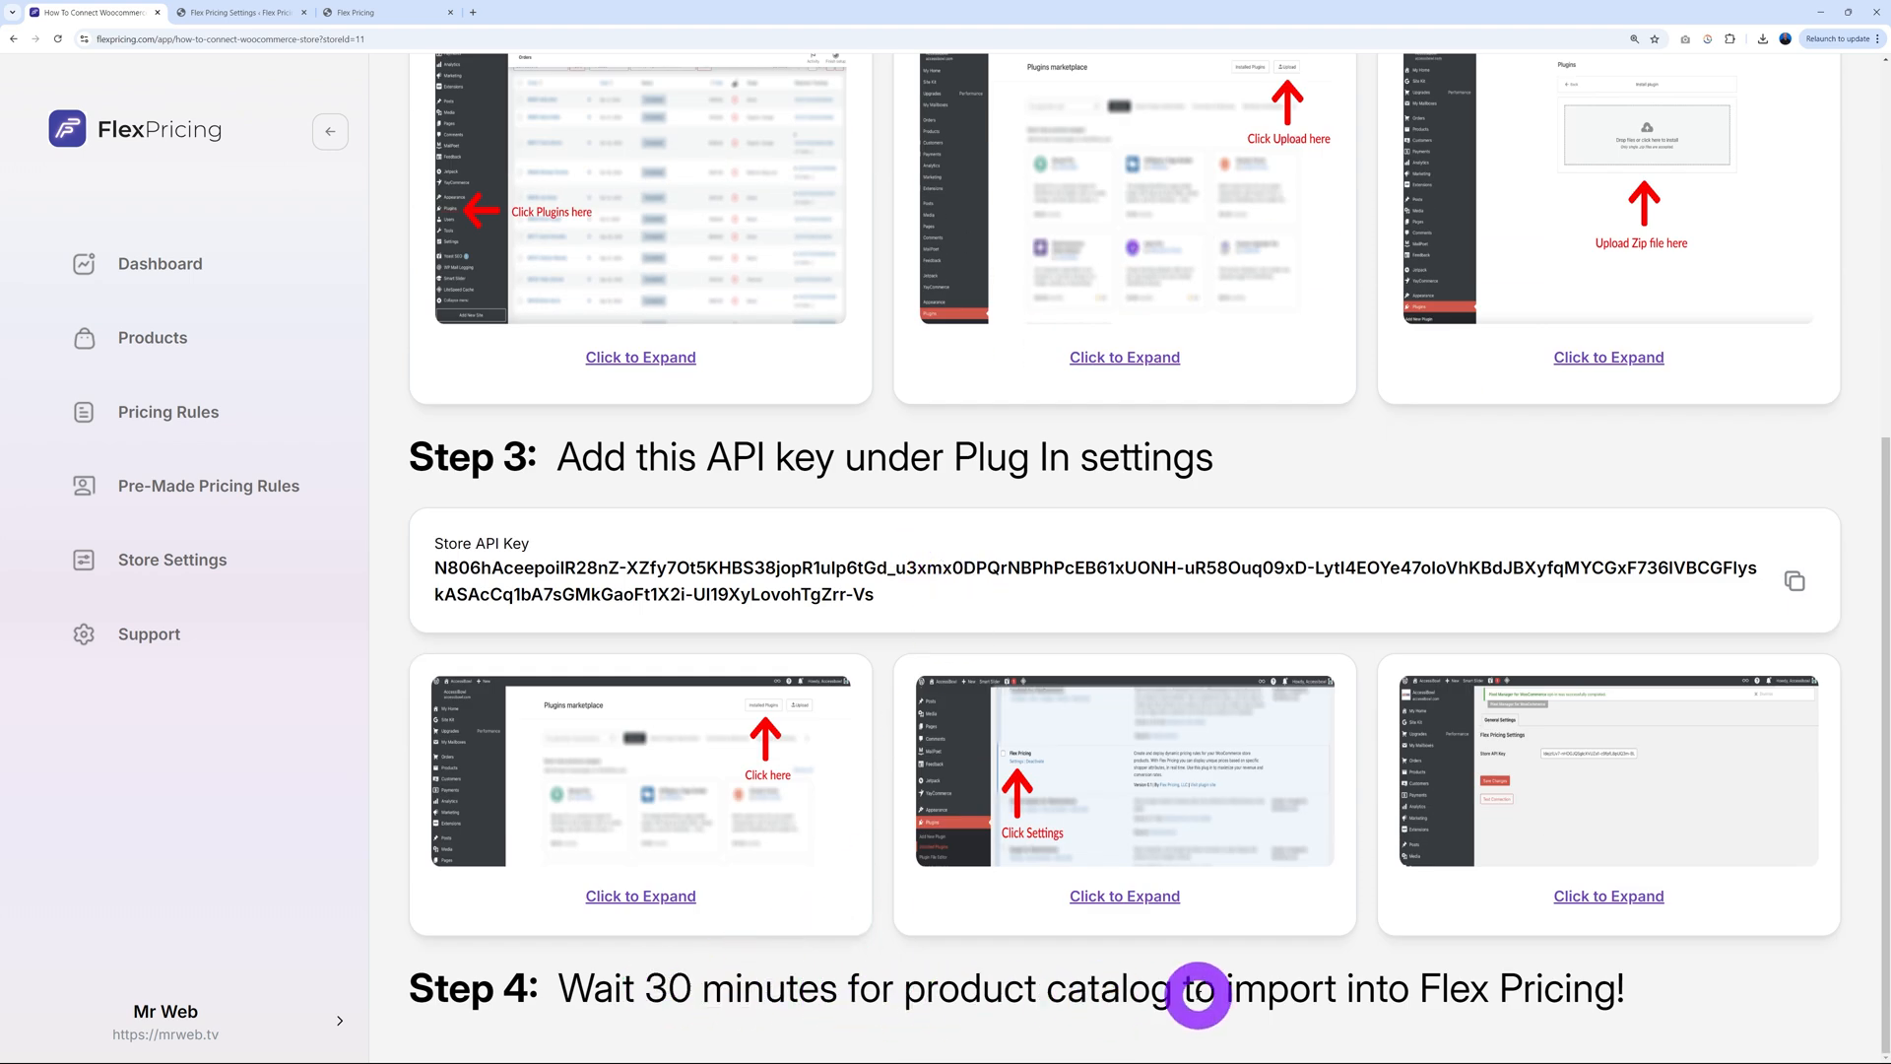
mouse_move(437, 972)
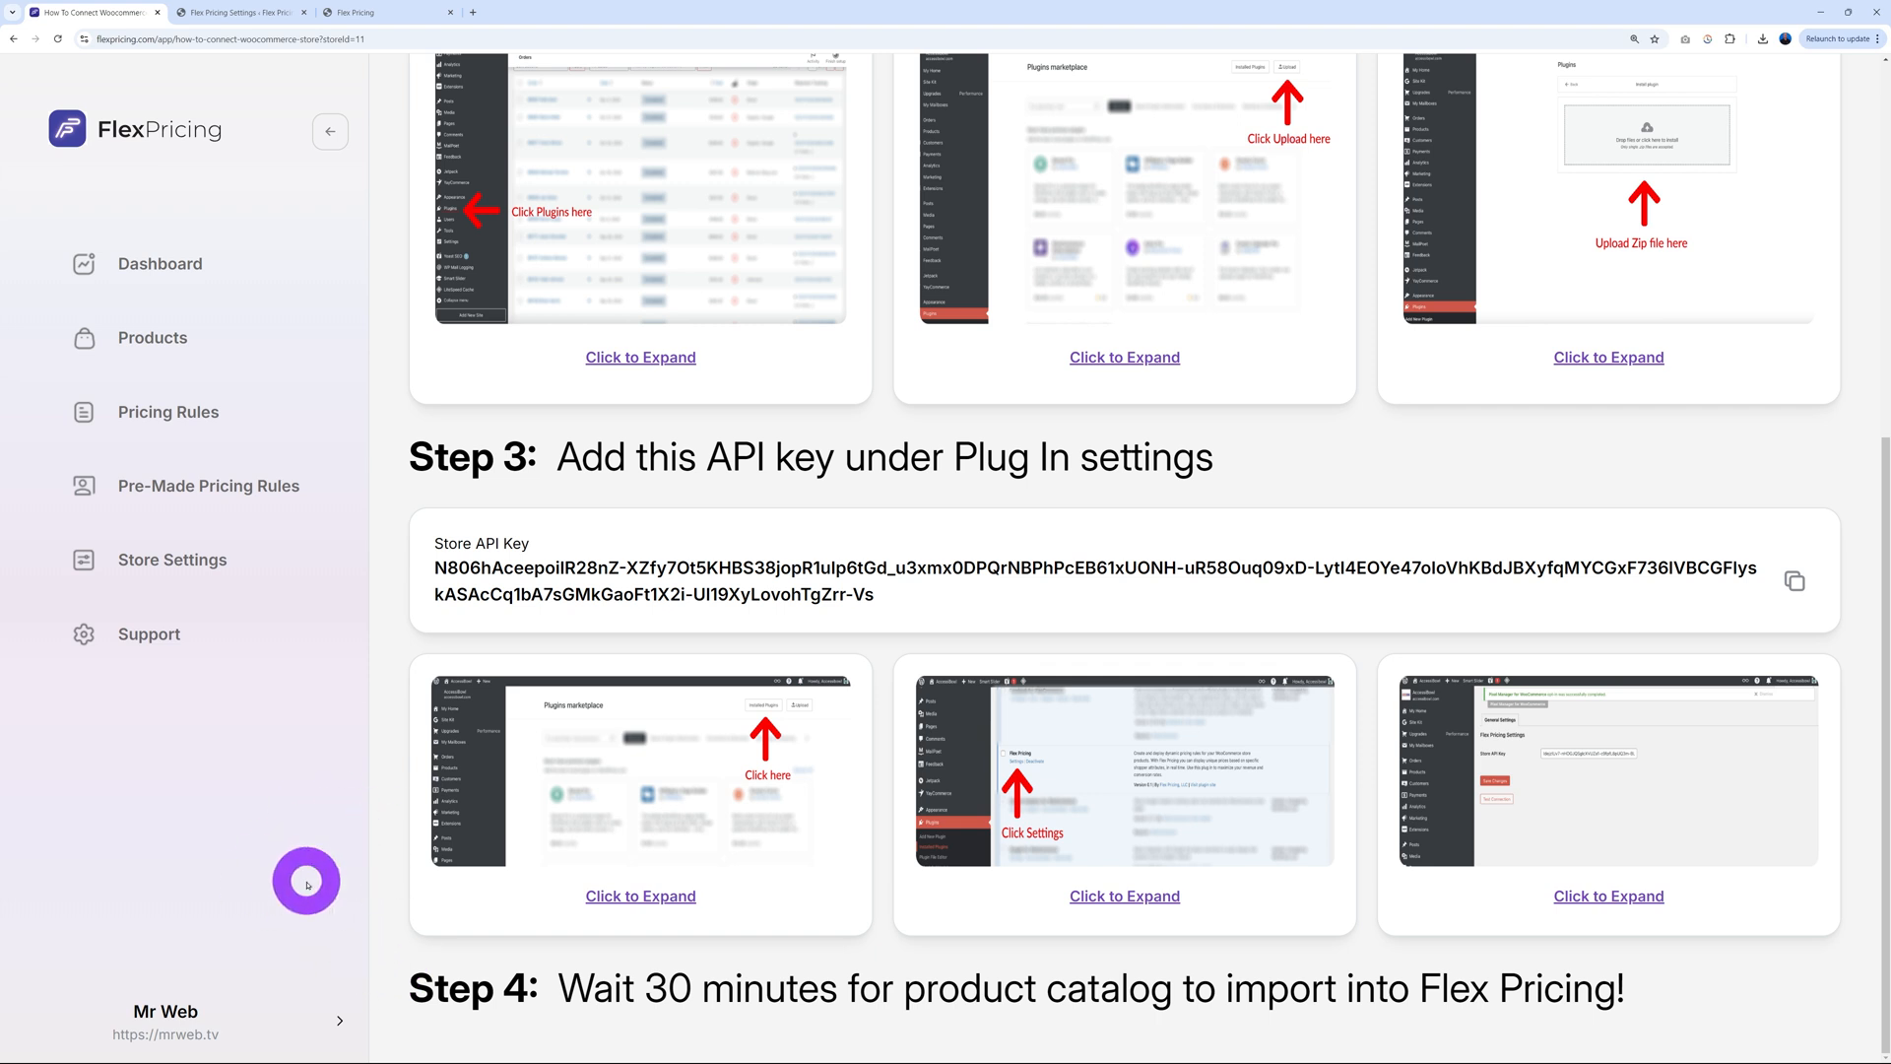
mouse_move(708, 996)
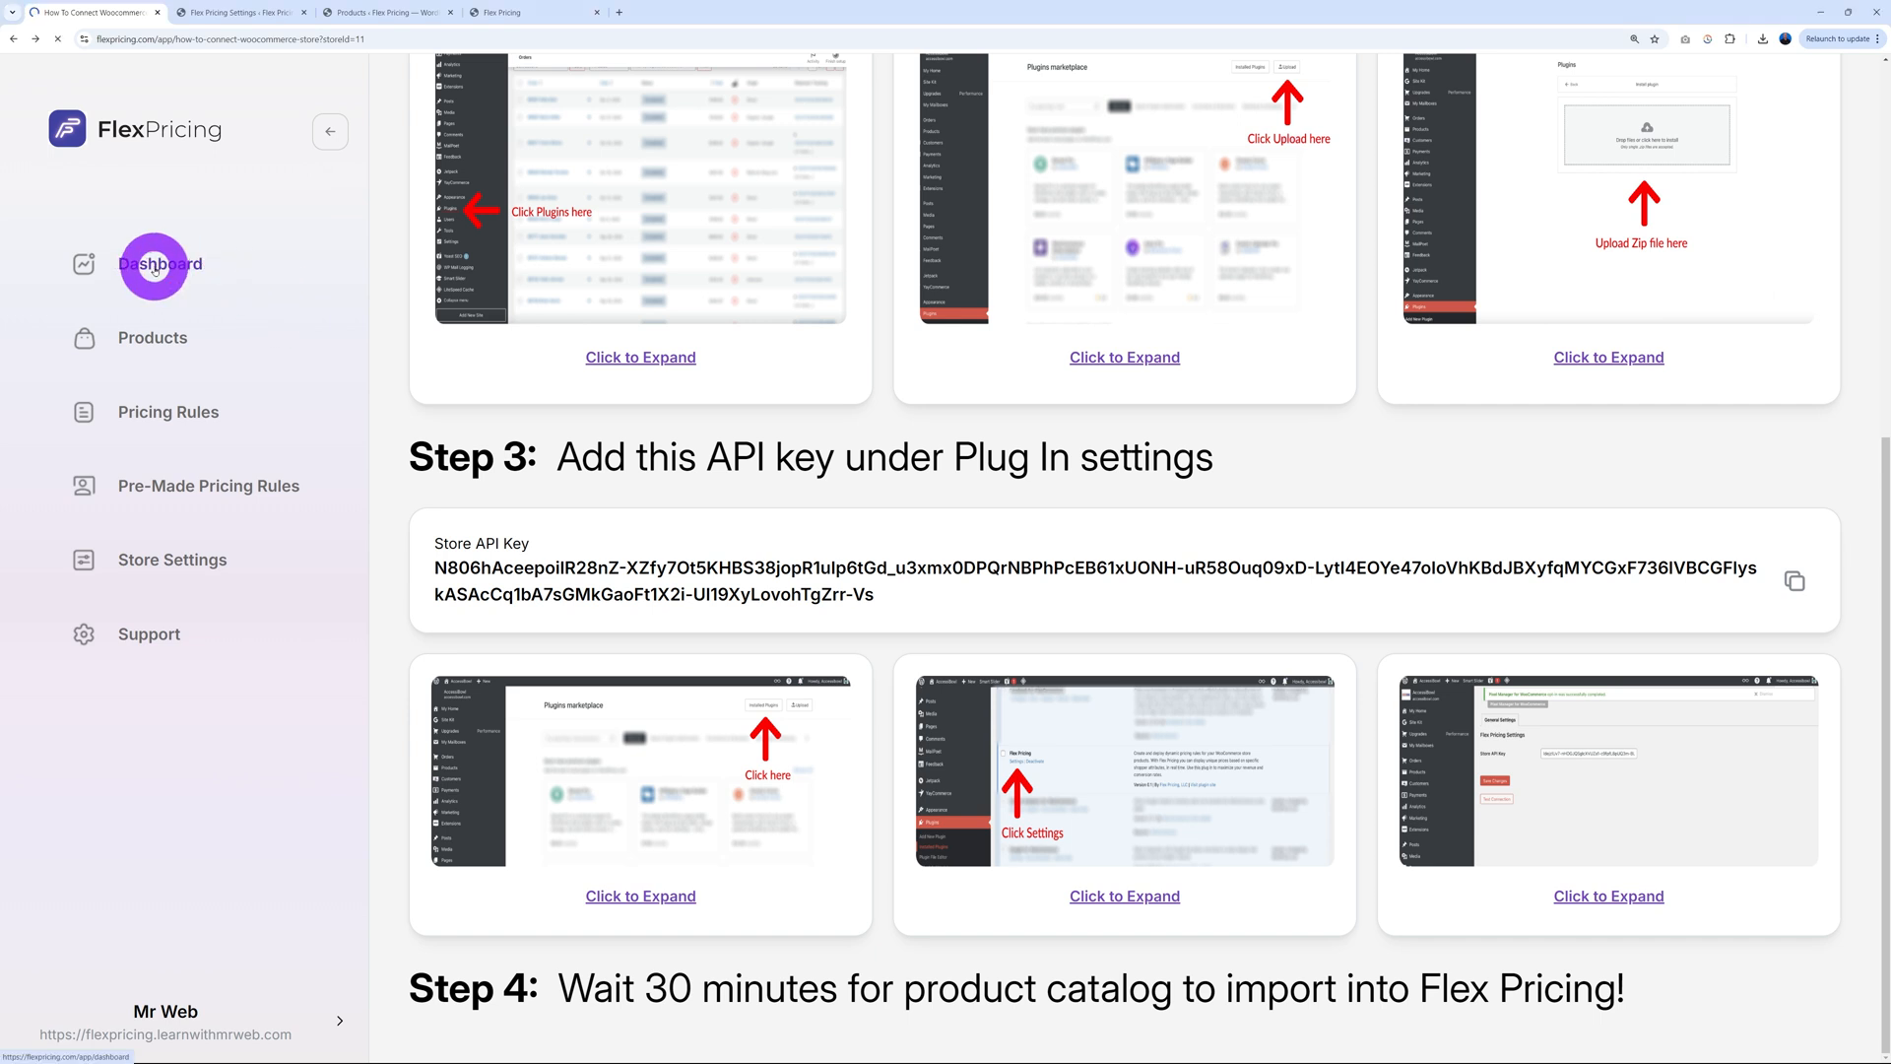
View the 8 imported products in Flex Pricing and compare them with WooCommerce's product list
left_click(162, 264)
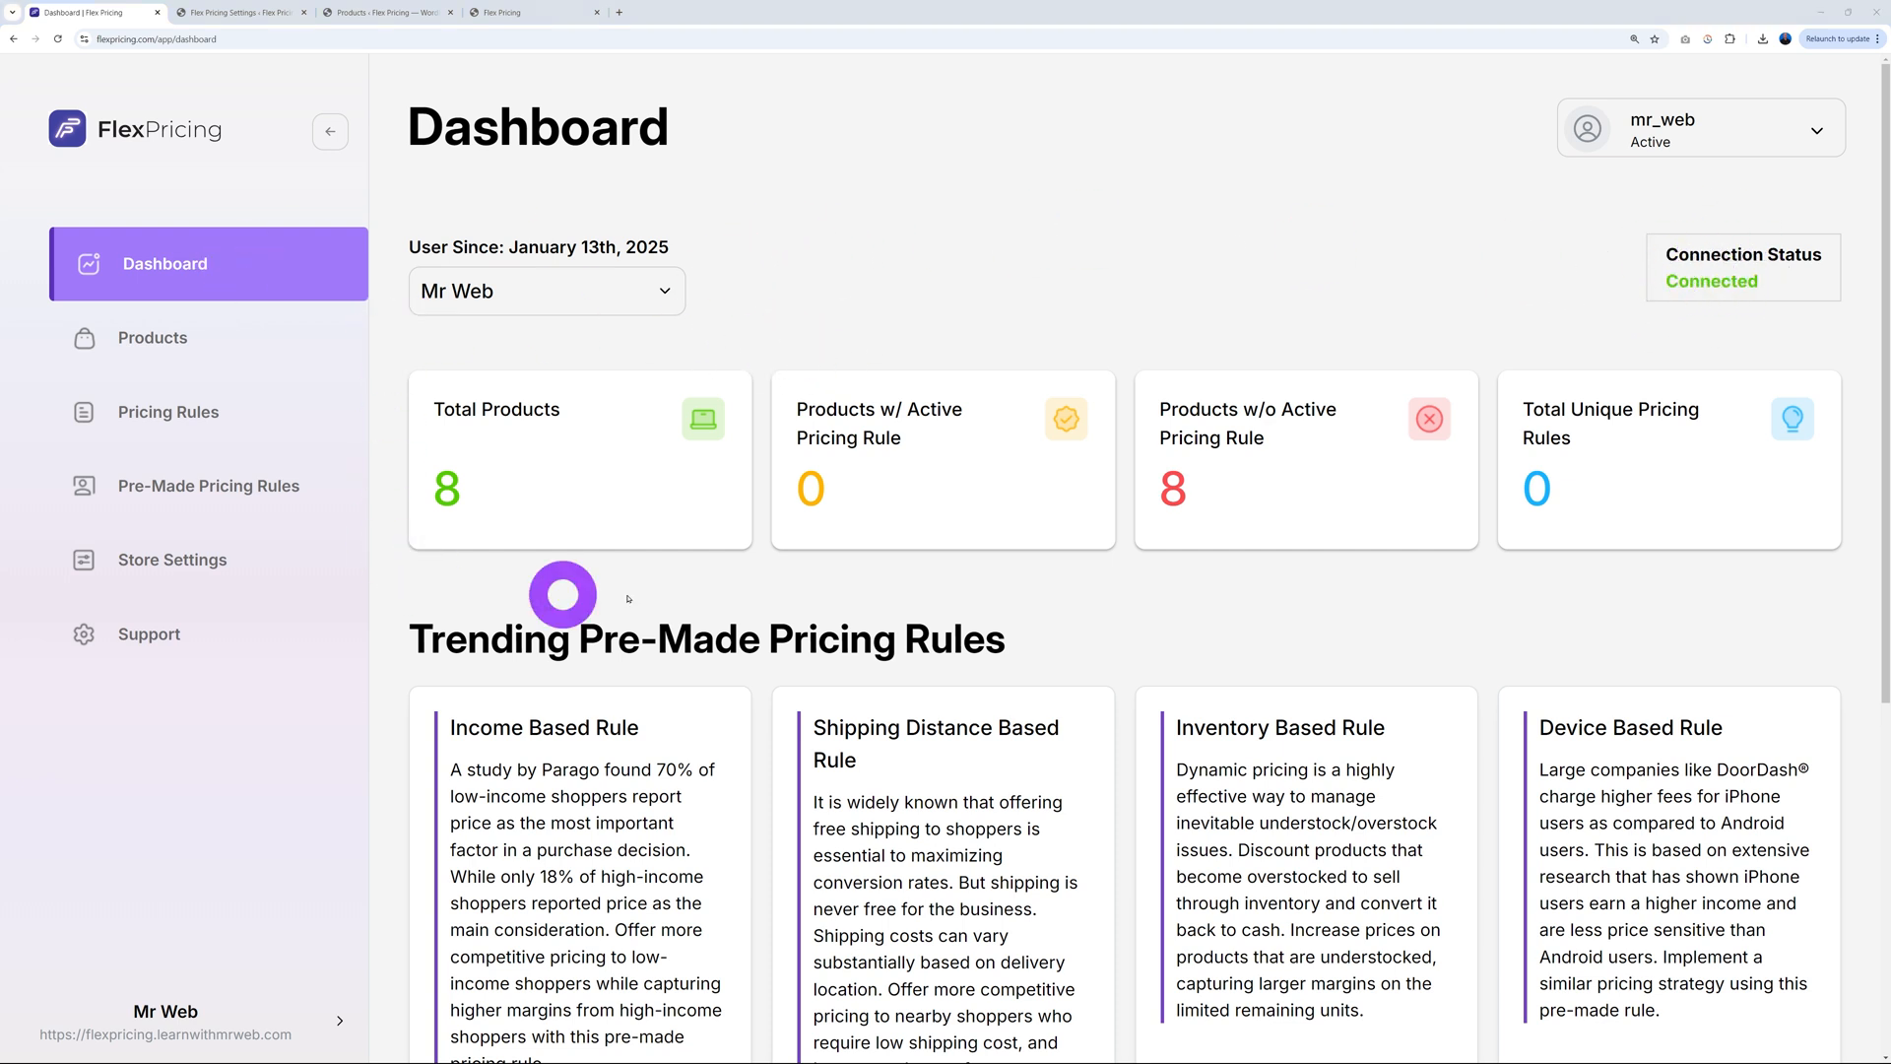
left_click(152, 337)
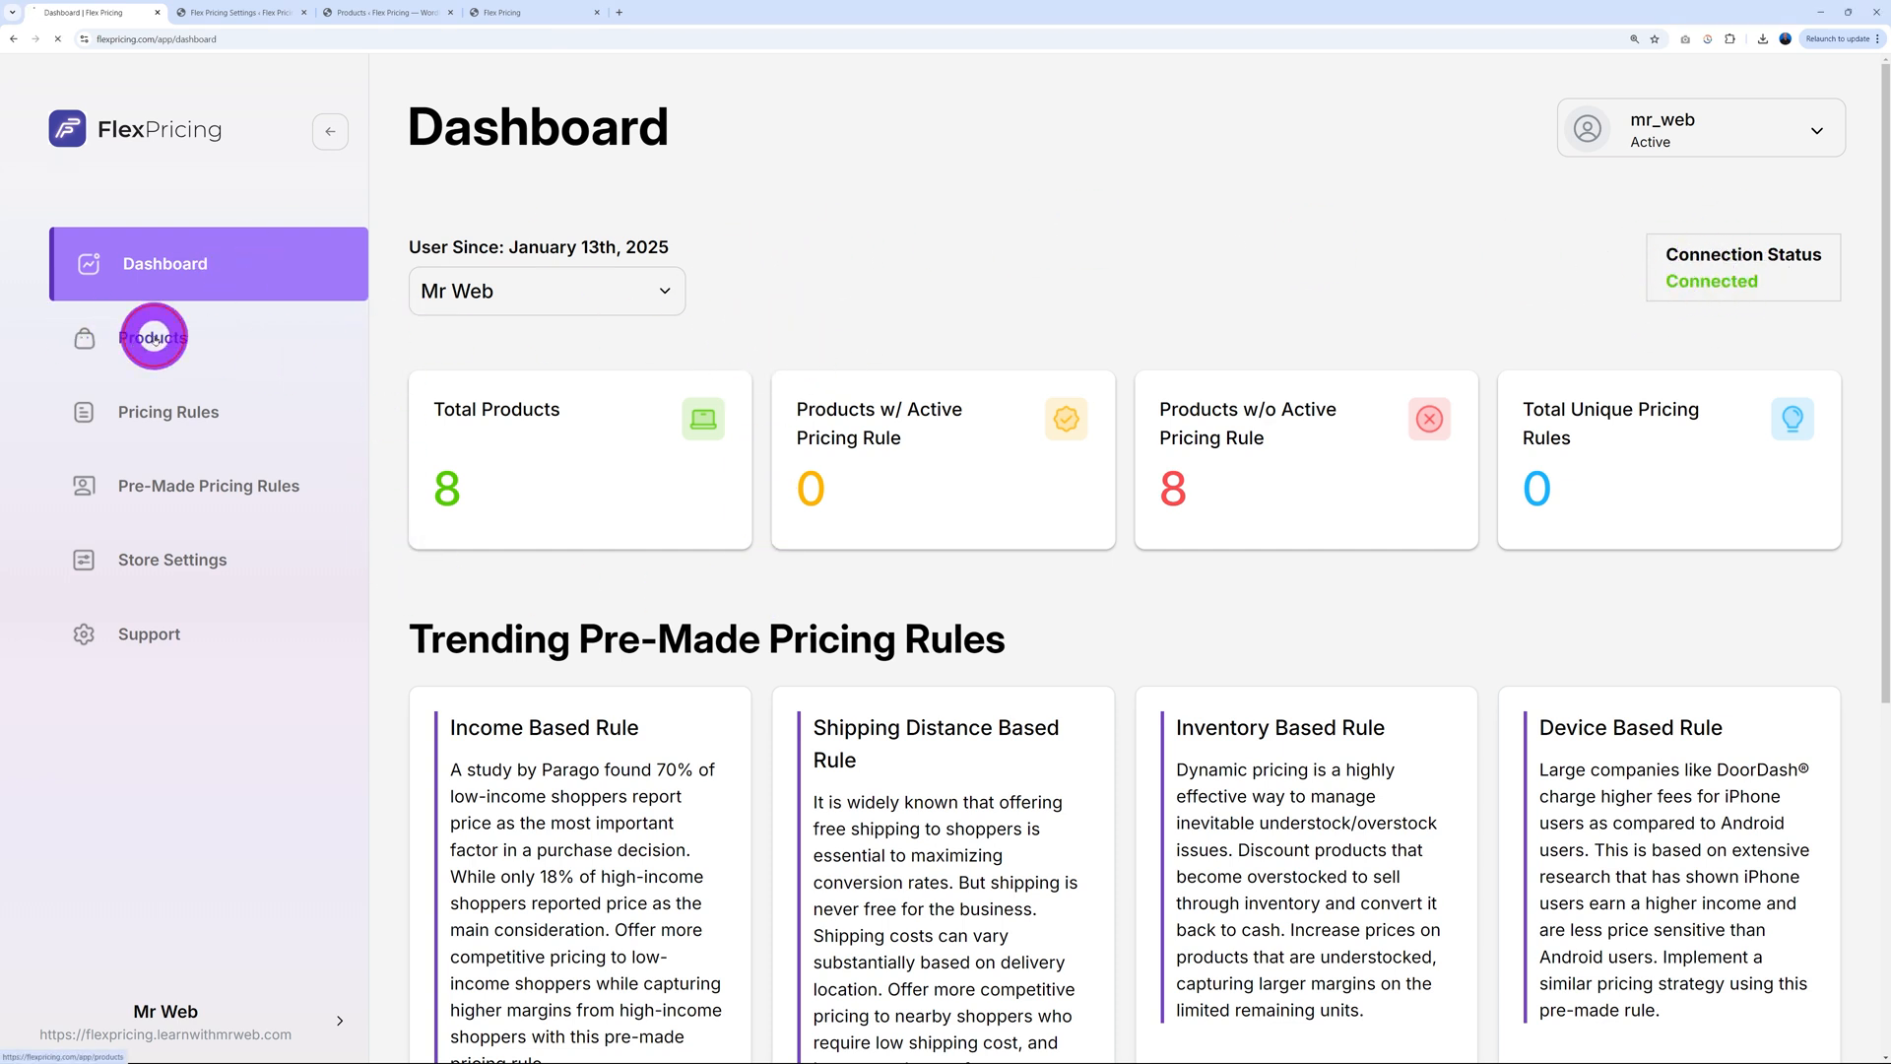
left_click(153, 337)
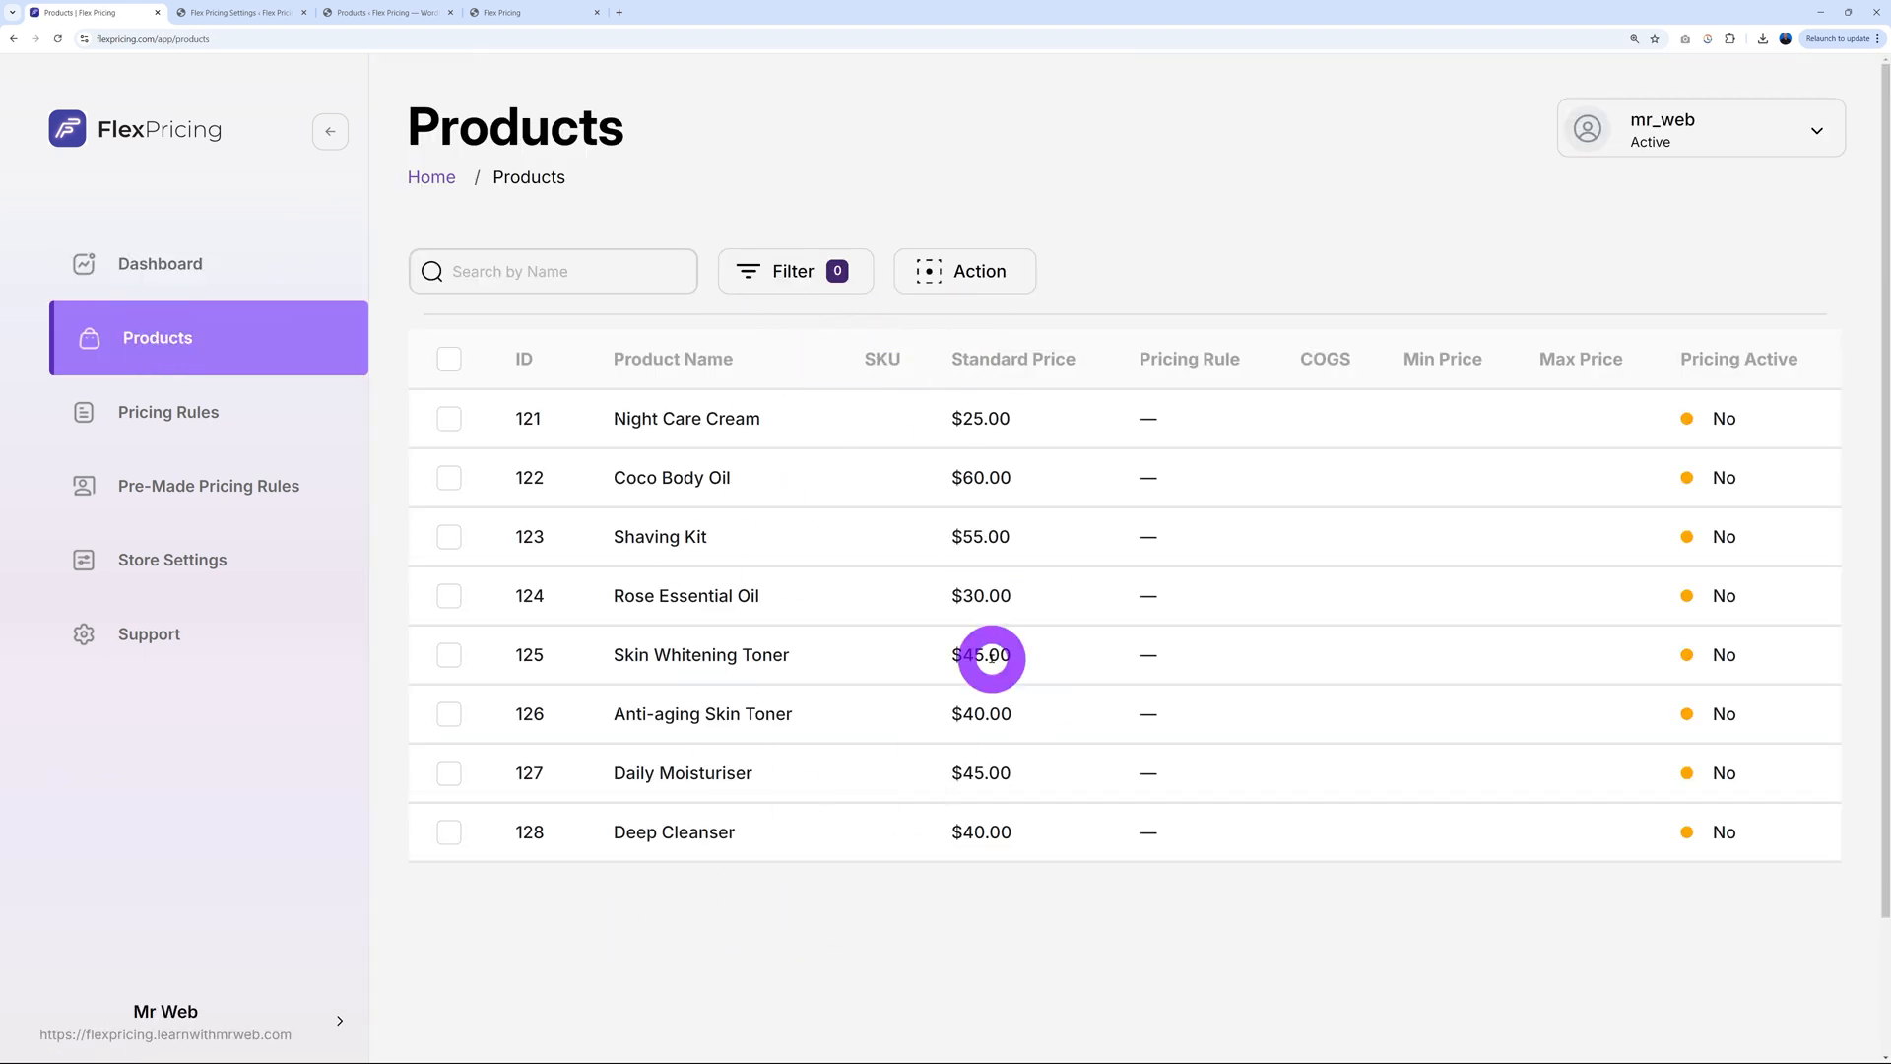
mouse_move(408, 52)
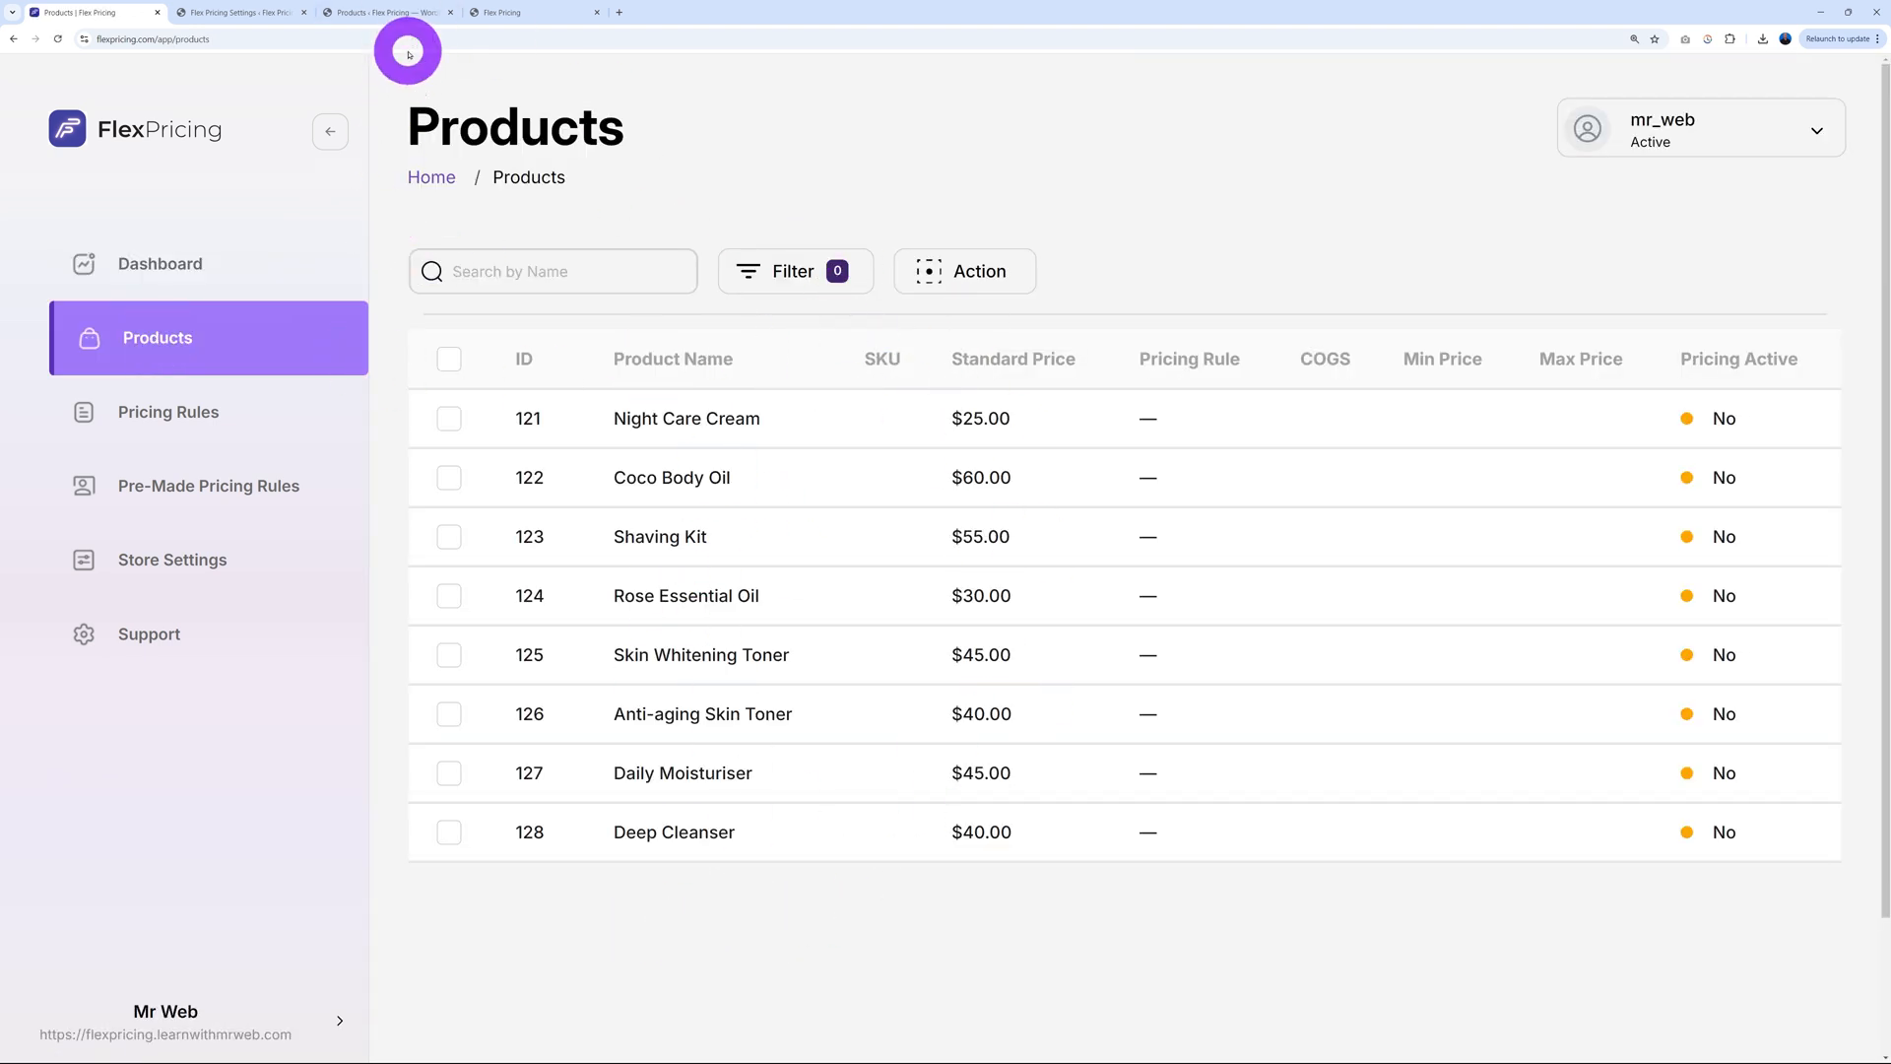
left_click(386, 12)
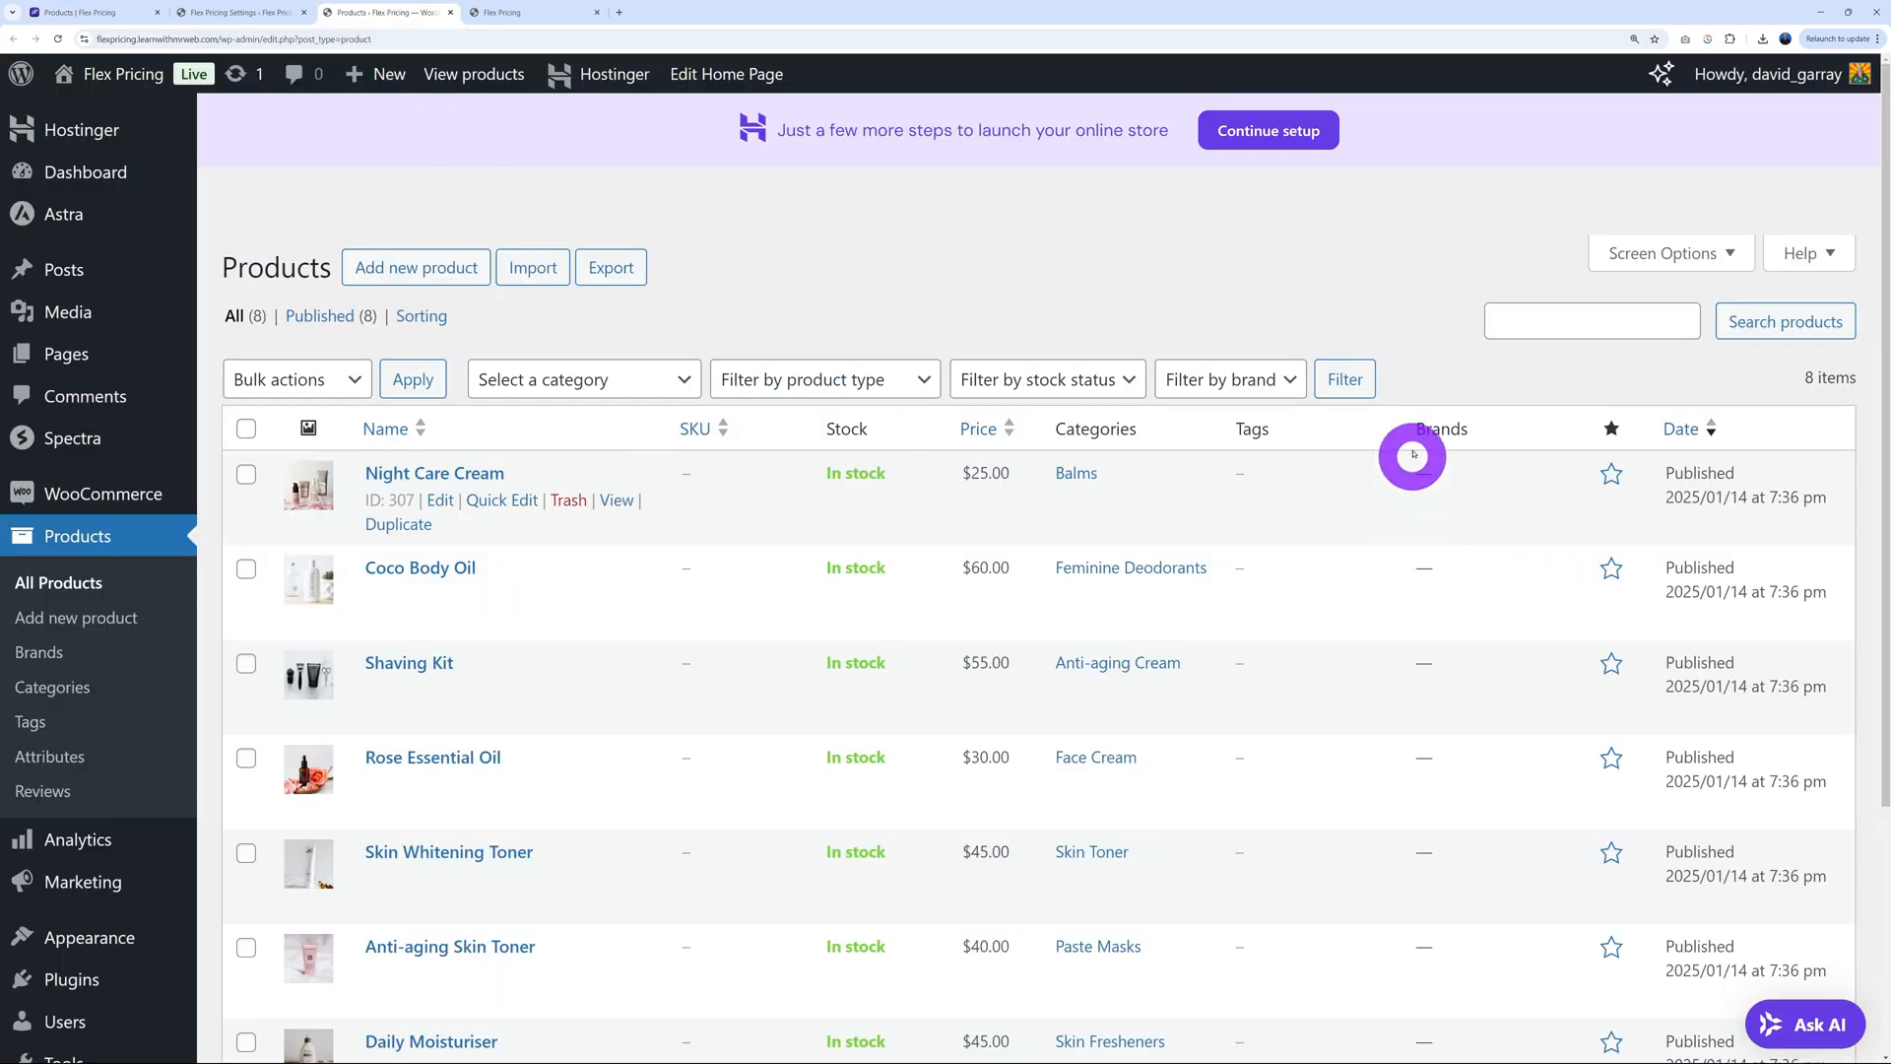
scroll("down", 3)
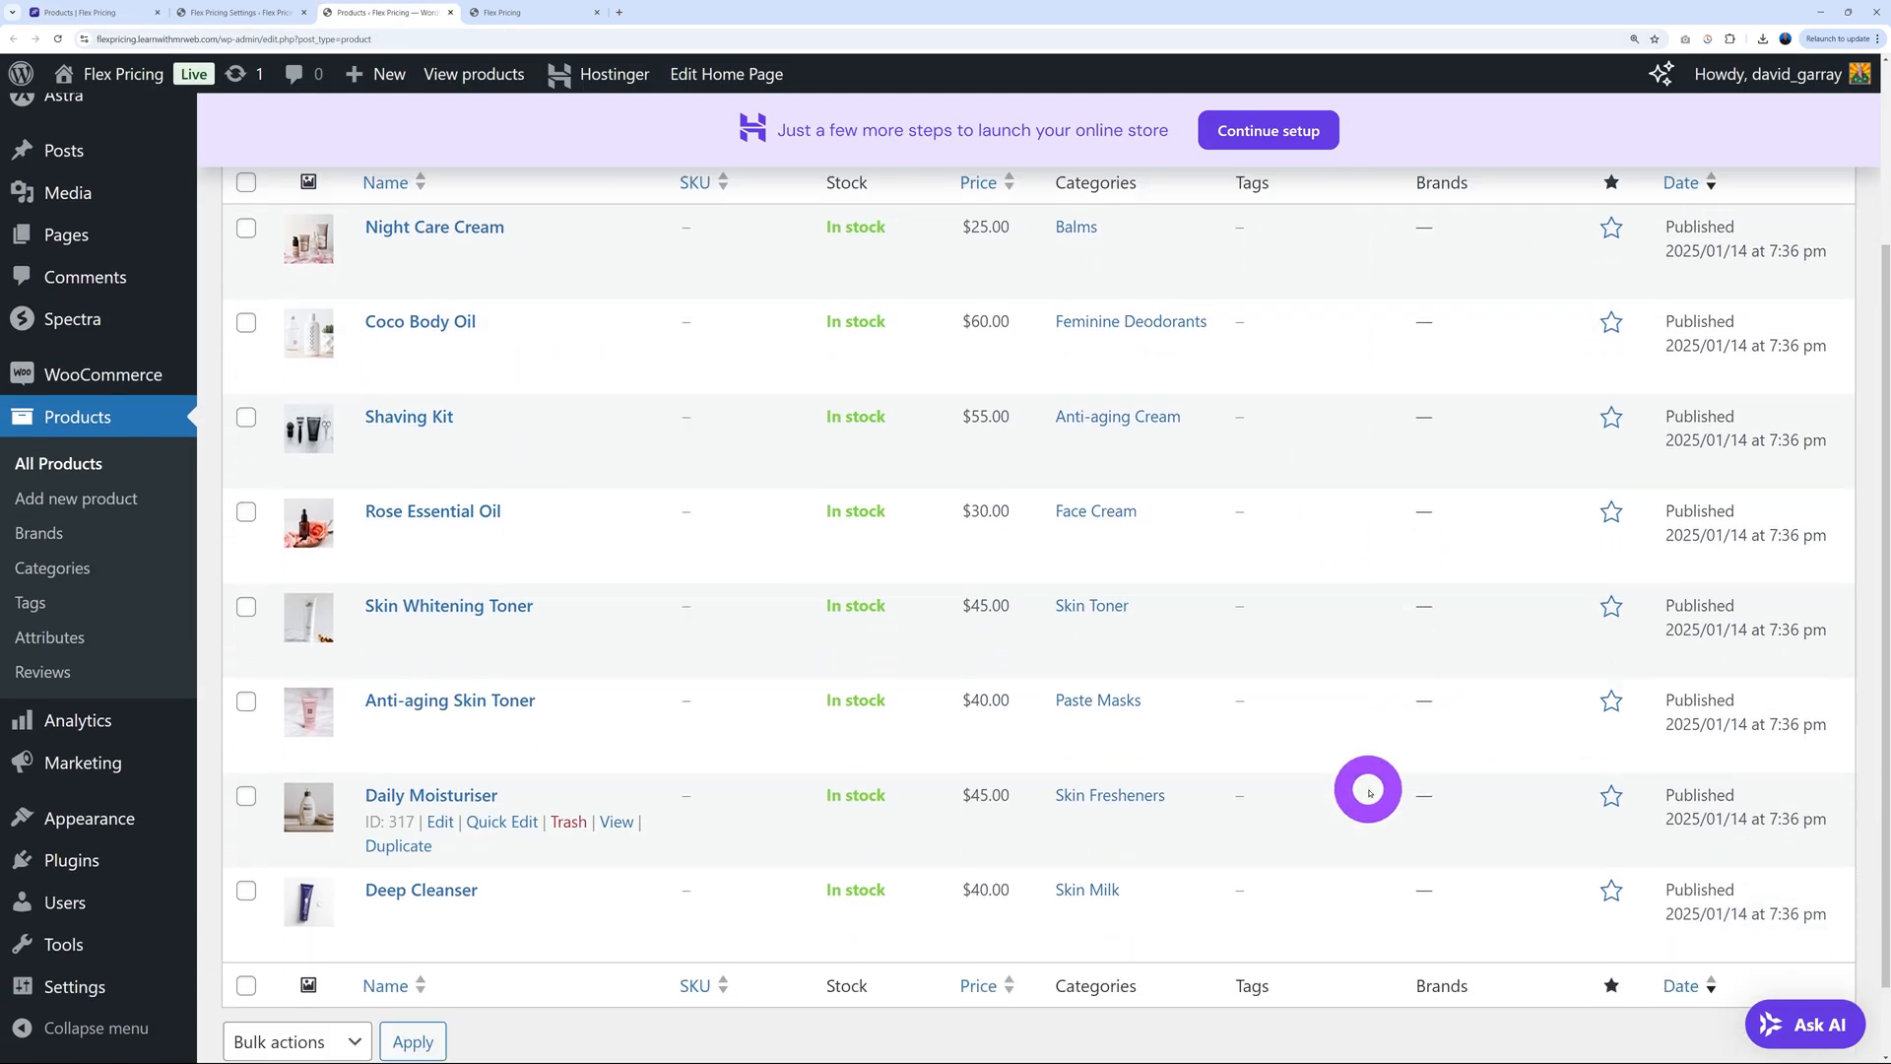
scroll("up", 3)
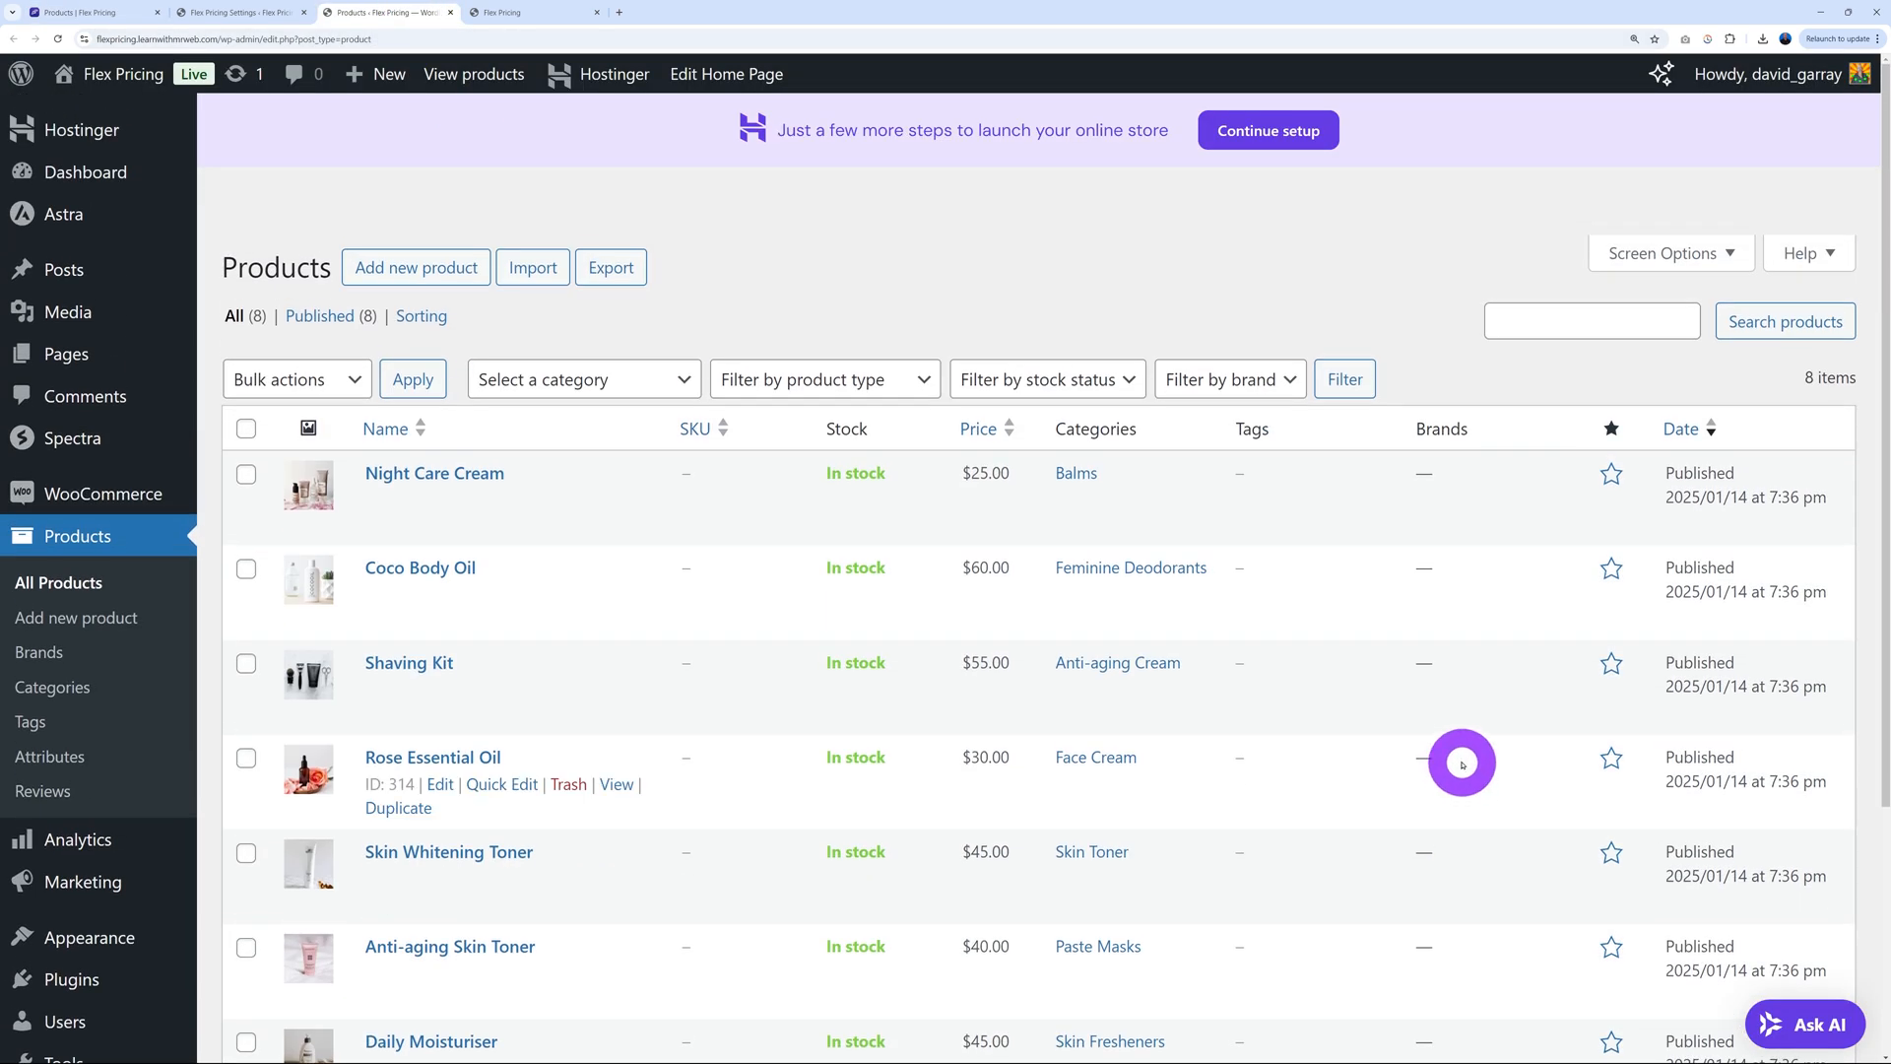
mouse_move(263, 110)
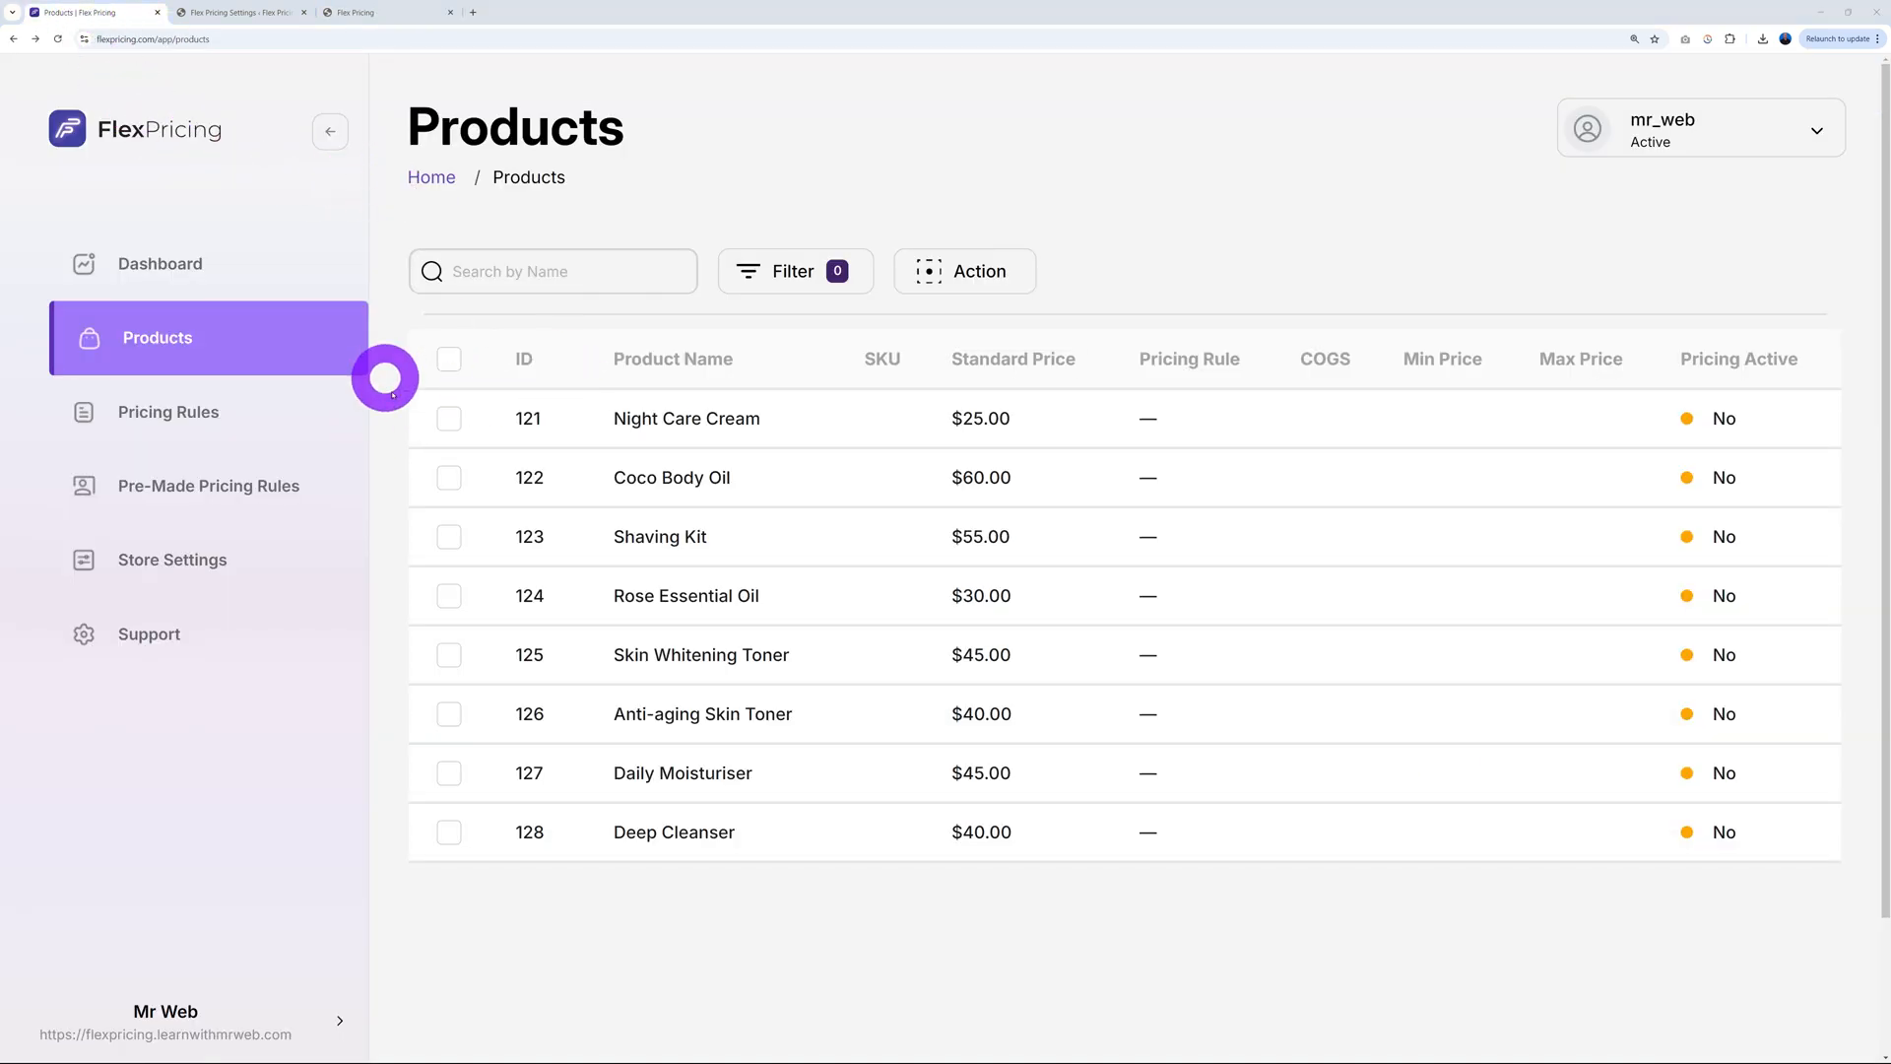
mouse_move(168, 411)
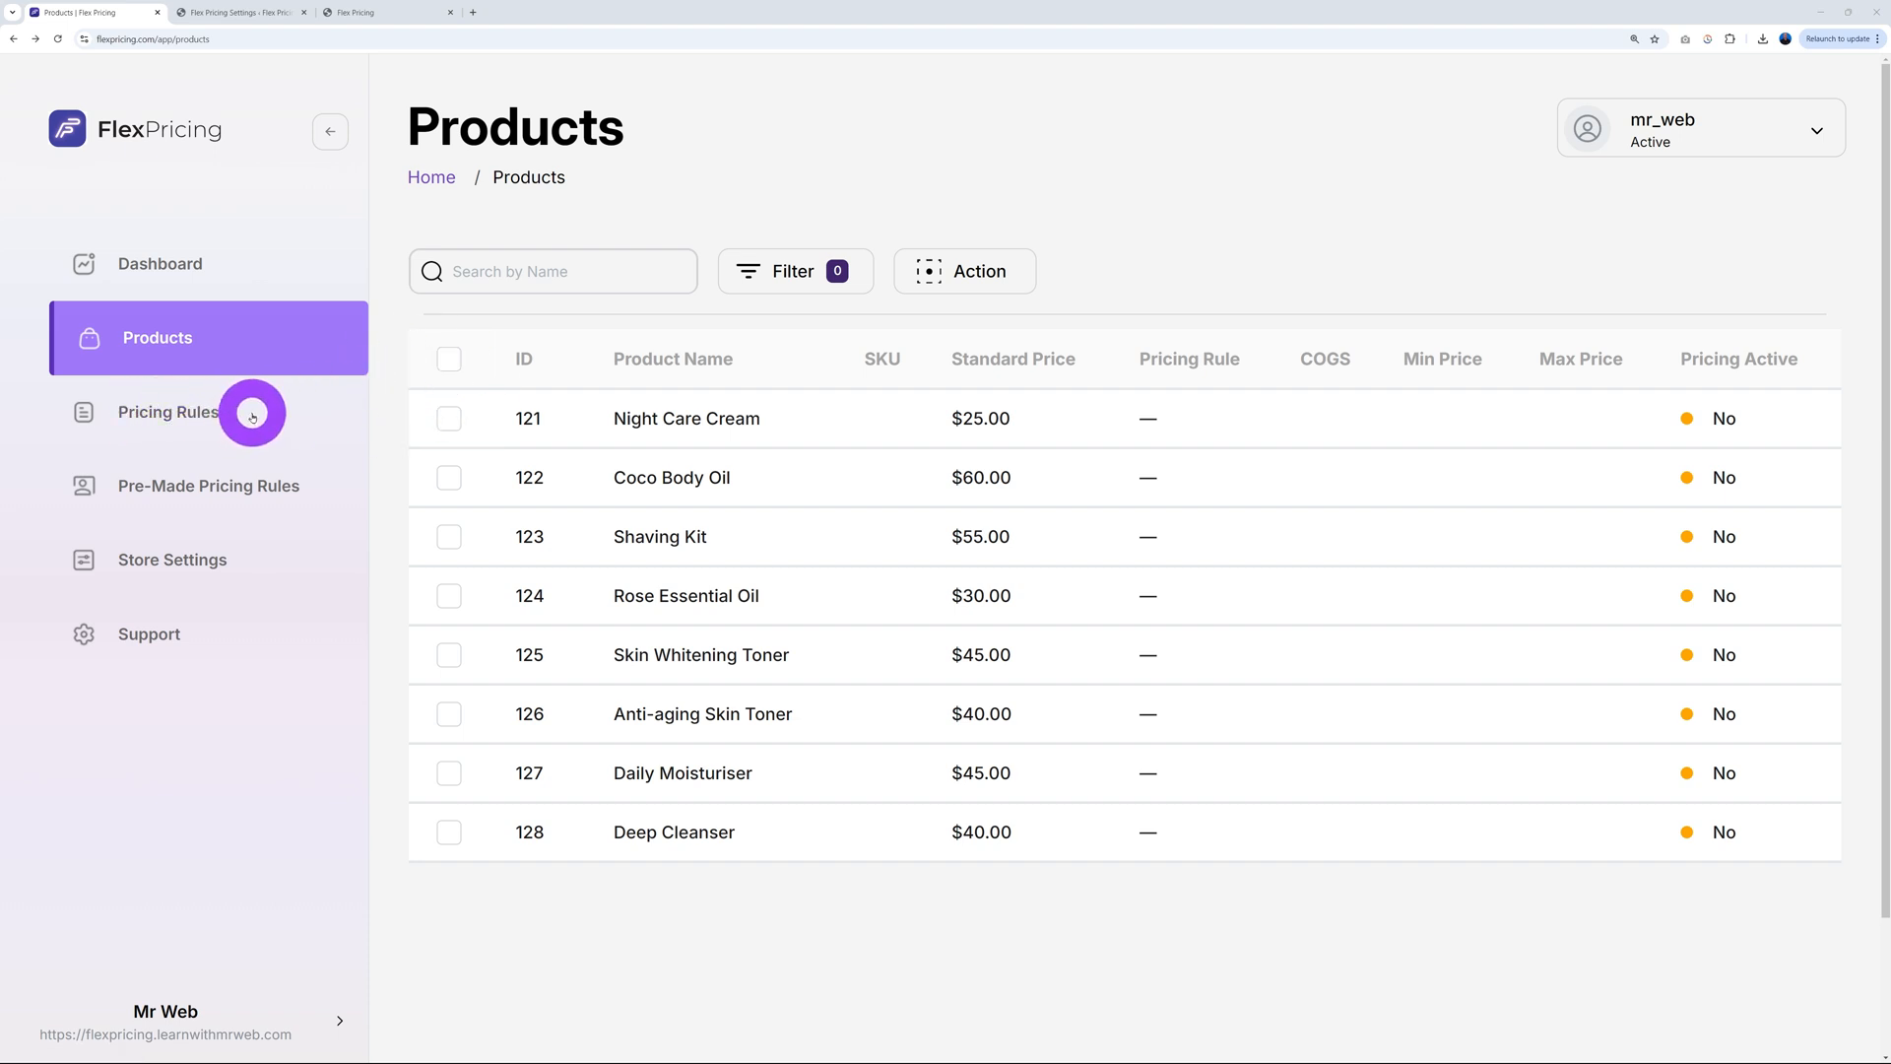
mouse_move(252, 490)
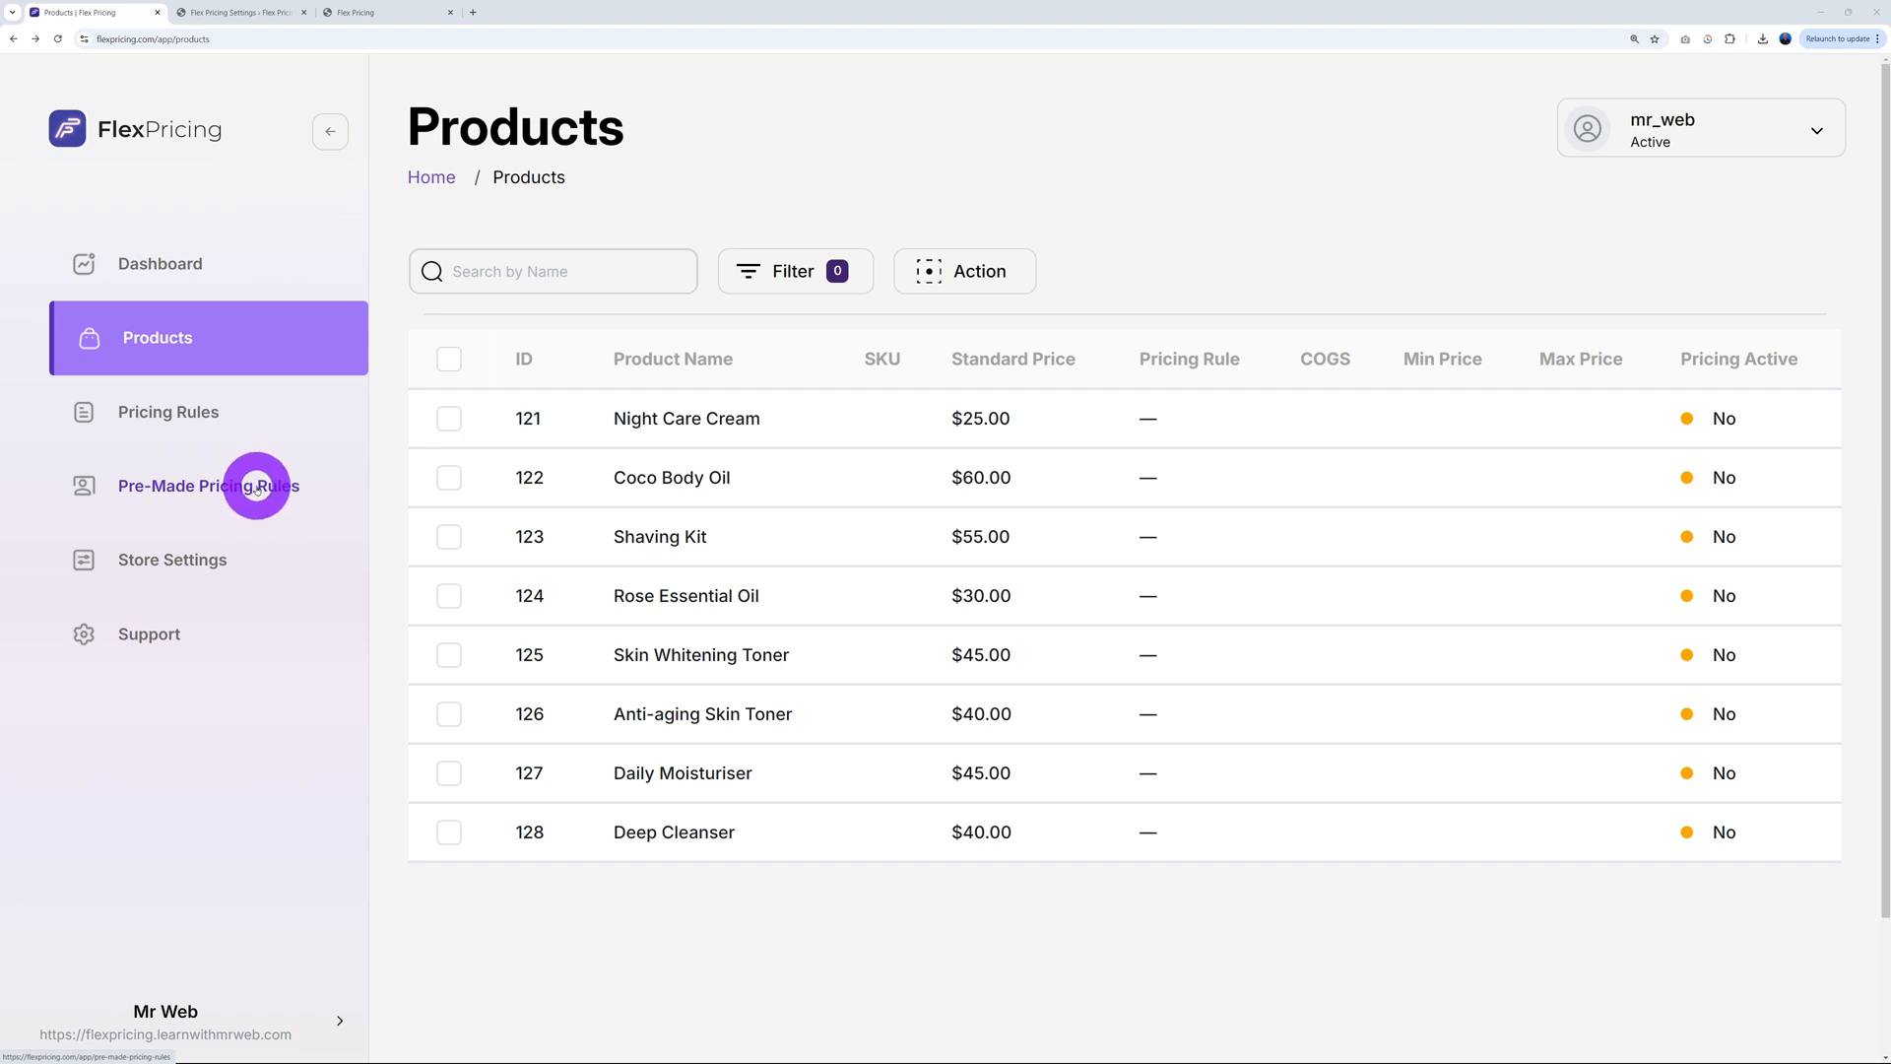
Browse all six pre-made rule templates, including Income Based Rule and State CPI
left_click(208, 485)
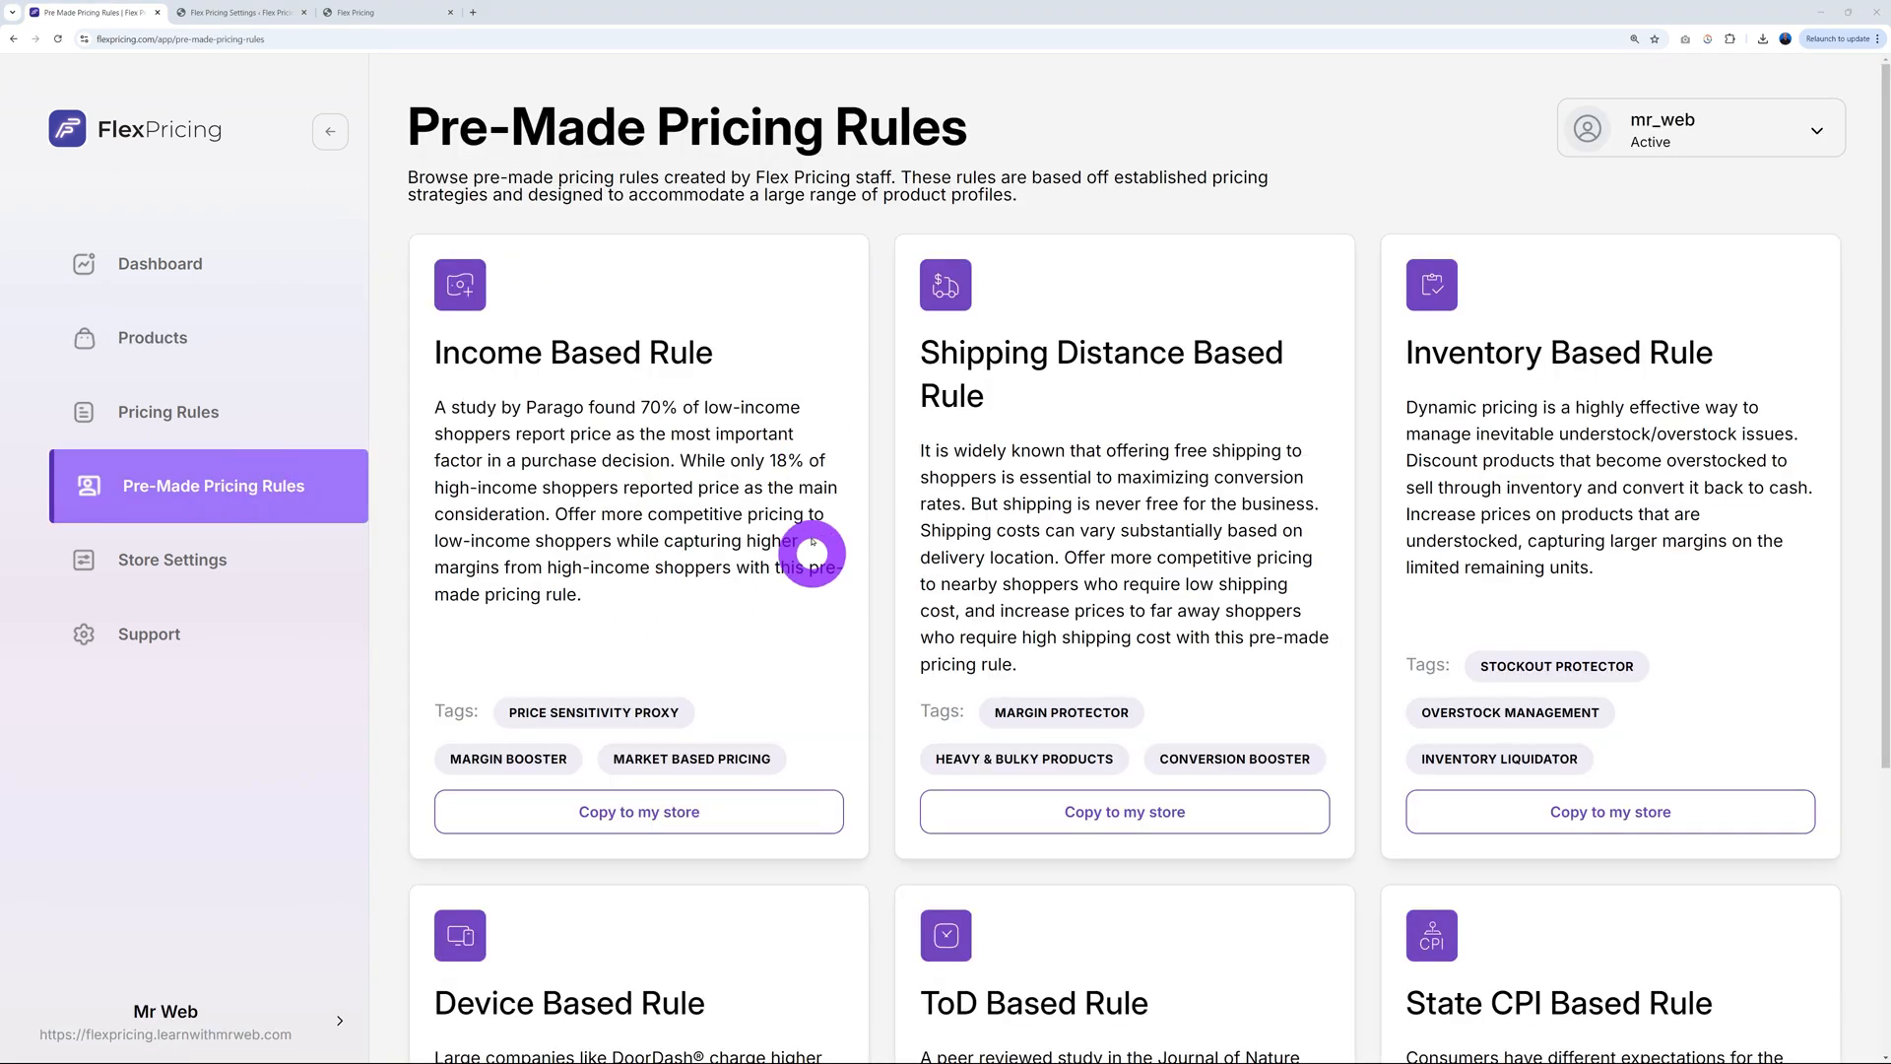
mouse_move(648, 402)
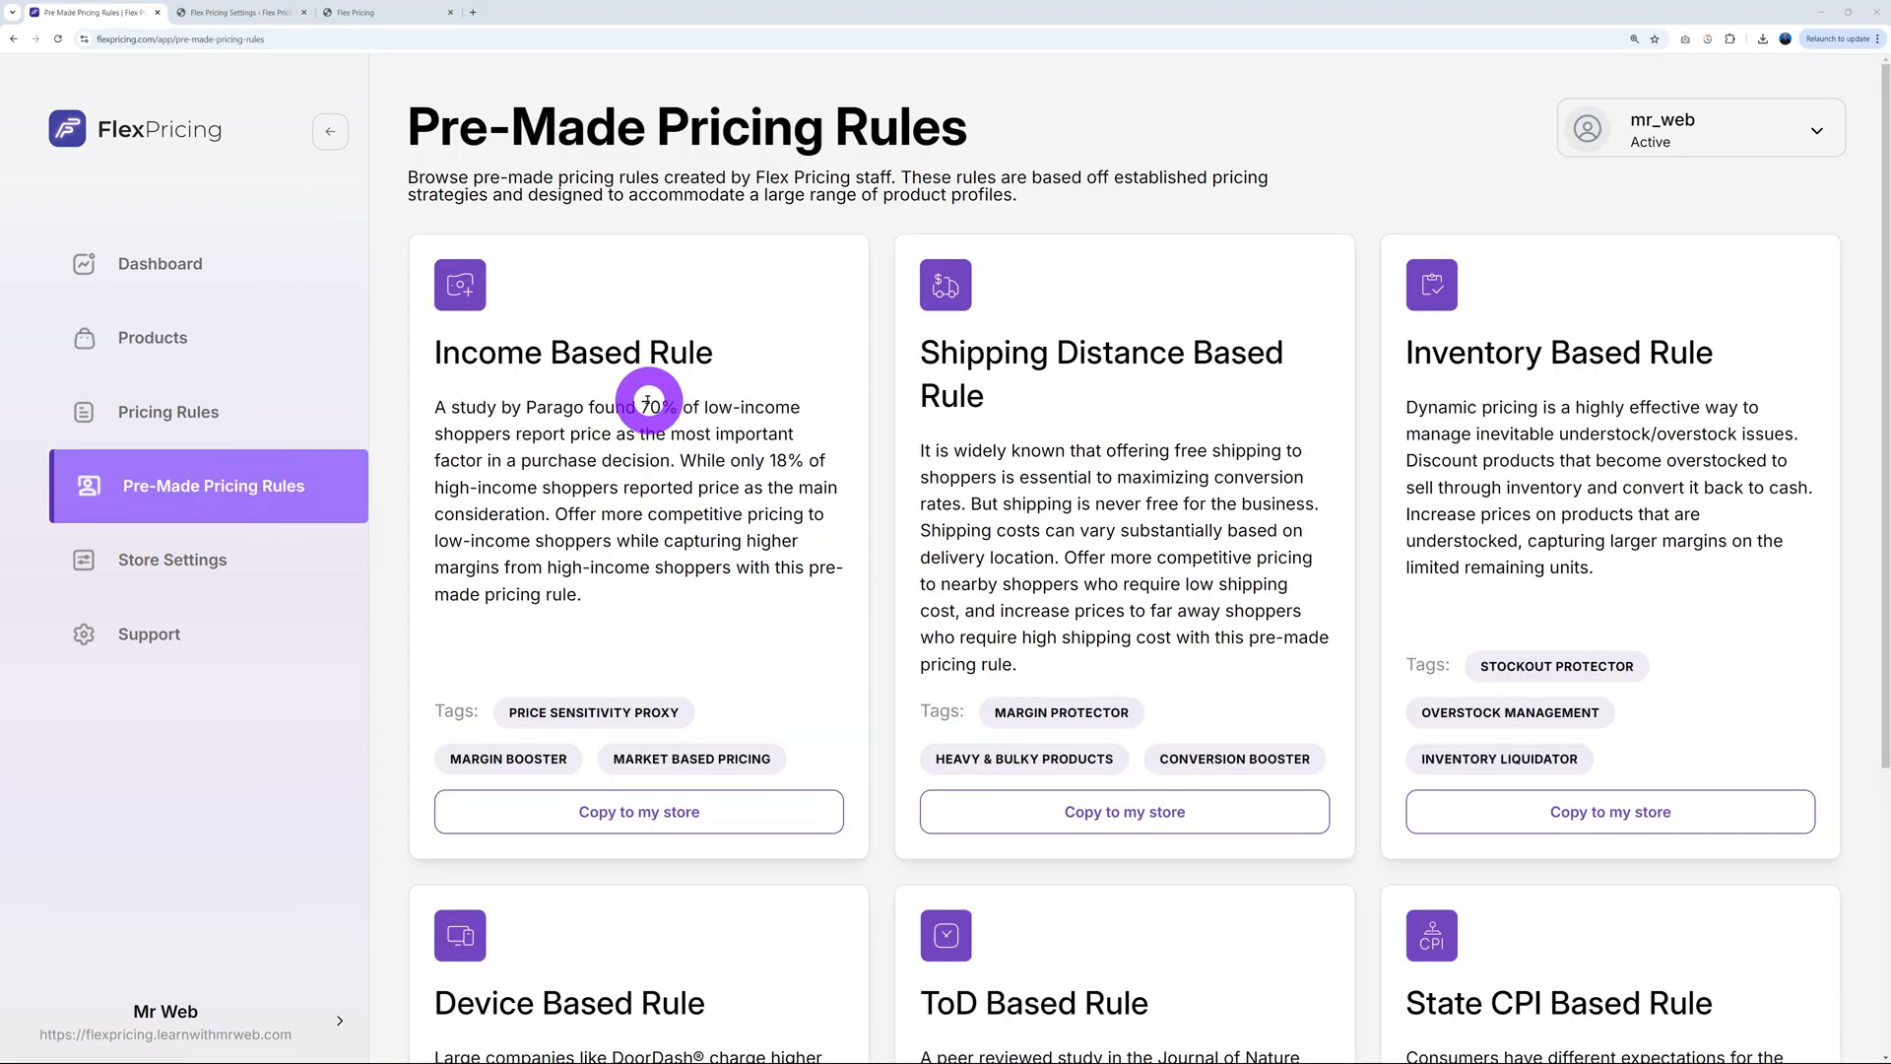
mouse_move(1021, 477)
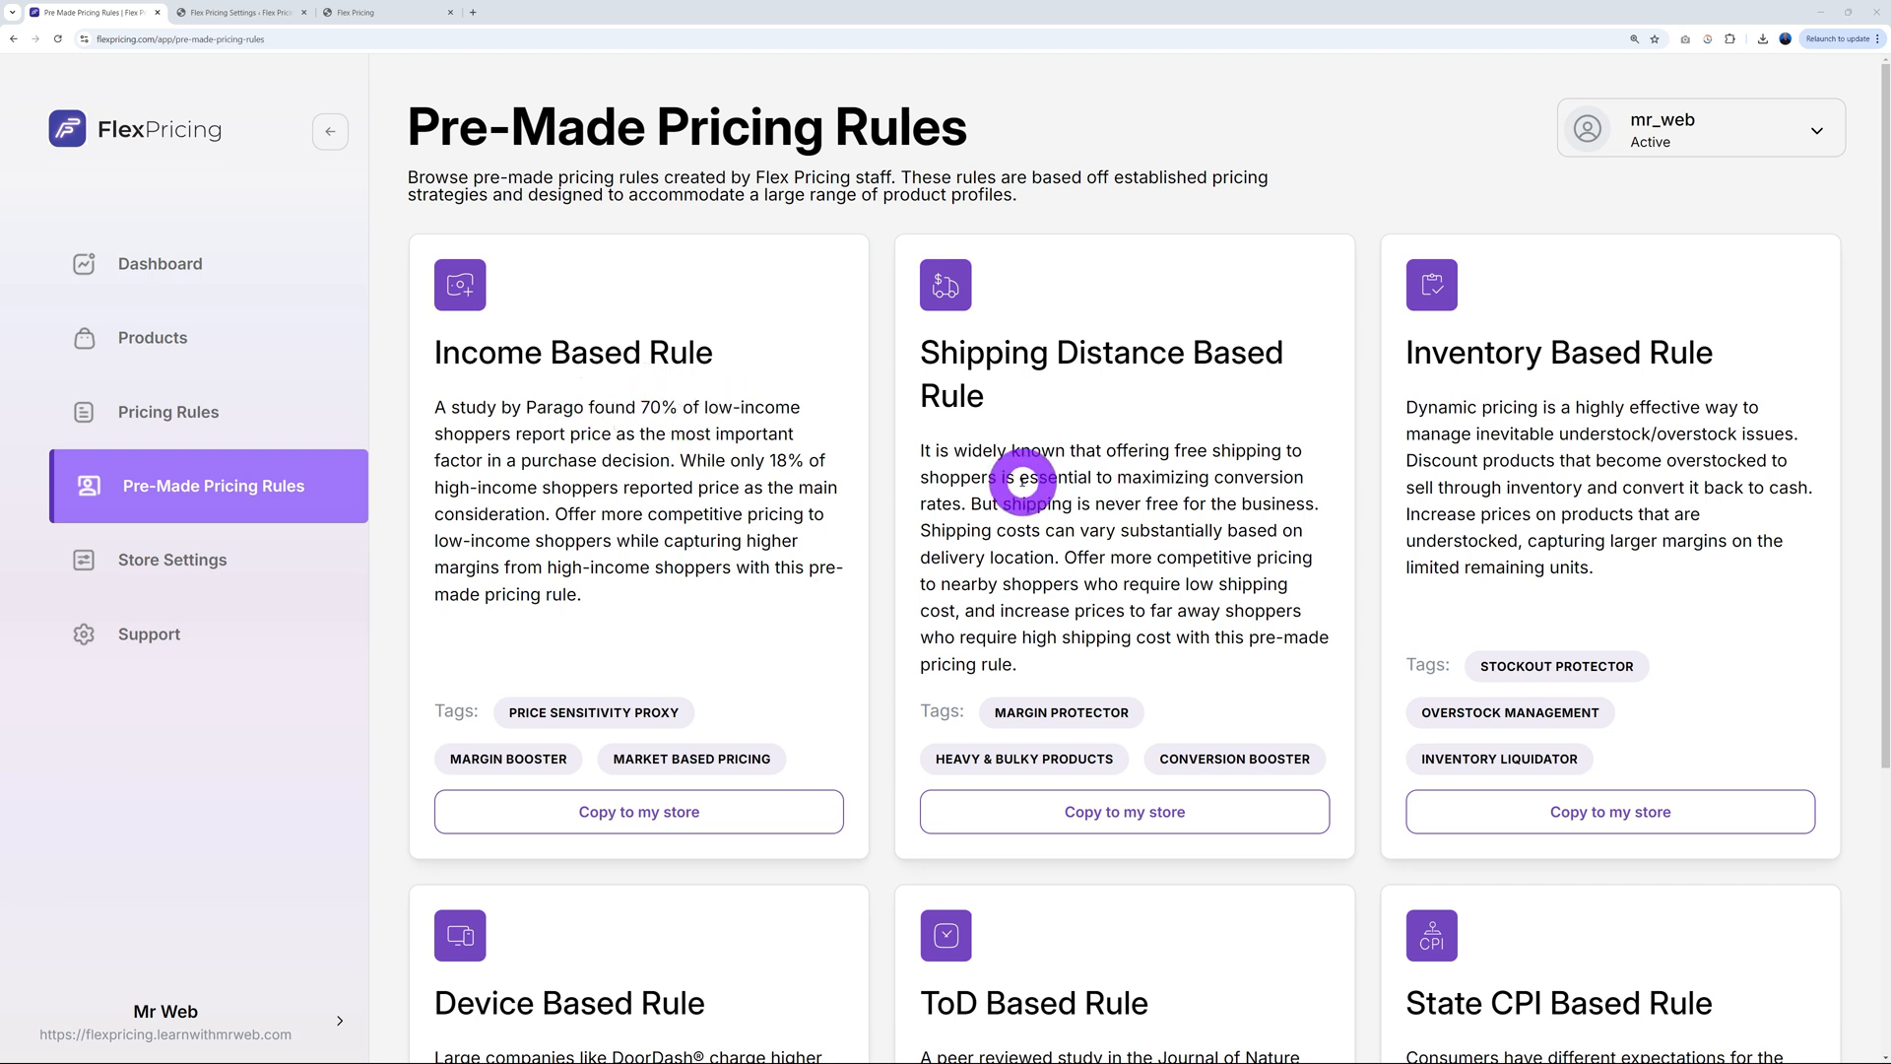
mouse_move(1435, 495)
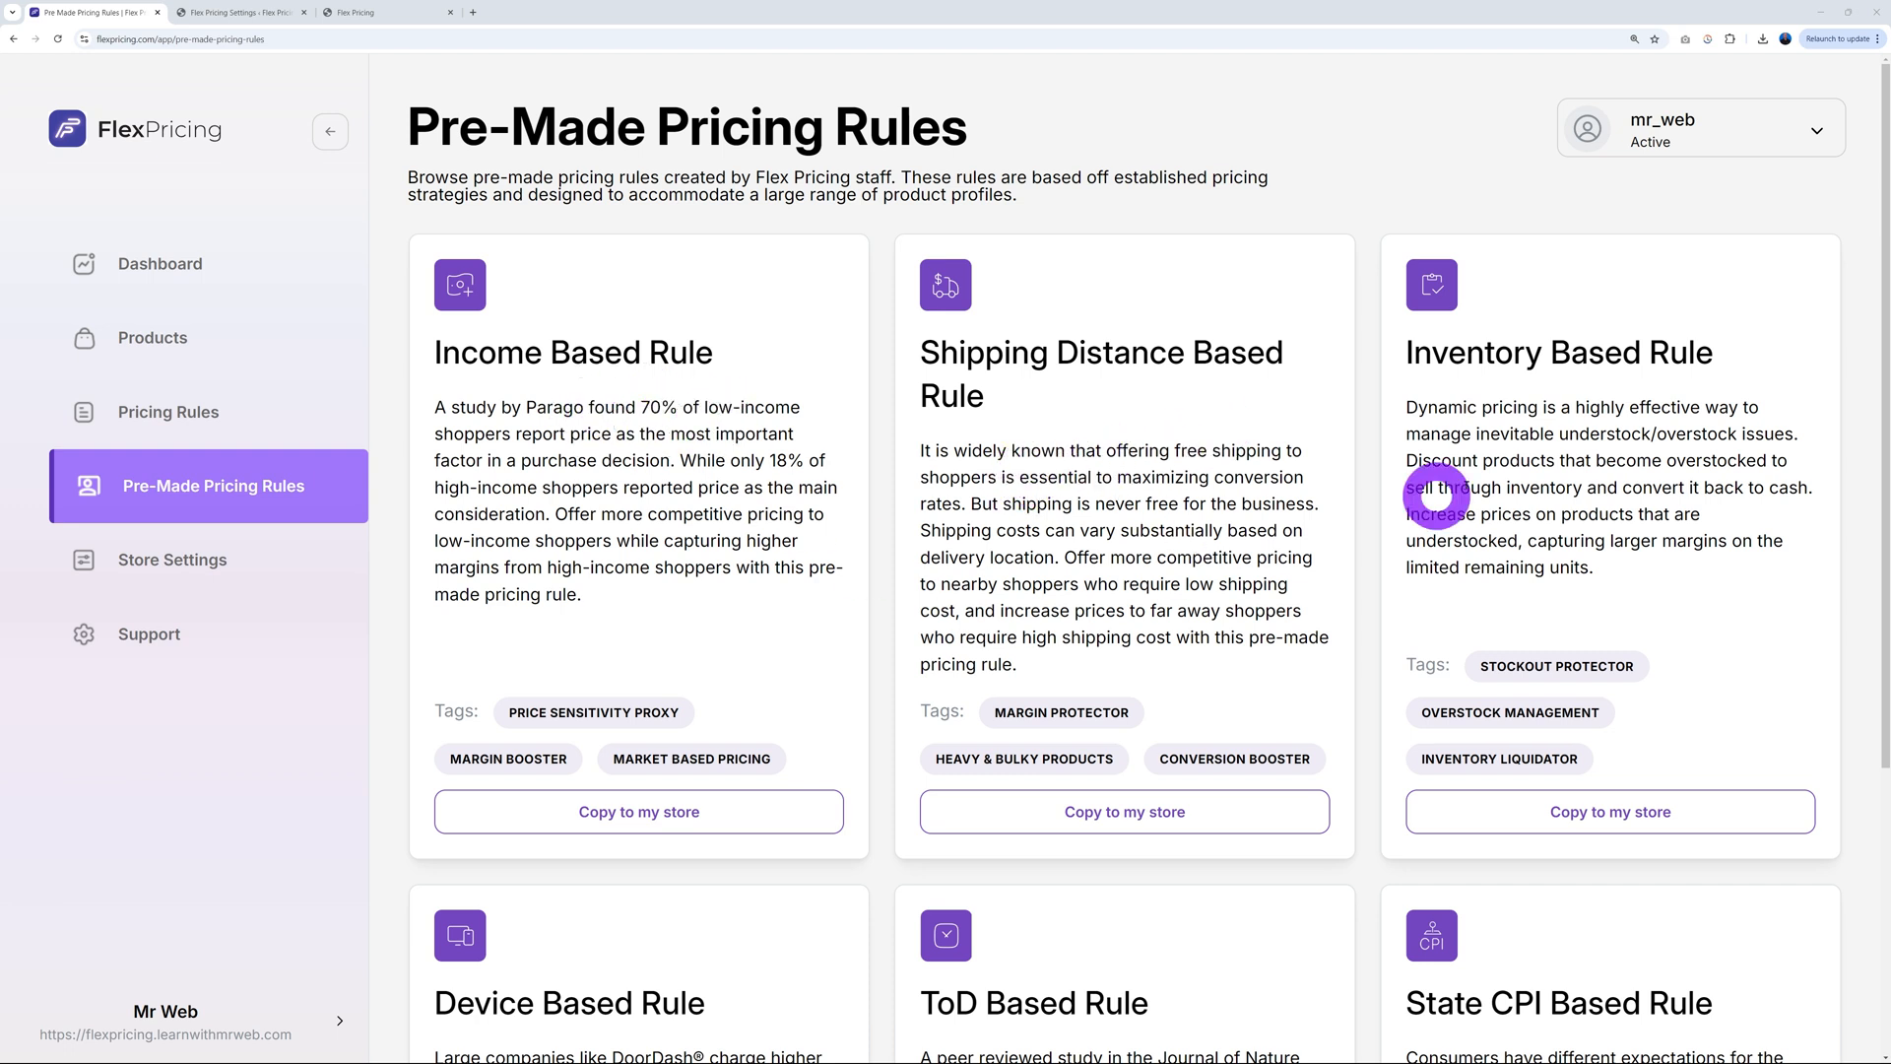
scroll("down", 3)
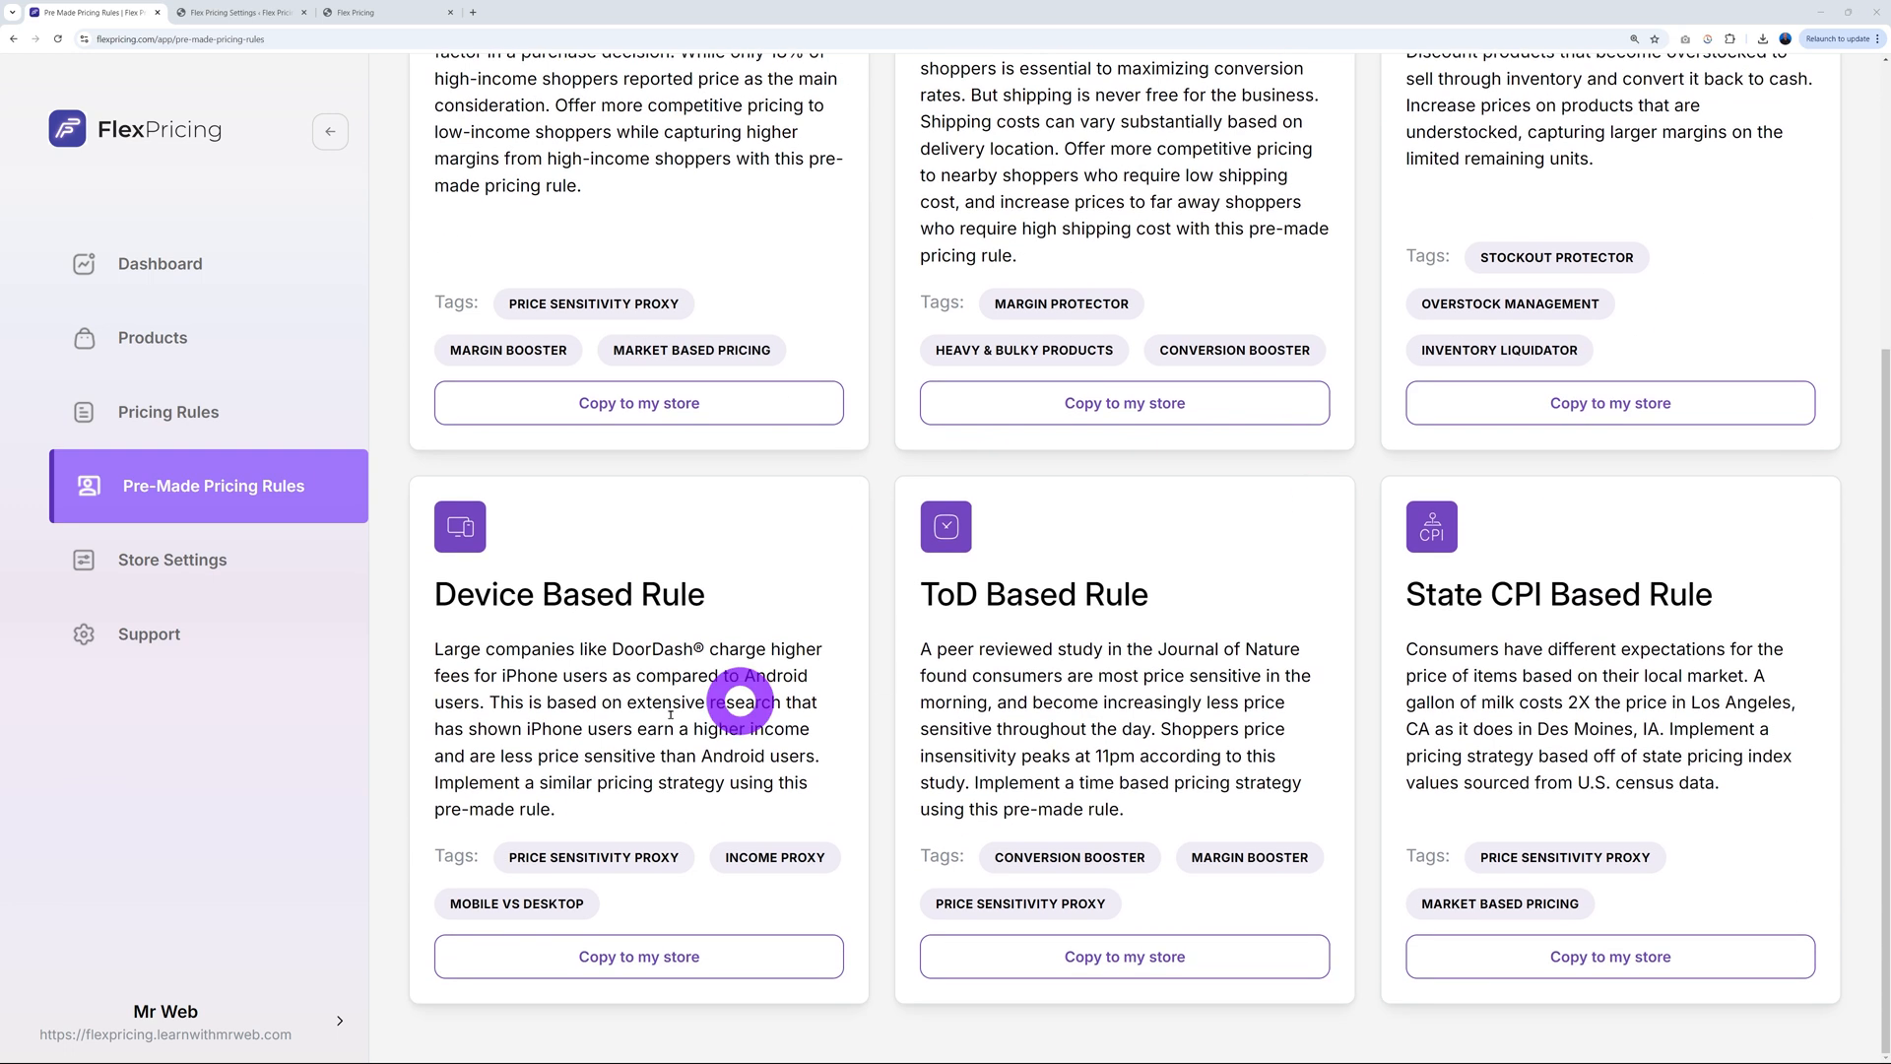
mouse_move(953, 702)
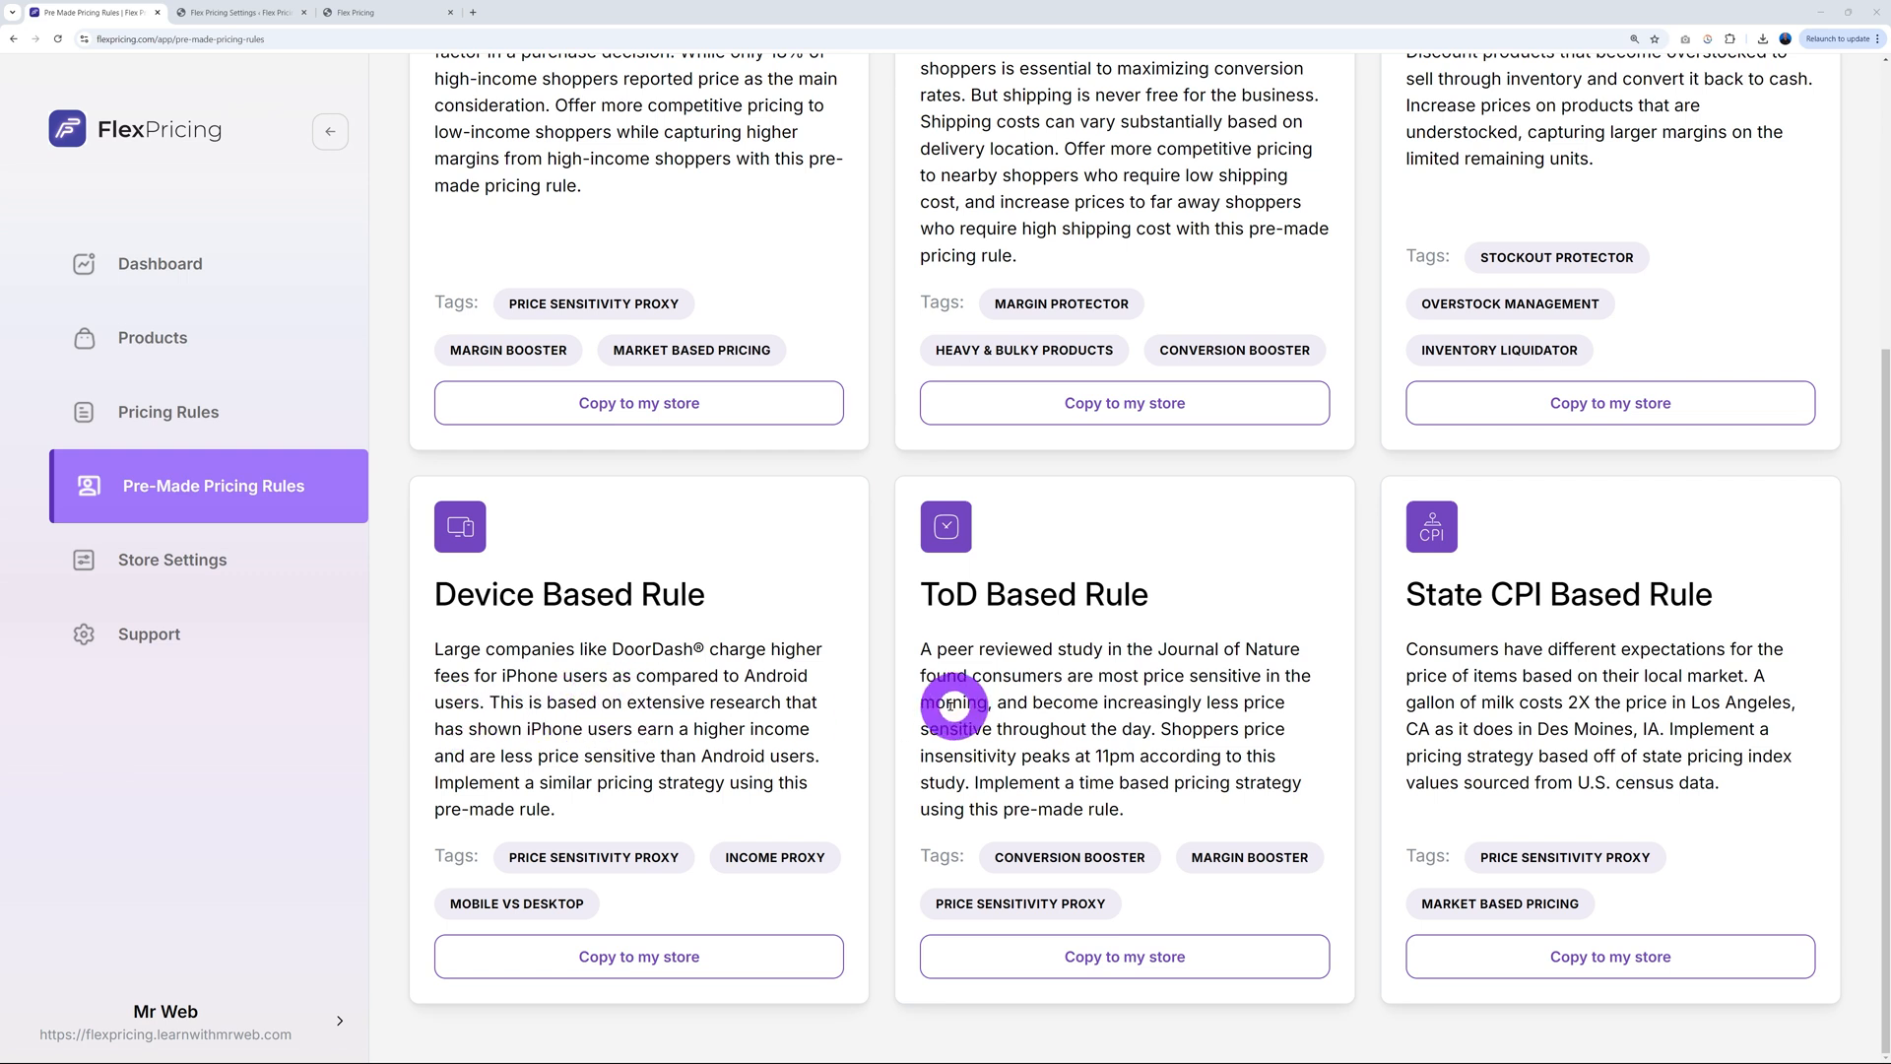
mouse_move(987, 677)
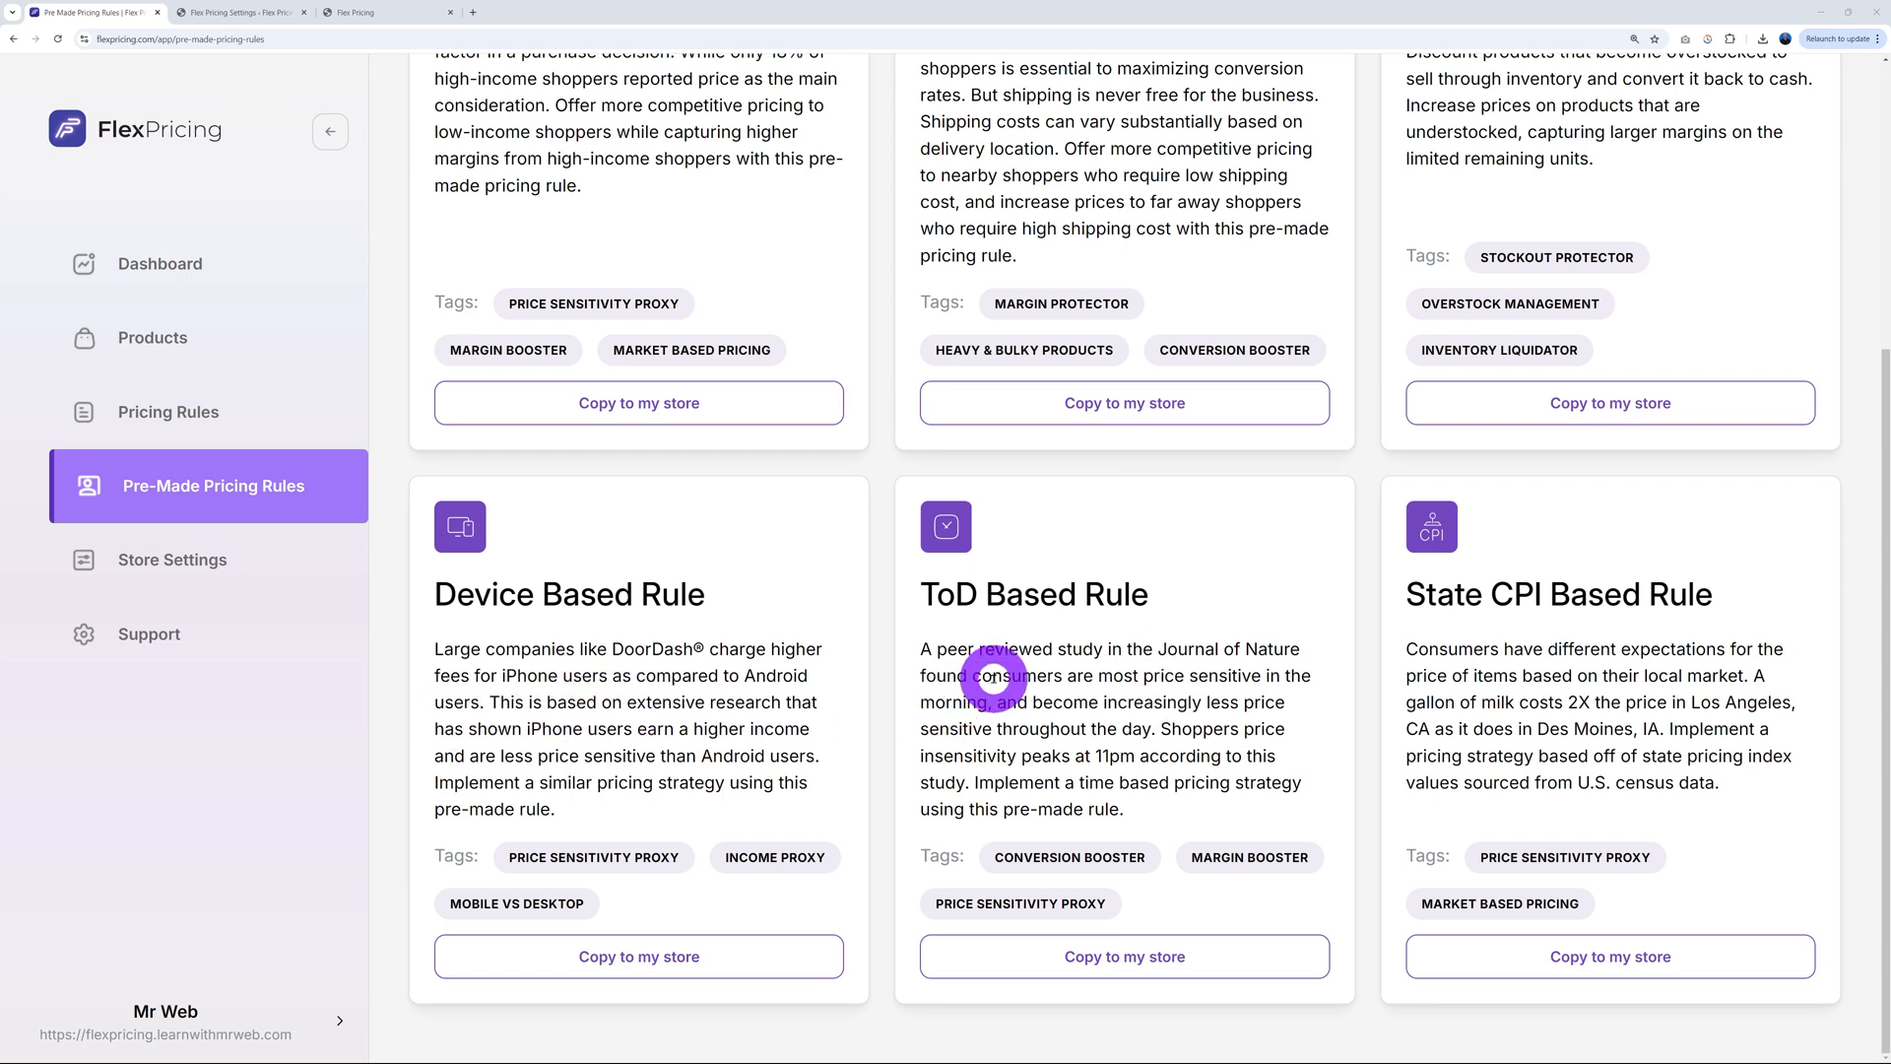
mouse_move(1530, 667)
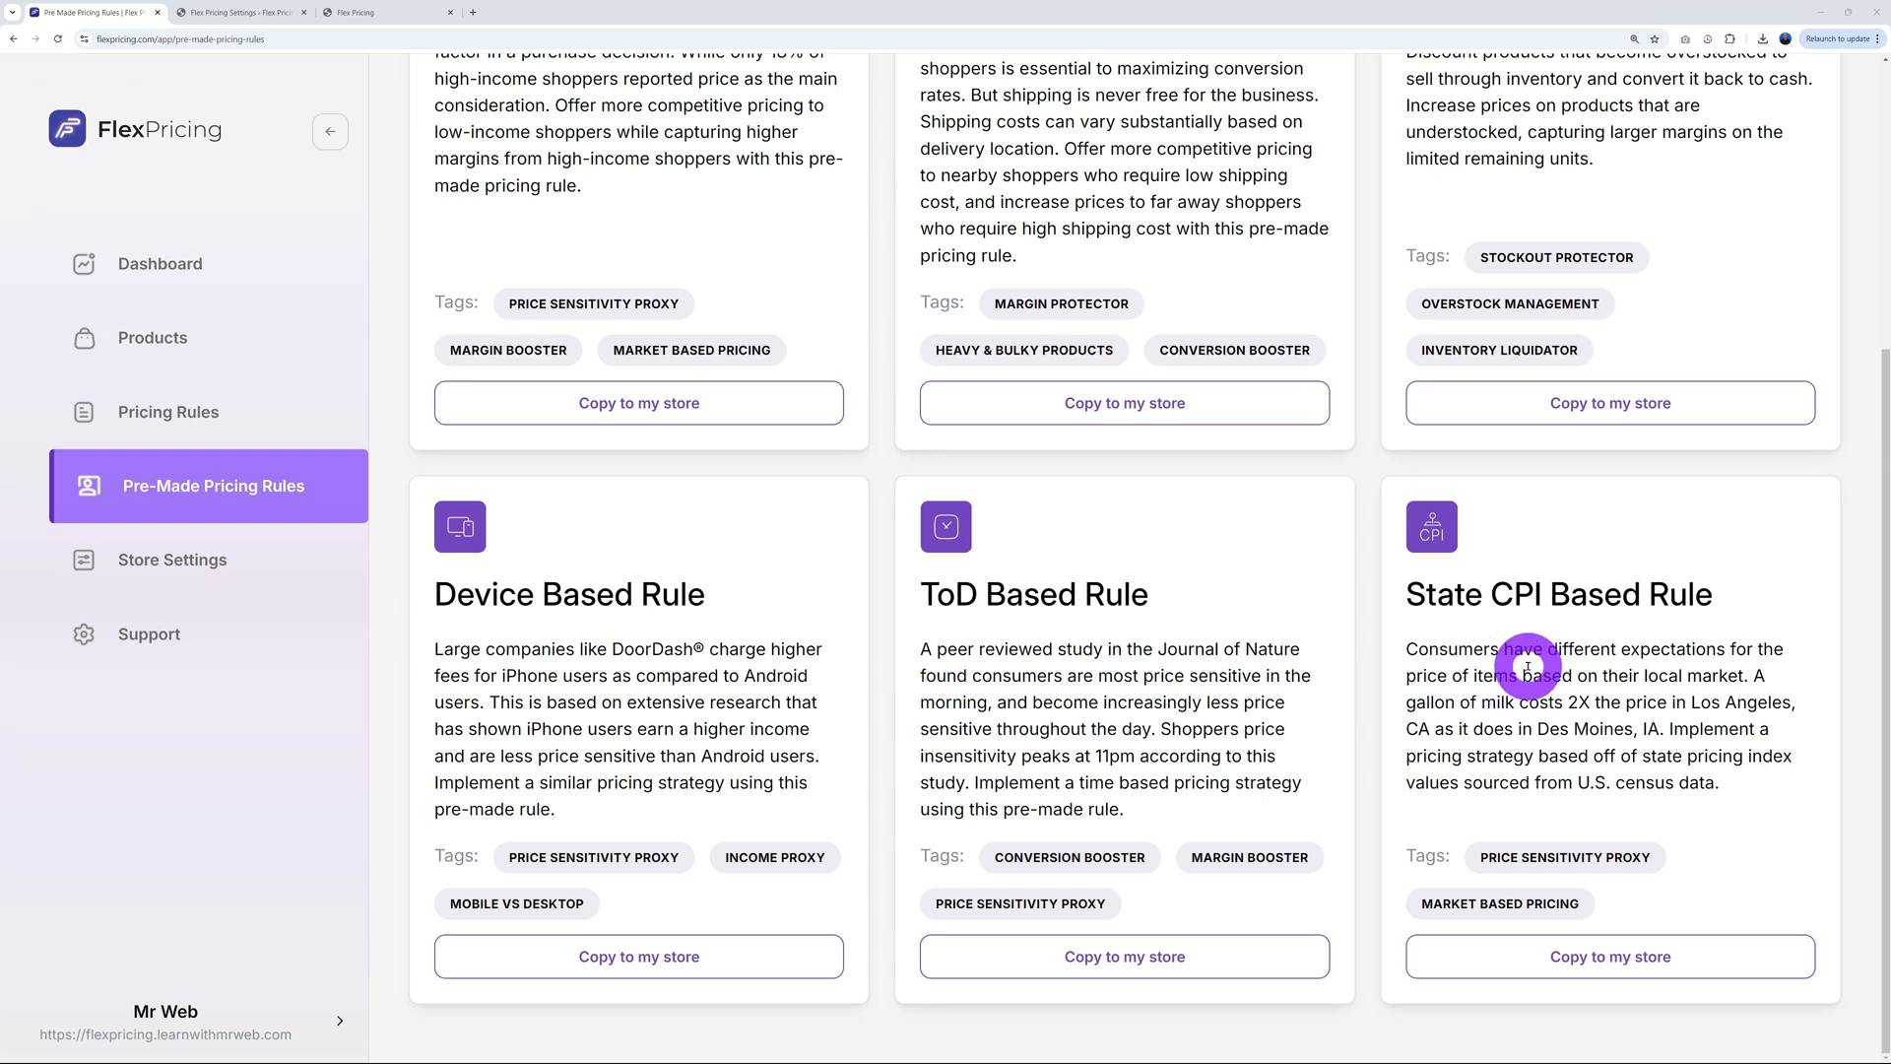
mouse_move(1505, 663)
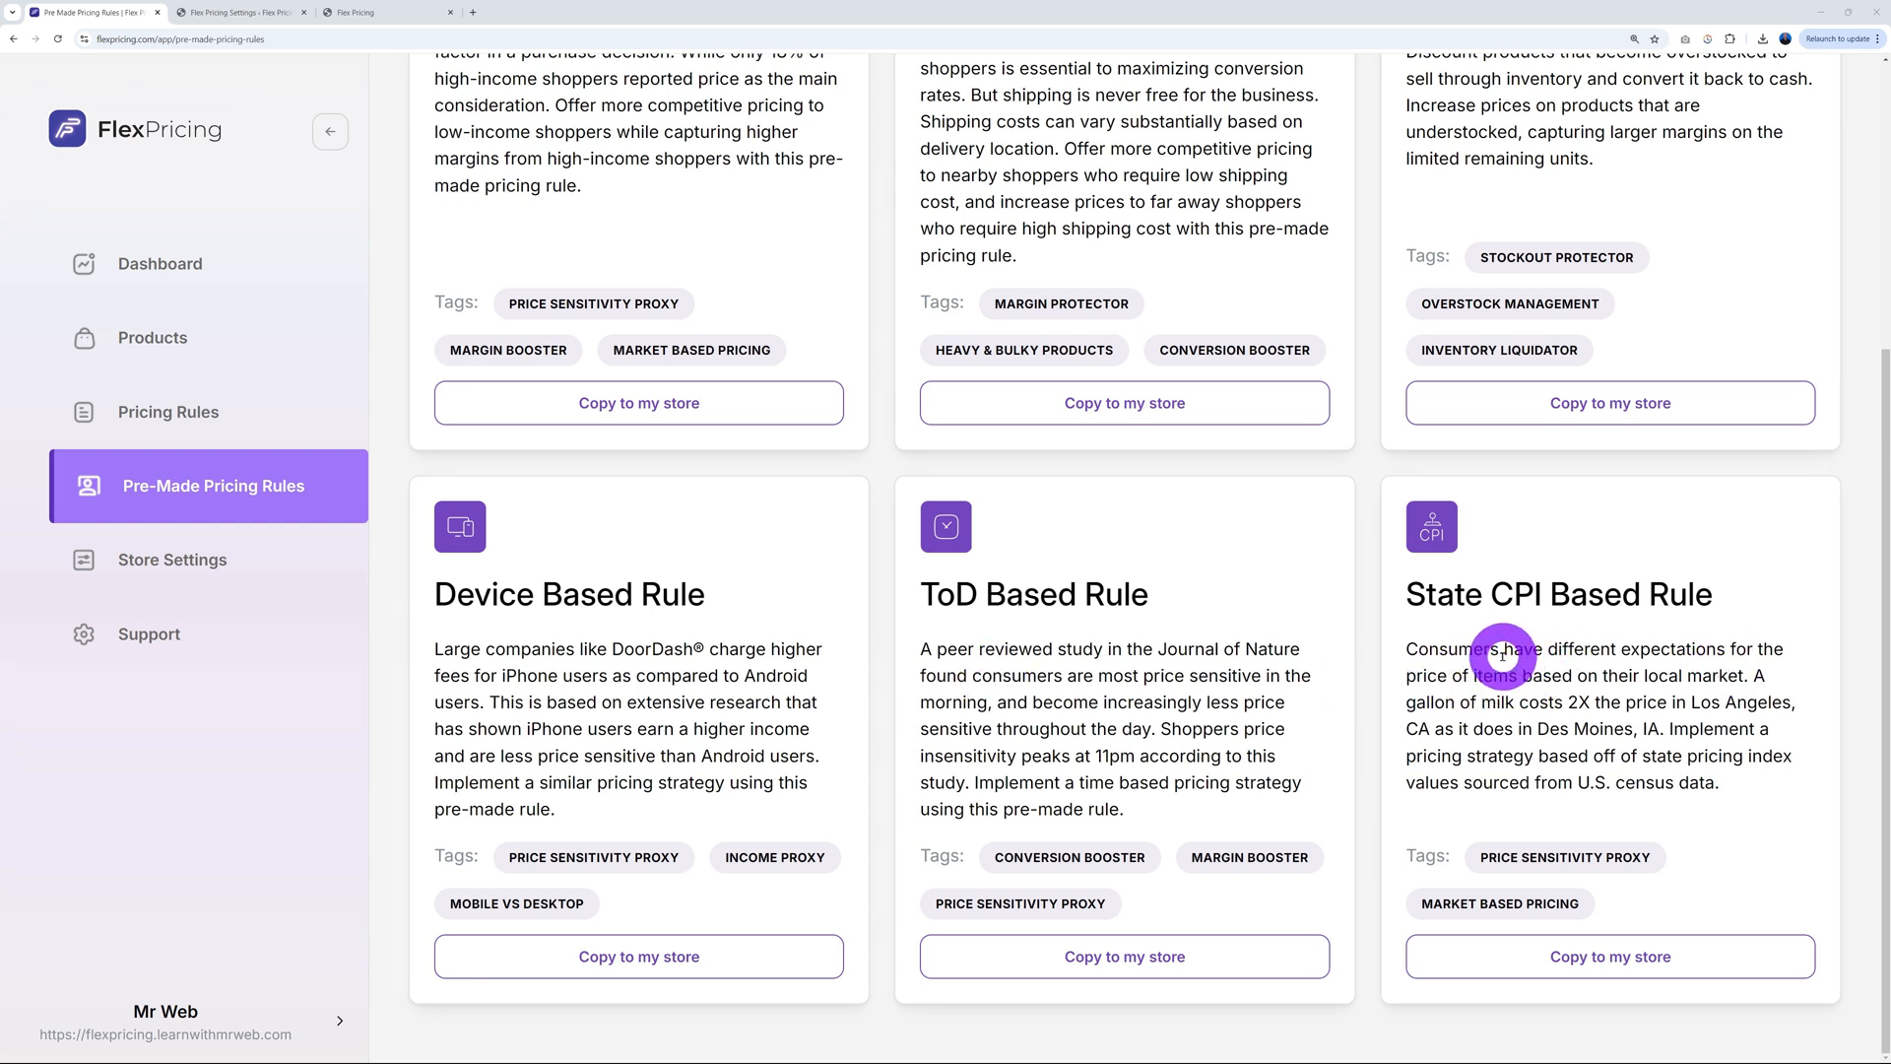
mouse_move(1727, 665)
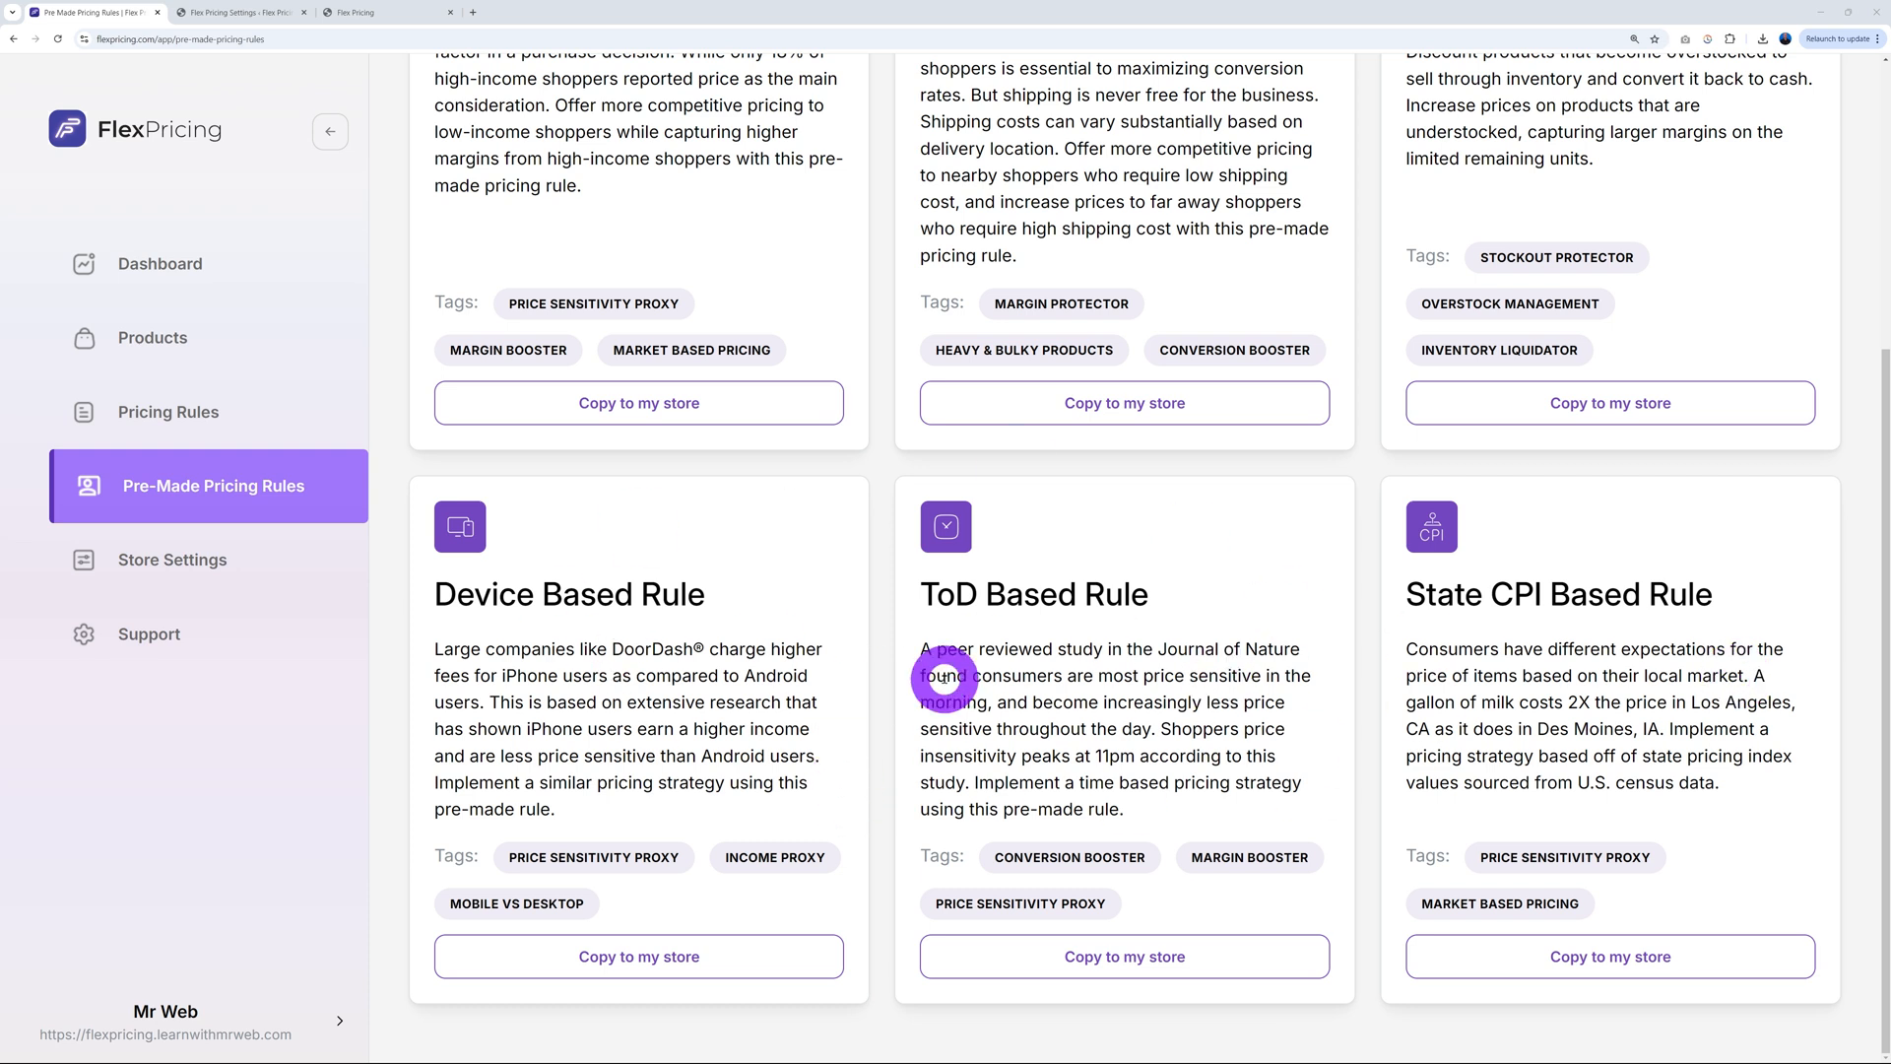
scroll("up", 3)
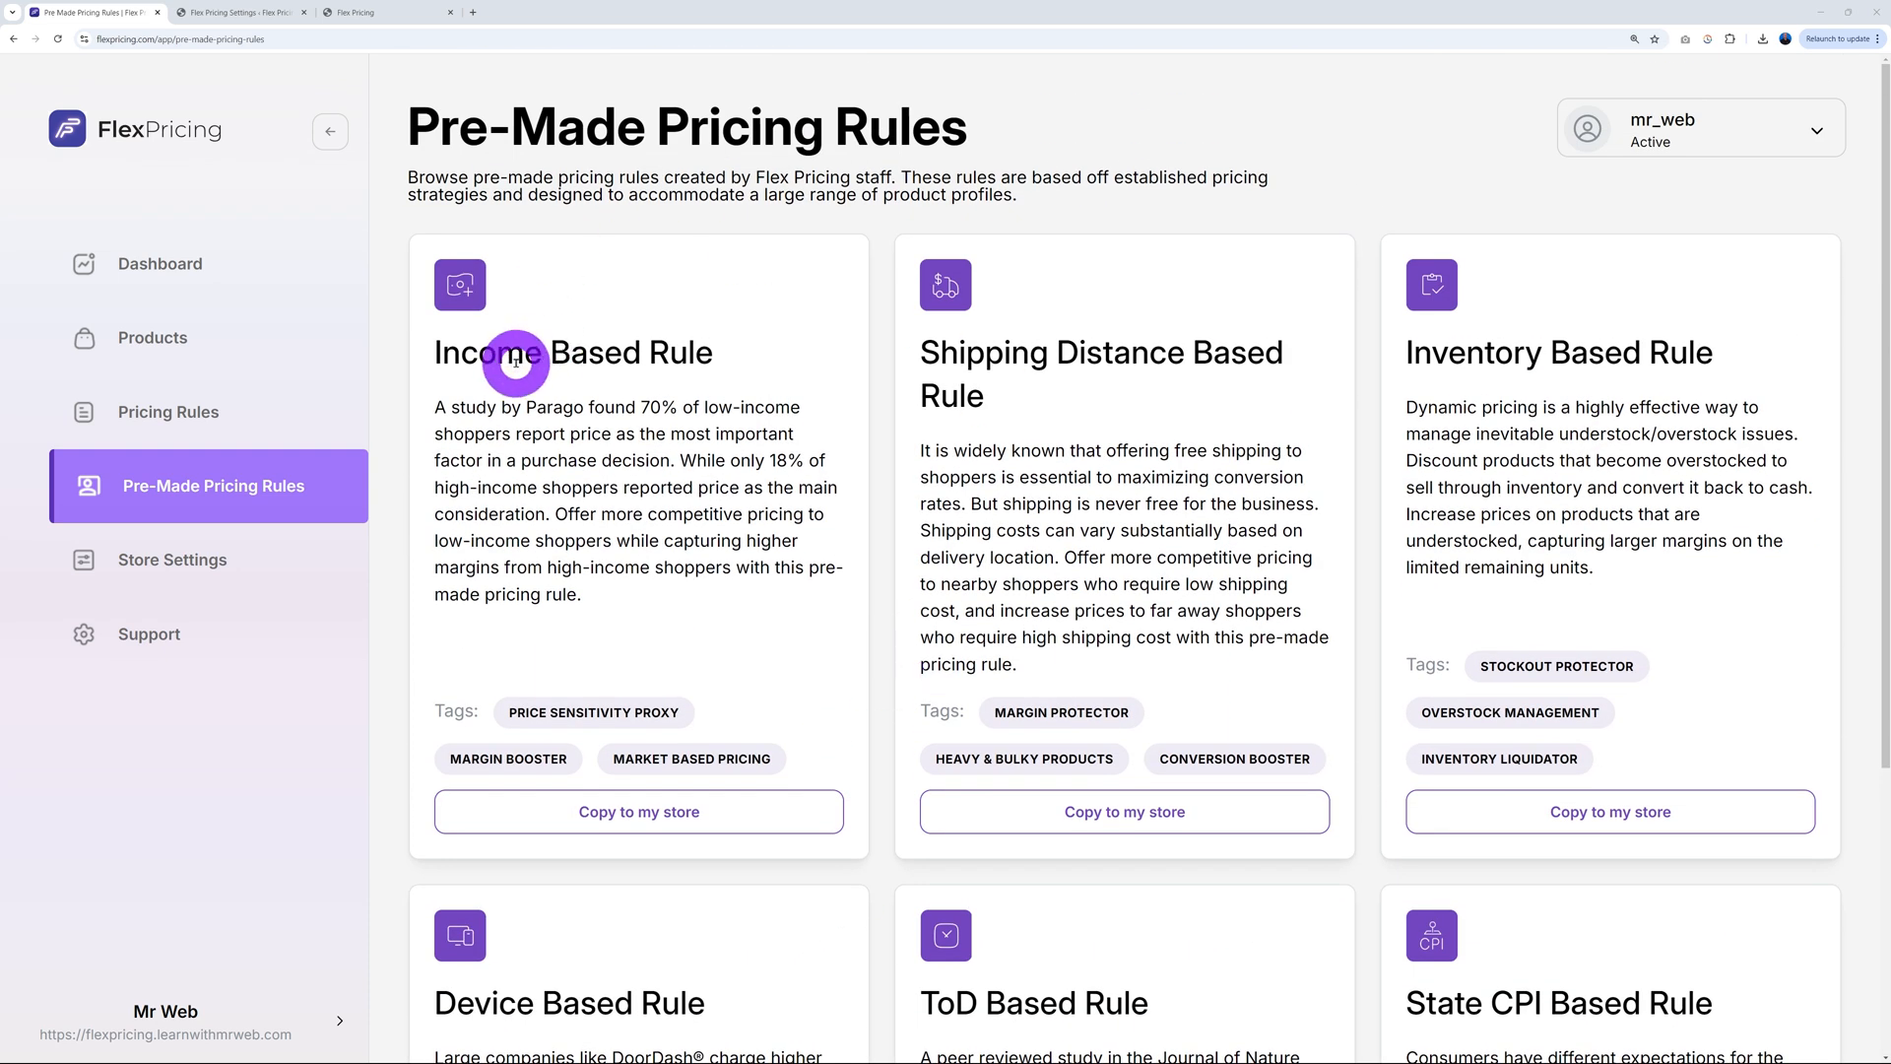
mouse_move(600, 504)
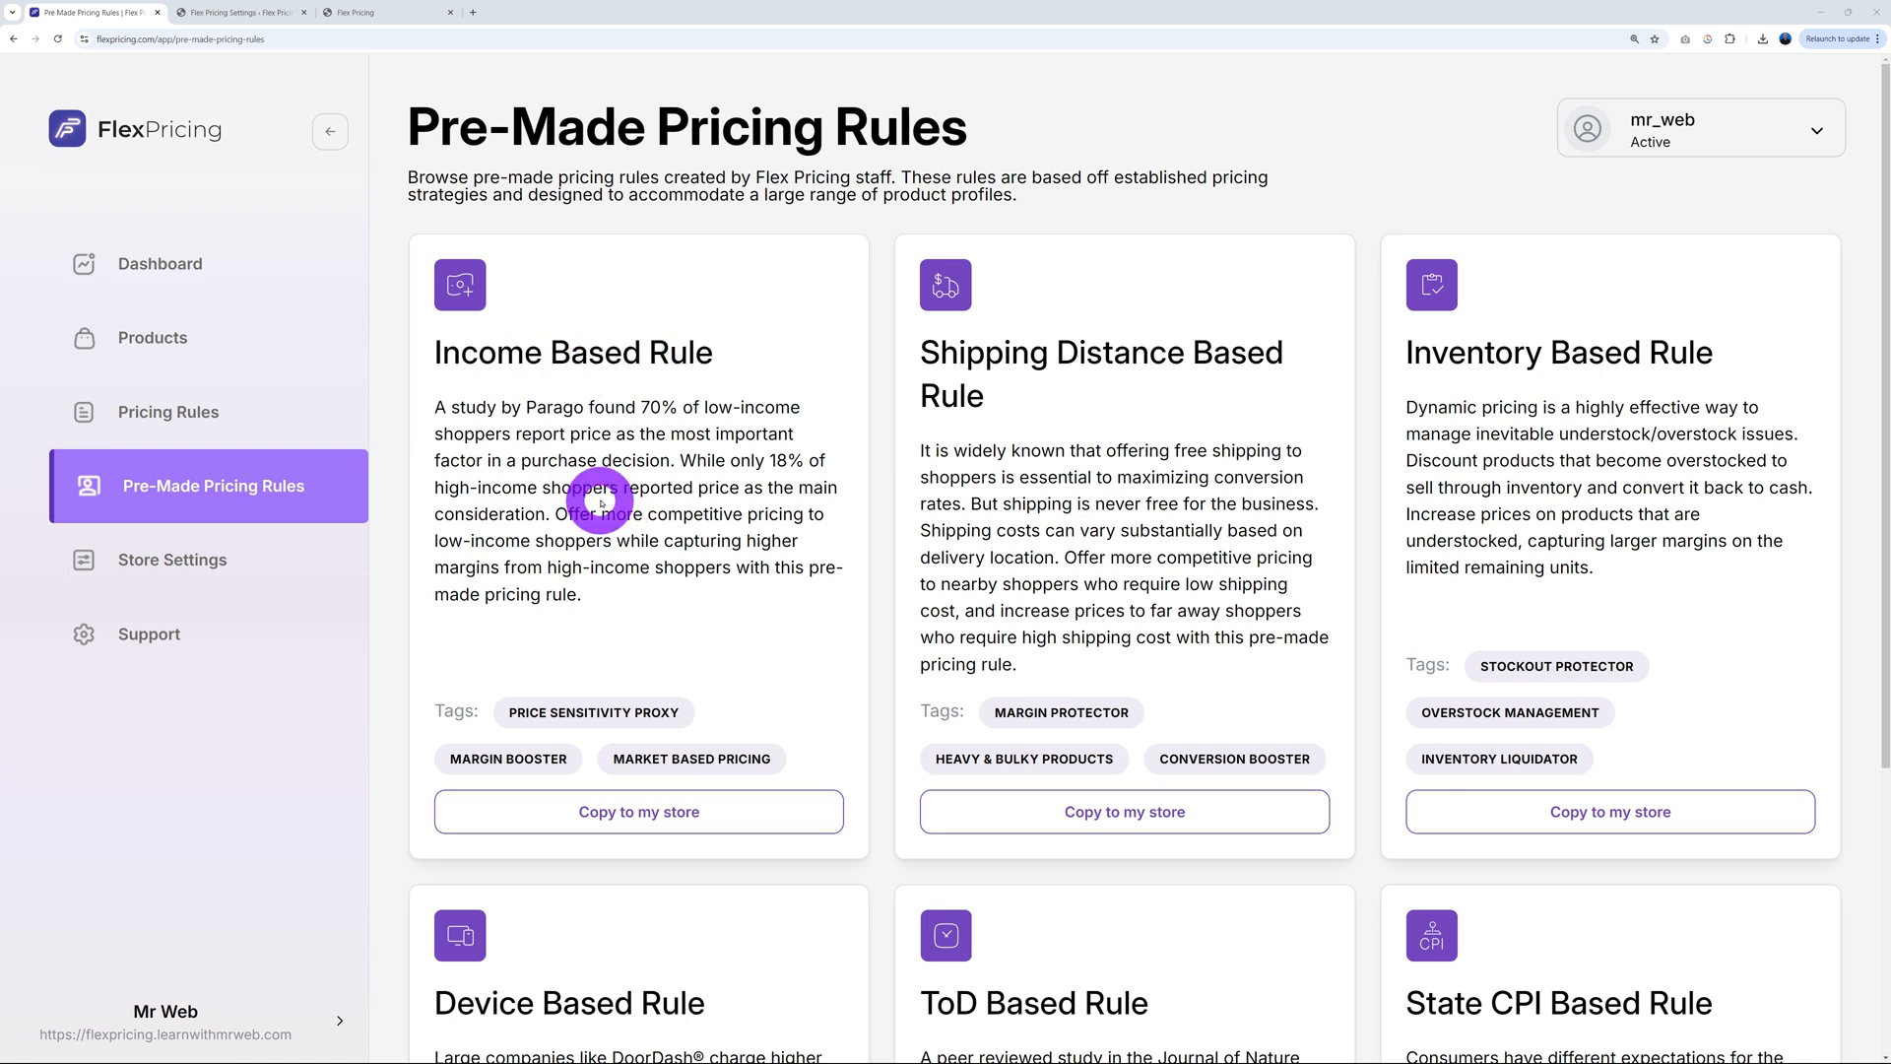
mouse_move(637, 635)
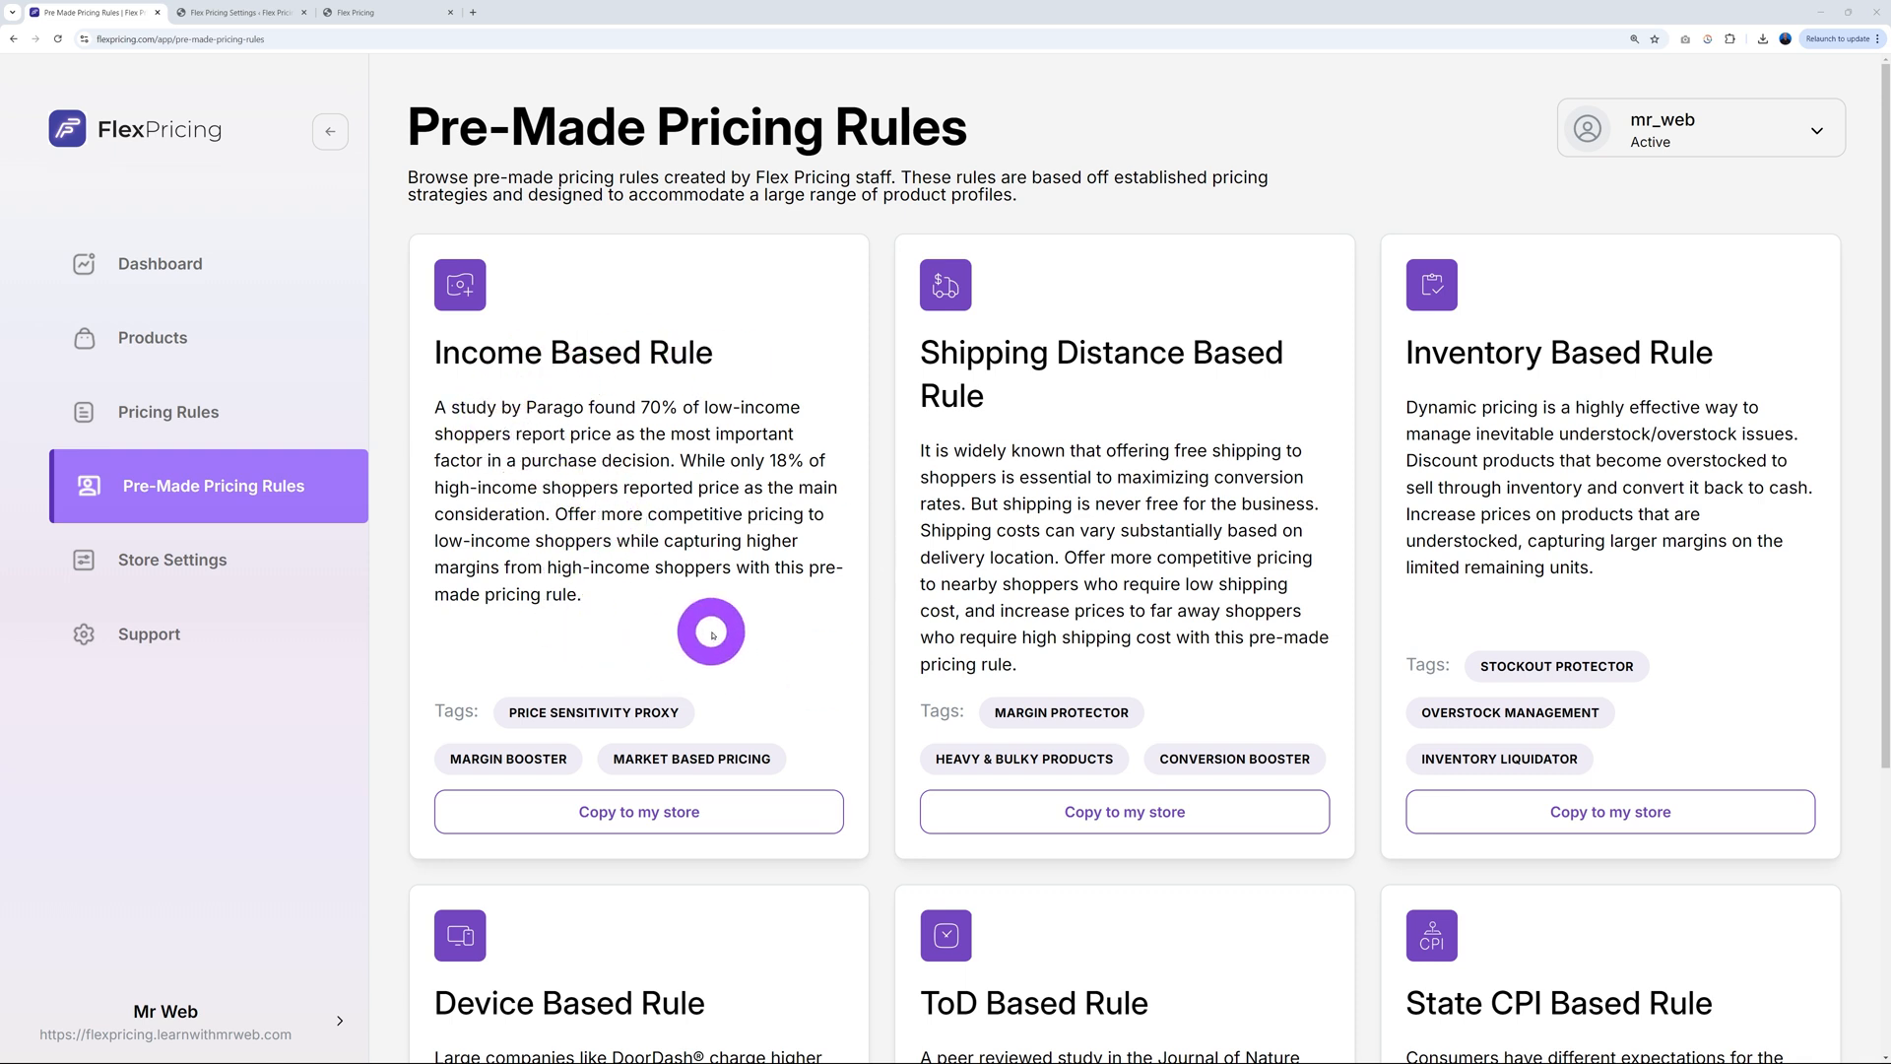
Copy the Income Based Rule template to the store and confirm the copy
left_click(639, 811)
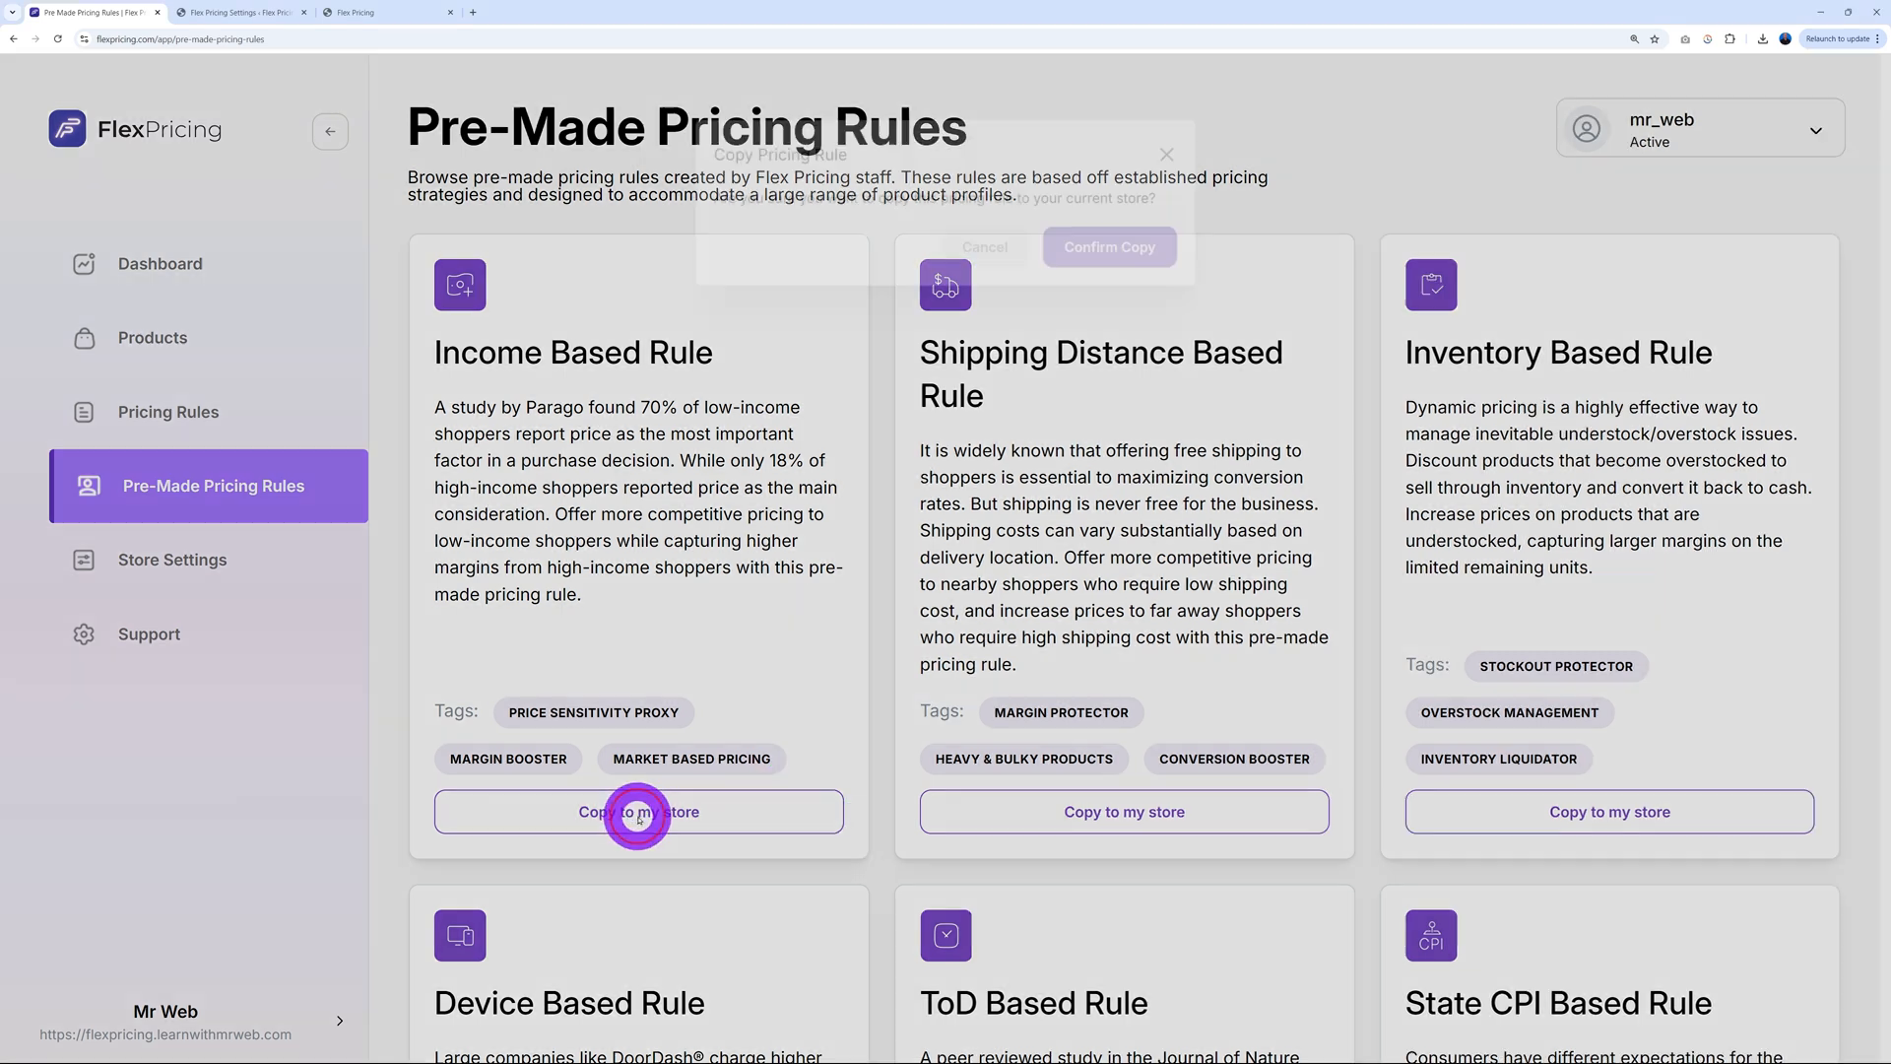
left_click(1107, 246)
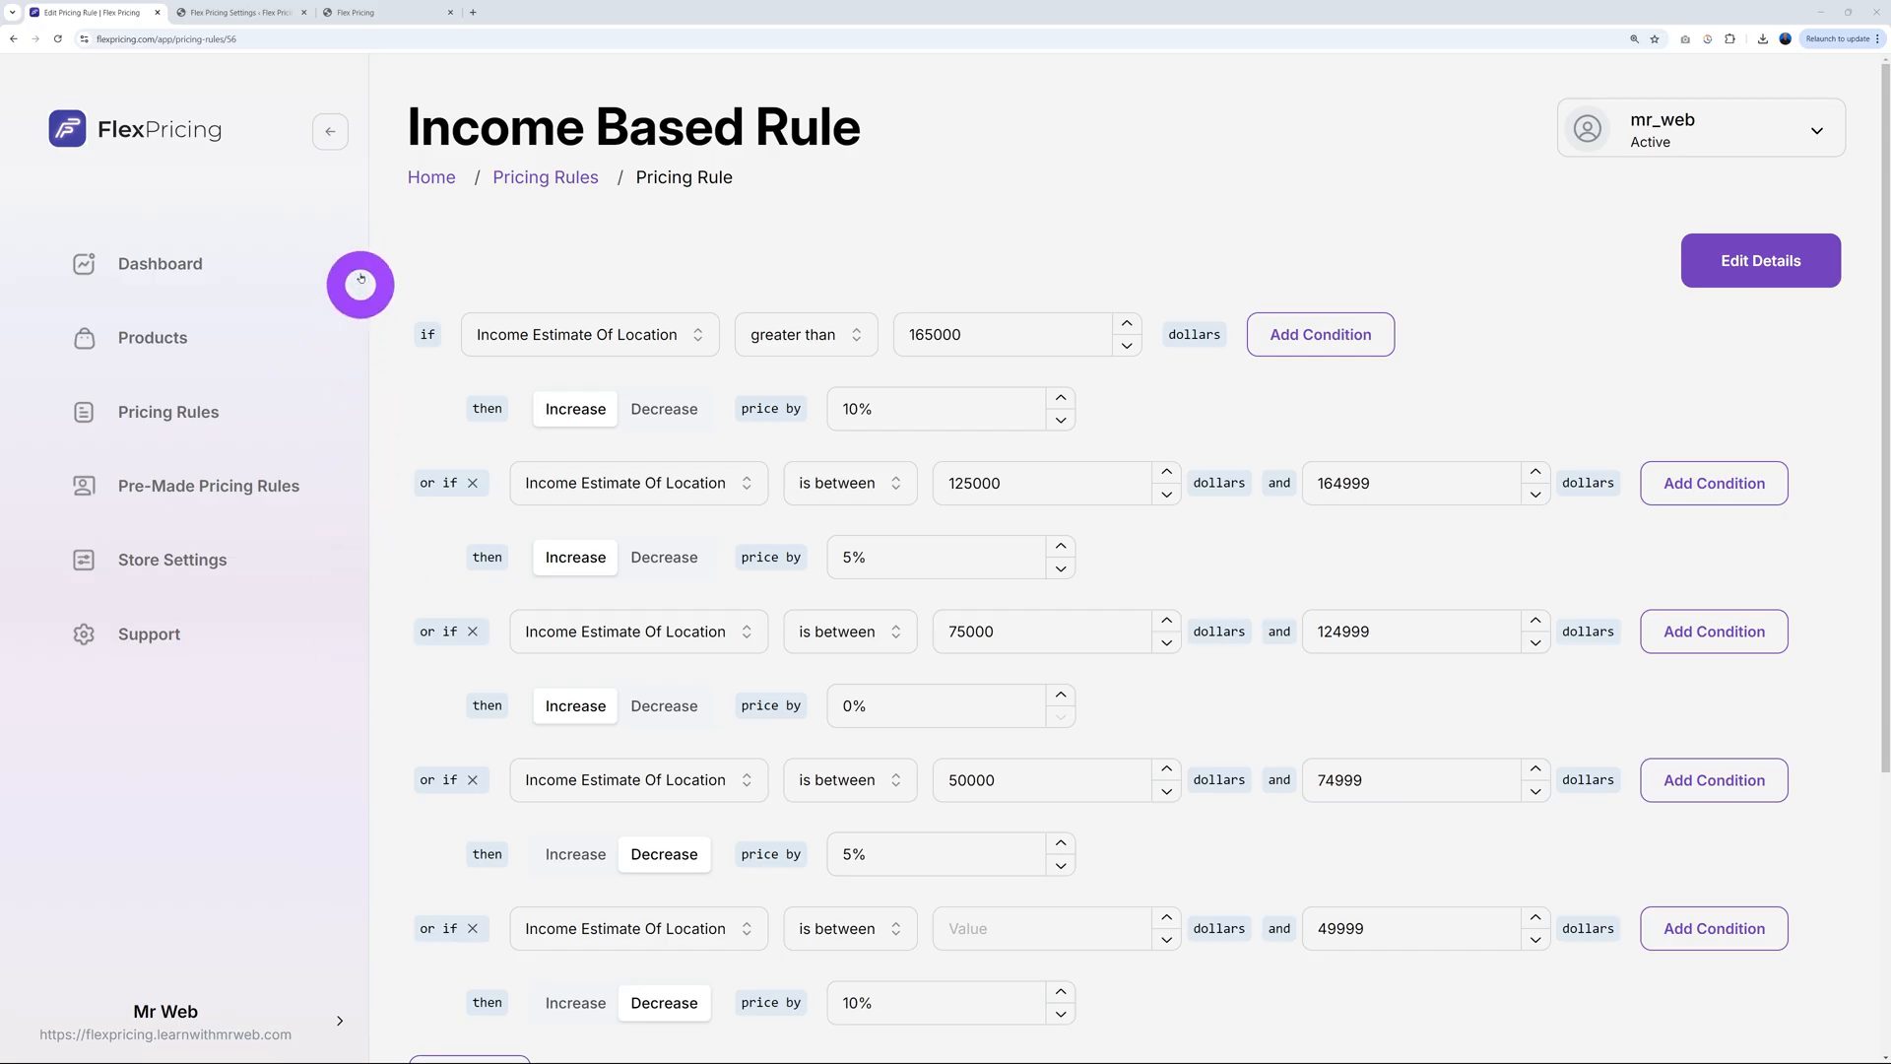
mouse_move(1538, 357)
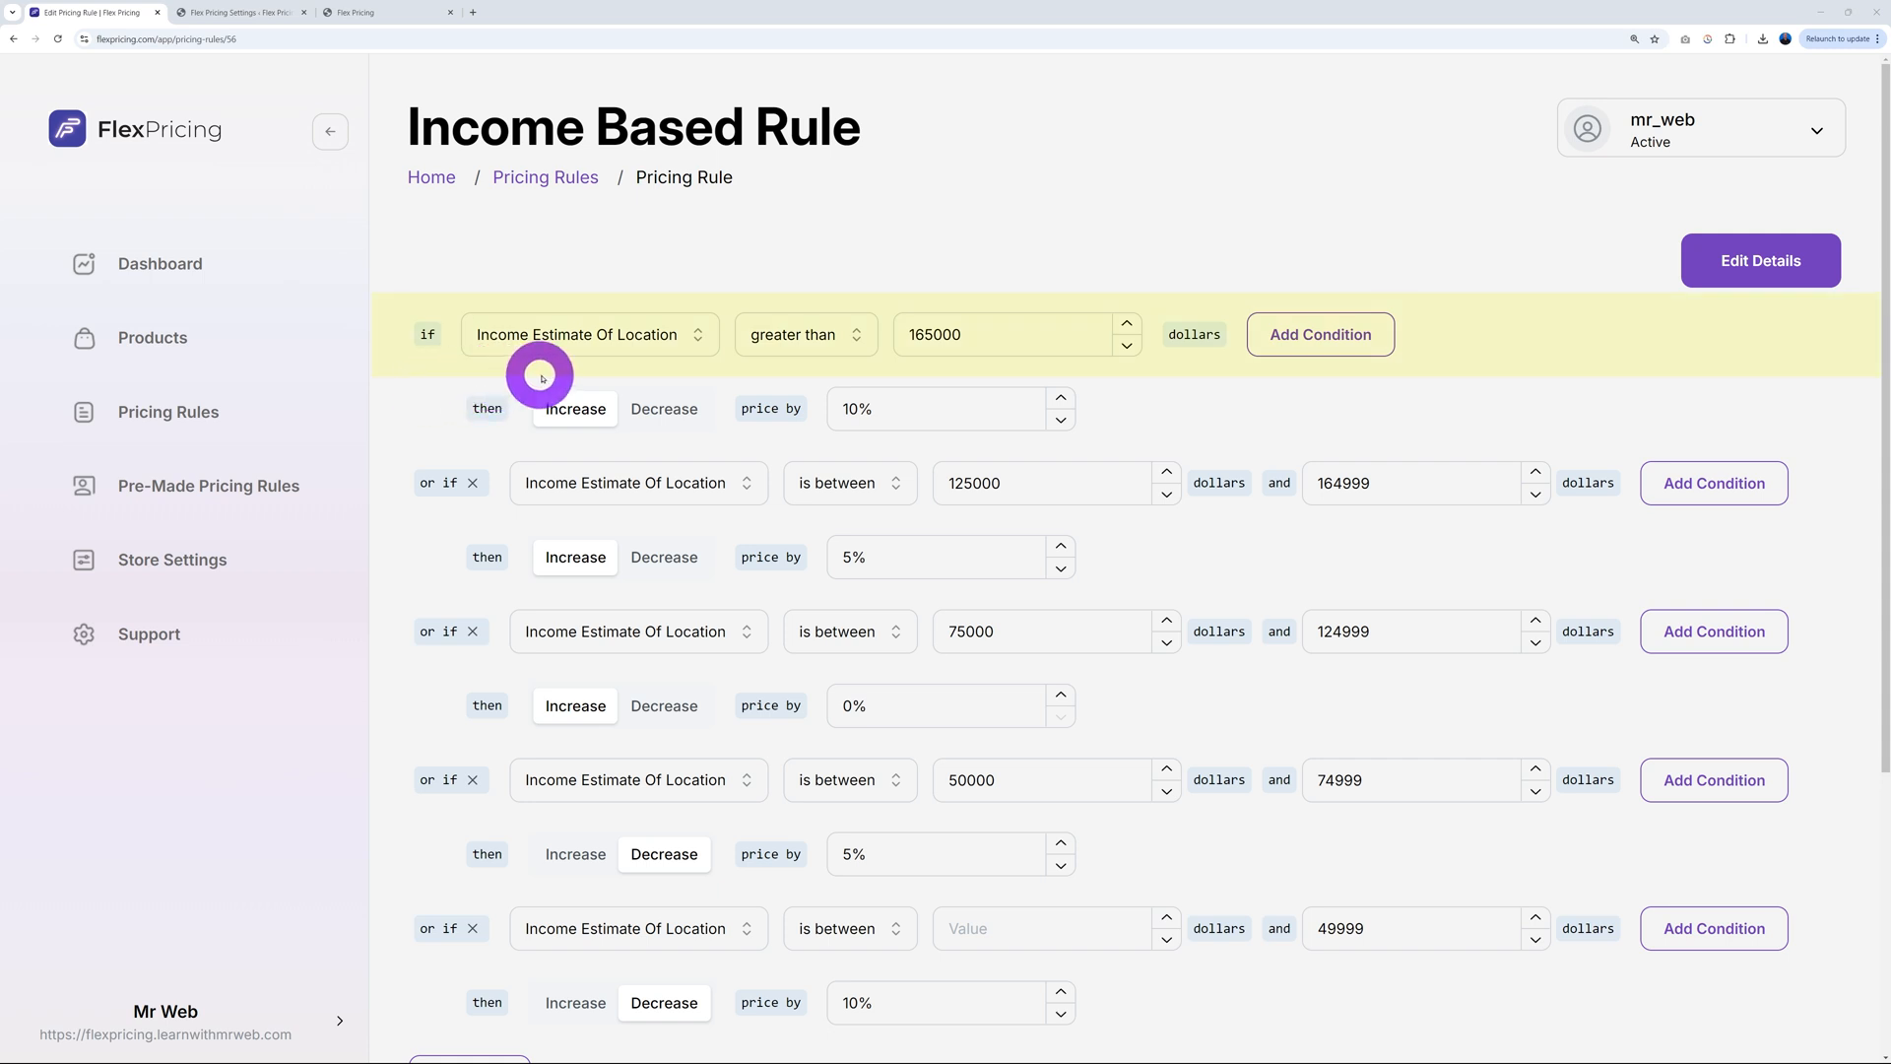
mouse_move(832, 388)
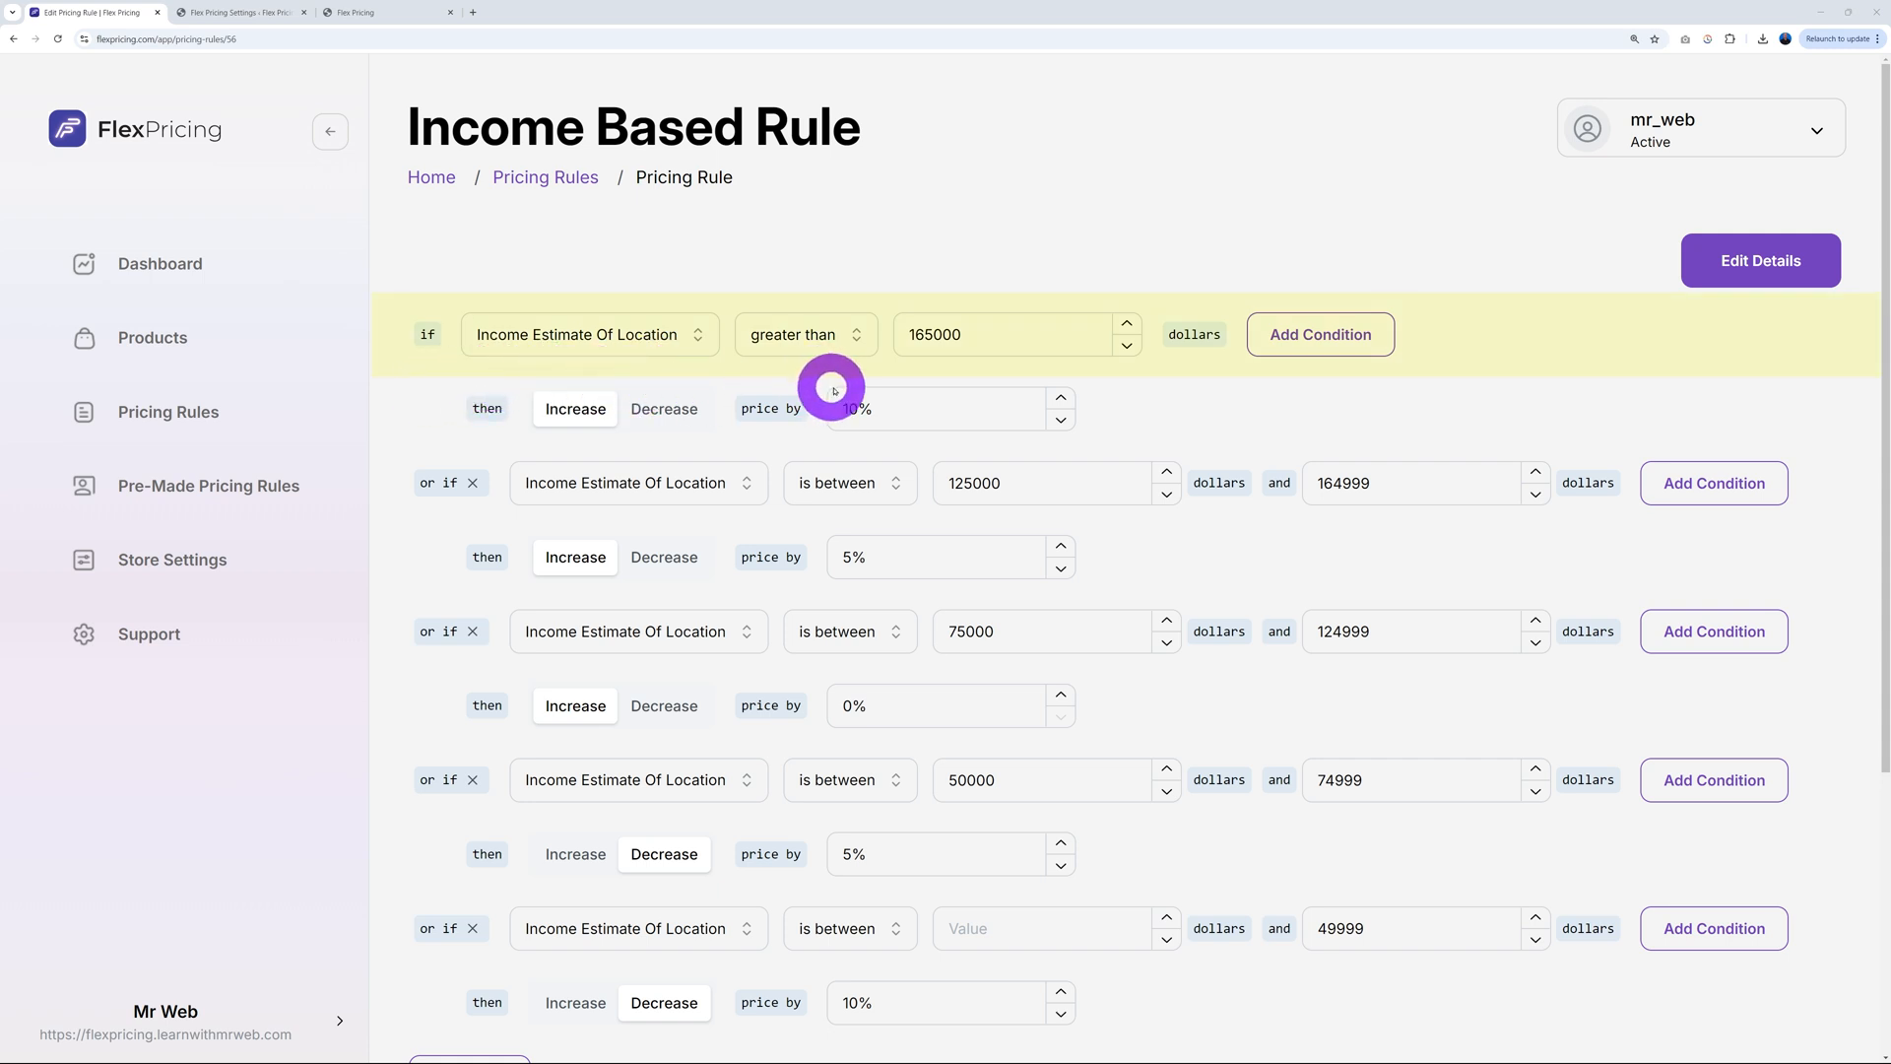
mouse_move(1084, 375)
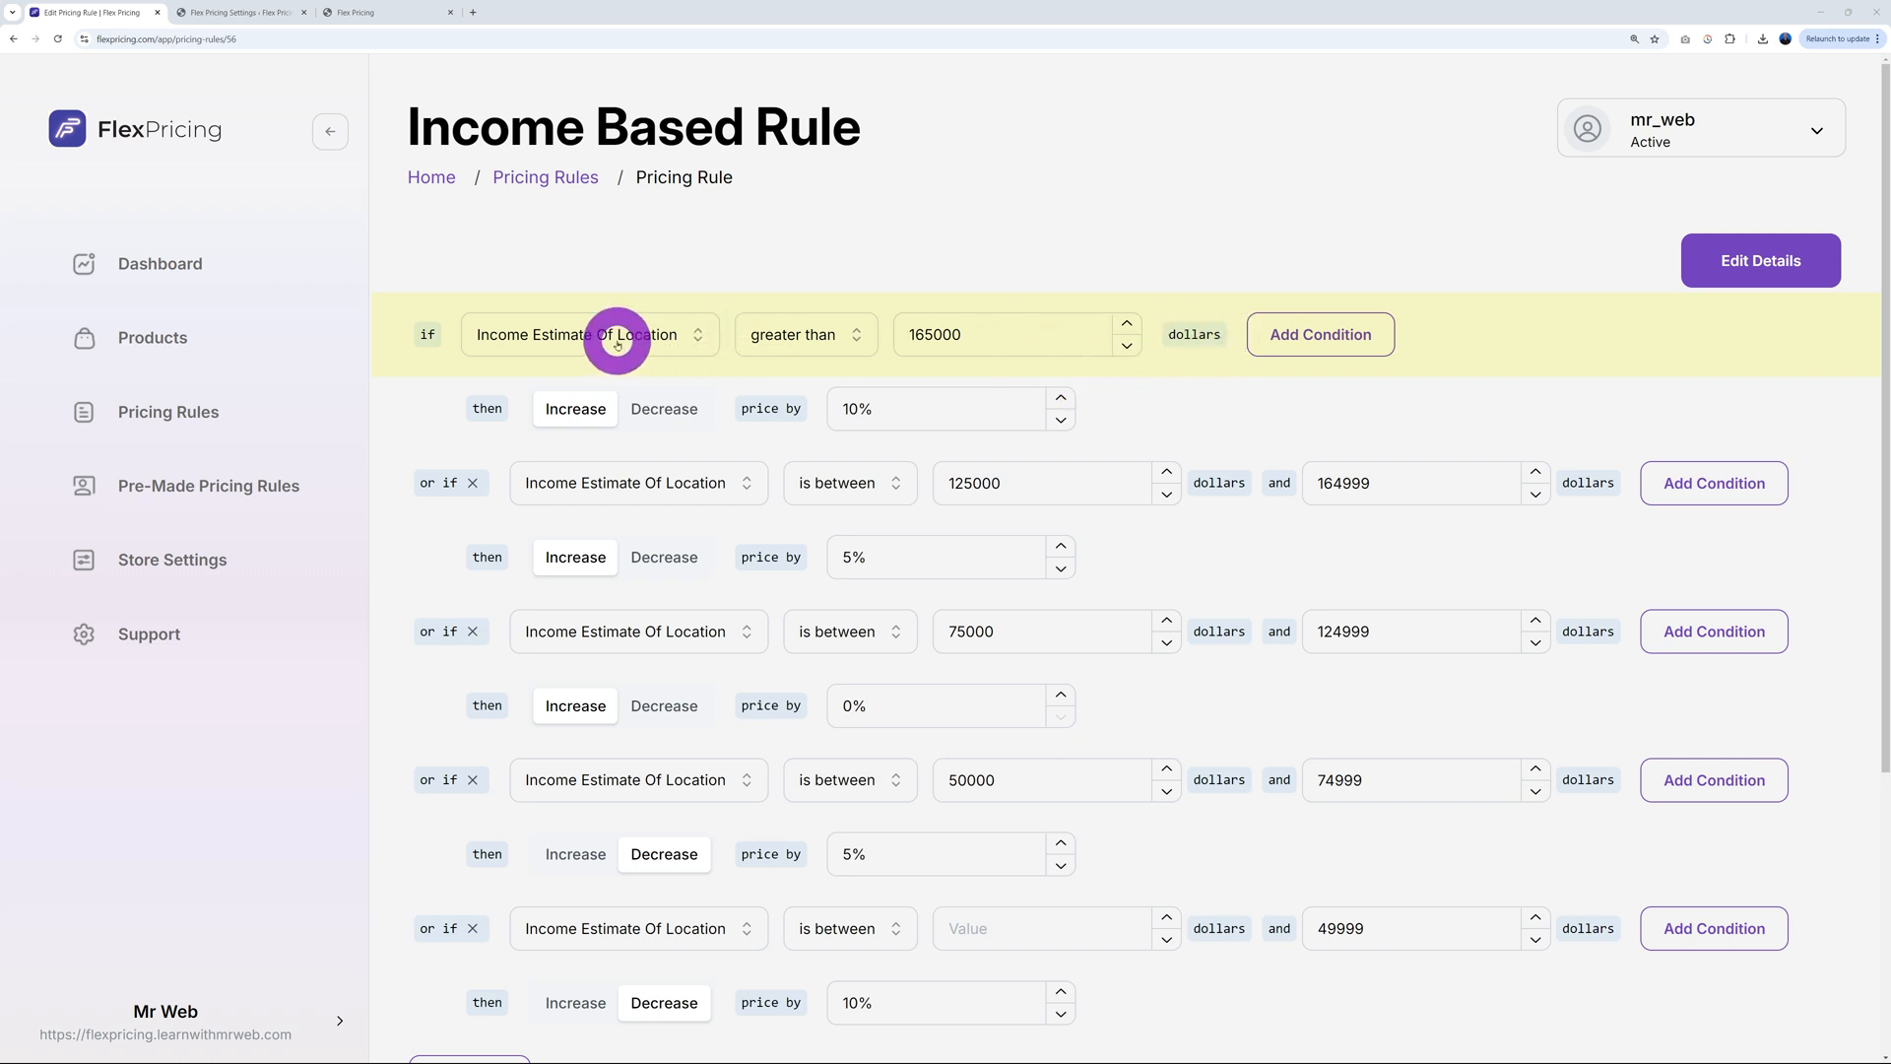
mouse_move(548, 462)
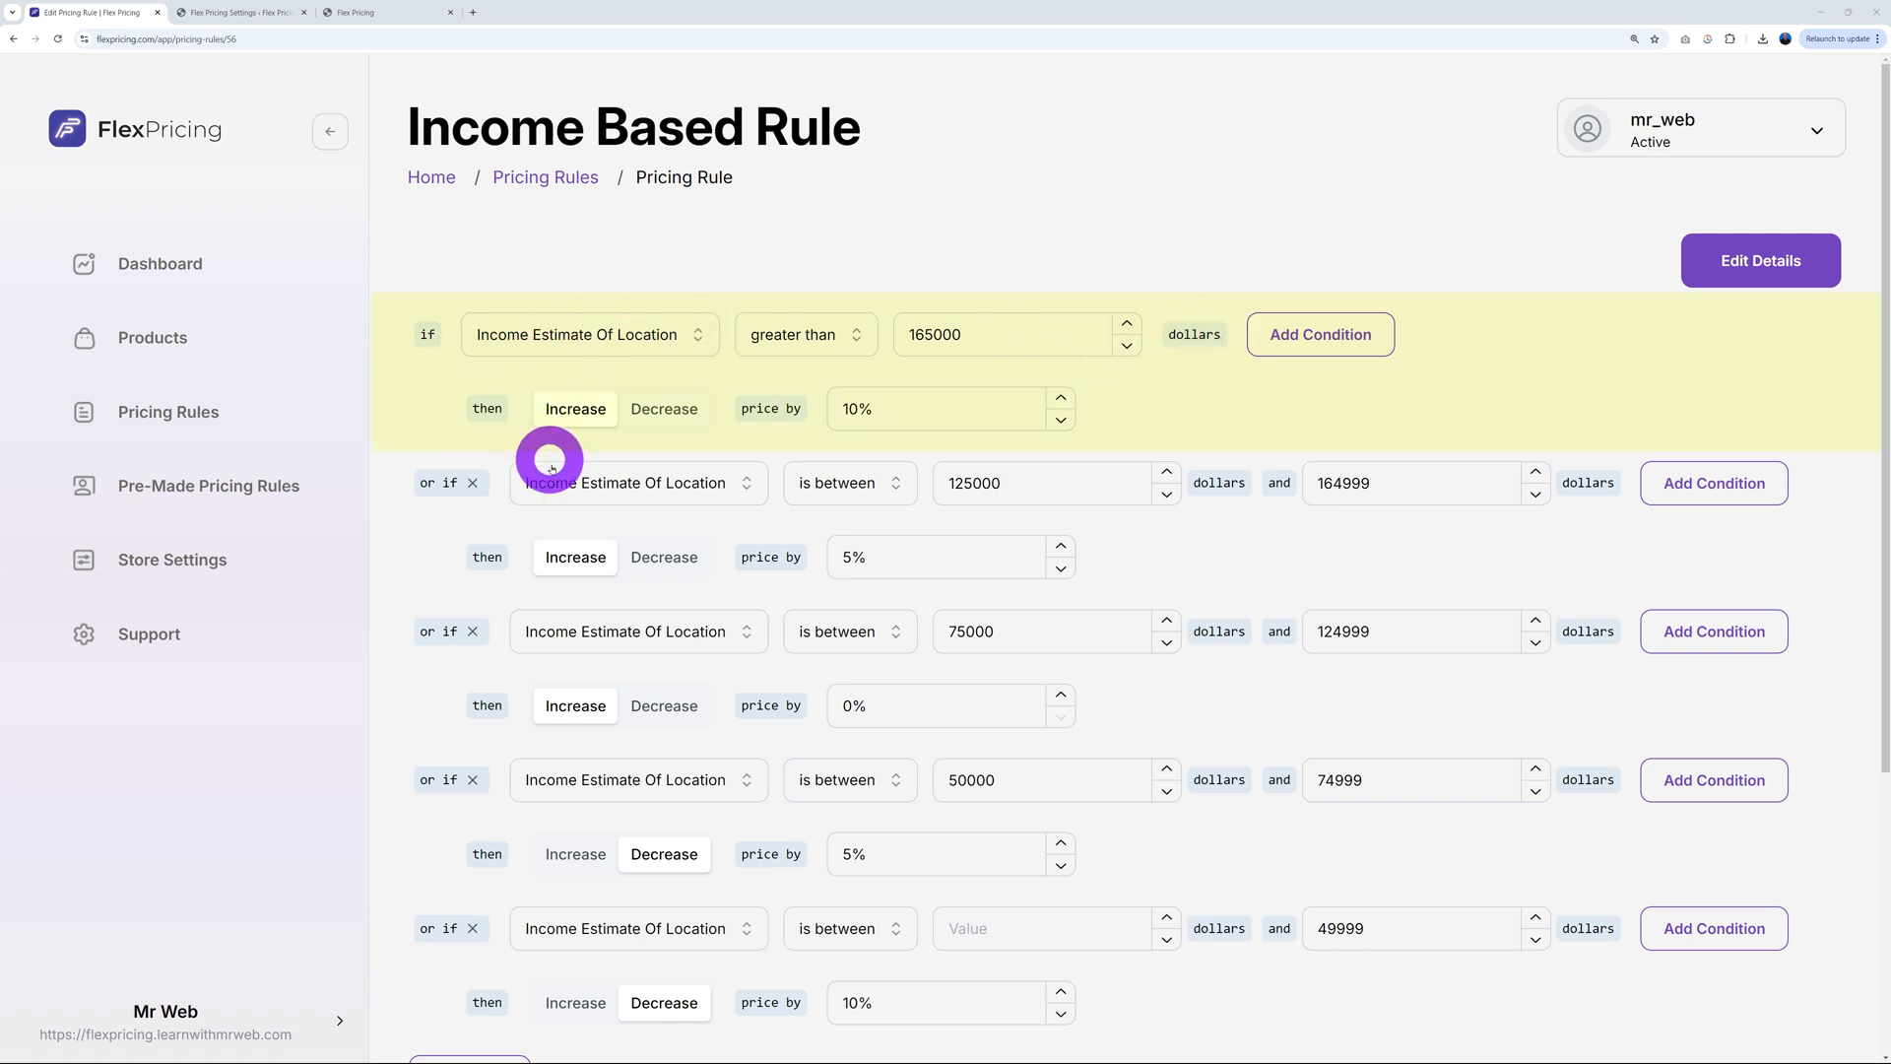
mouse_move(536, 452)
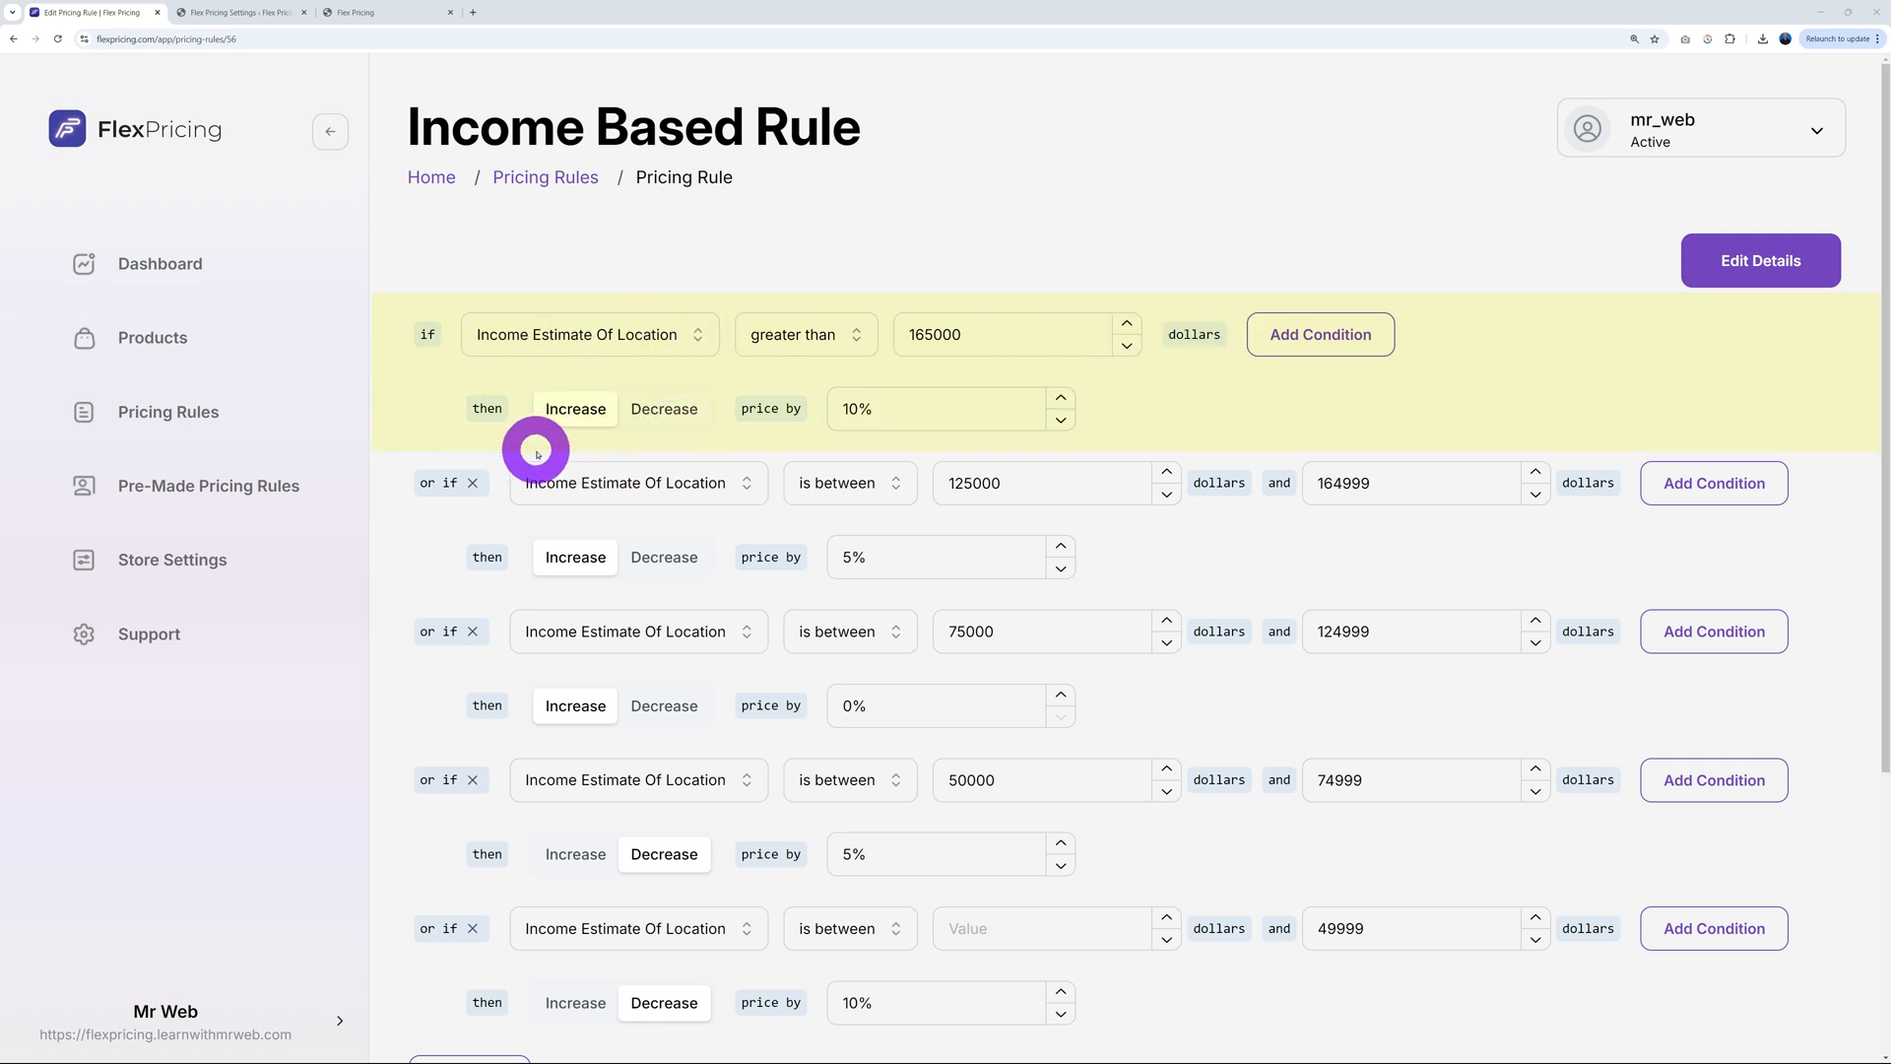
mouse_move(876, 409)
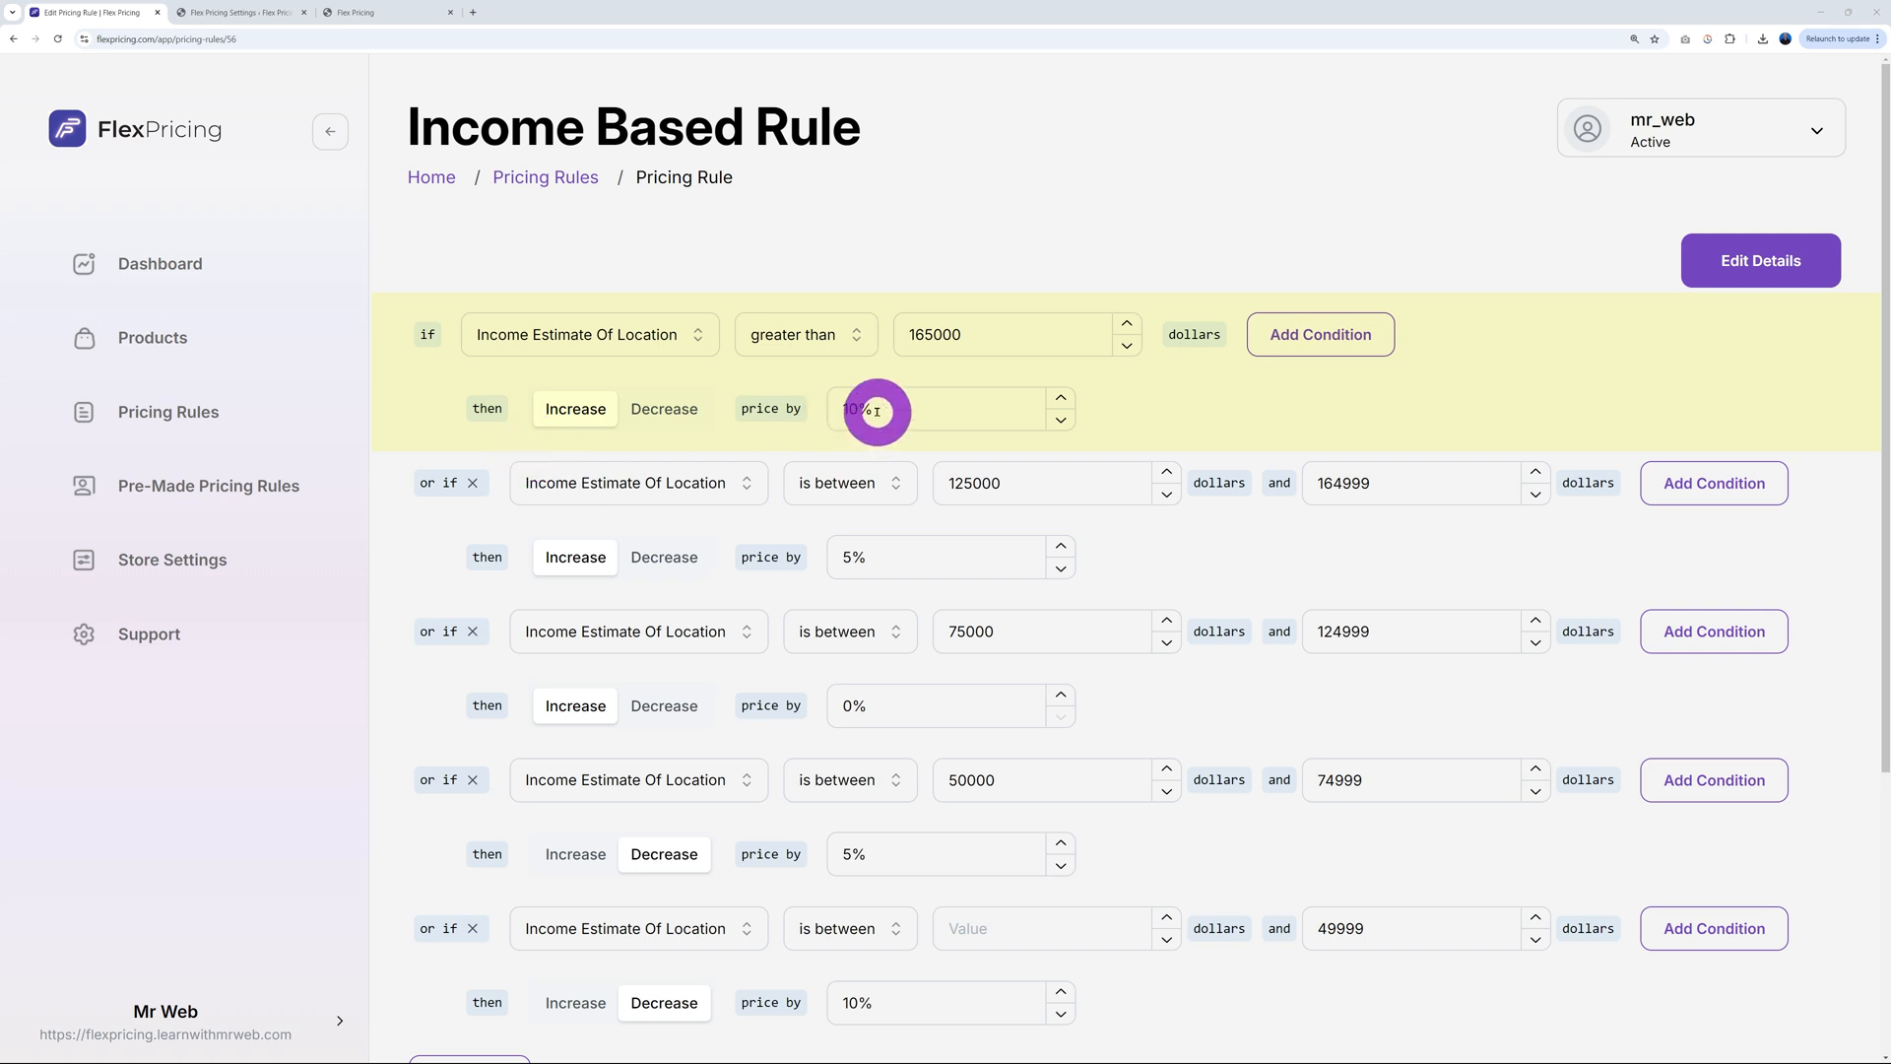
mouse_move(404, 268)
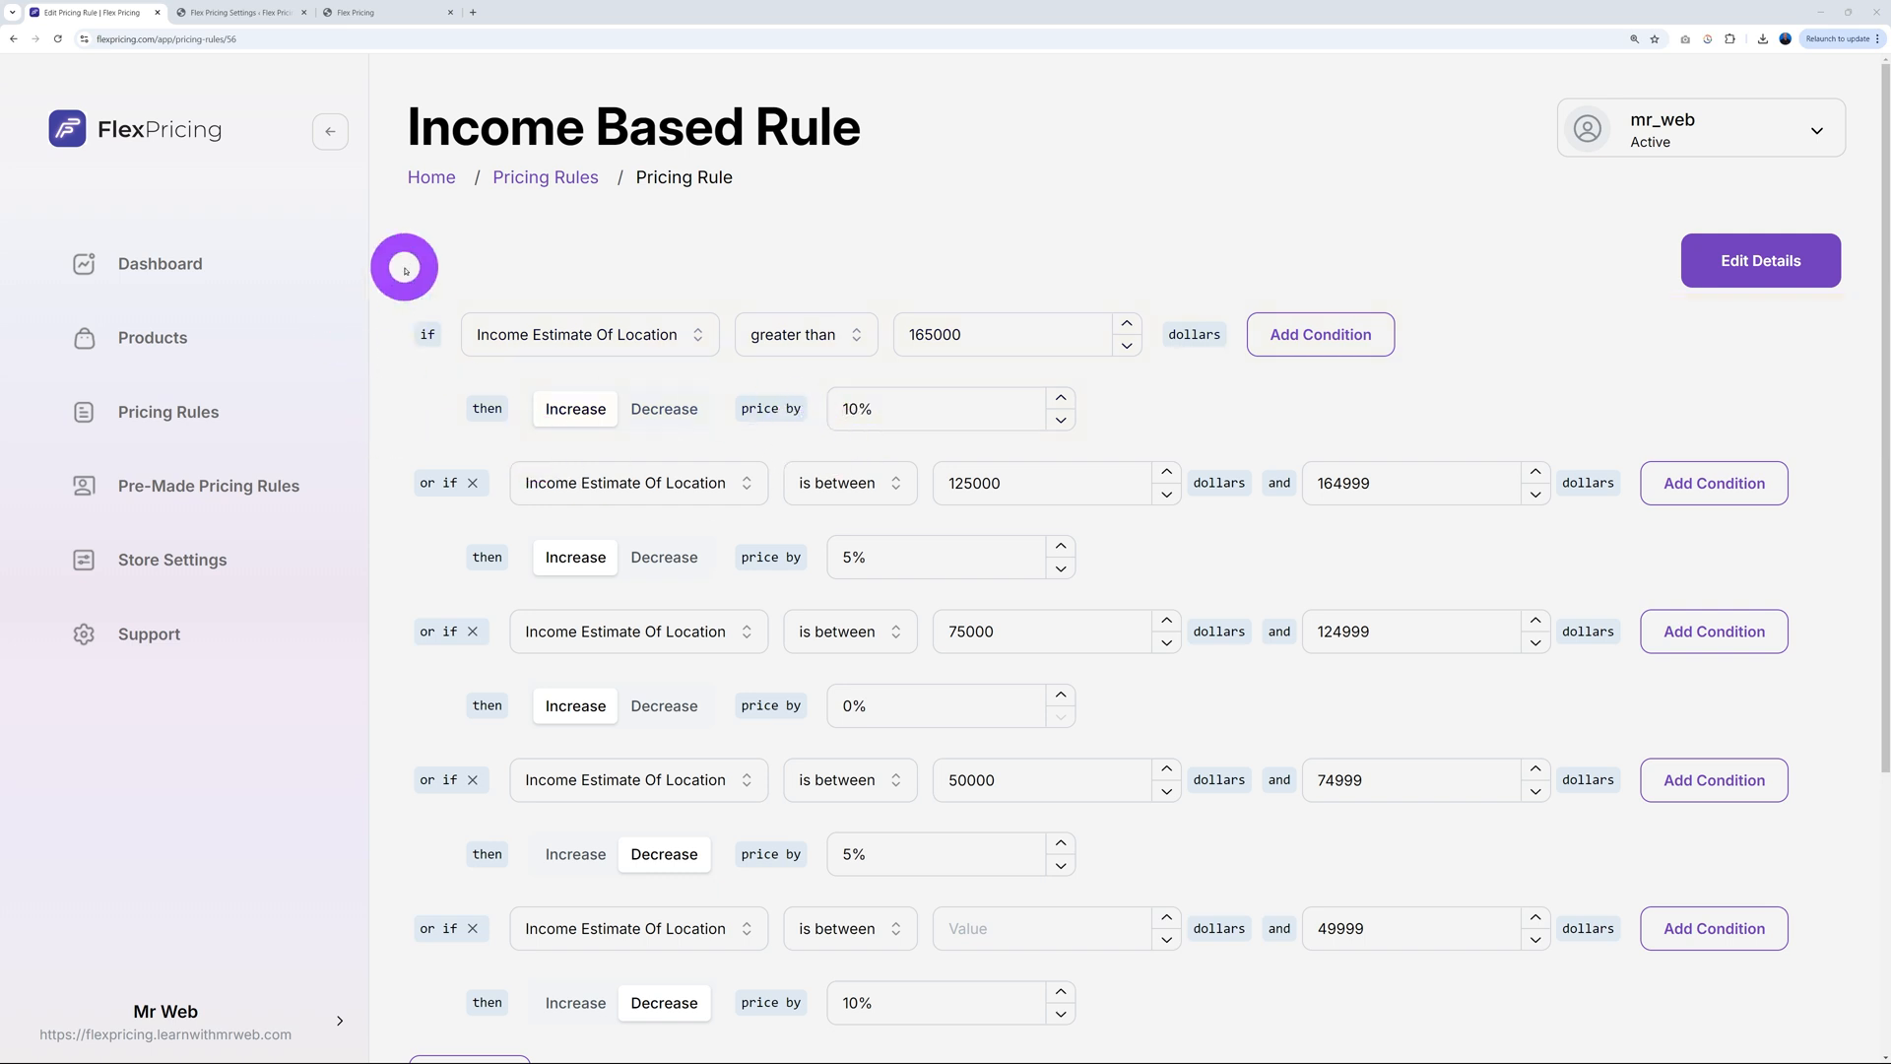
mouse_move(510, 423)
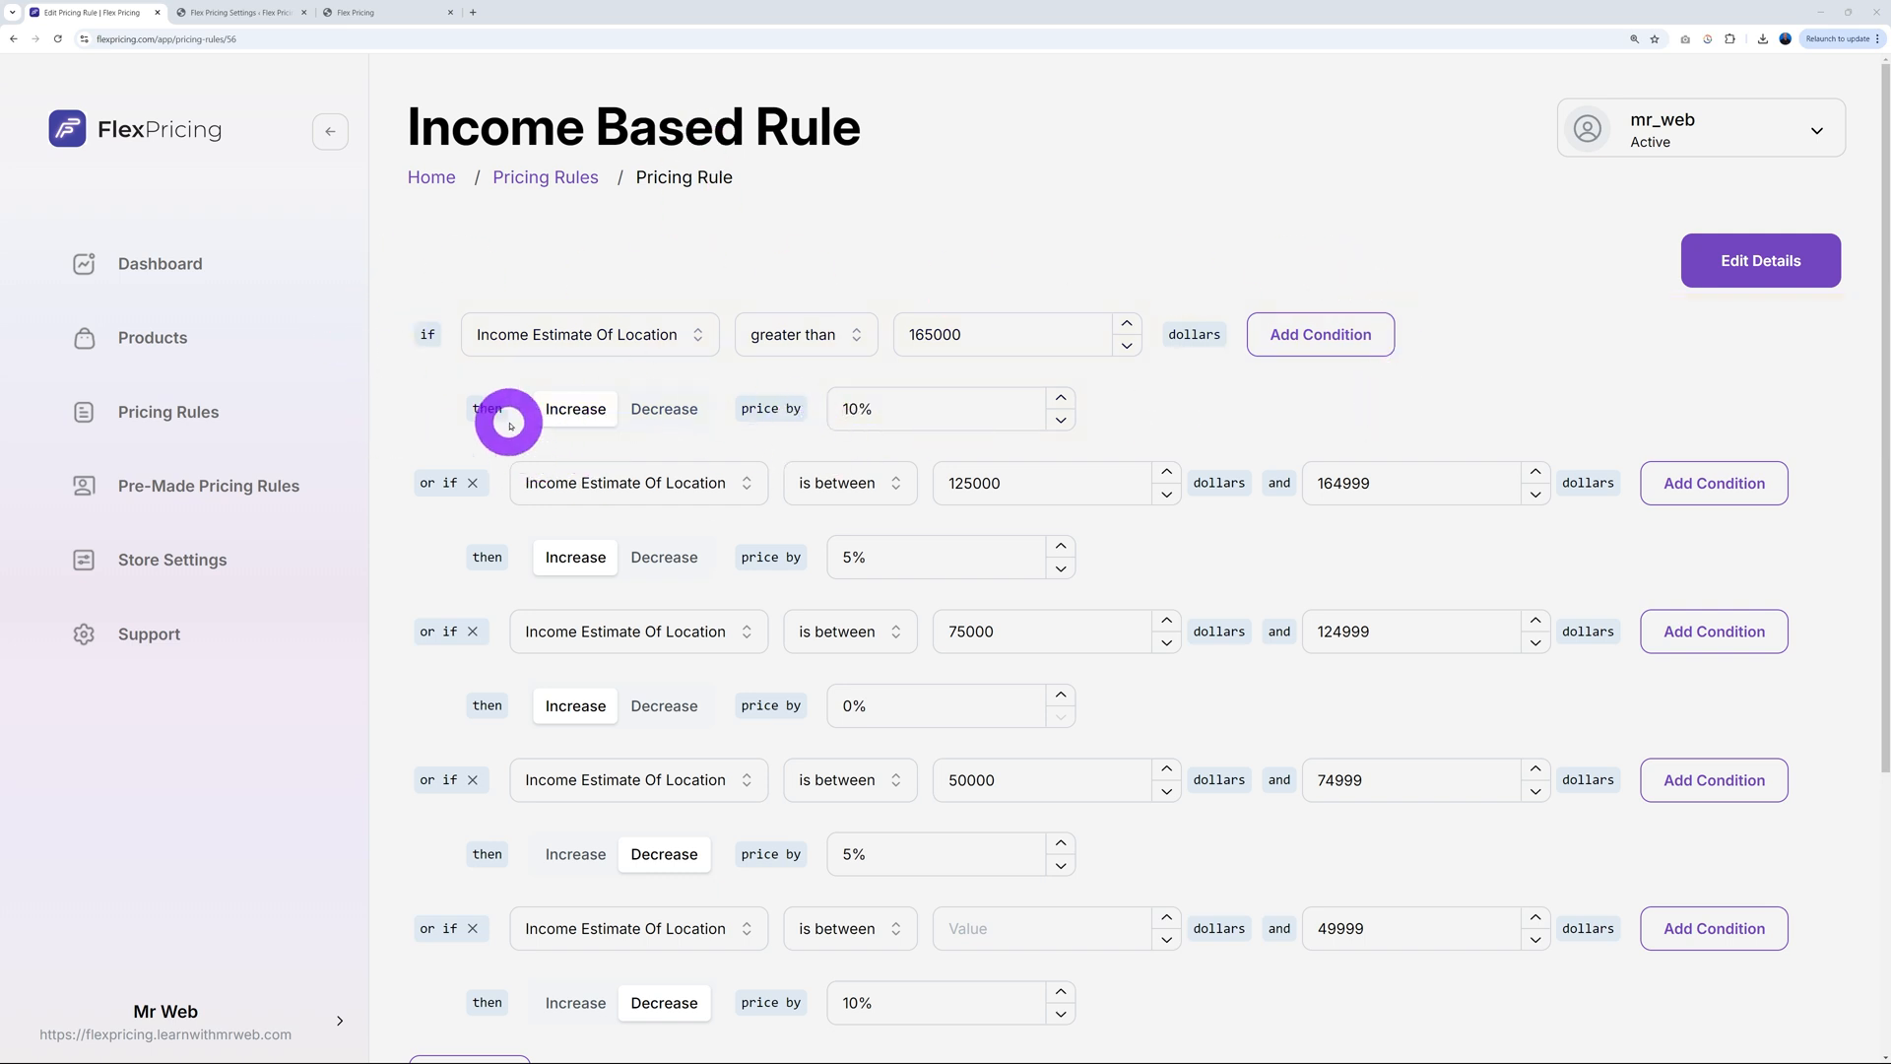
mouse_move(468, 422)
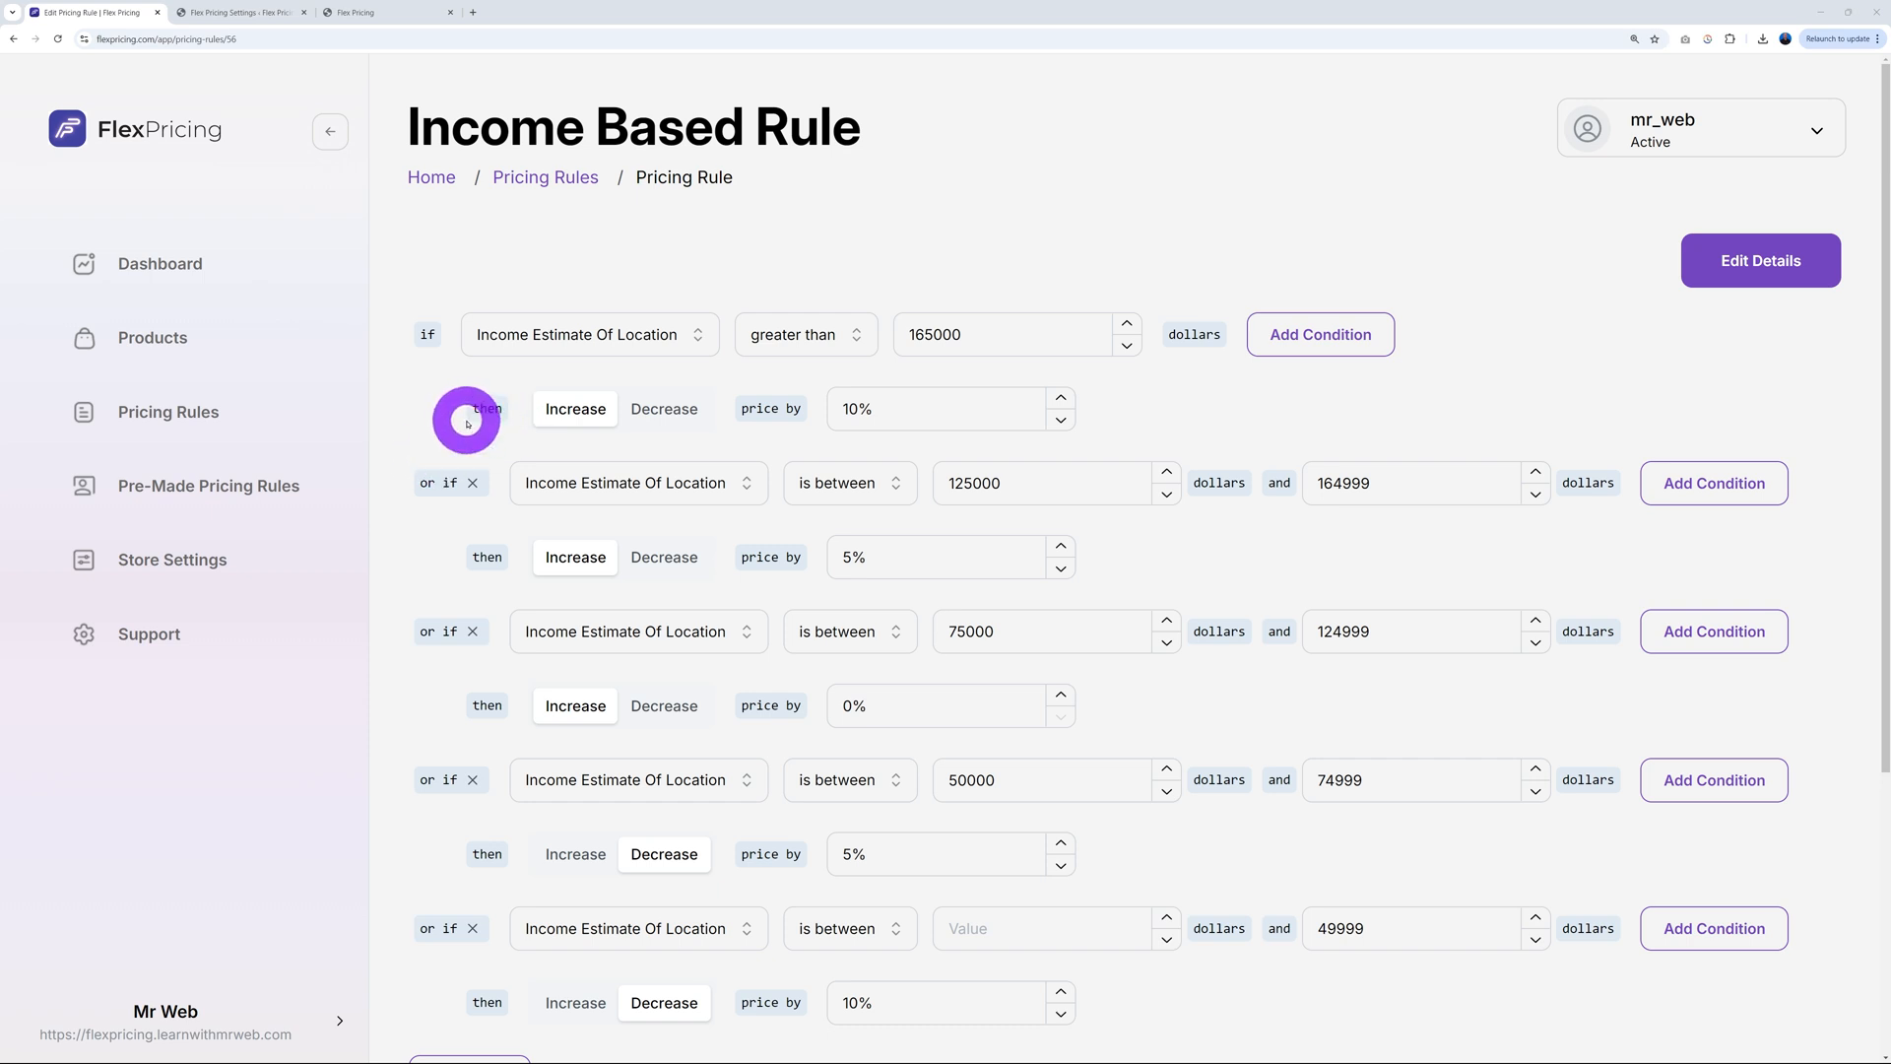
mouse_move(398, 702)
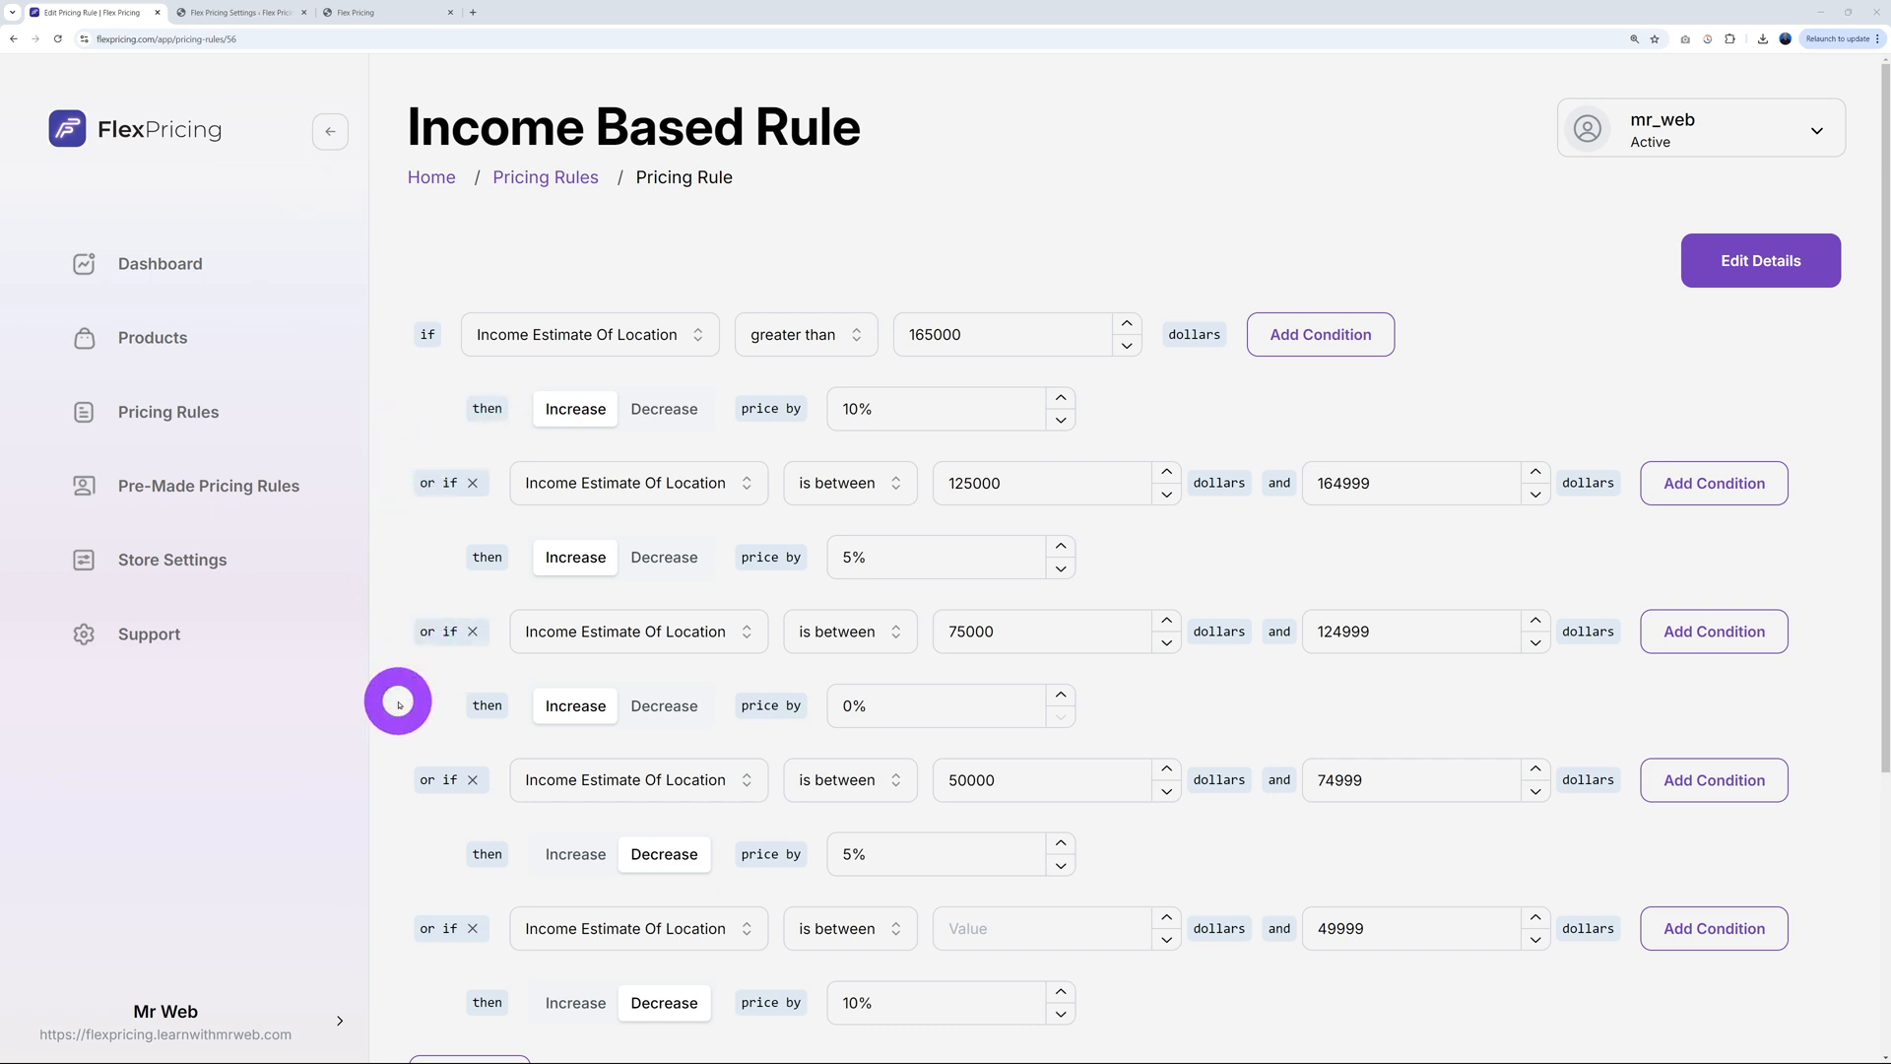
mouse_move(1369, 483)
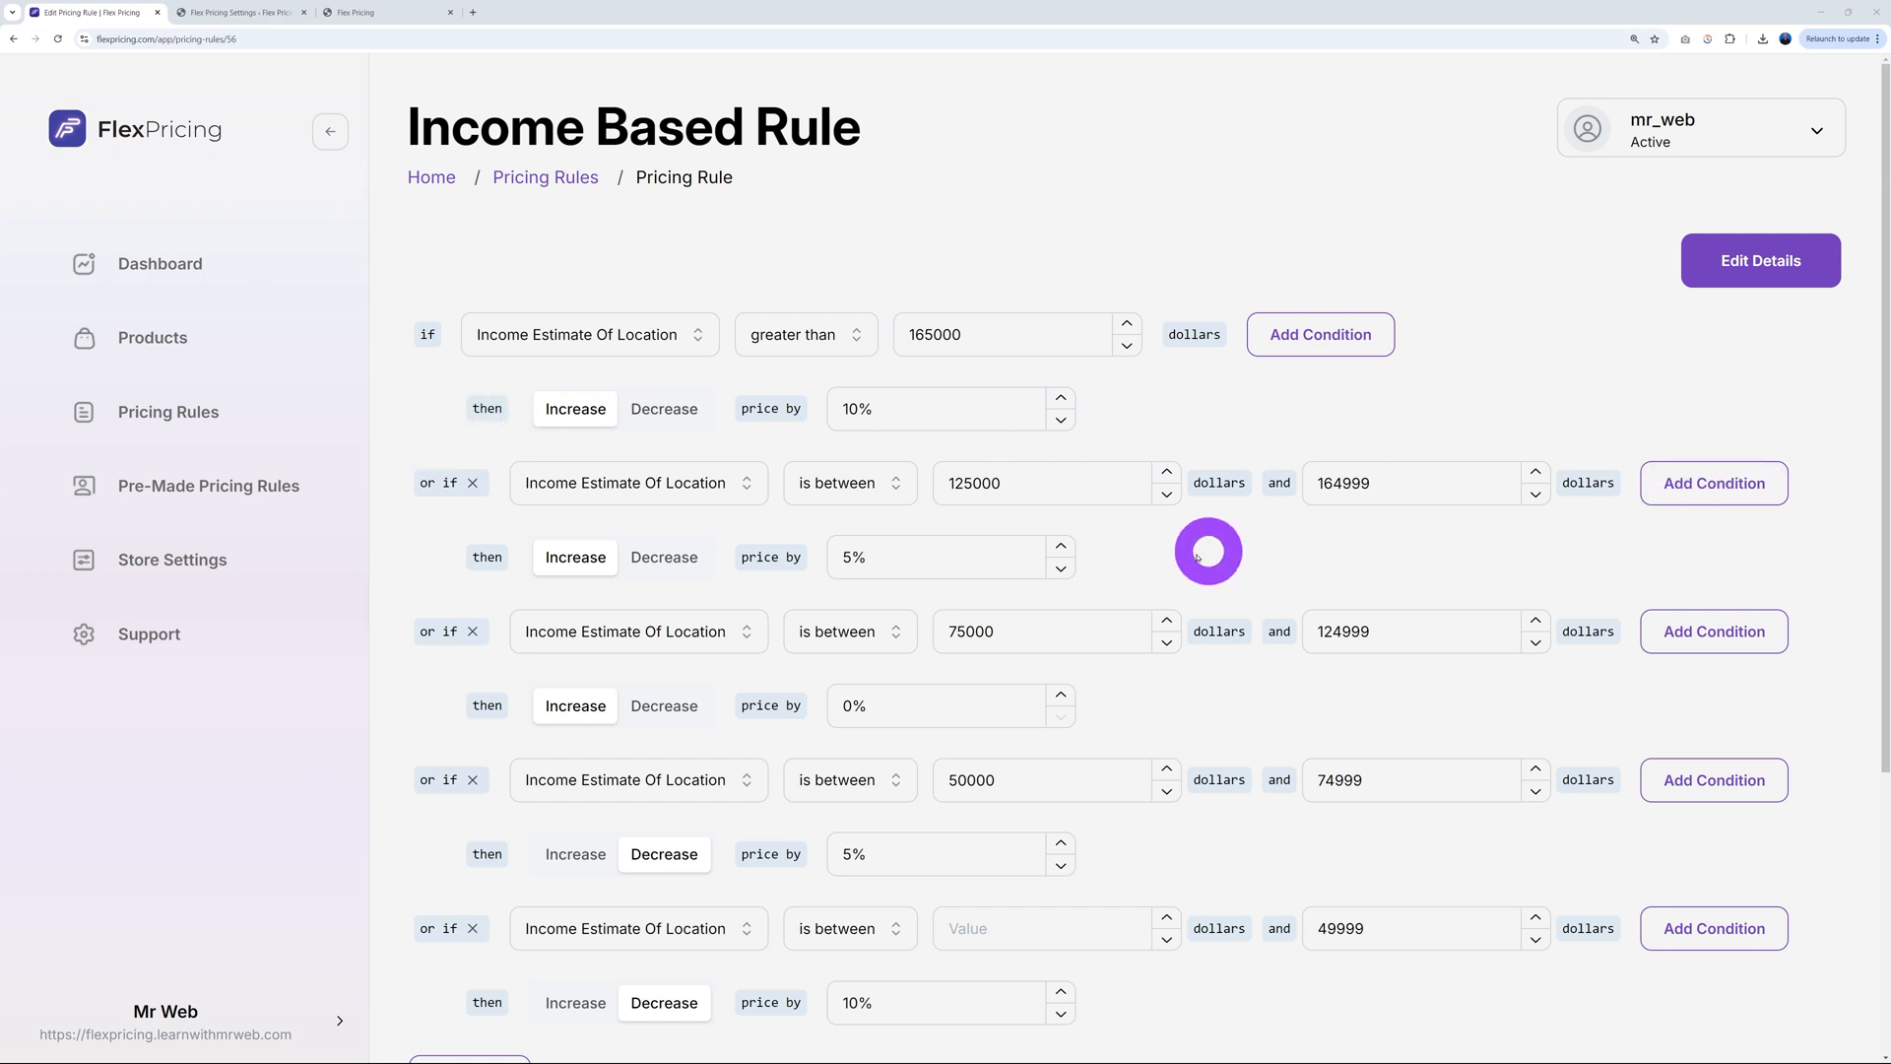
mouse_move(1298, 556)
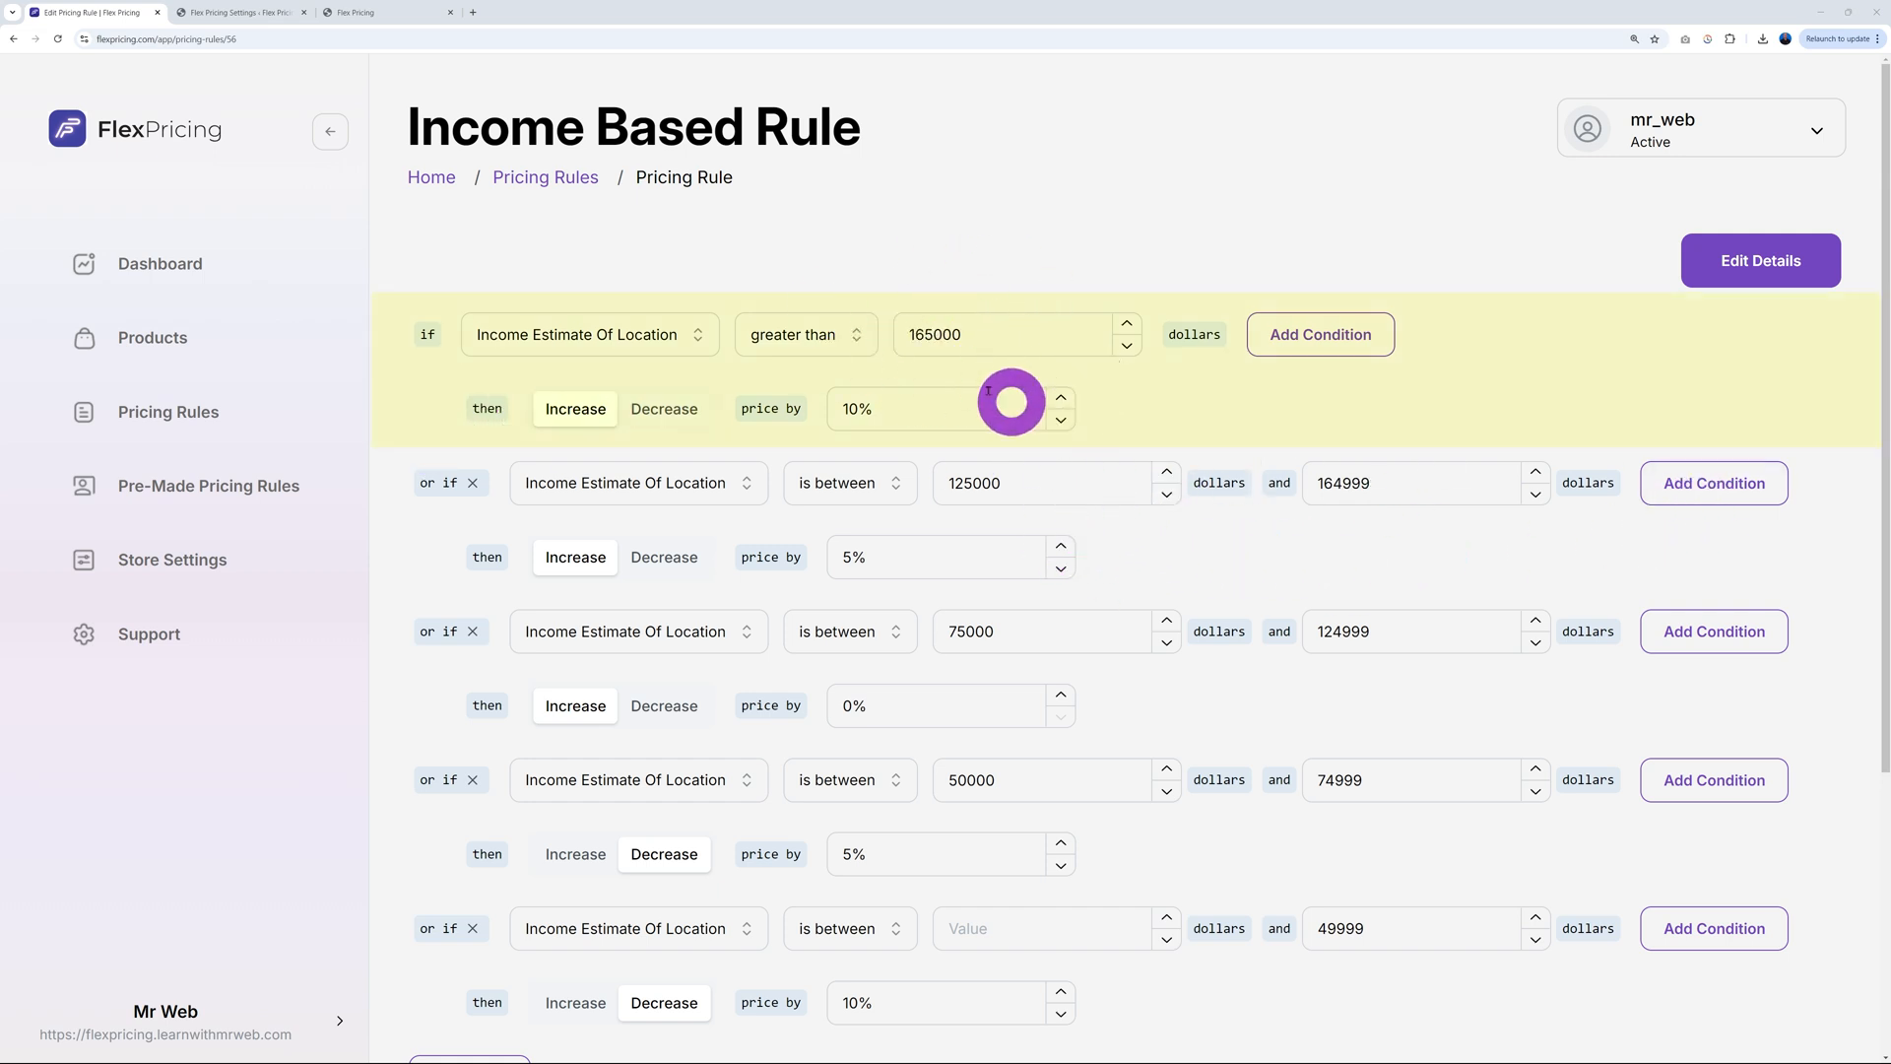
mouse_move(961, 536)
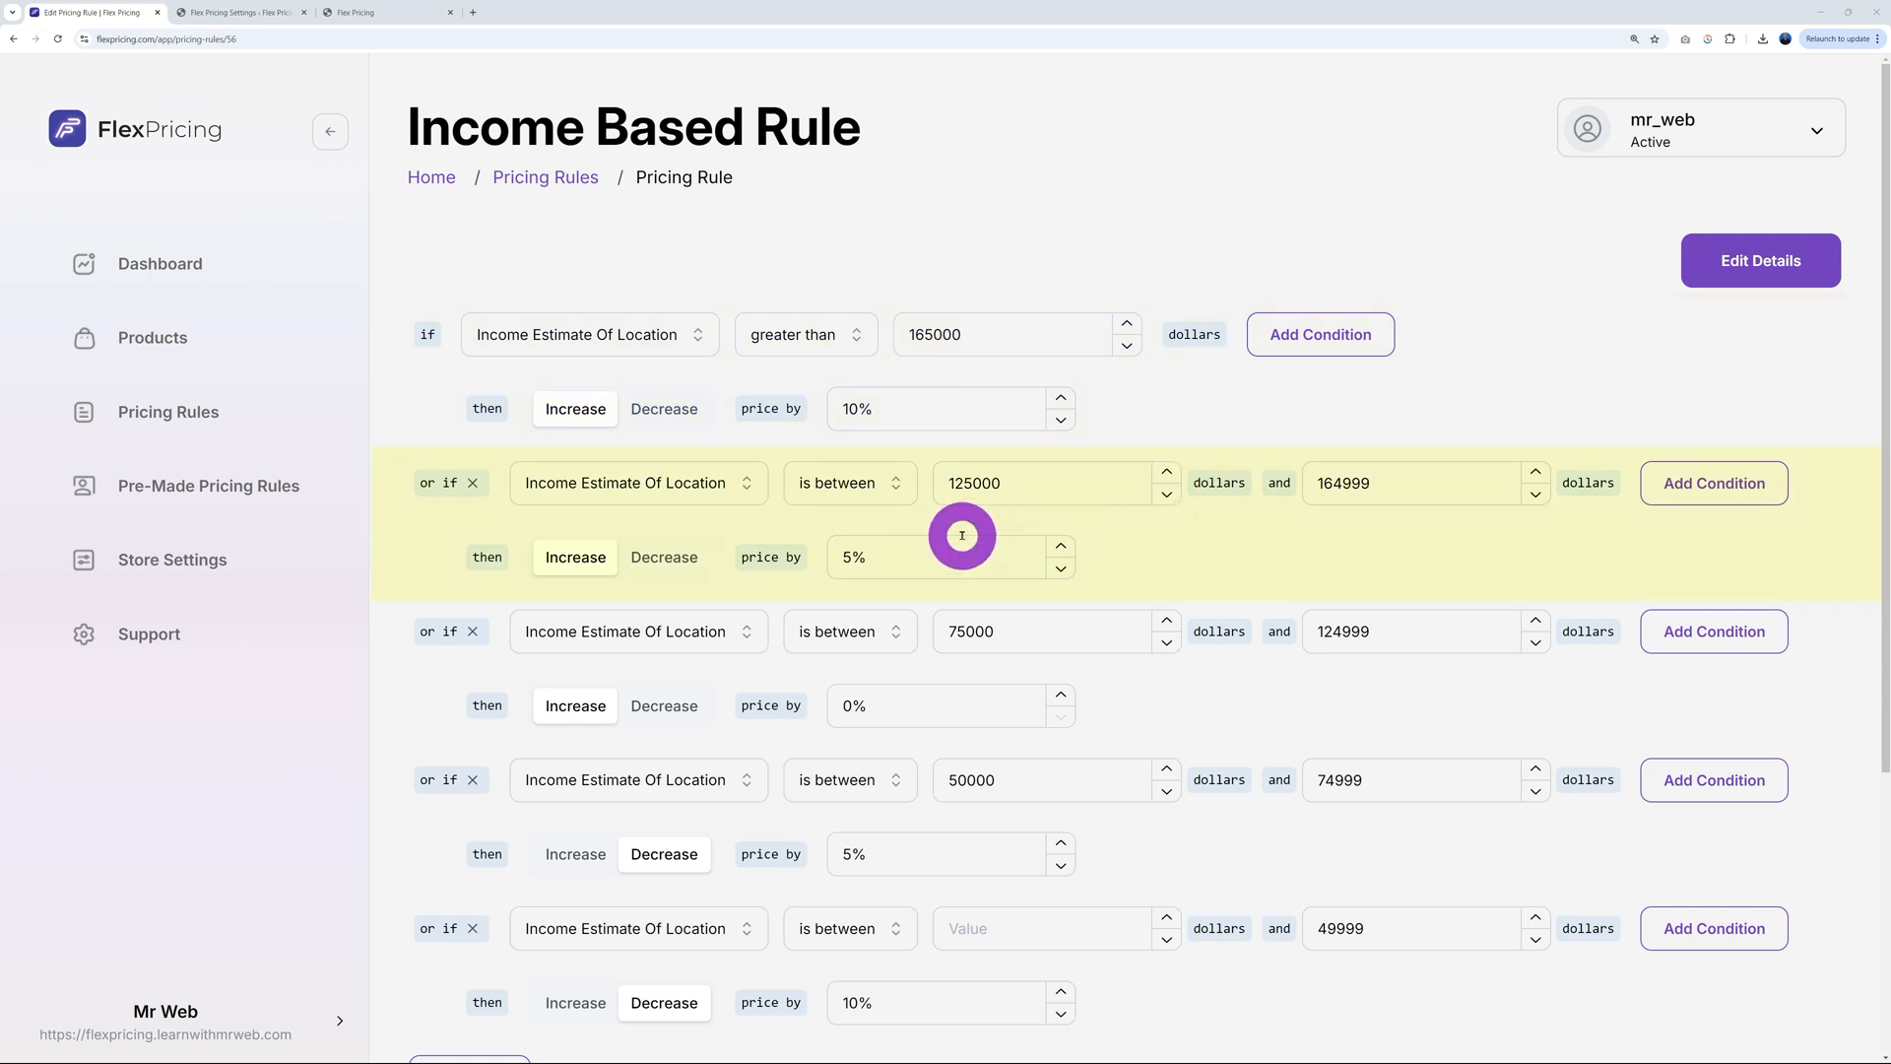
mouse_move(1026, 665)
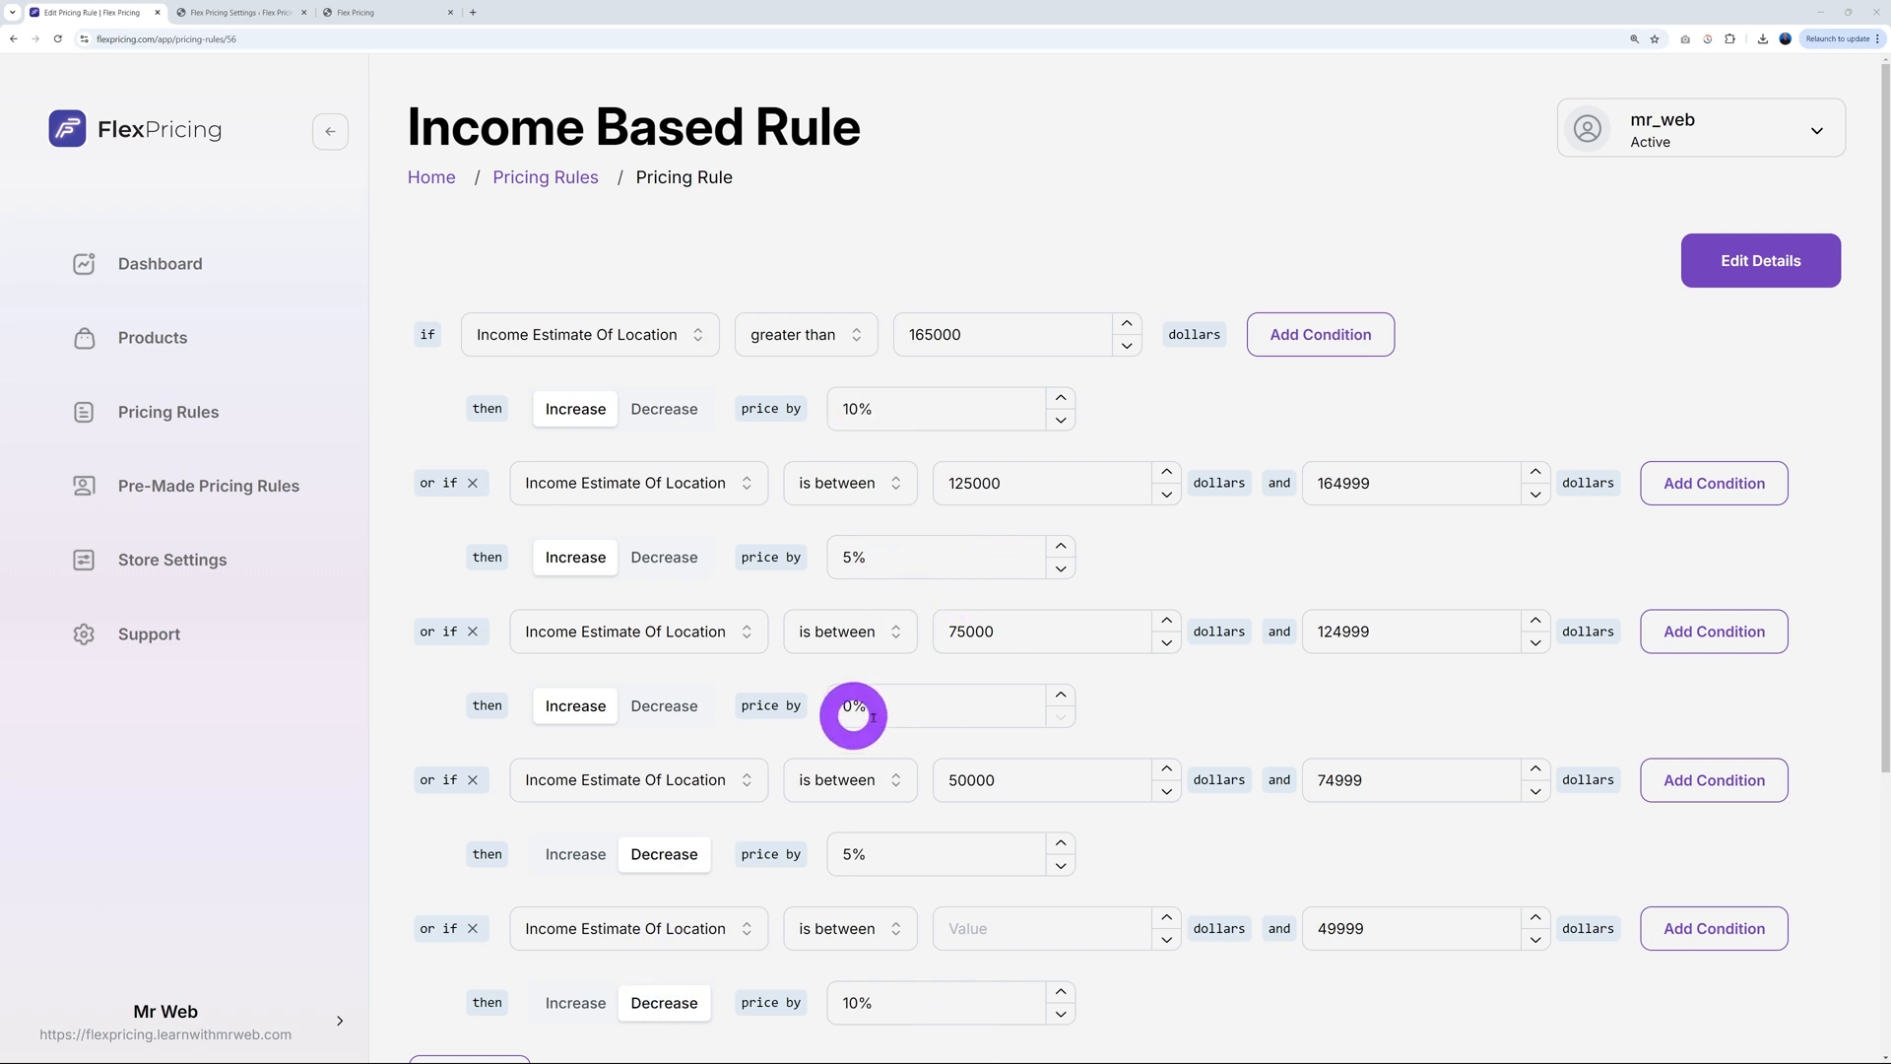
Set the last tier's lower bound to 30000 and add a tier up to 29999 decreasing prices 15%
scroll("down", 3)
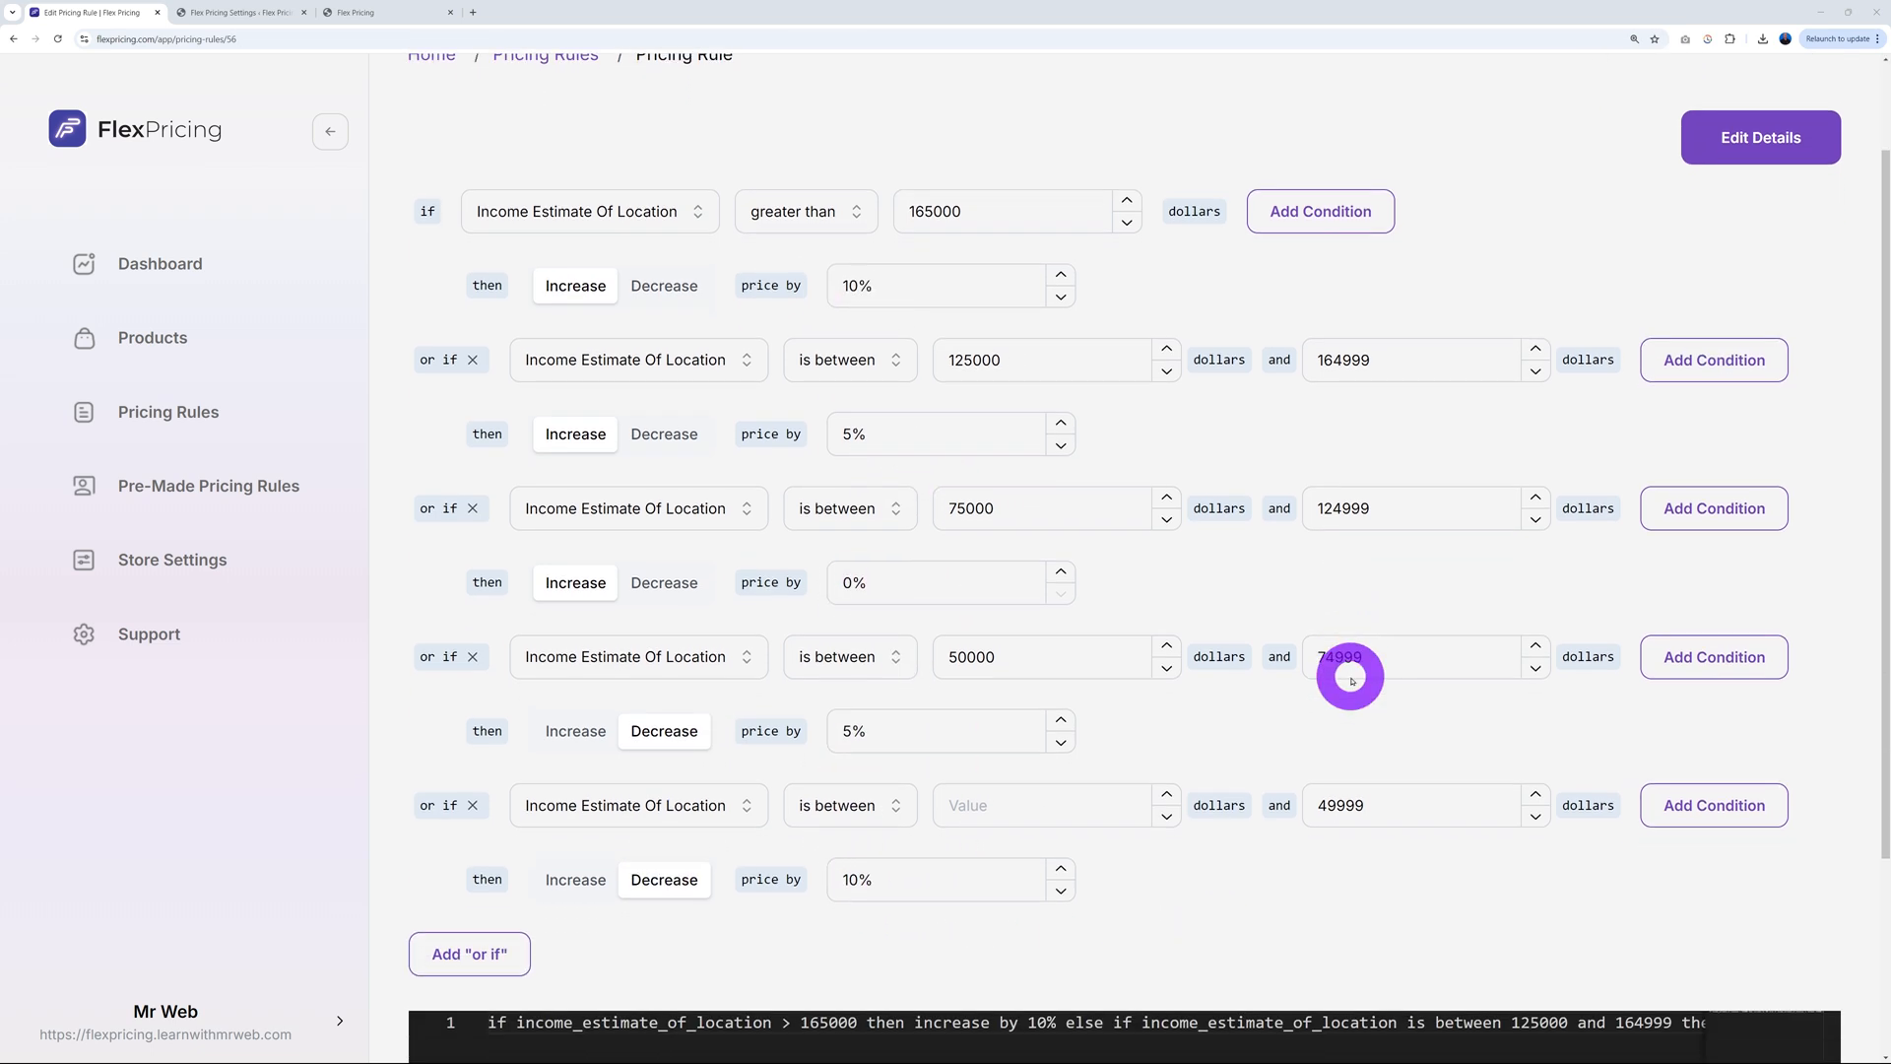
mouse_move(468, 955)
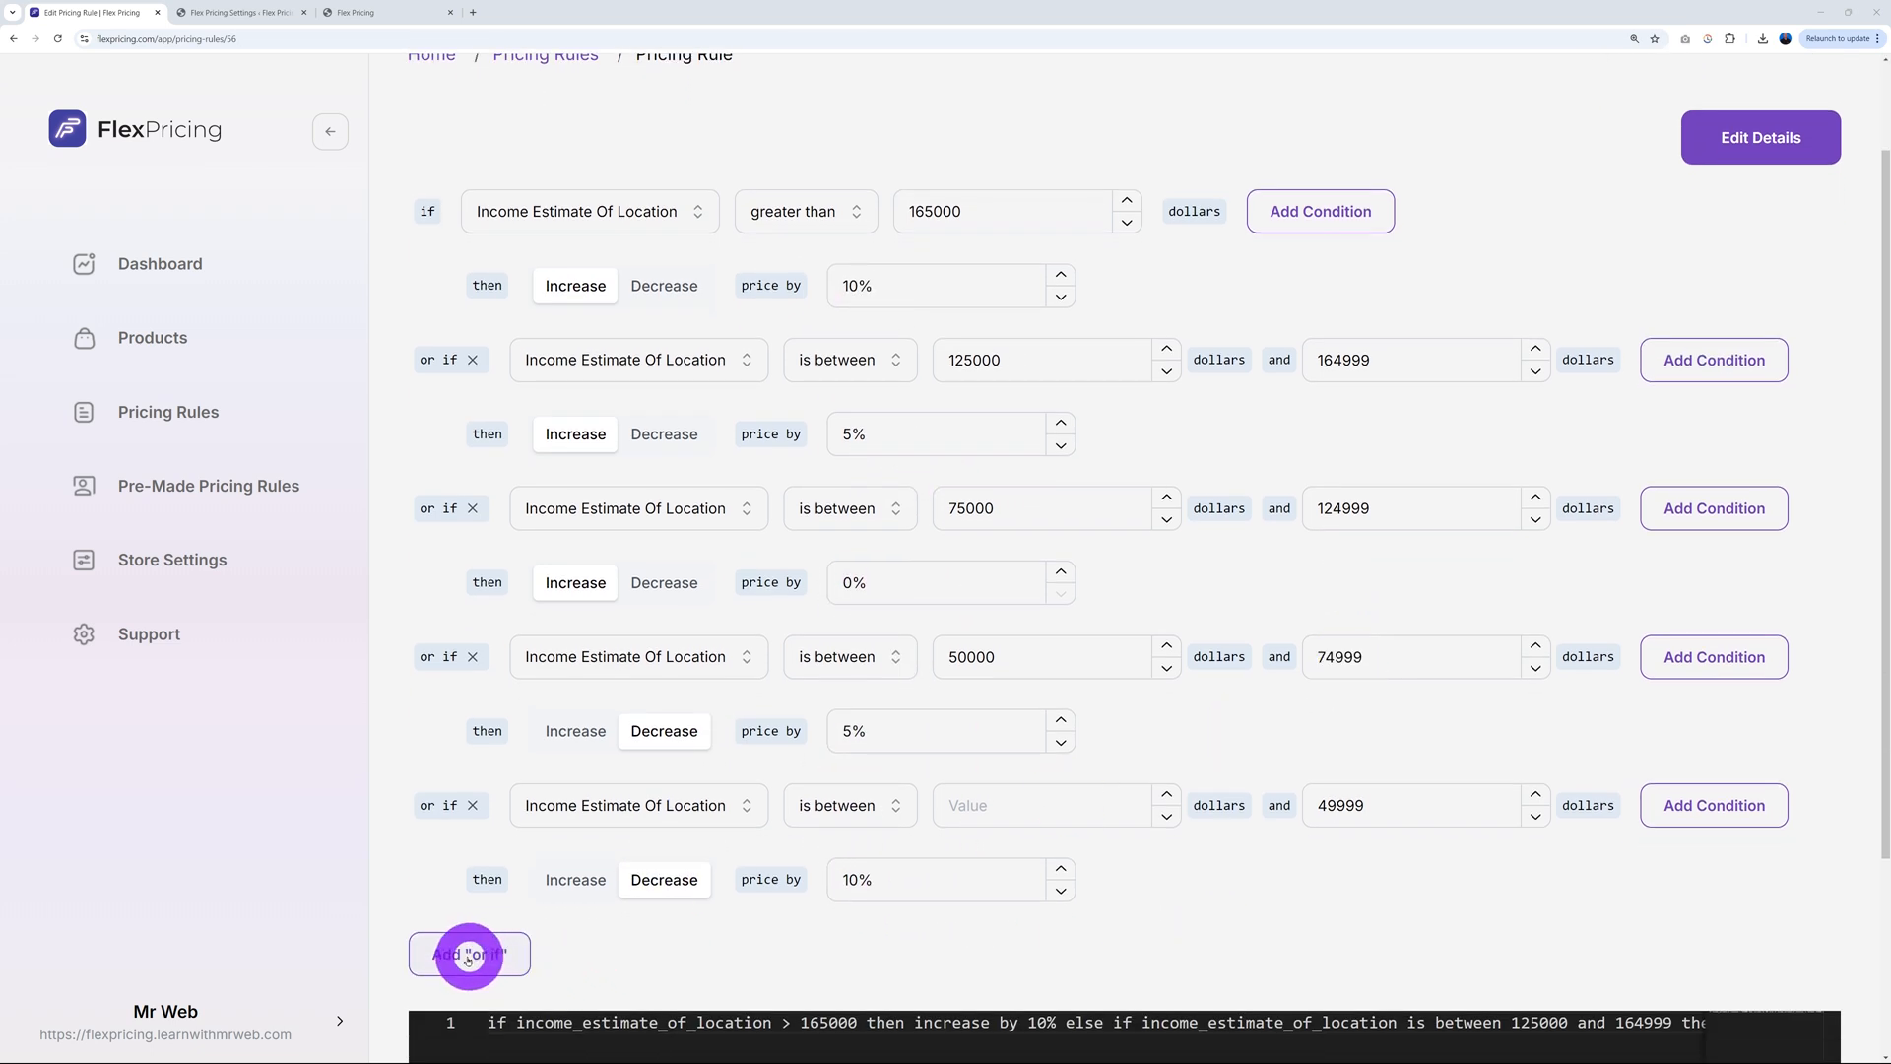
mouse_move(1226, 909)
type("3")
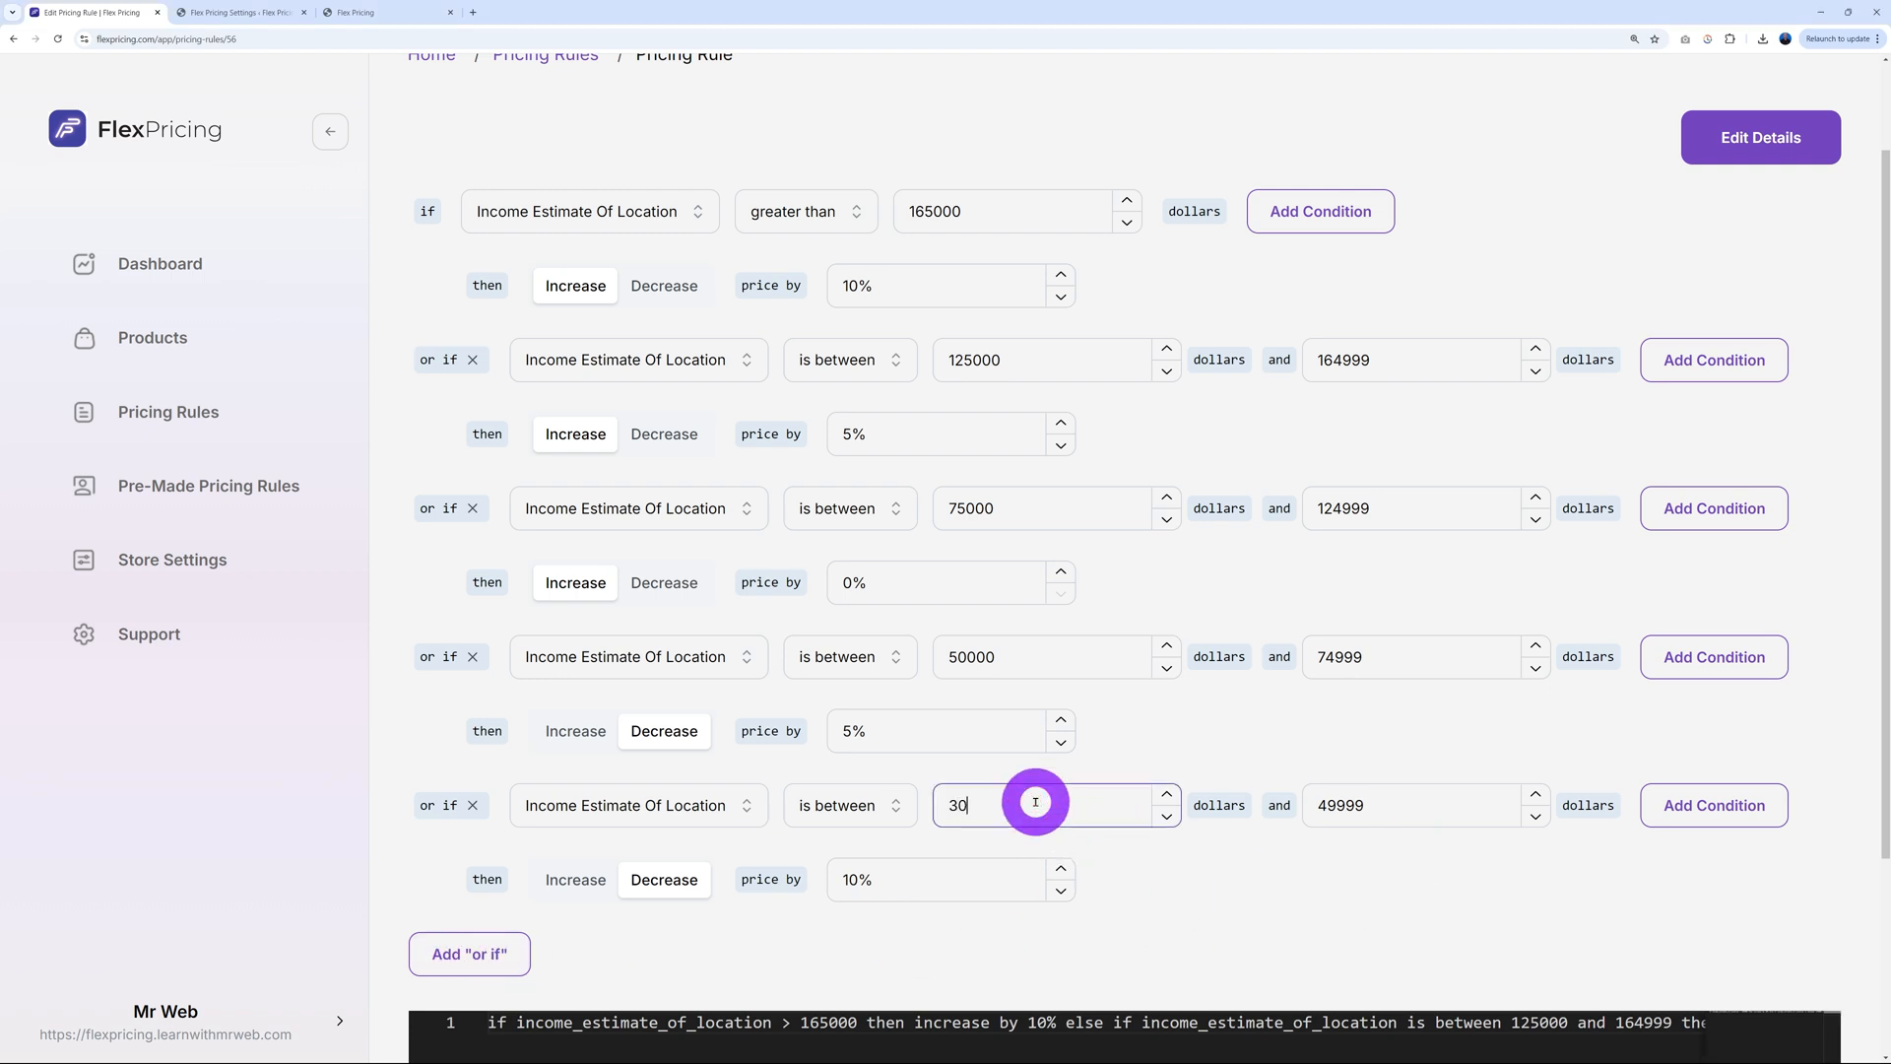
type("000")
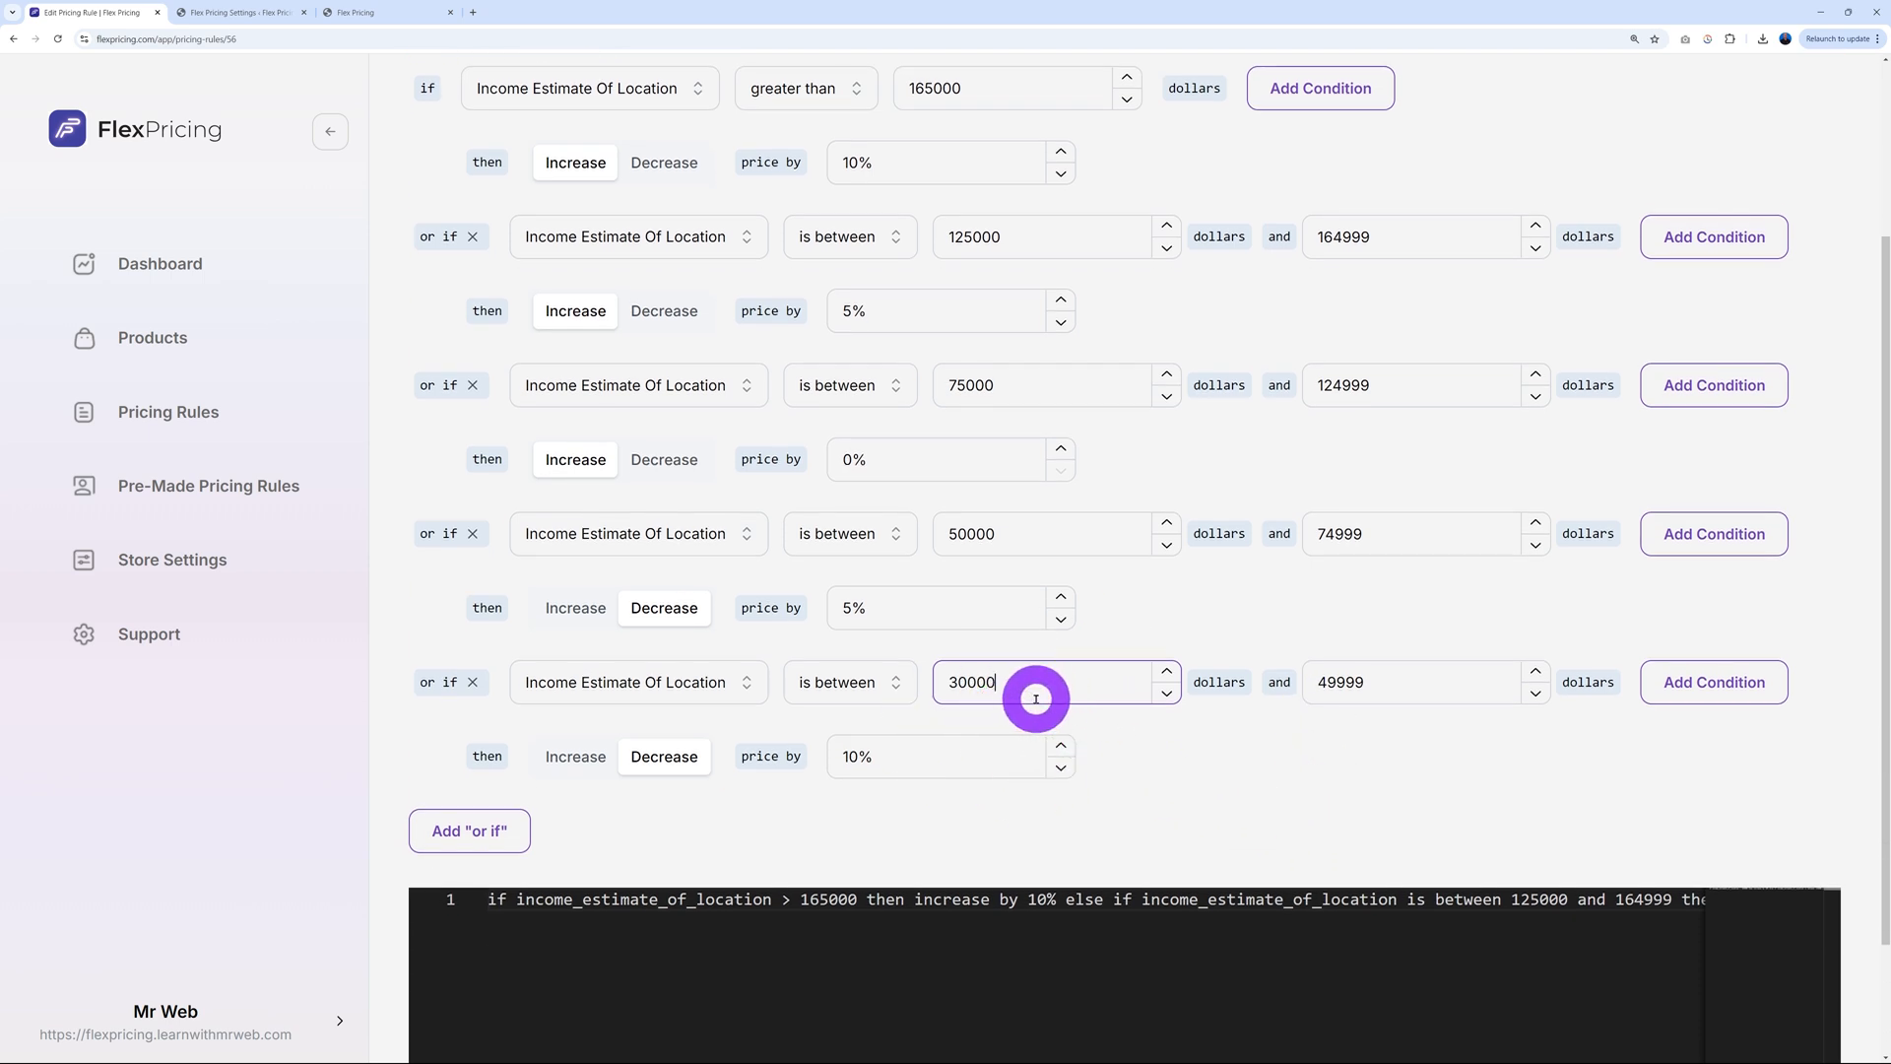
mouse_move(1103, 740)
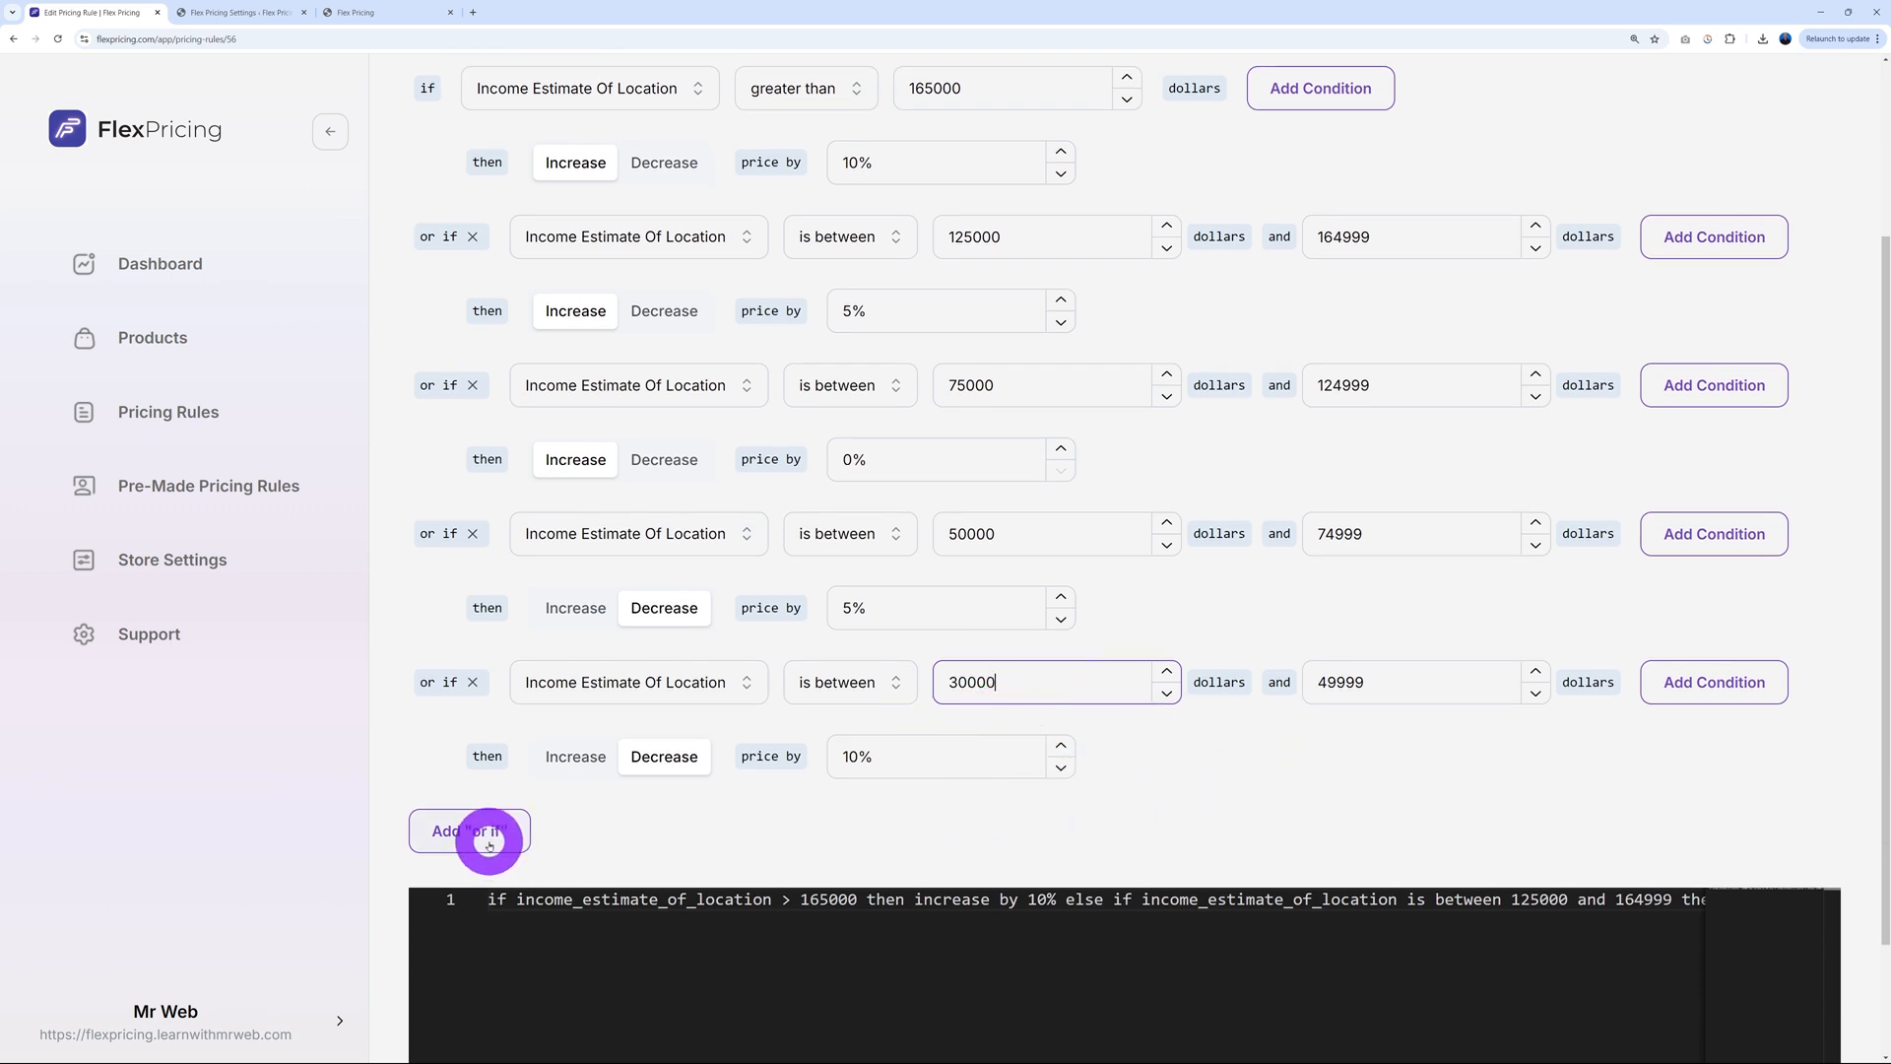
left_click(468, 832)
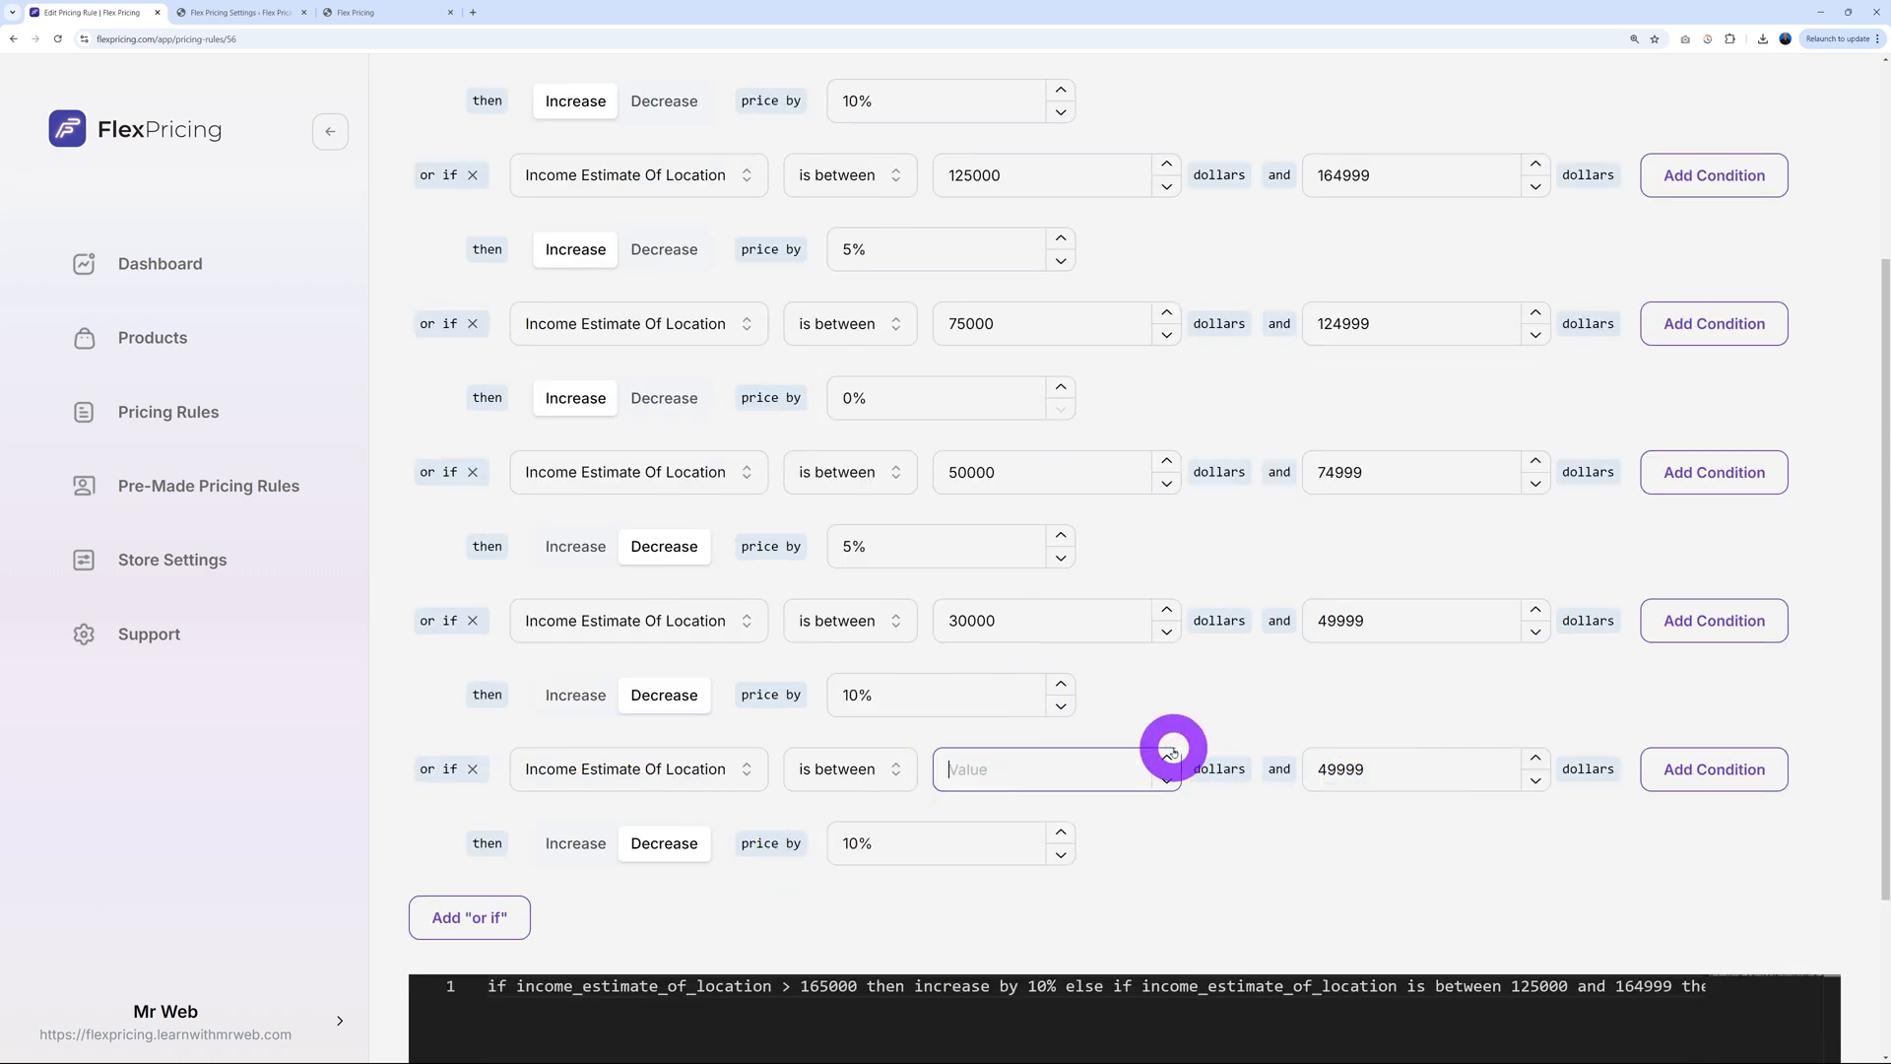
left_click(1405, 769)
type("29999")
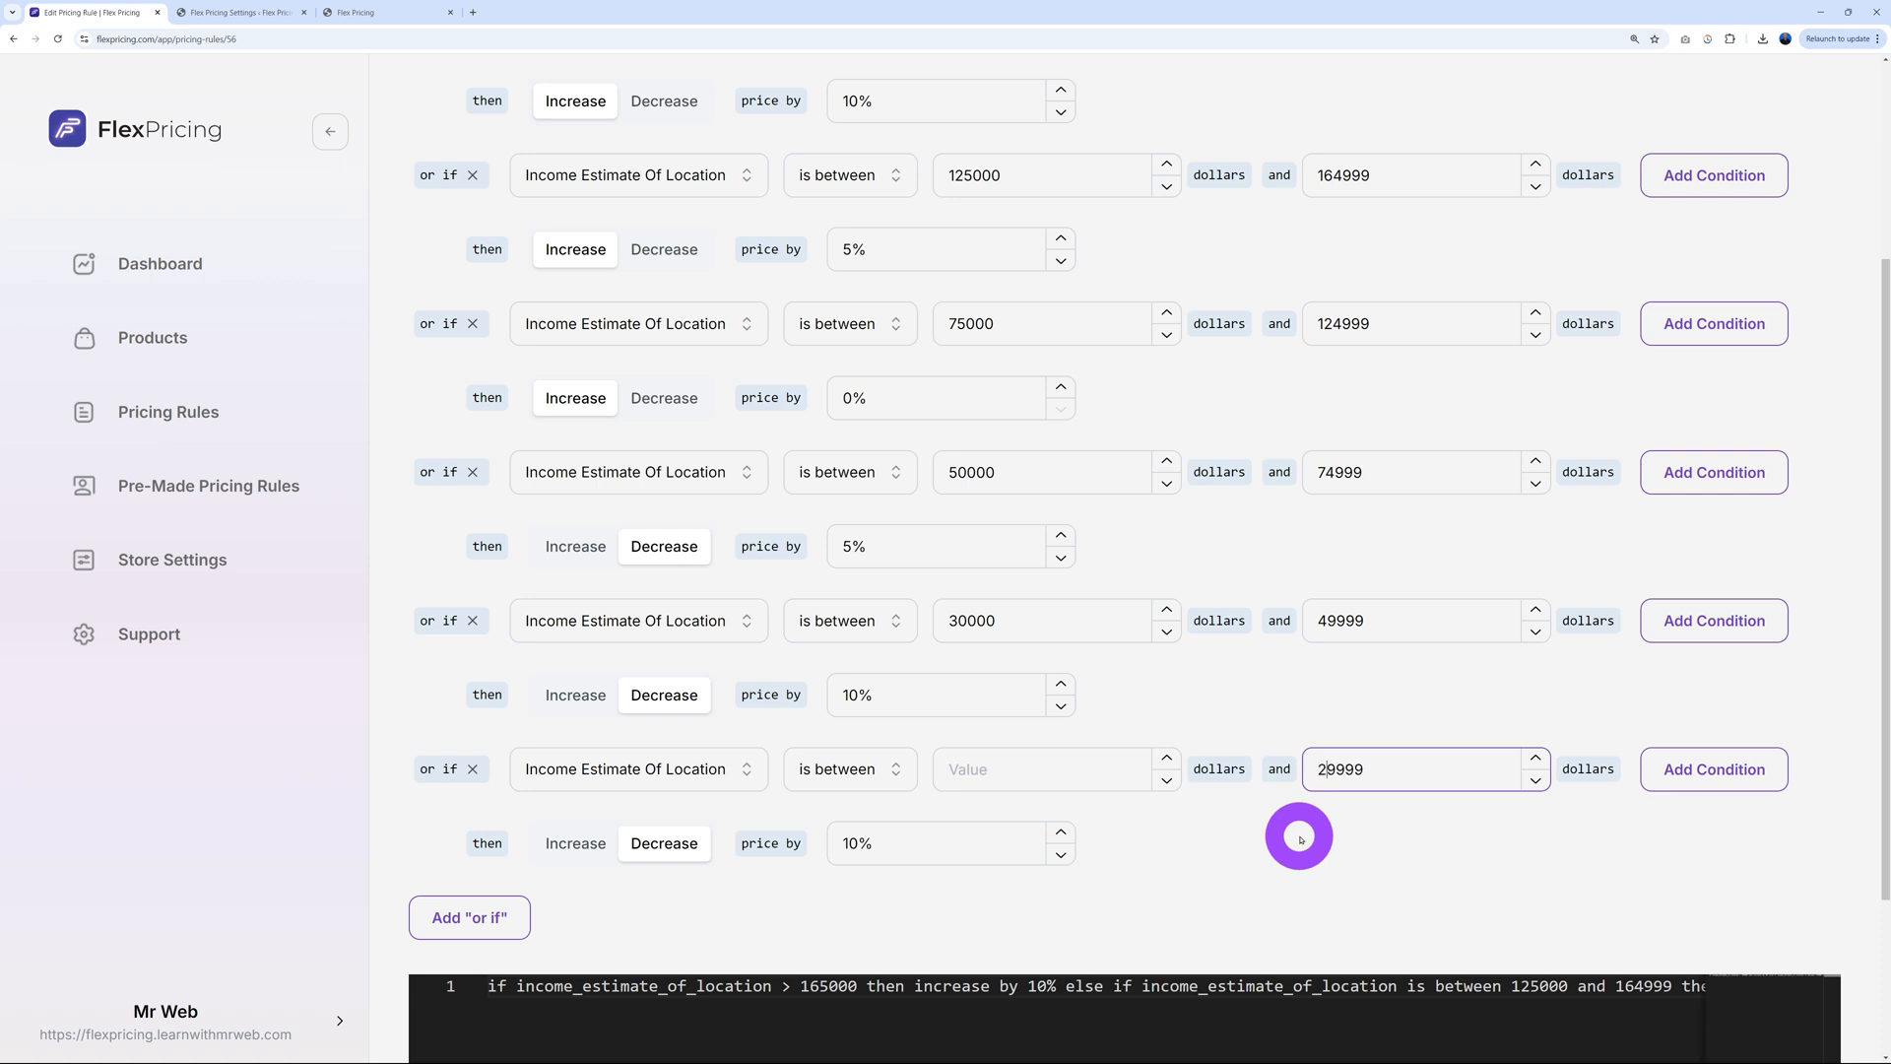
left_click(1060, 836)
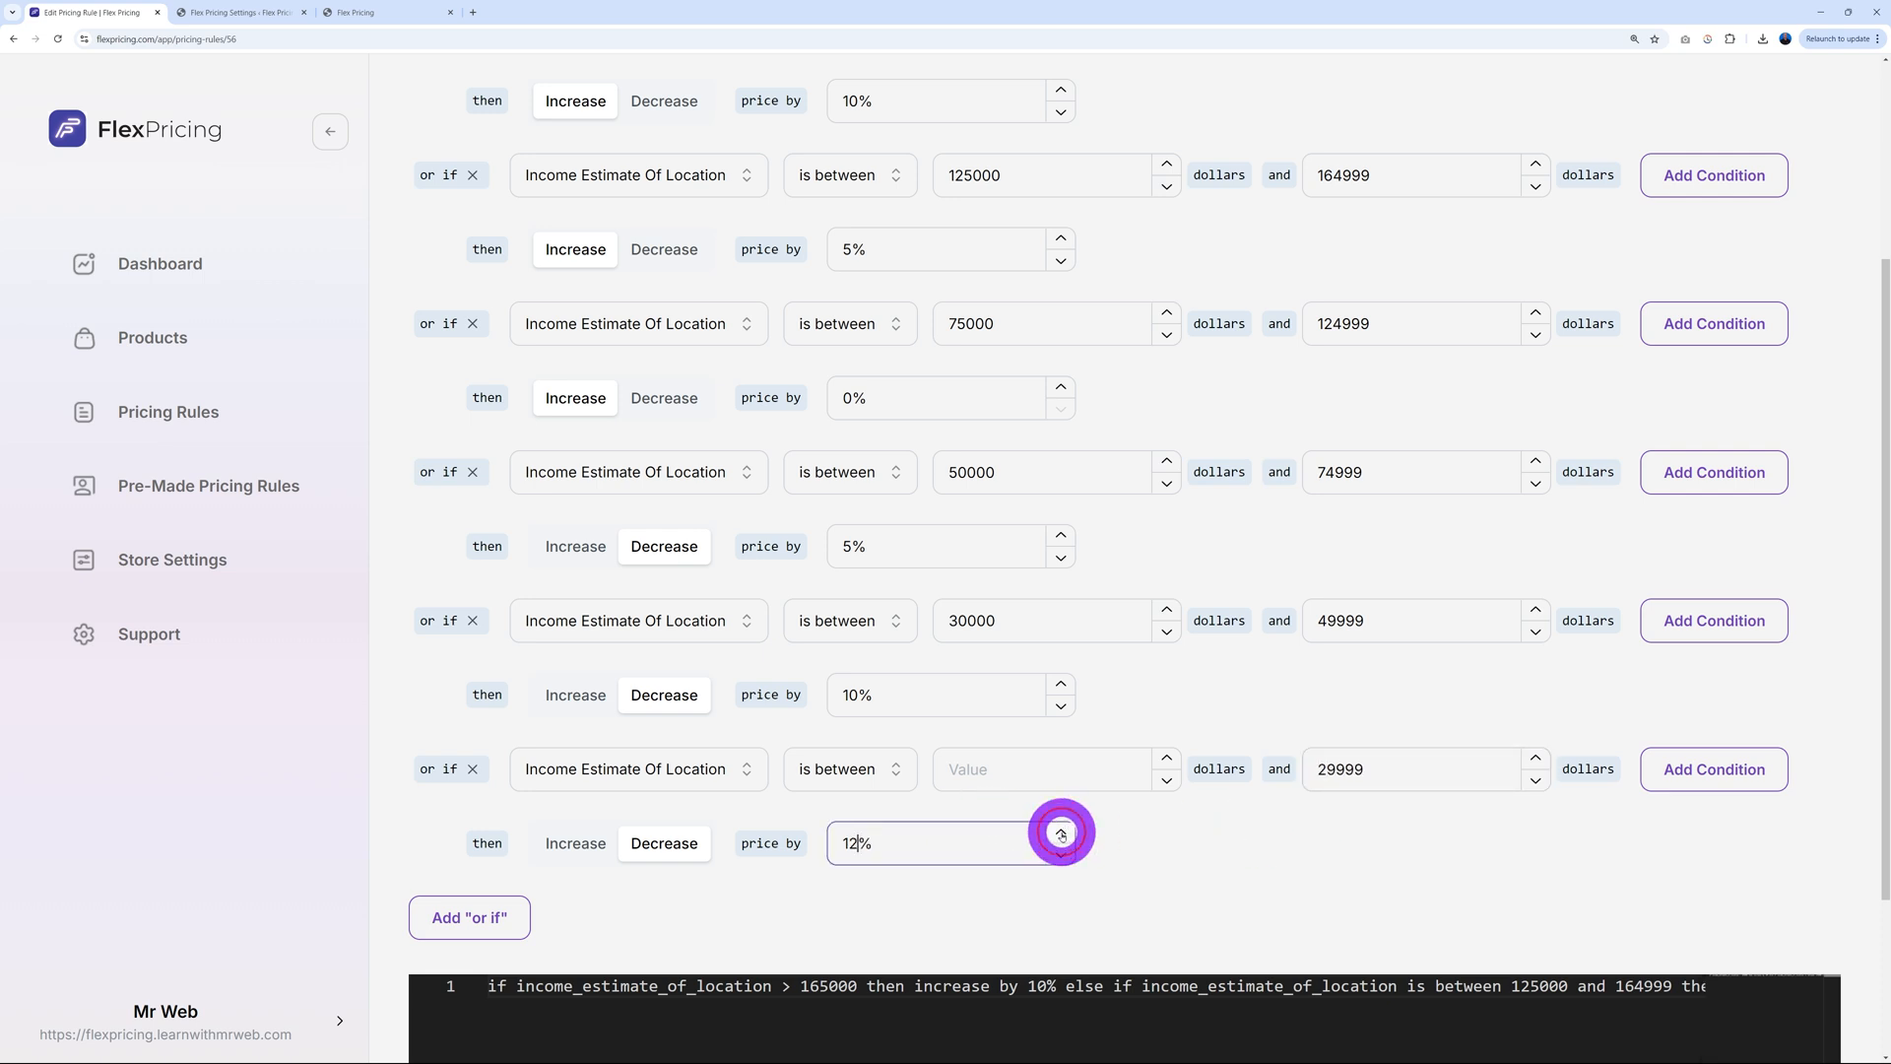
left_click(1060, 834)
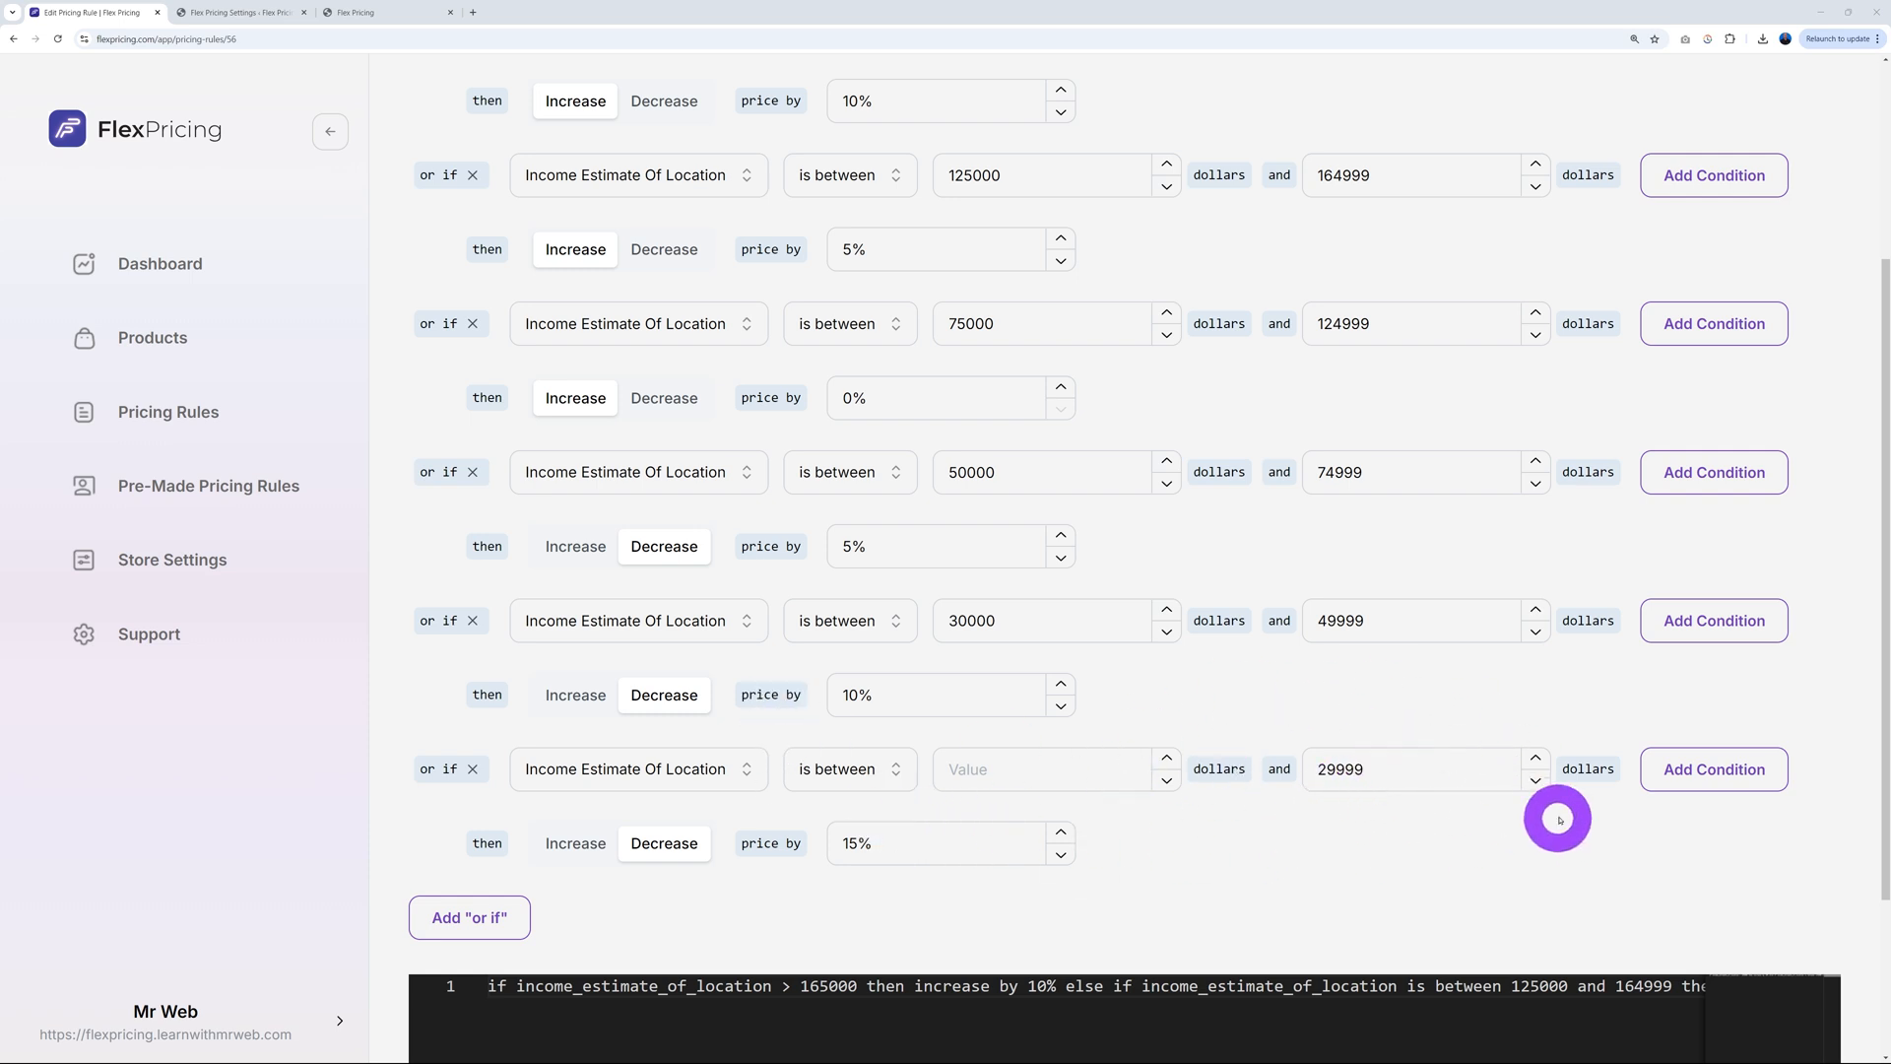
scroll("down", 3)
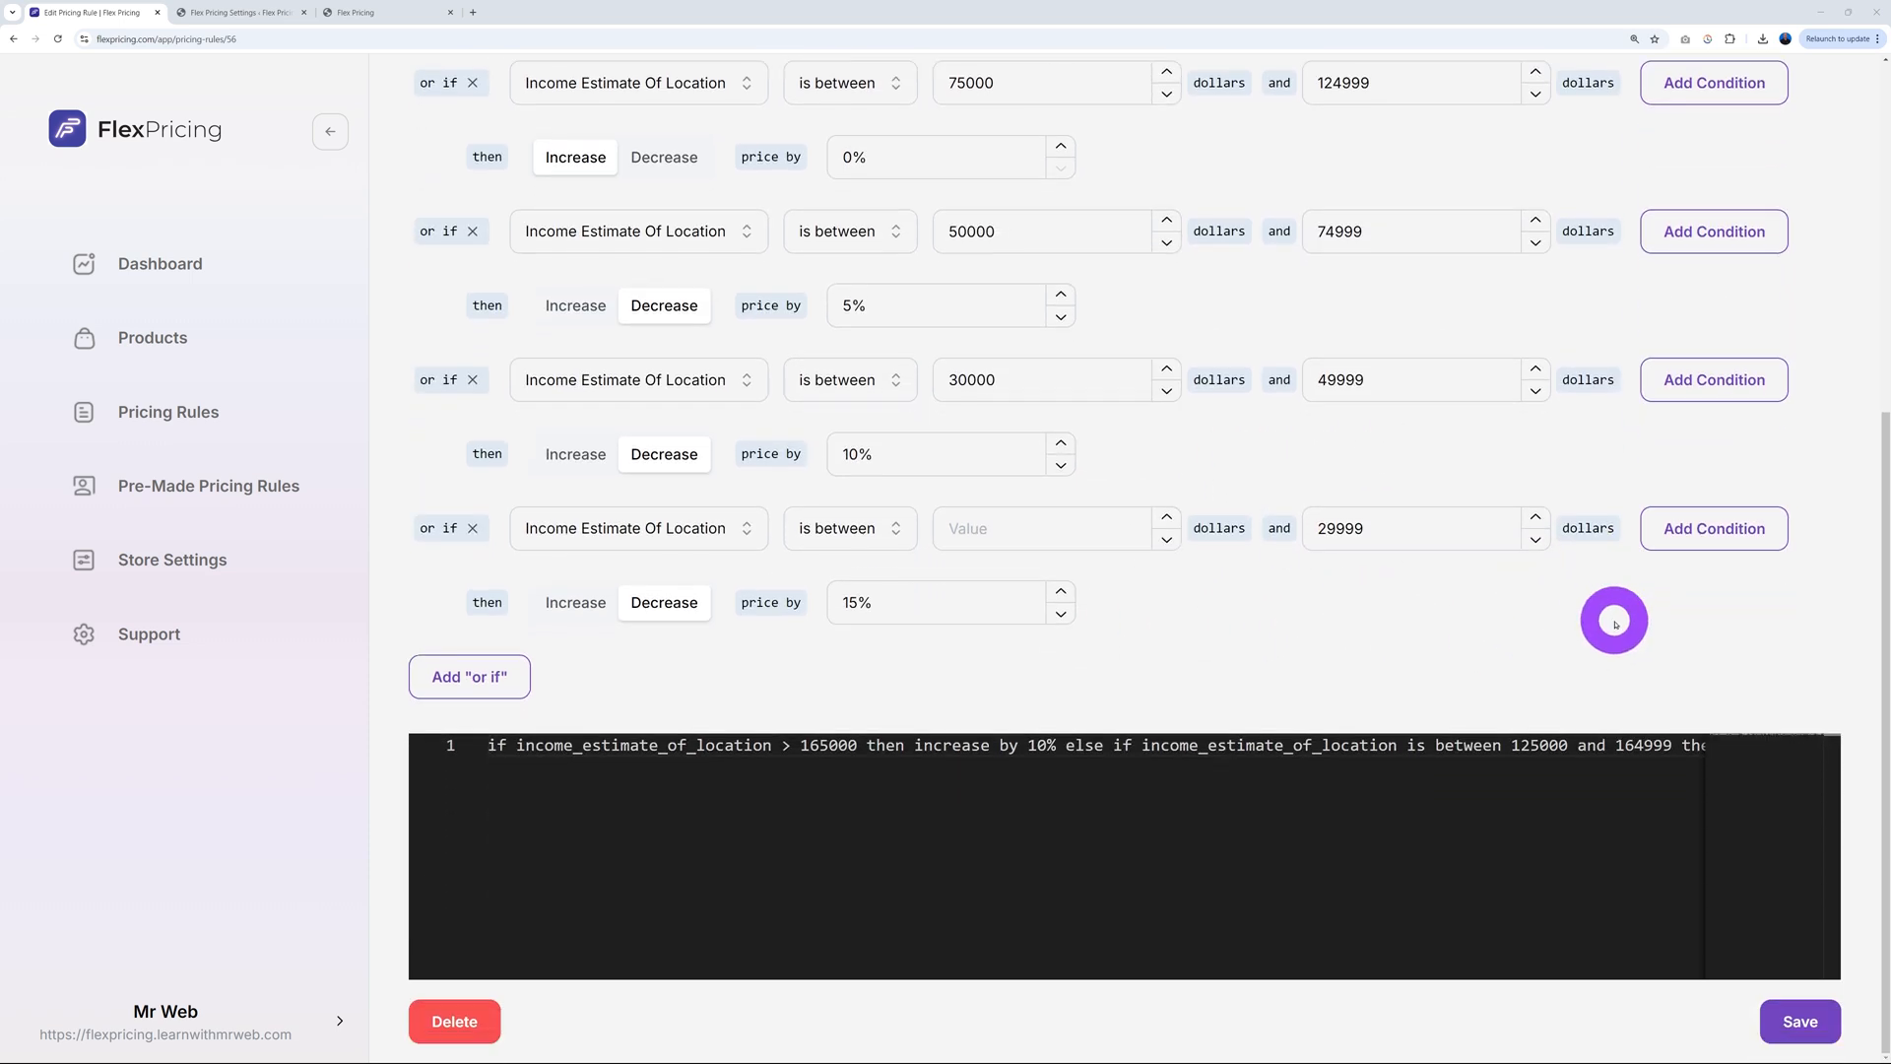
Save and confirm the Income Based Rule, then go back to the Pricing Rules list
left_click(1799, 1021)
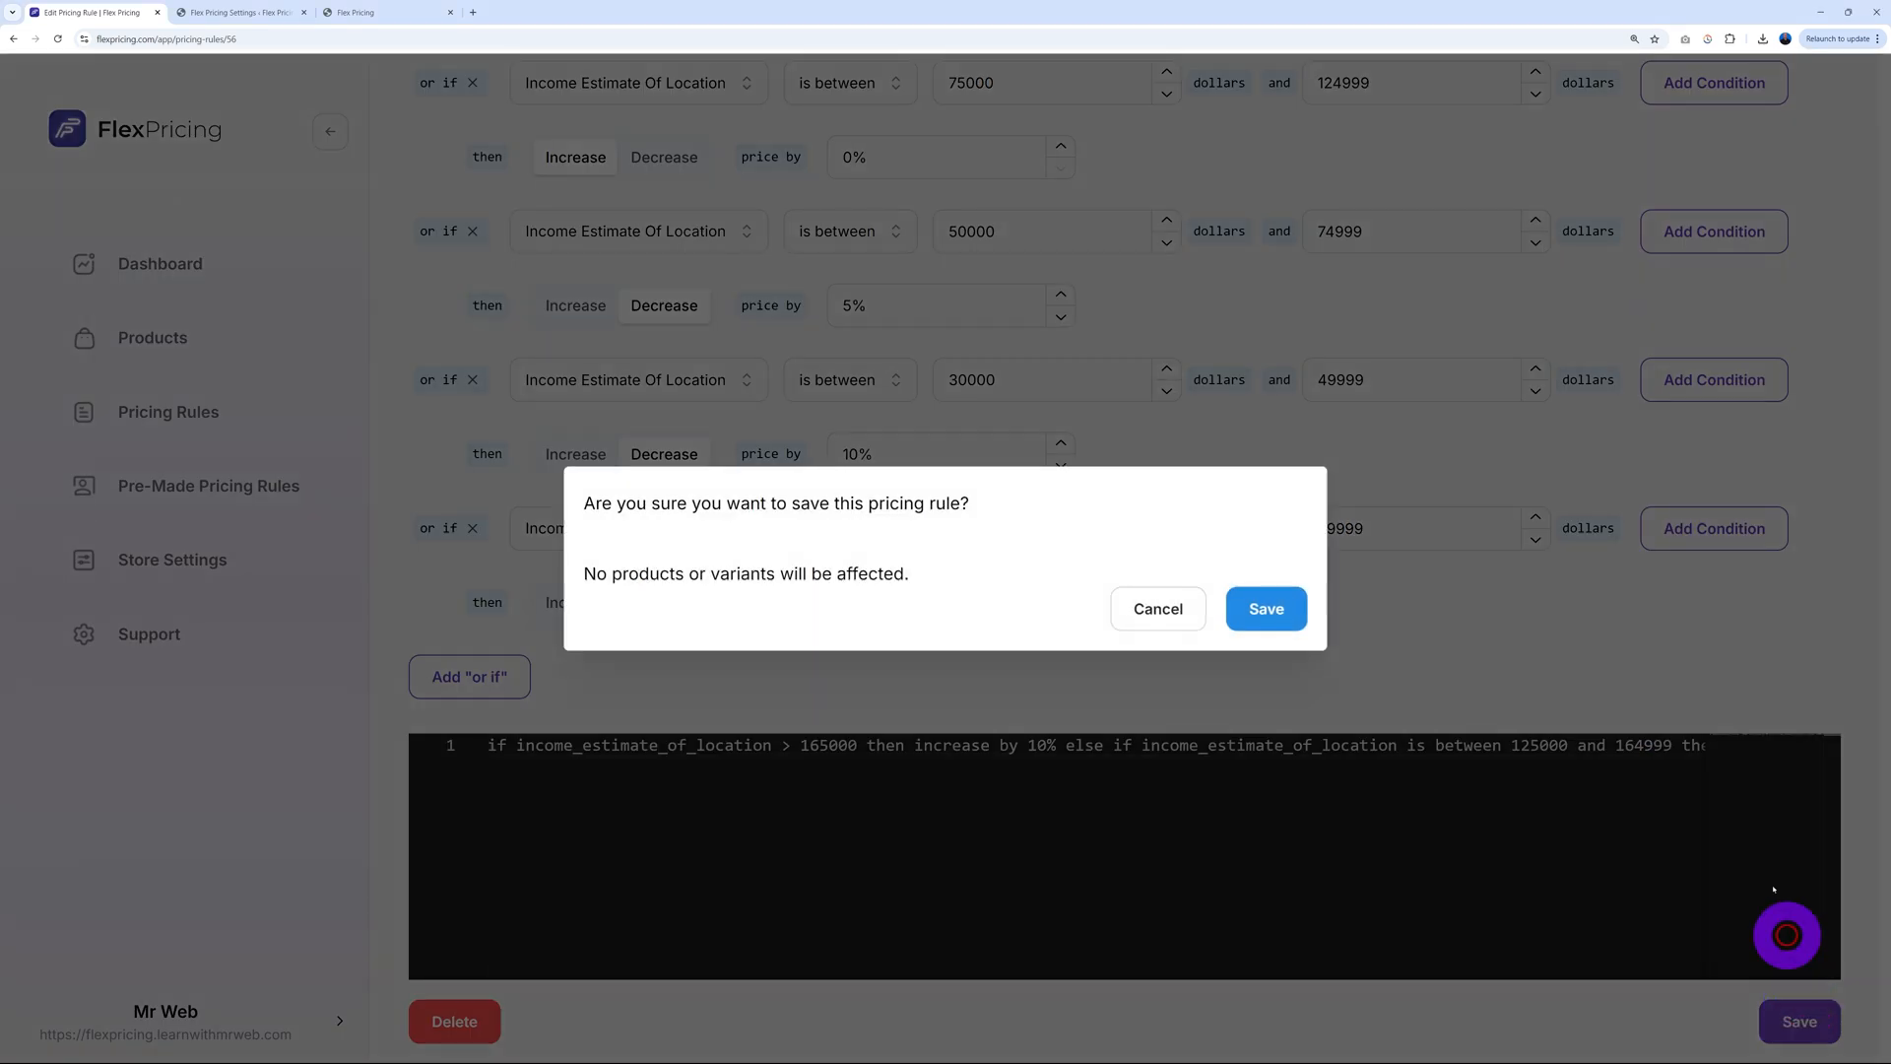
left_click(1265, 608)
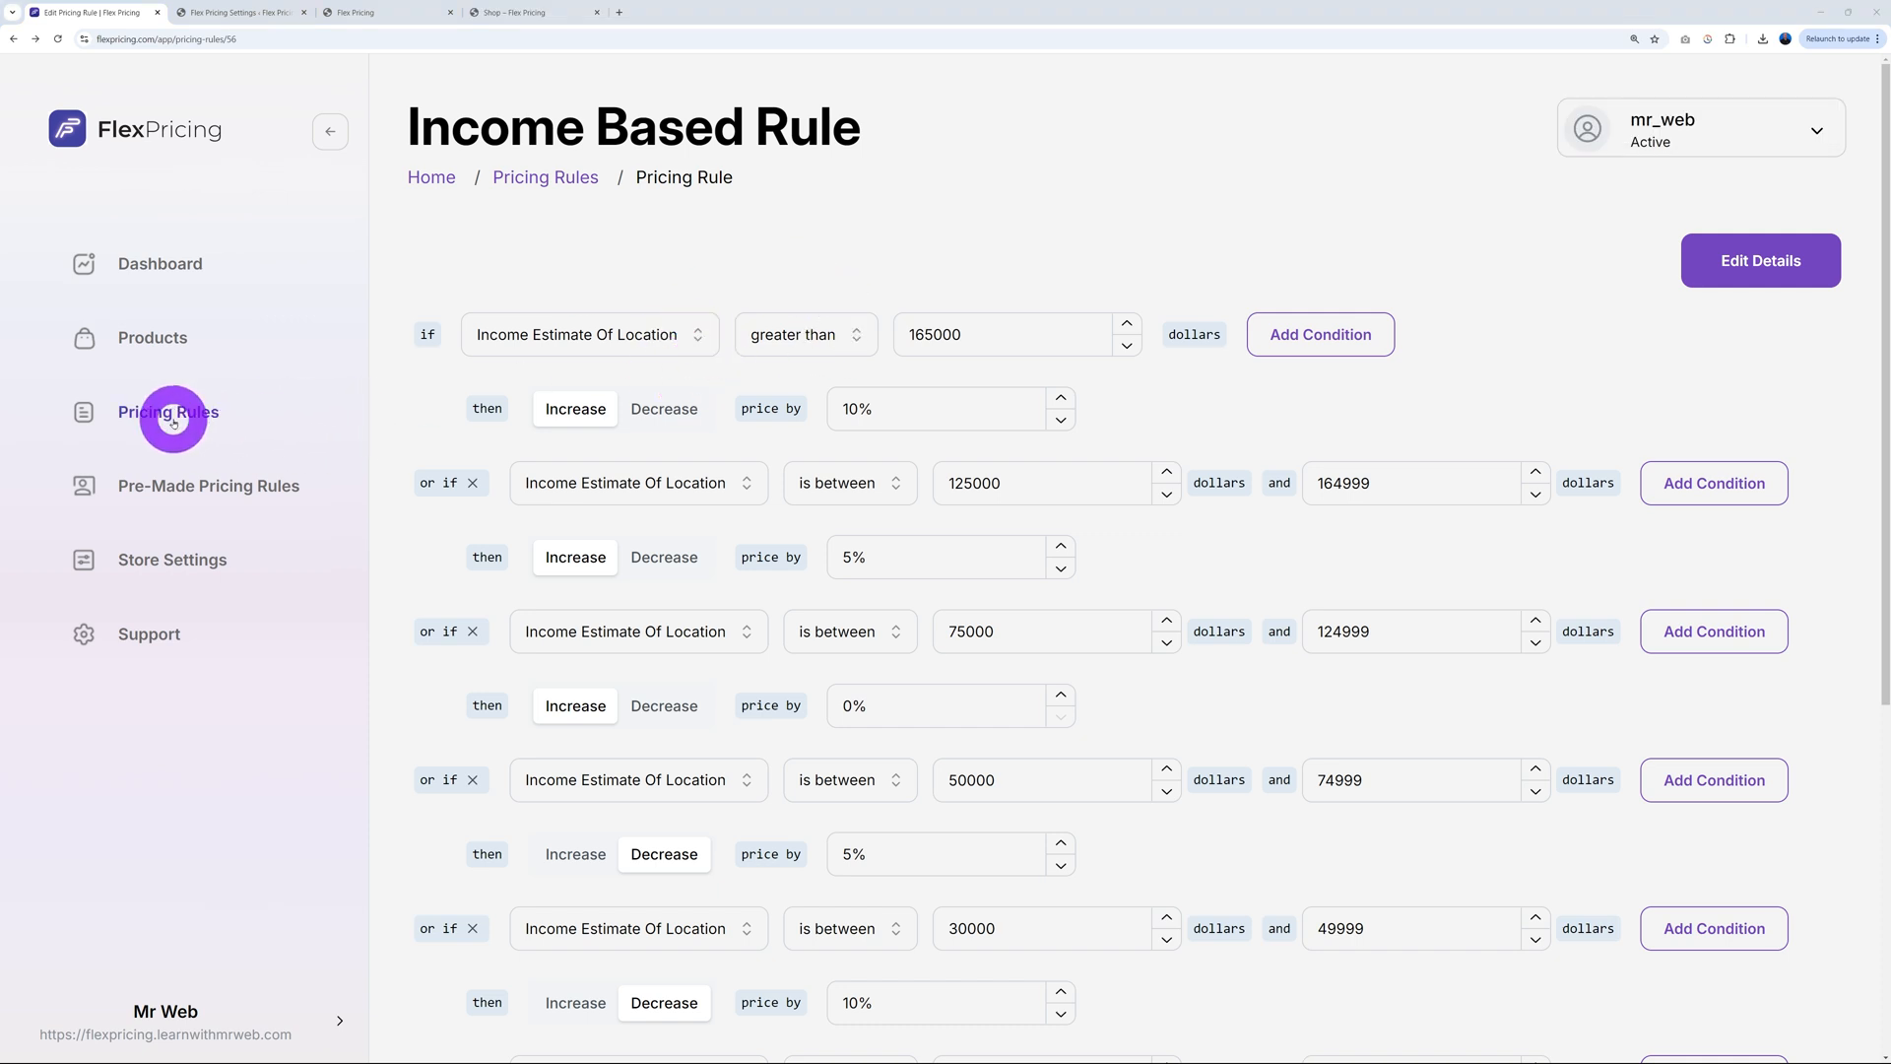
left_click(167, 412)
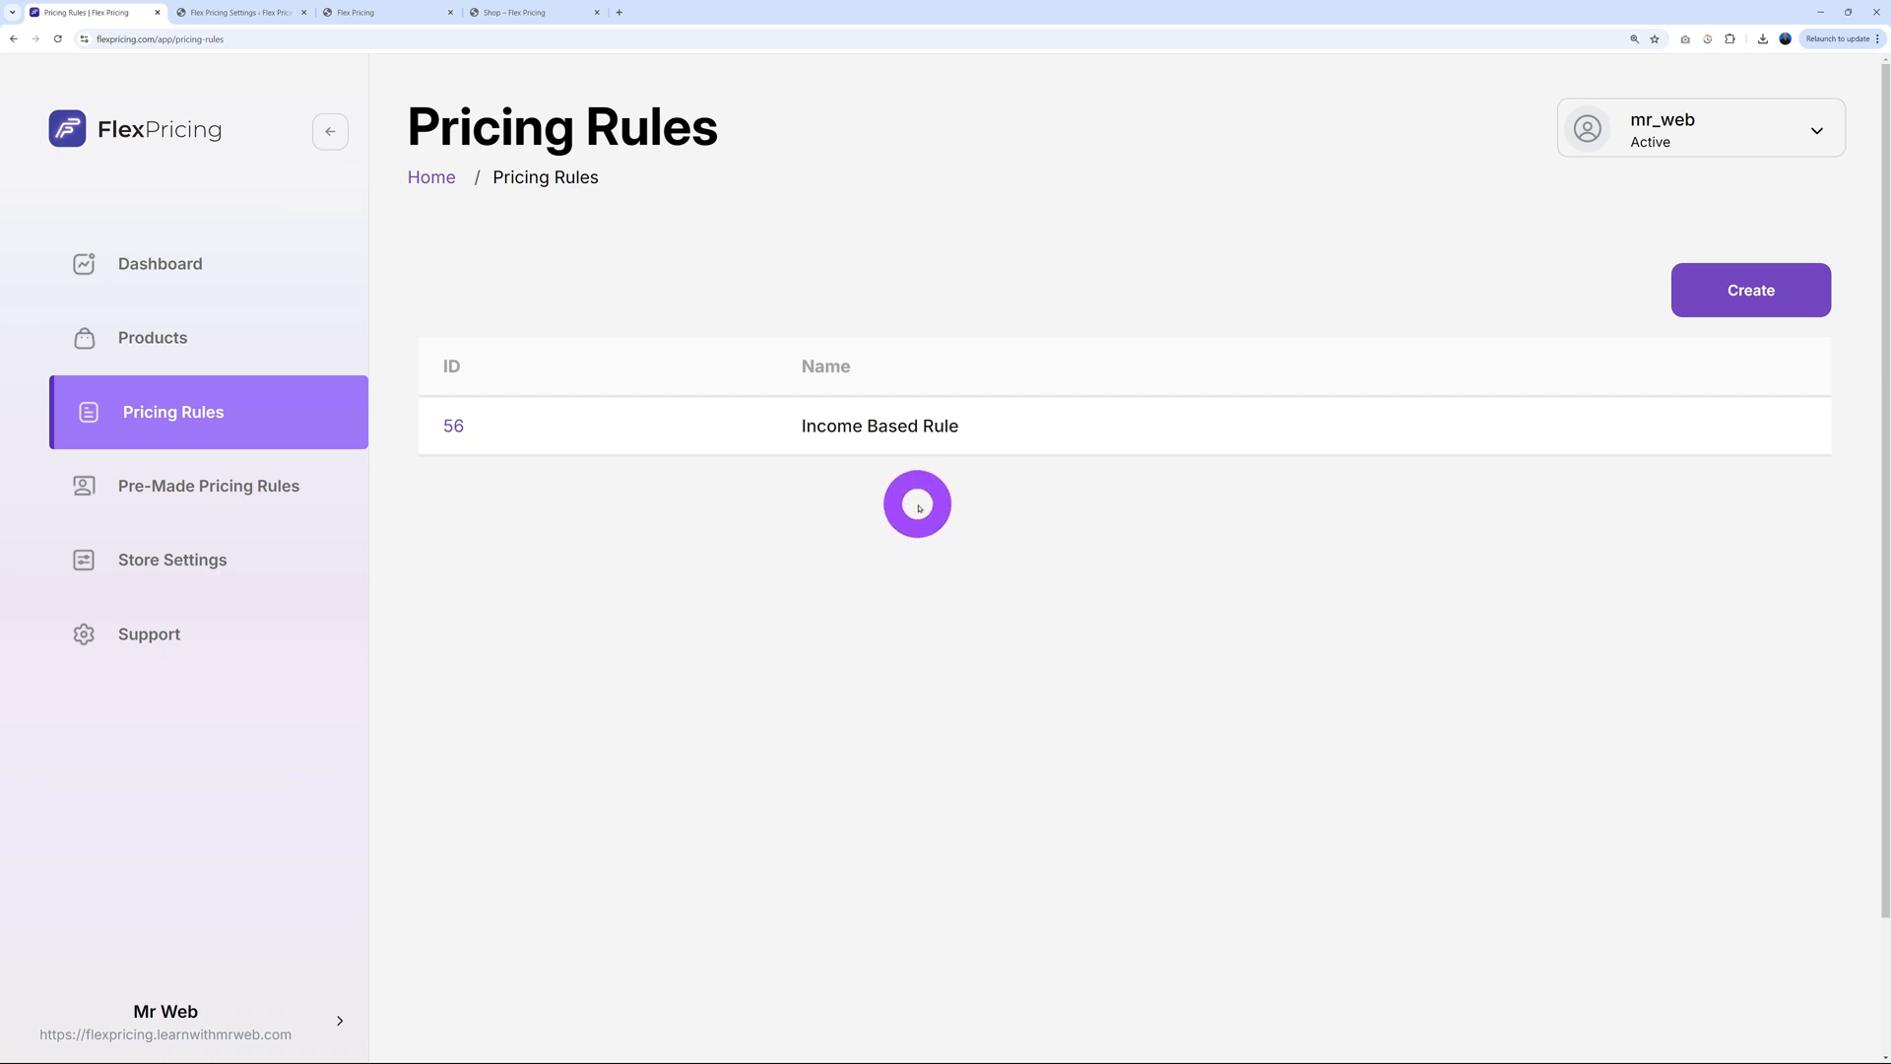
Create a new pricing rule named Test with the description 'Test Mr Web'
left_click(1750, 290)
type("Test")
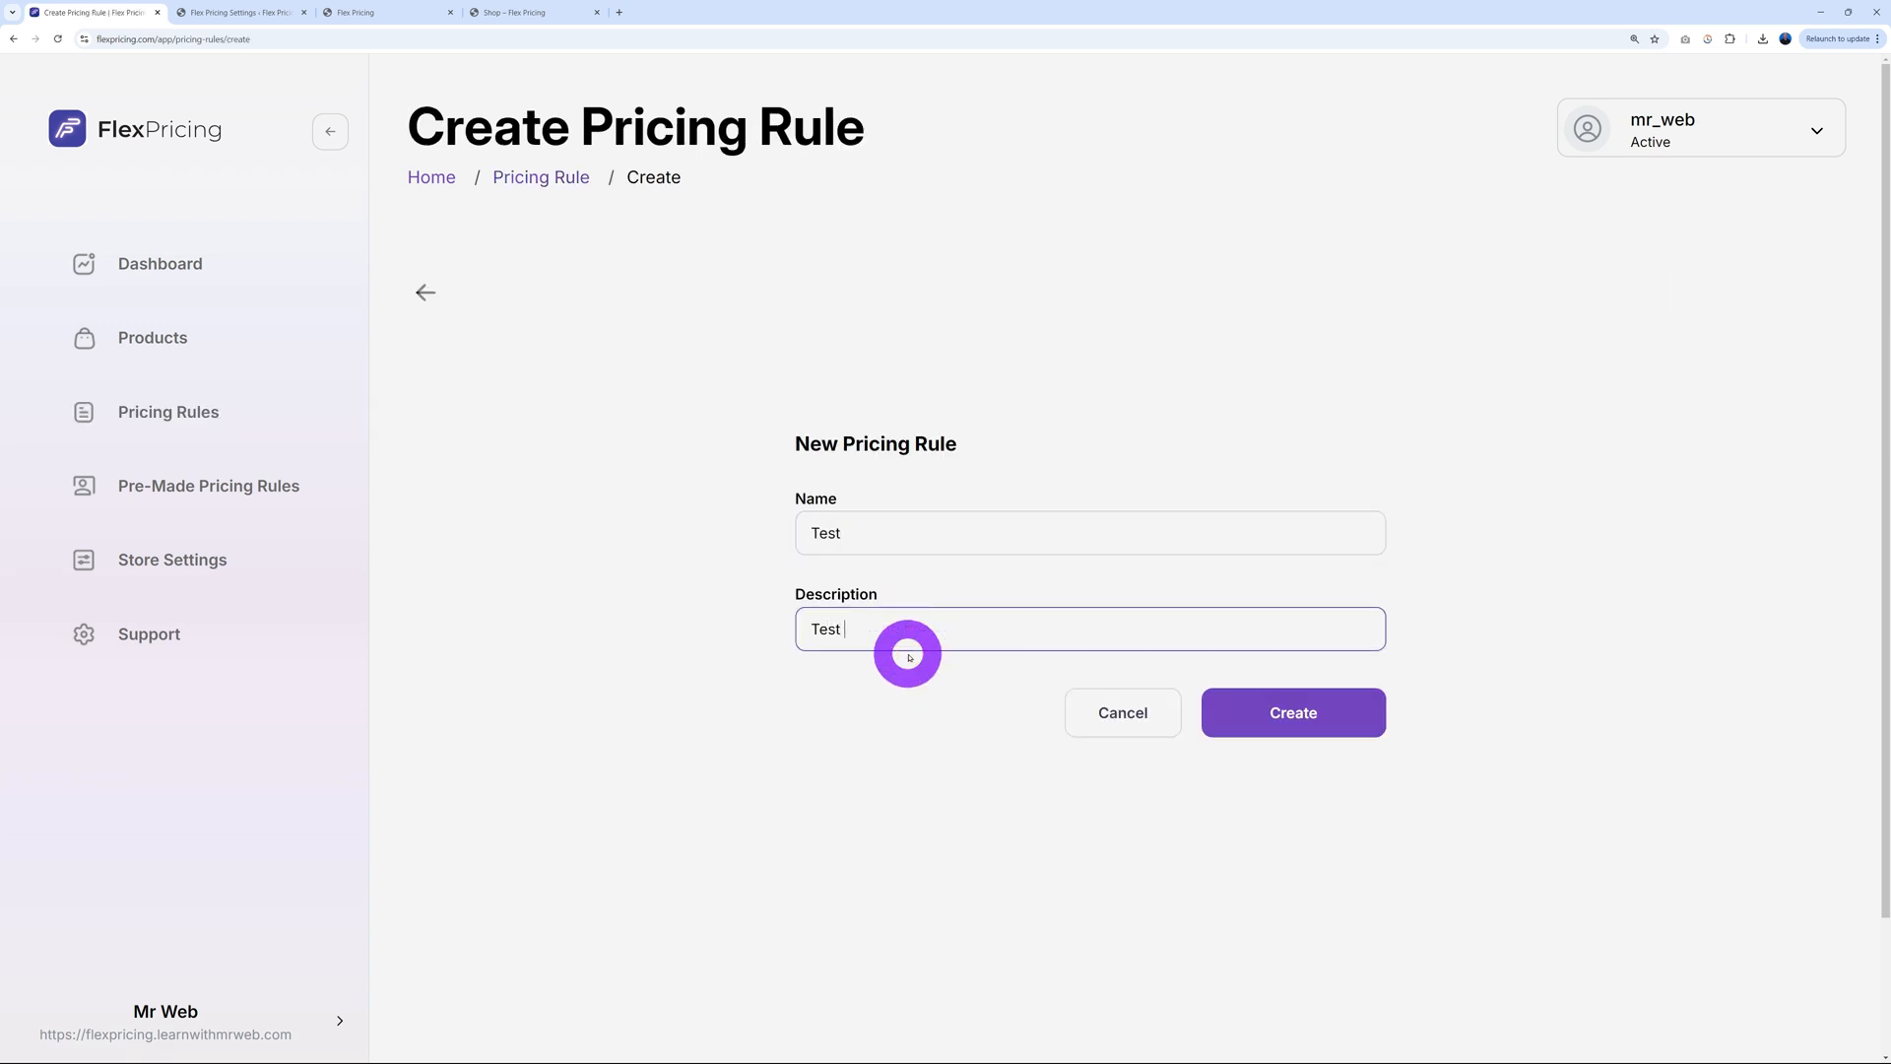
type("Mr Web")
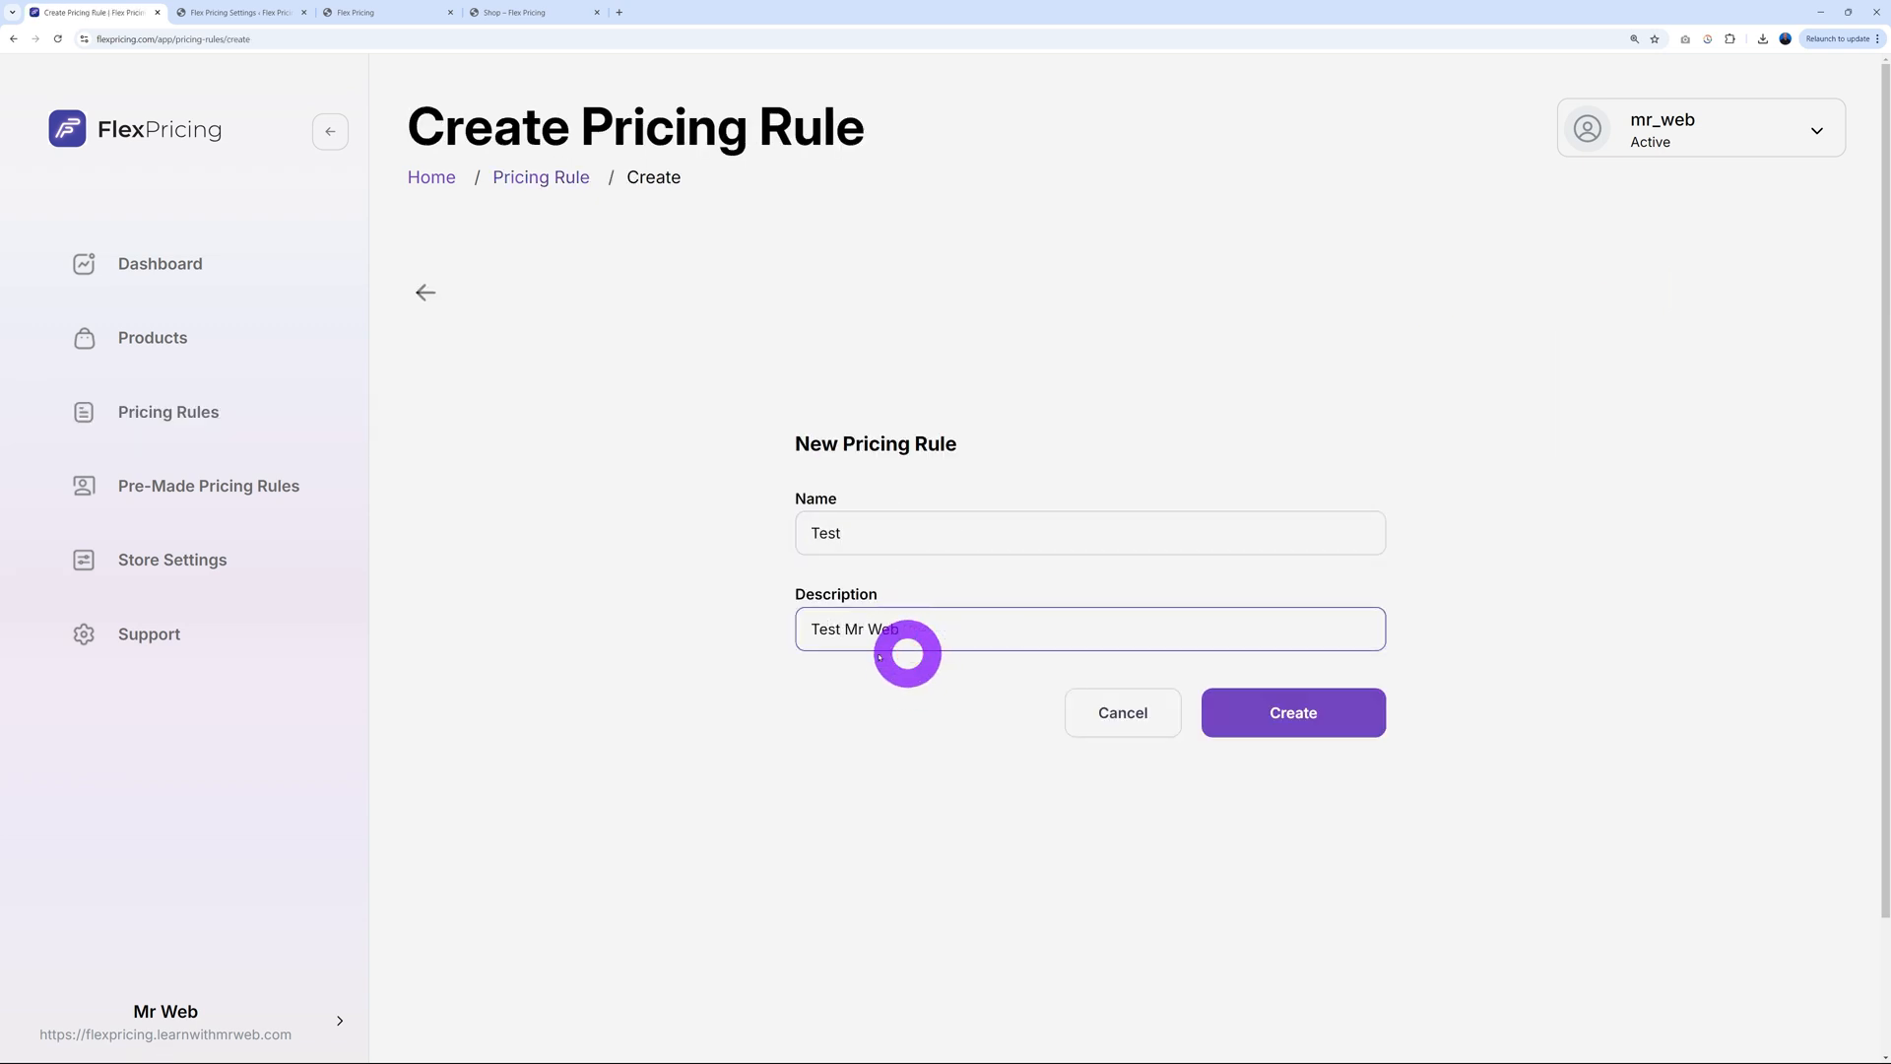
left_click(1291, 711)
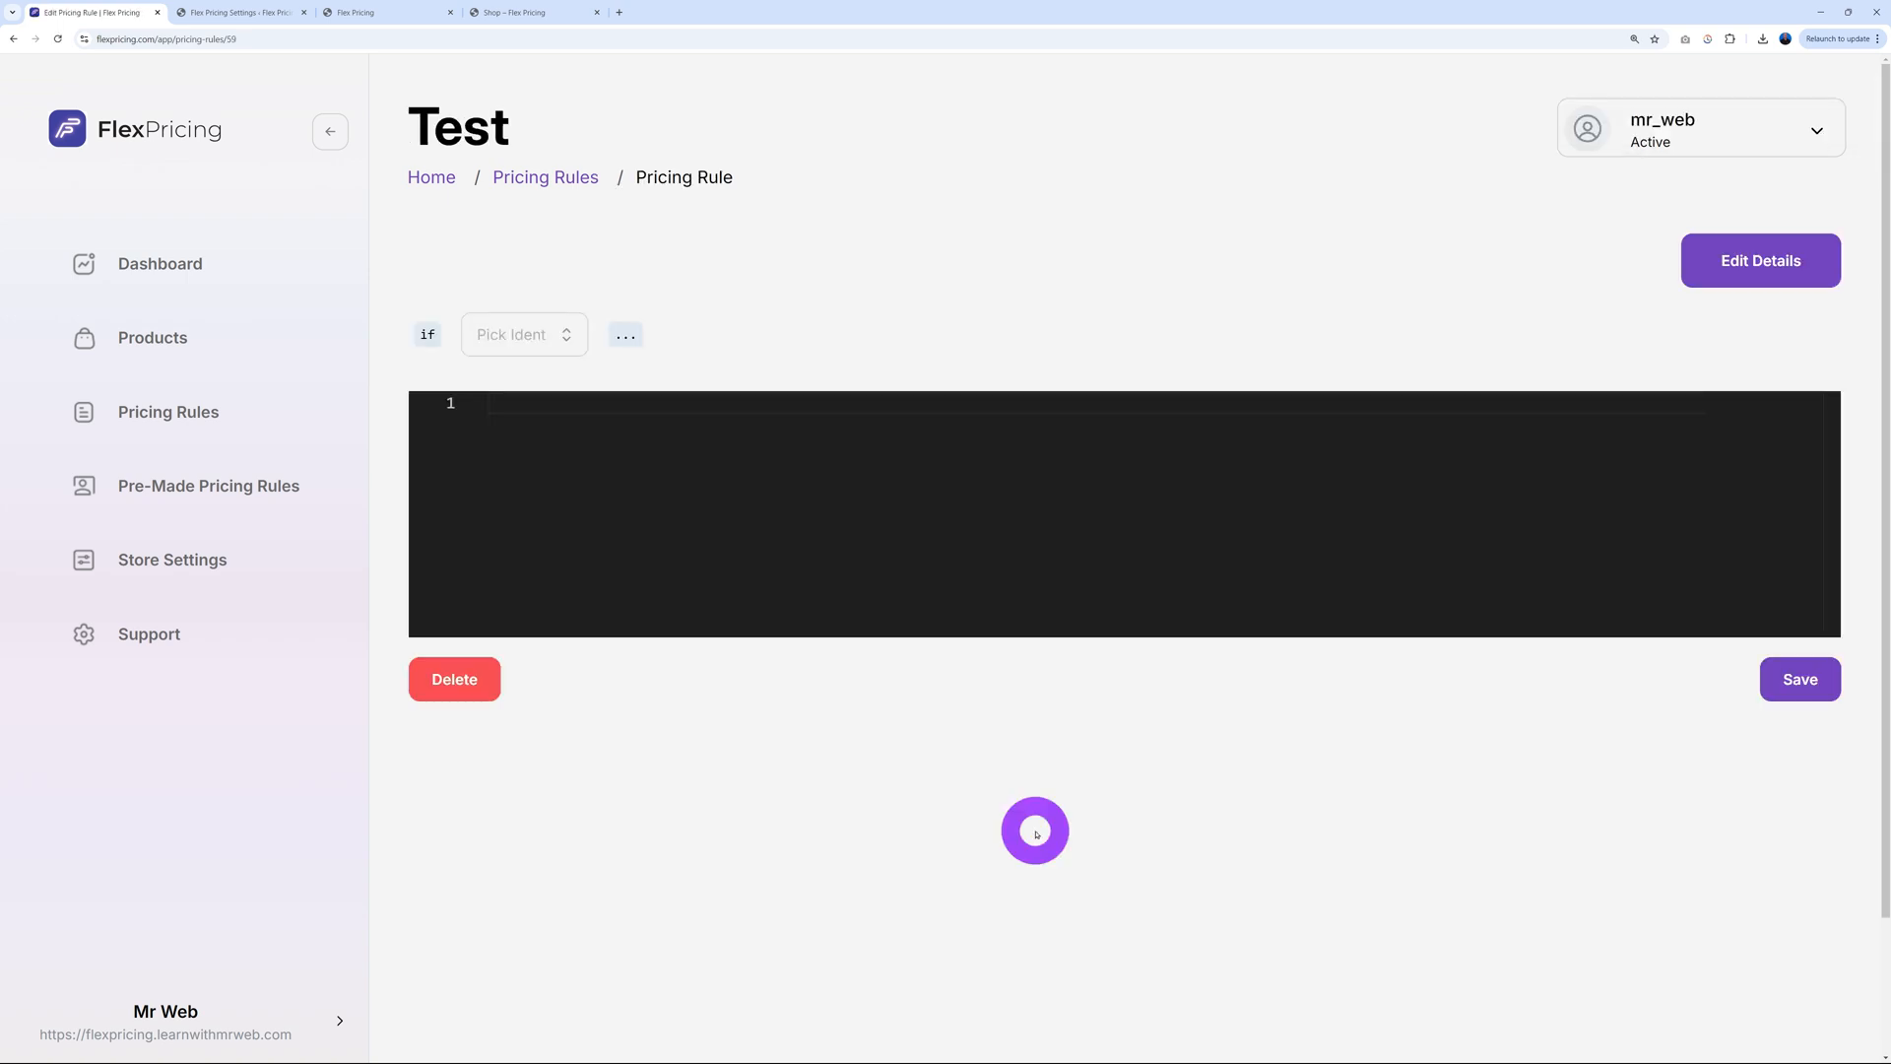
mouse_move(479, 300)
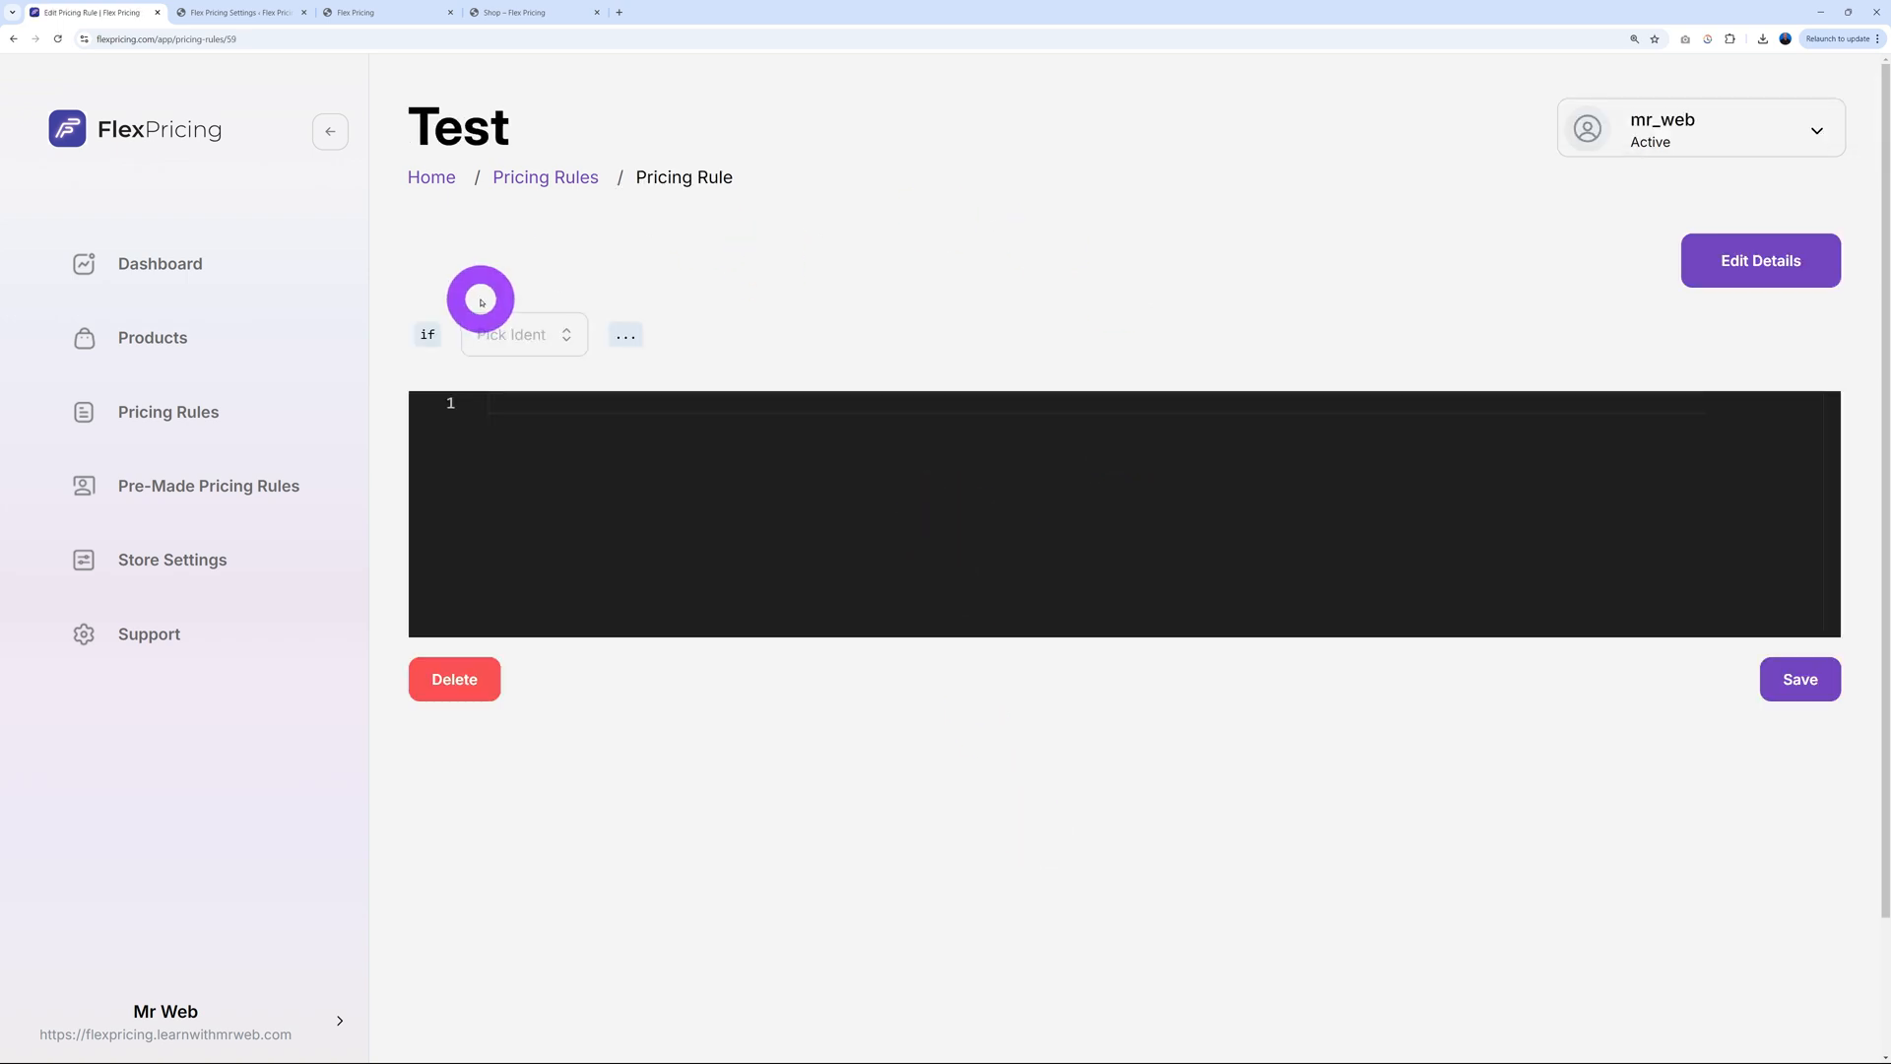
Base the Test rule's condition on User's Operating System and review the OS options
left_click(523, 334)
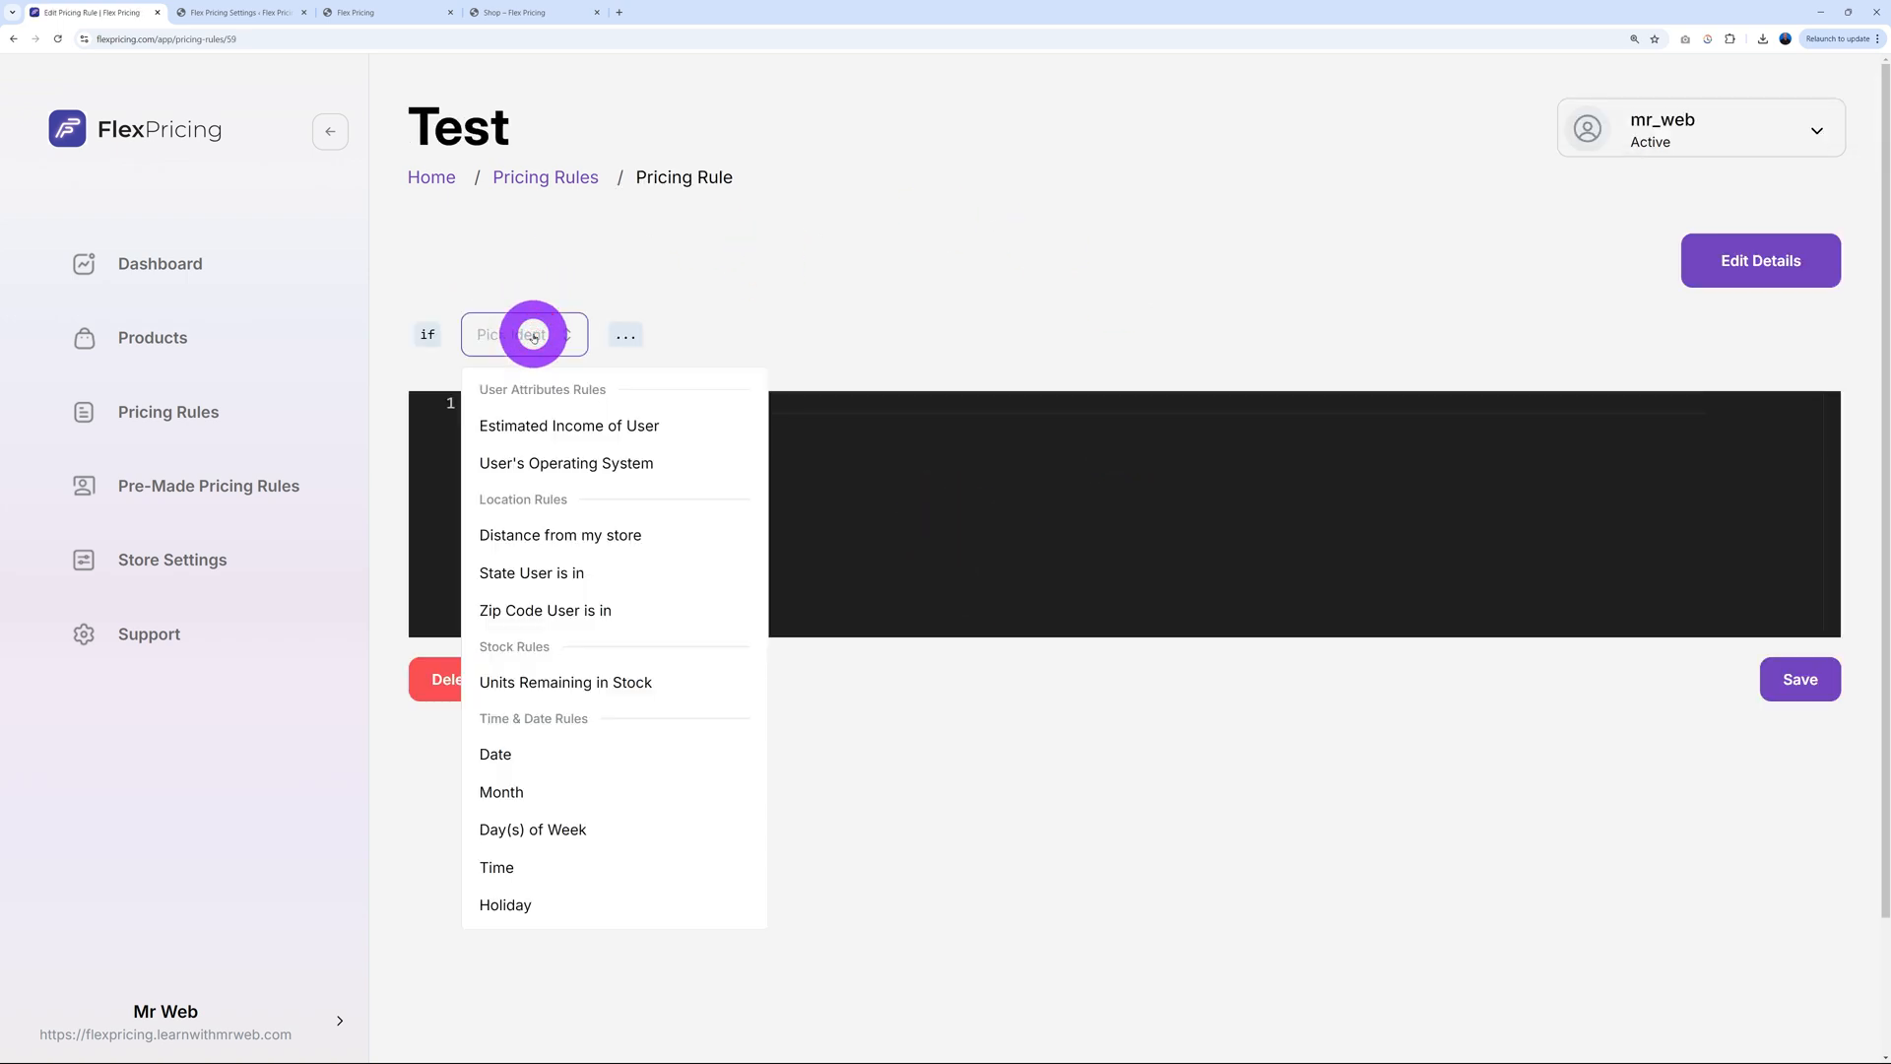
mouse_move(651, 881)
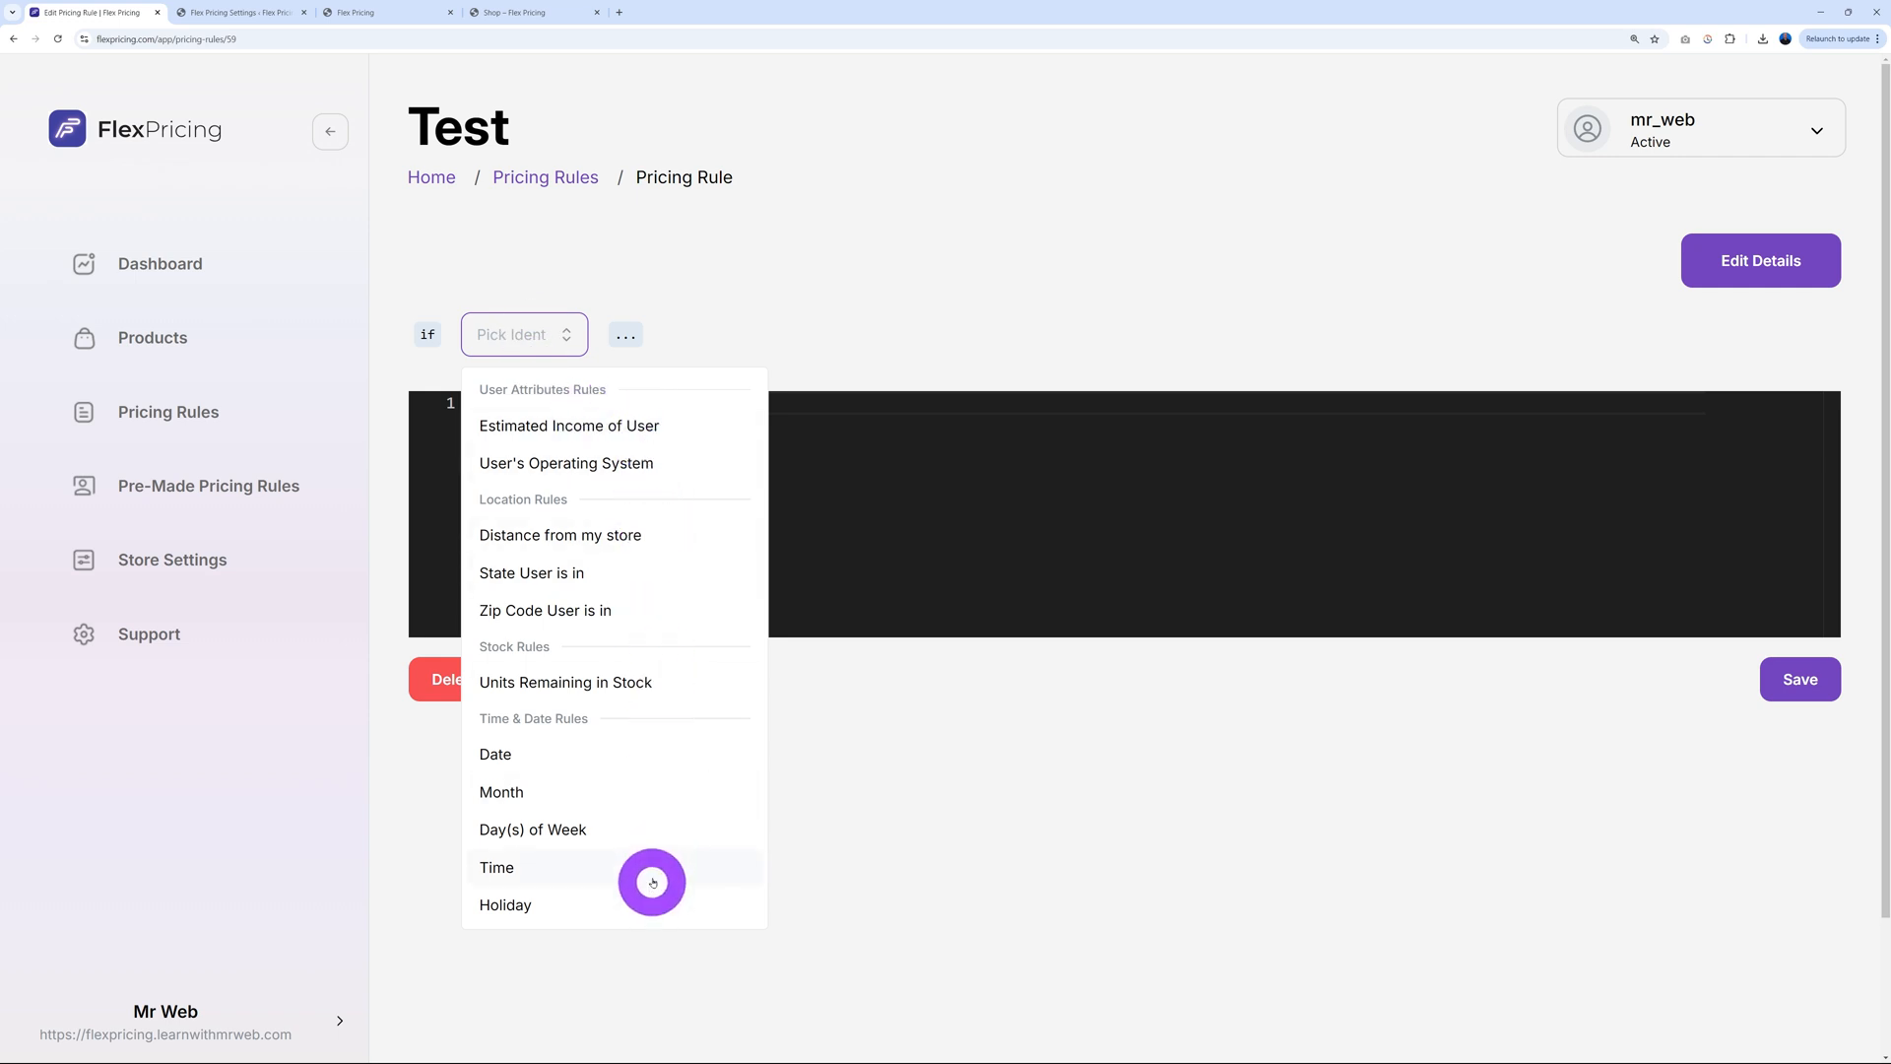
mouse_move(676, 431)
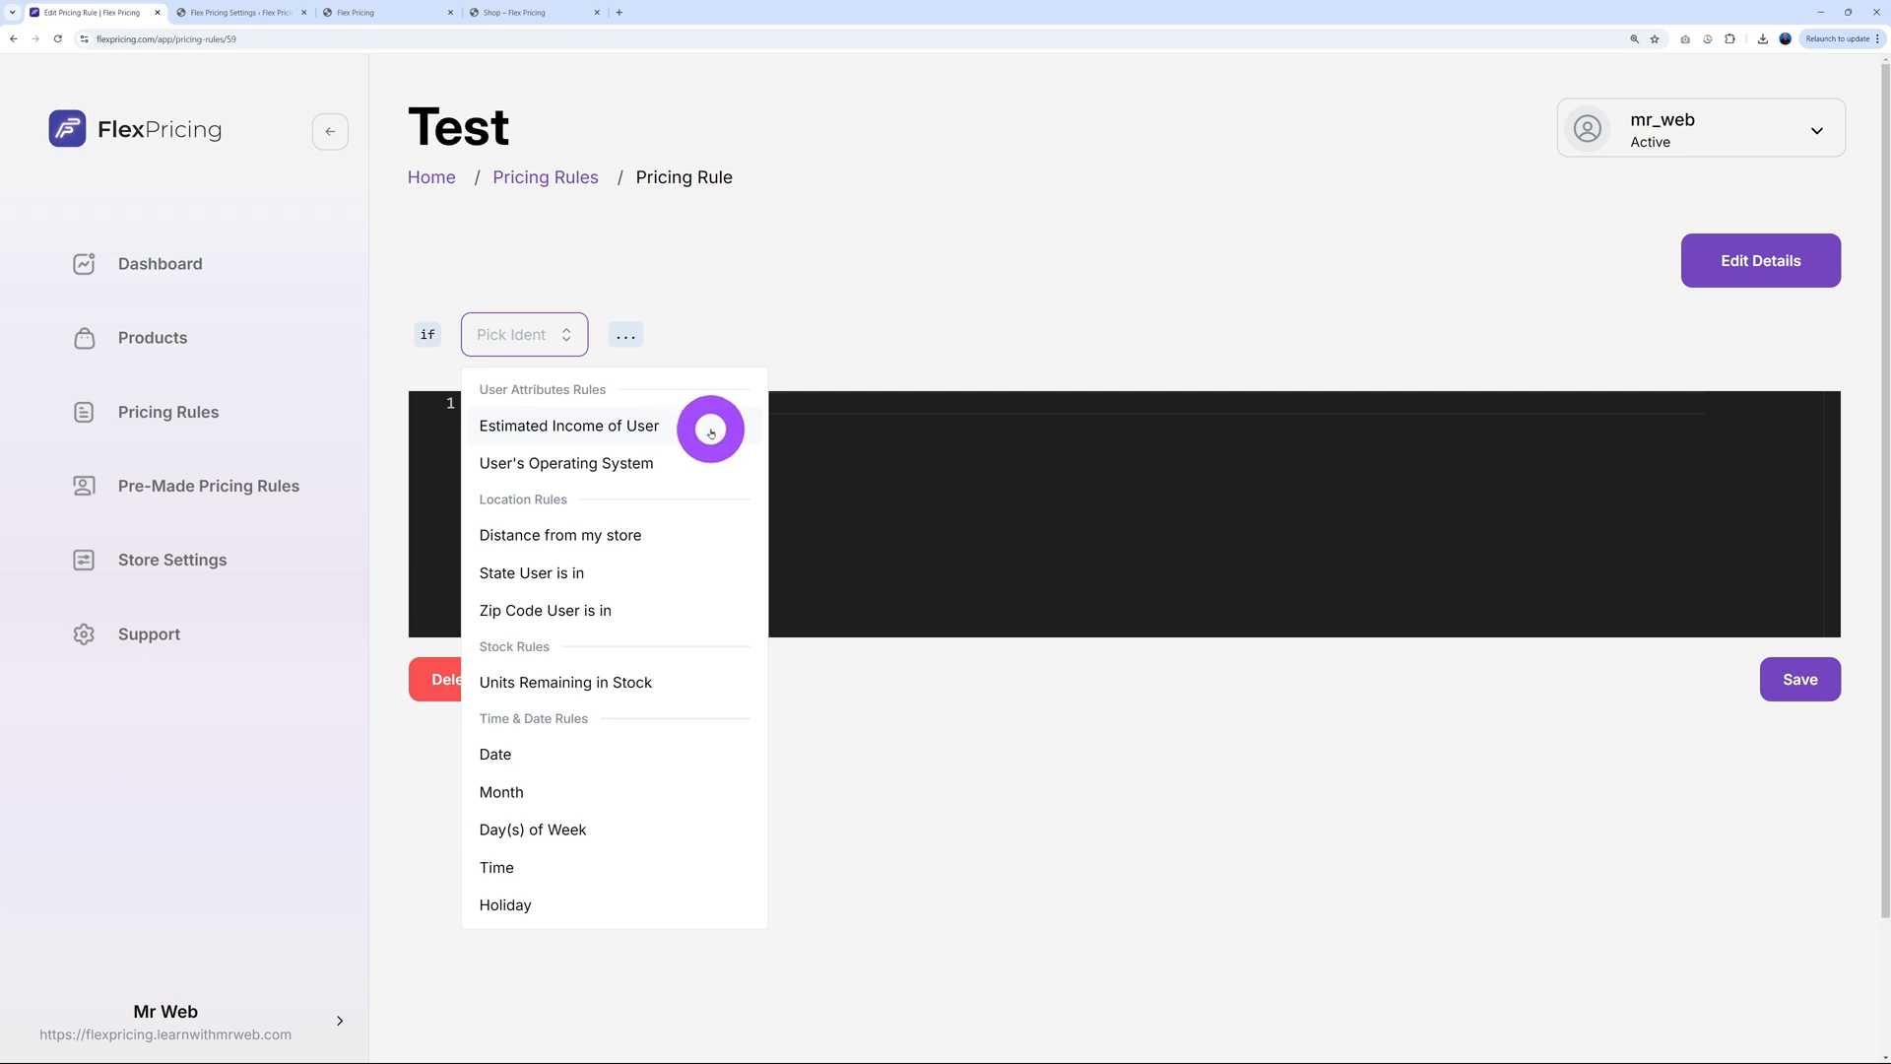
left_click(565, 463)
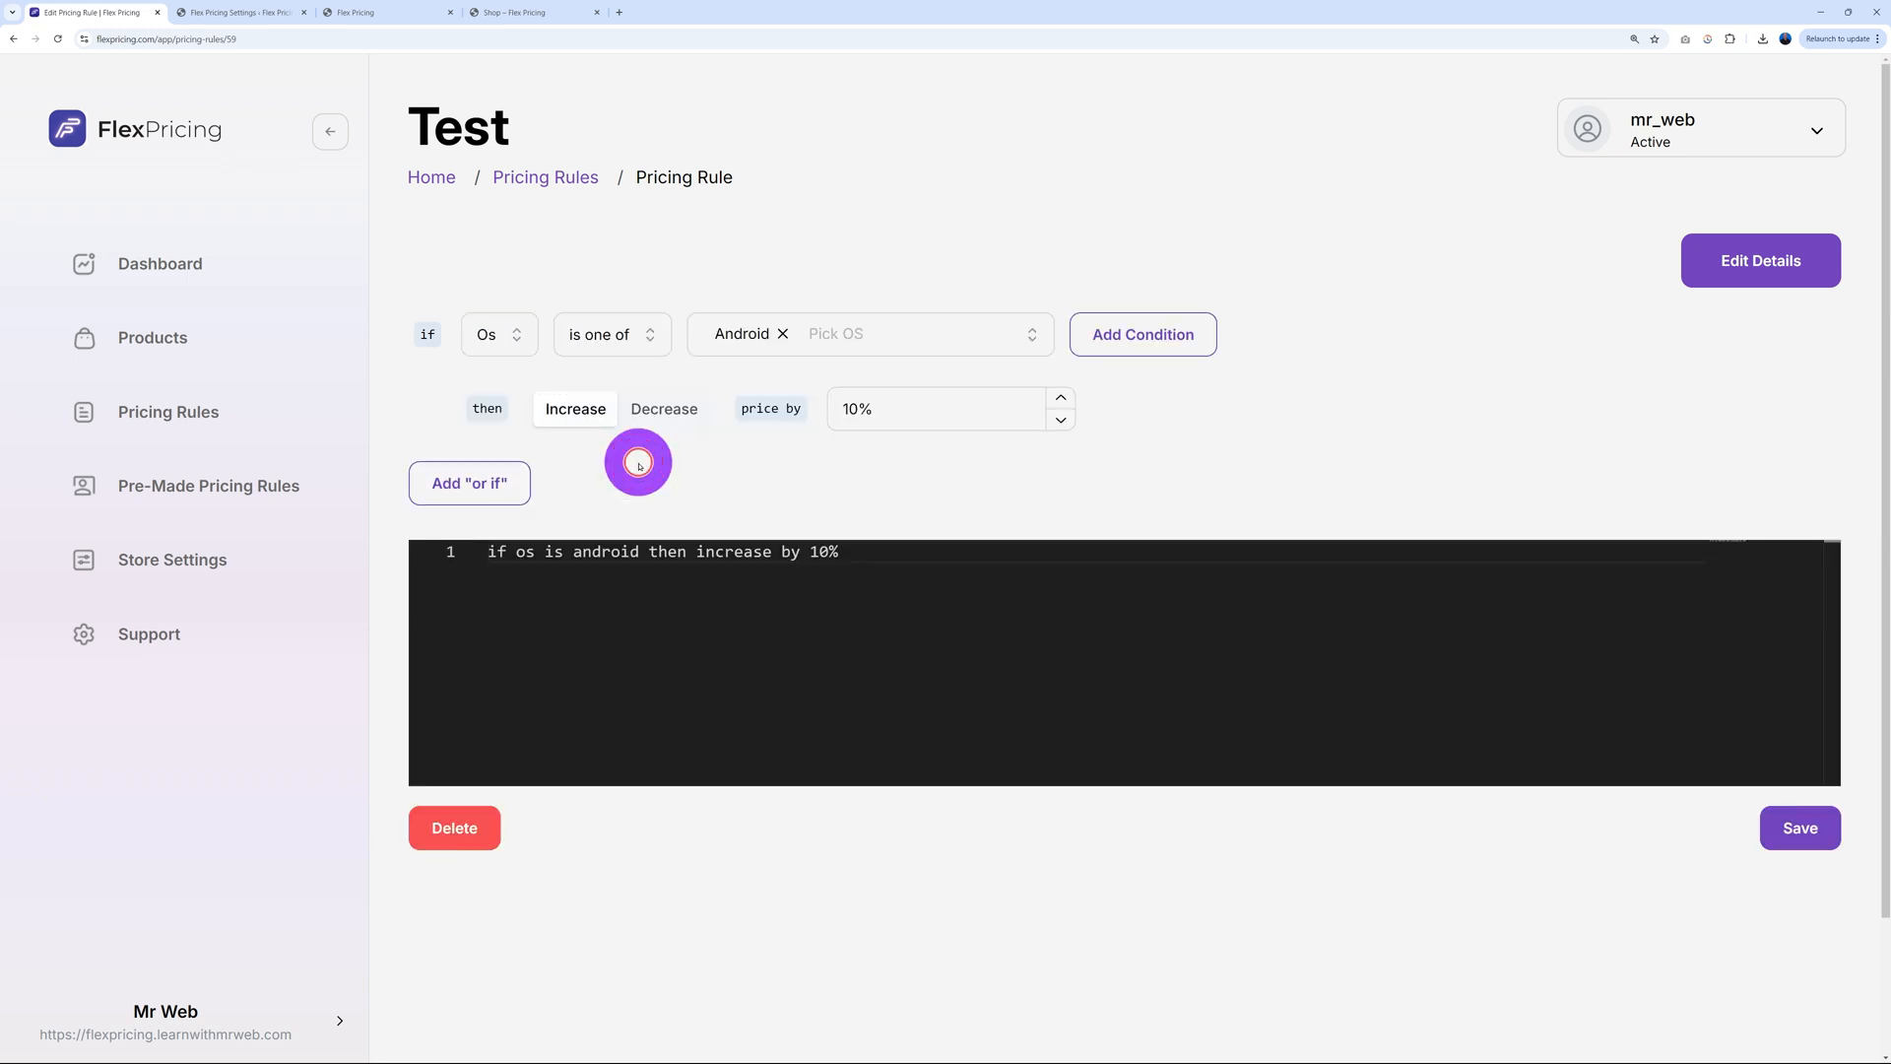
left_click(603, 334)
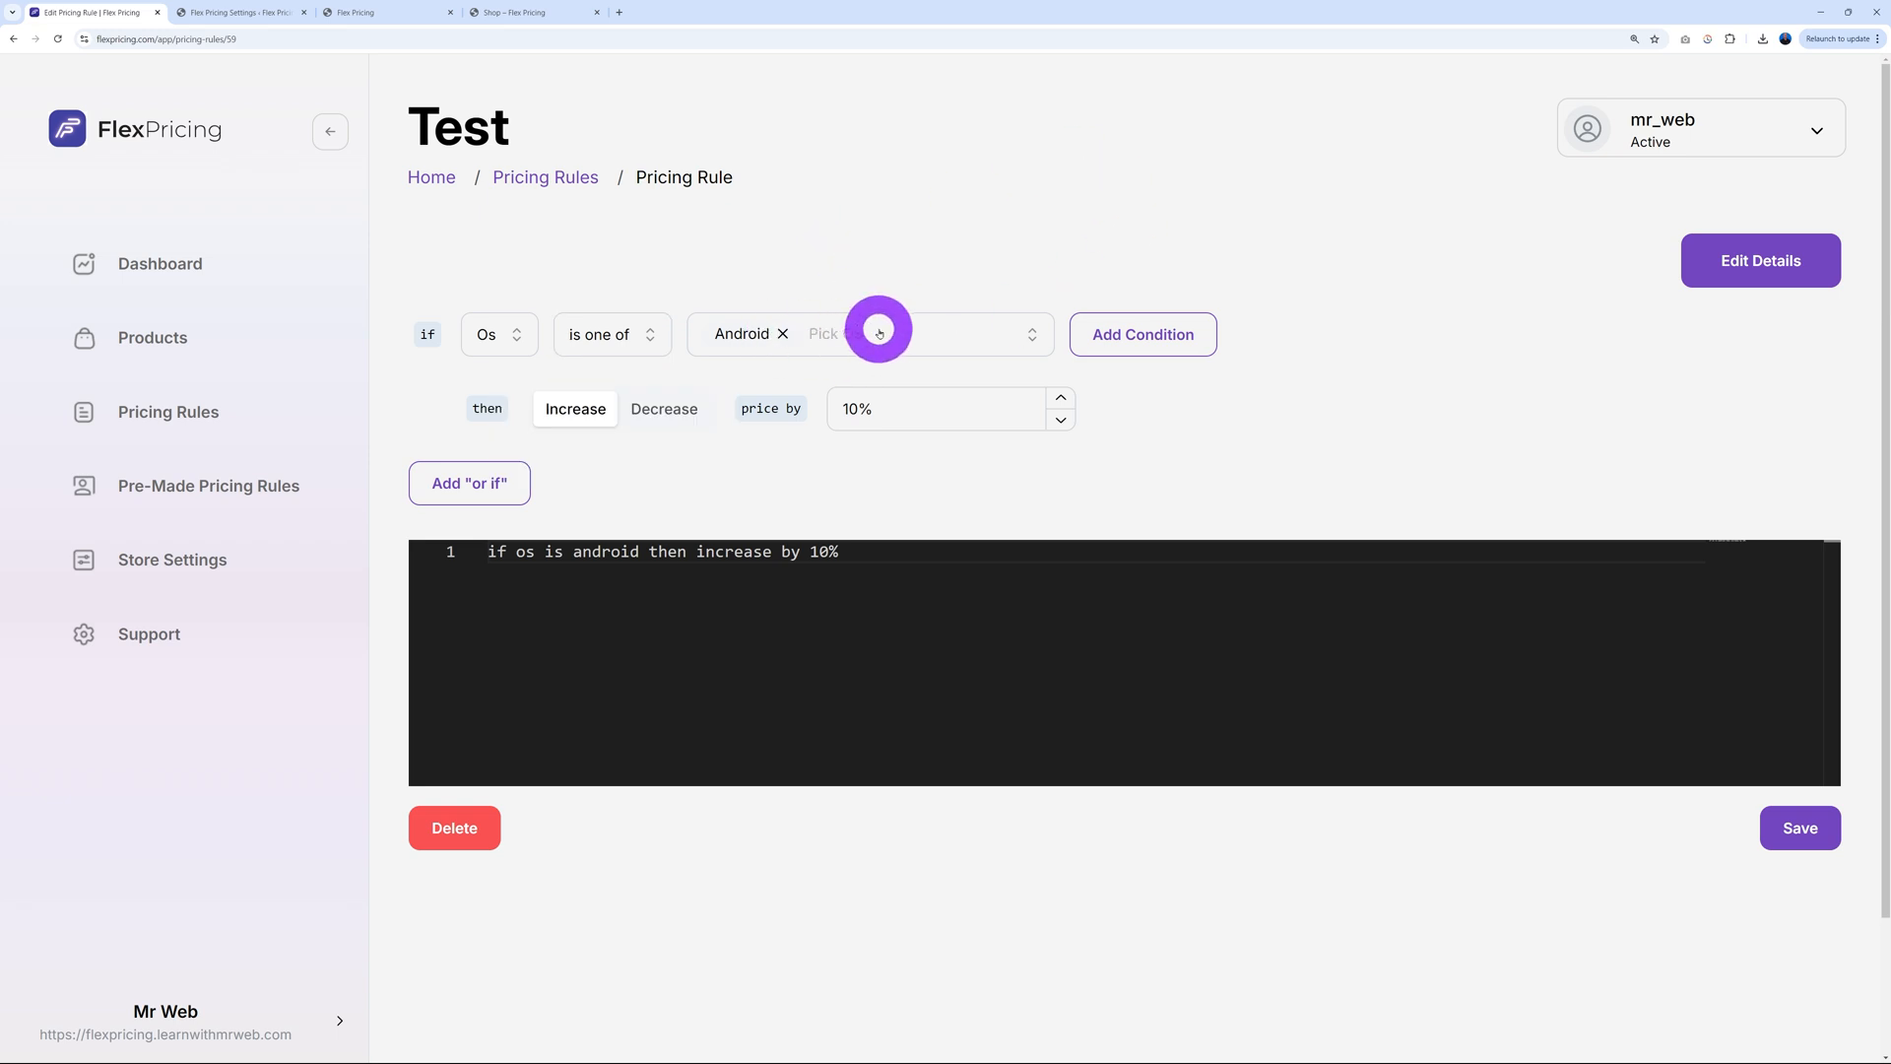
left_click(877, 334)
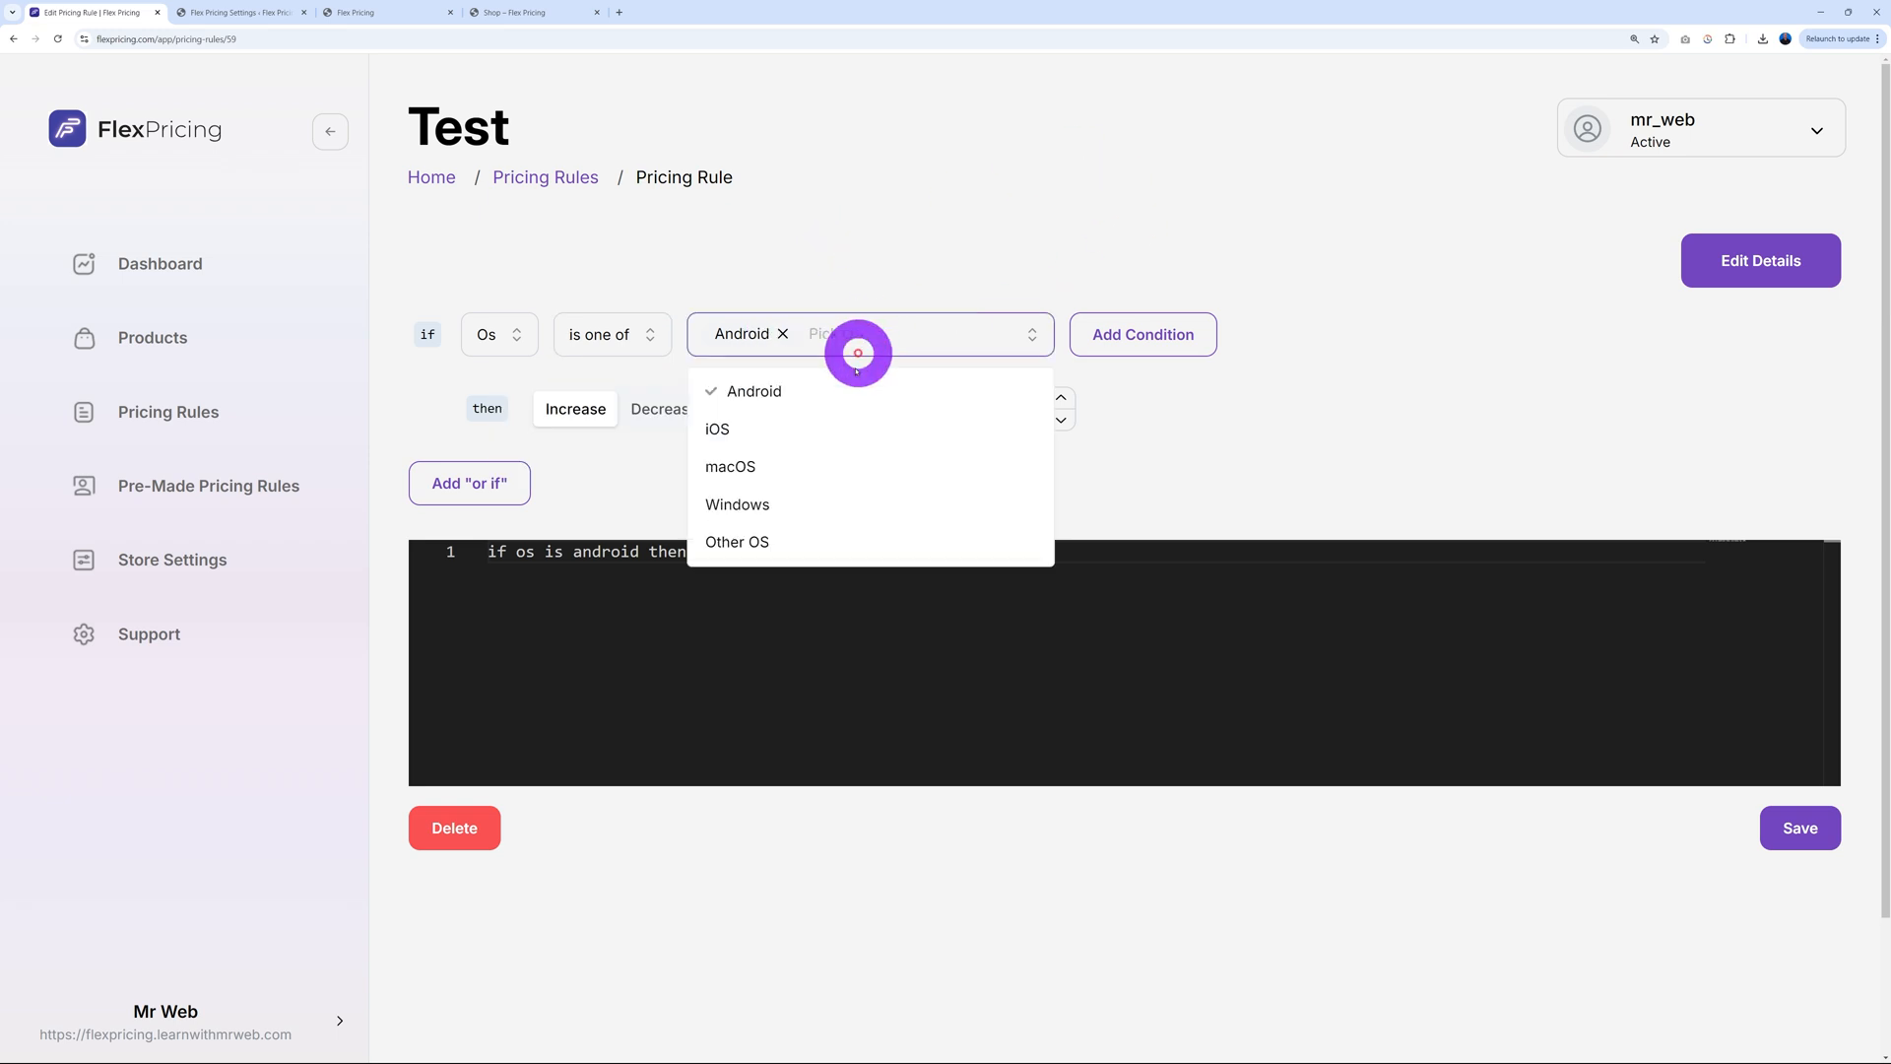
mouse_move(826, 505)
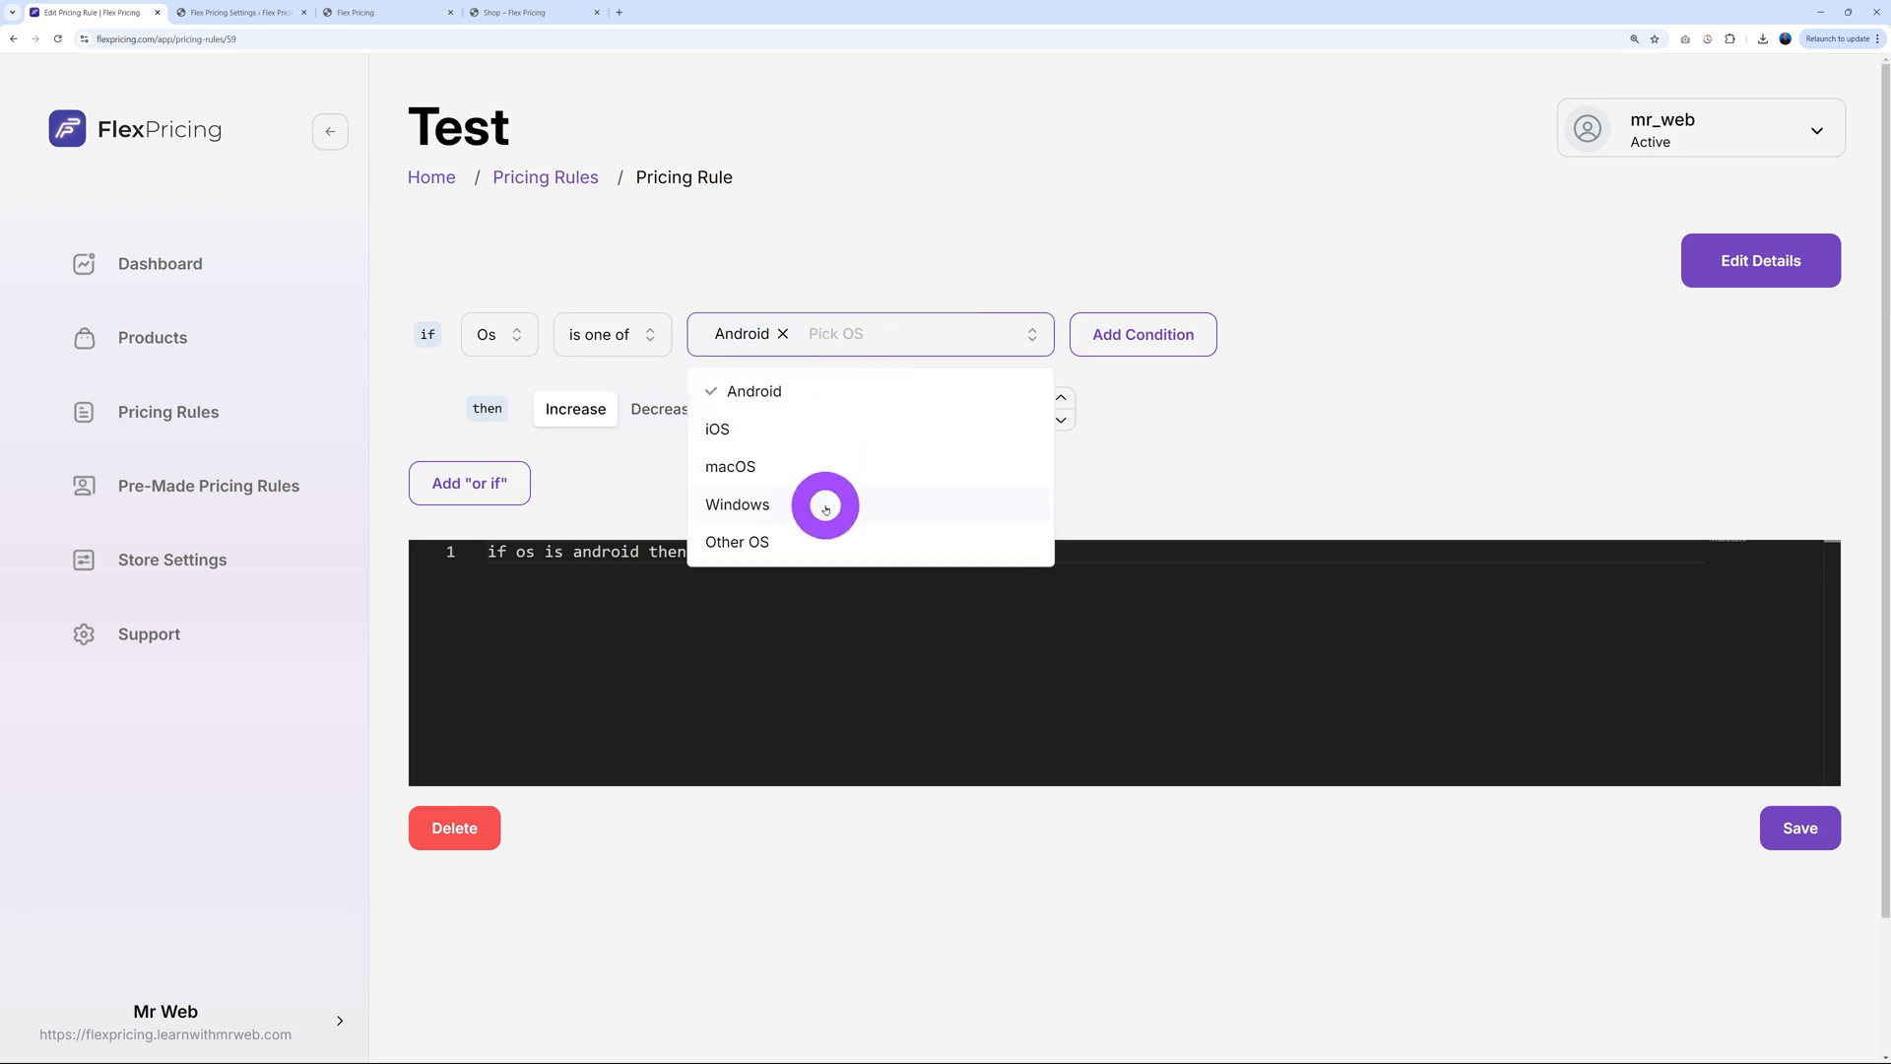
mouse_move(819, 543)
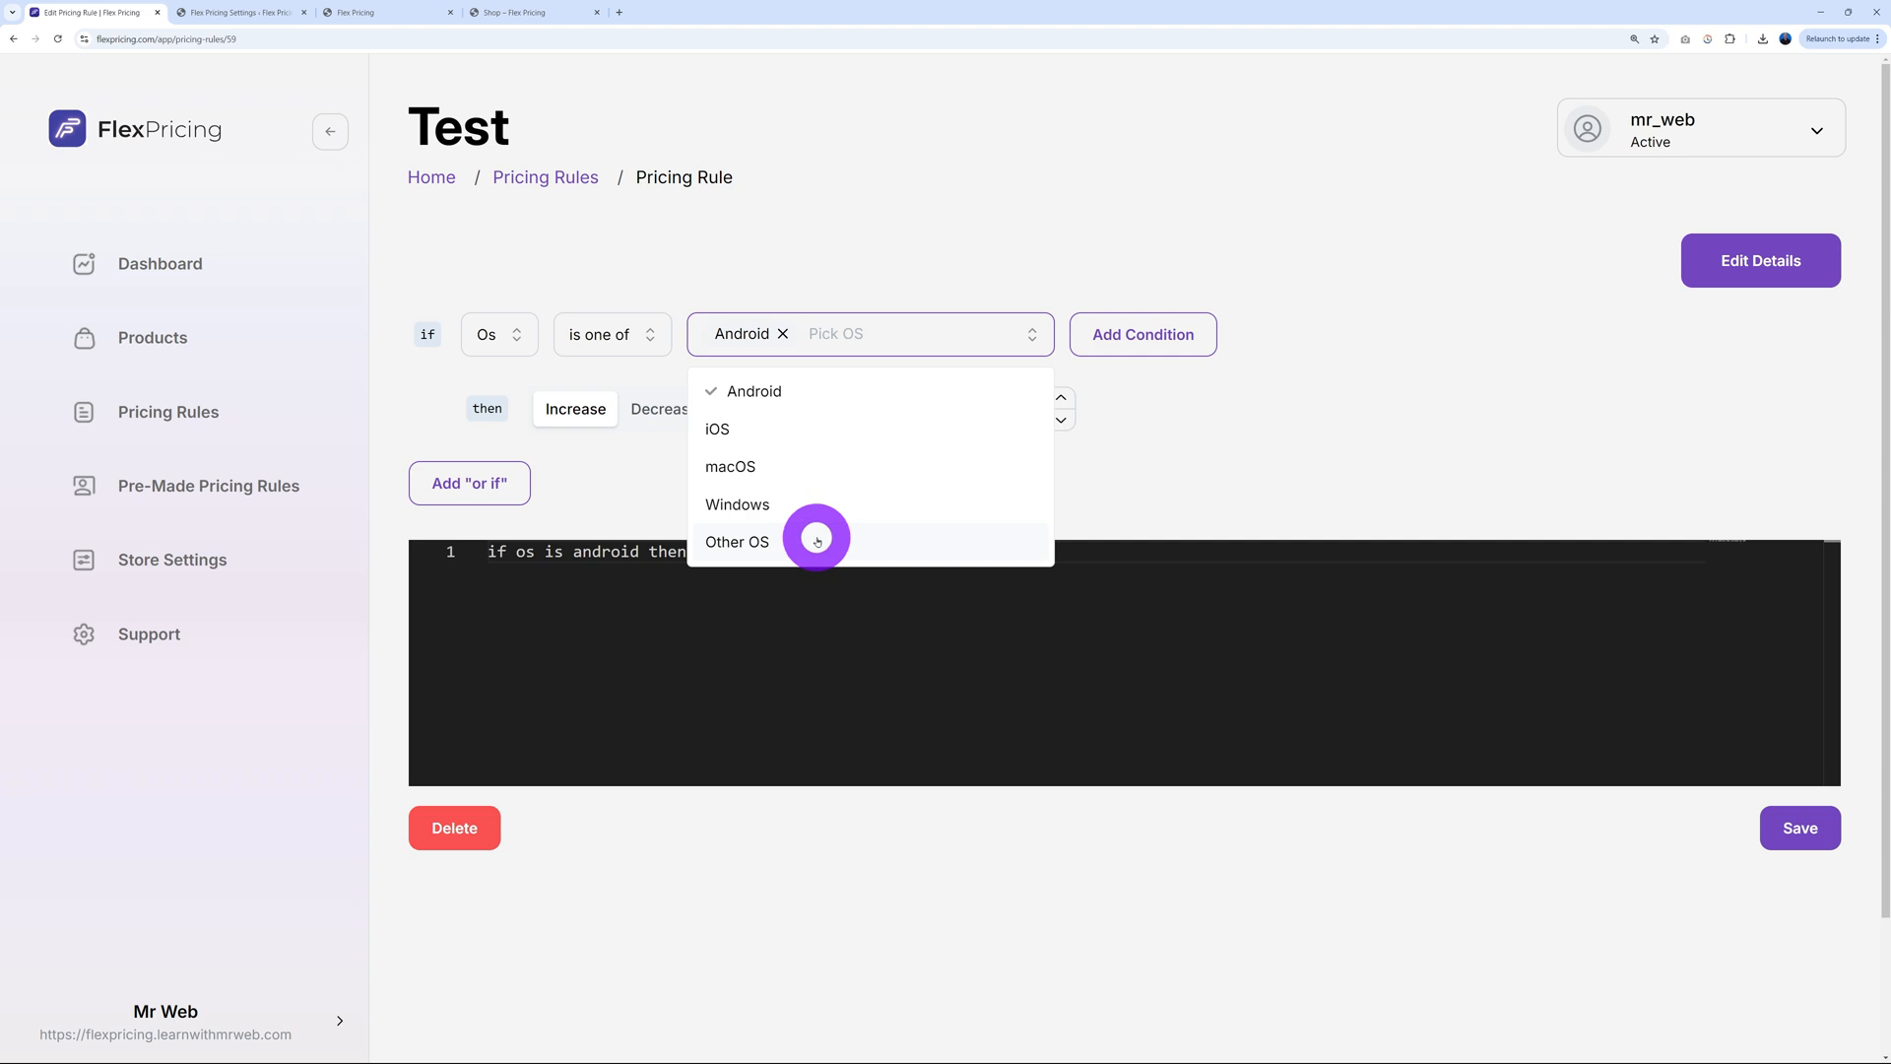
mouse_move(778, 468)
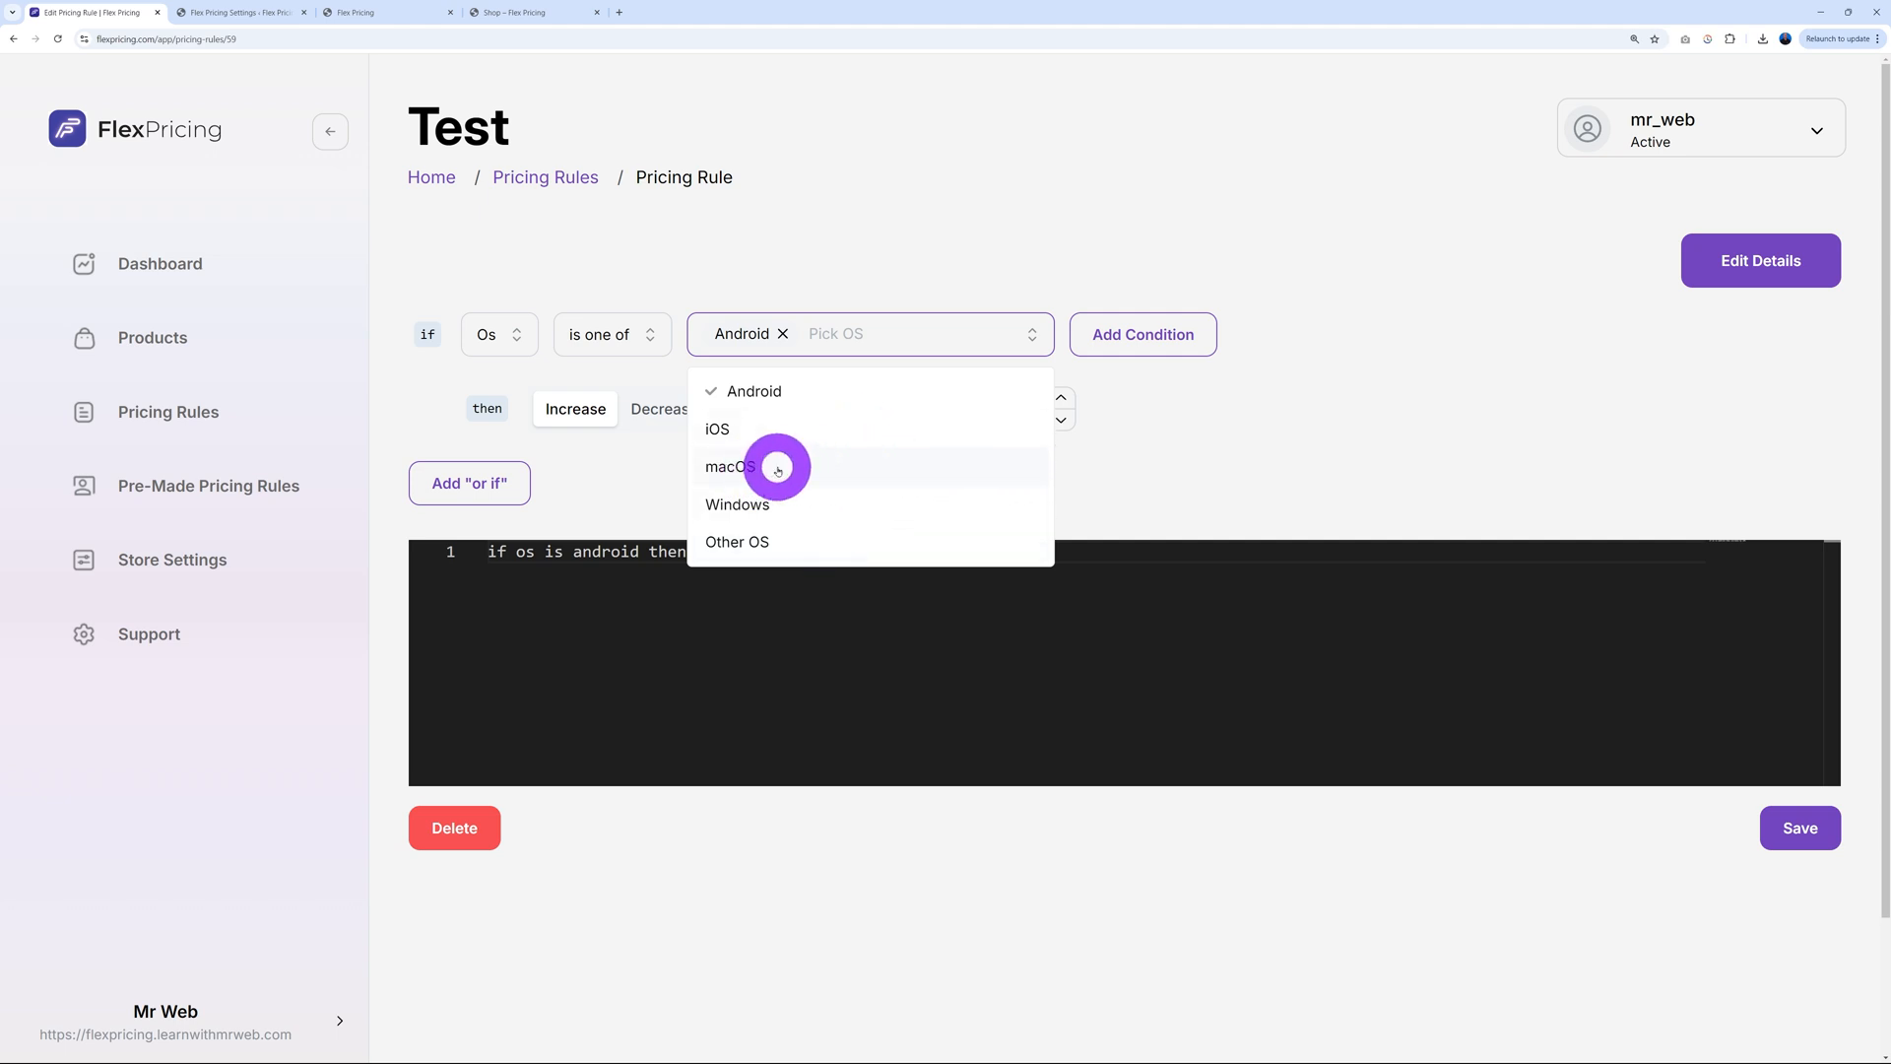
mouse_move(817, 505)
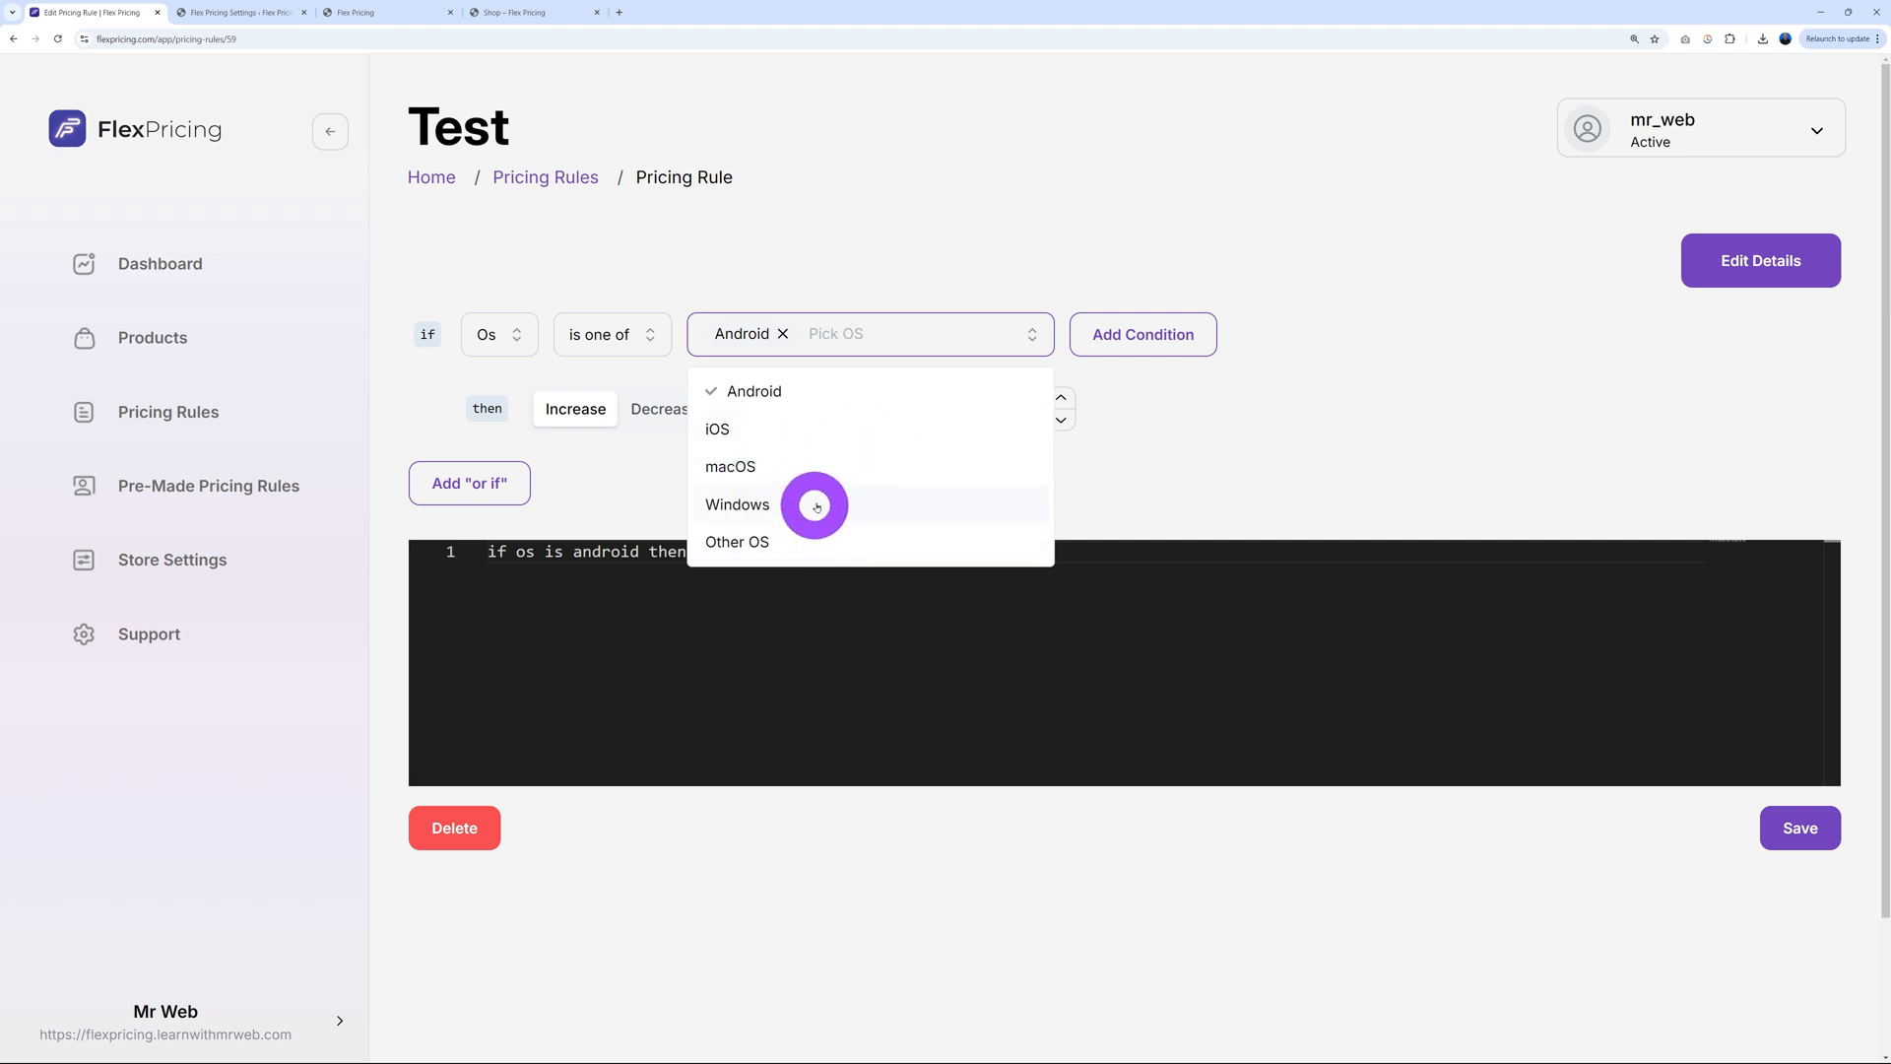
mouse_move(813, 473)
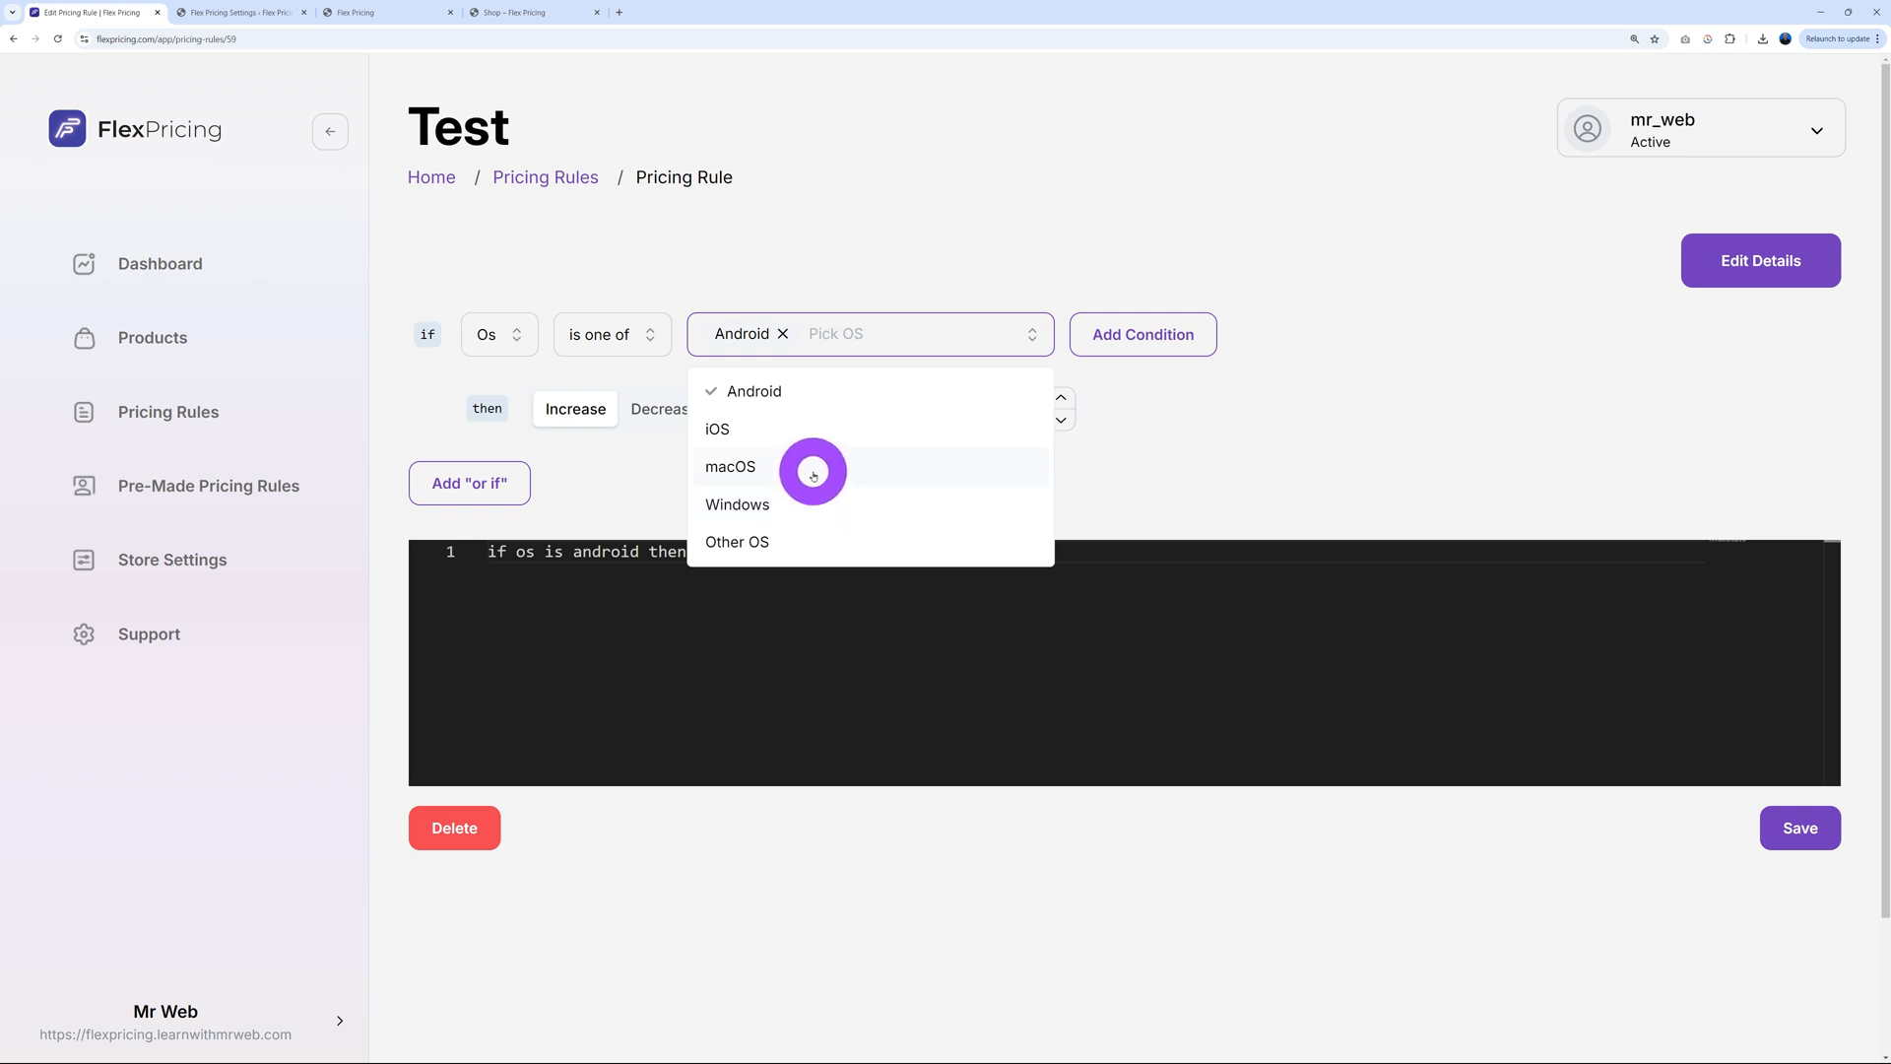
mouse_move(834, 449)
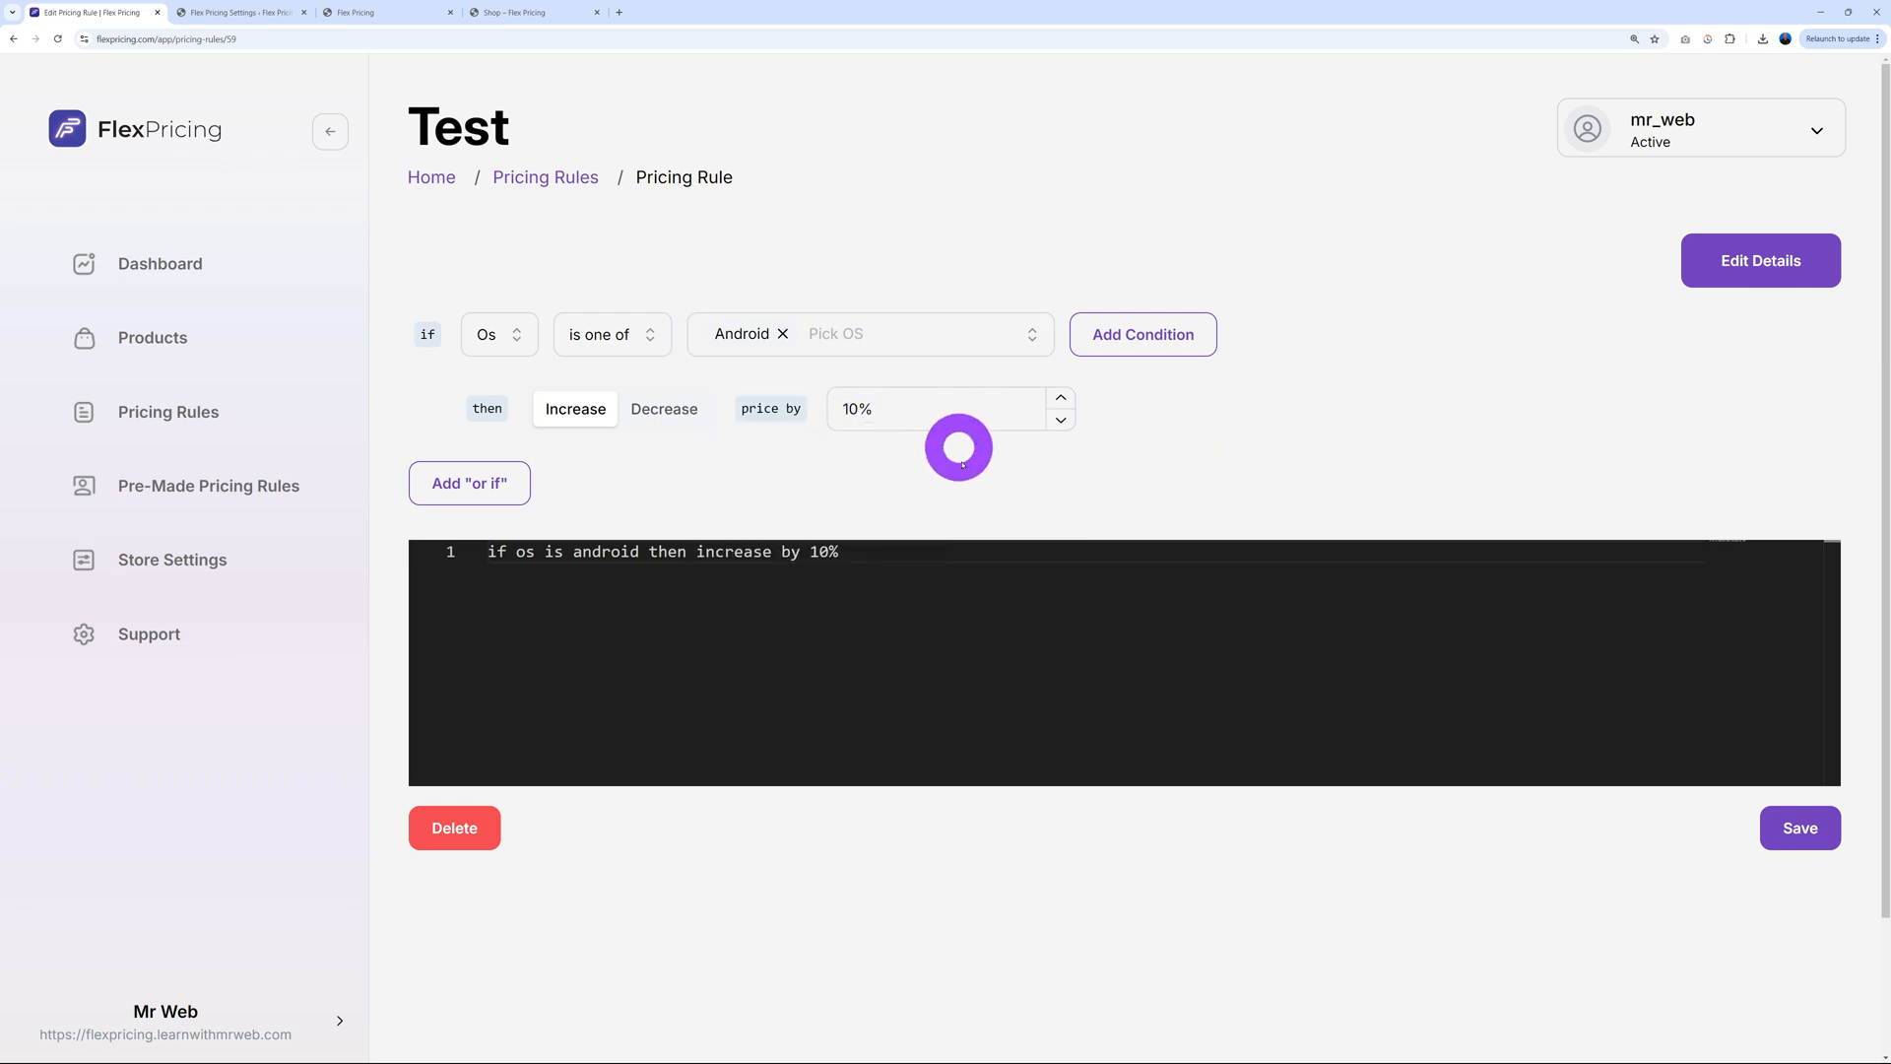
mouse_move(847, 479)
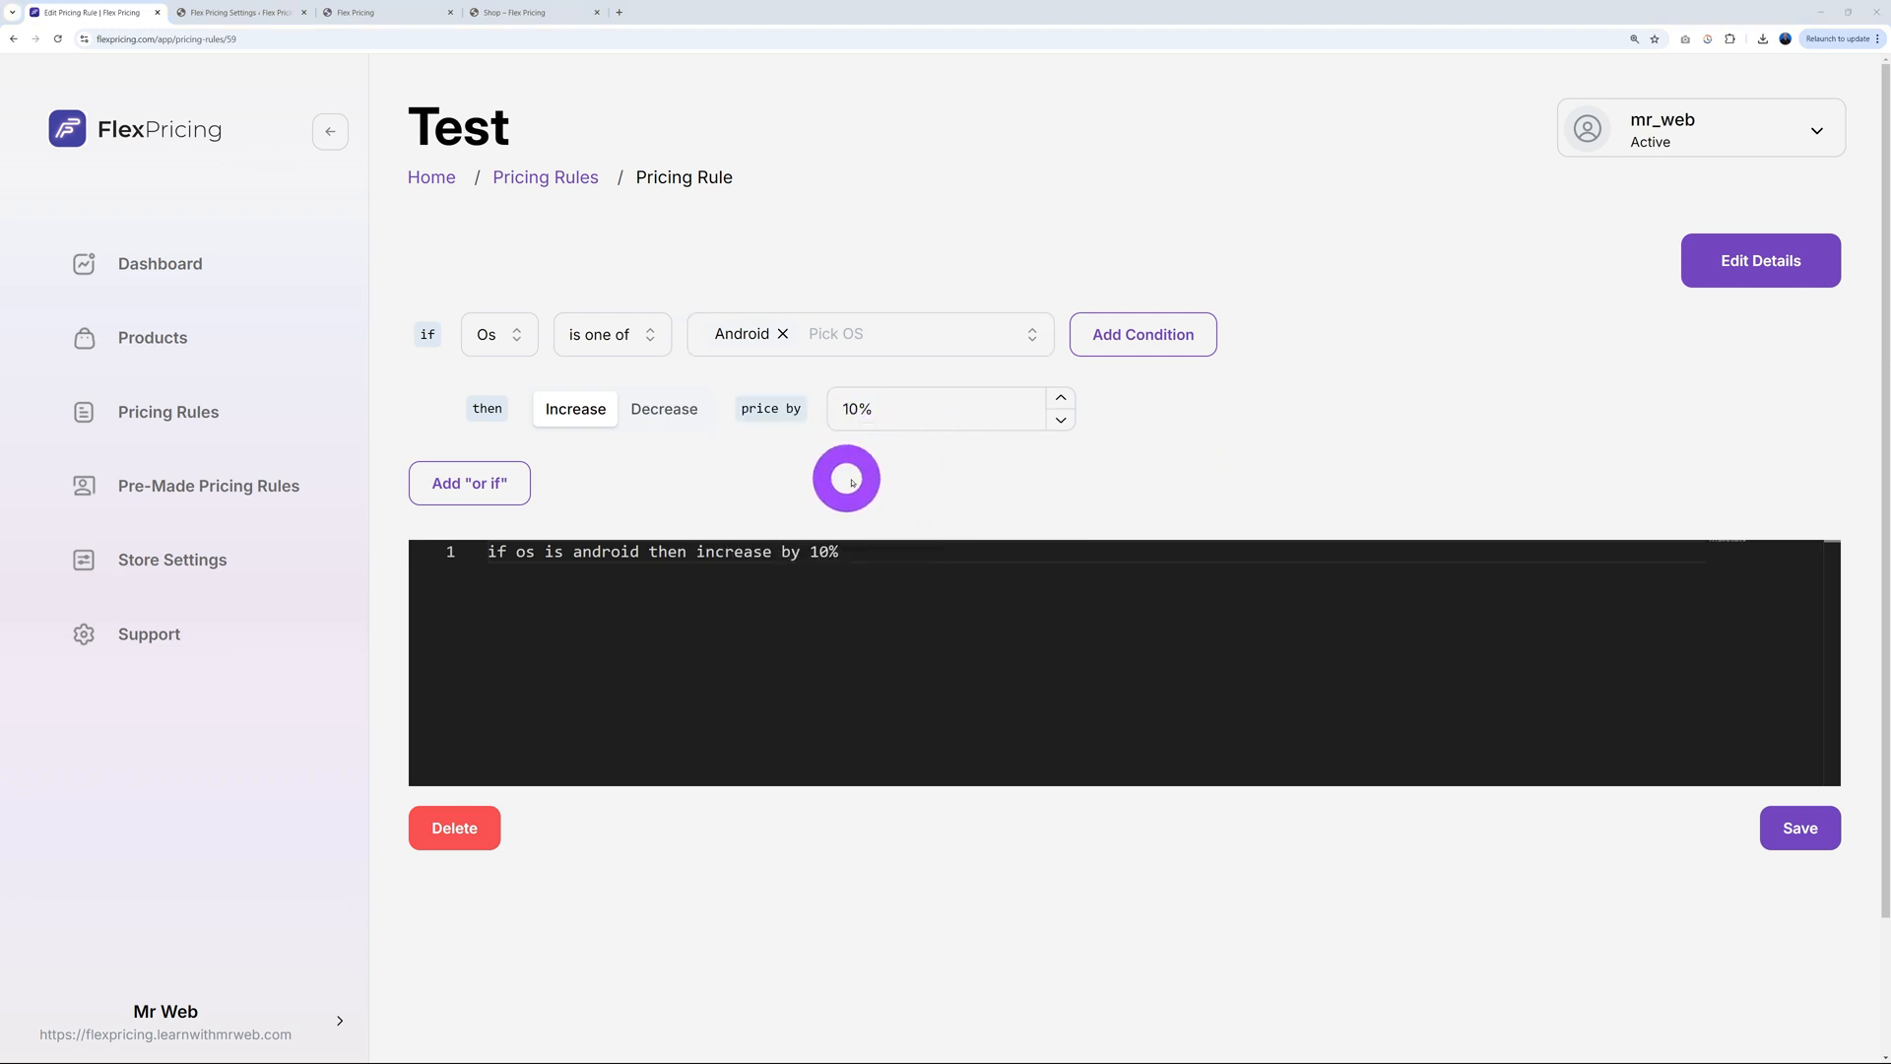
Switch the condition to Distance from my store, greater than 100 miles
left_click(489, 334)
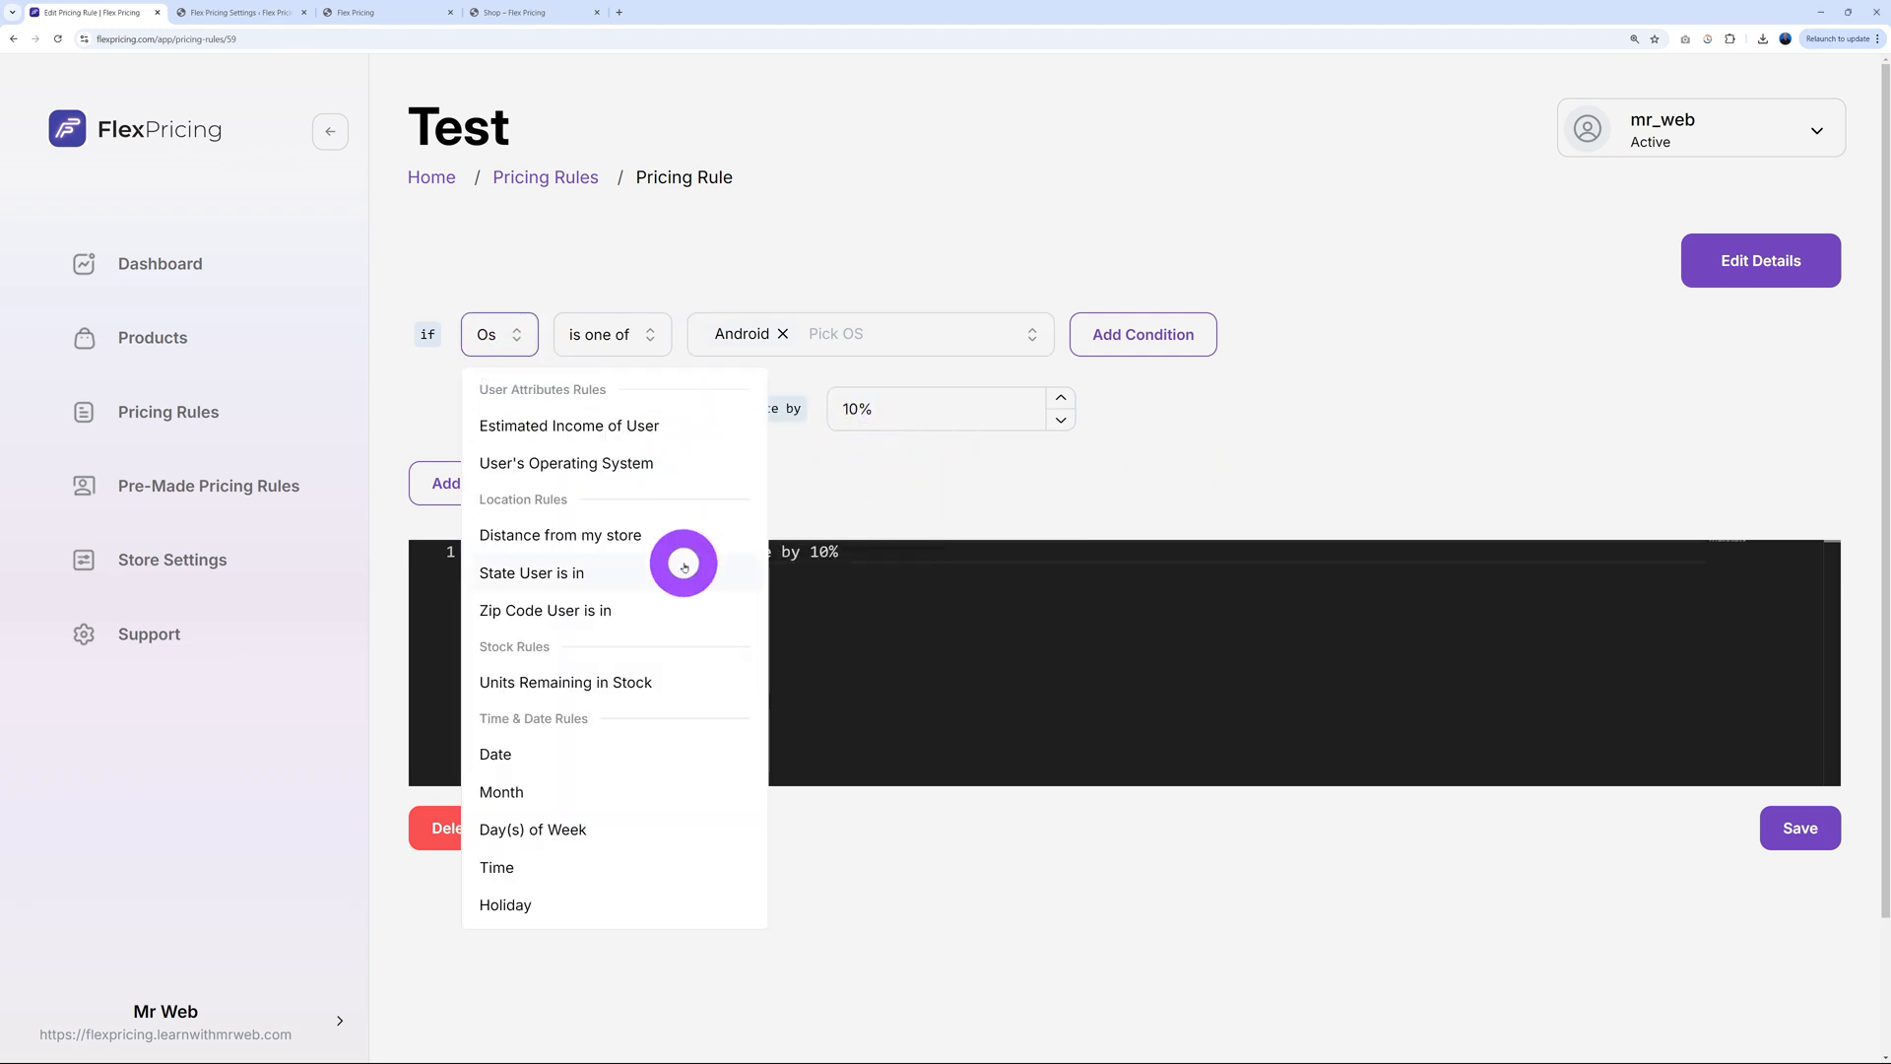
left_click(559, 534)
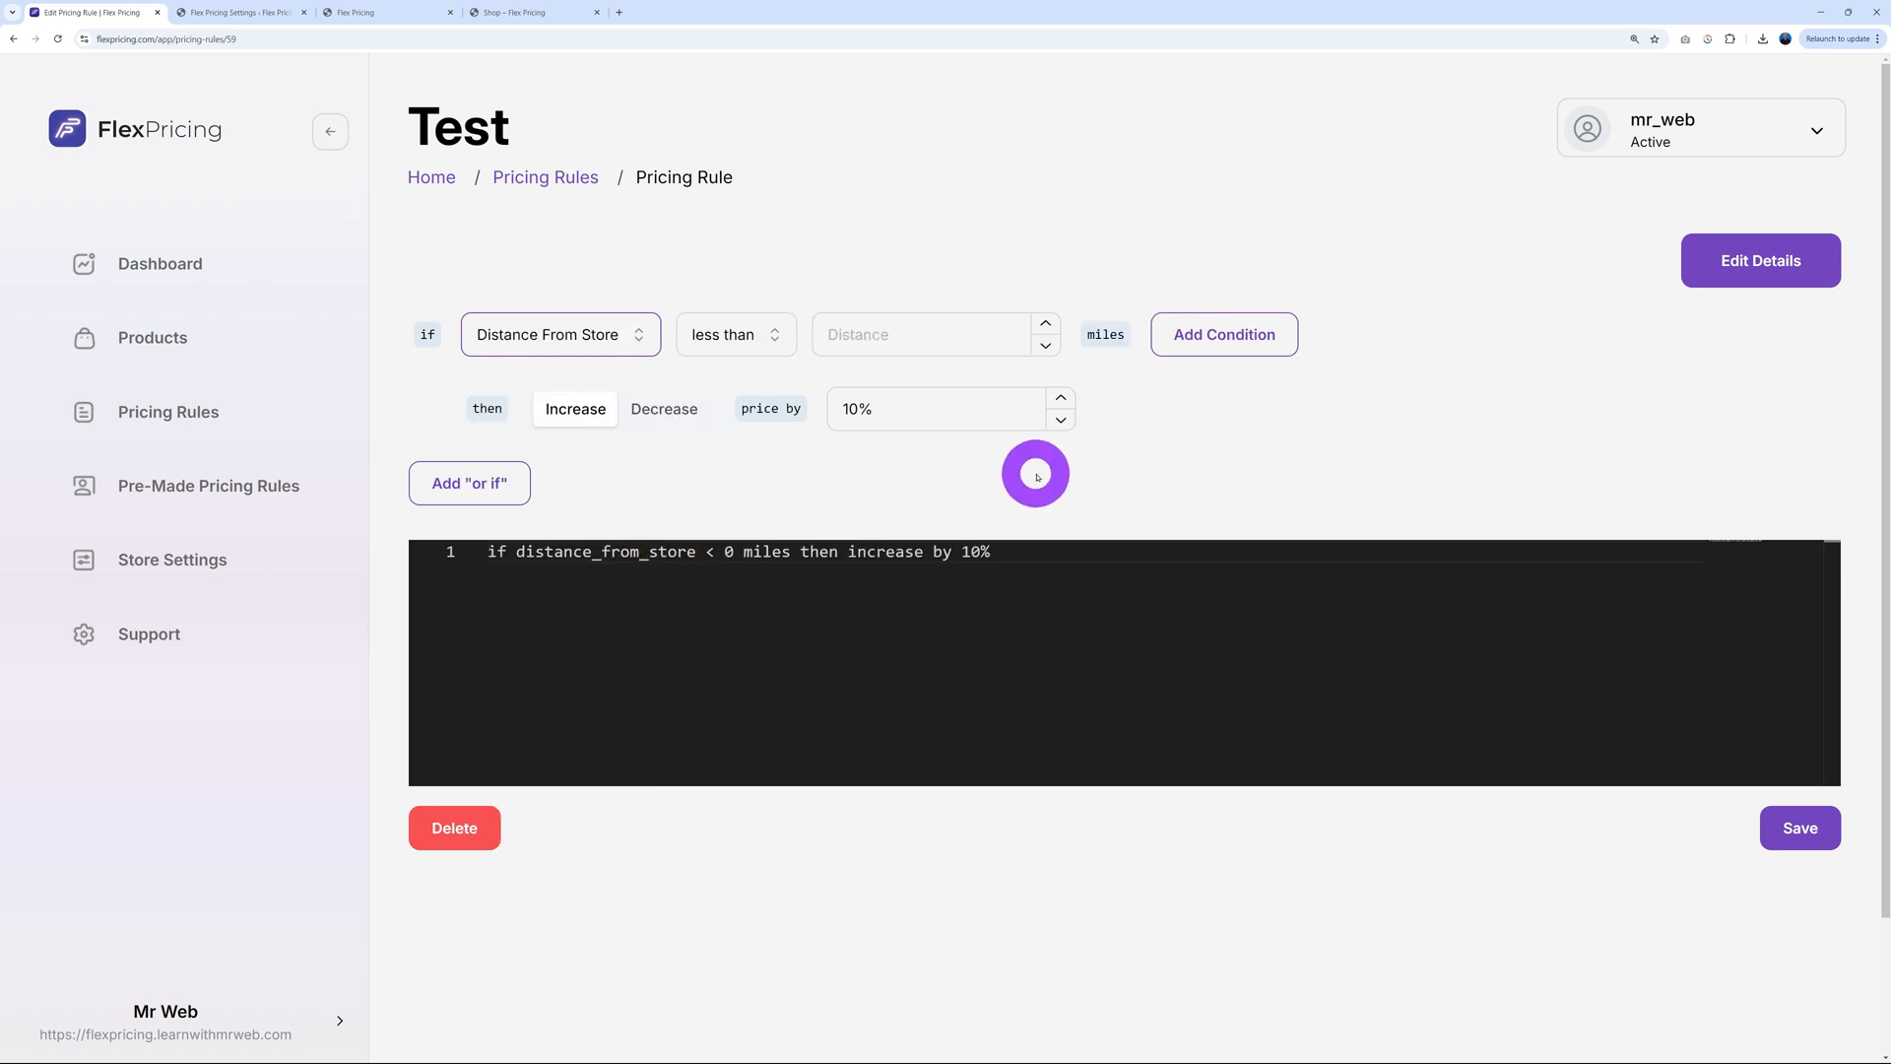
left_click(735, 334)
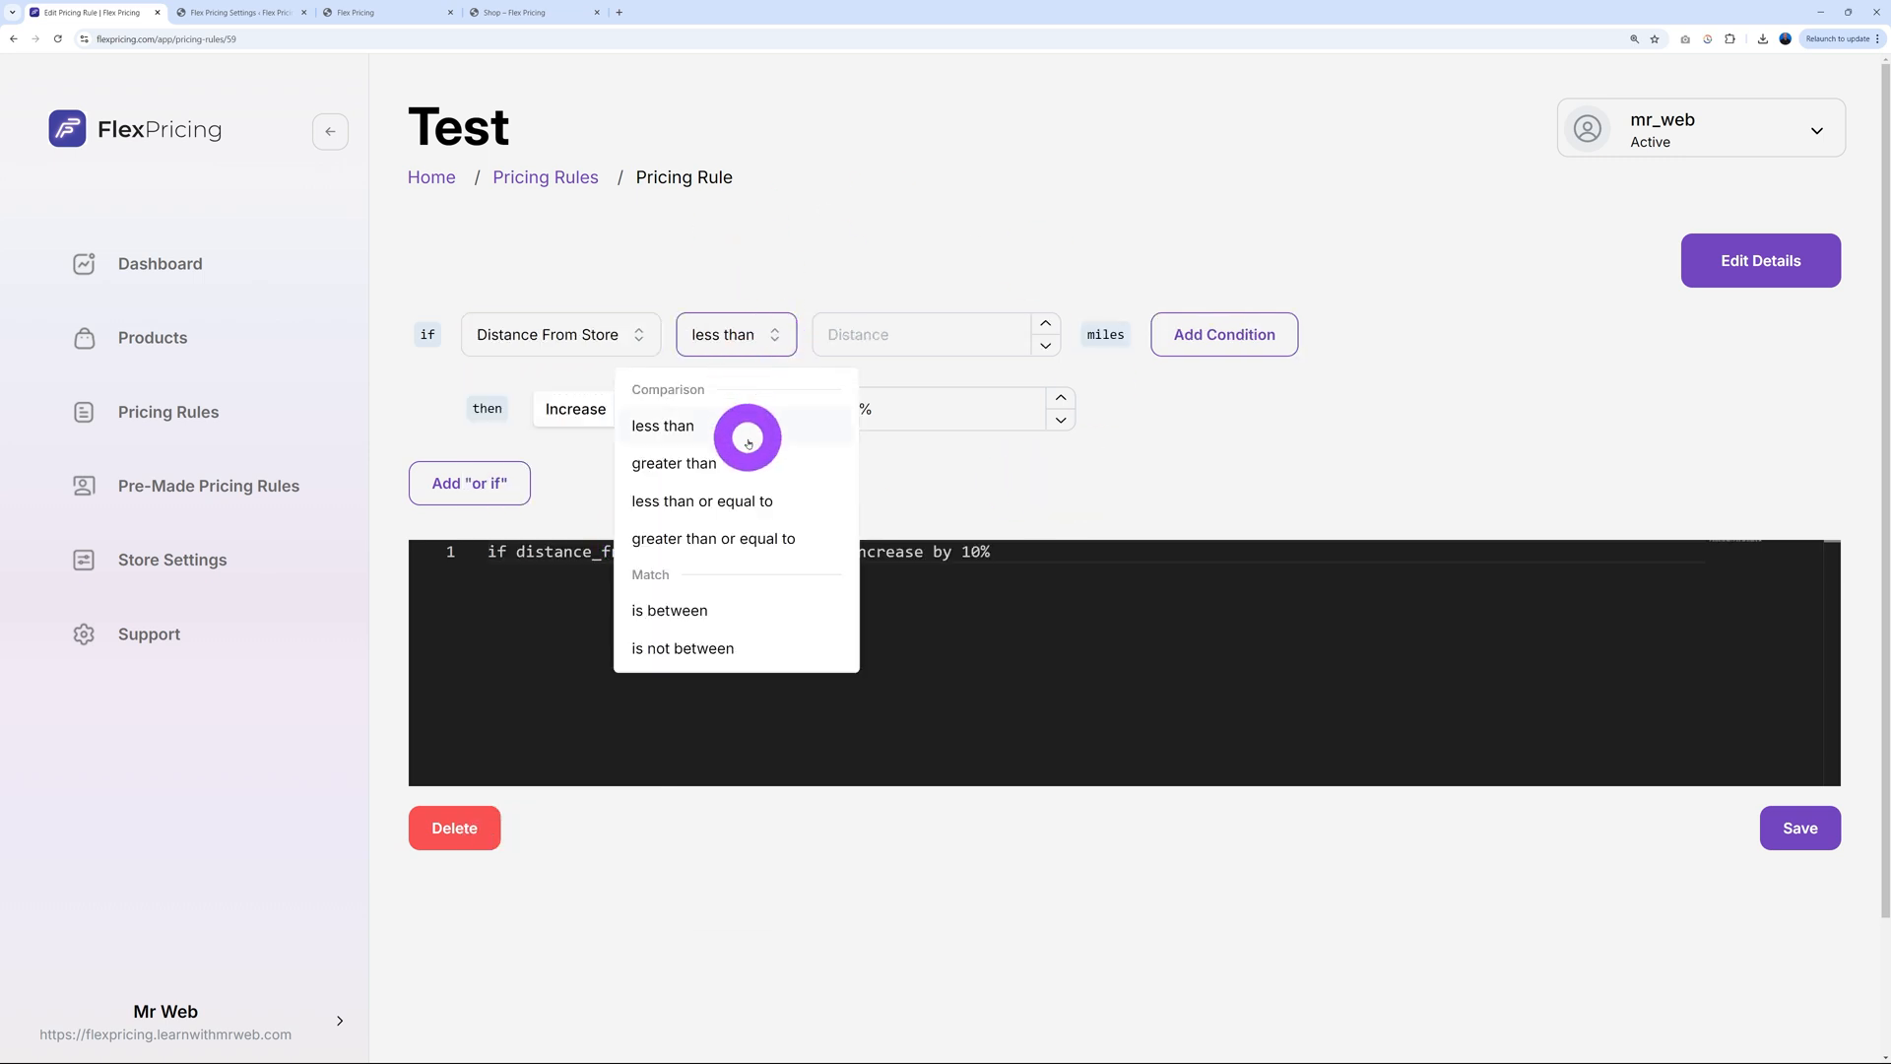
left_click(673, 463)
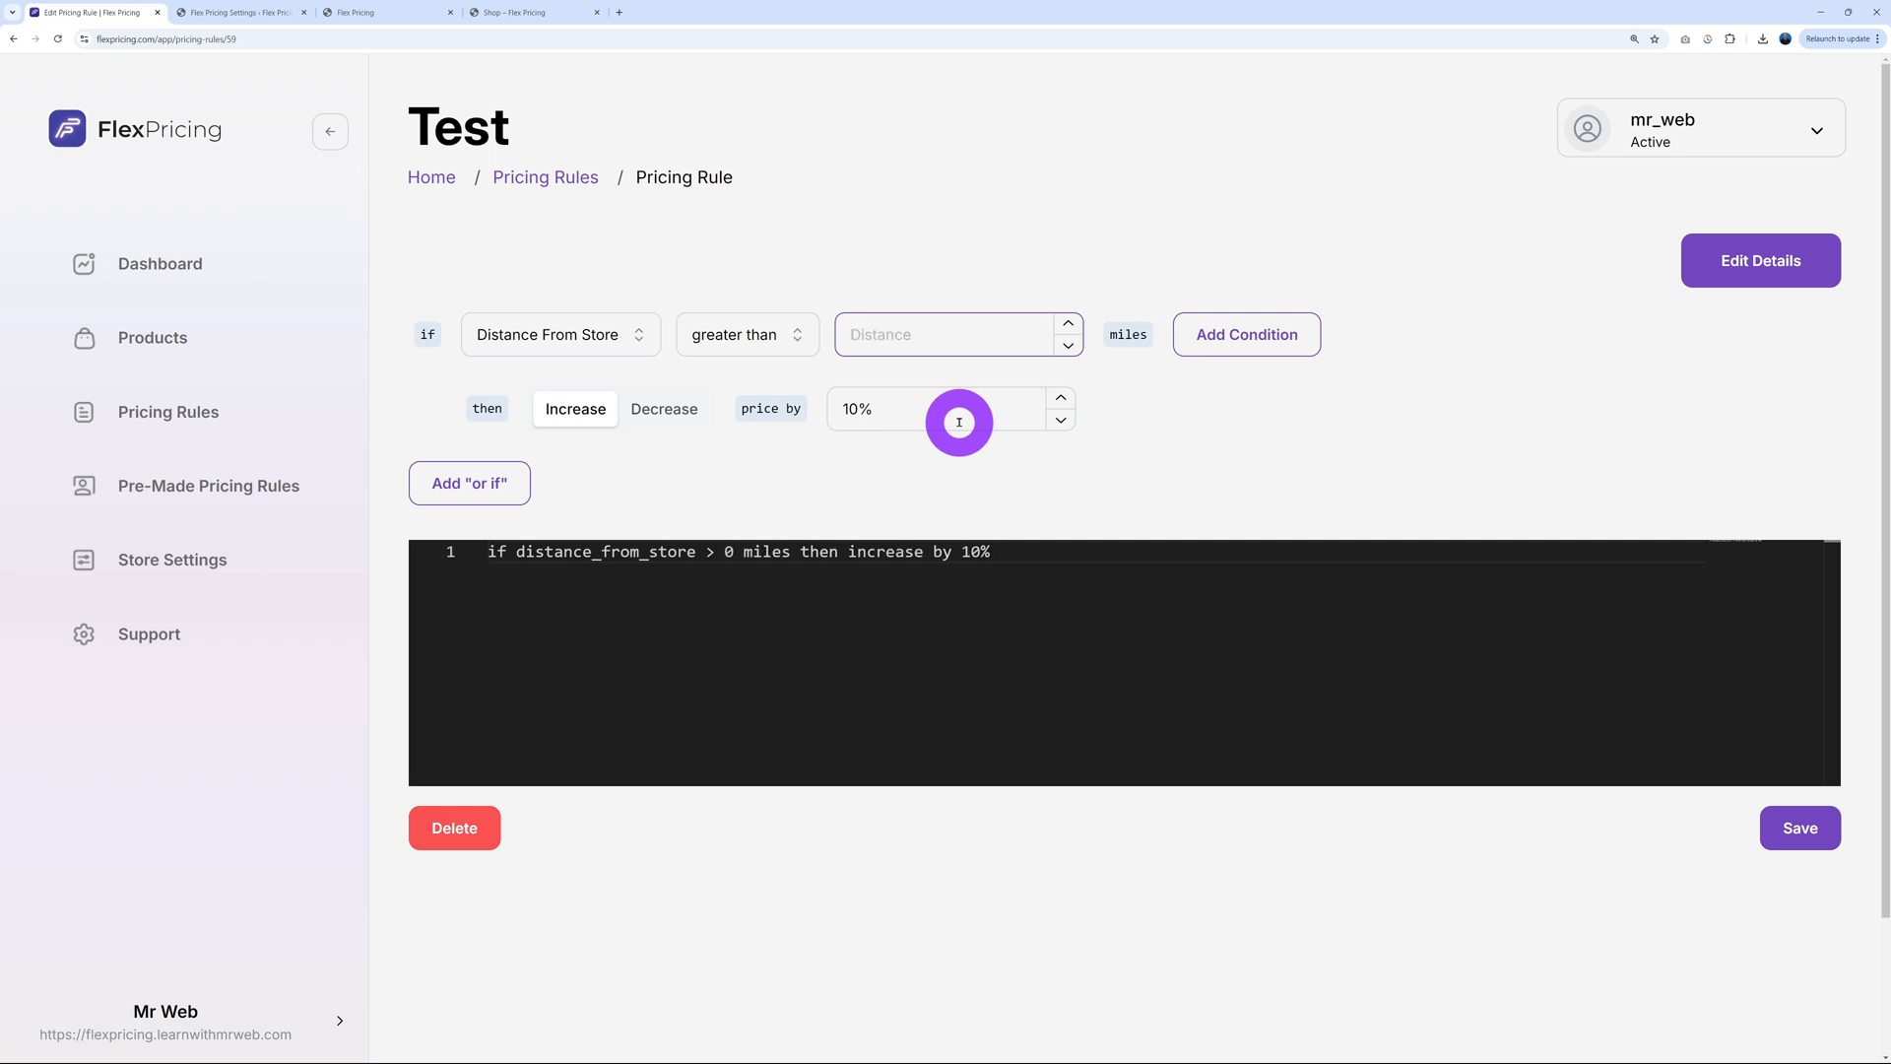
type("100")
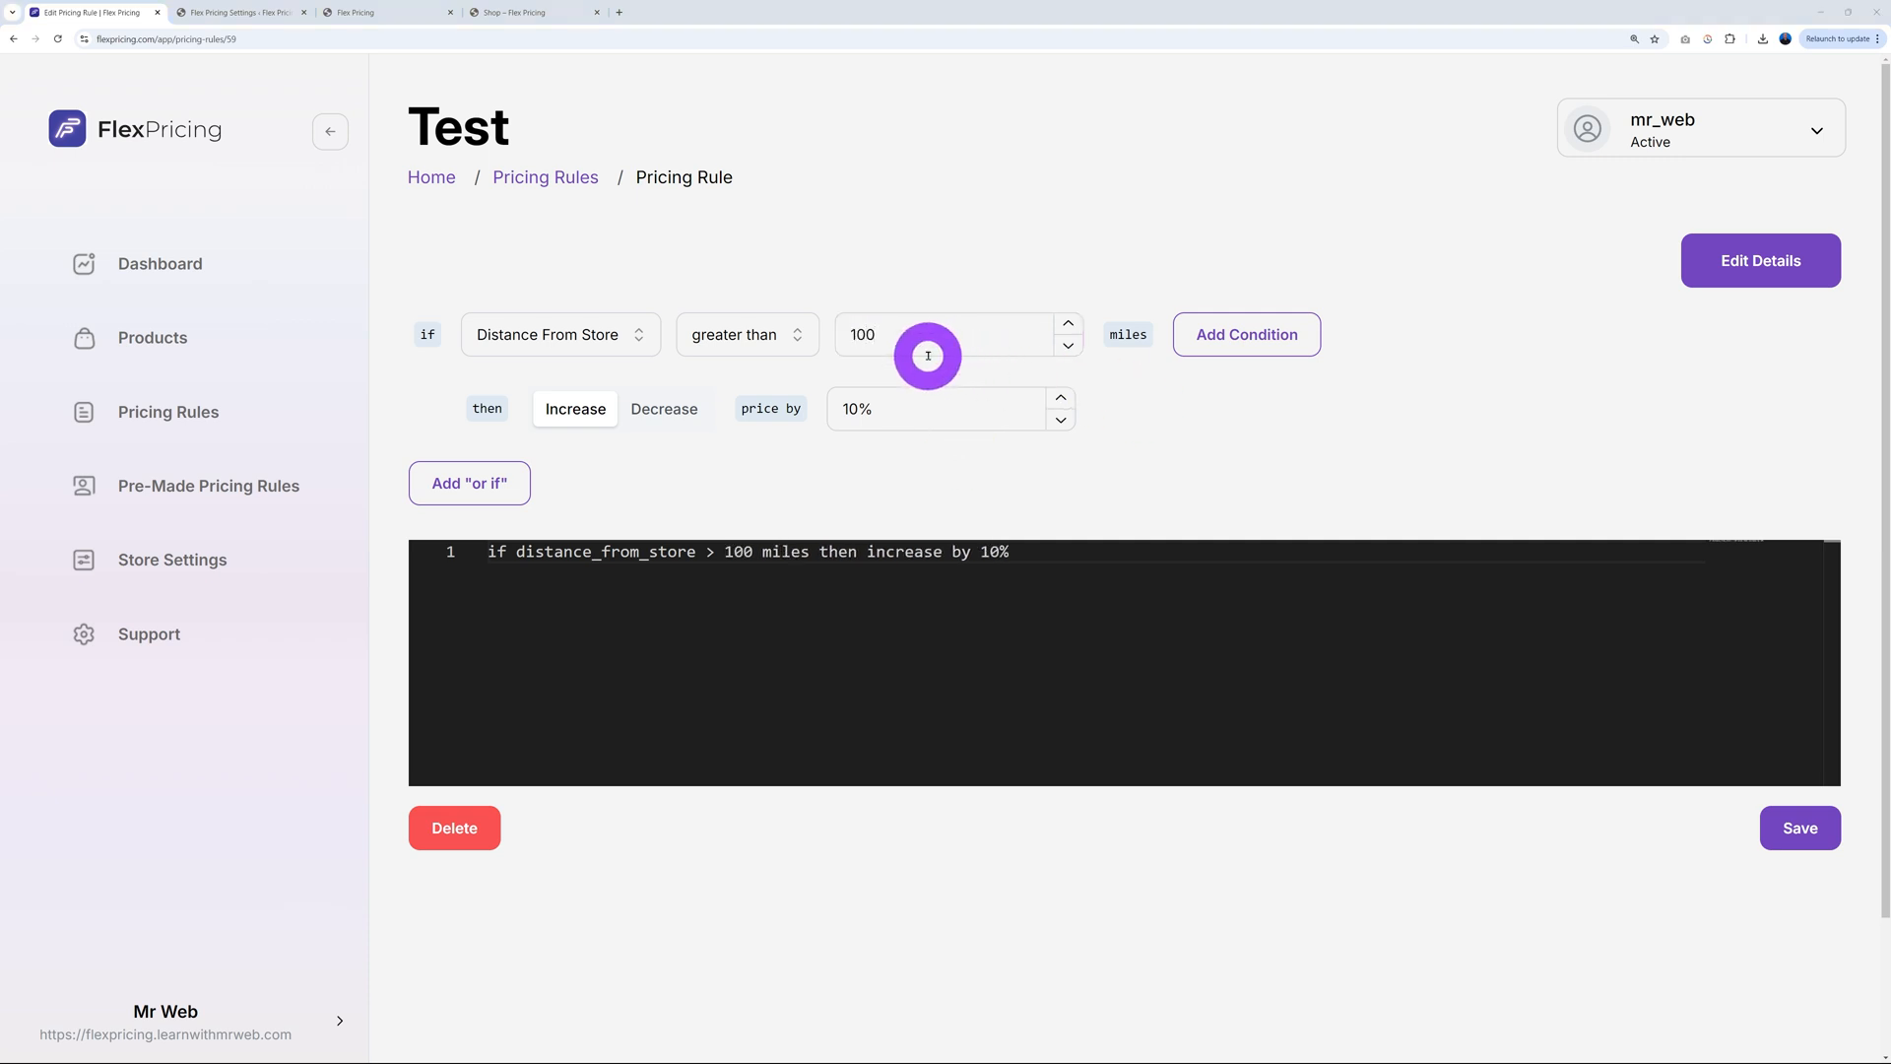
mouse_move(1166, 360)
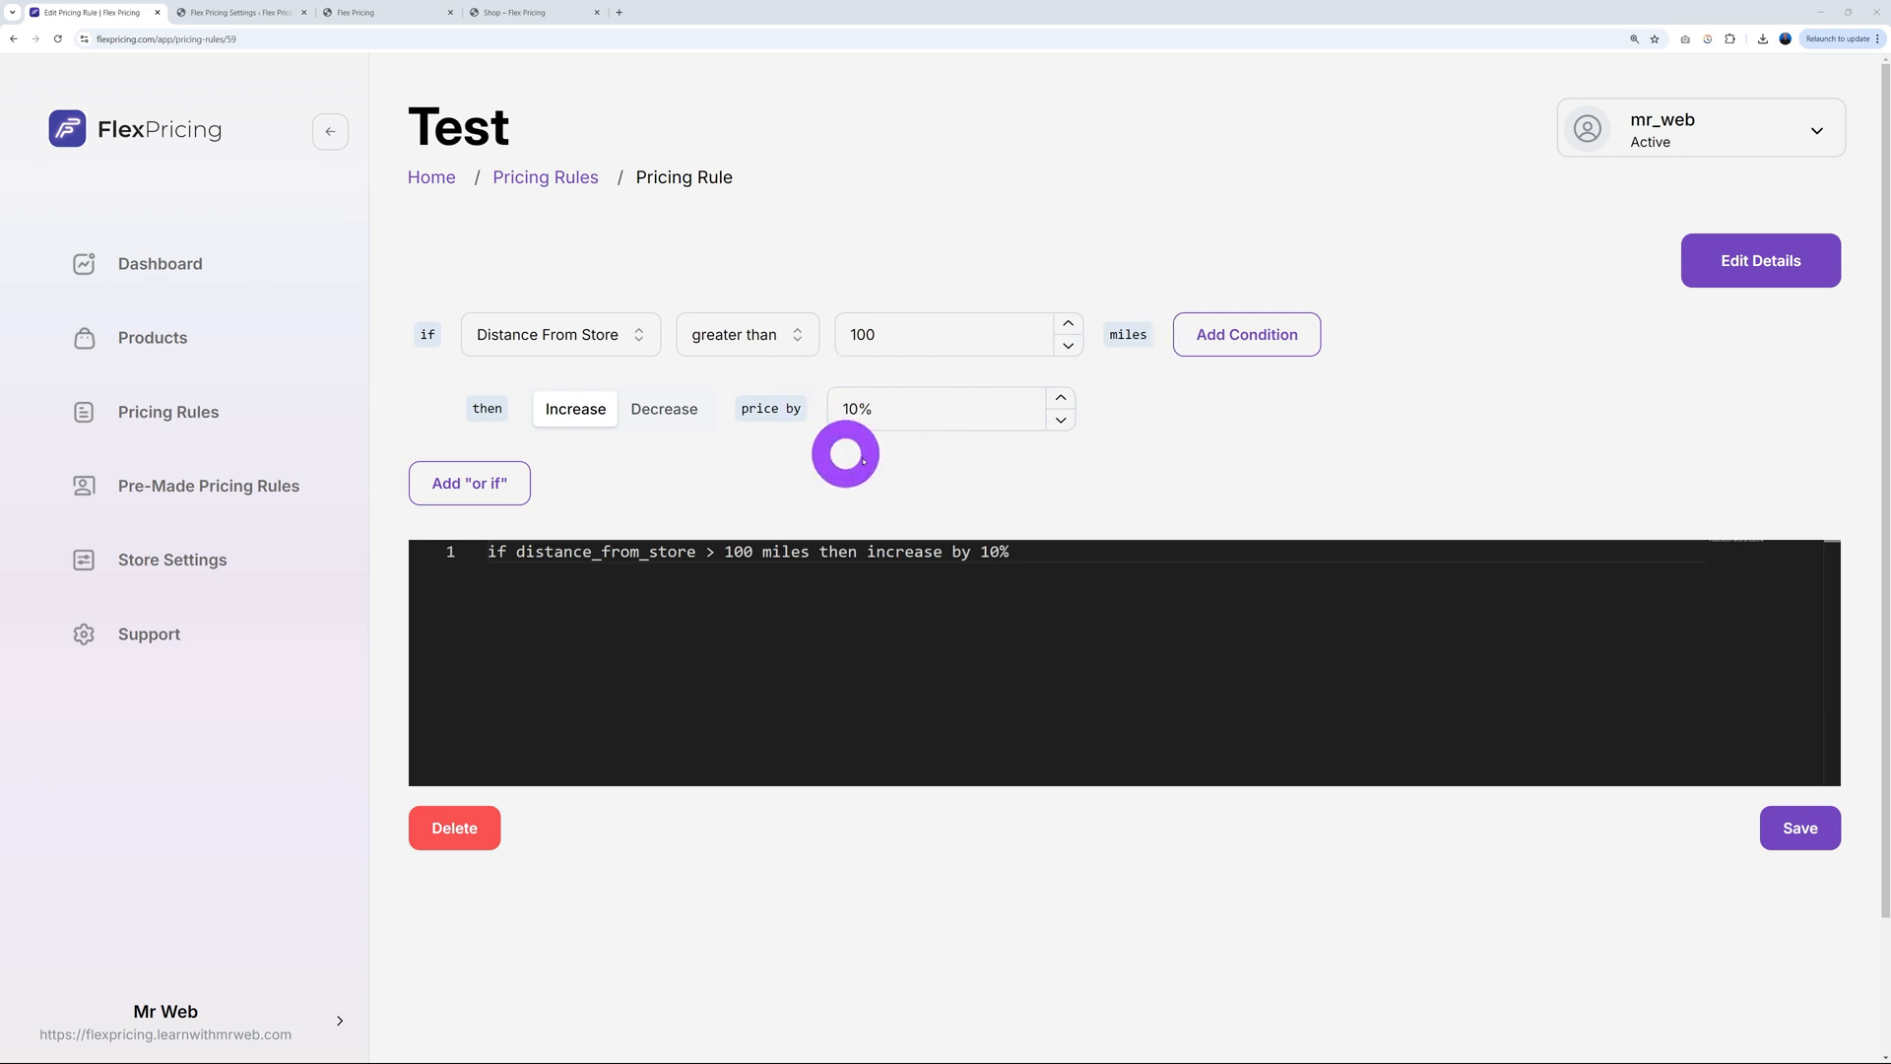
Change the condition to State User is in and close the states list unpicked
left_click(559, 333)
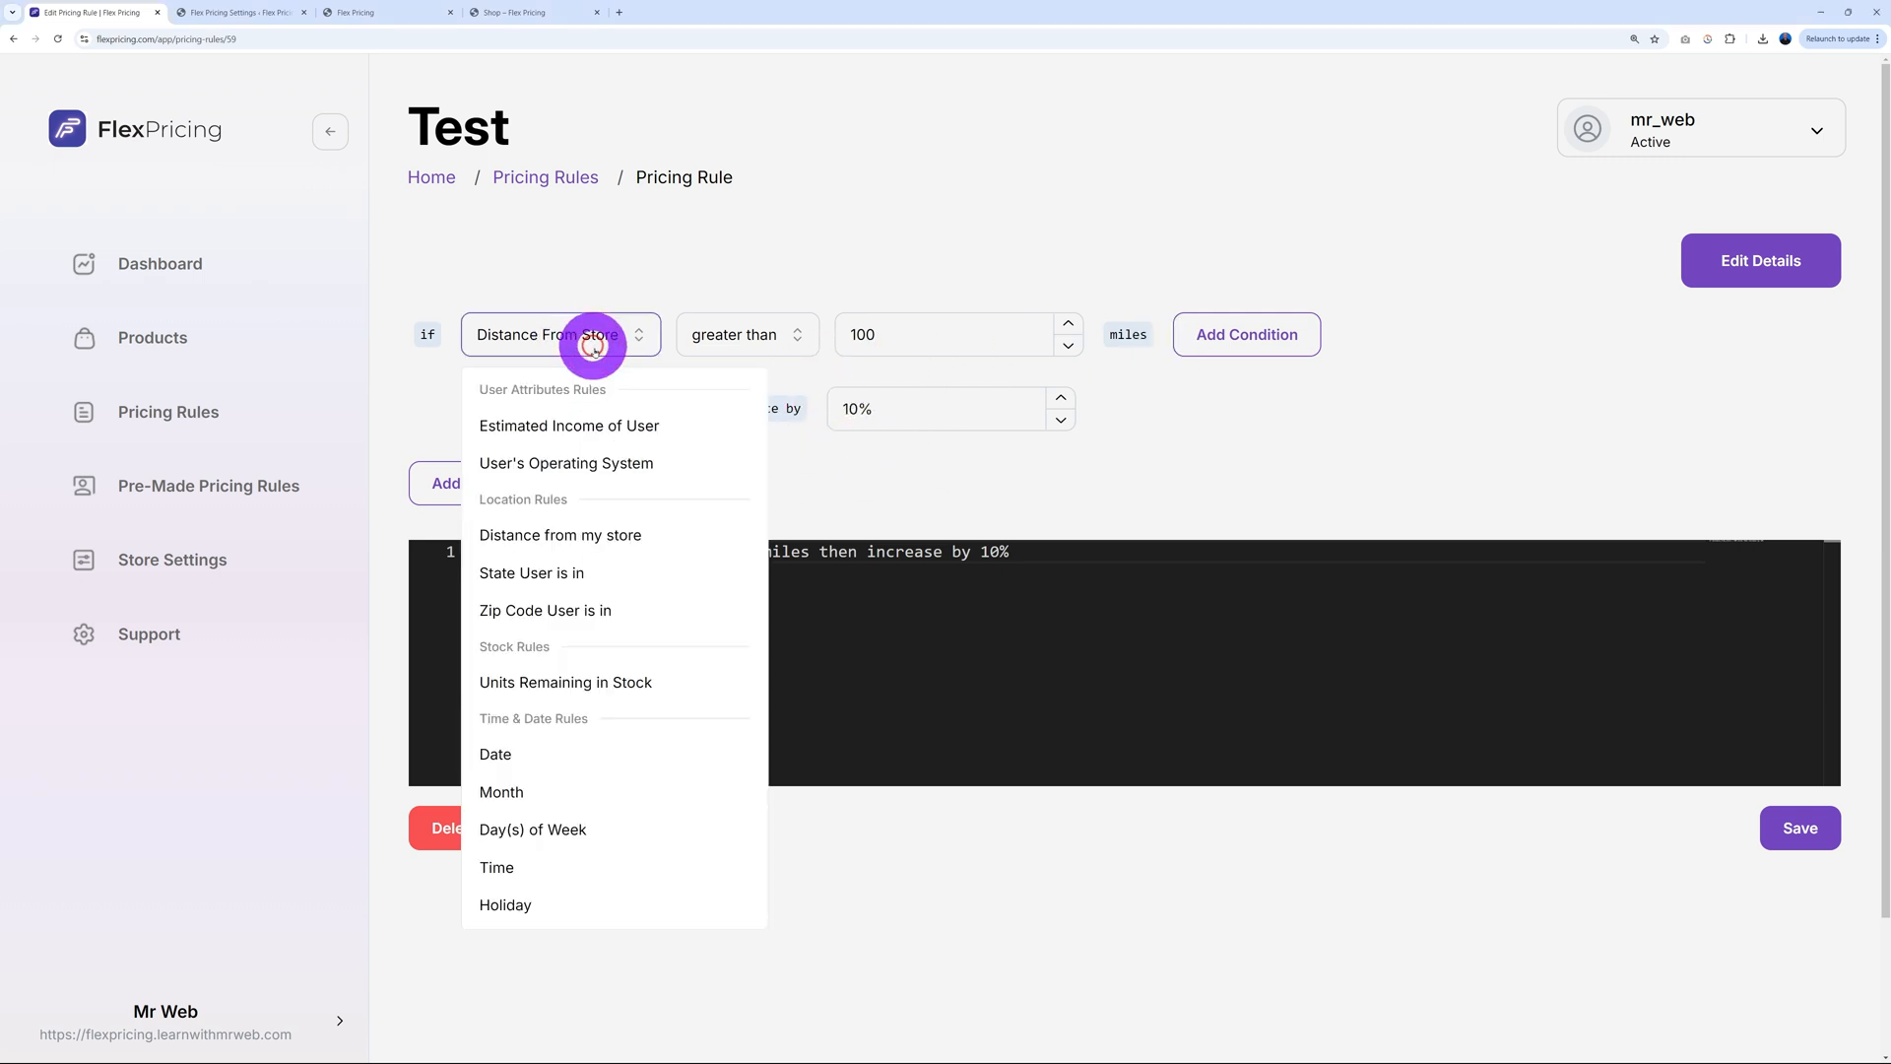
mouse_move(575, 573)
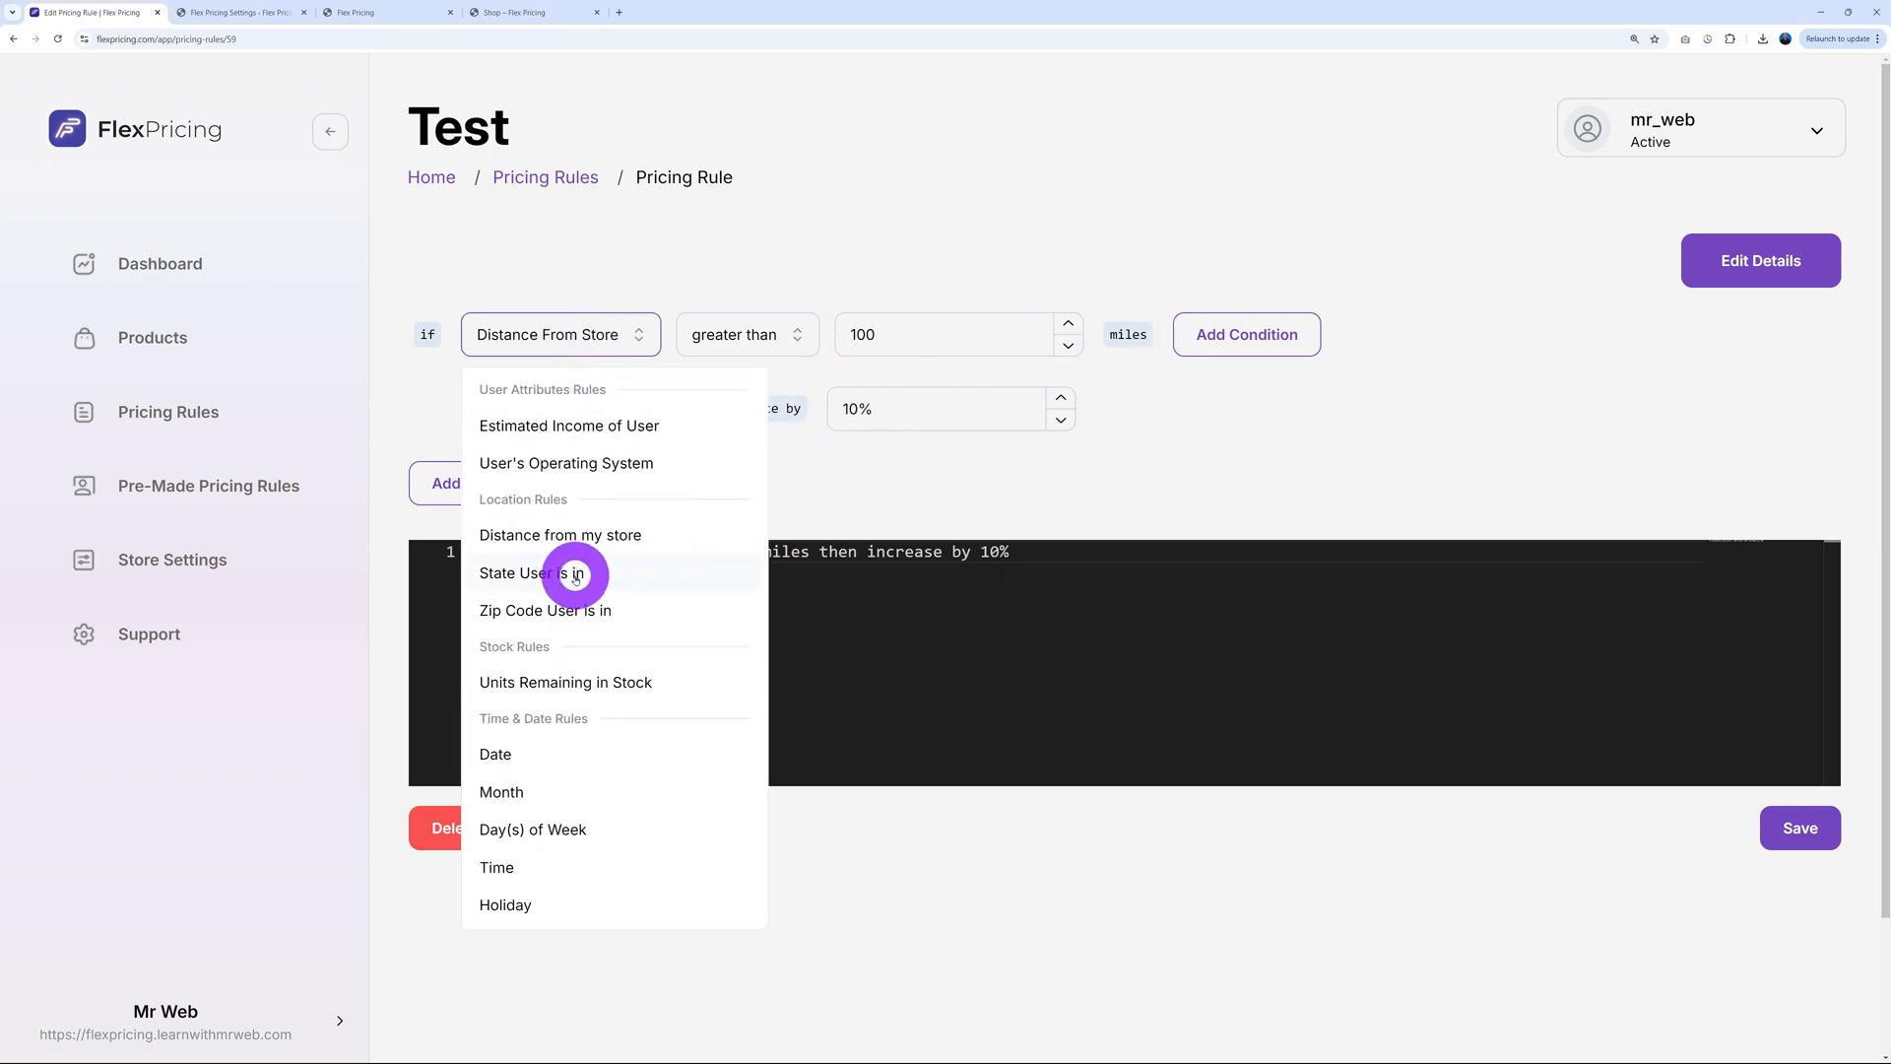
left_click(560, 574)
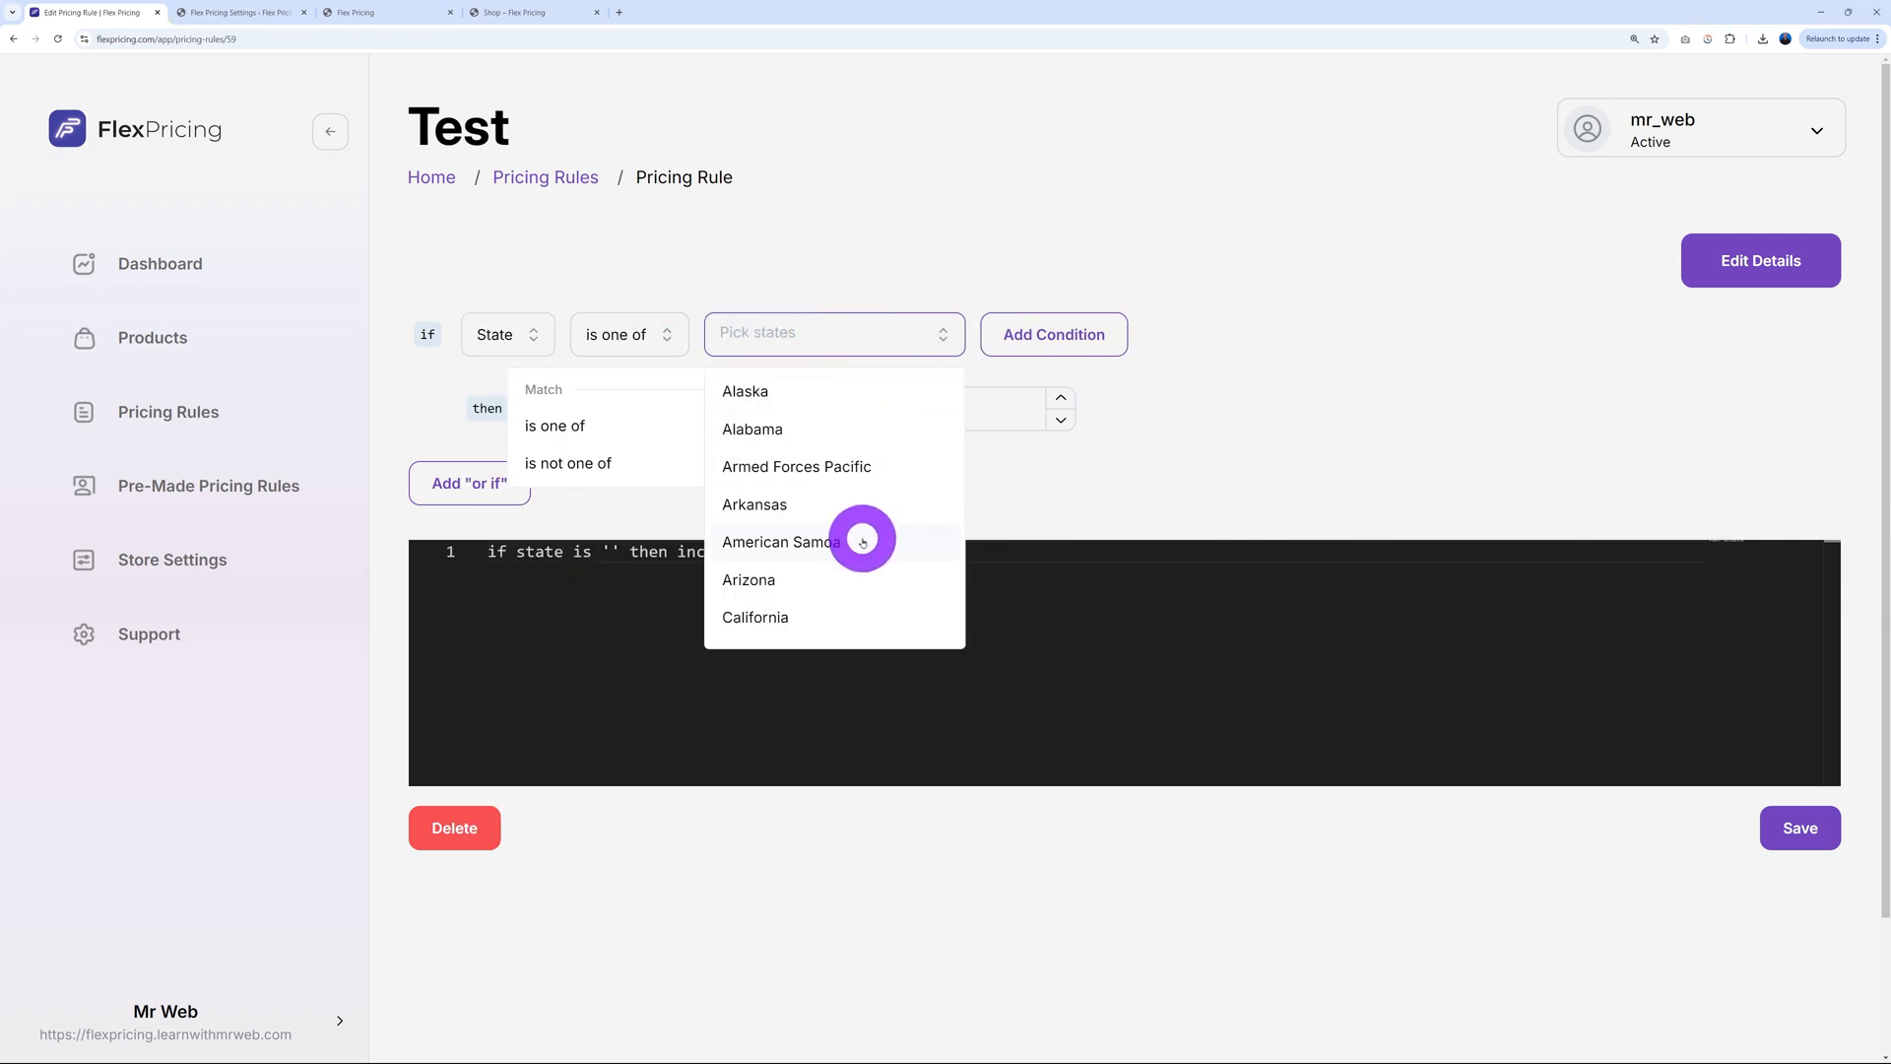
scroll("down", 3)
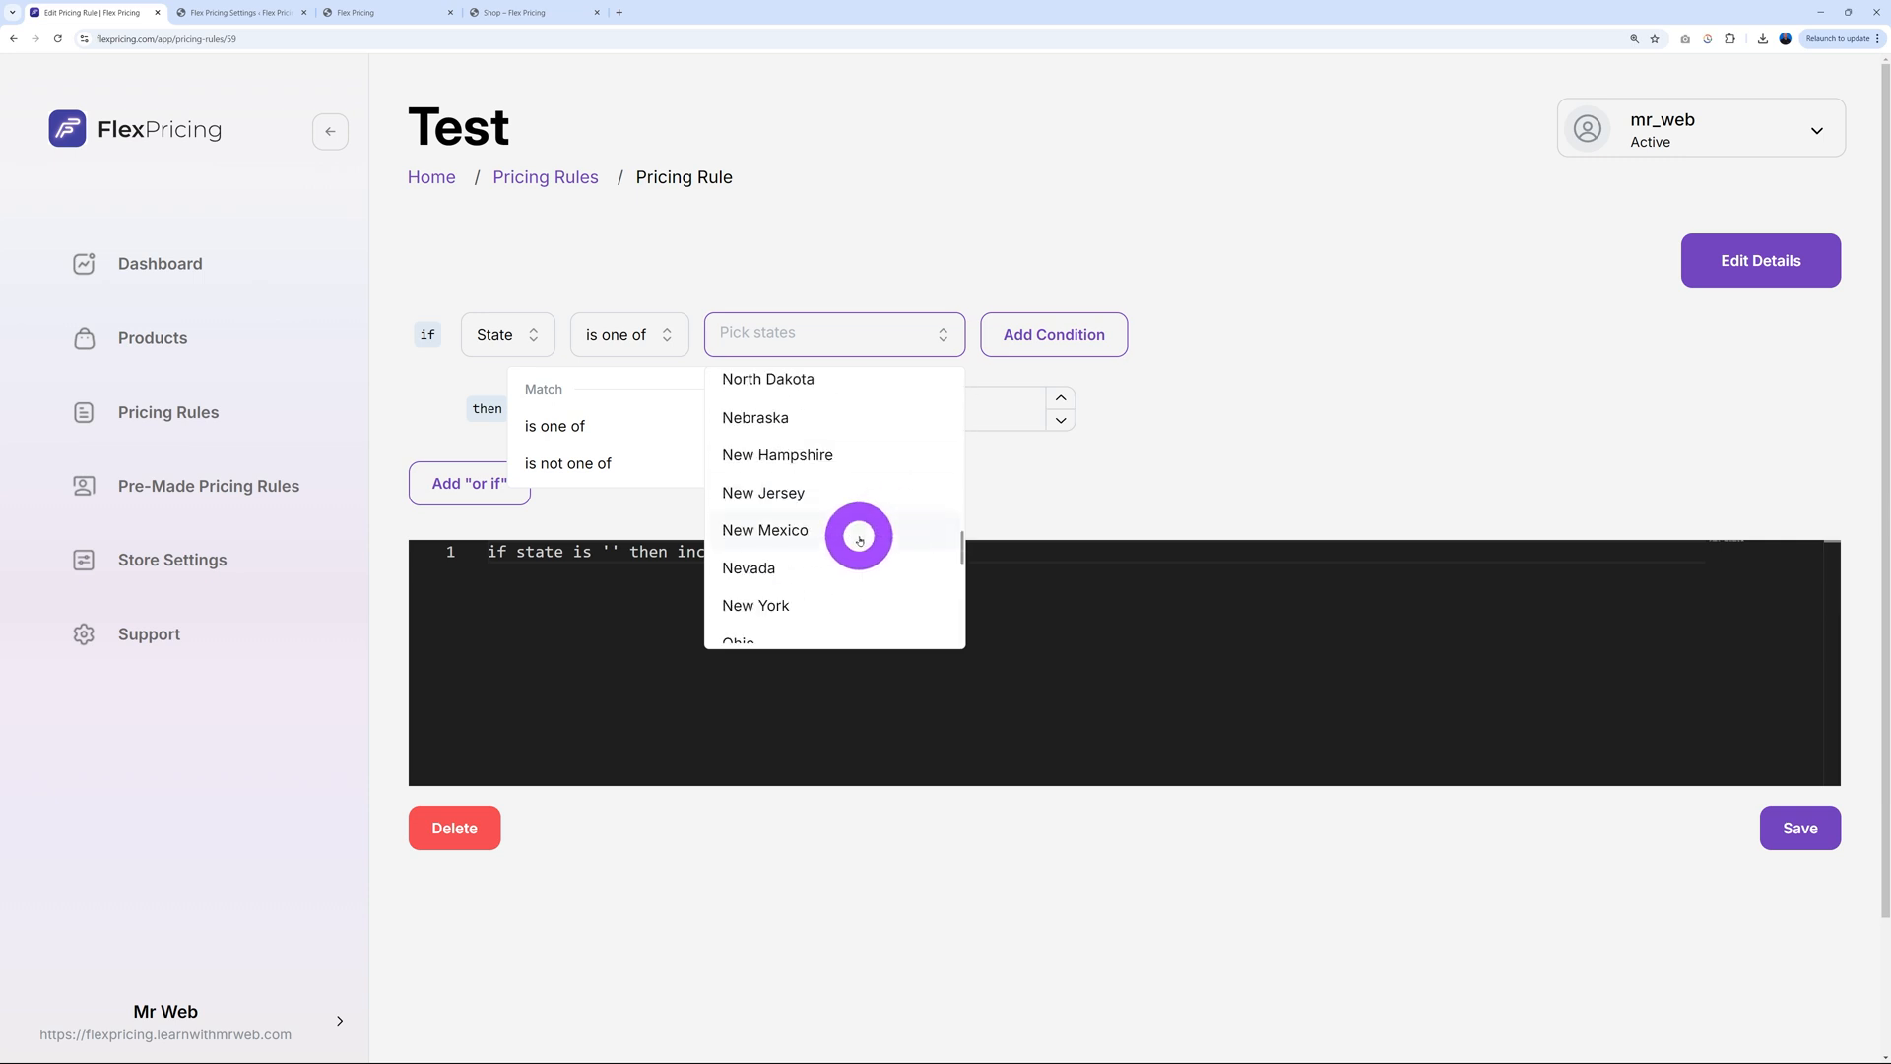
left_click(598, 520)
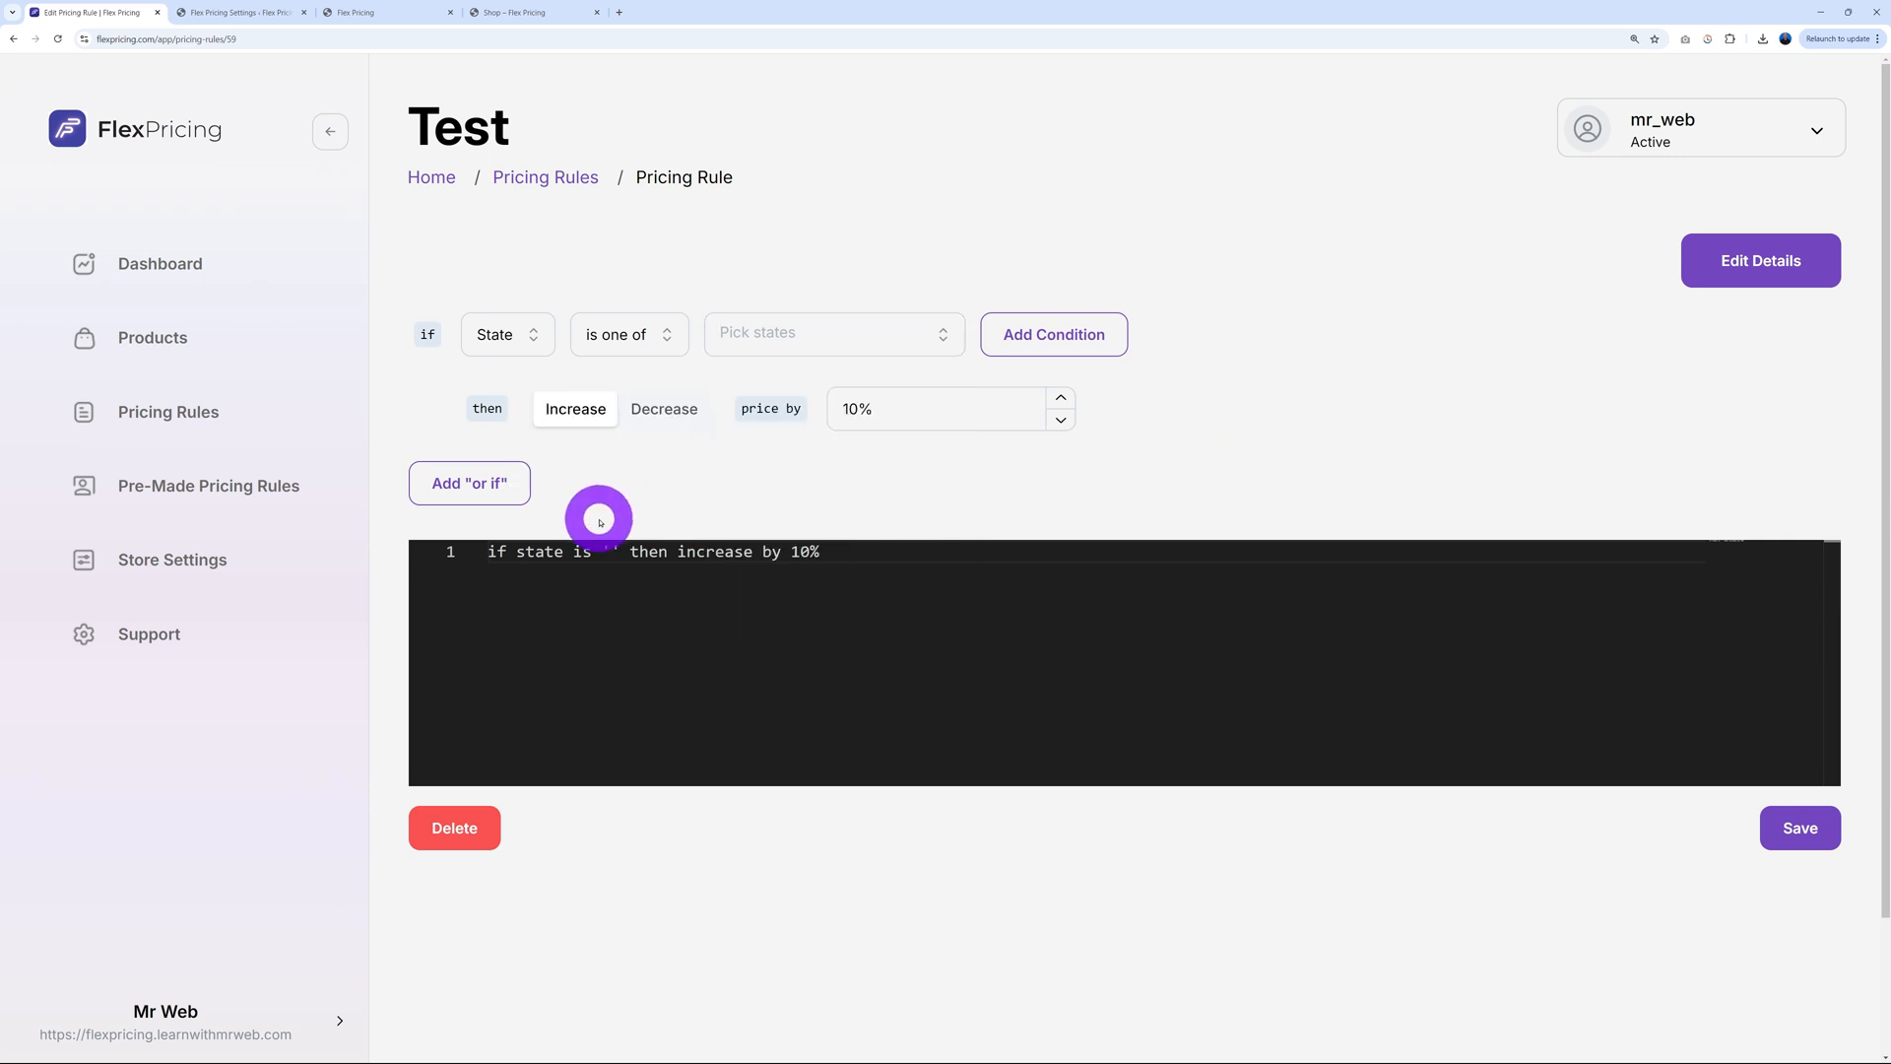
mouse_move(974, 383)
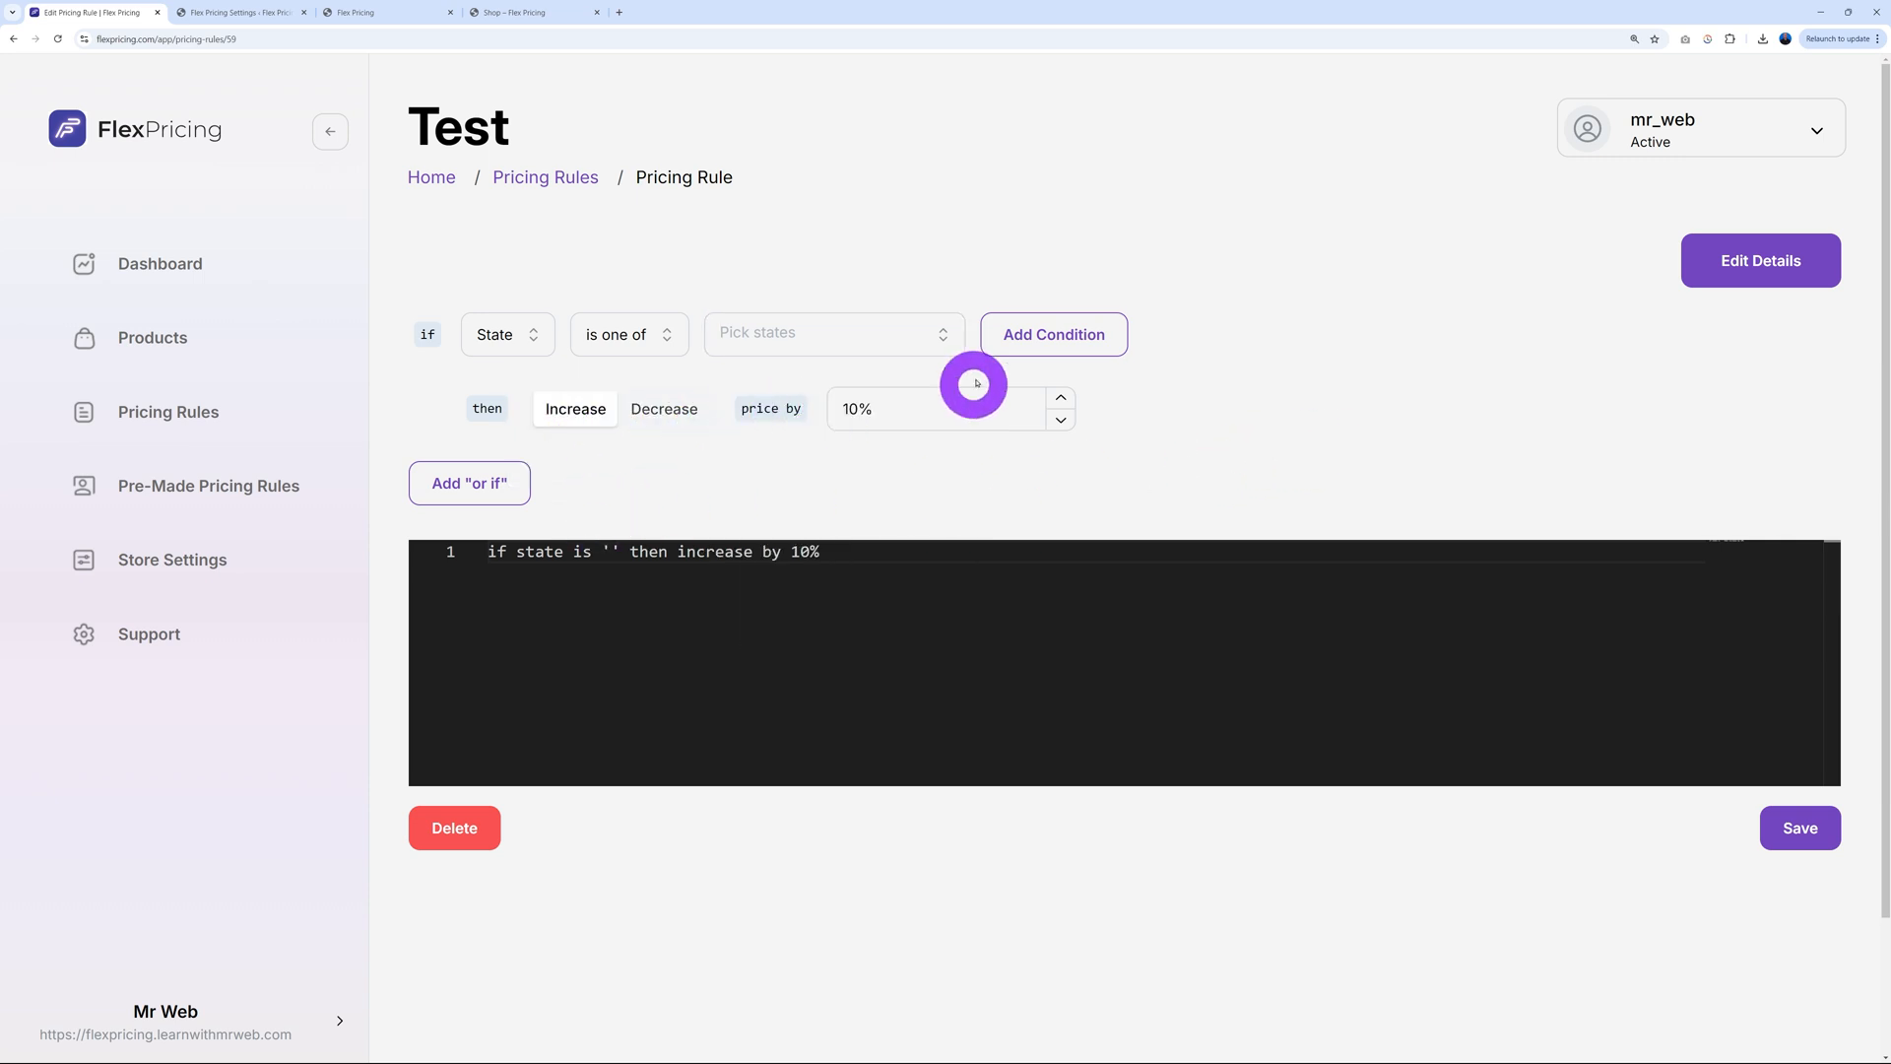
left_click(505, 334)
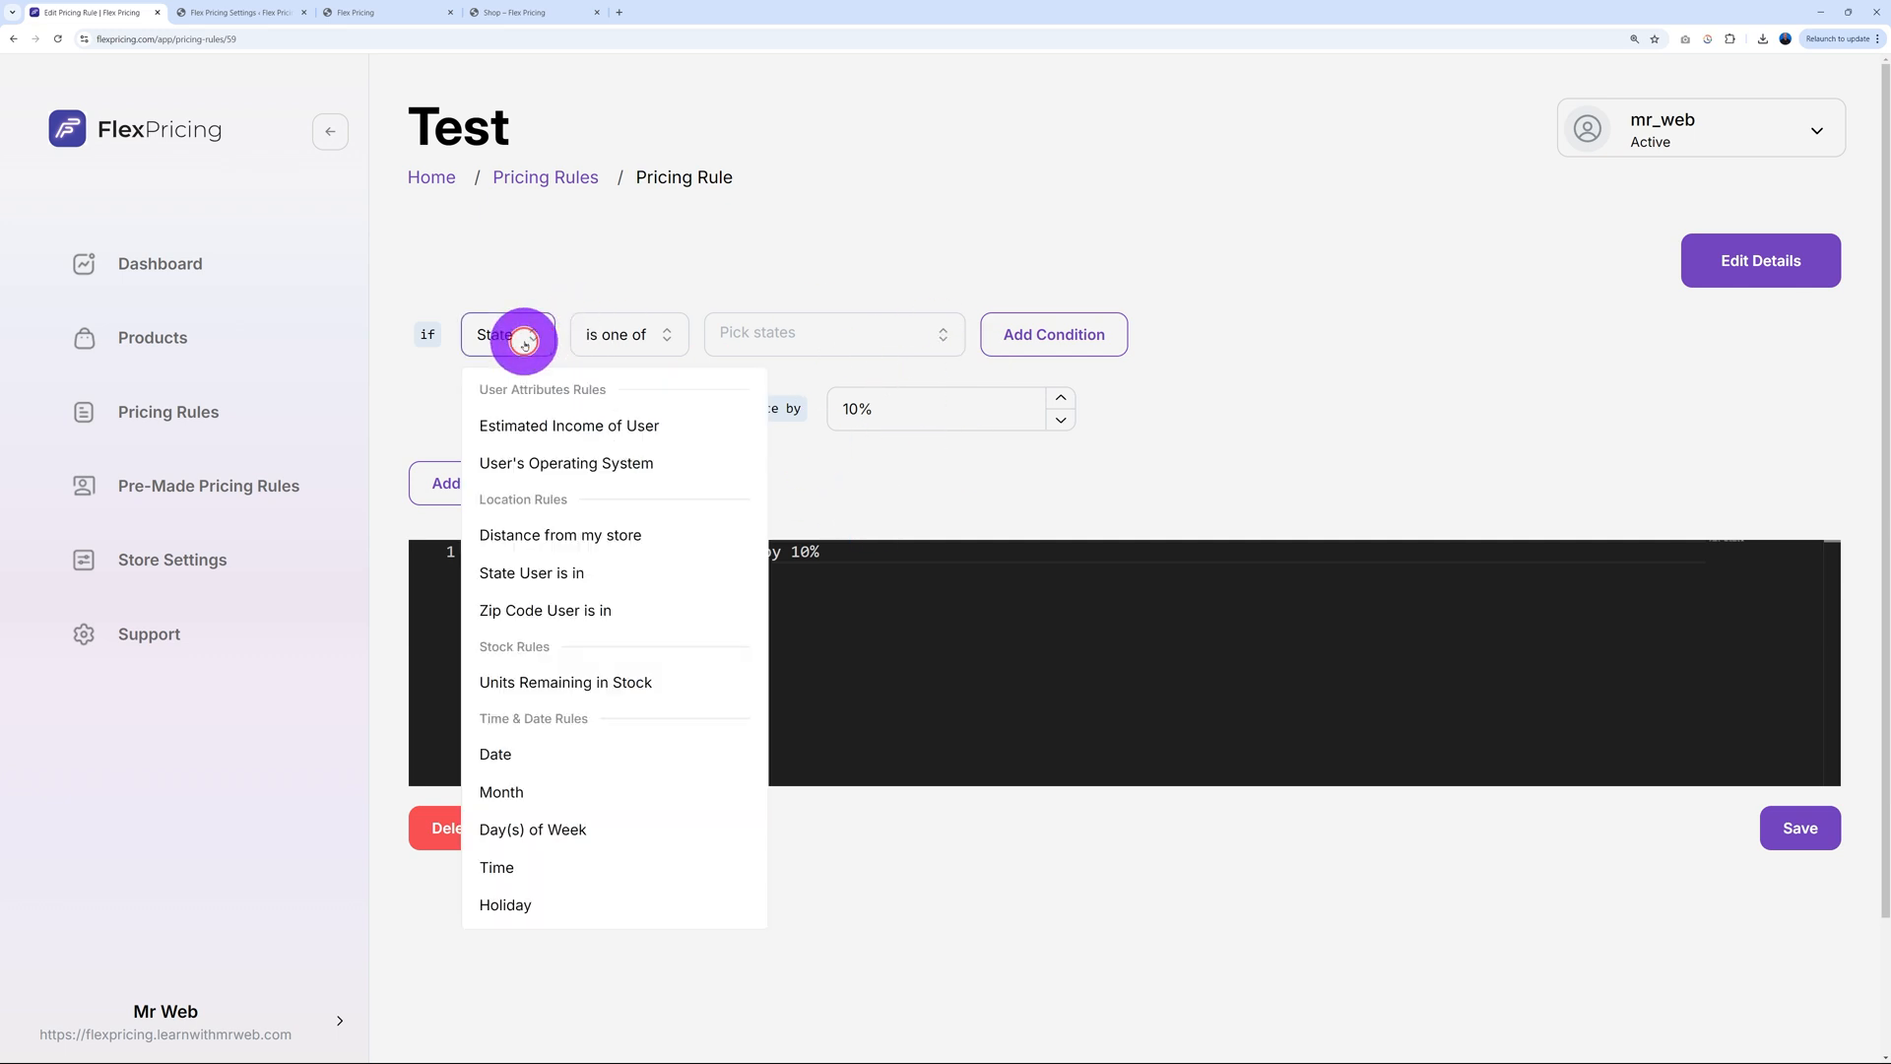
left_click(545, 608)
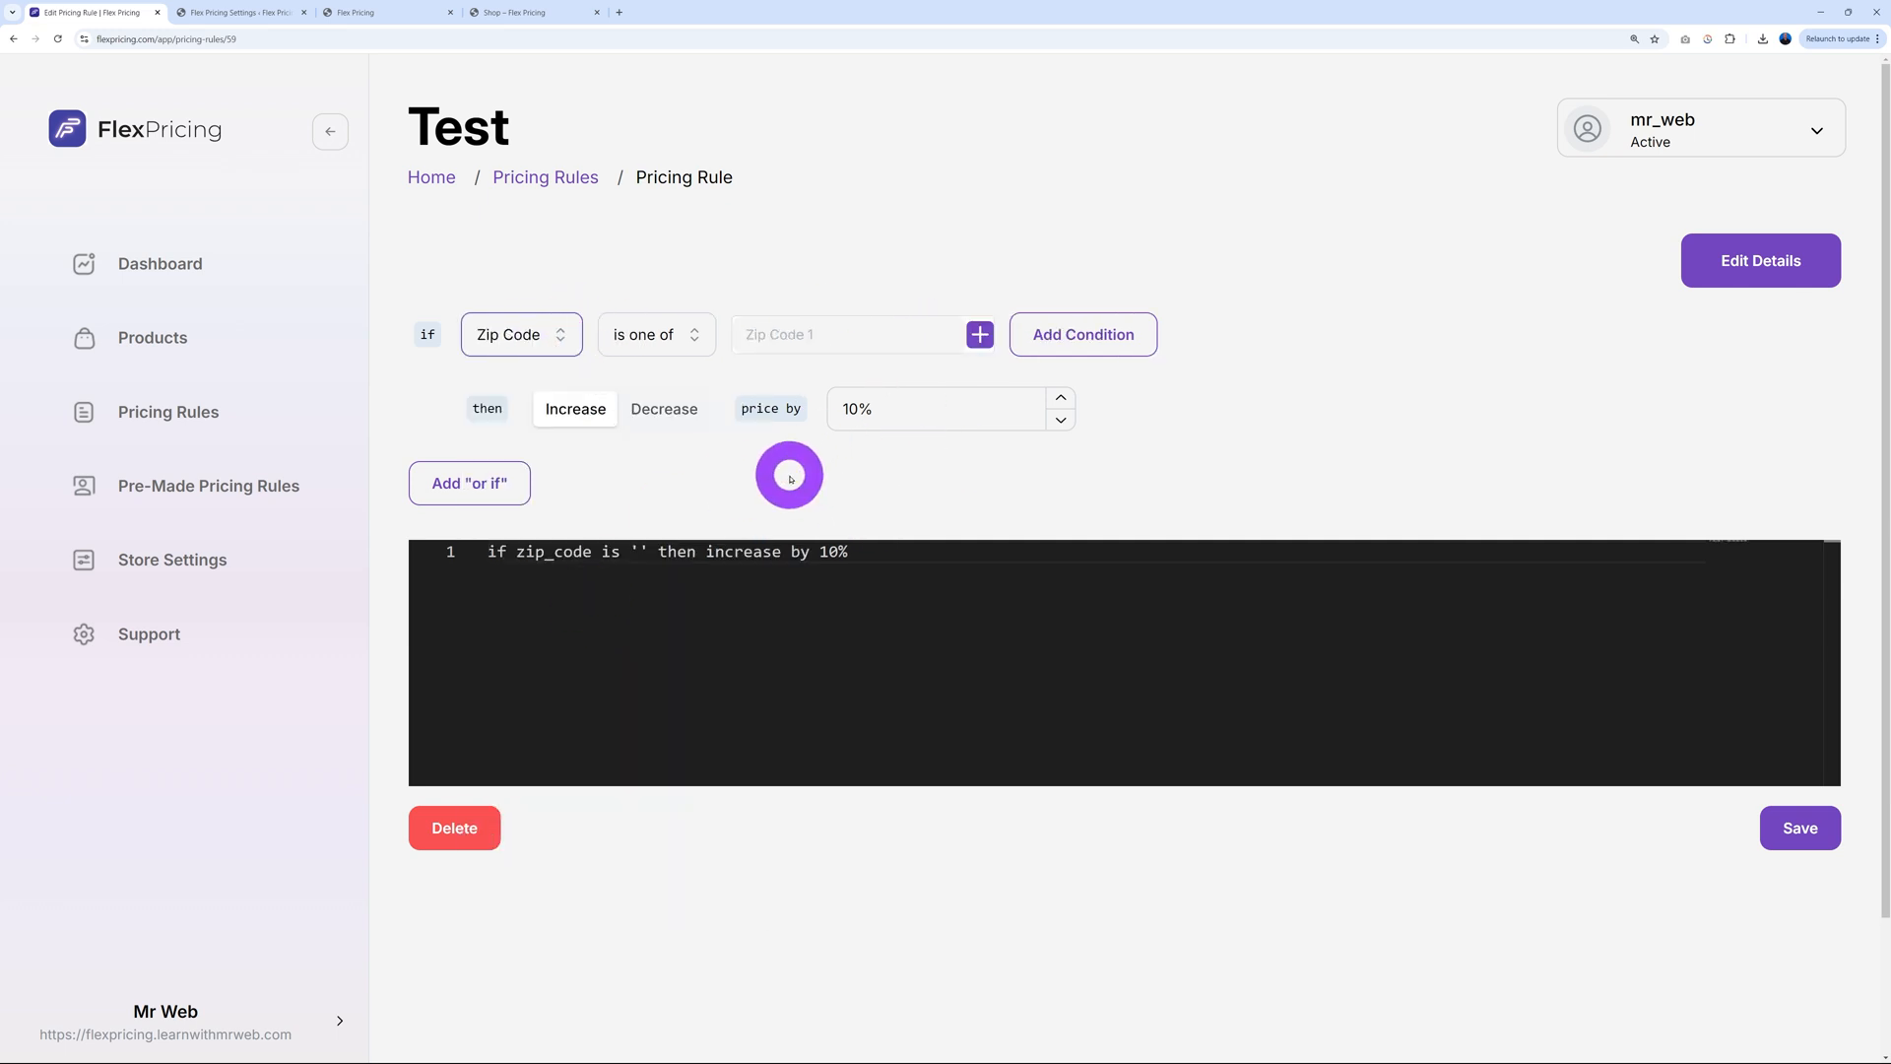
mouse_move(631, 368)
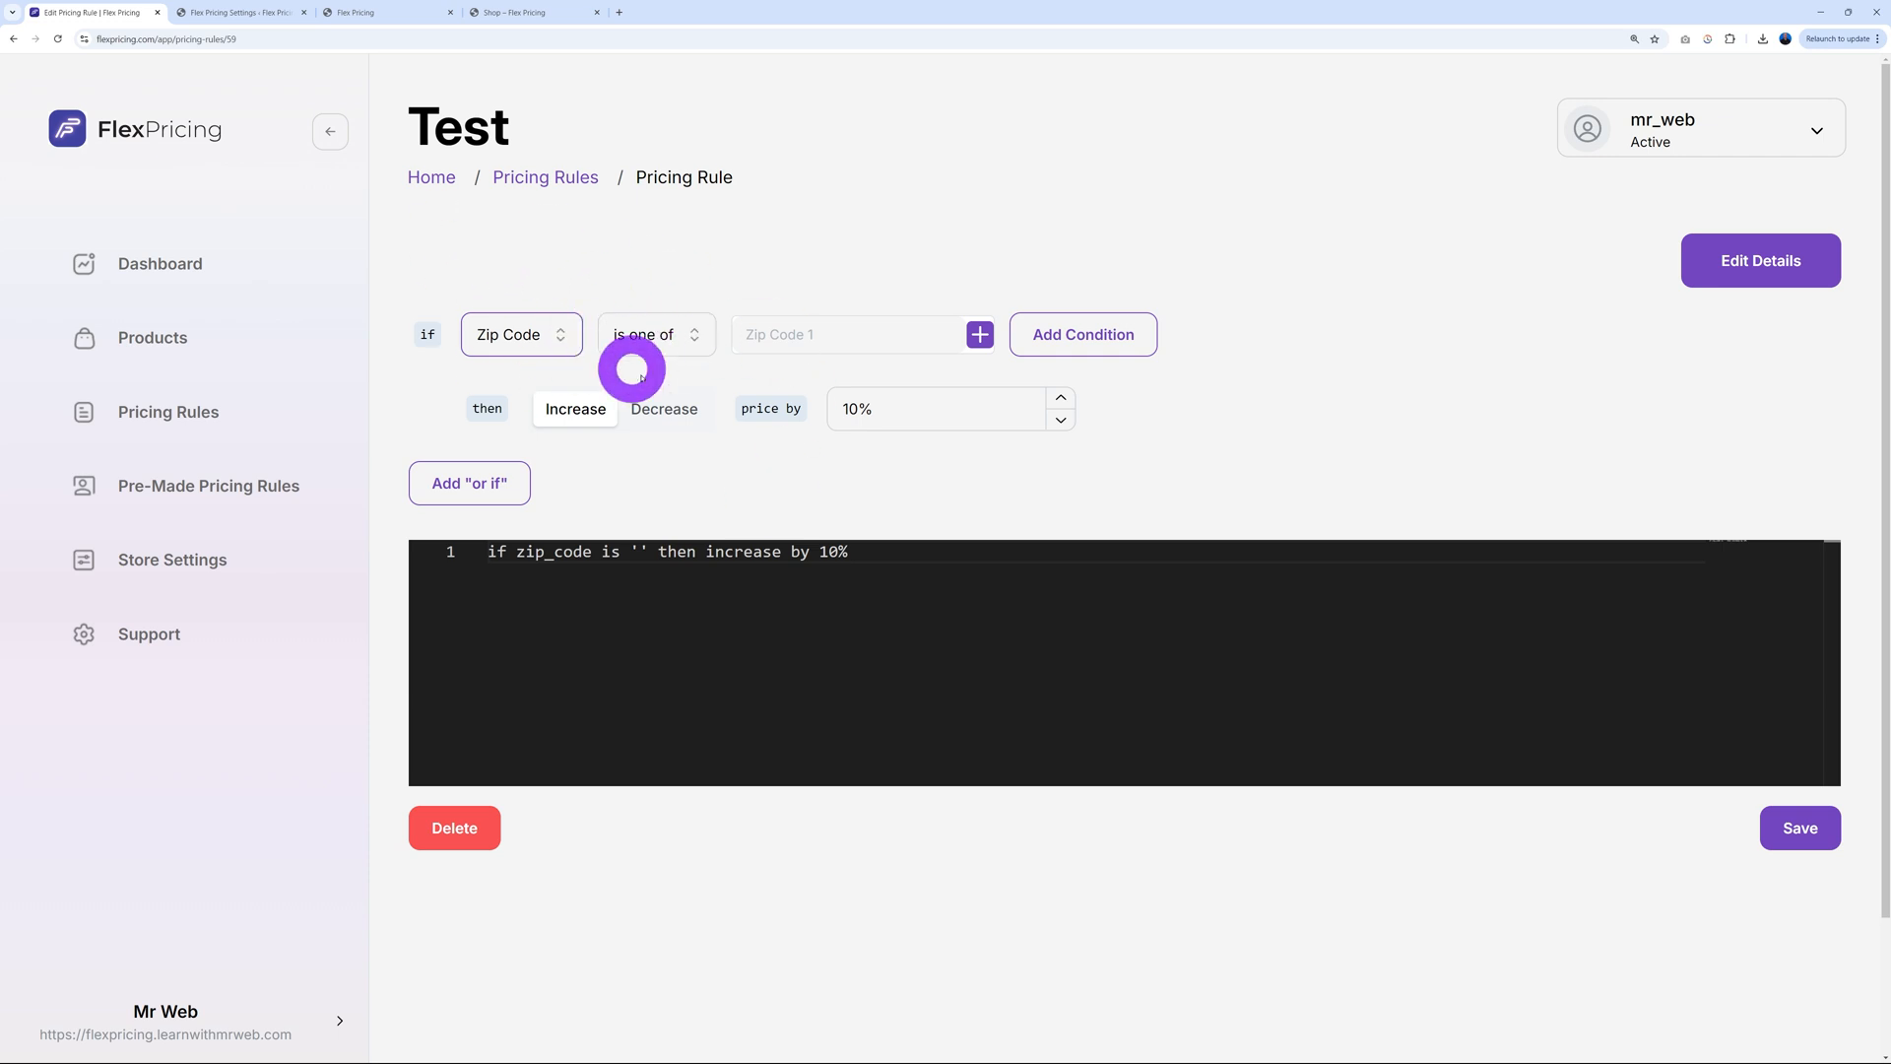
left_click(655, 334)
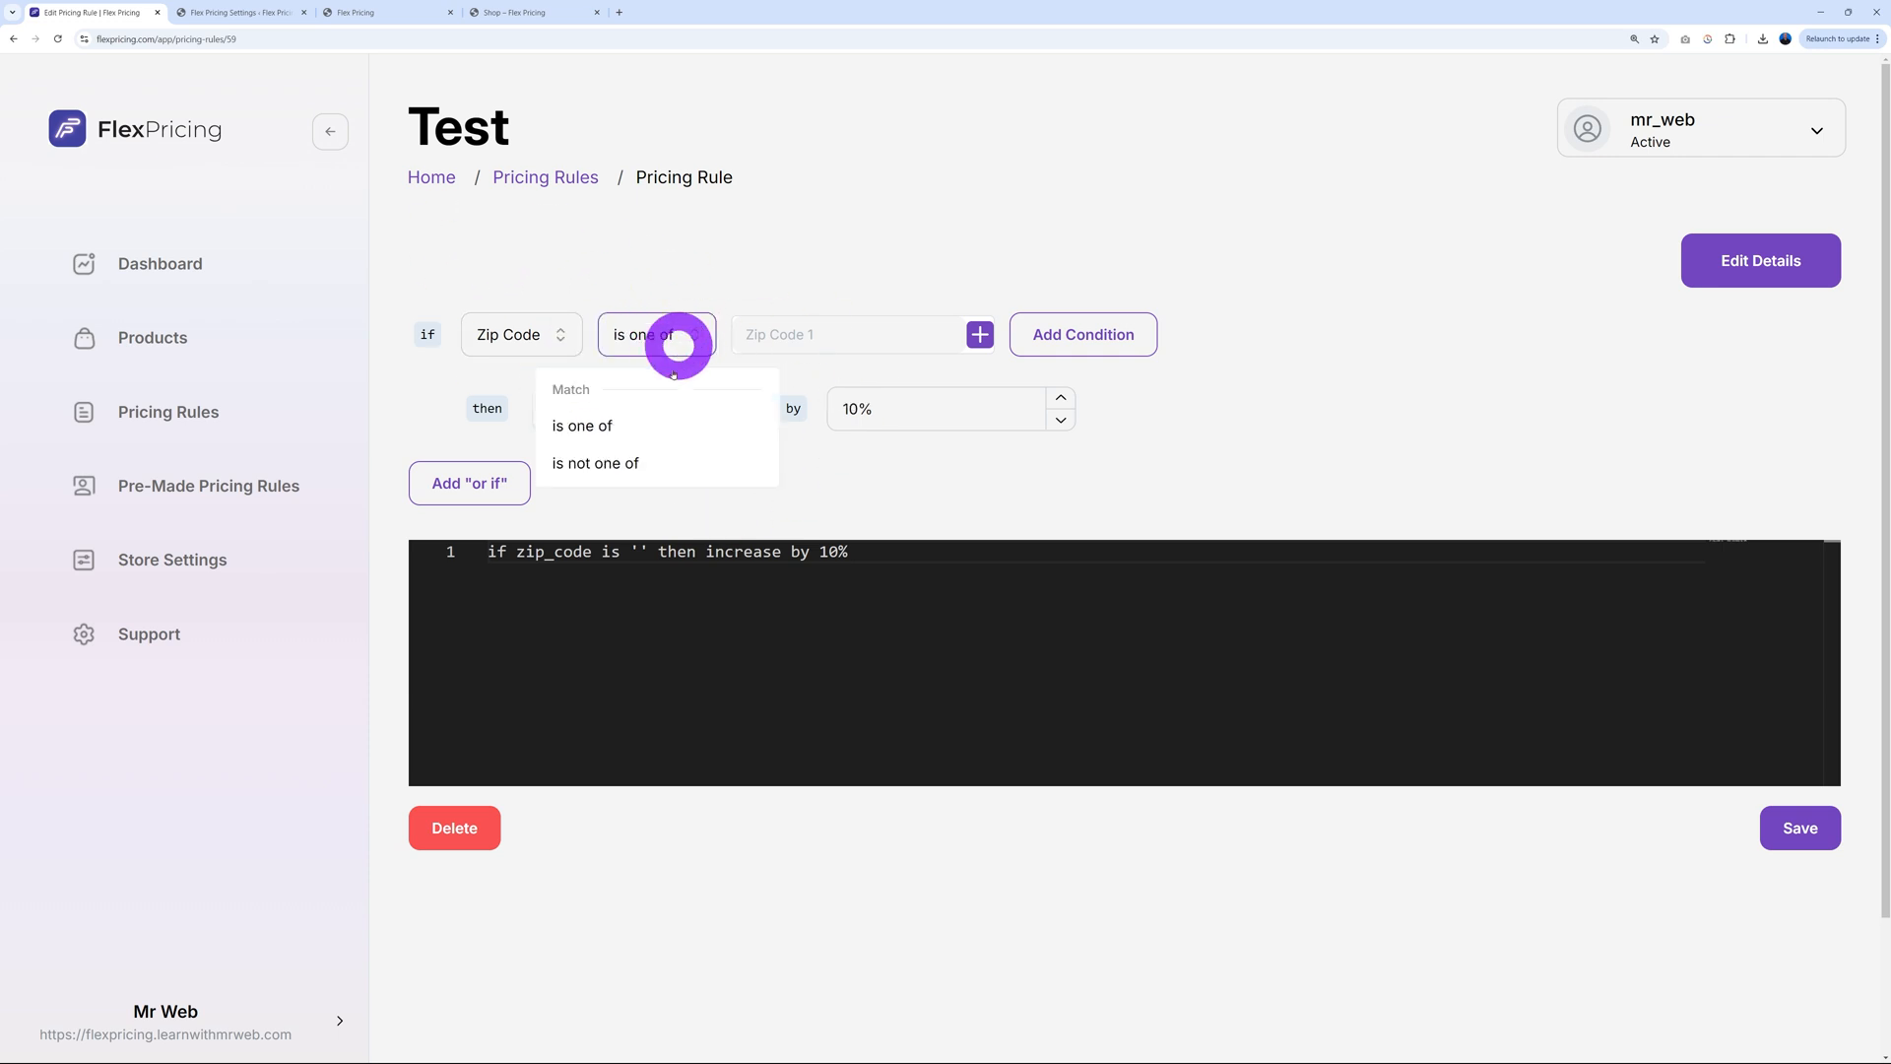
left_click(582, 425)
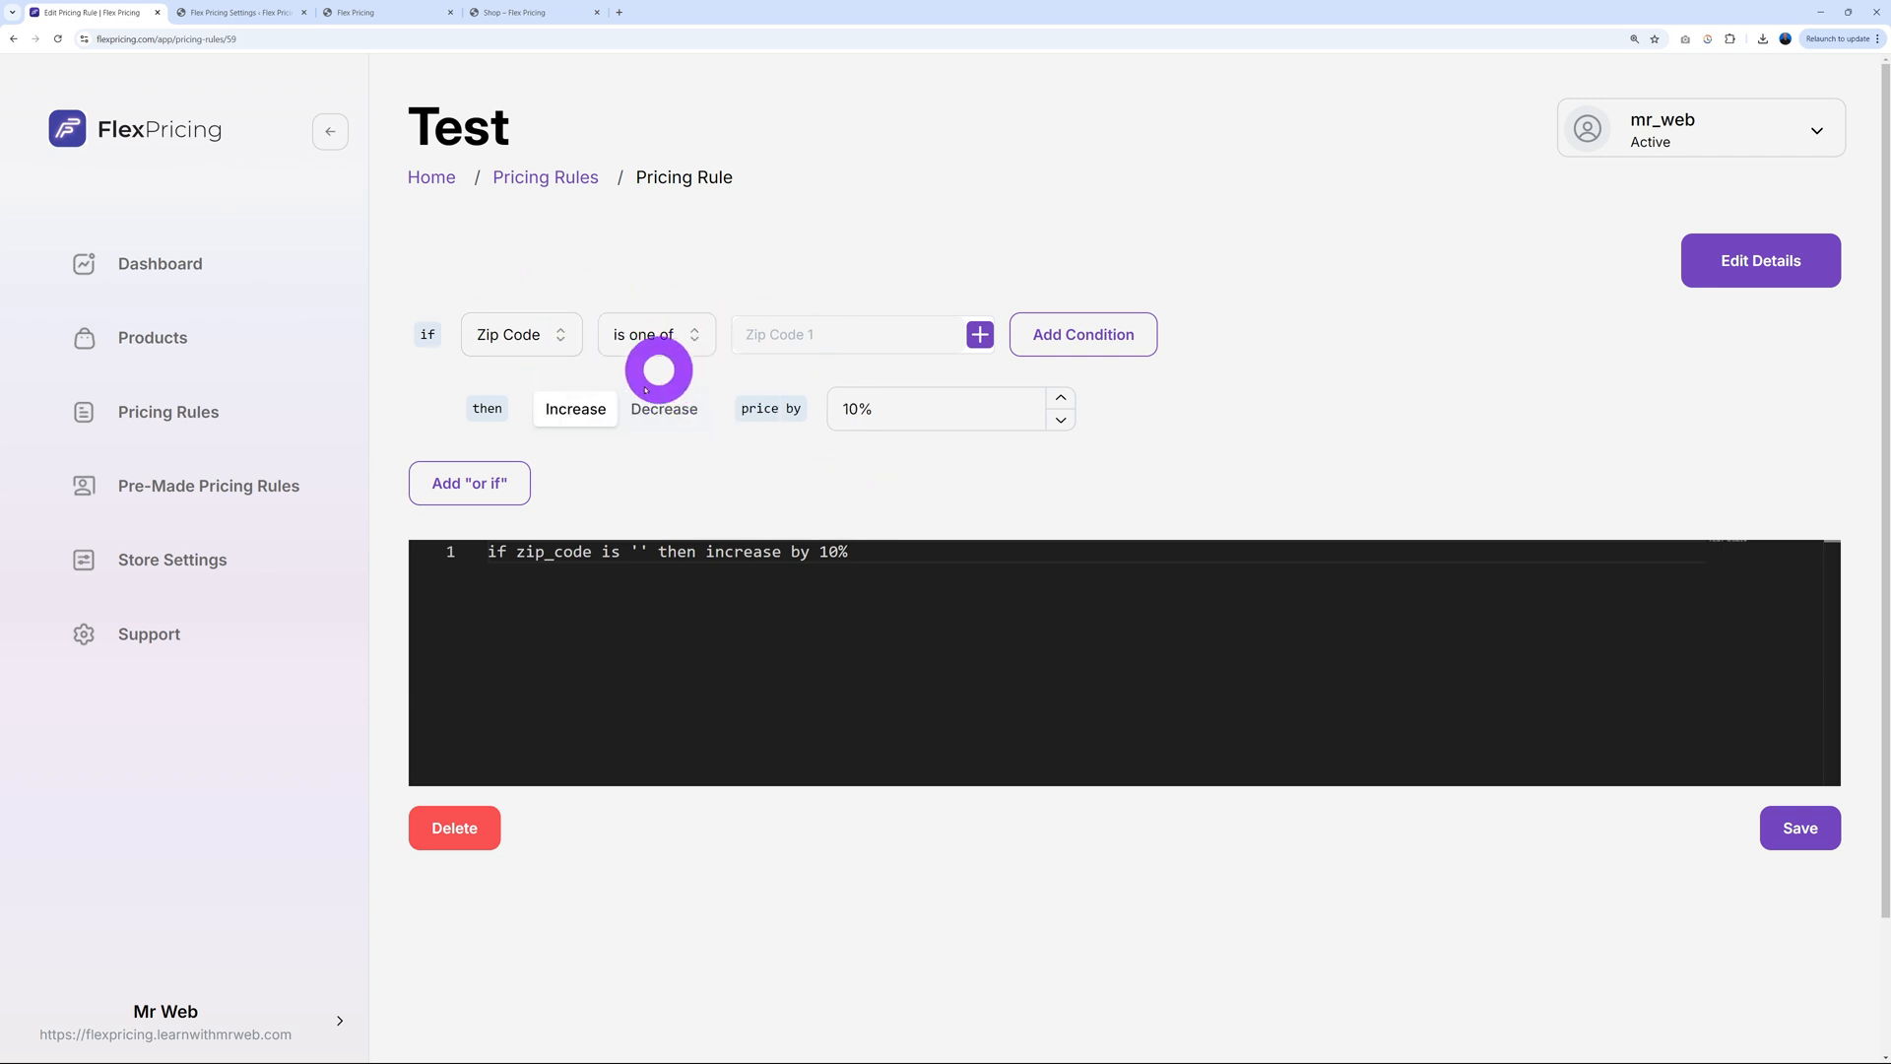
mouse_move(521, 334)
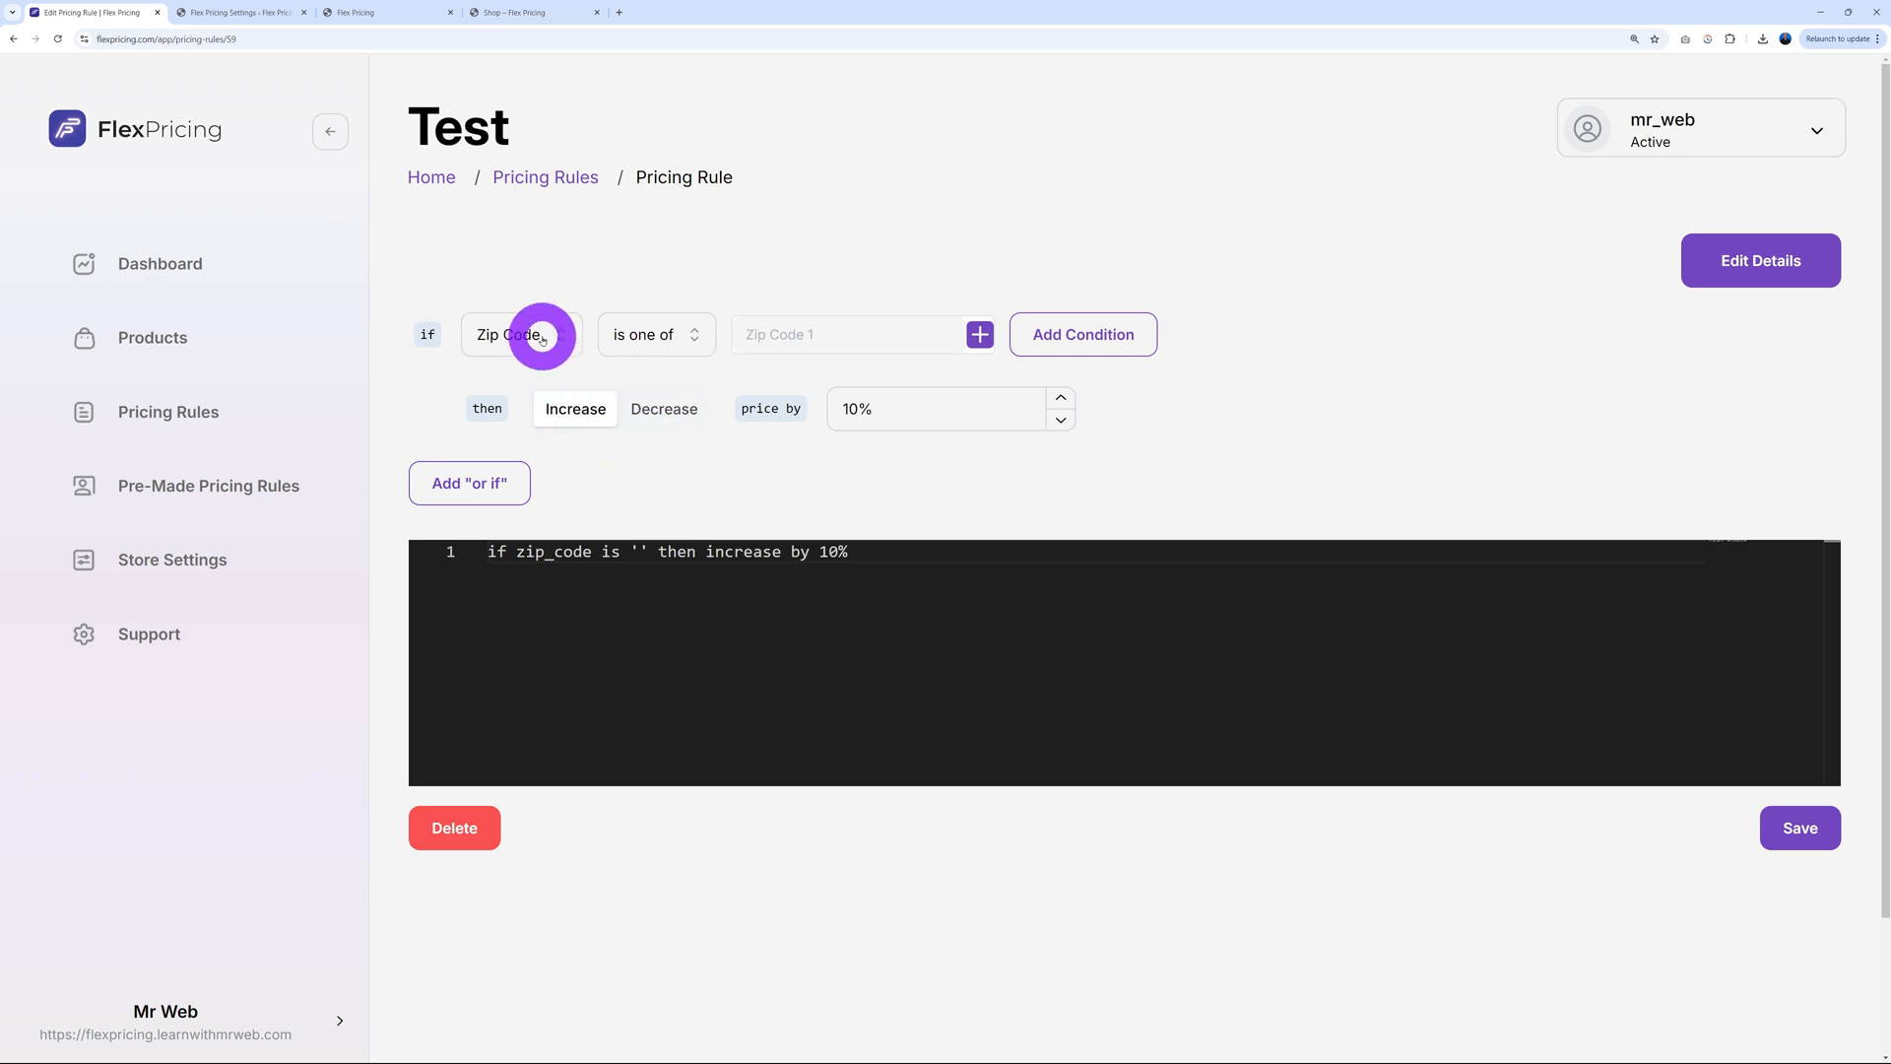
Set the condition to Units Remaining in Stock less than 10, increasing prices 20%
left_click(521, 334)
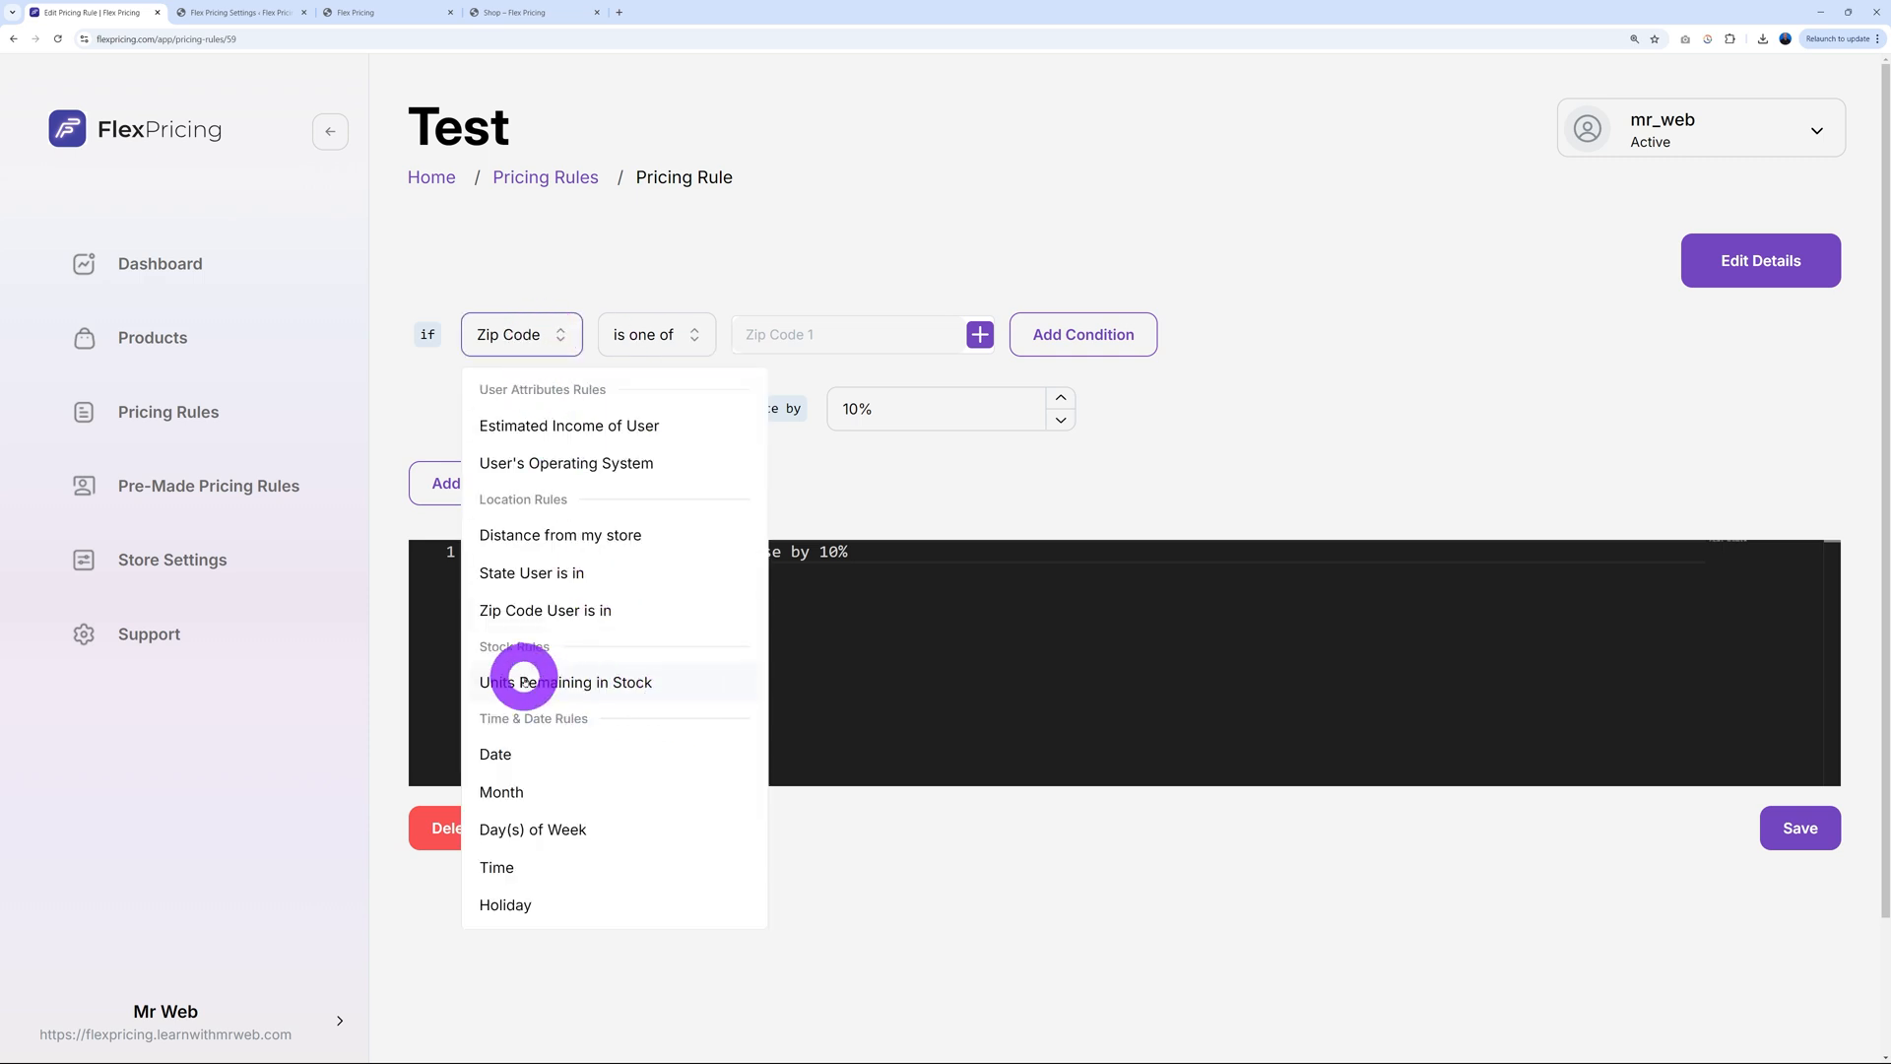
left_click(565, 681)
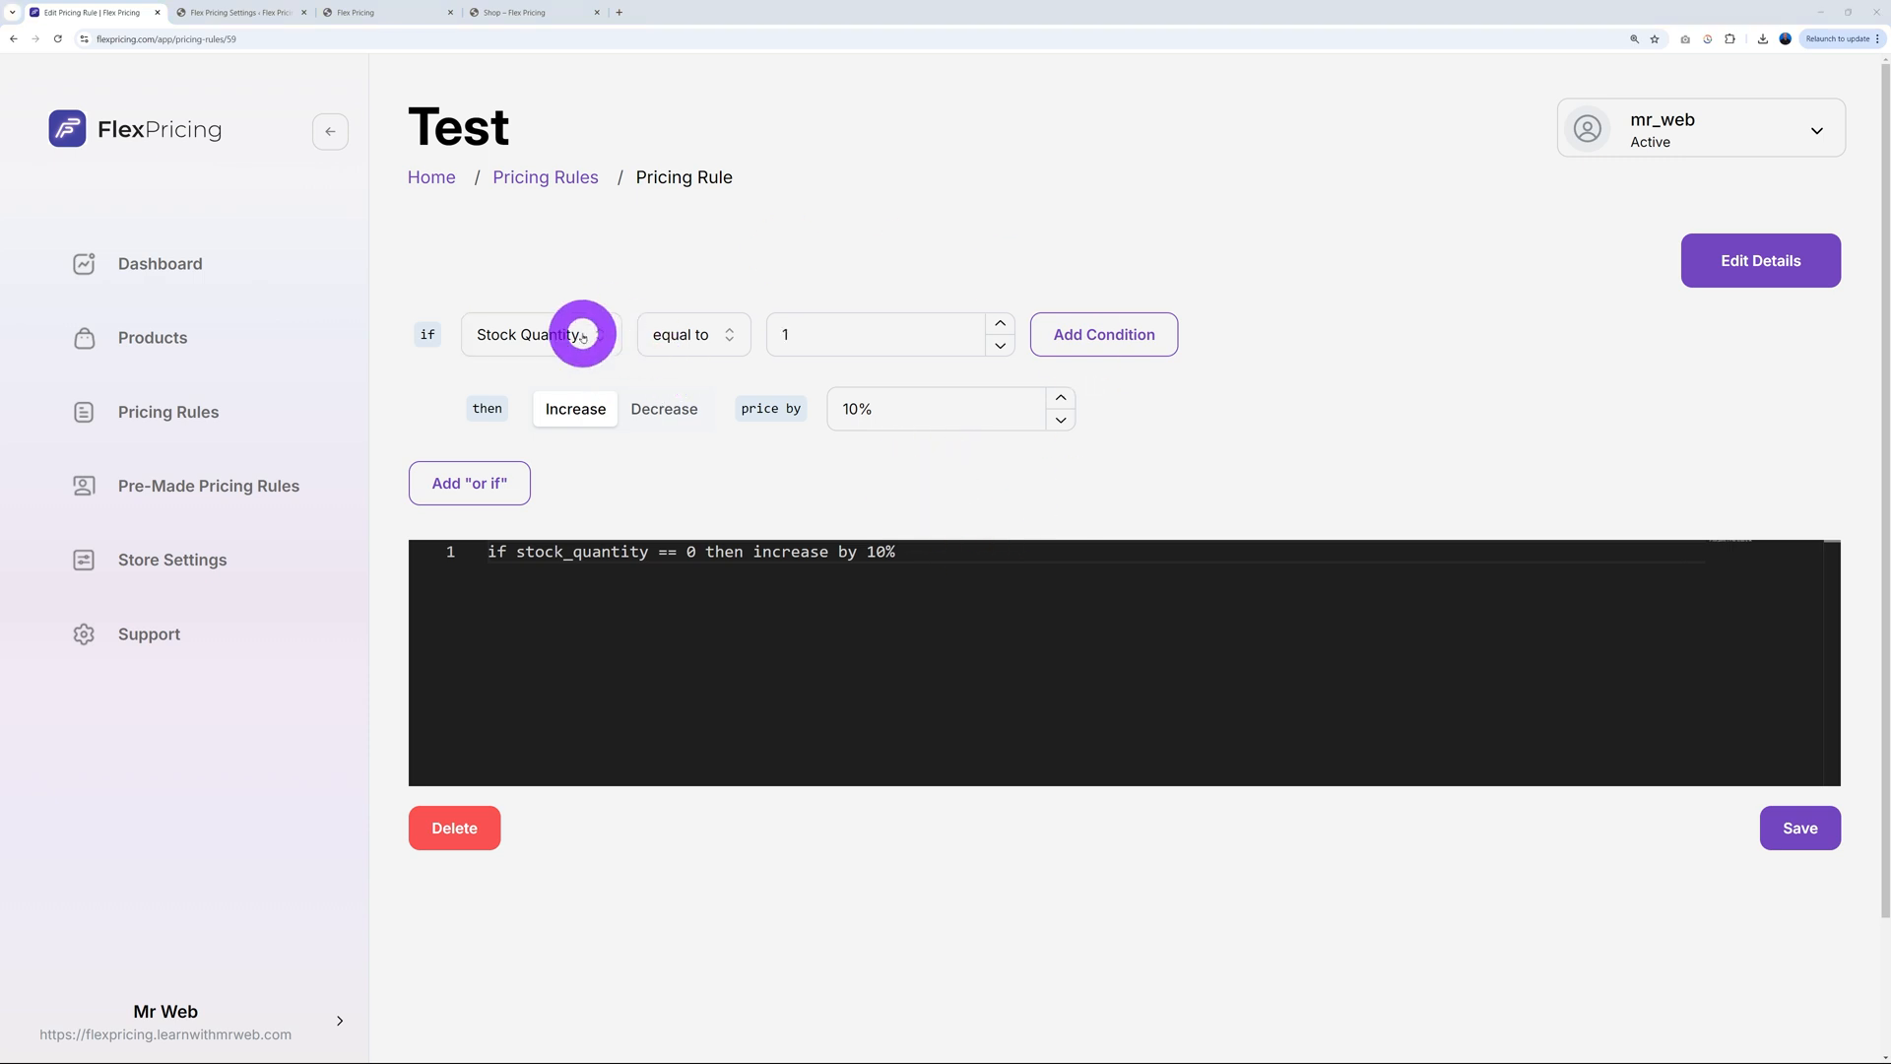
left_click(693, 334)
type("0")
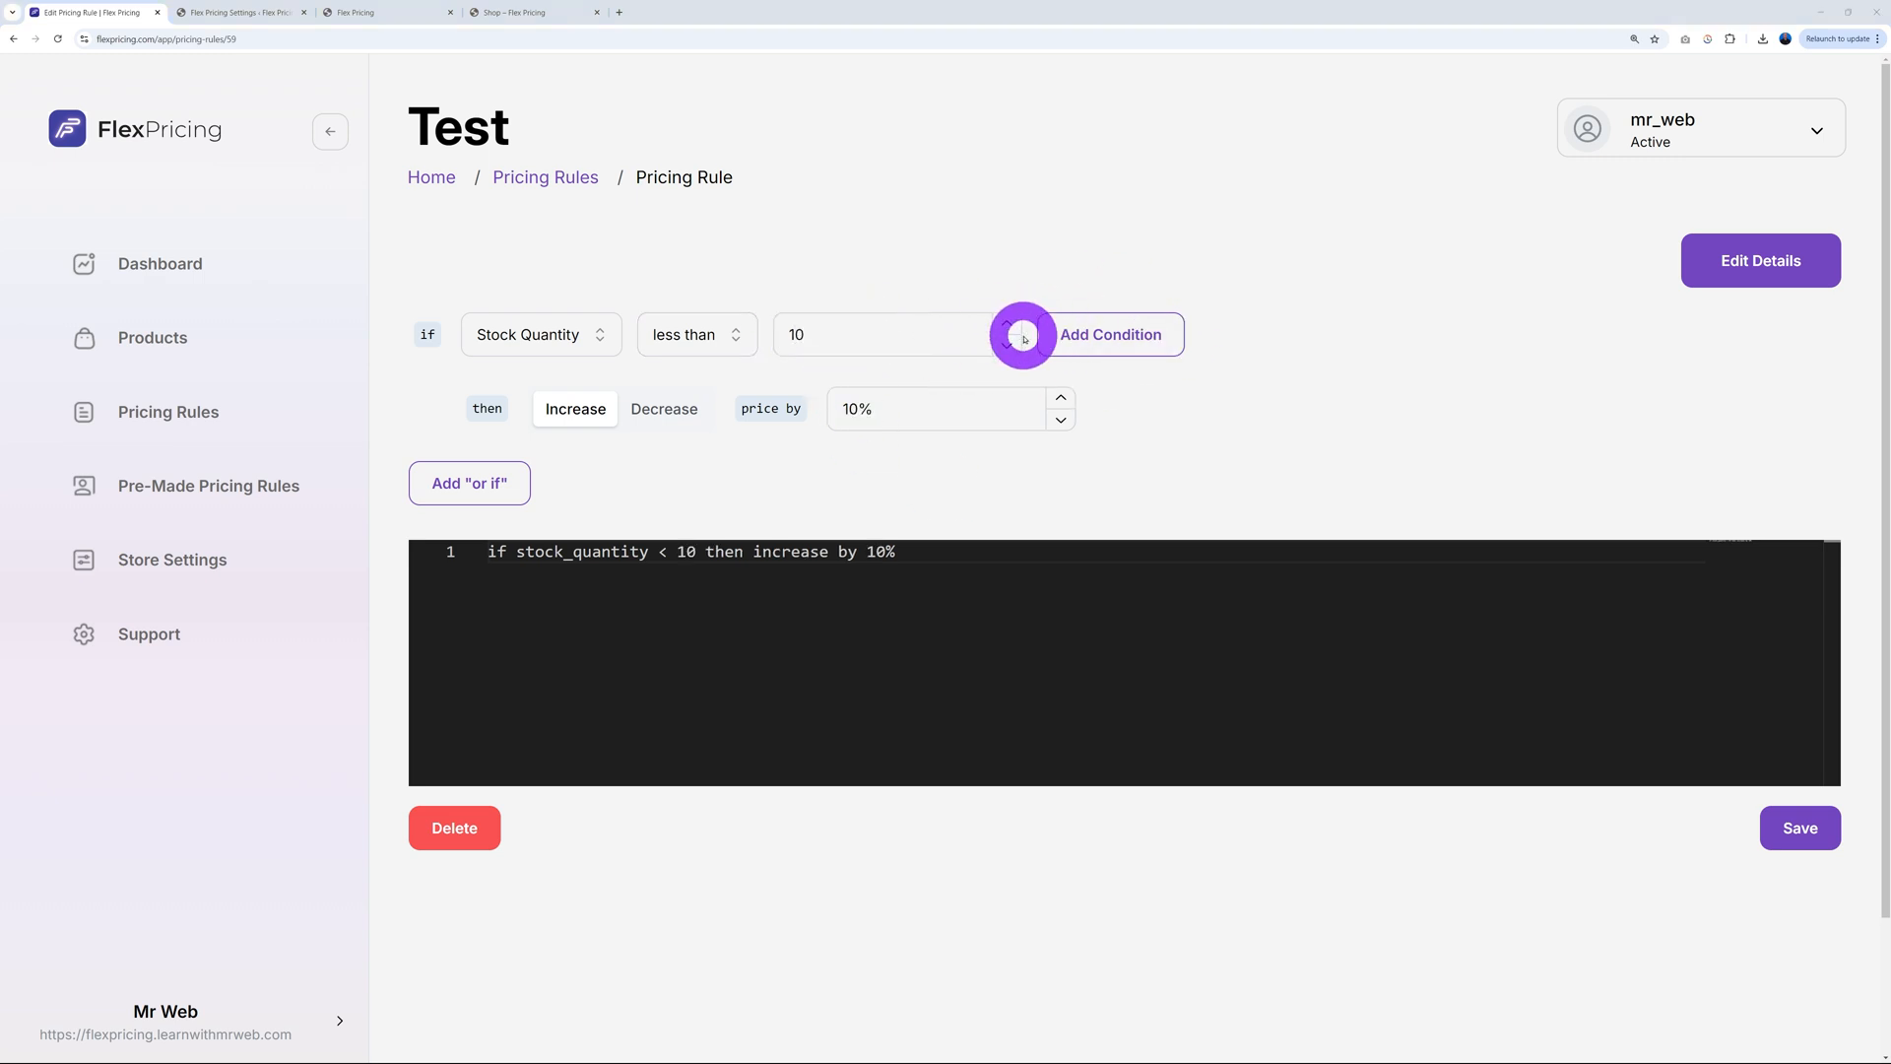
mouse_move(909, 480)
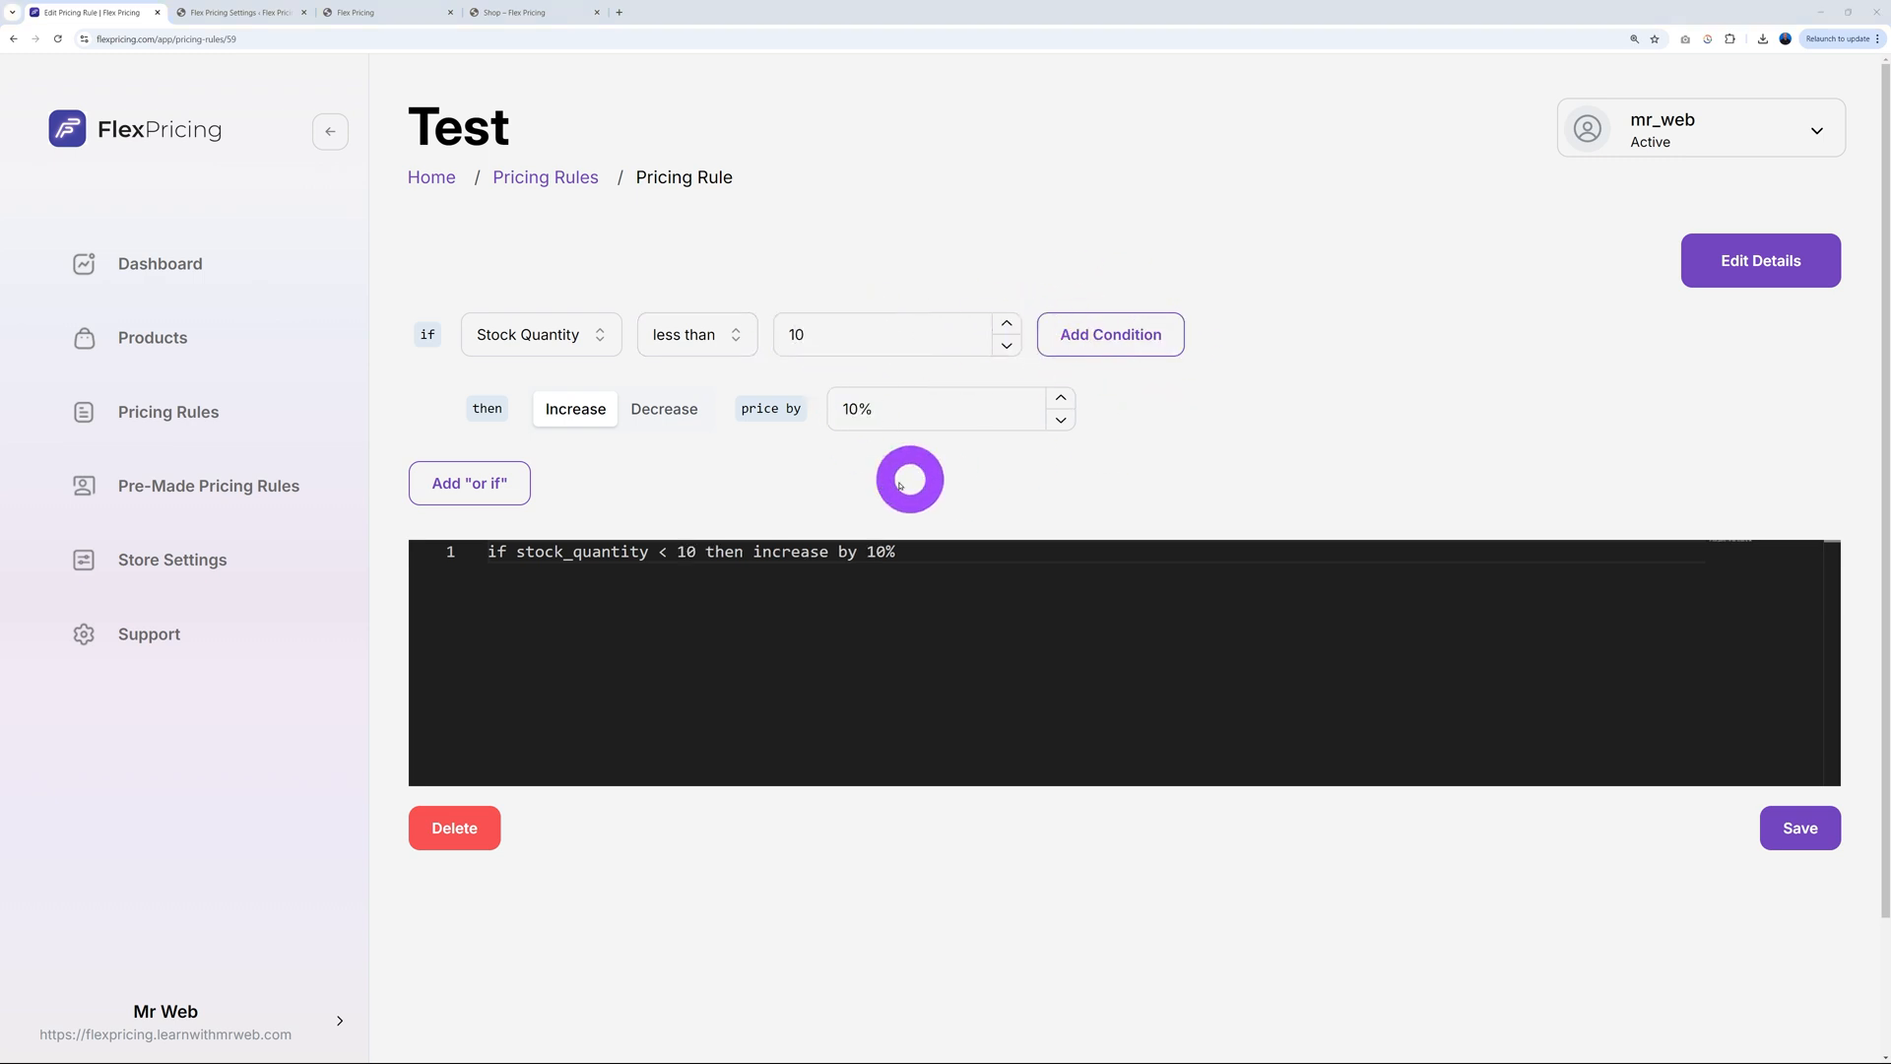
left_click(935, 408)
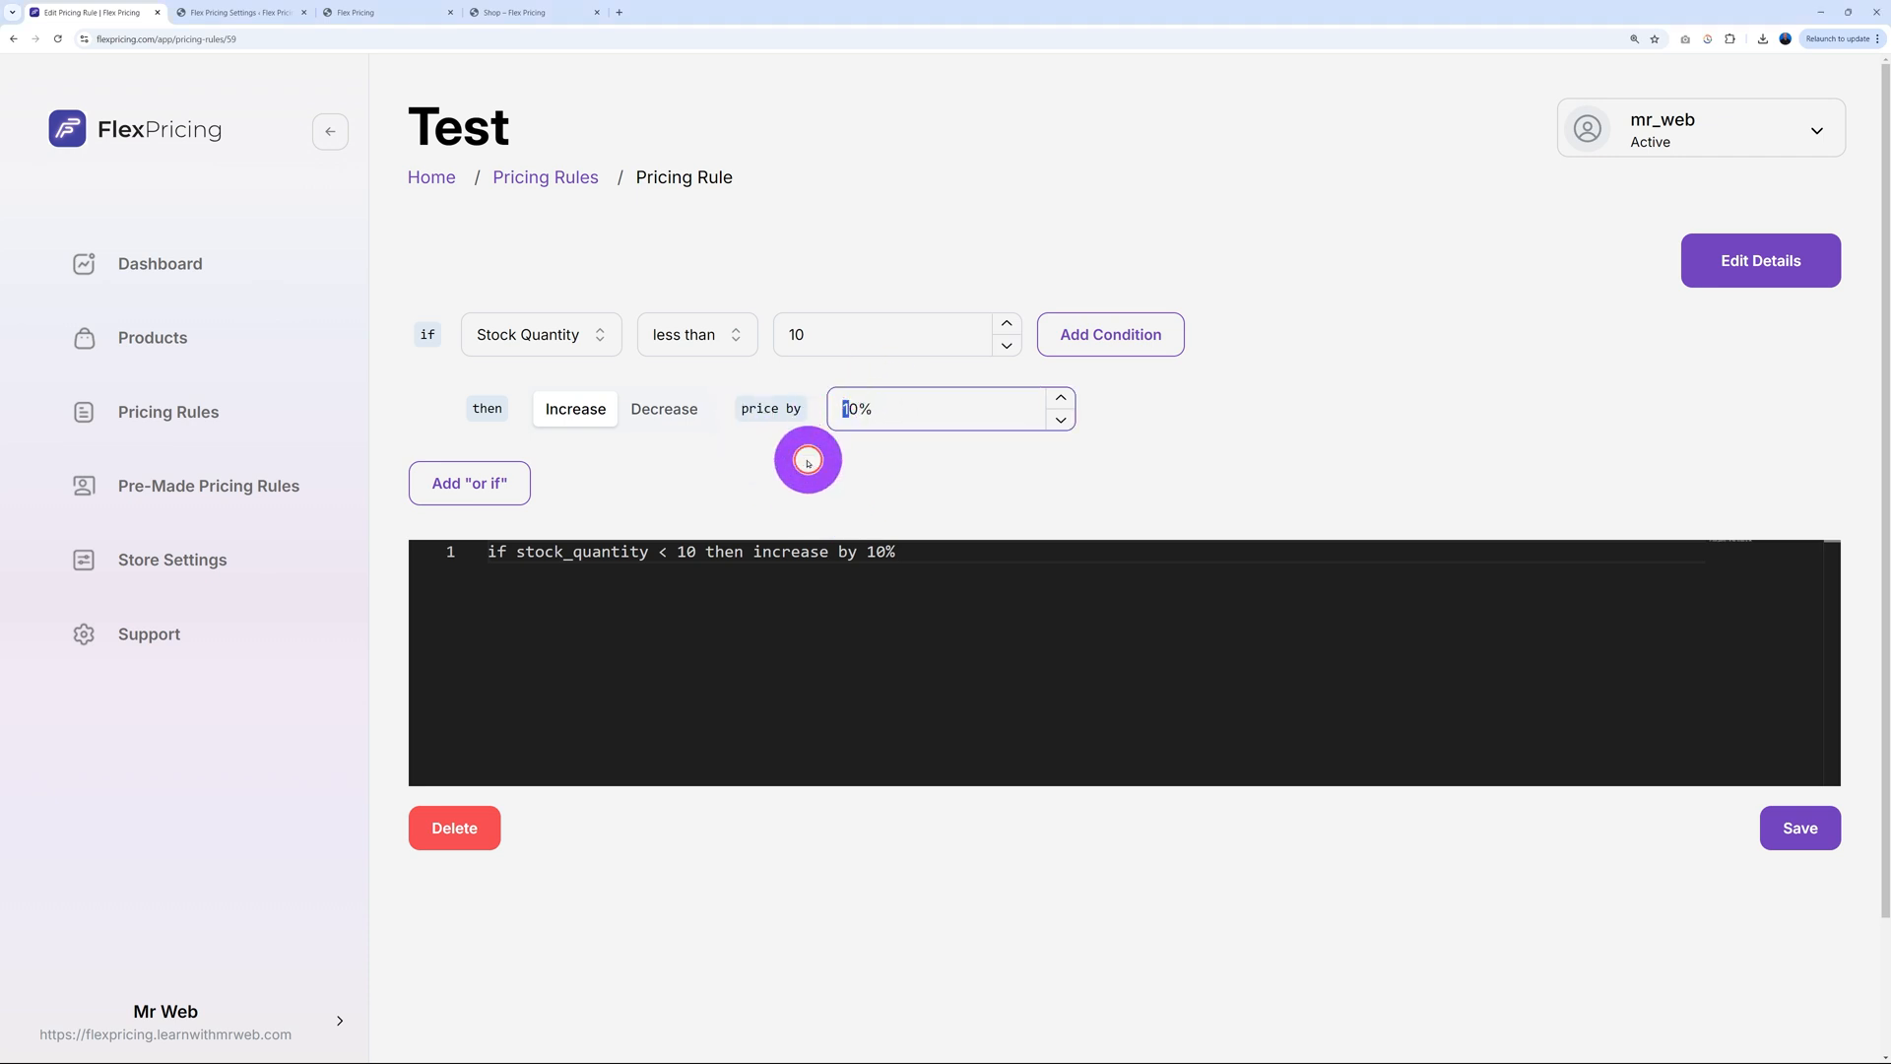
left_click(1059, 398)
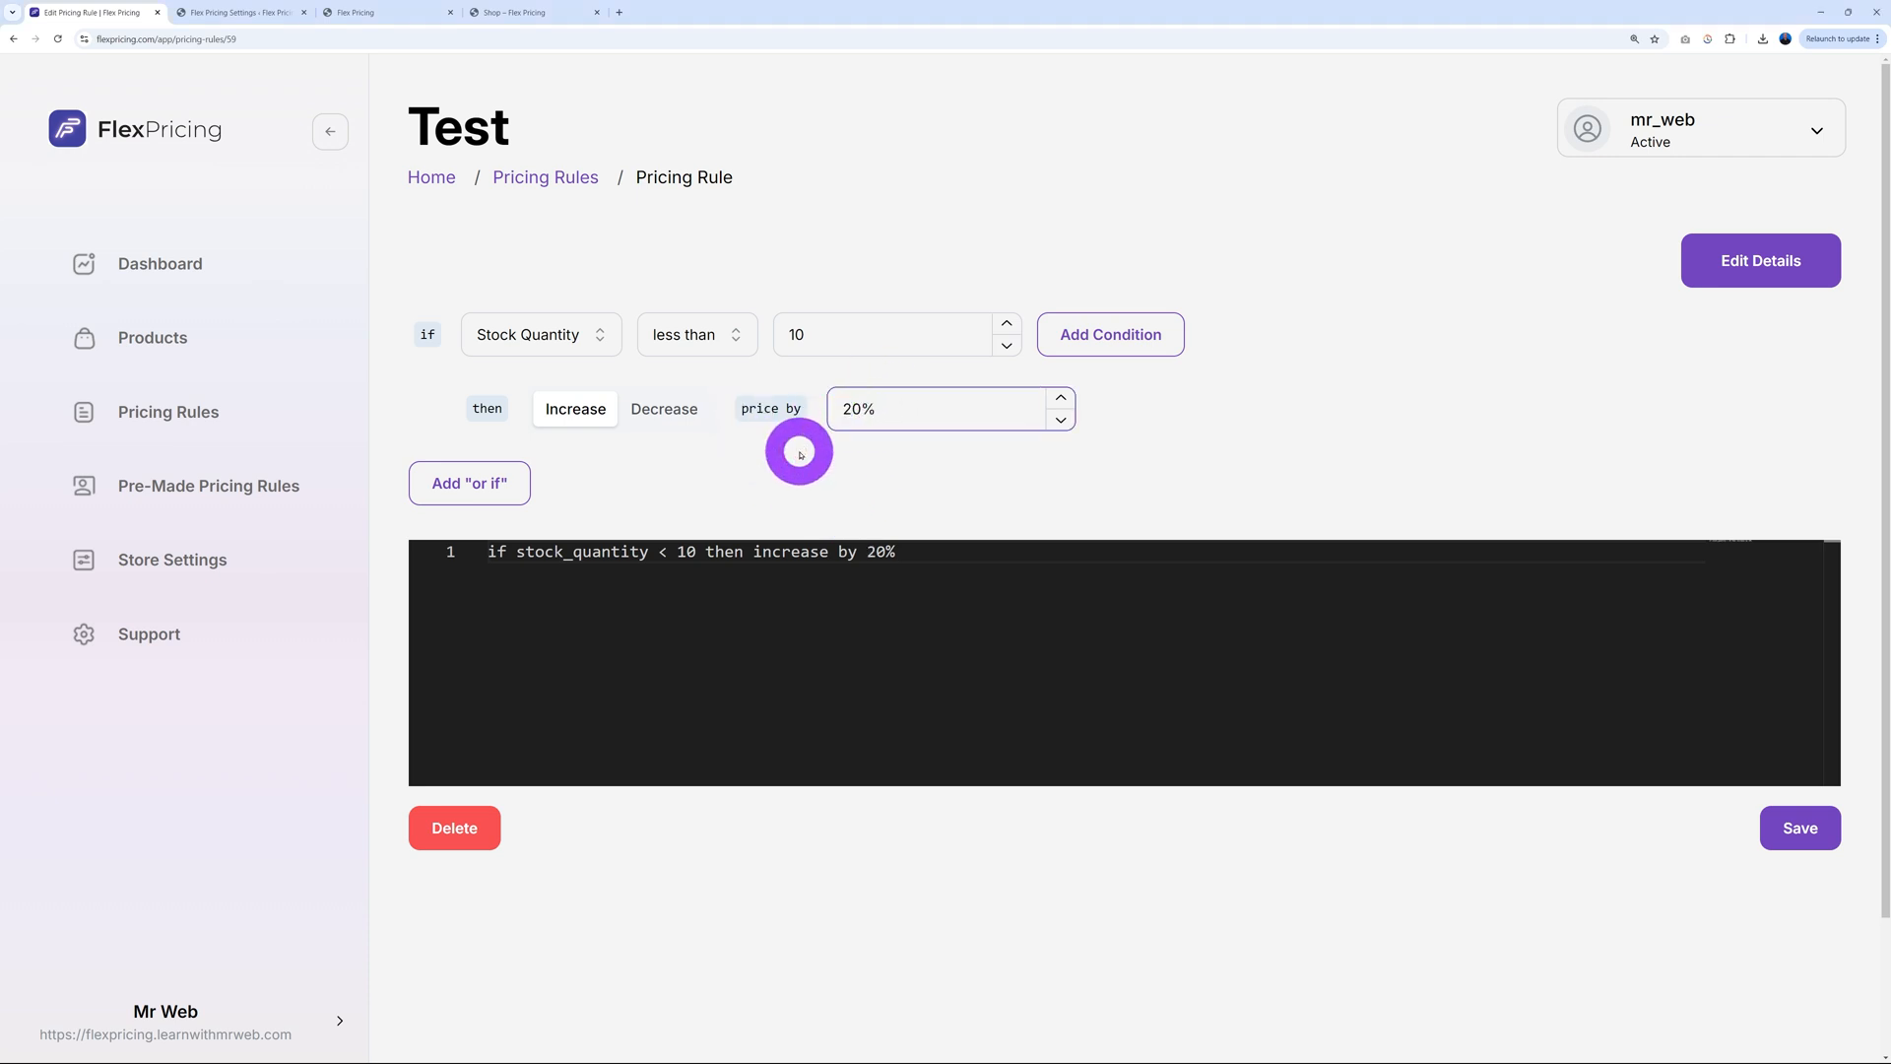
left_click(539, 334)
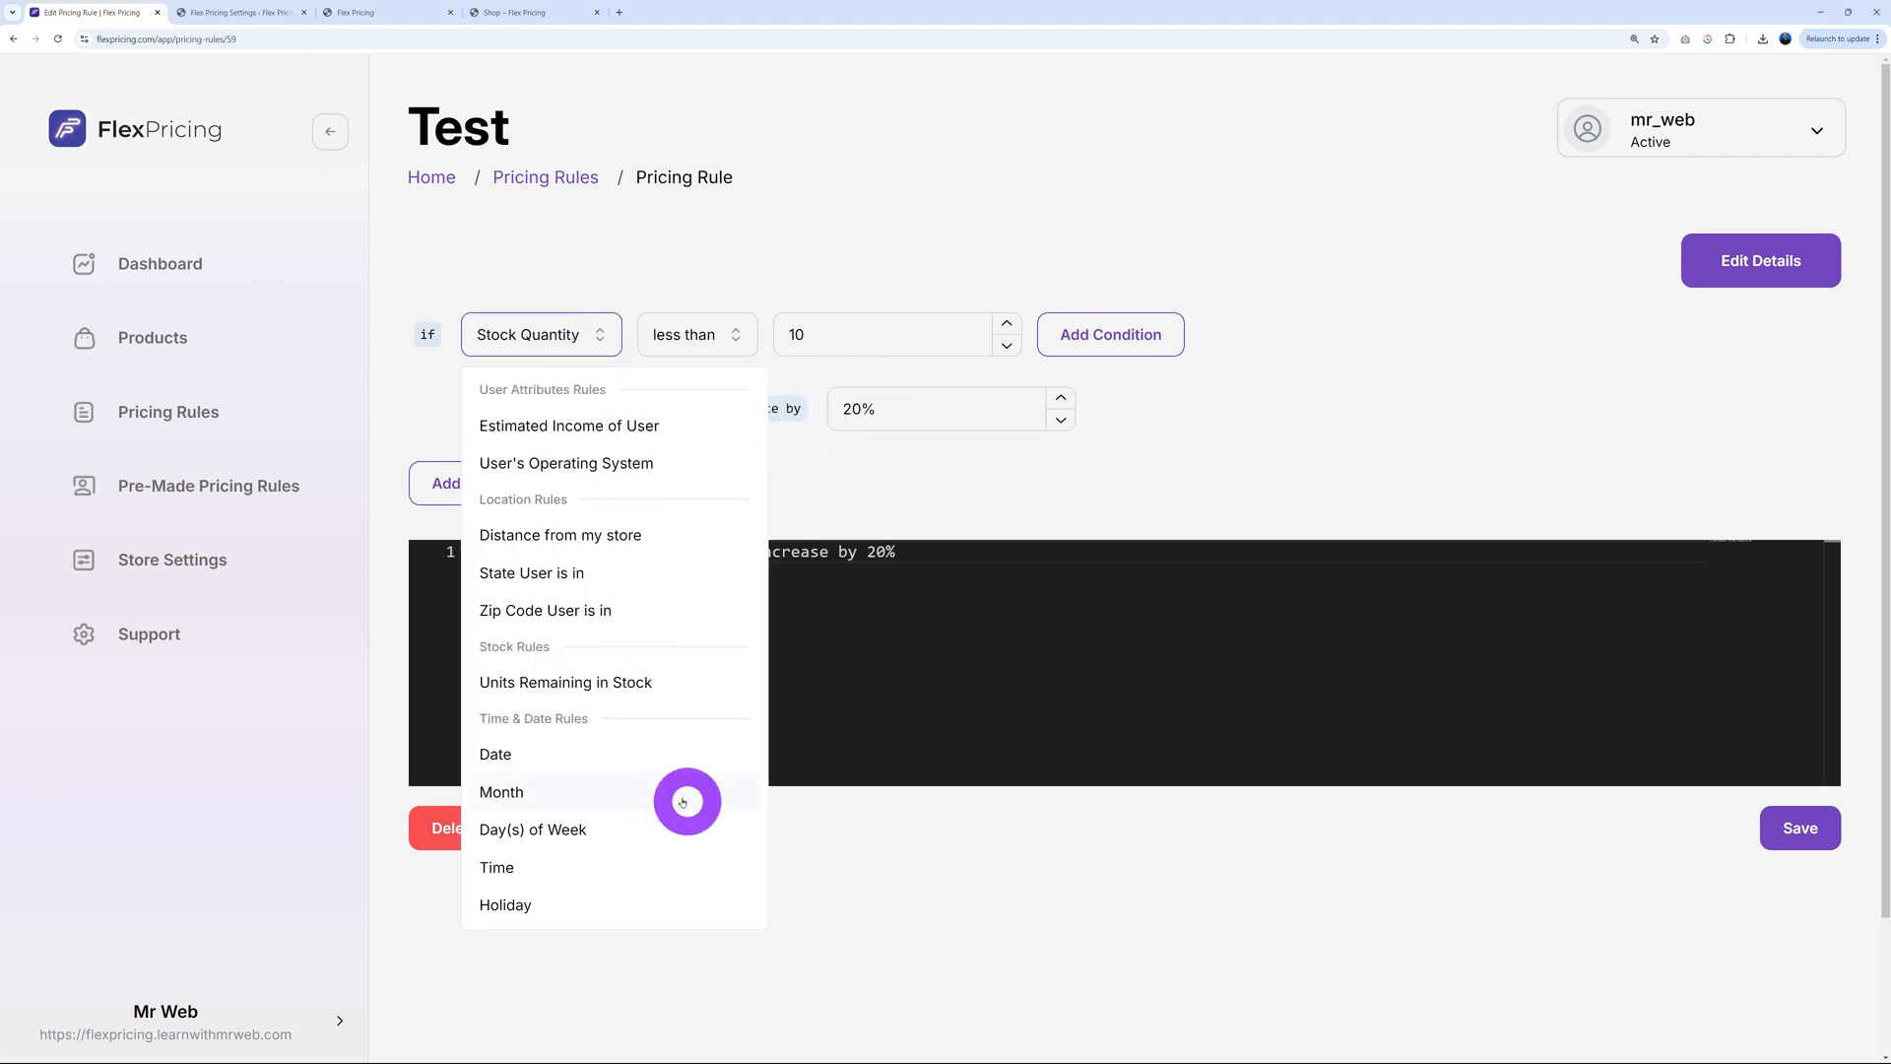
mouse_move(604, 753)
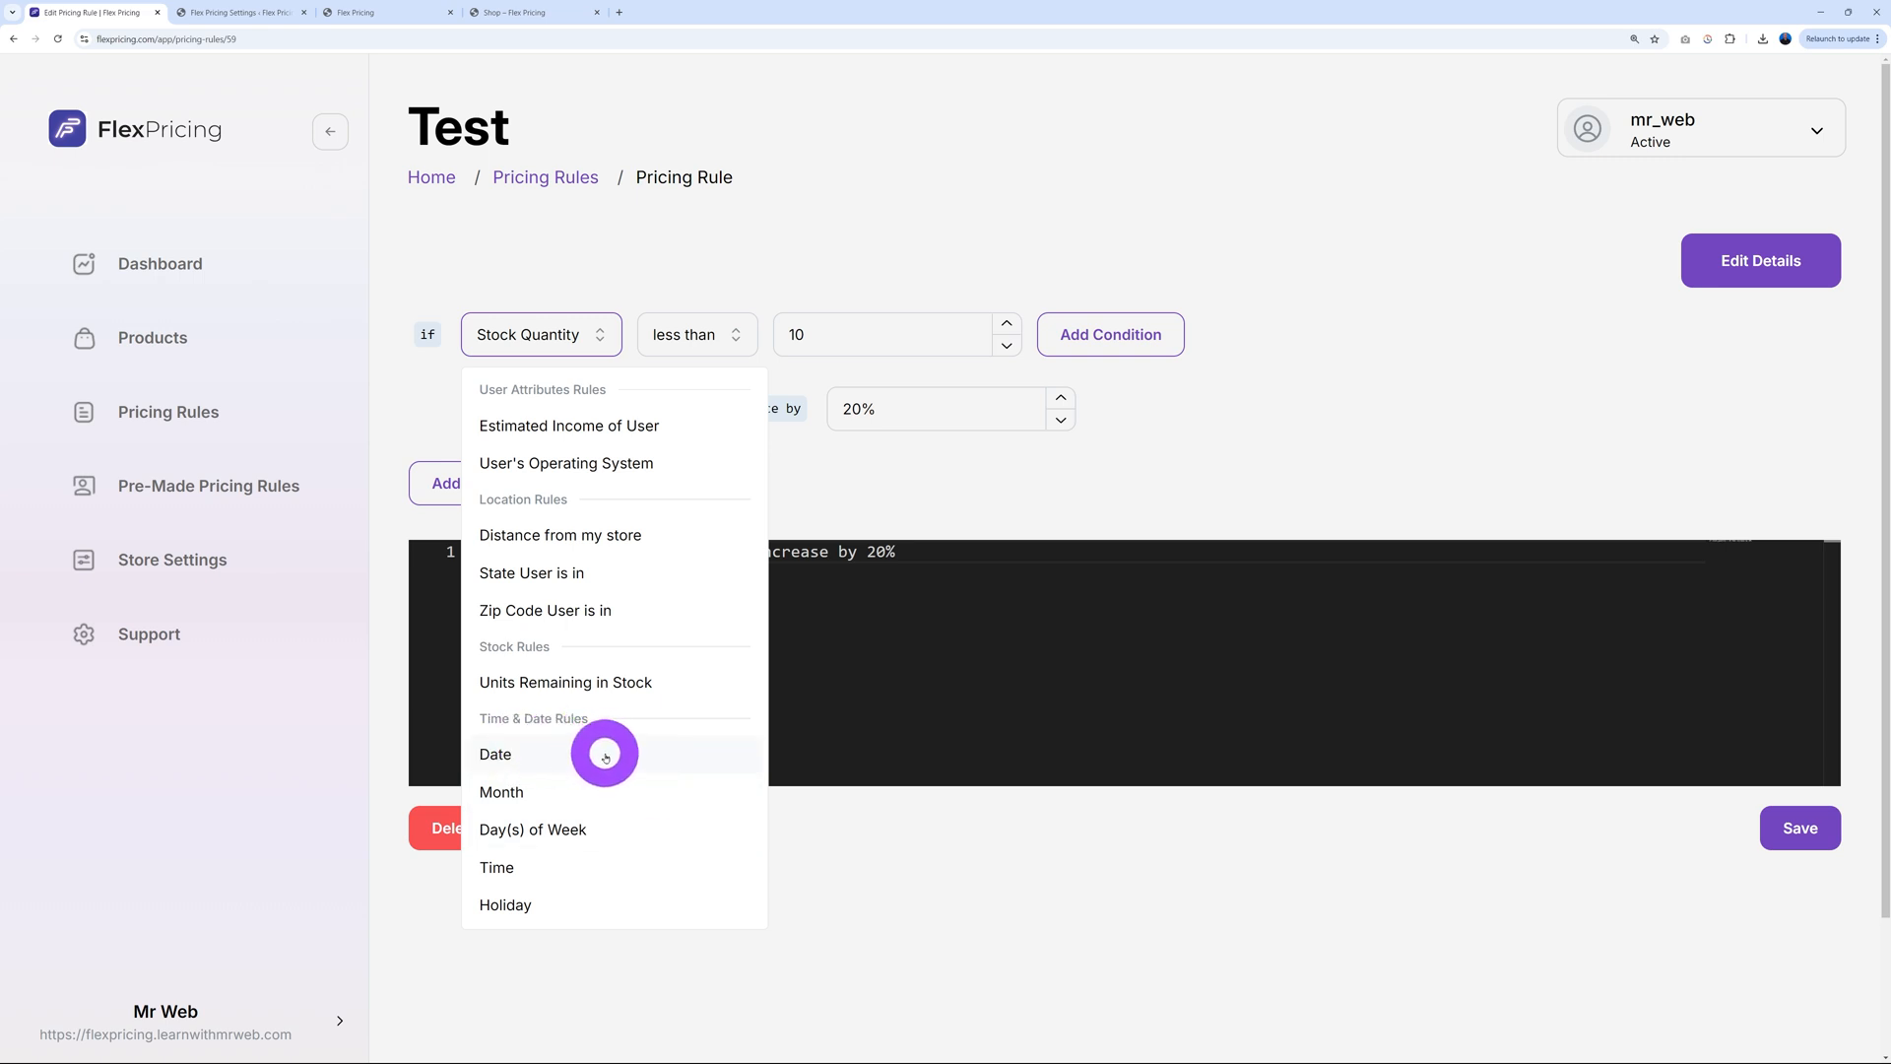
mouse_move(619, 892)
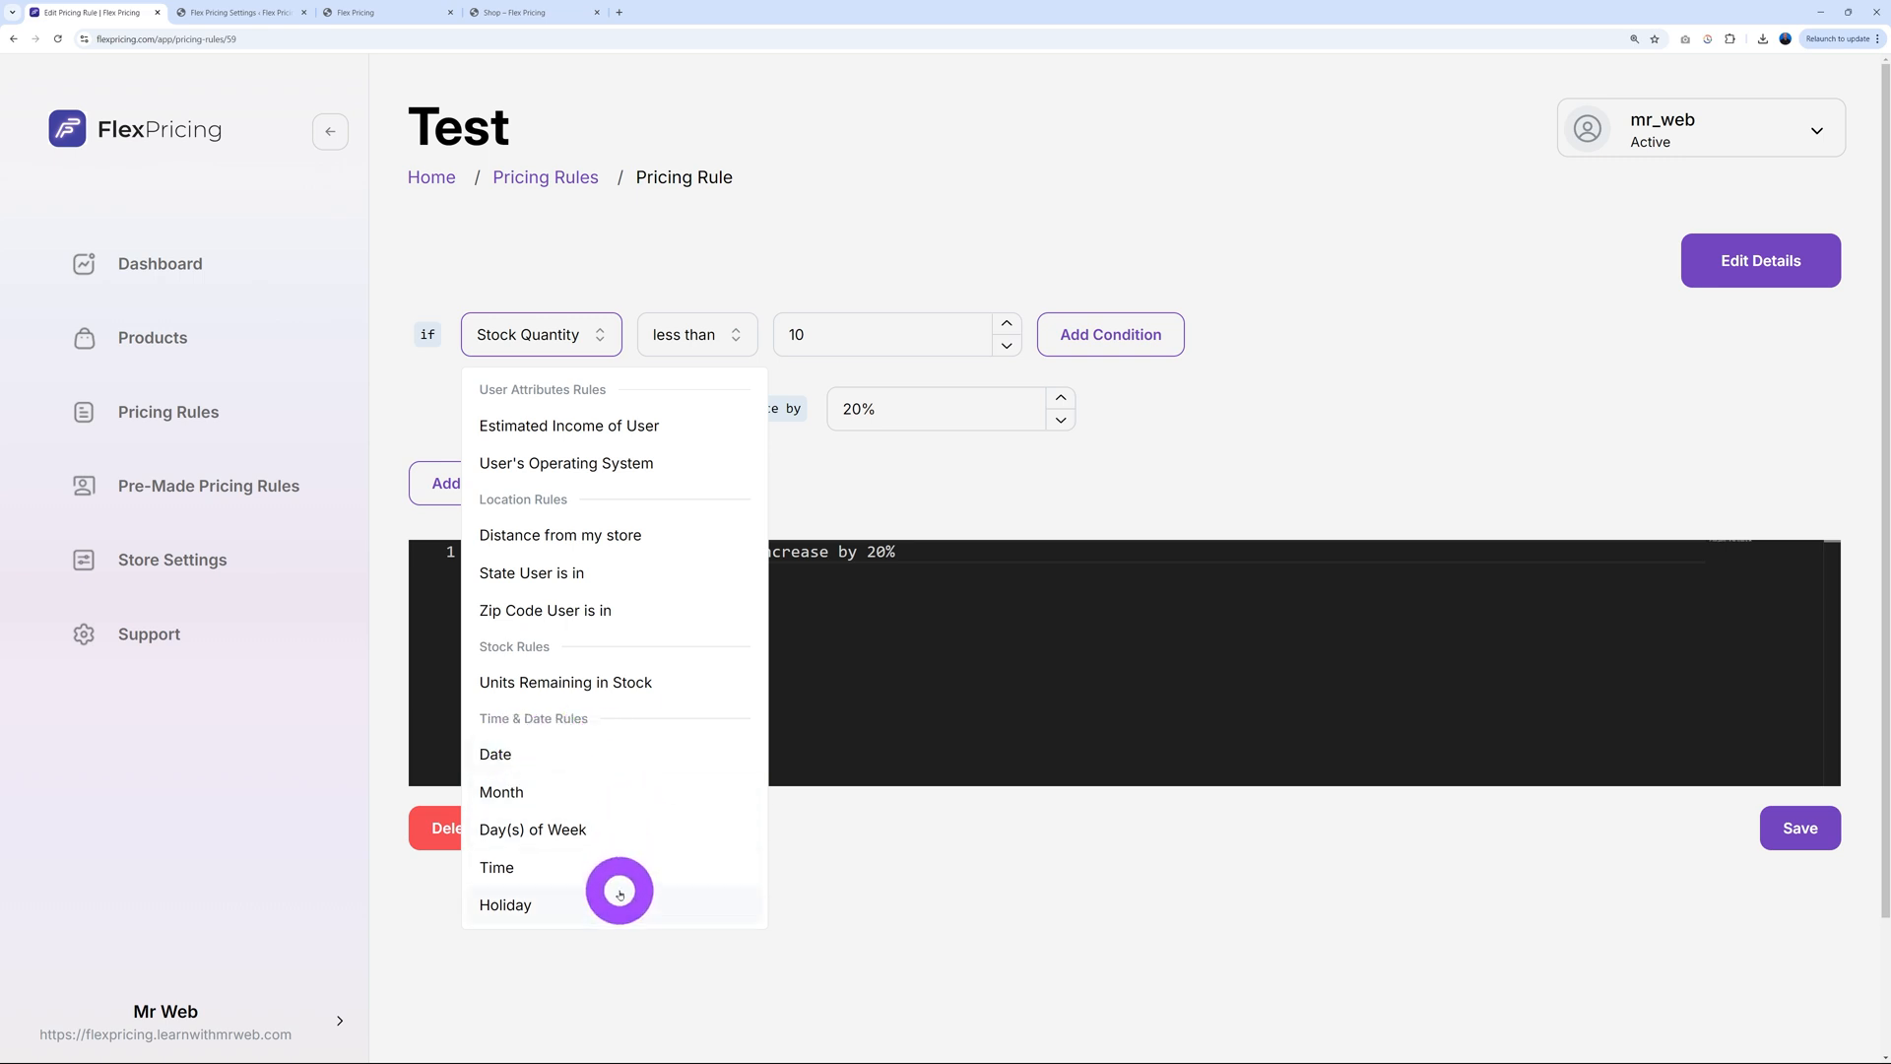
mouse_move(618, 838)
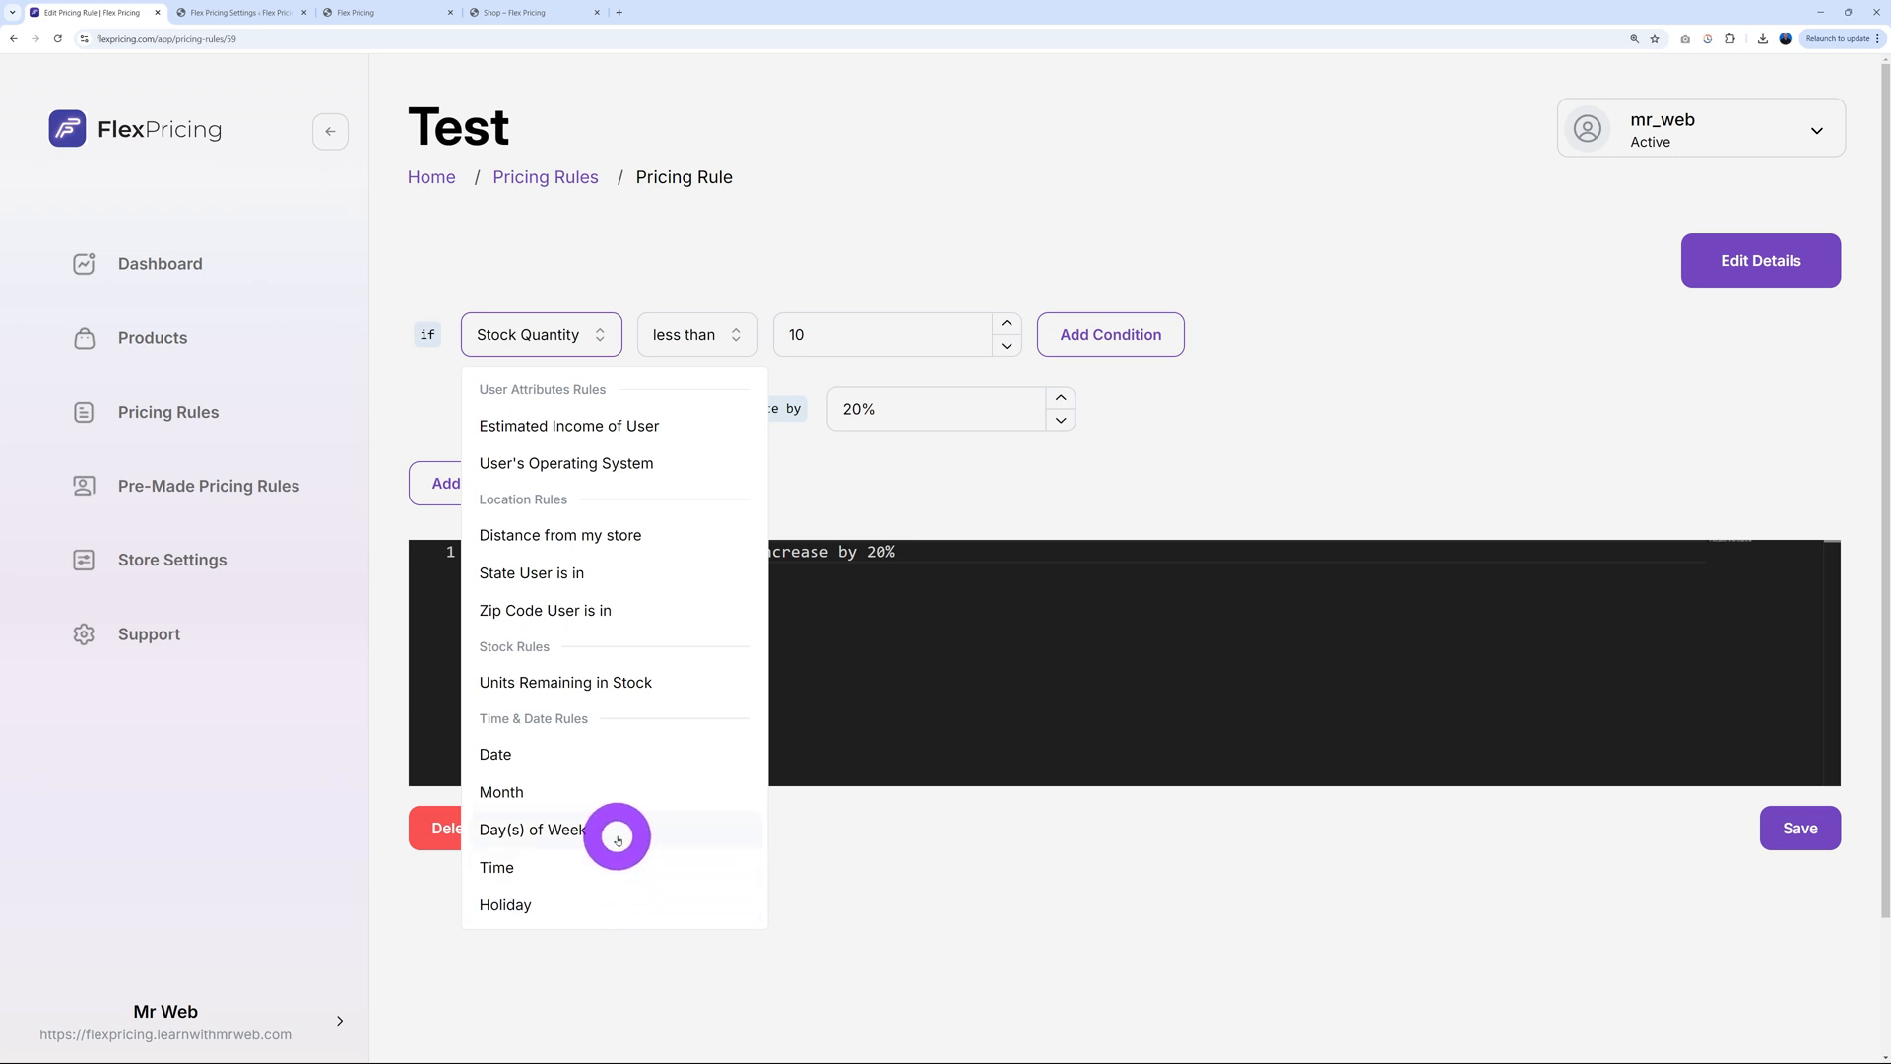
Use a Day(s) of Week condition for Saturday and Sunday with a 5% increase
left_click(532, 828)
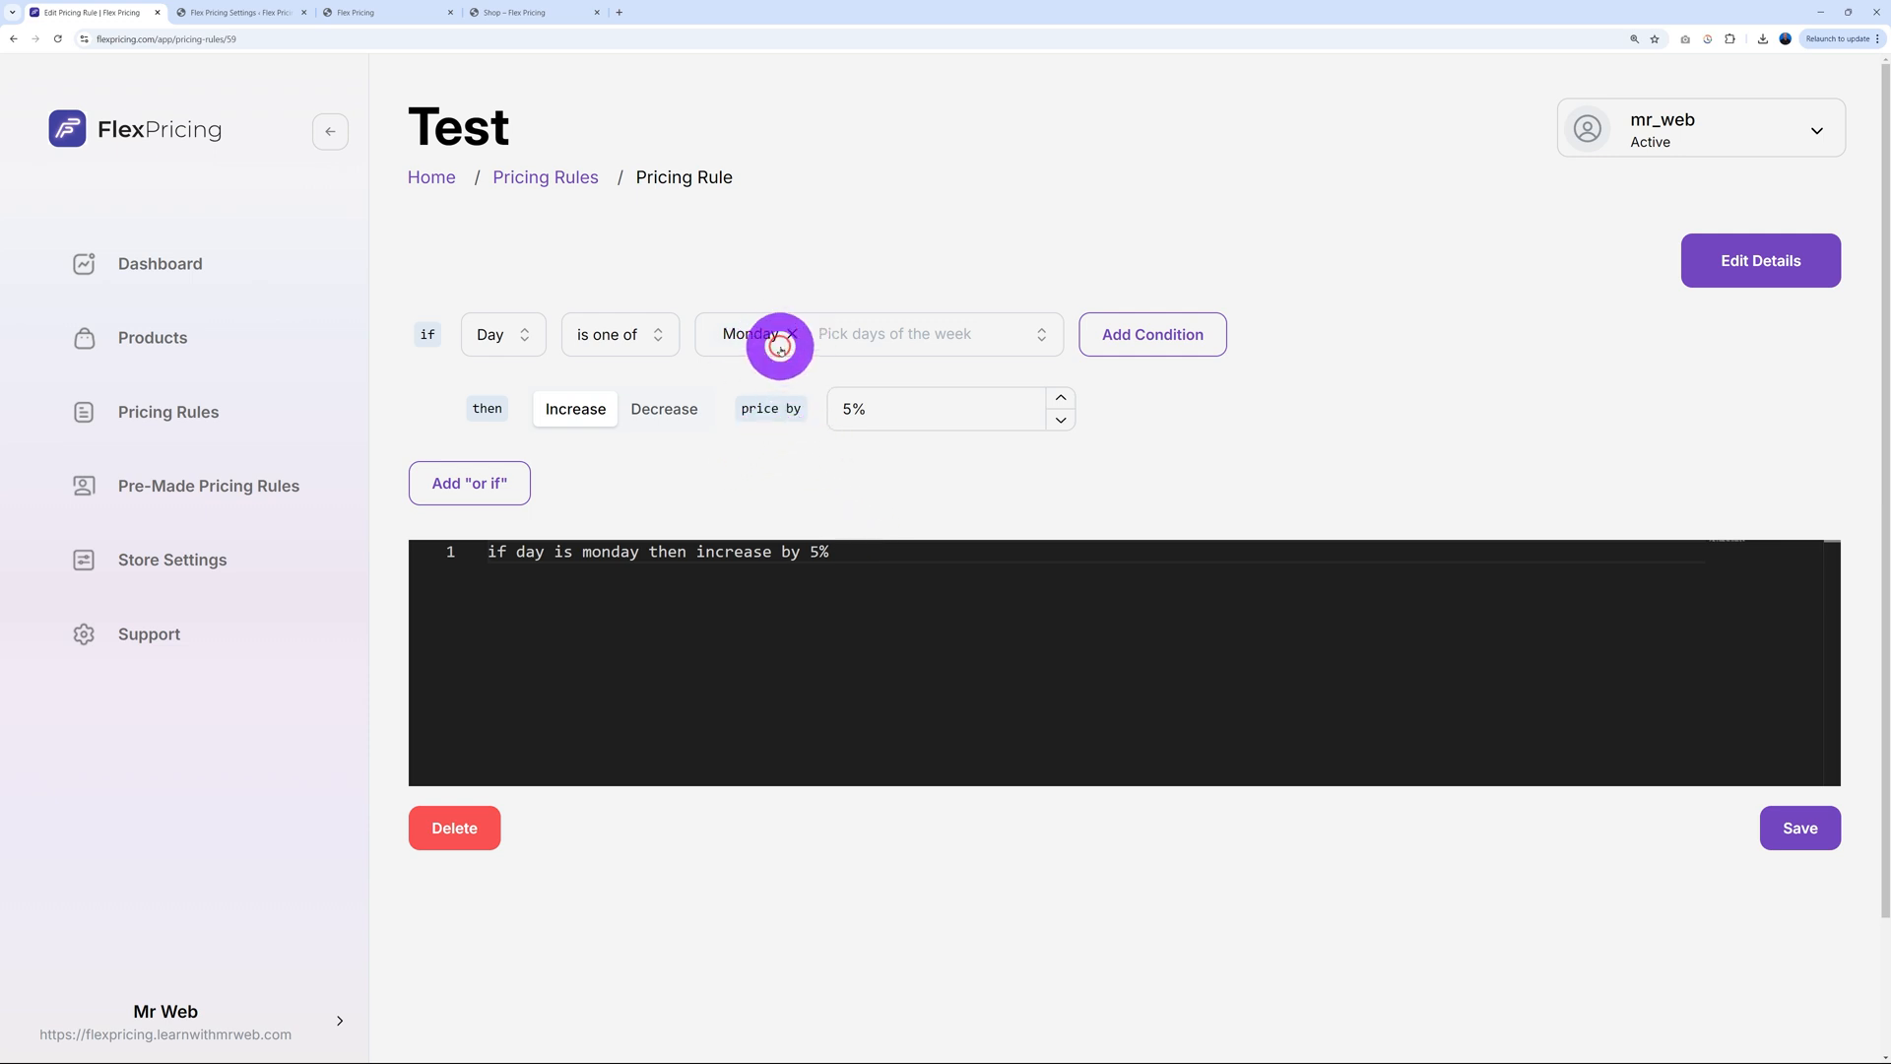
left_click(767, 579)
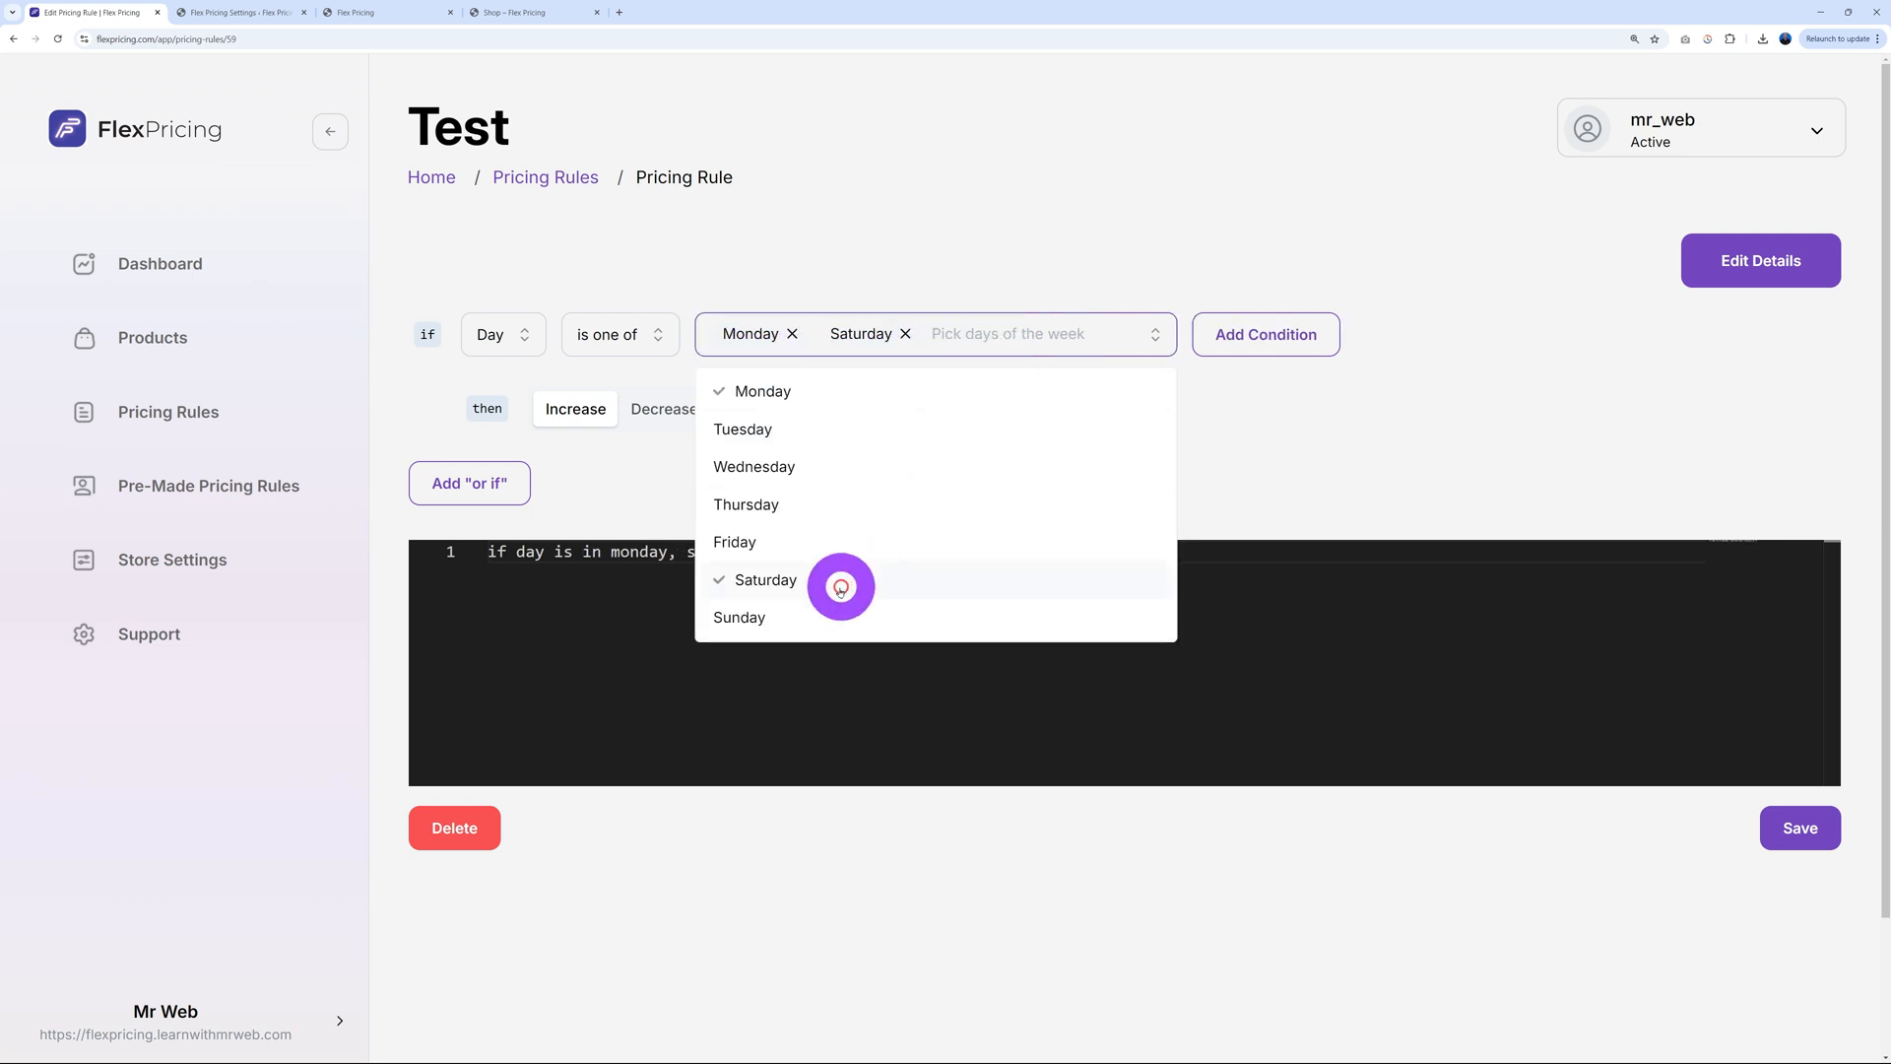
left_click(740, 617)
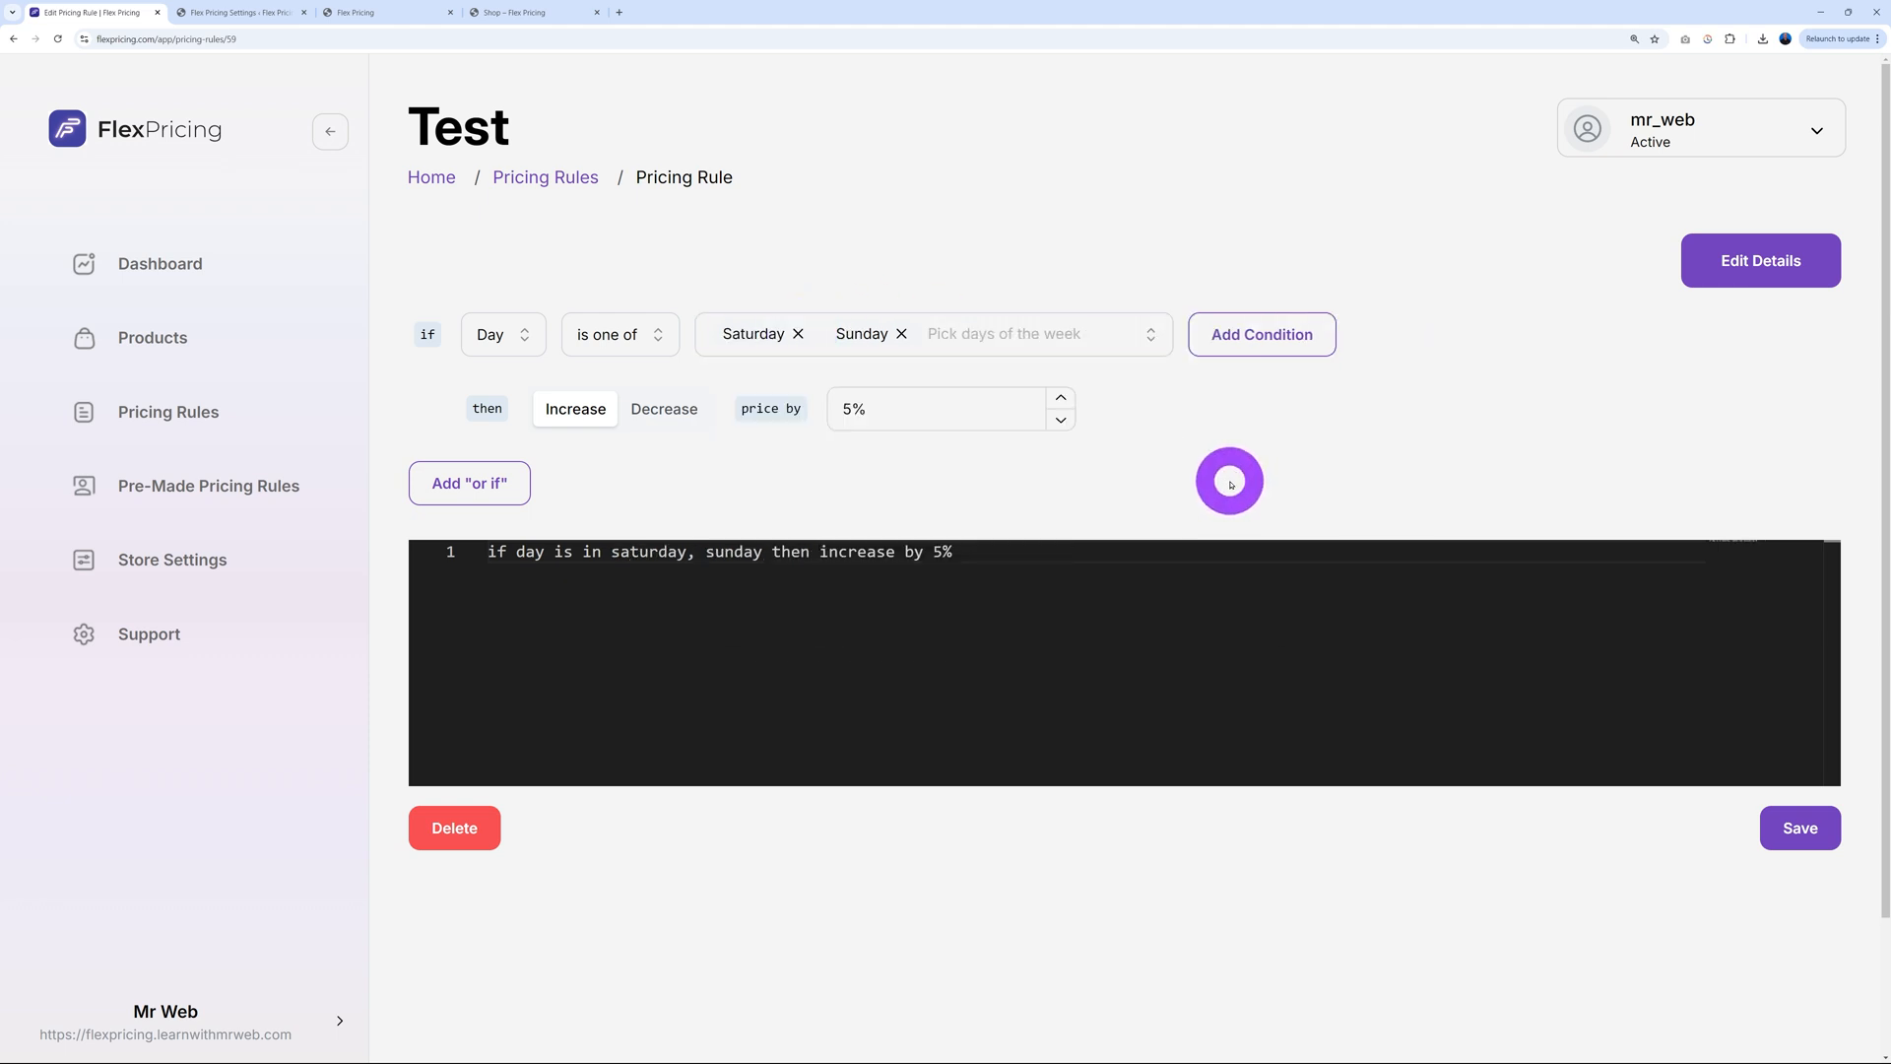
mouse_move(1175, 534)
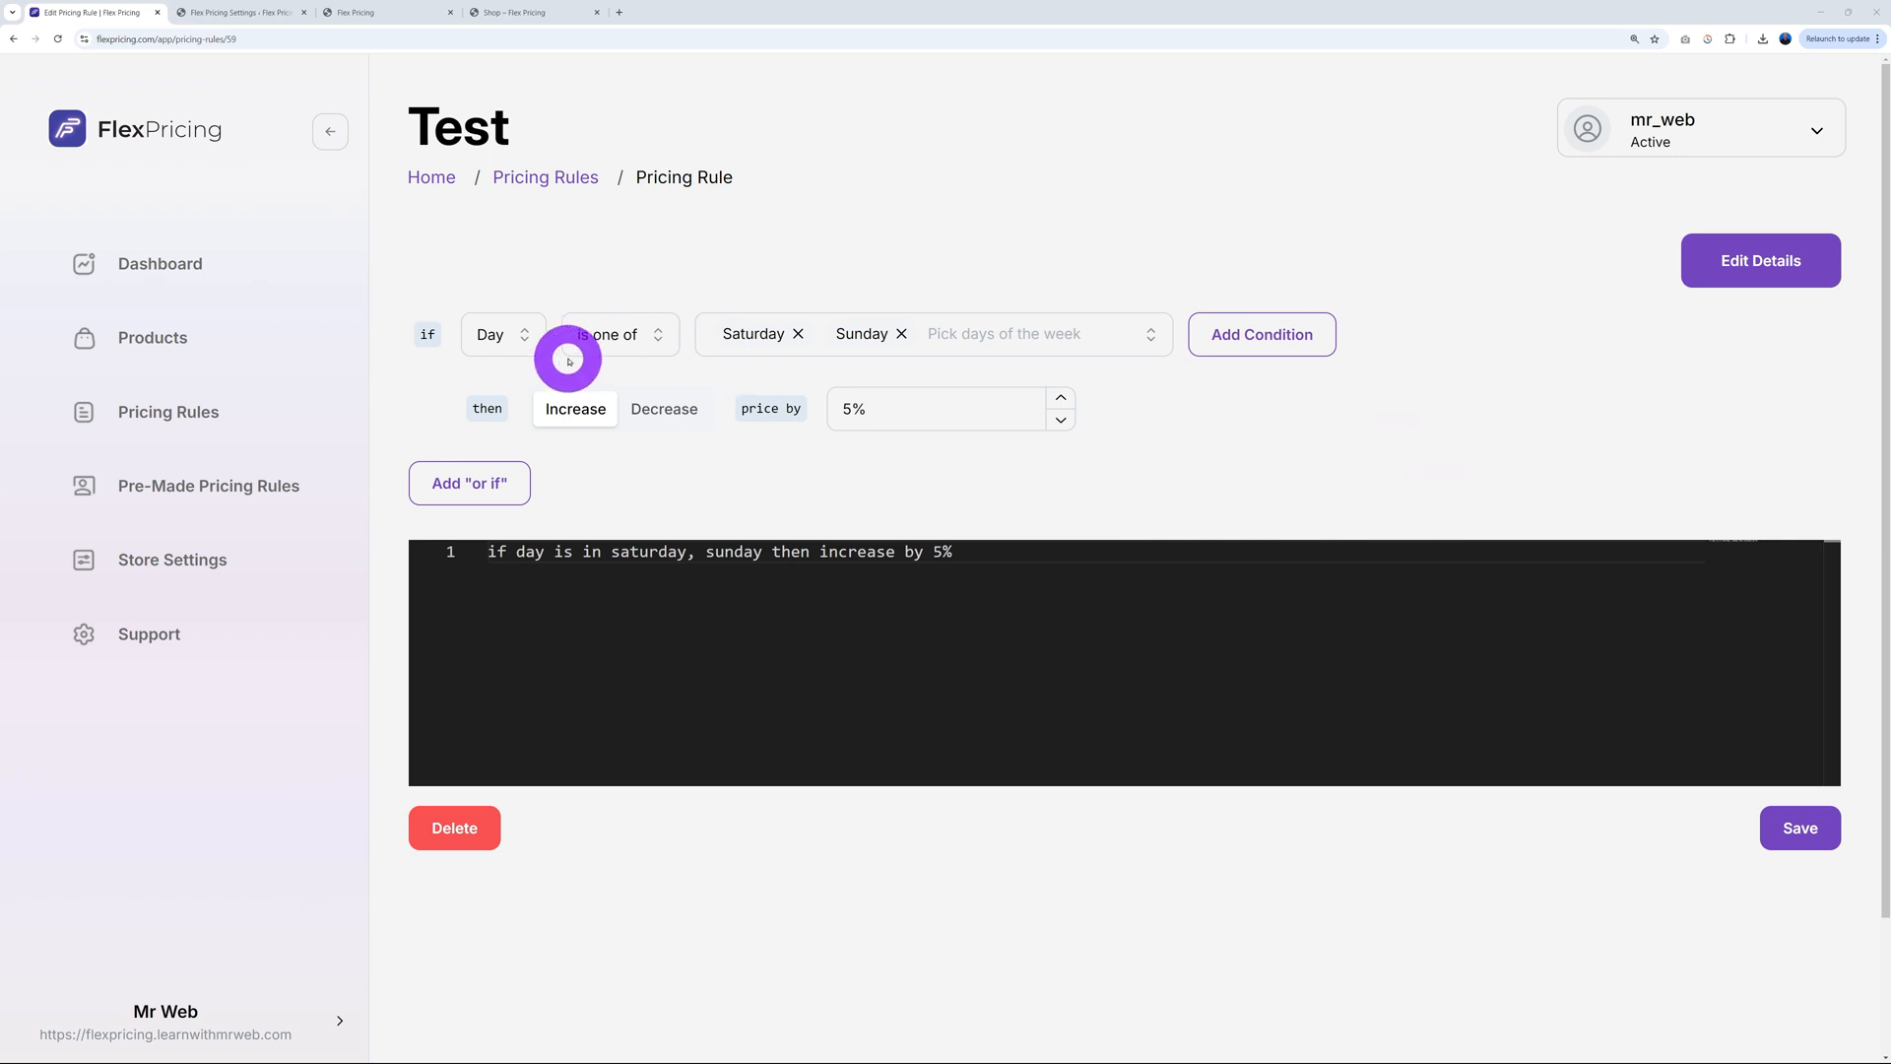
Set the condition to State User is in with Arkansas at 10%, and add an or-if branch
left_click(502, 334)
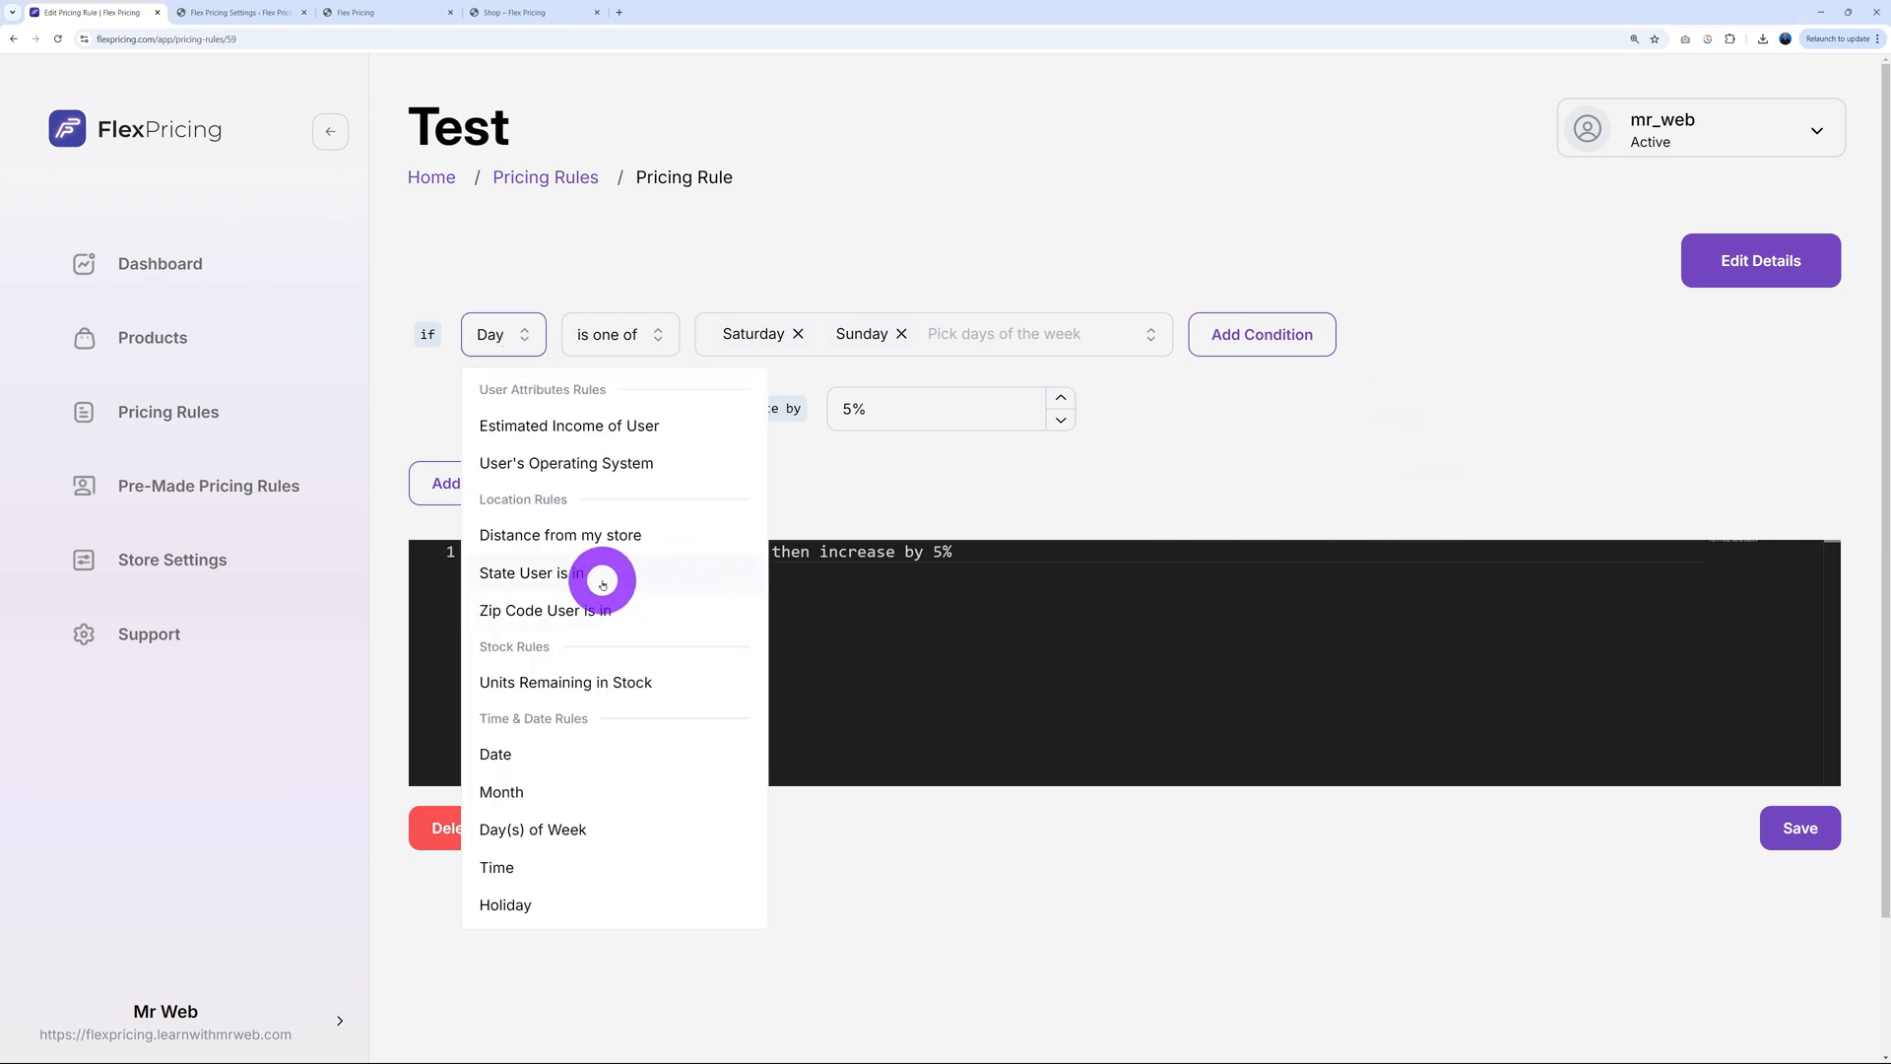
left_click(531, 573)
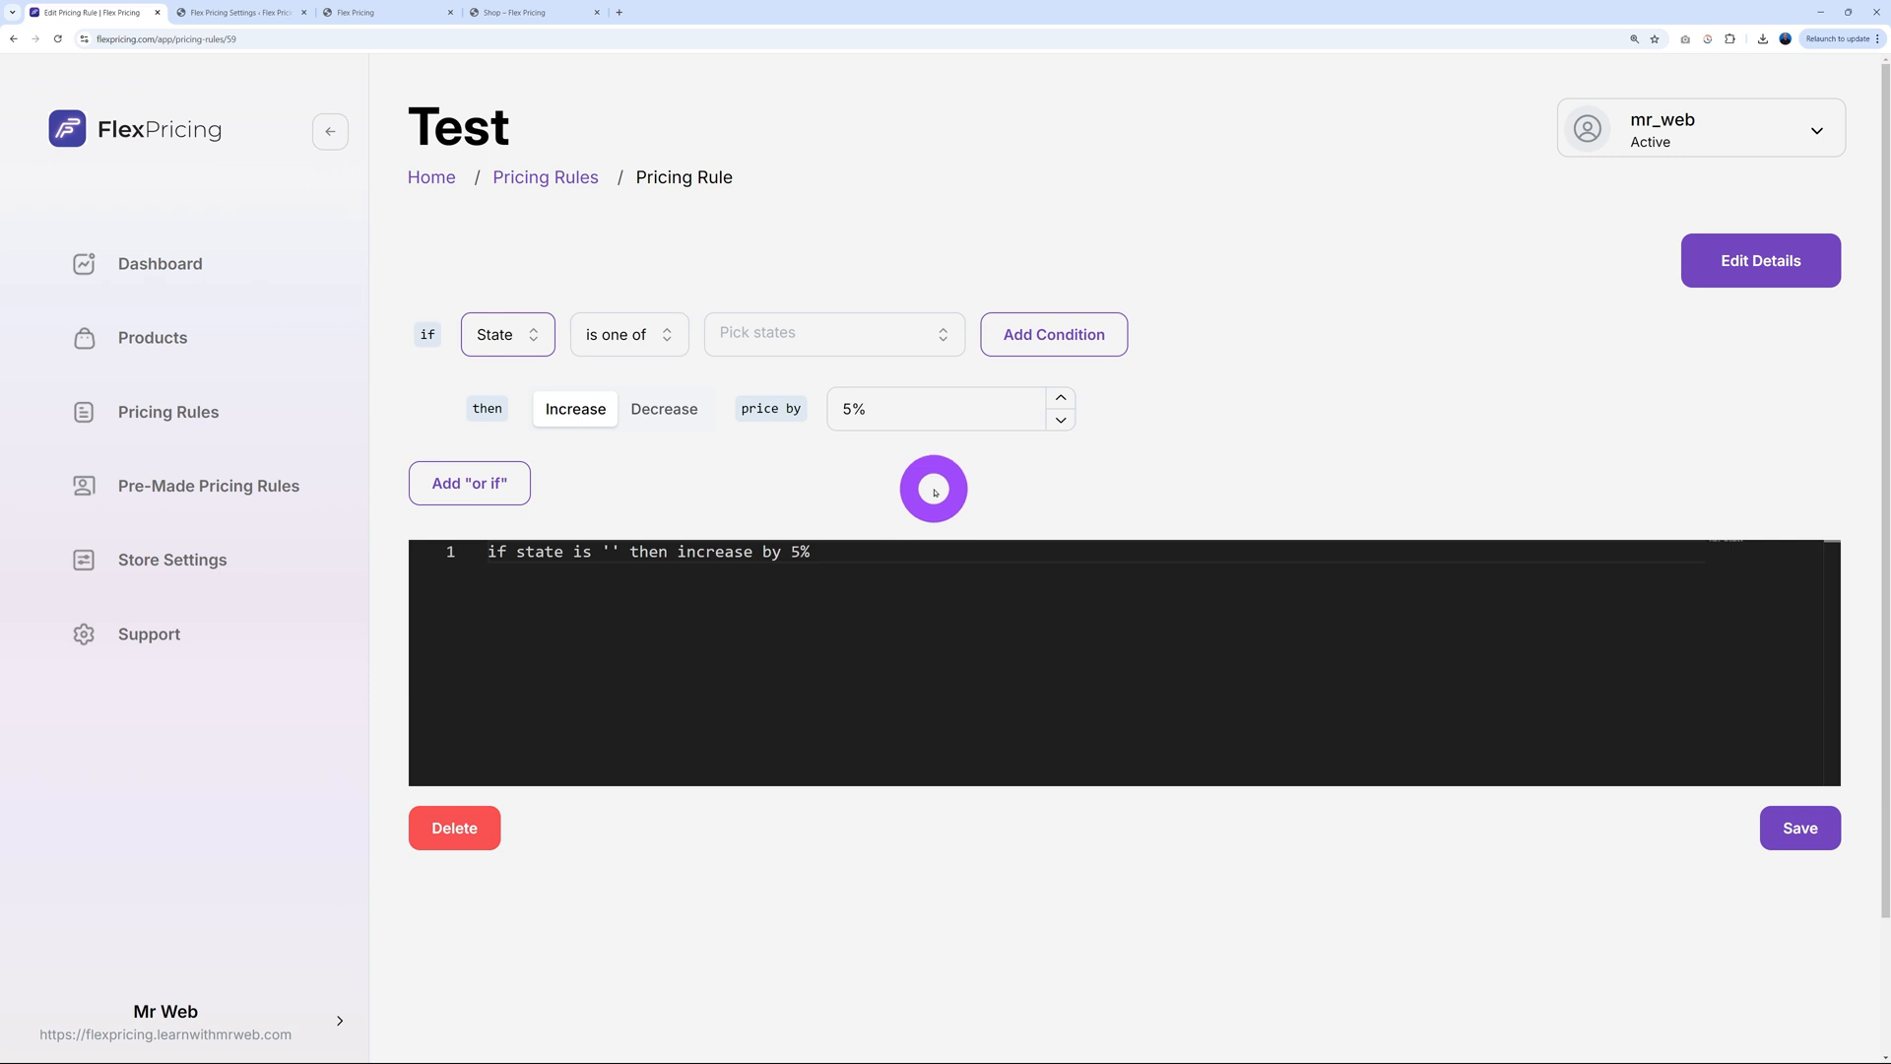
left_click(833, 332)
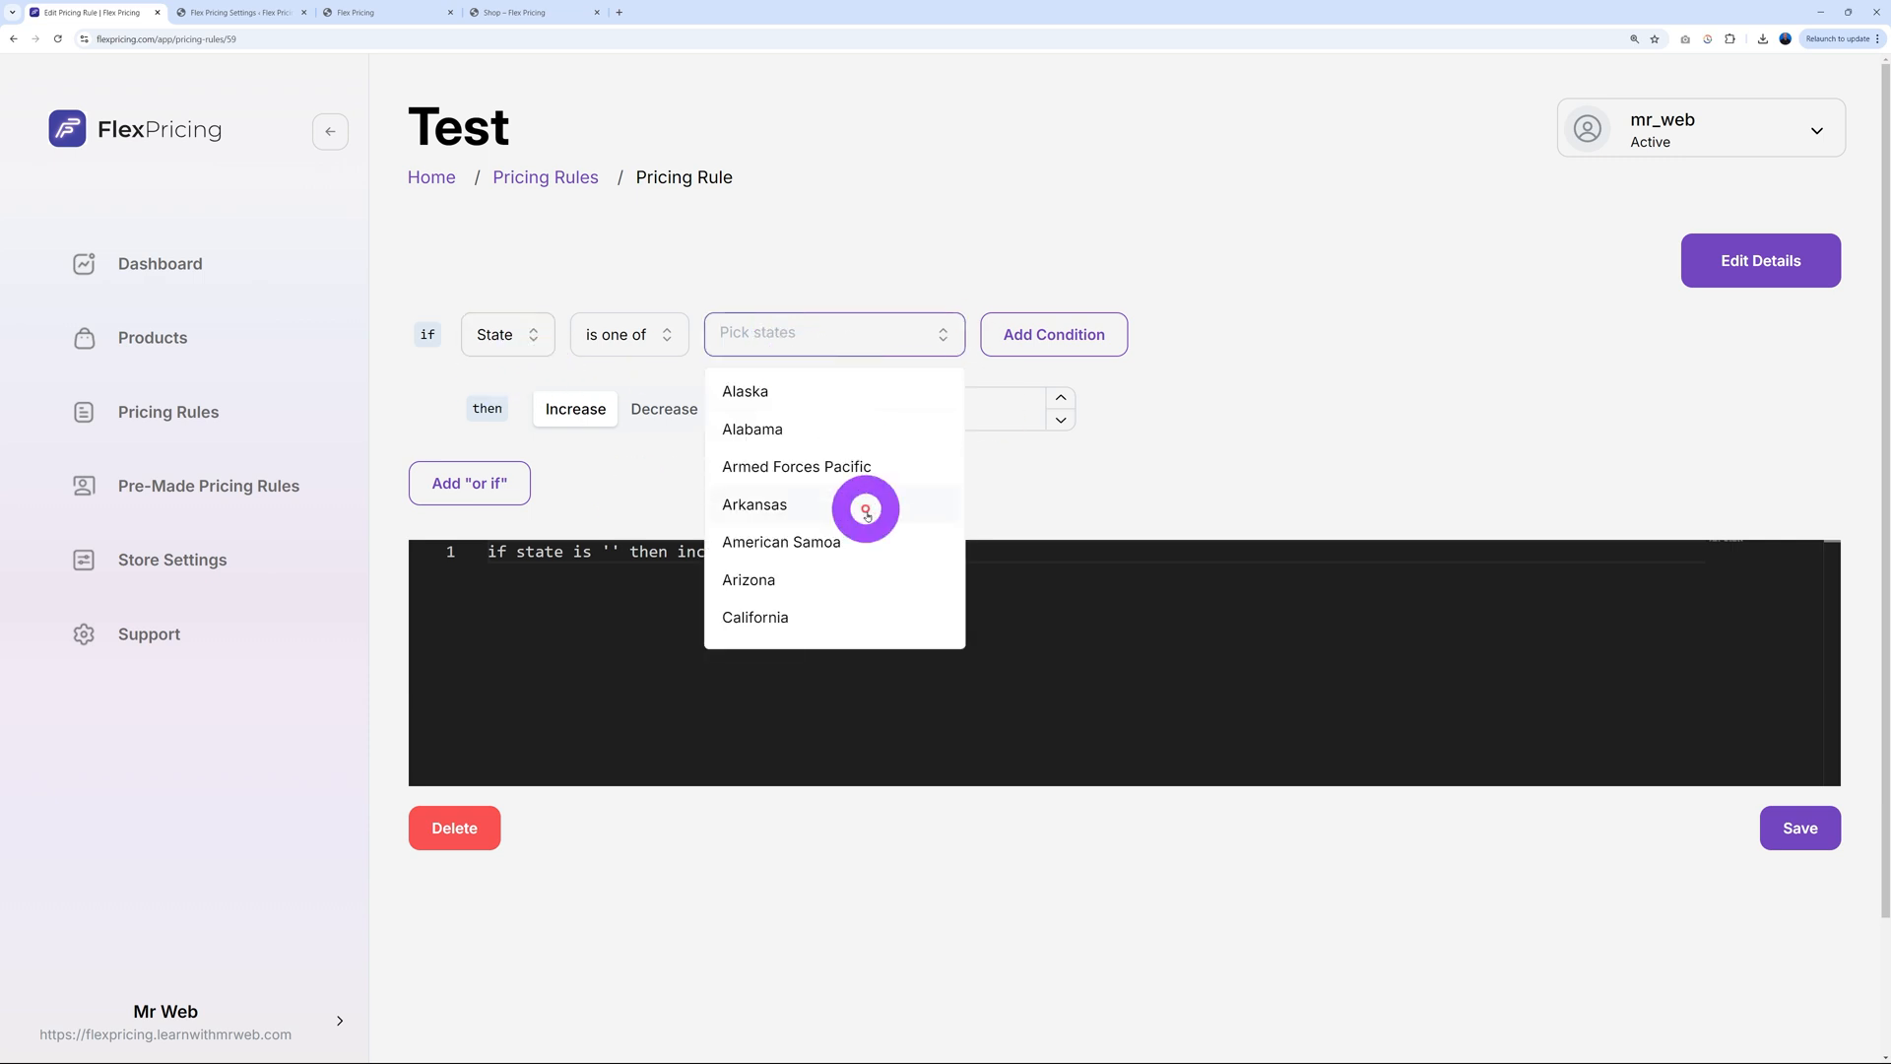
left_click(753, 505)
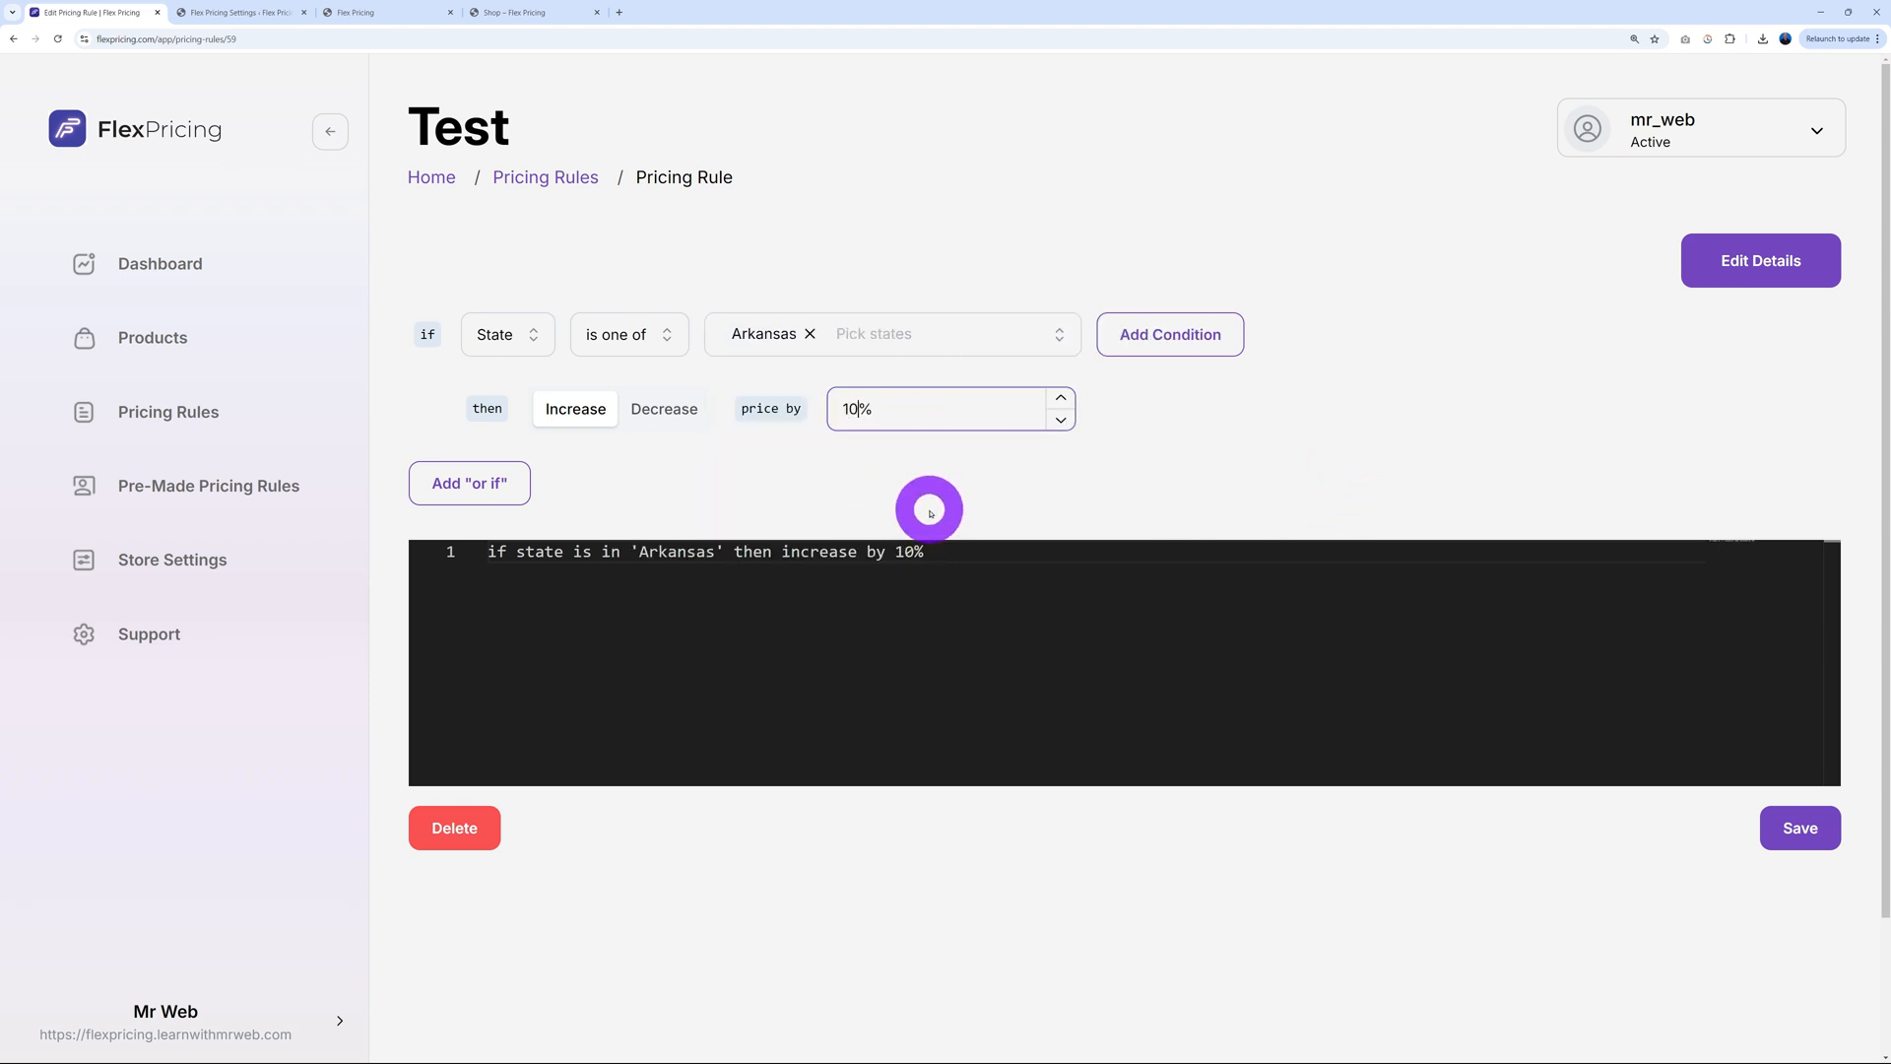
left_click(468, 483)
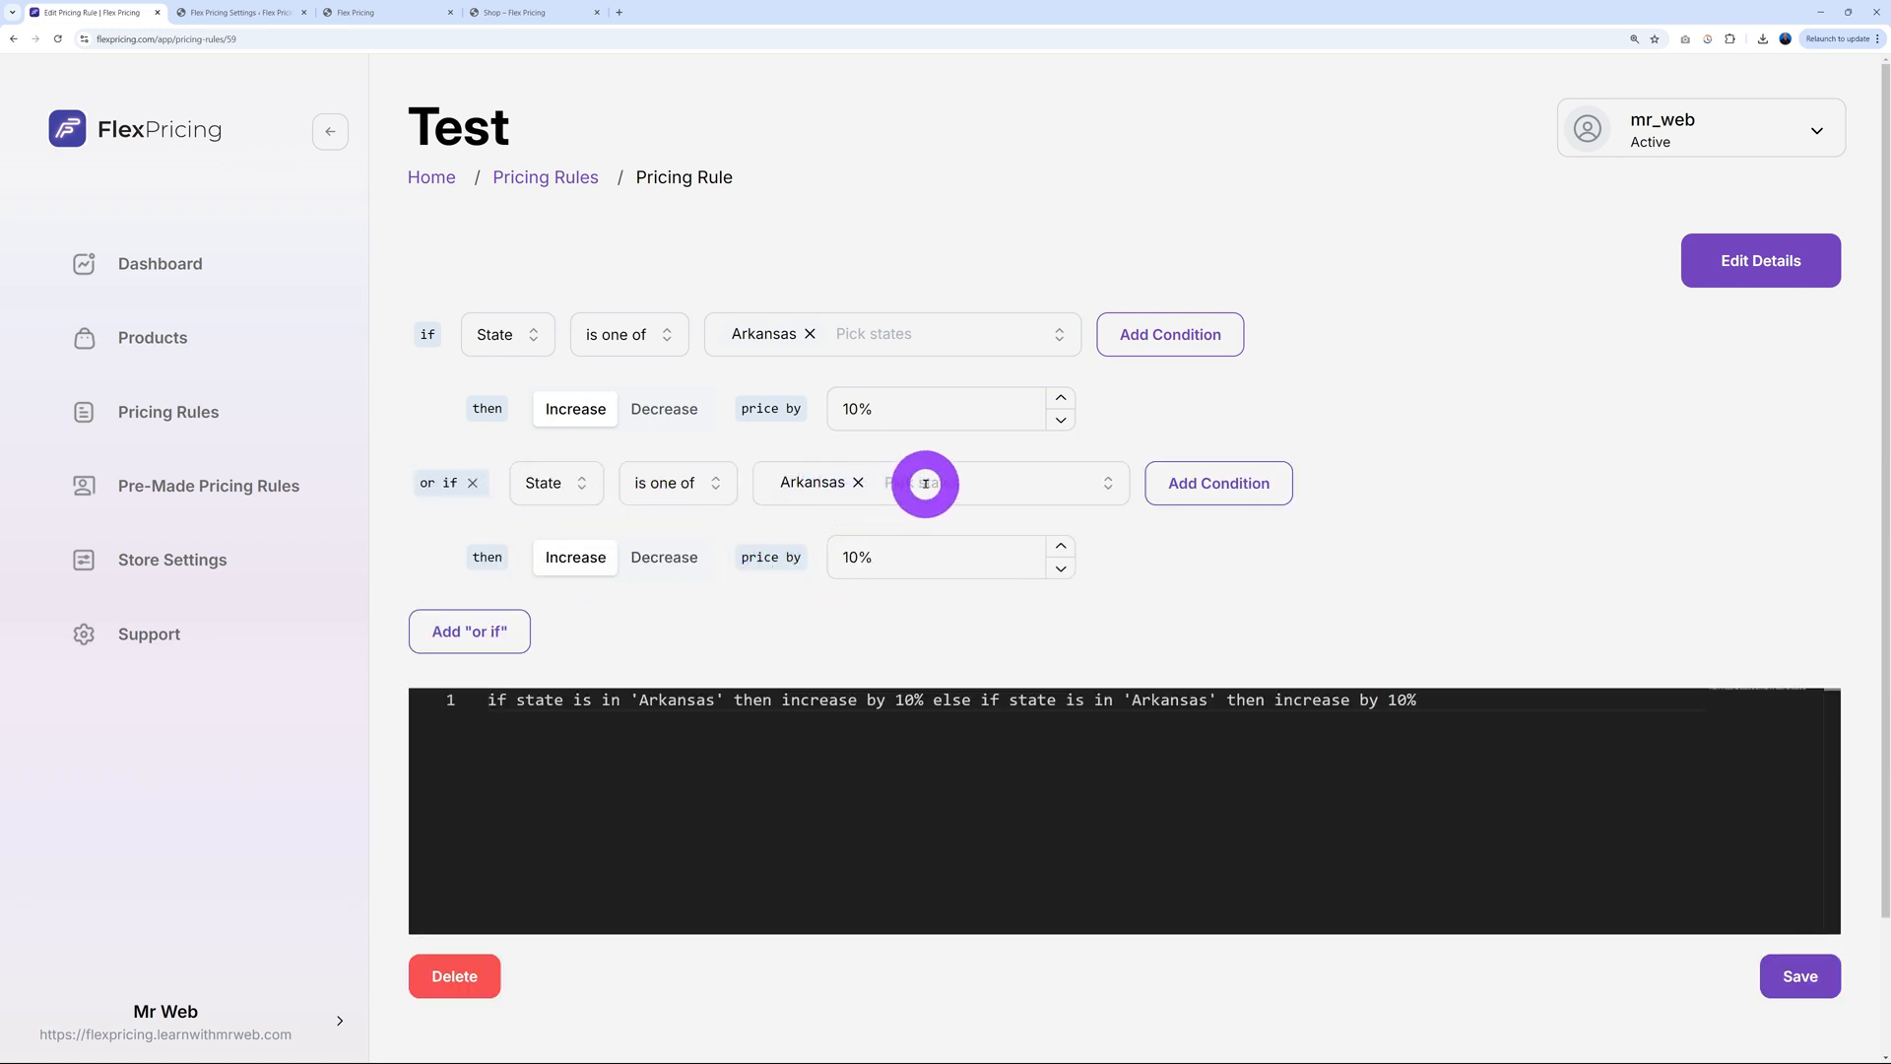
Change the second branch's state from Arkansas to New York with a 25% increase
left_click(965, 483)
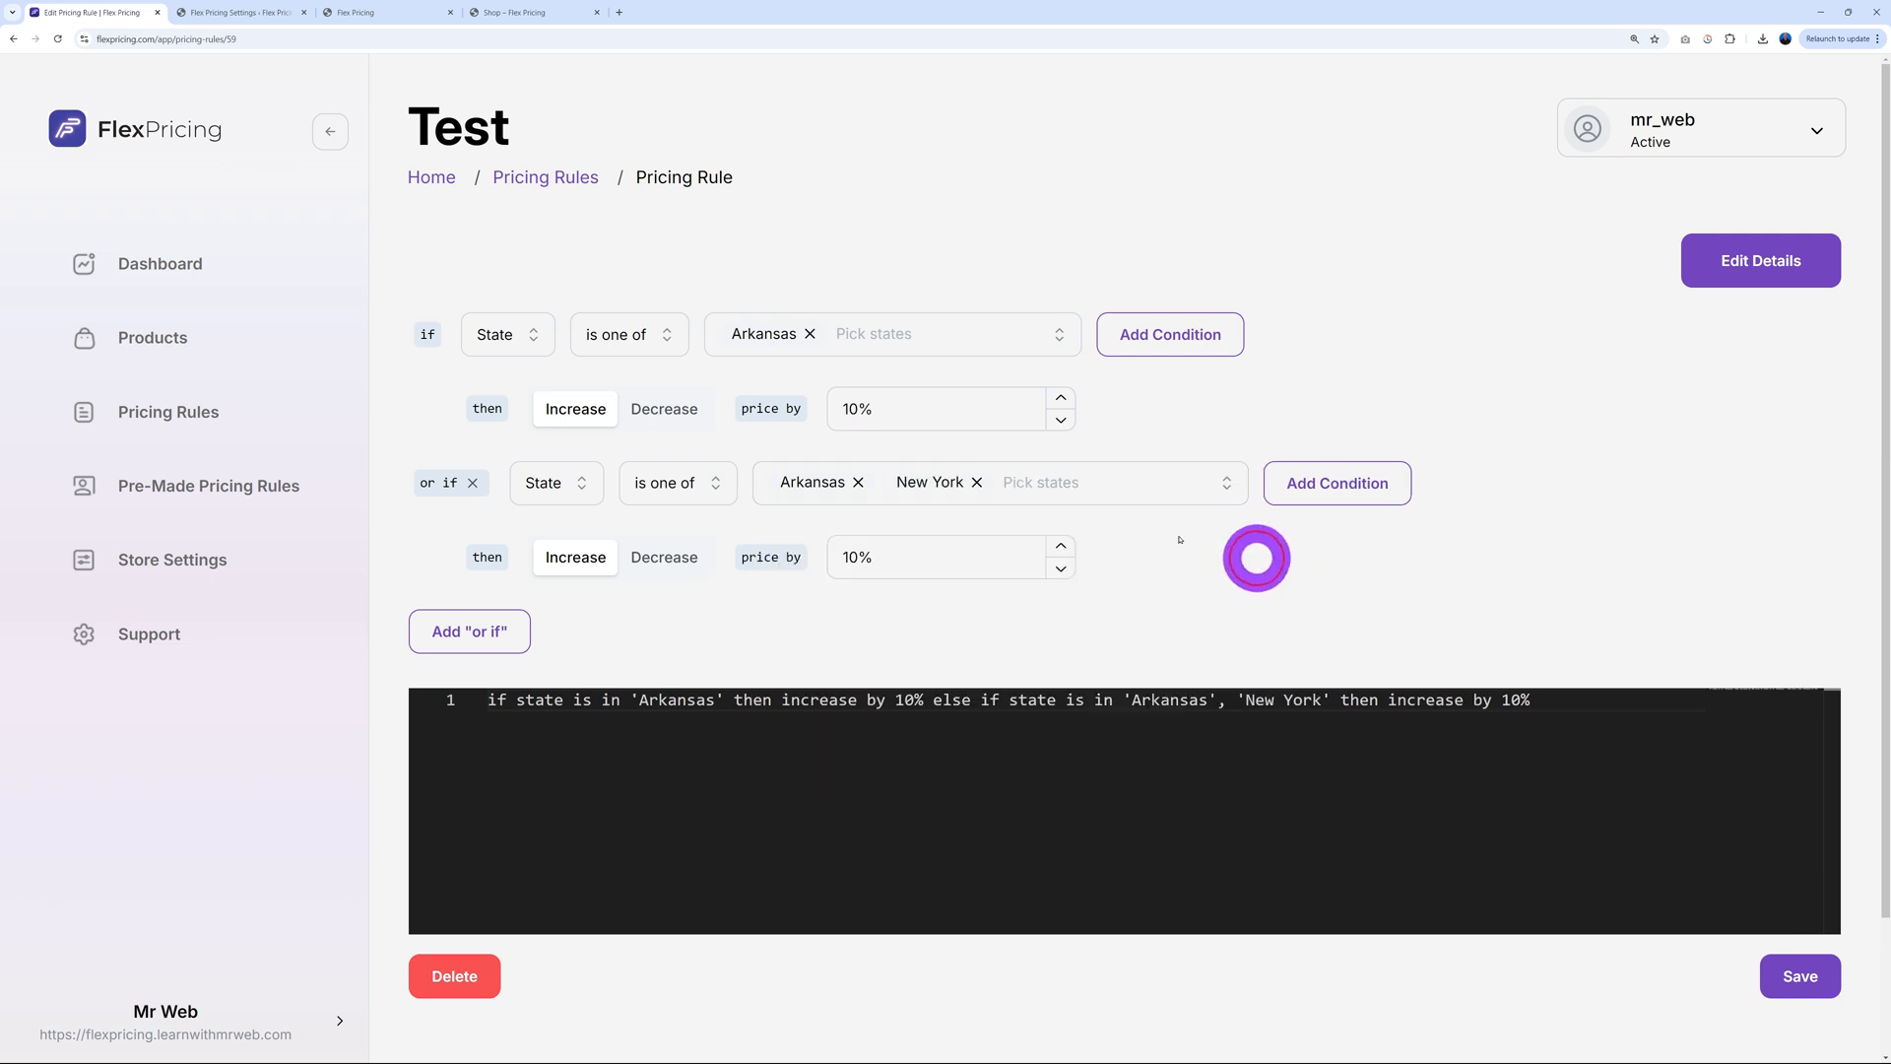
left_click(858, 481)
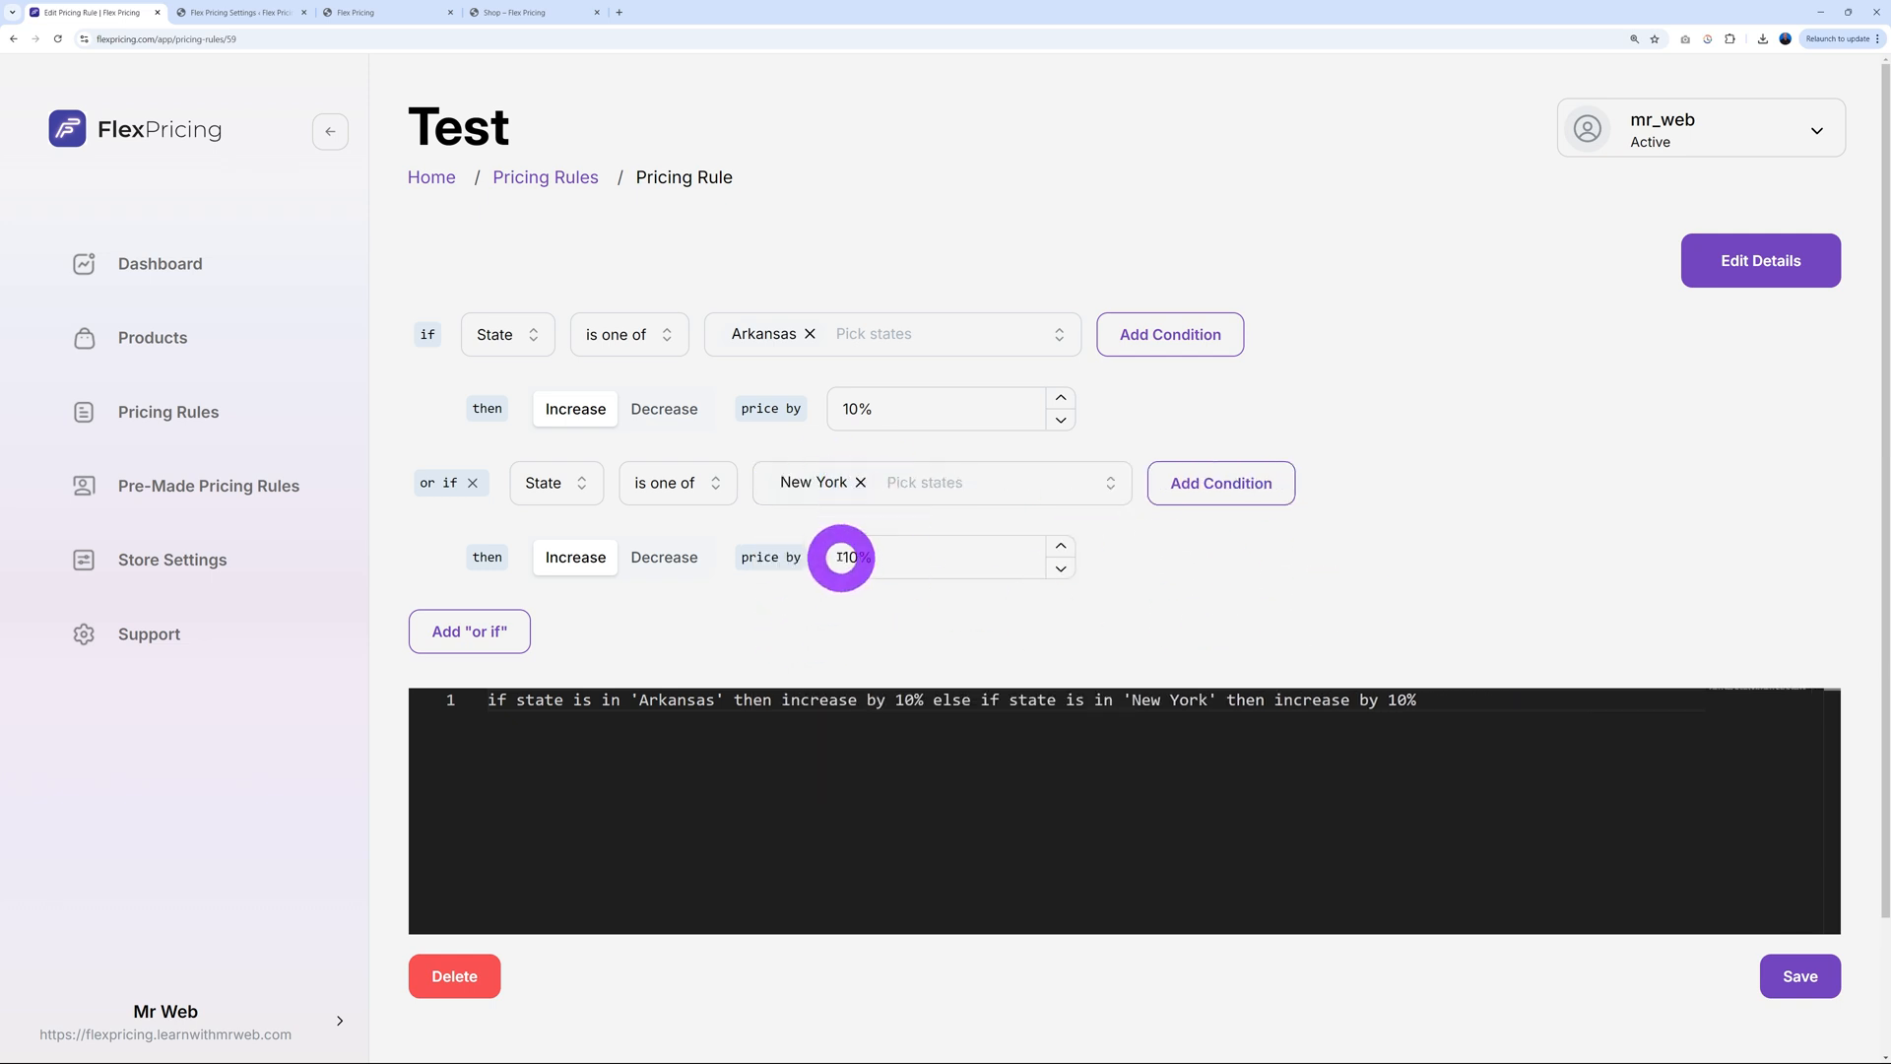
type("25%")
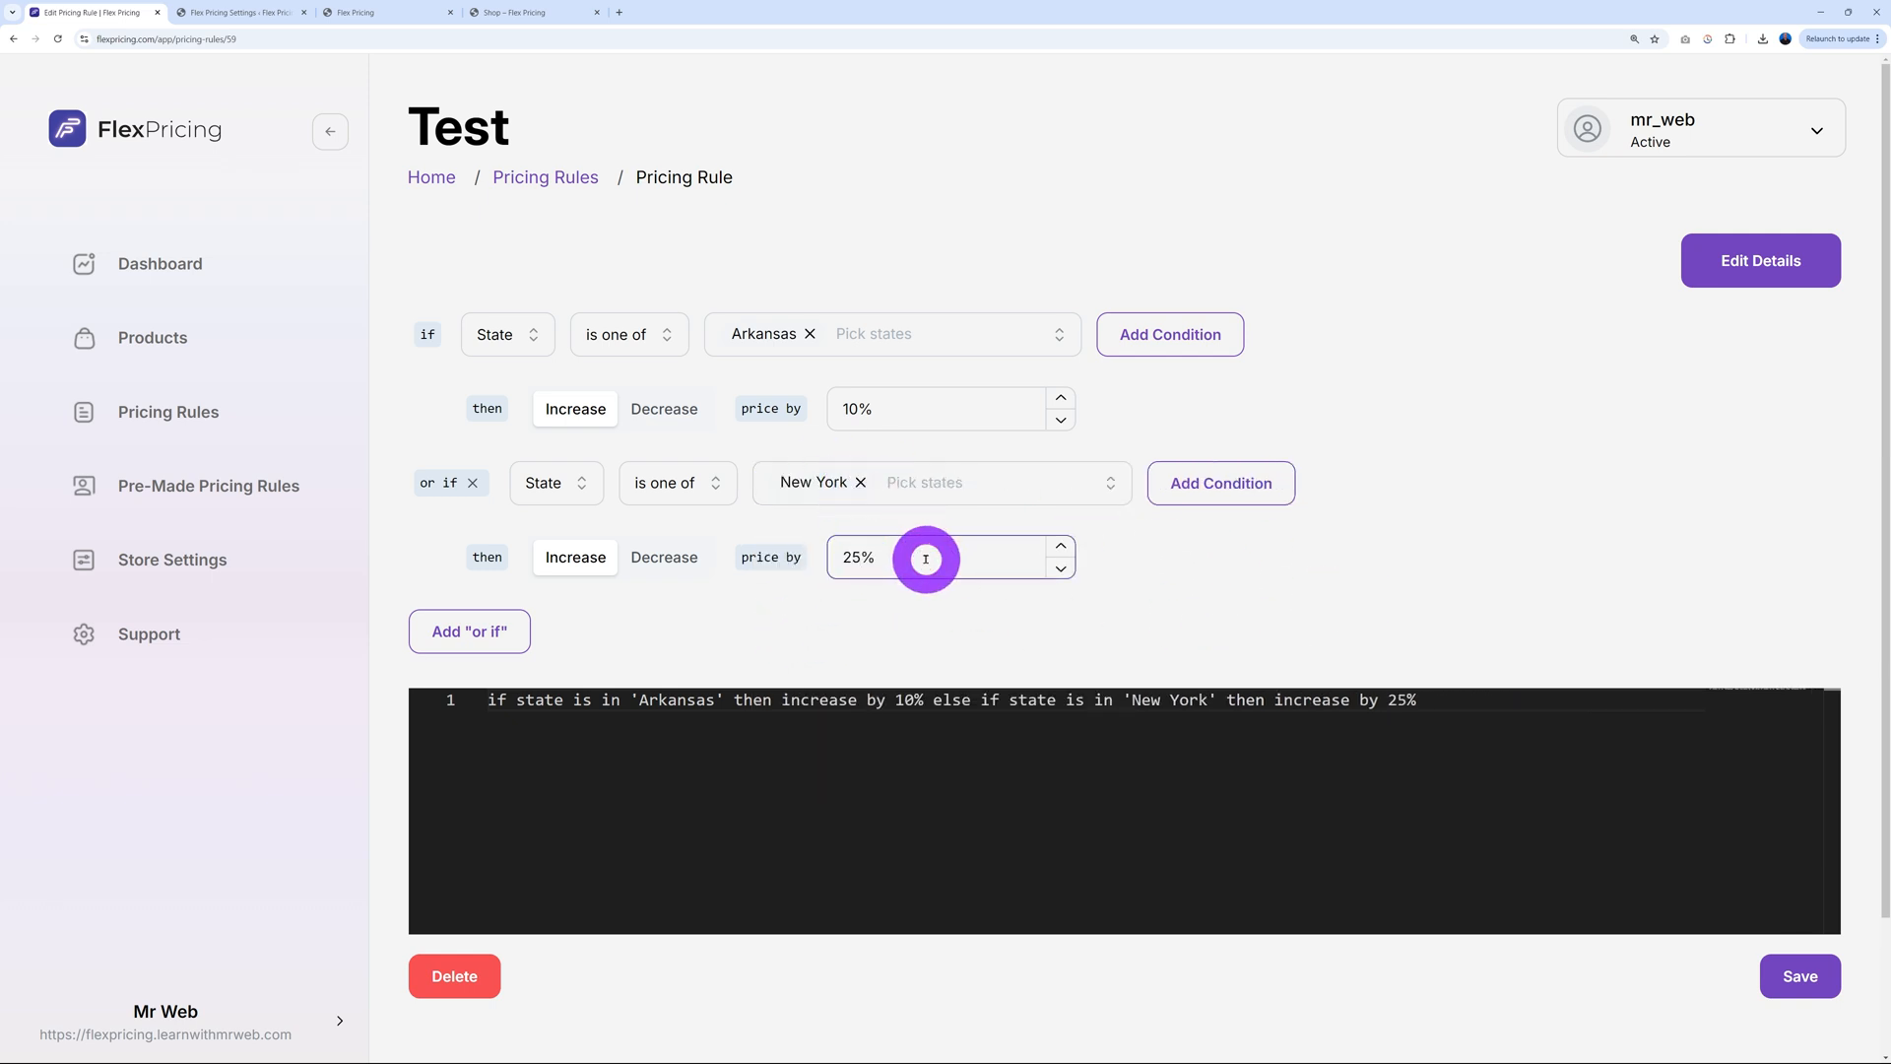
mouse_move(742, 643)
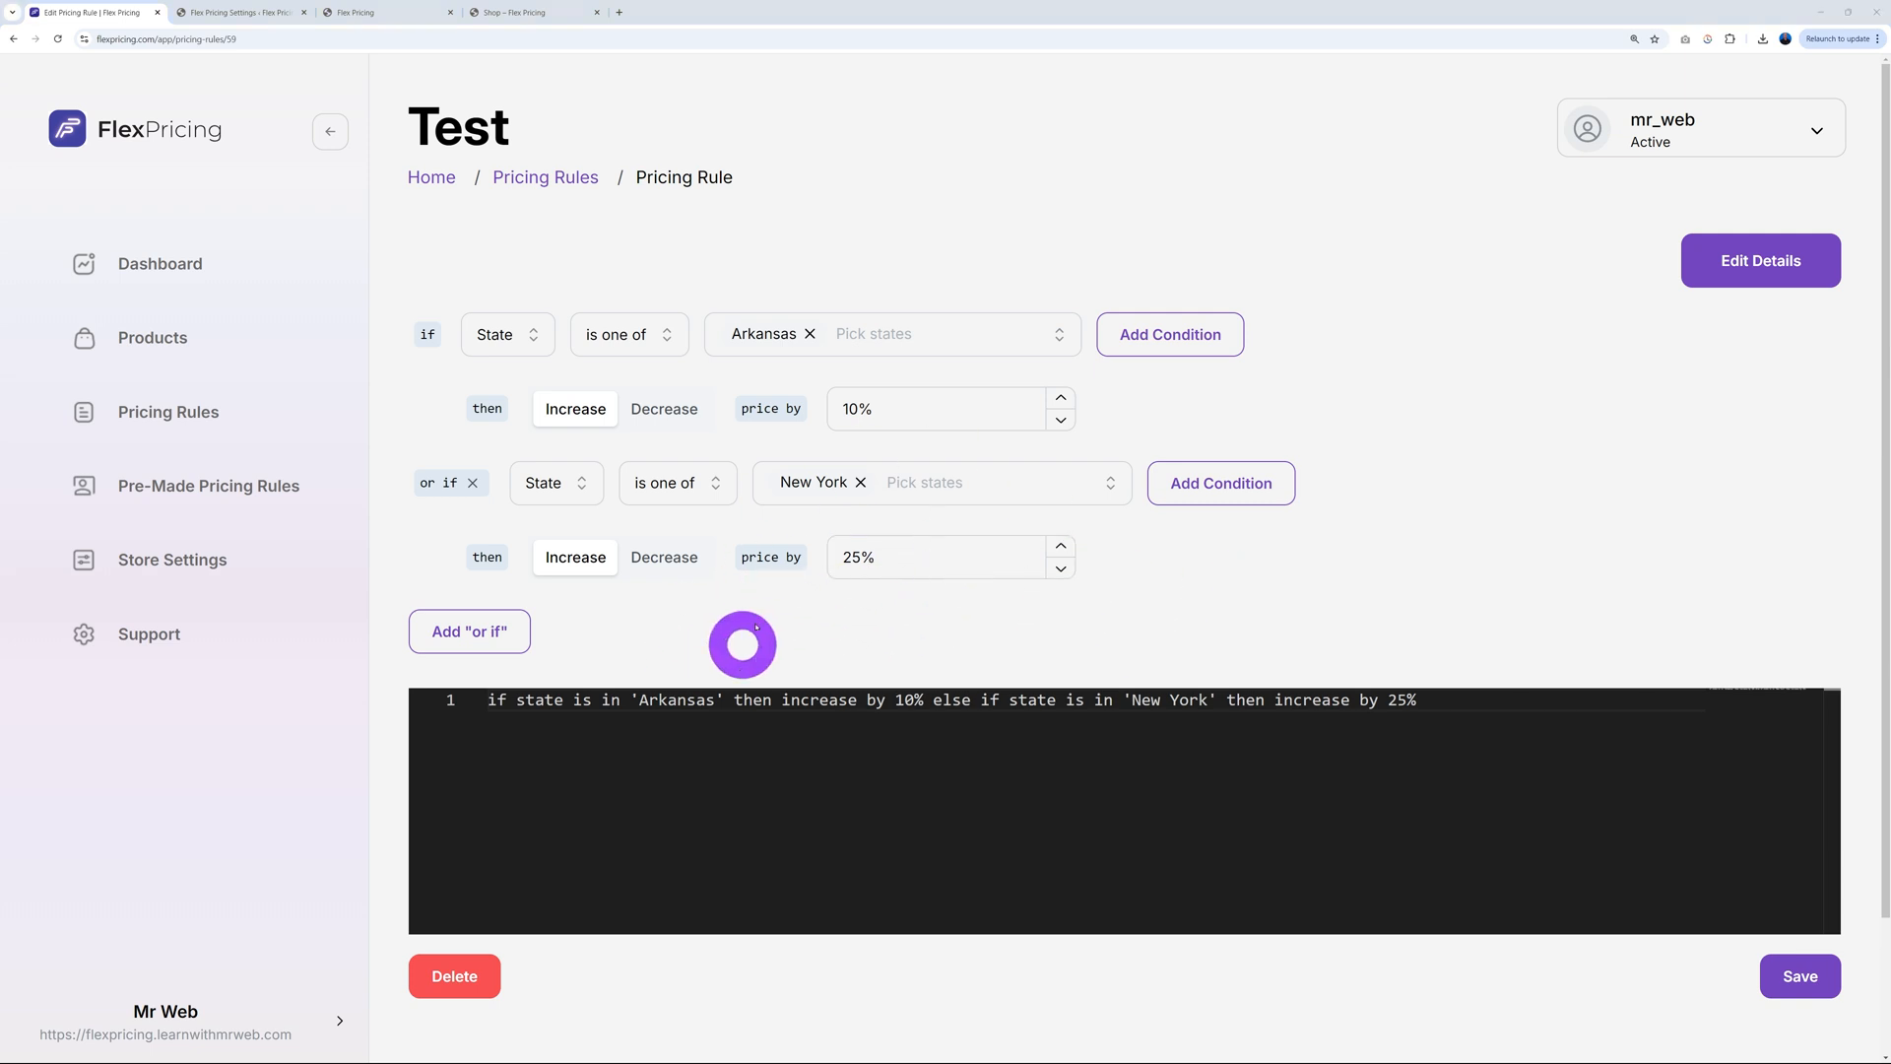
Add a third branch lowering Washington prices 10%, then save and confirm the rule
left_click(468, 630)
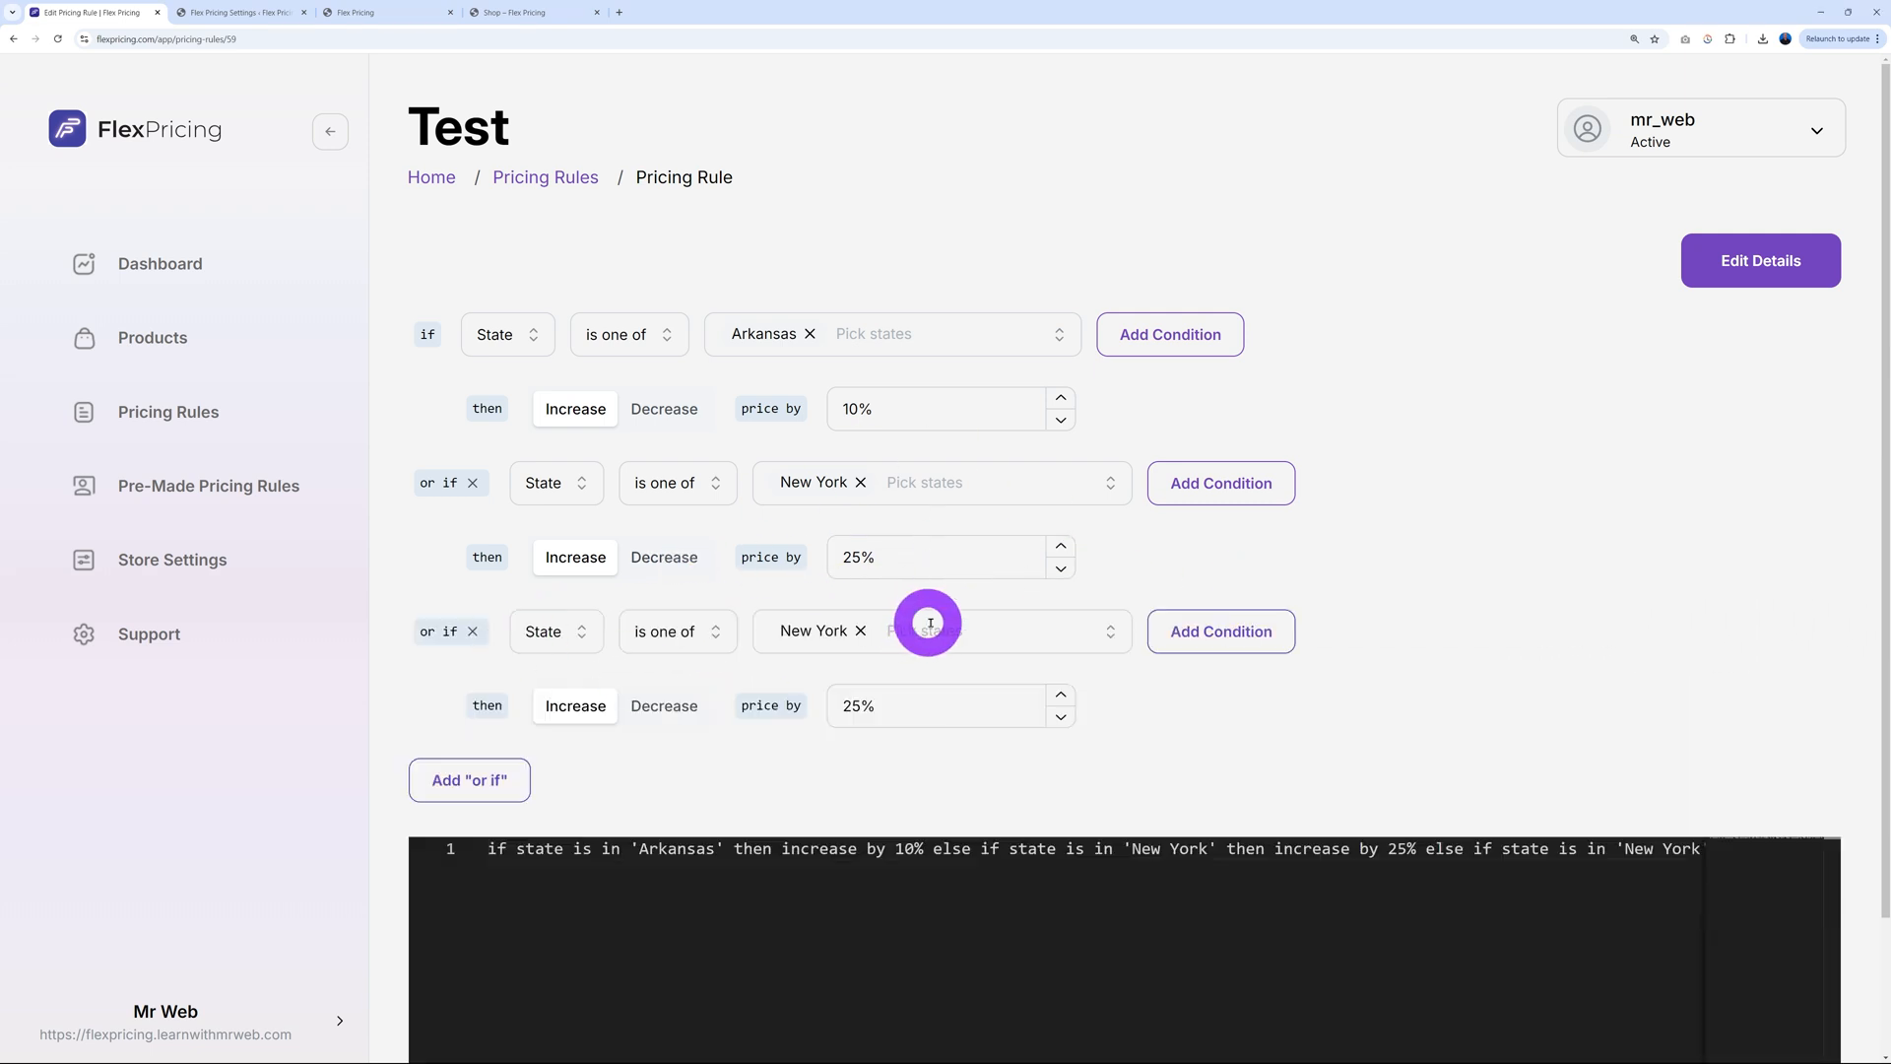
left_click(989, 630)
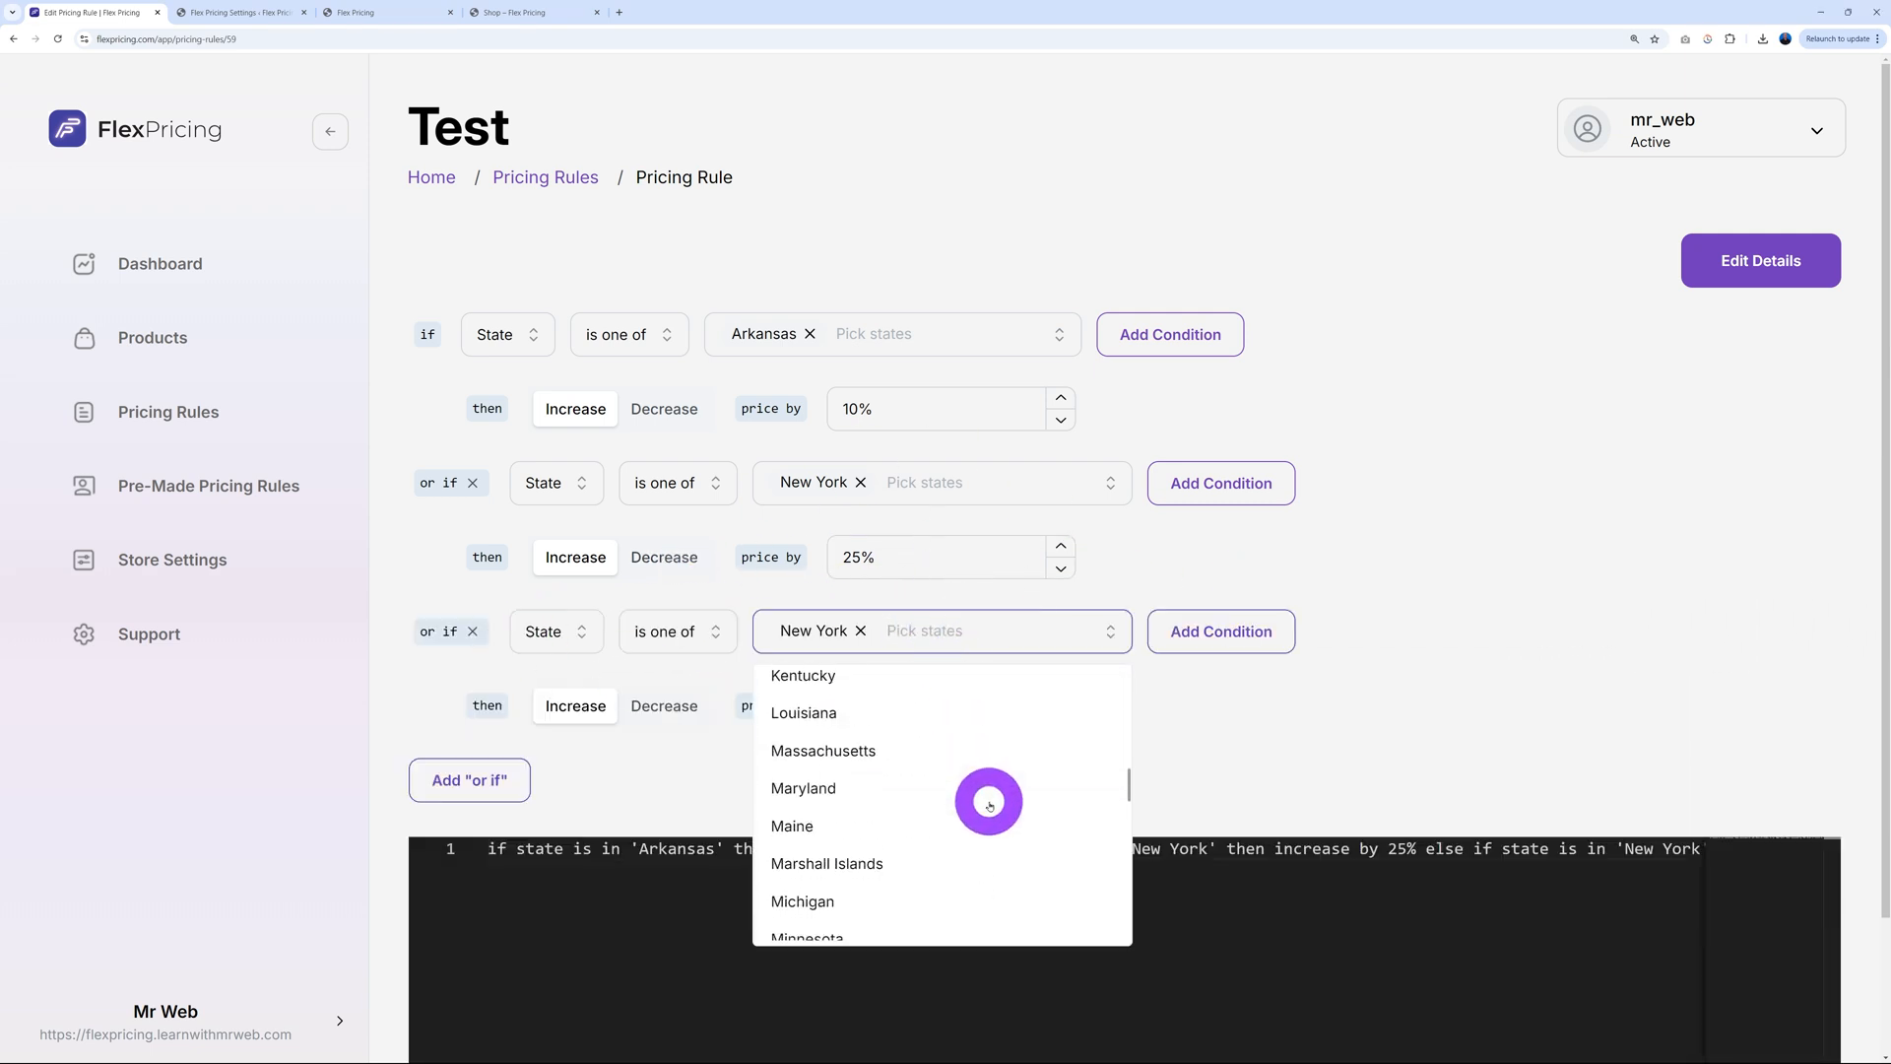
scroll("down", 3)
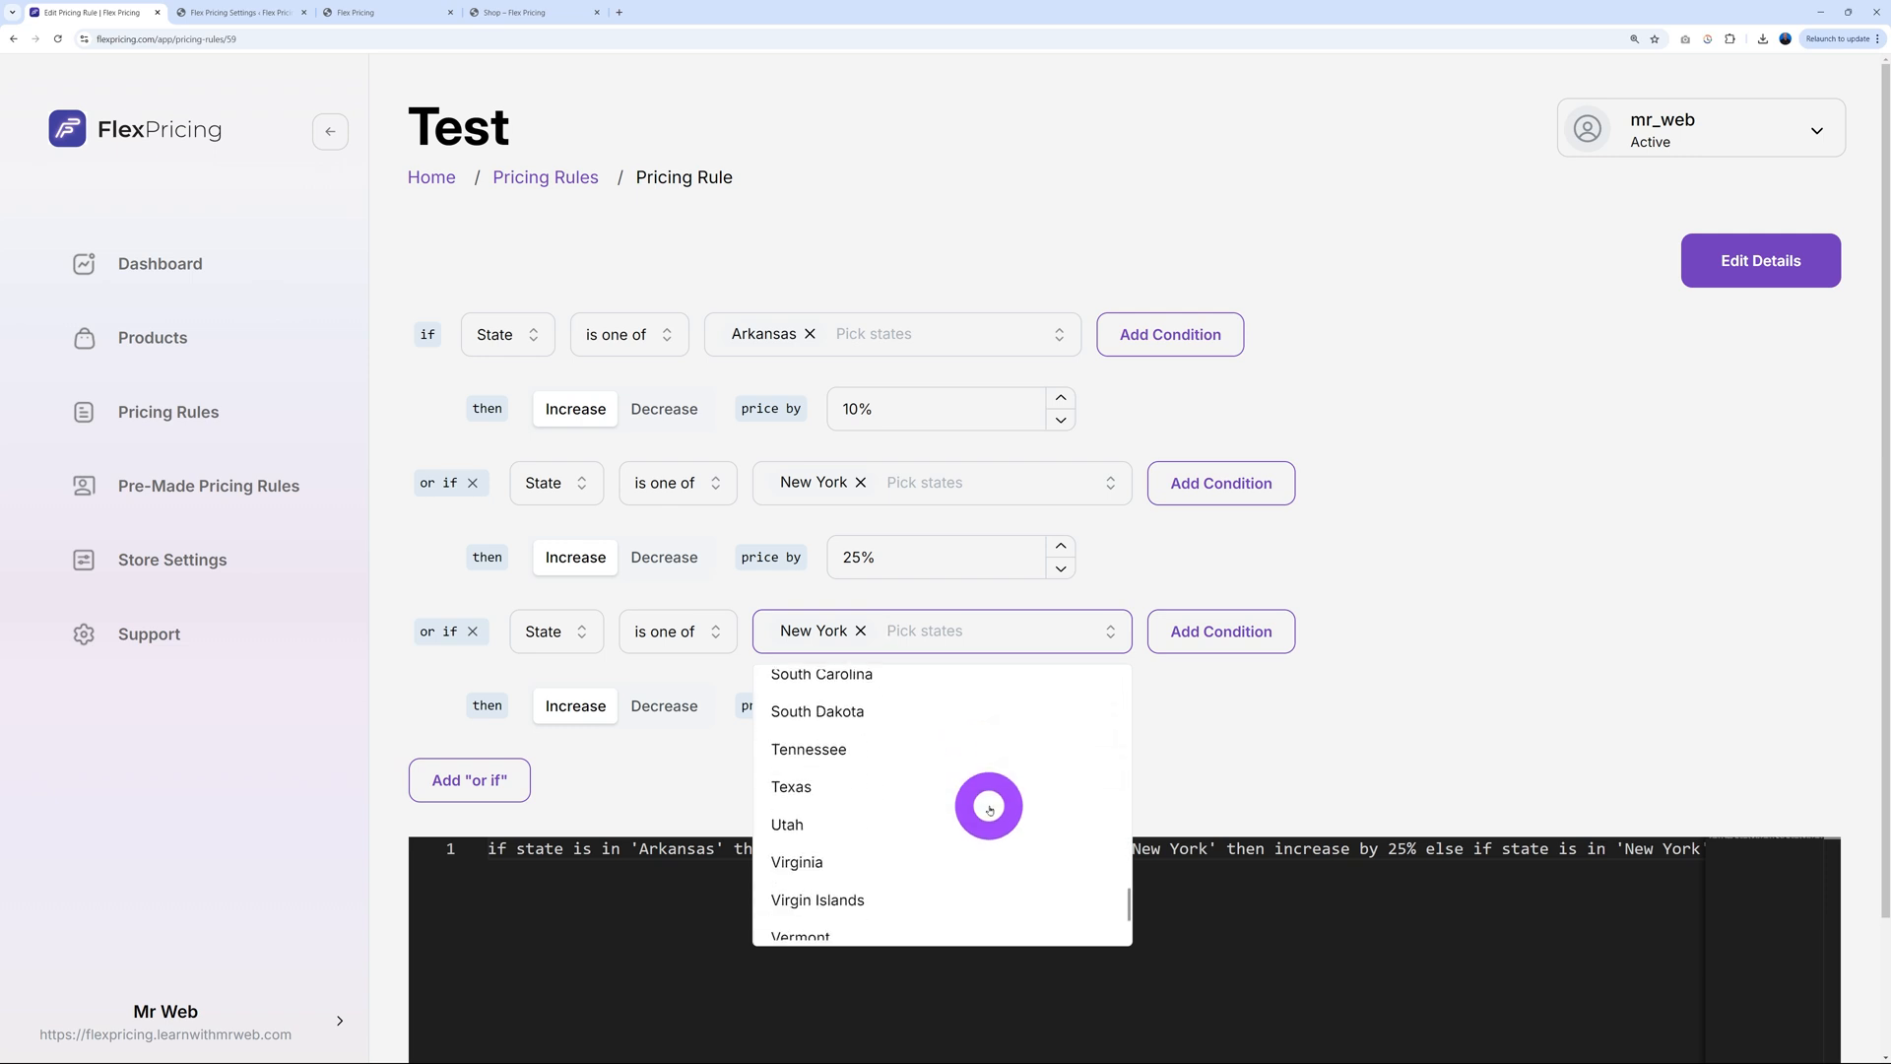
left_click(833, 808)
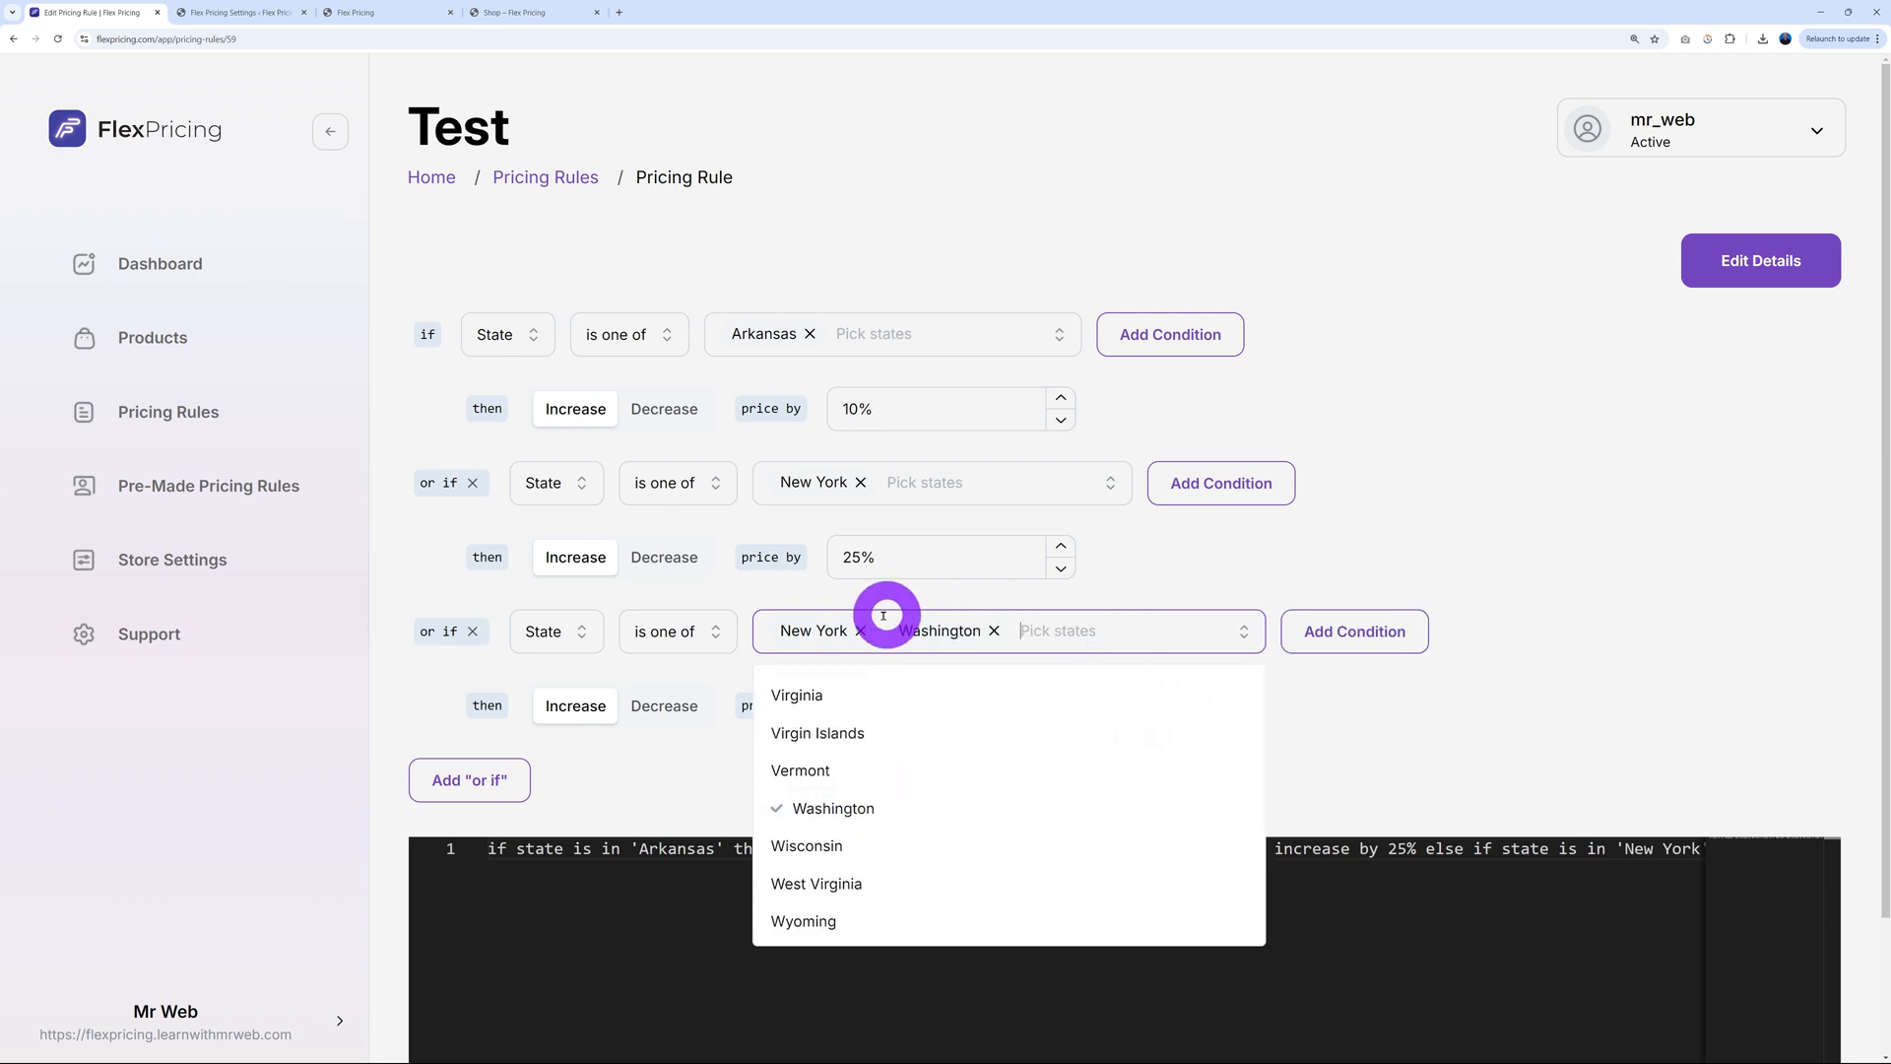
left_click(861, 629)
type("10")
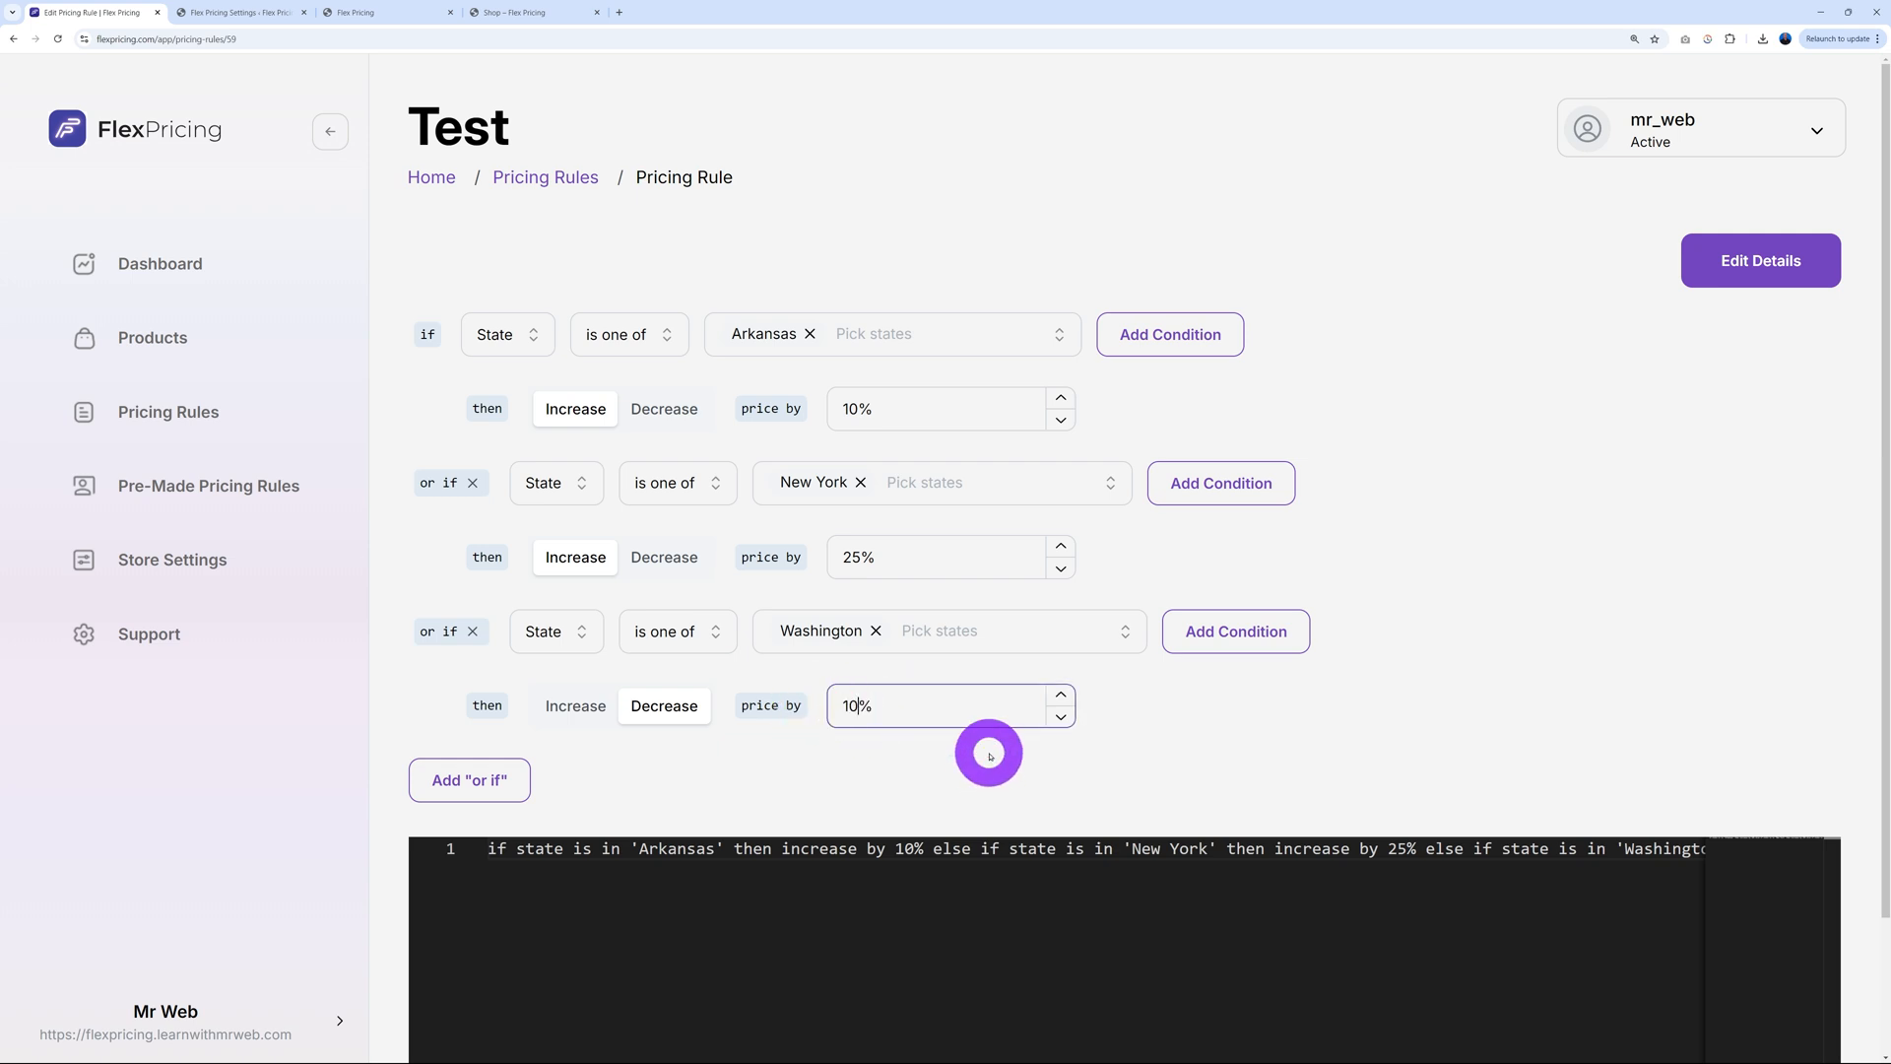
scroll("down", 3)
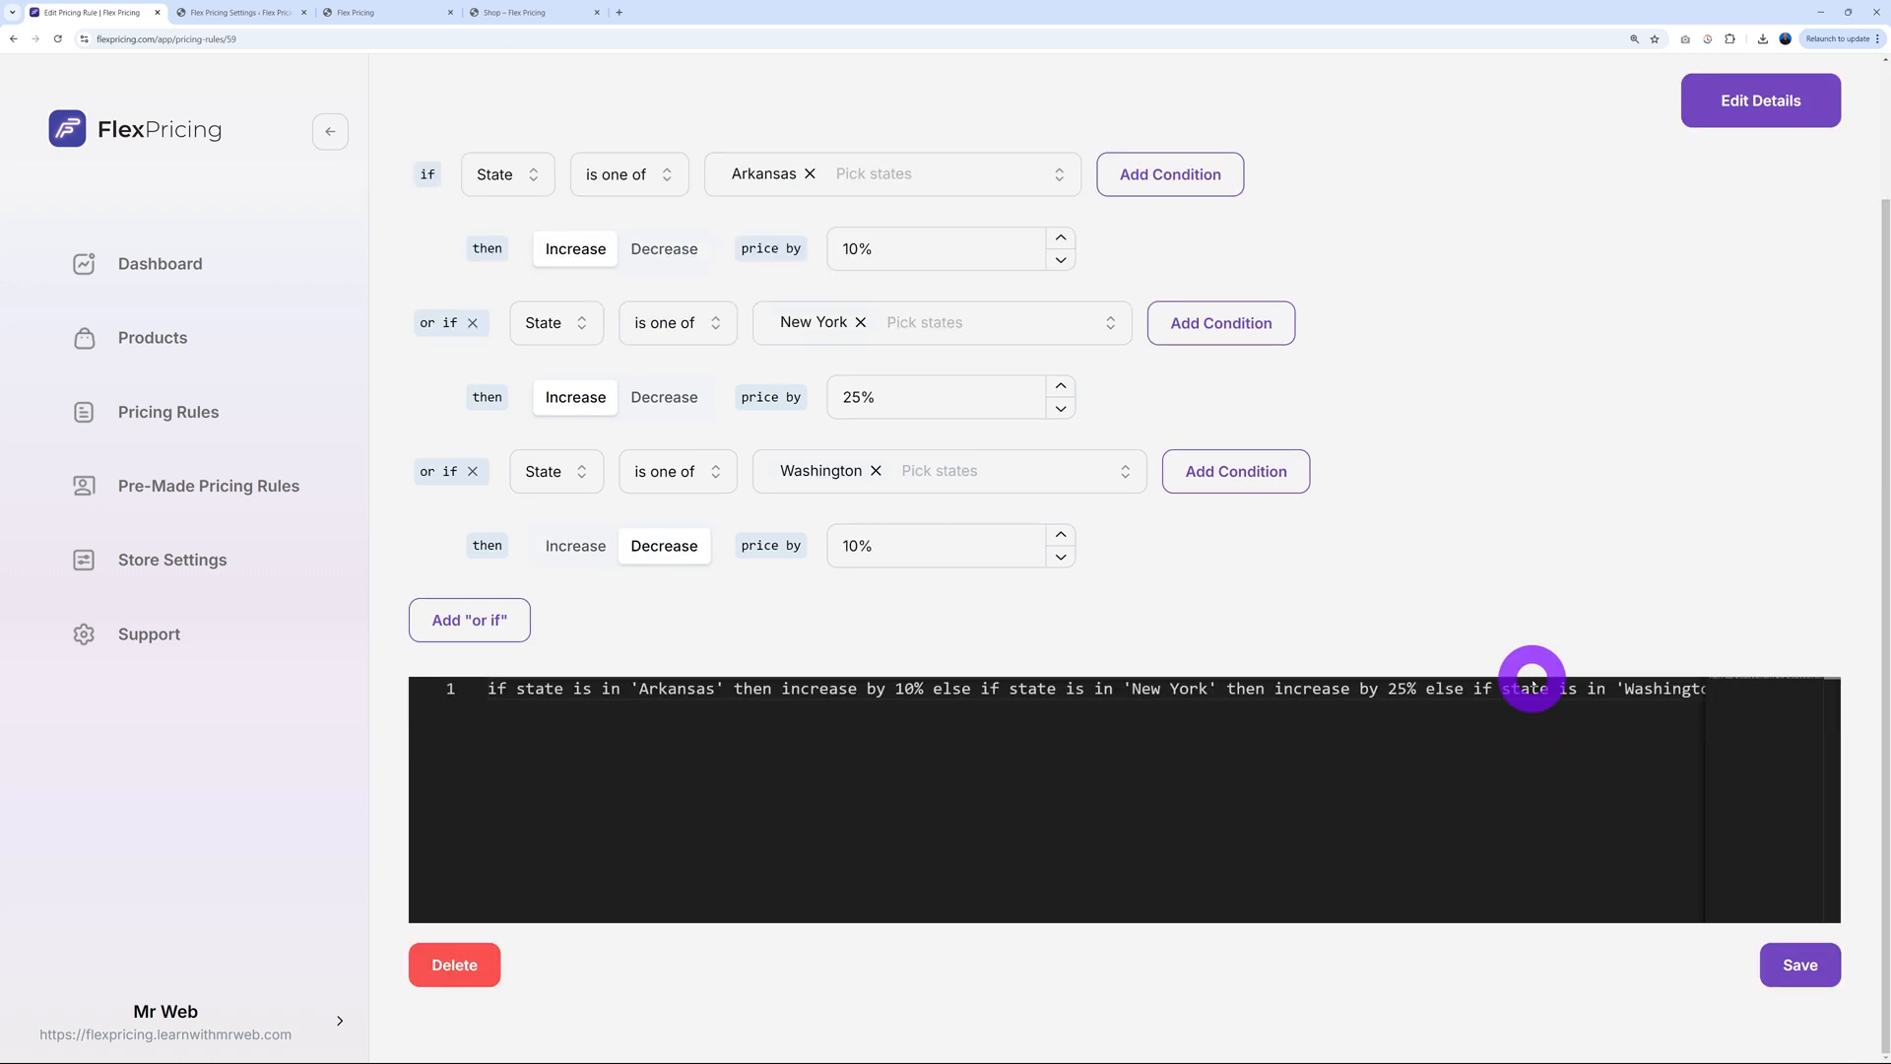
left_click(1799, 963)
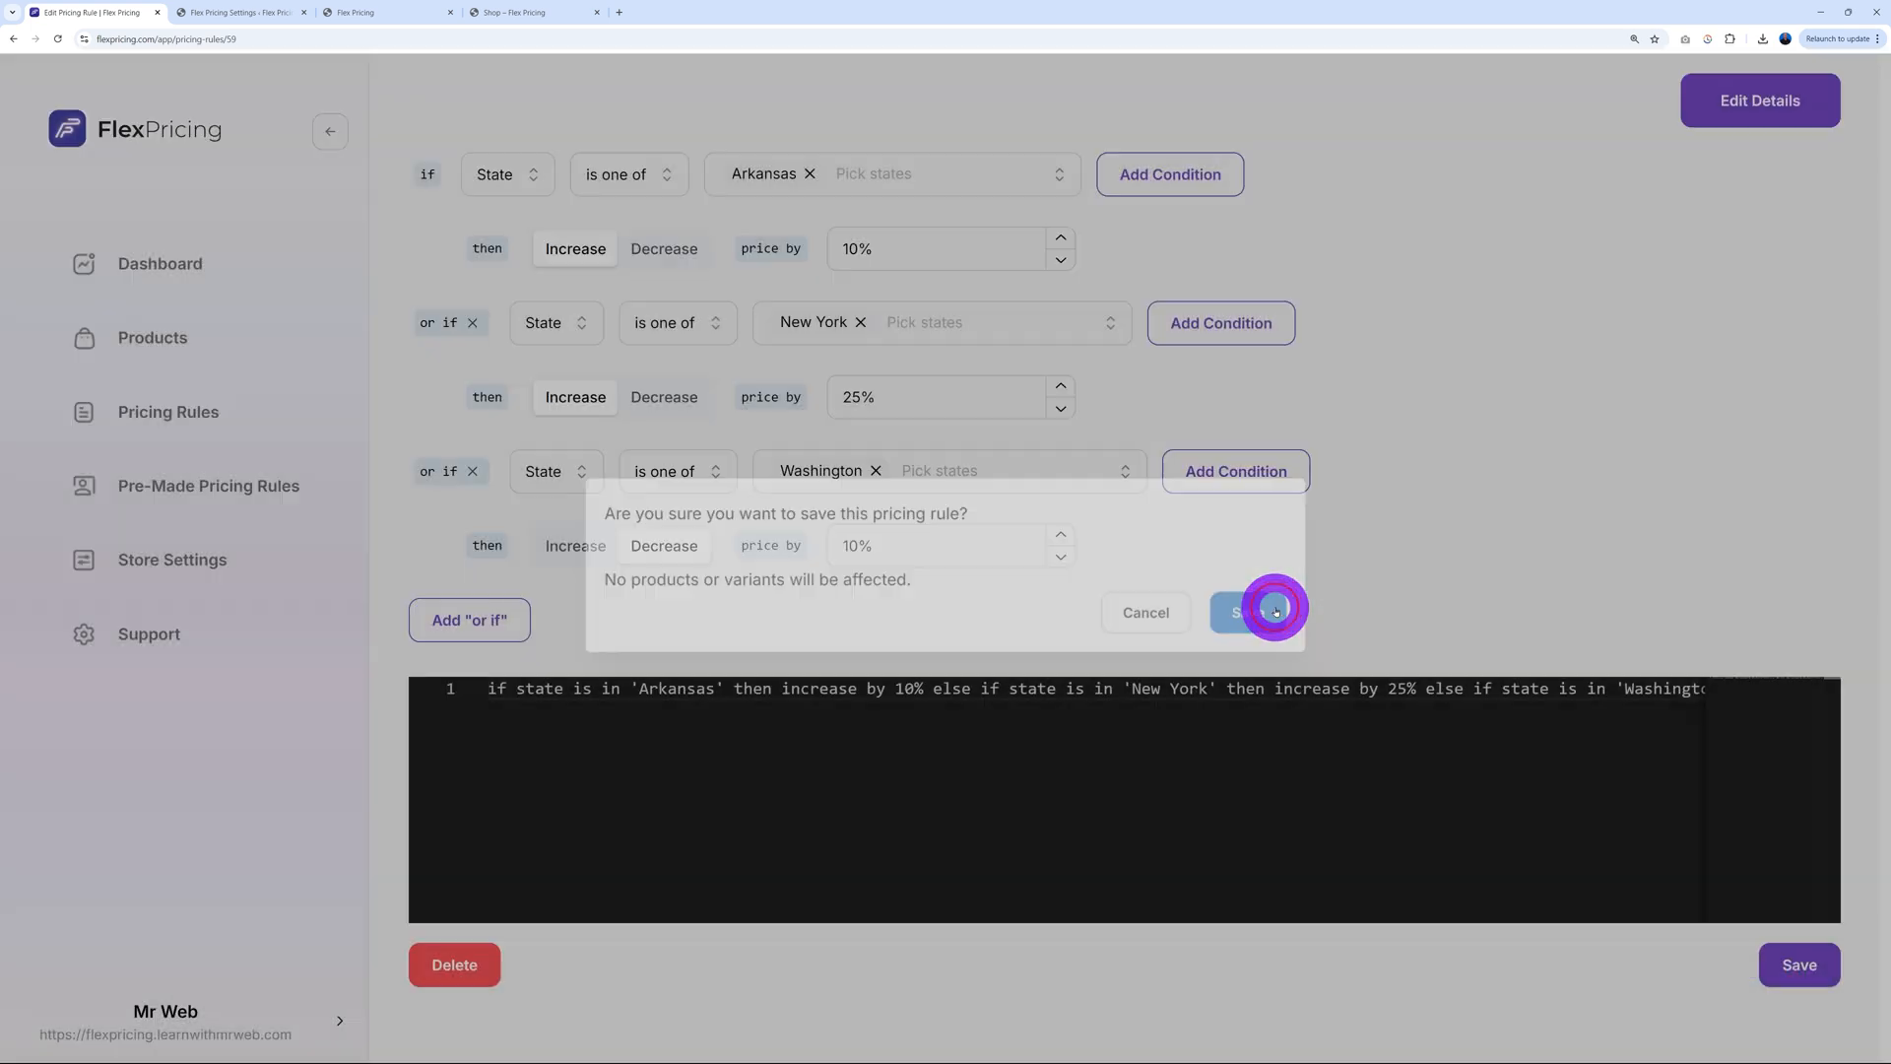
left_click(1241, 611)
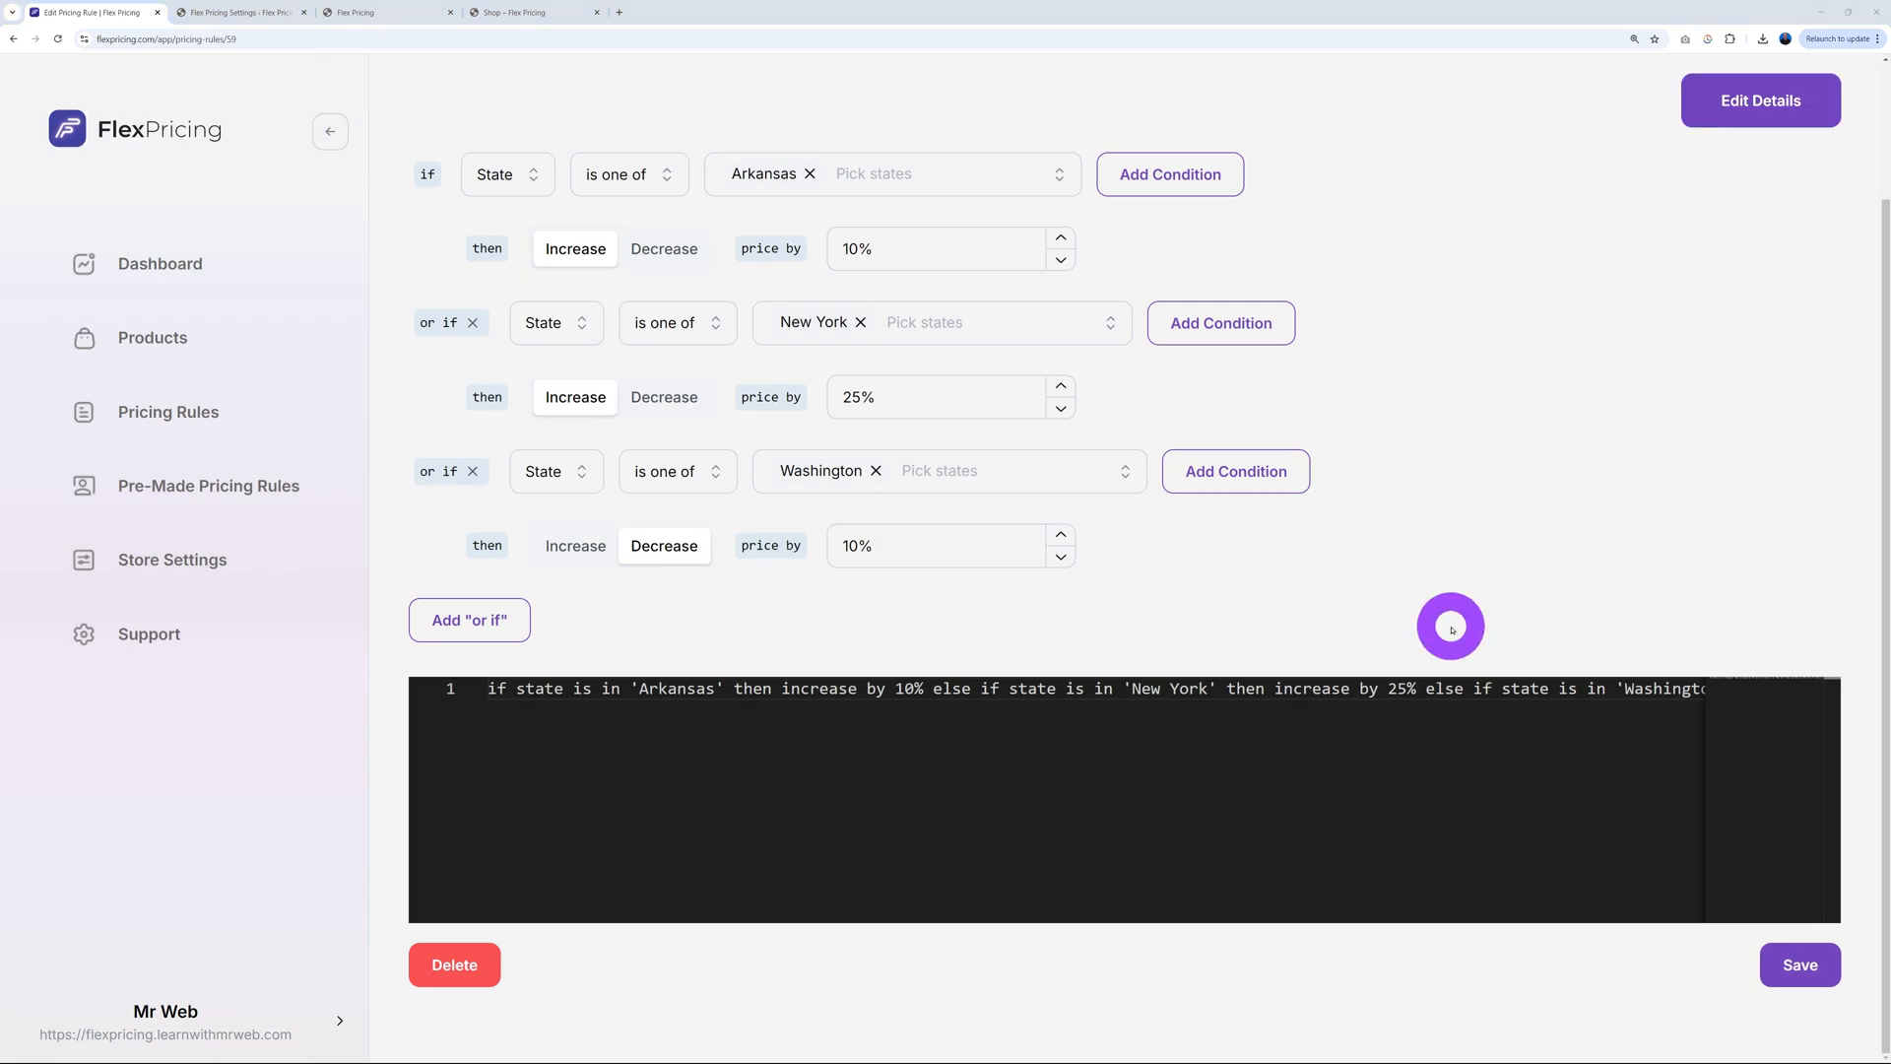
mouse_move(1494, 558)
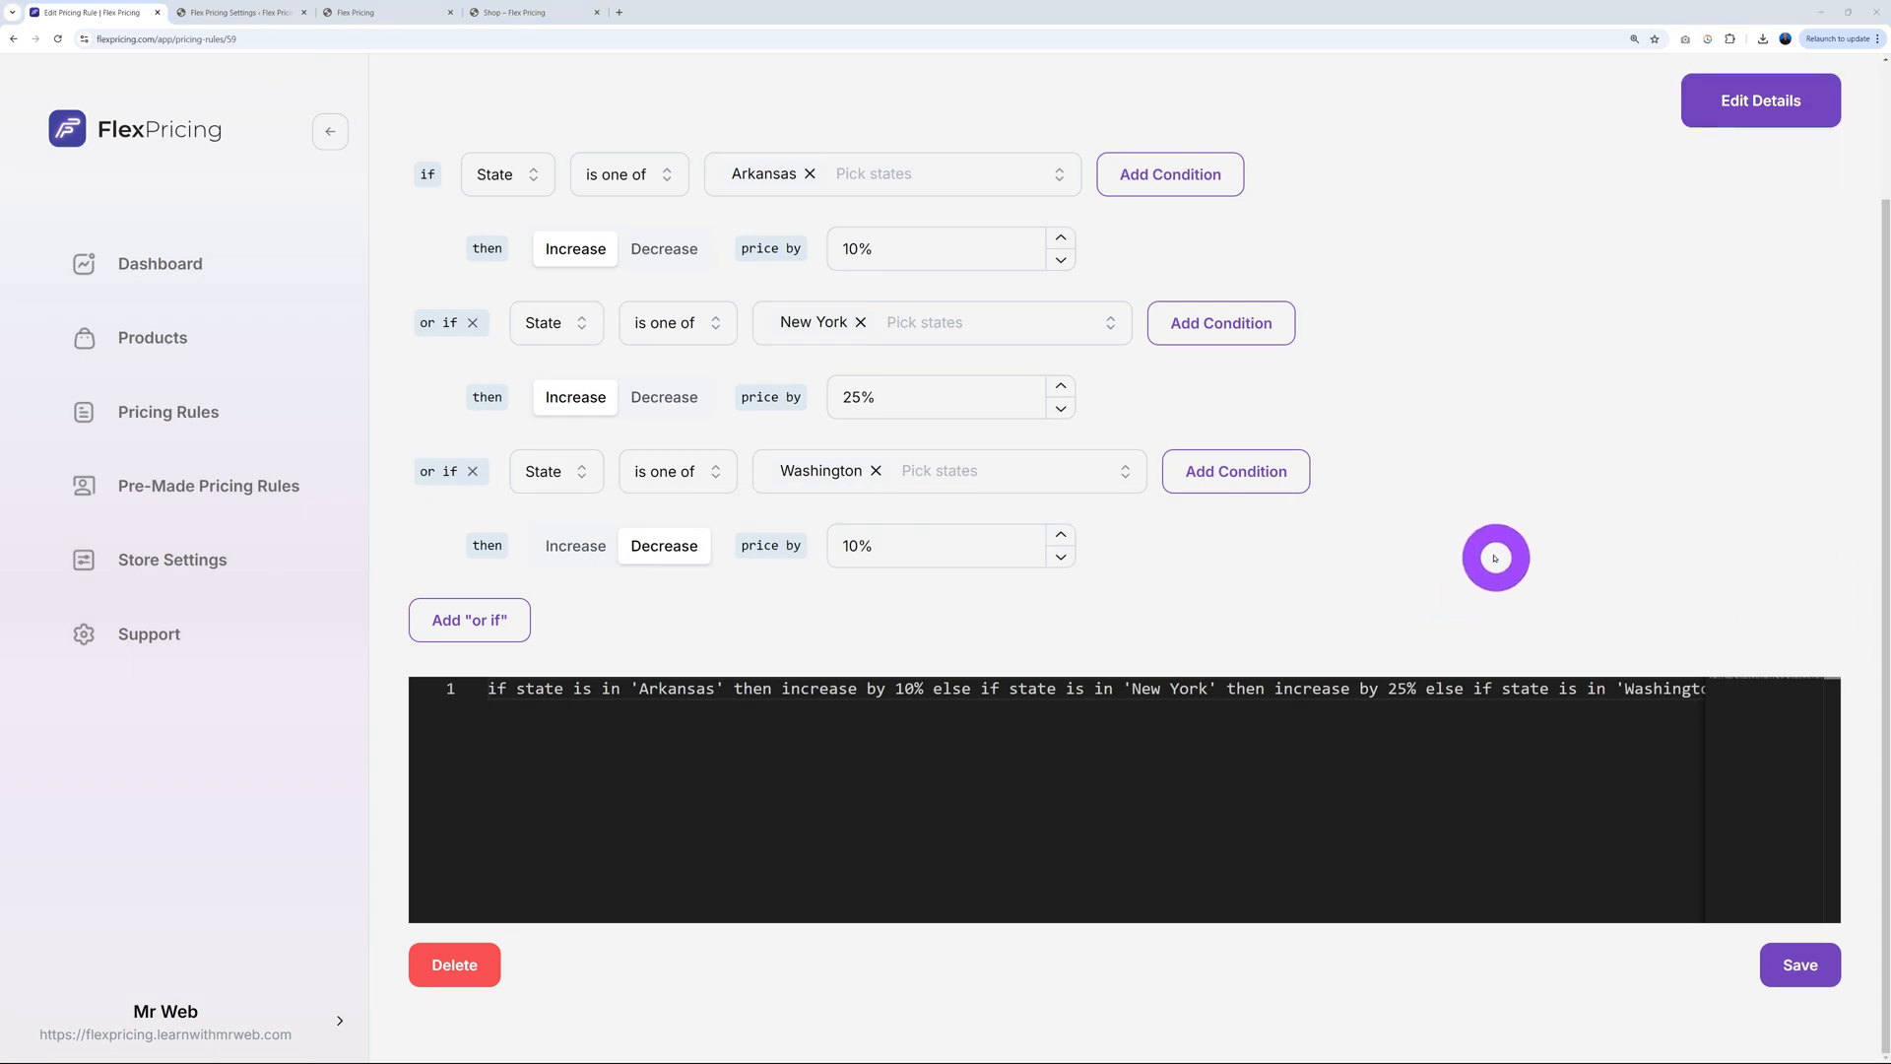
mouse_move(445, 403)
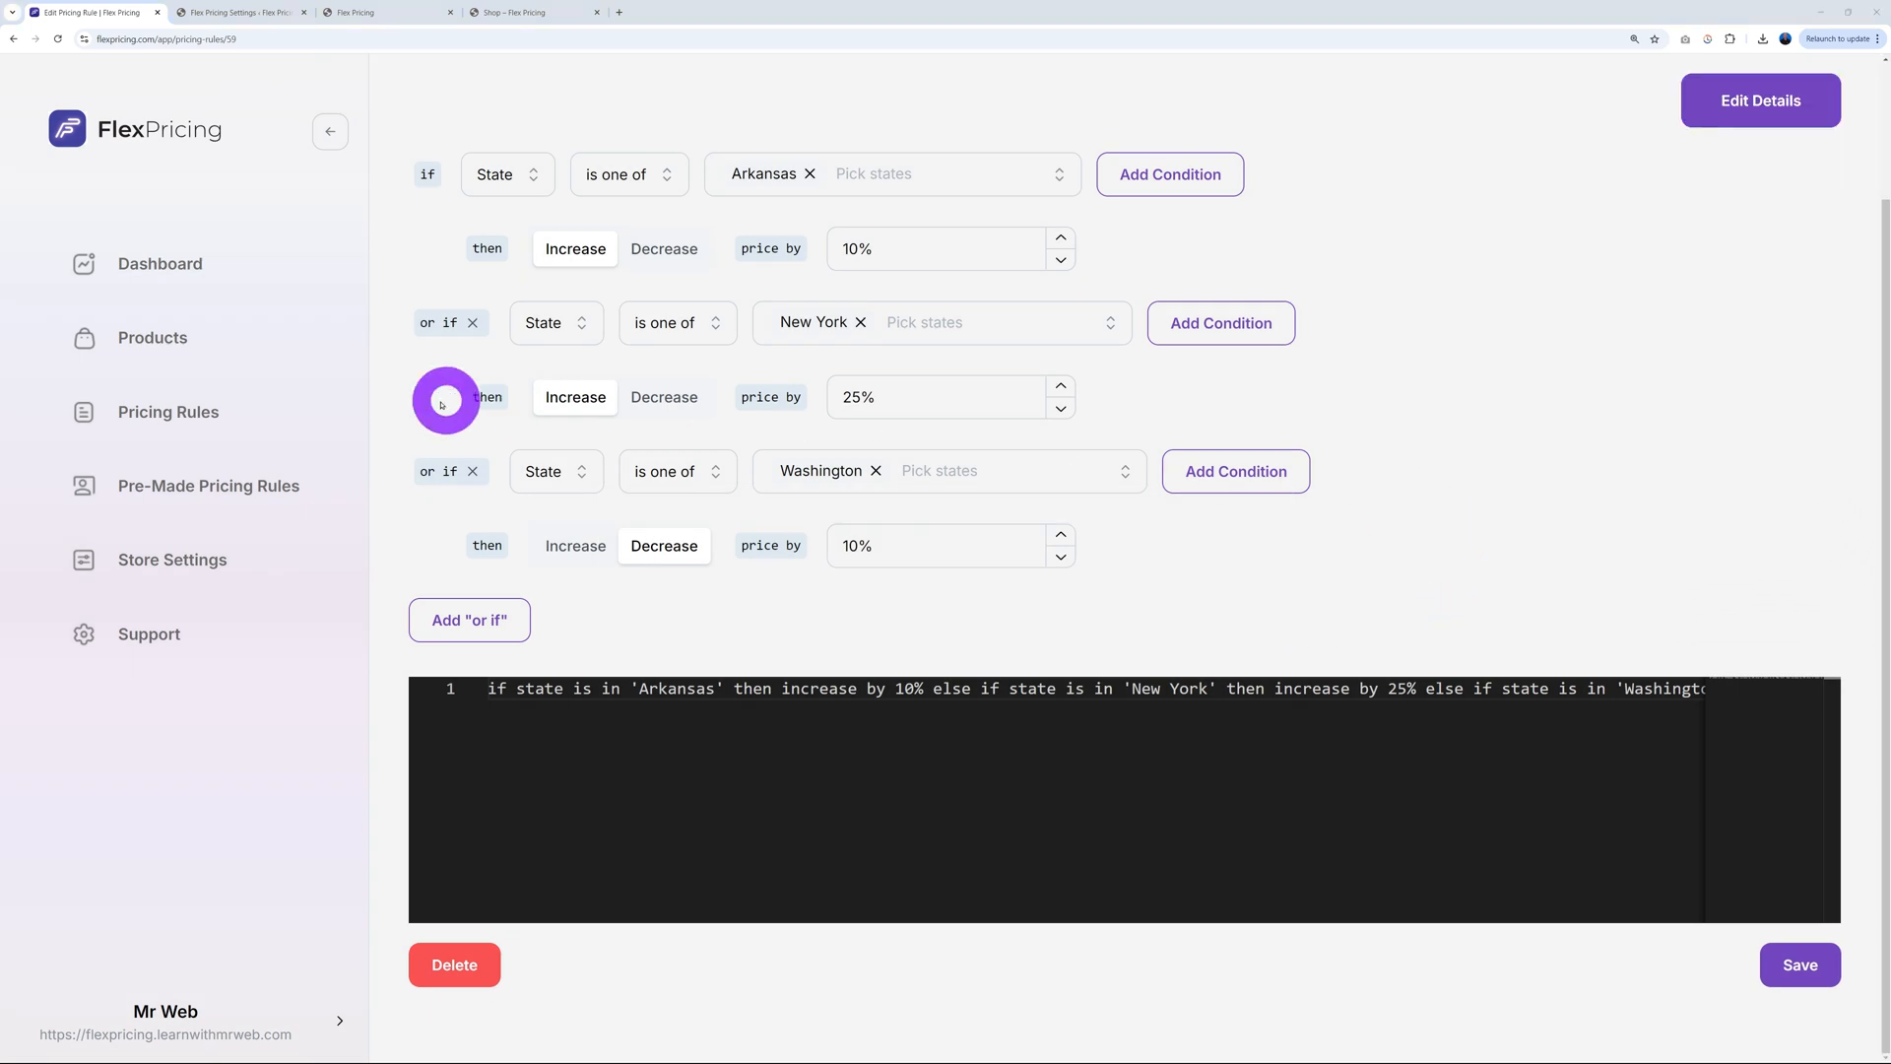
Select all eight products and apply the Test pricing rule to them
left_click(152, 339)
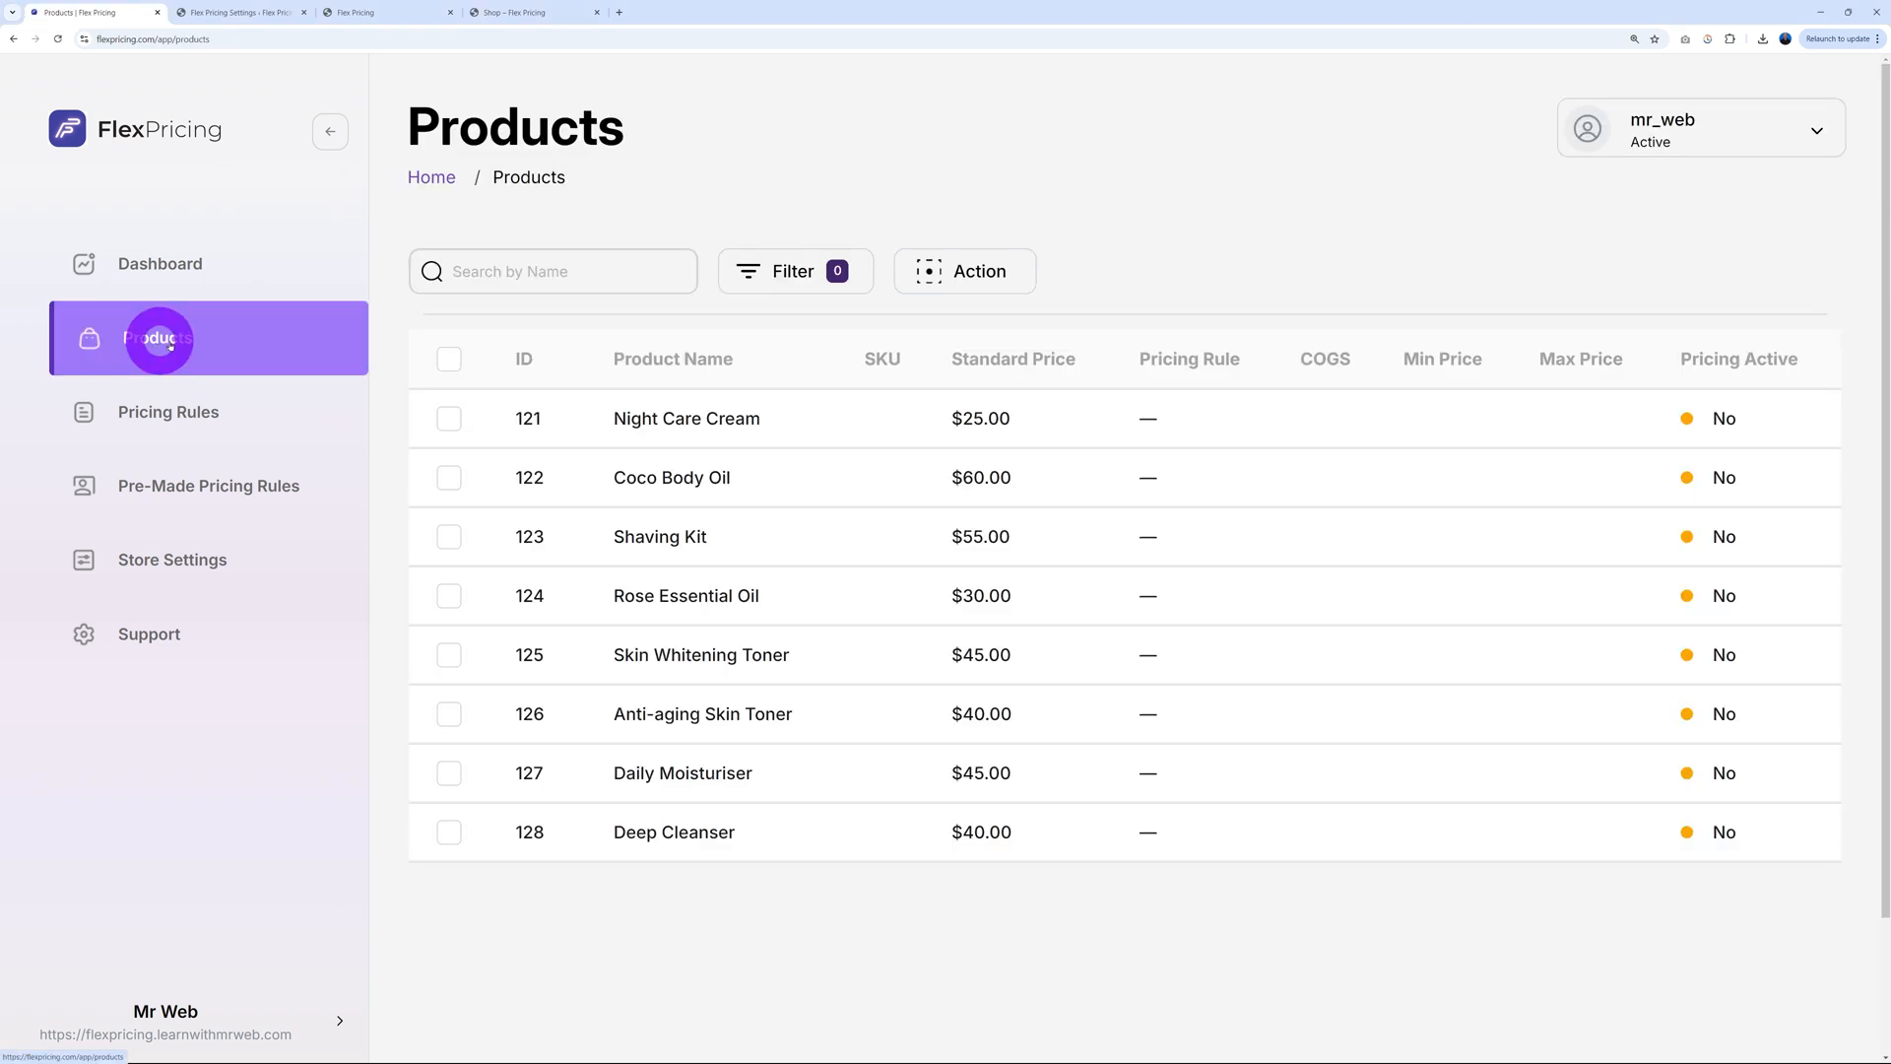
mouse_move(1706, 396)
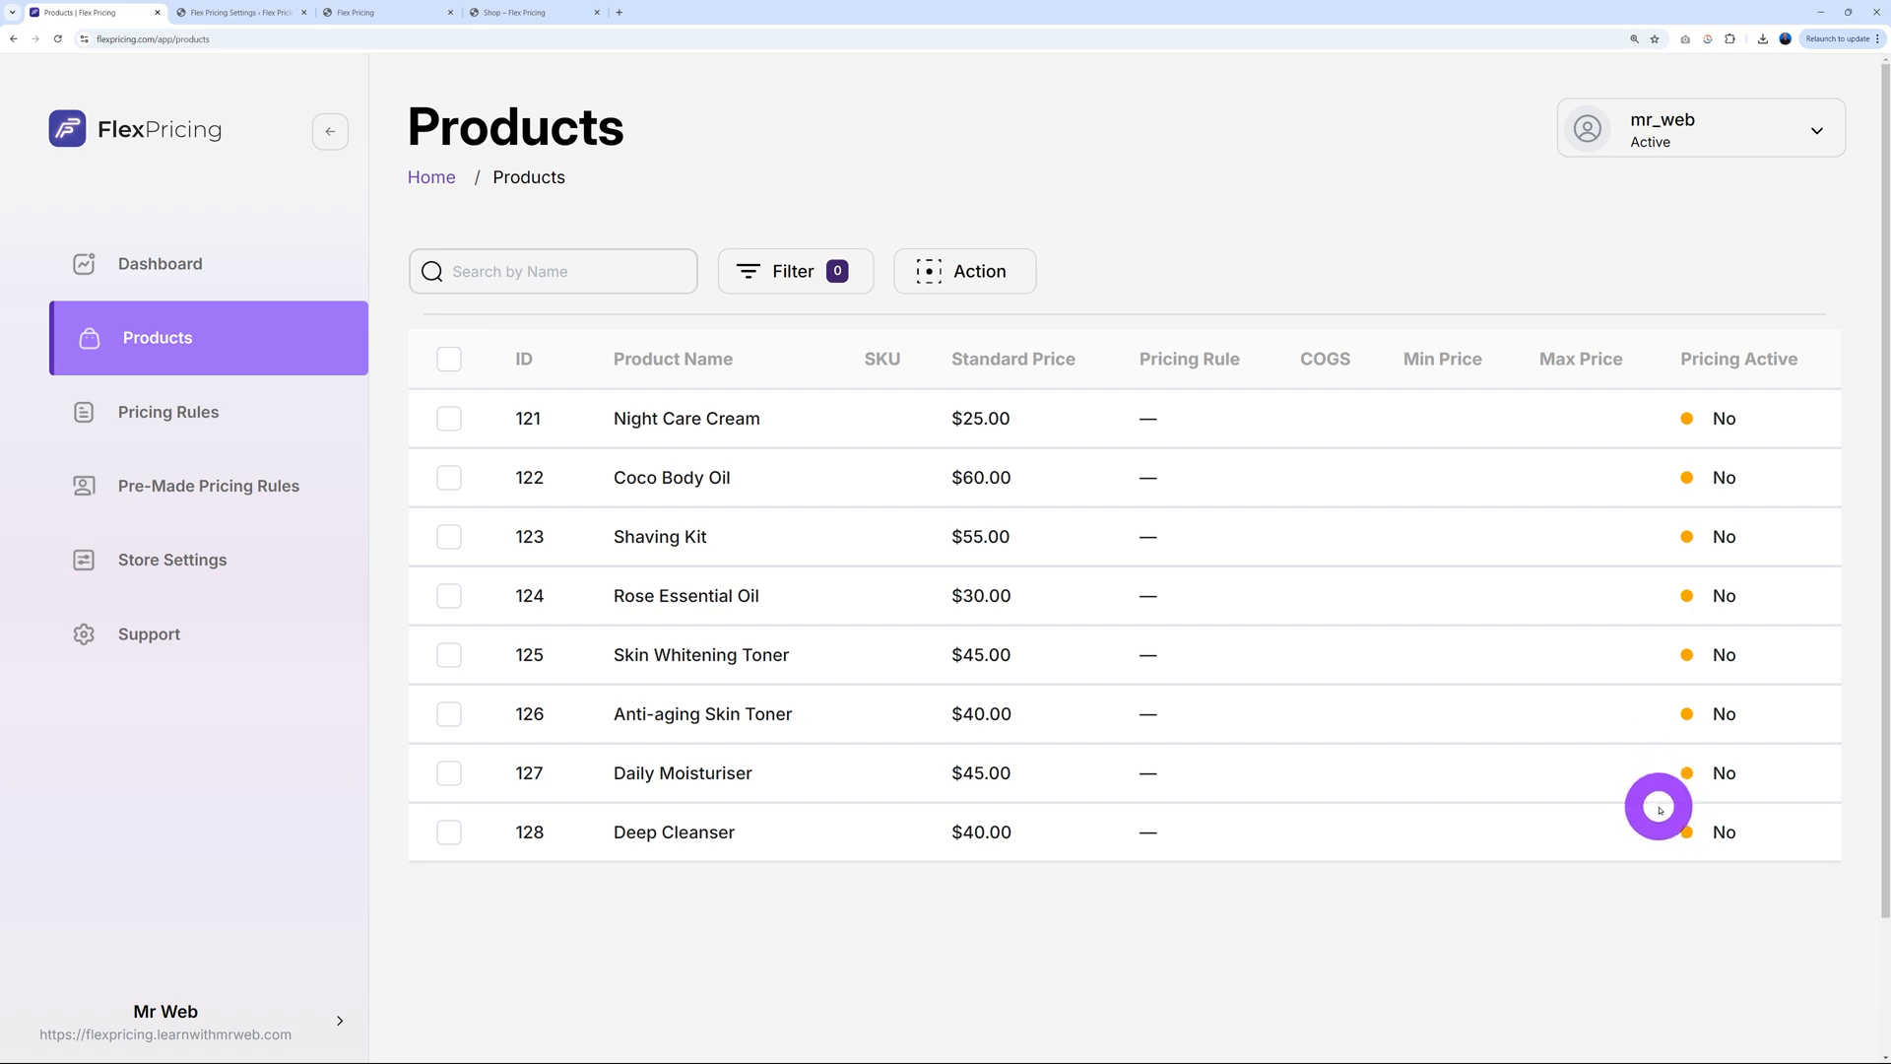
left_click(449, 535)
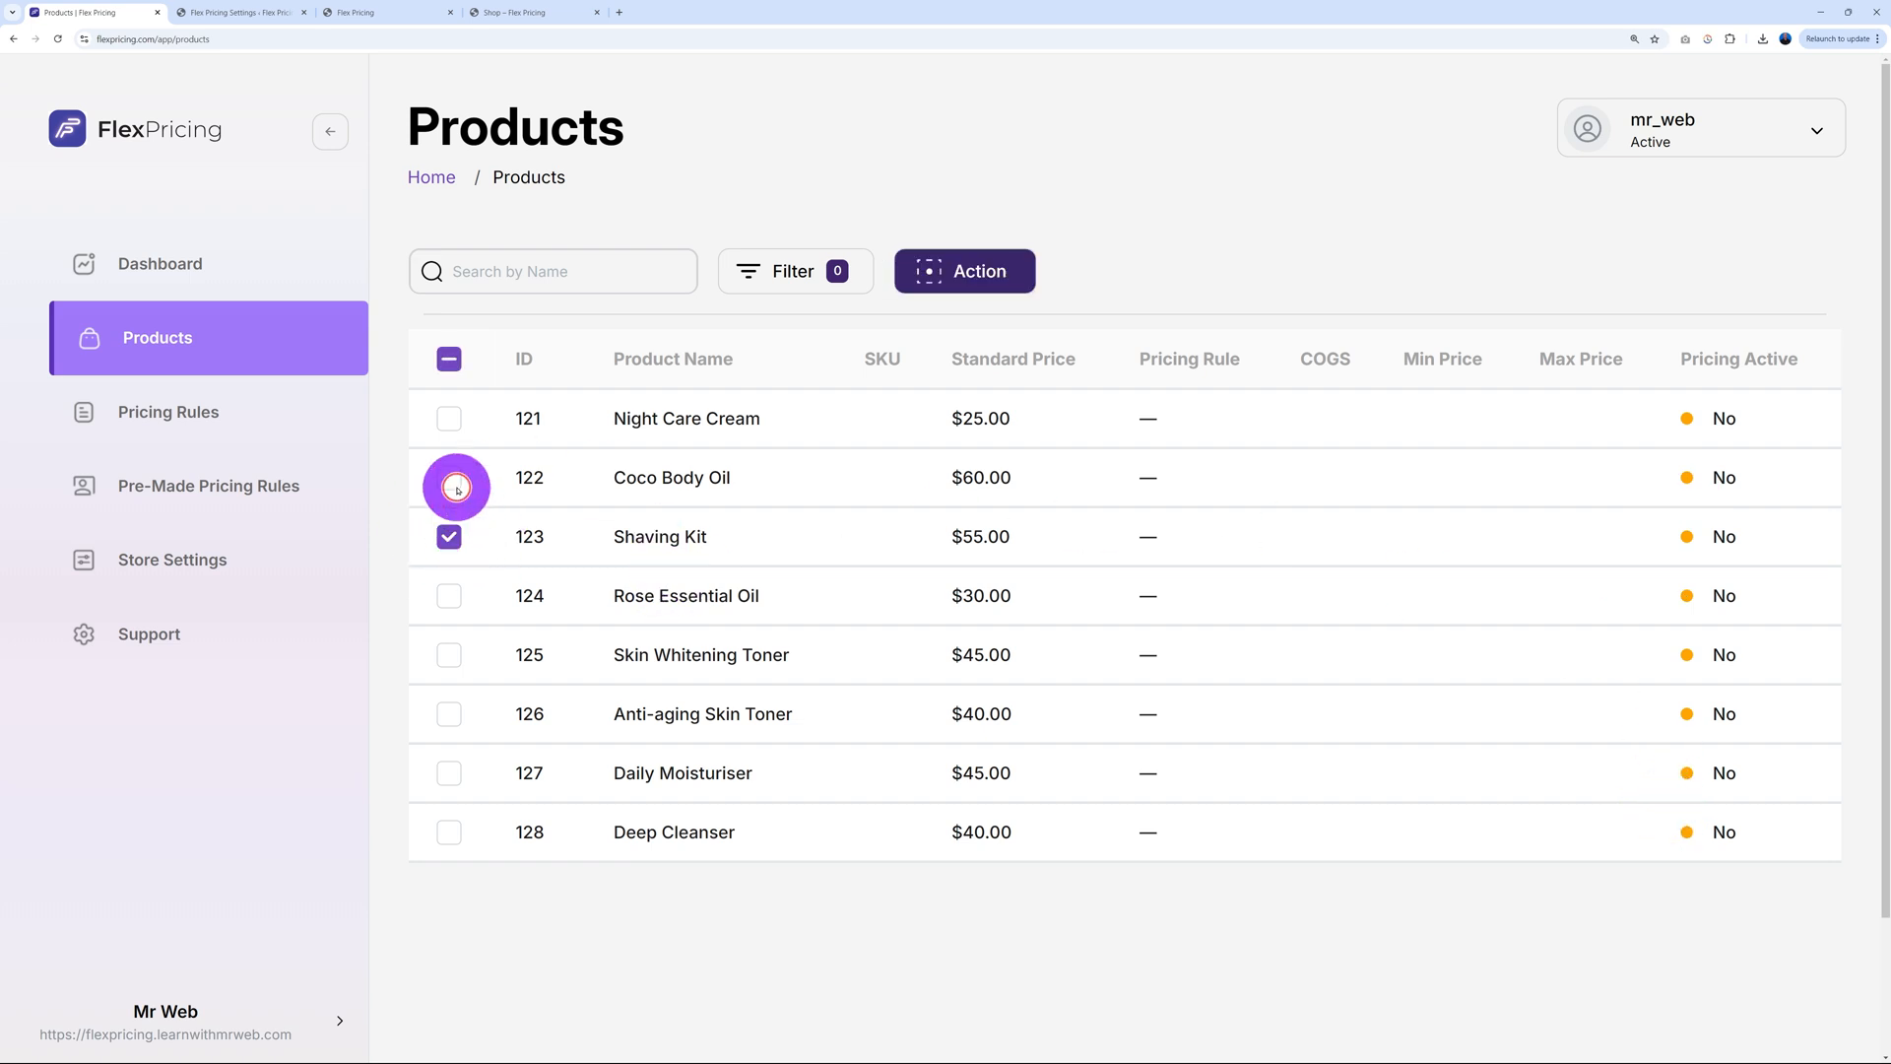
left_click(450, 477)
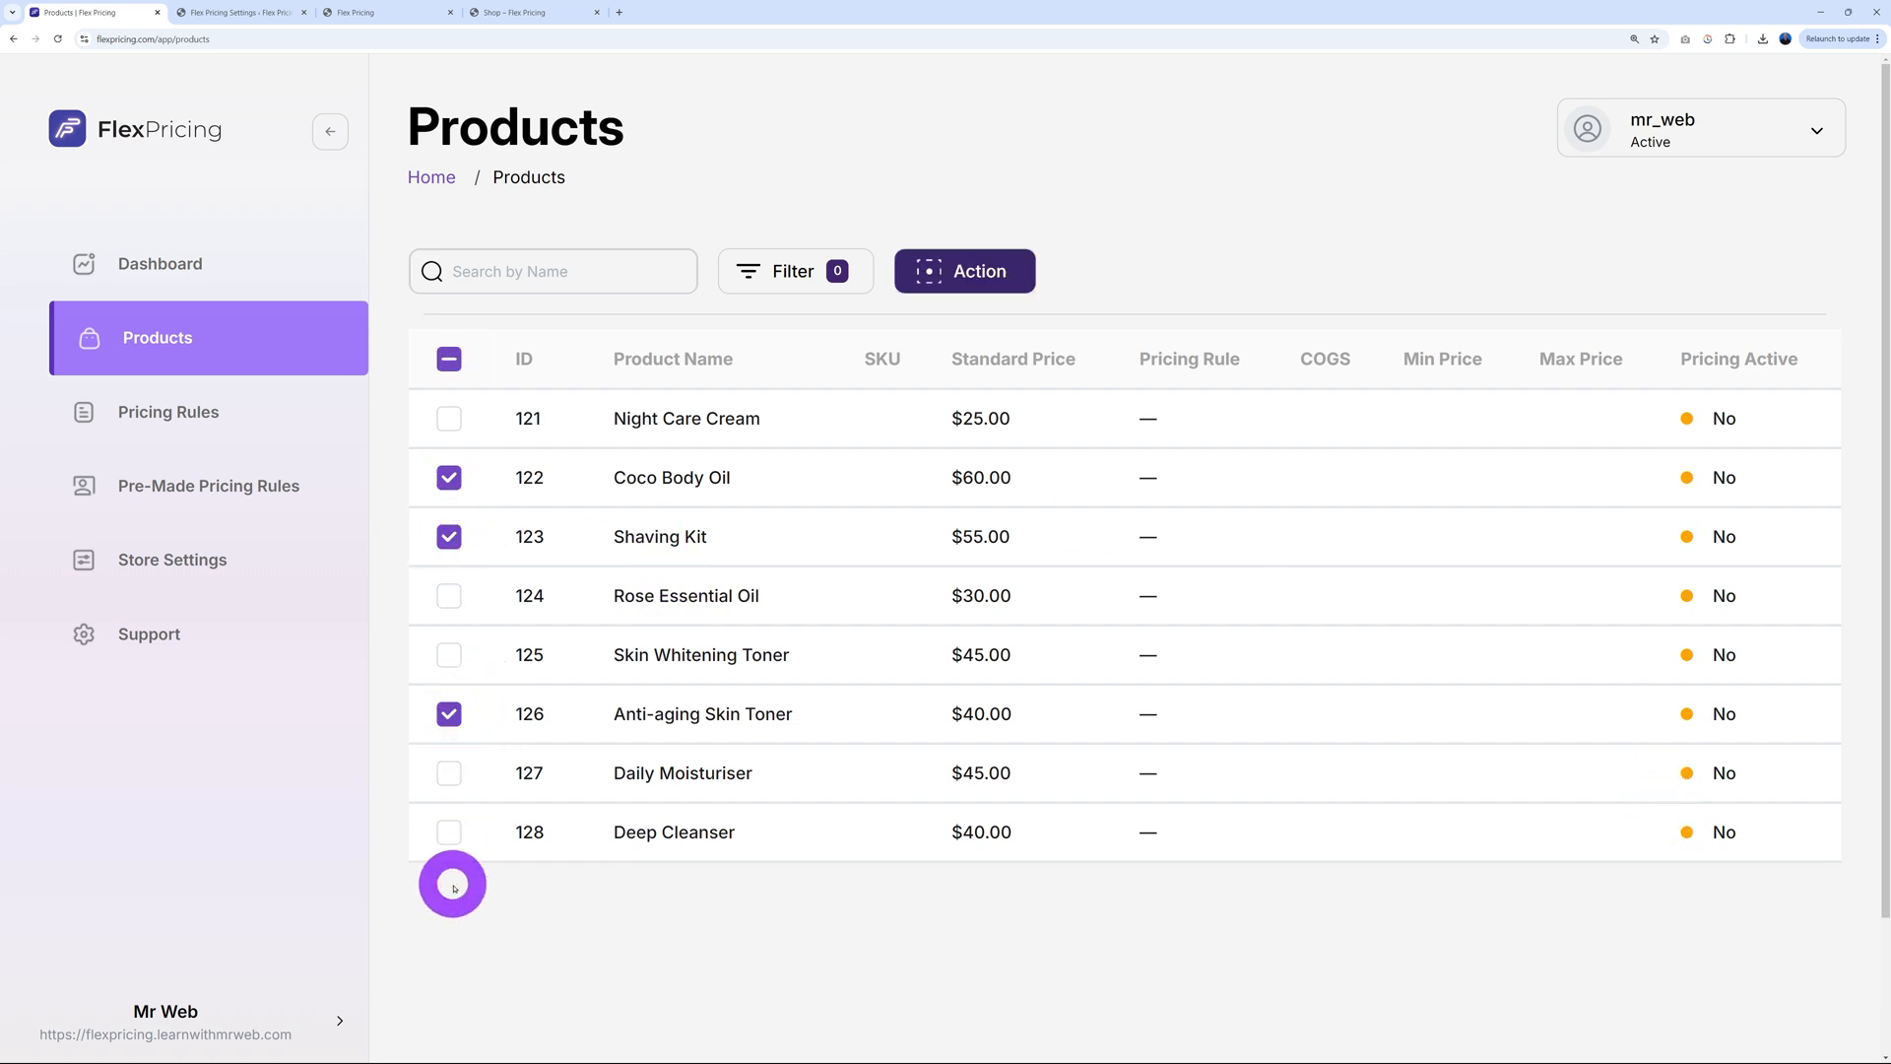
left_click(449, 359)
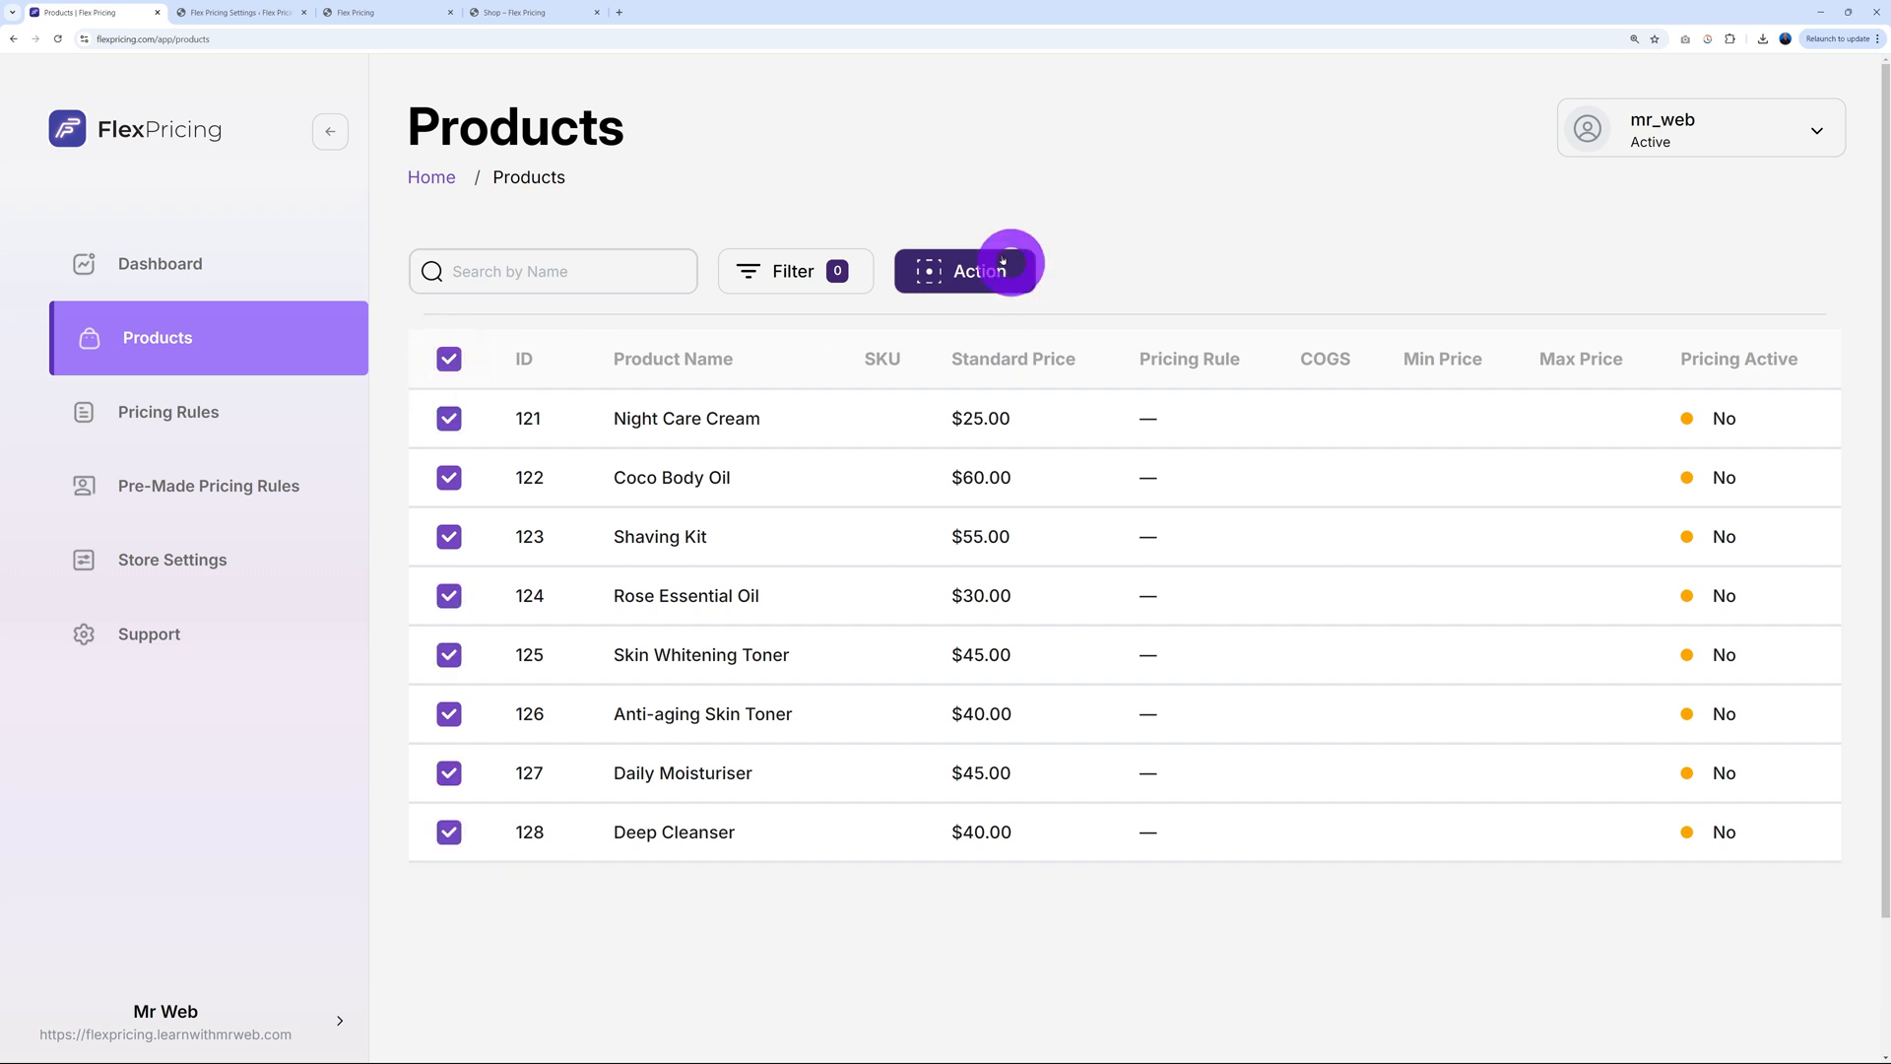
left_click(964, 270)
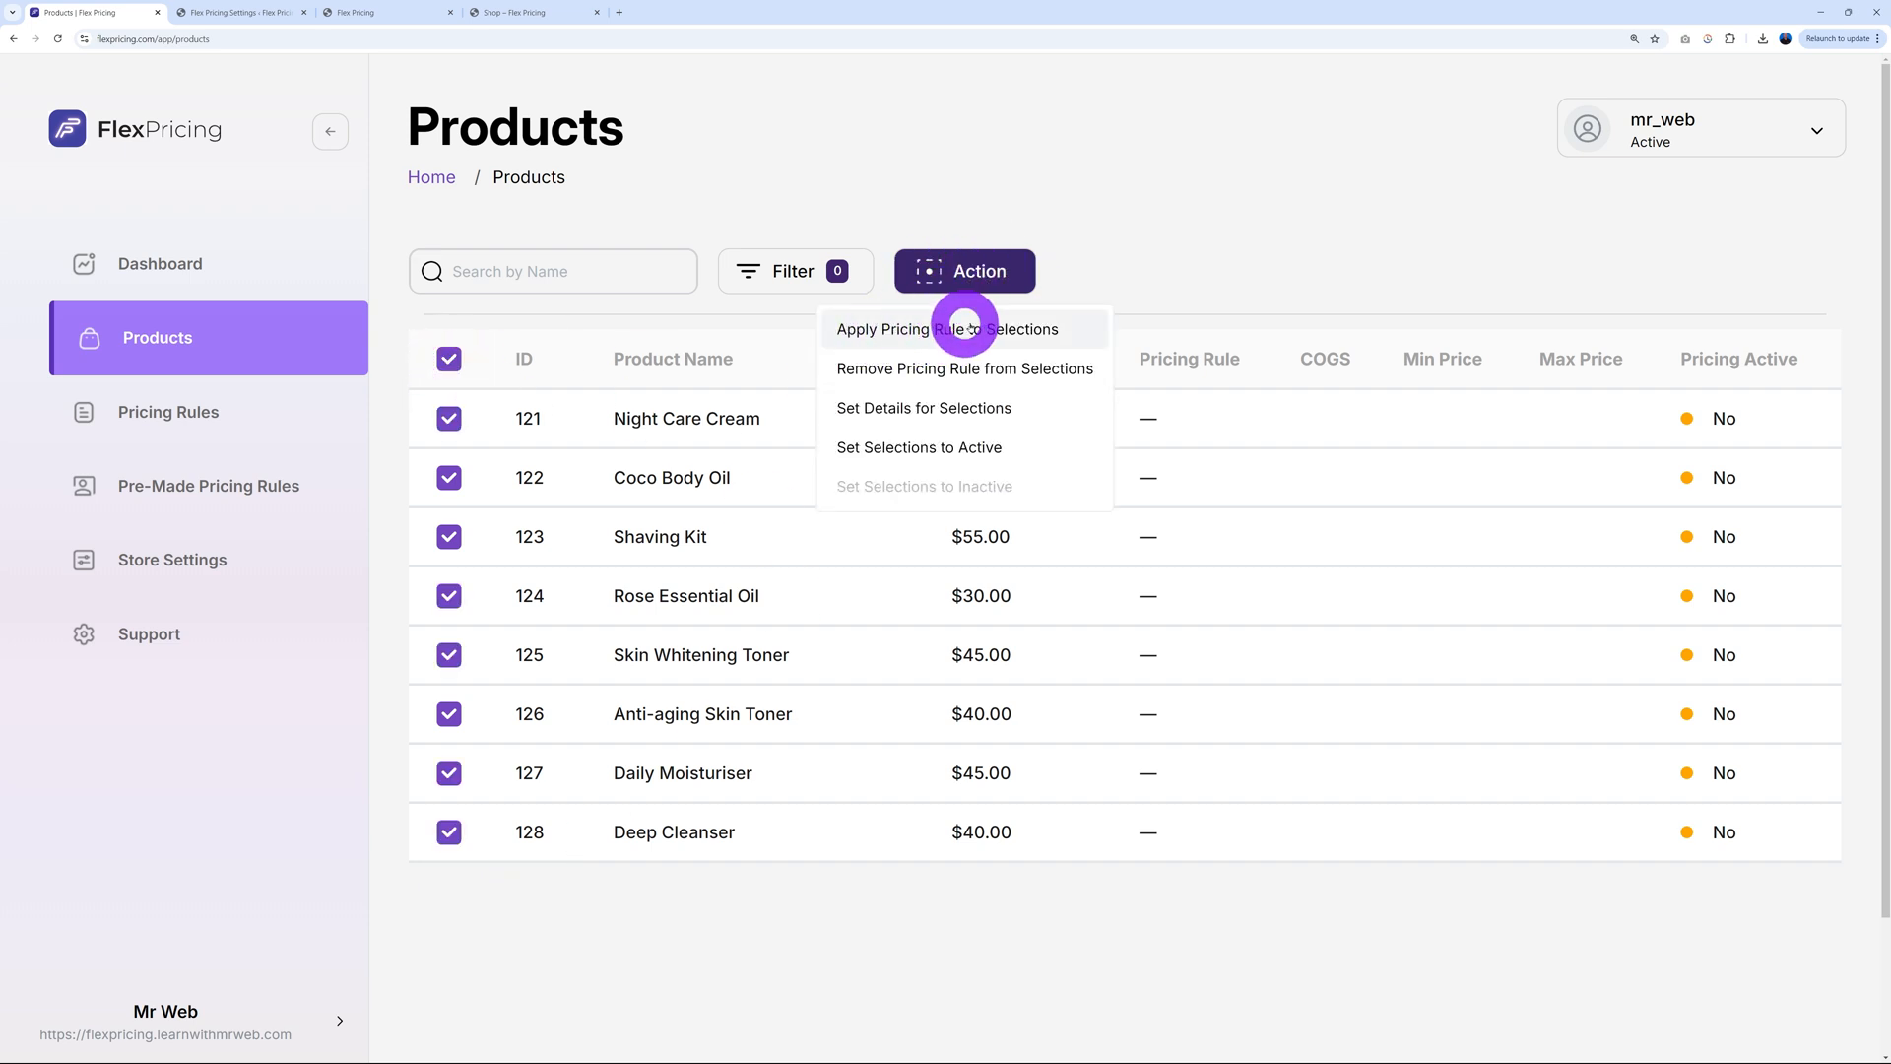
left_click(946, 328)
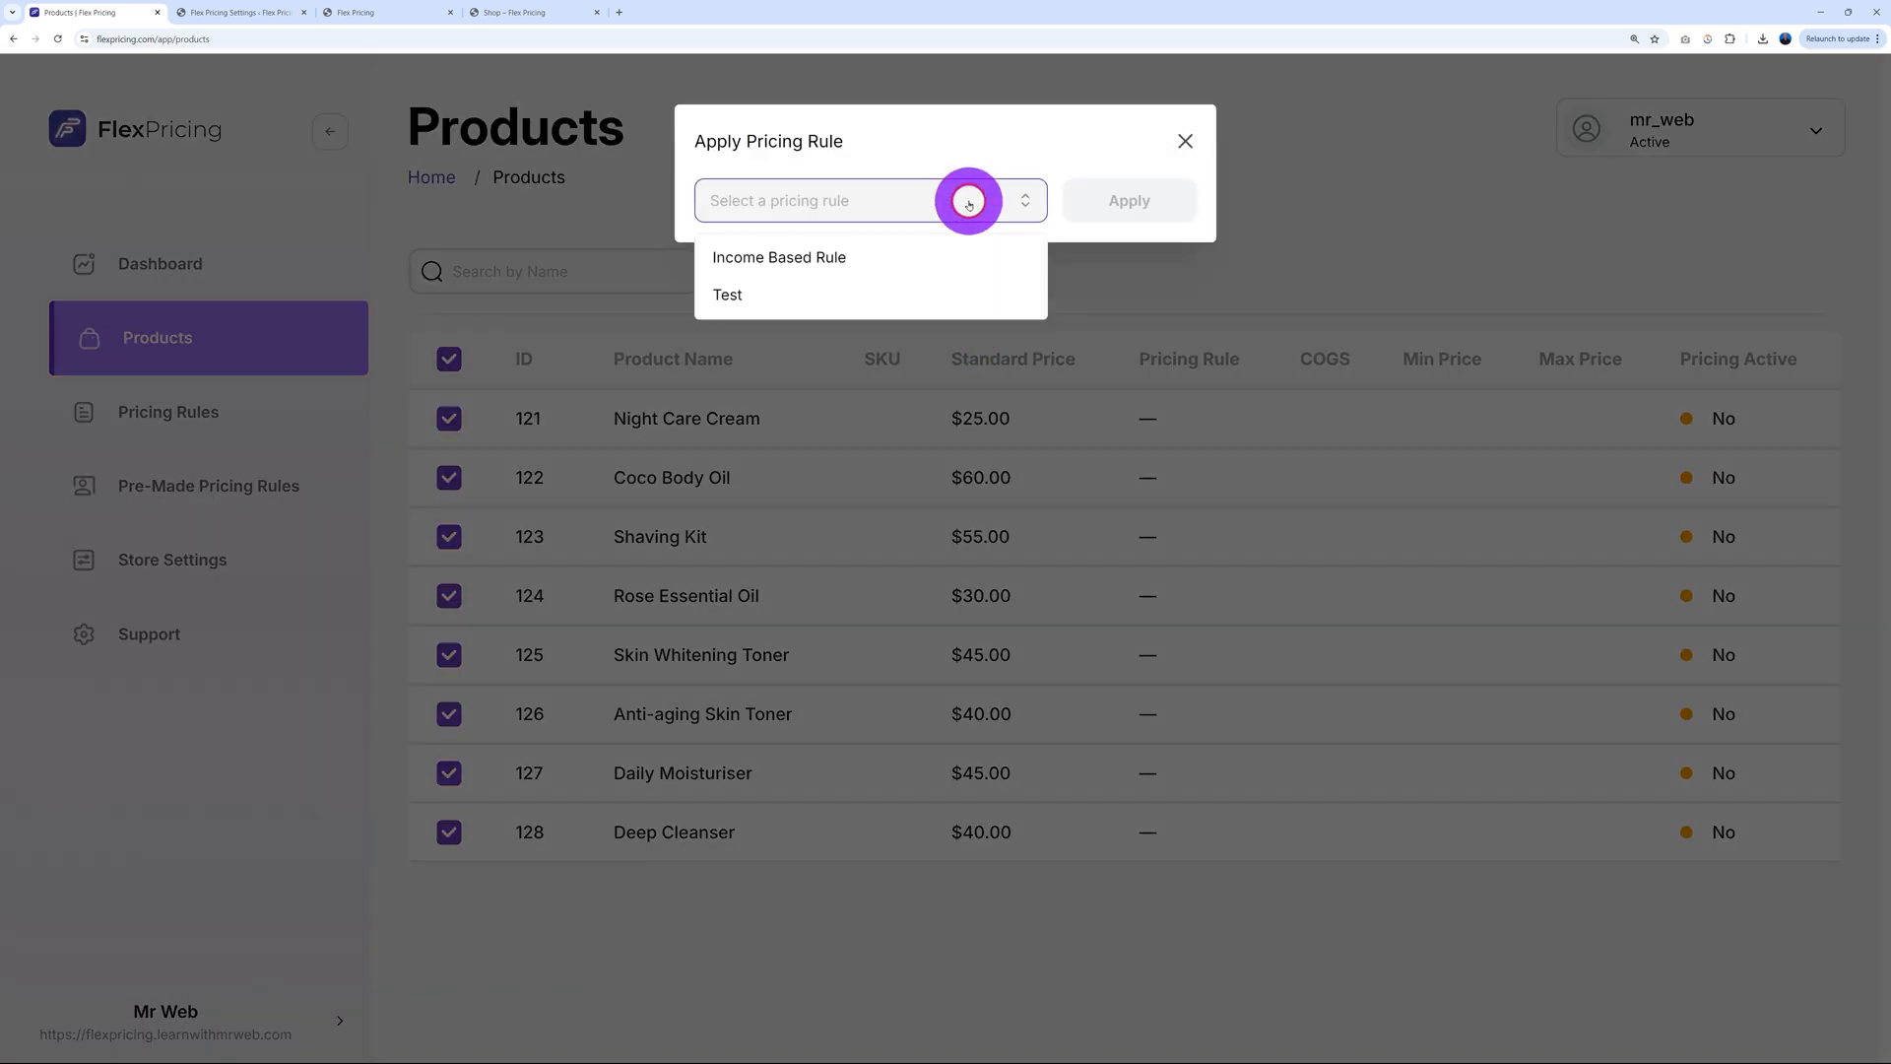
mouse_move(760, 299)
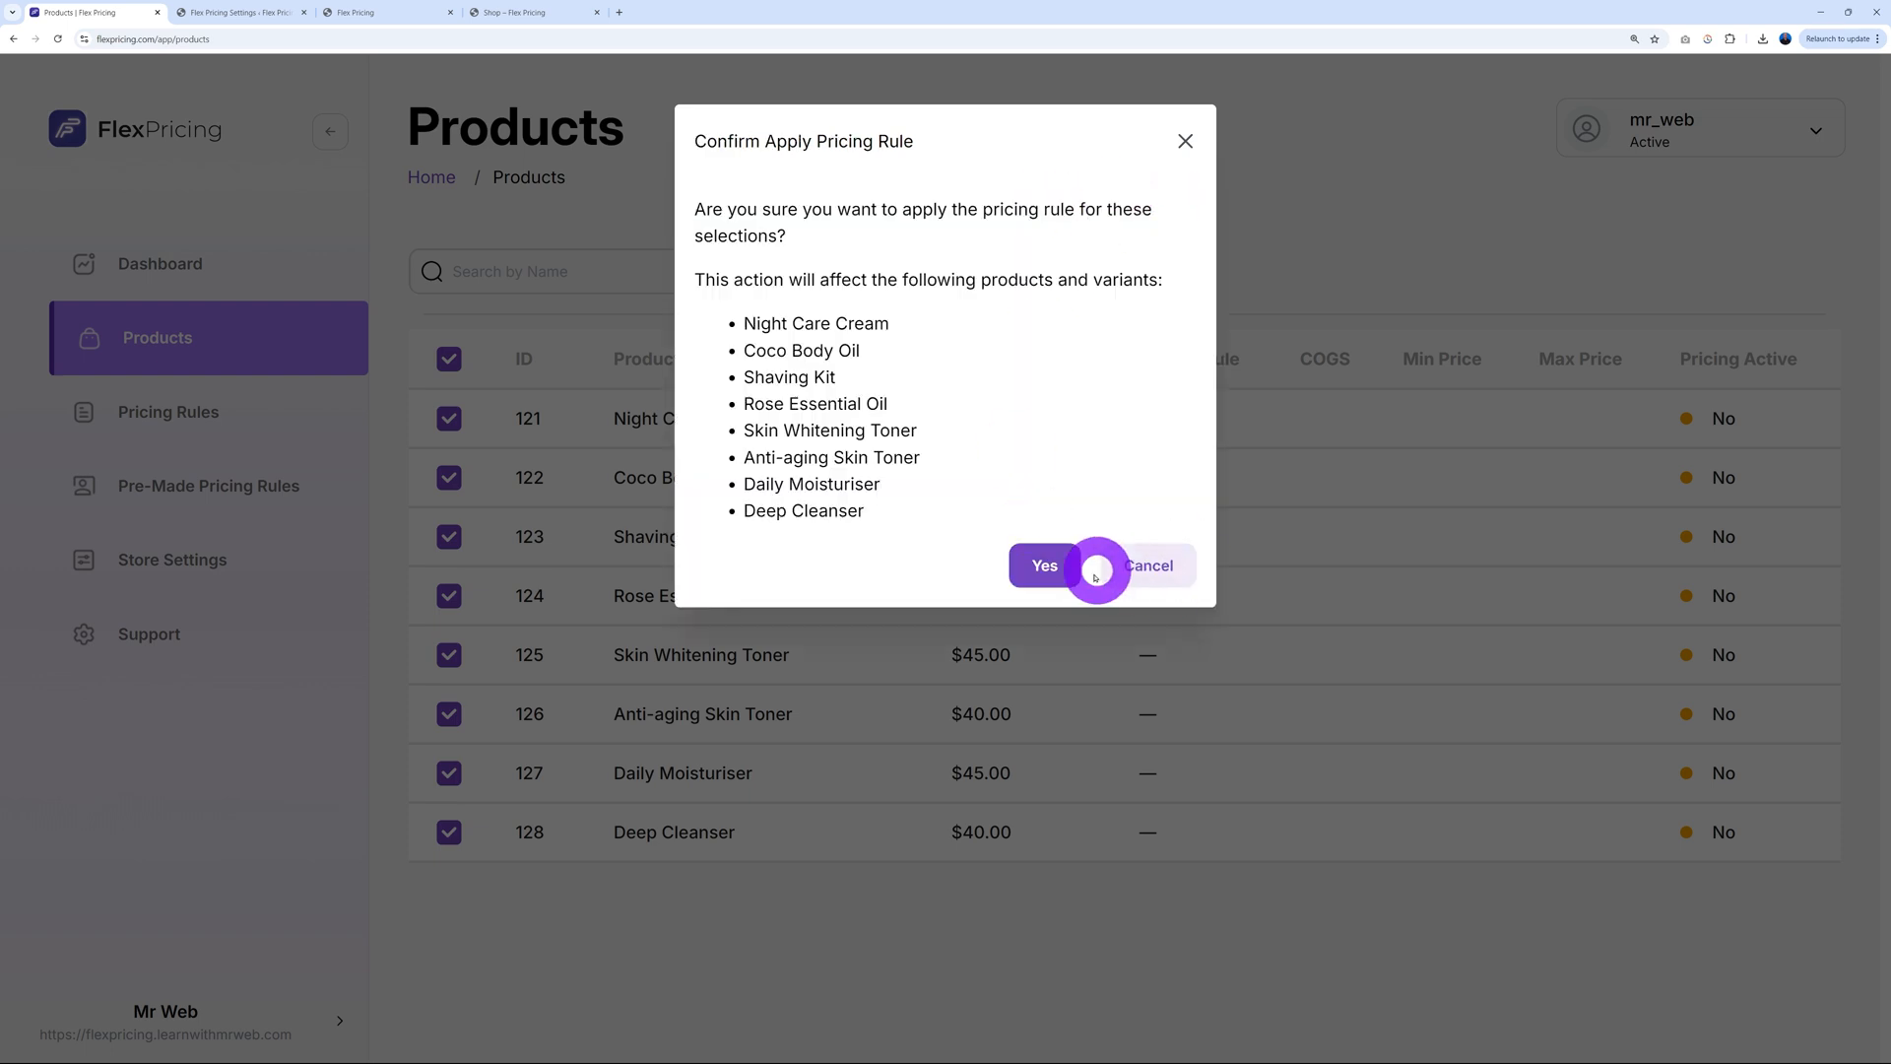
left_click(1042, 566)
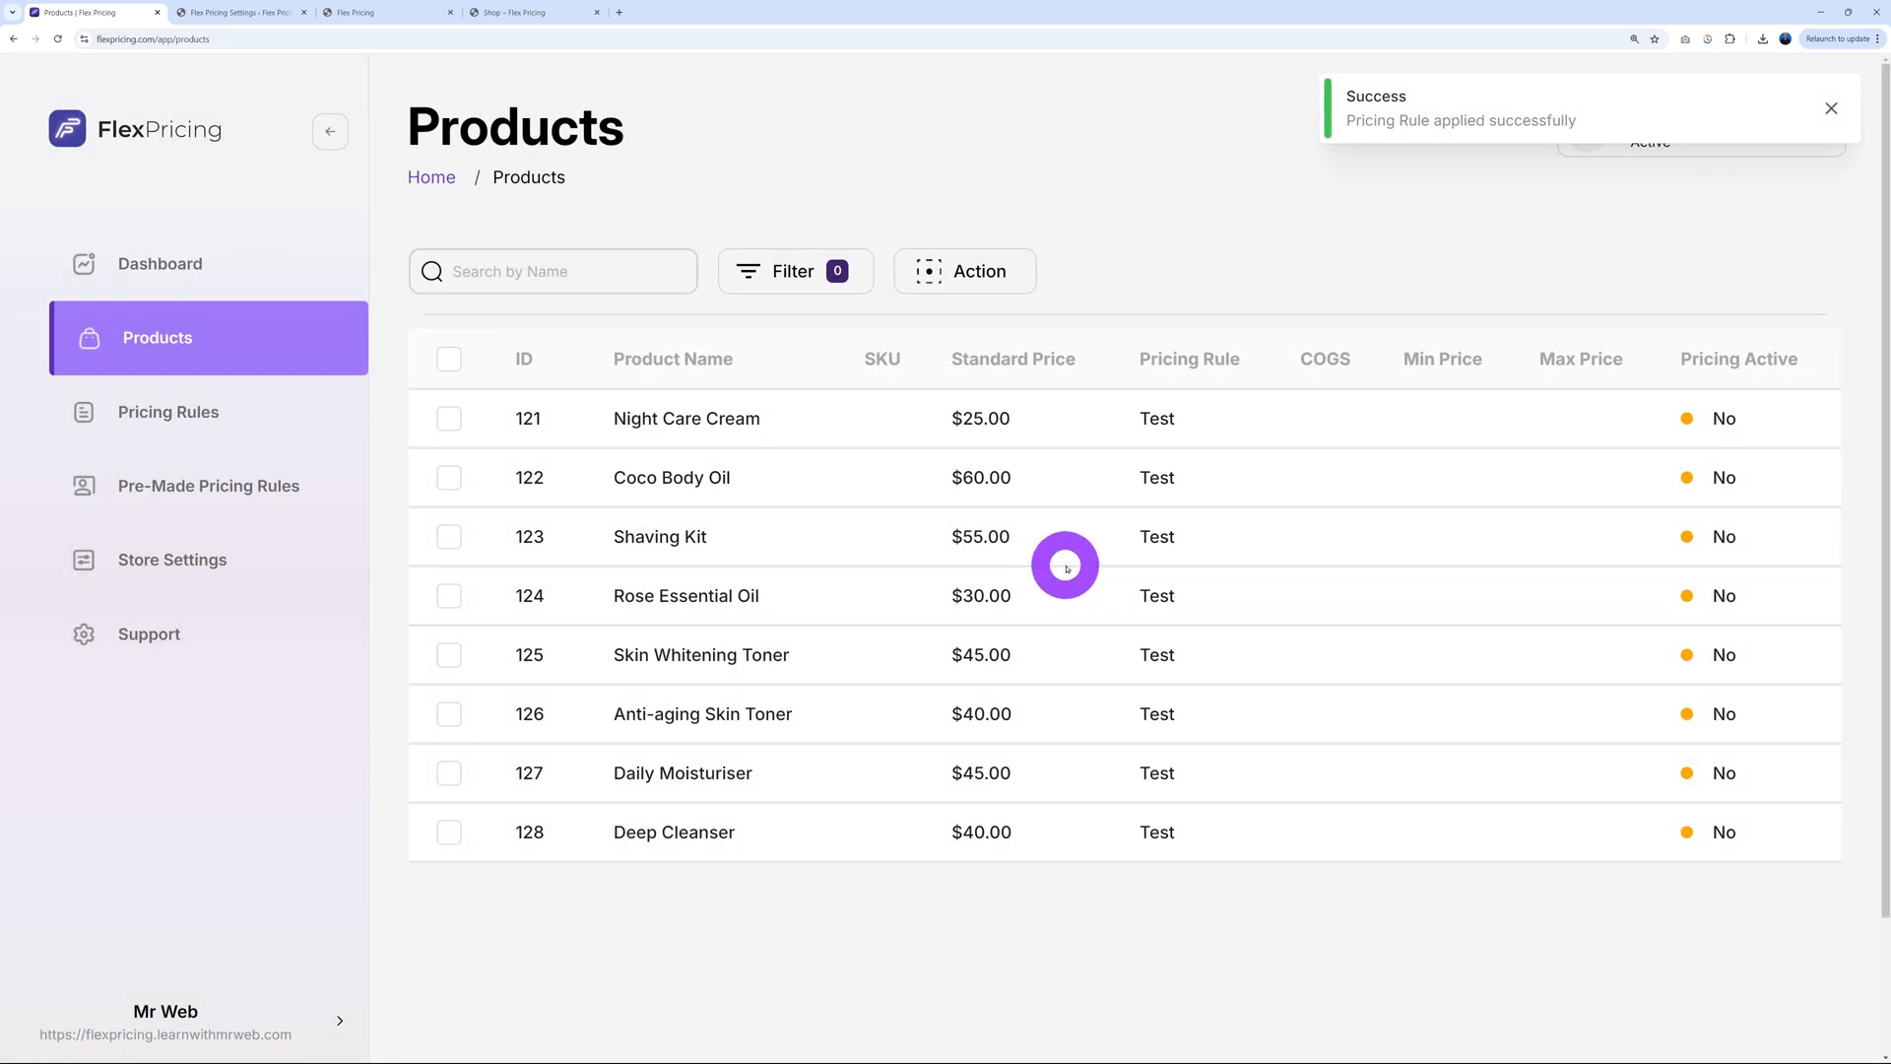
mouse_move(471, 364)
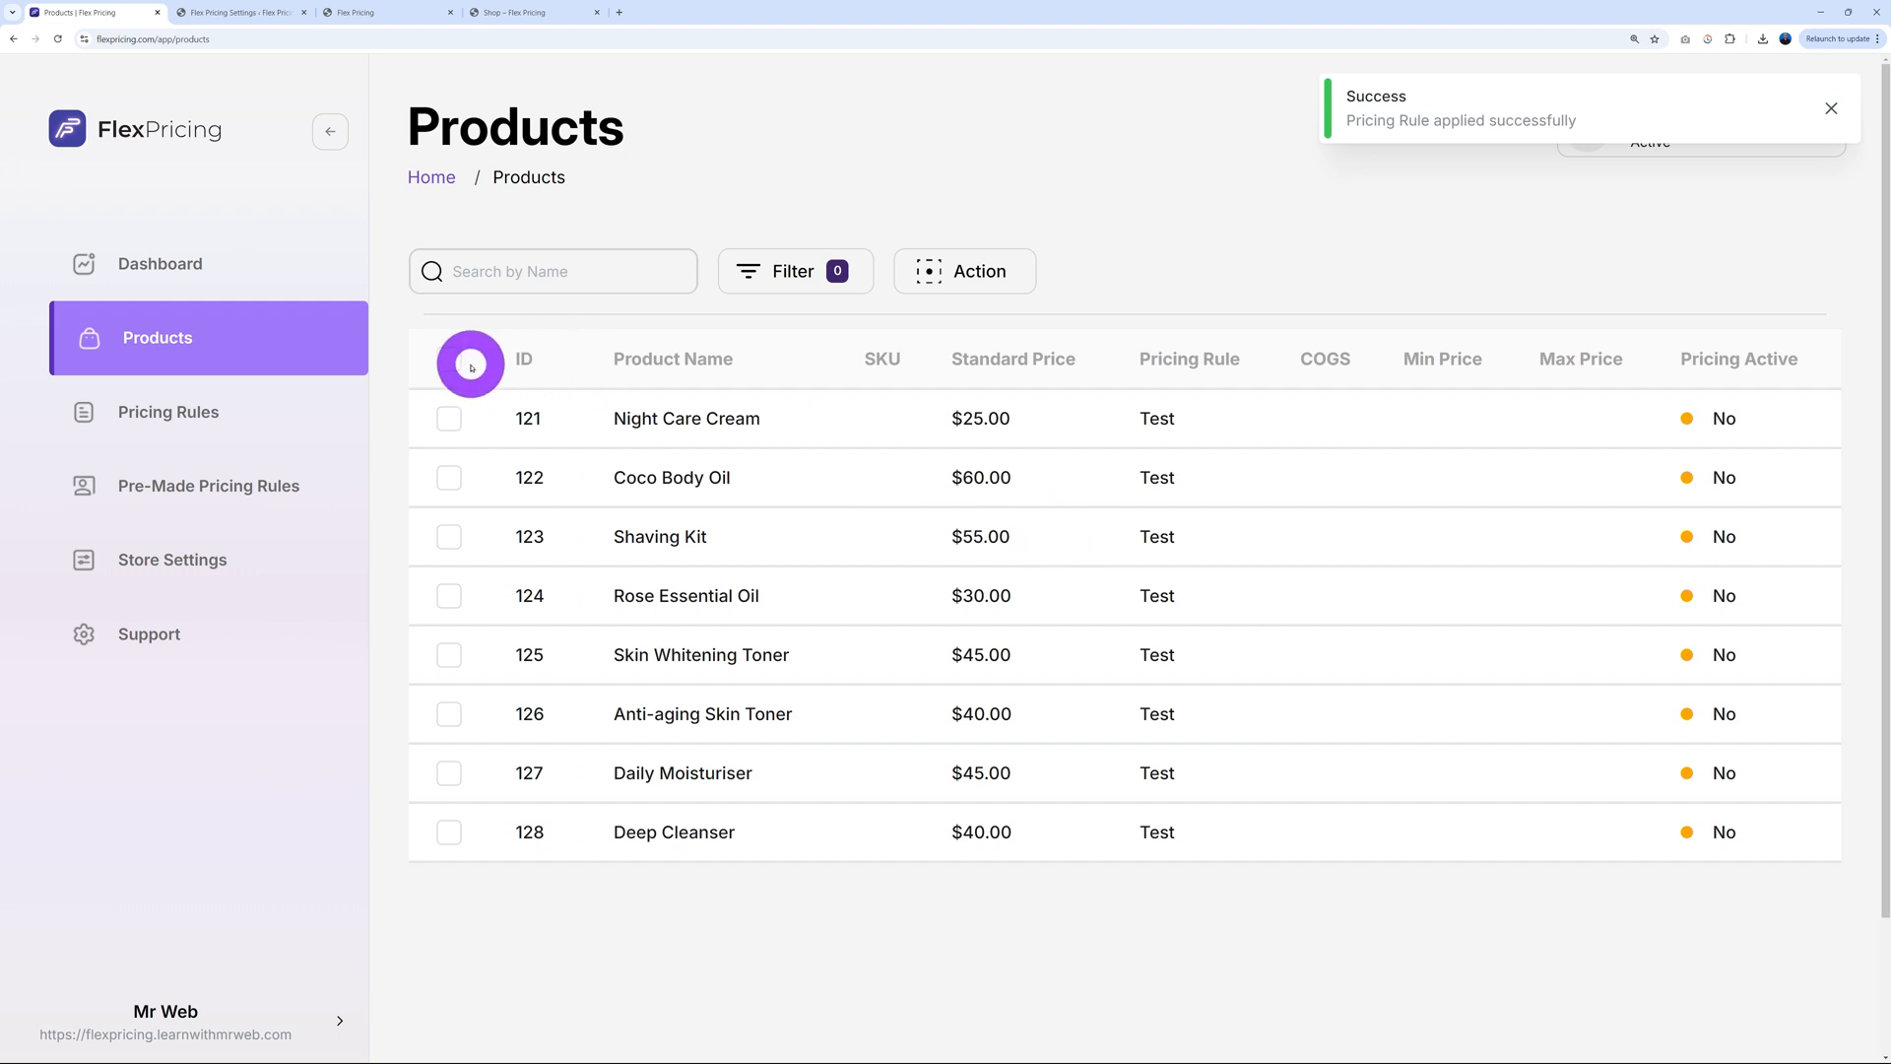
Set pricing for all selected products to active and confirm
left_click(962, 270)
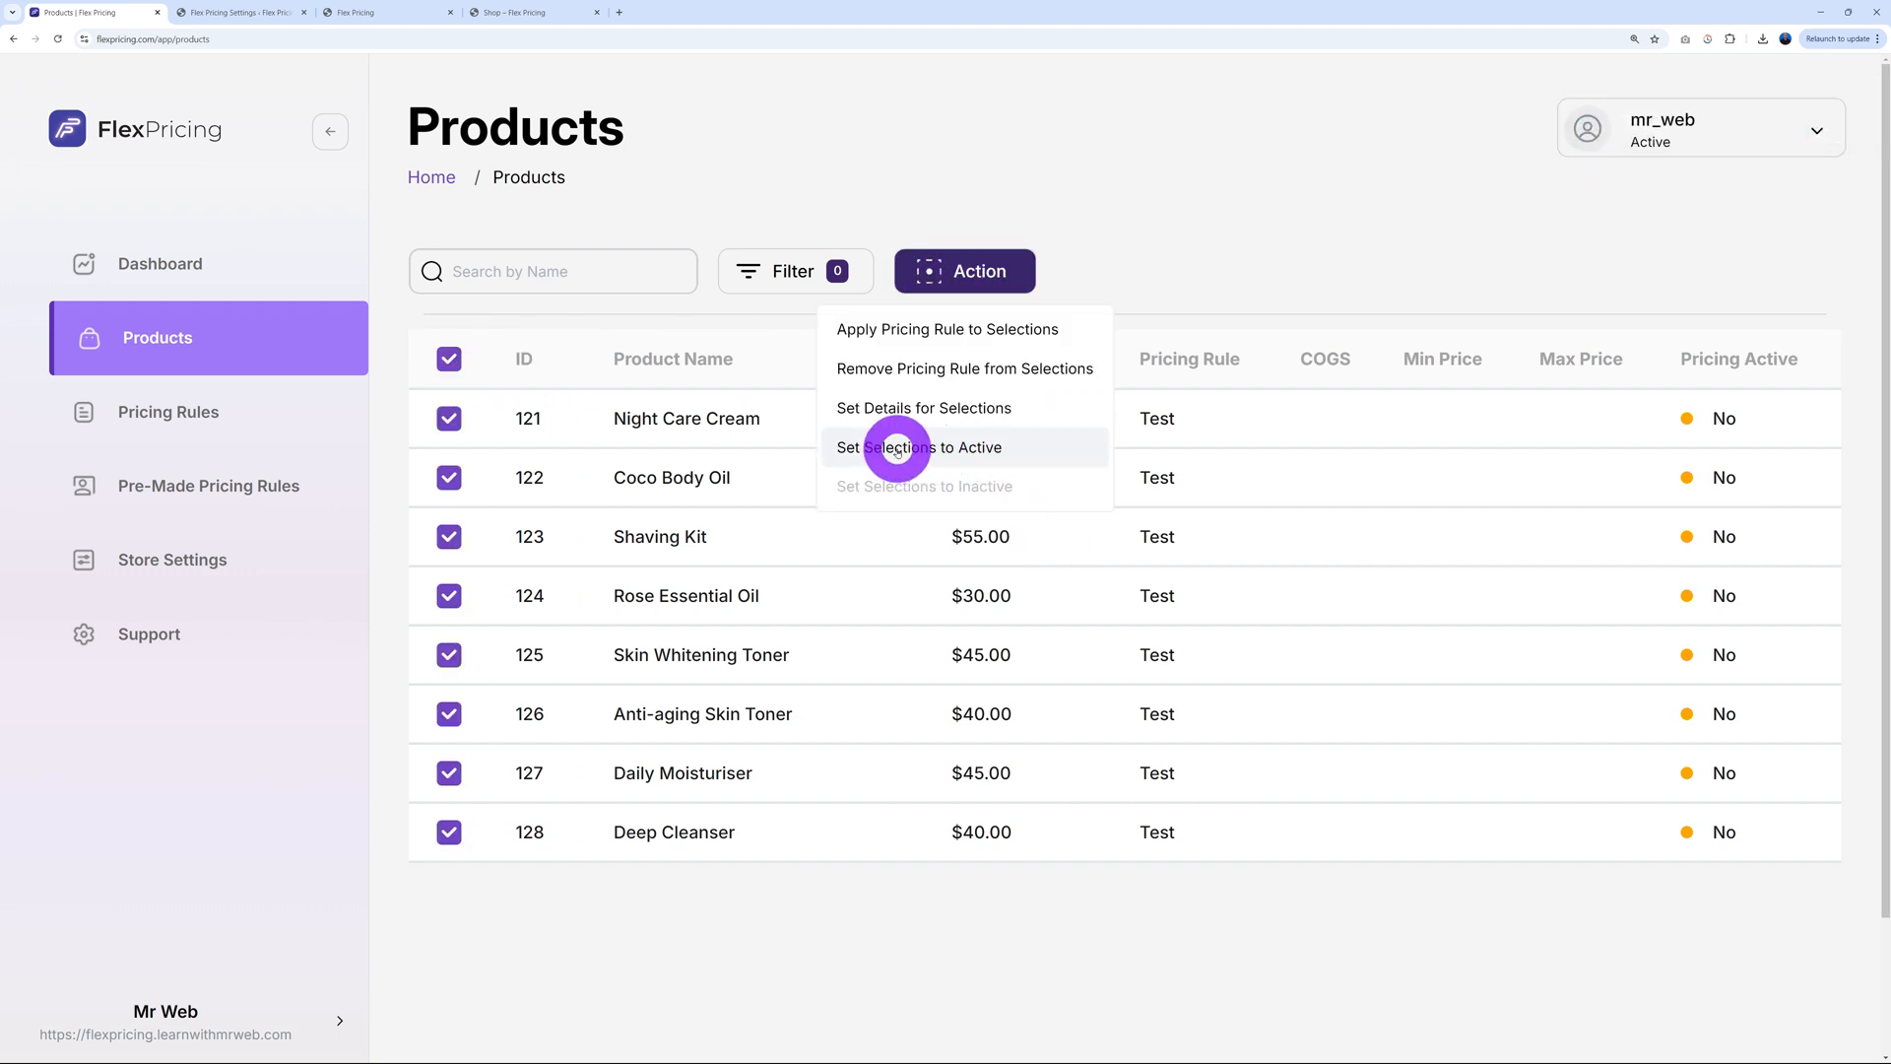
left_click(920, 447)
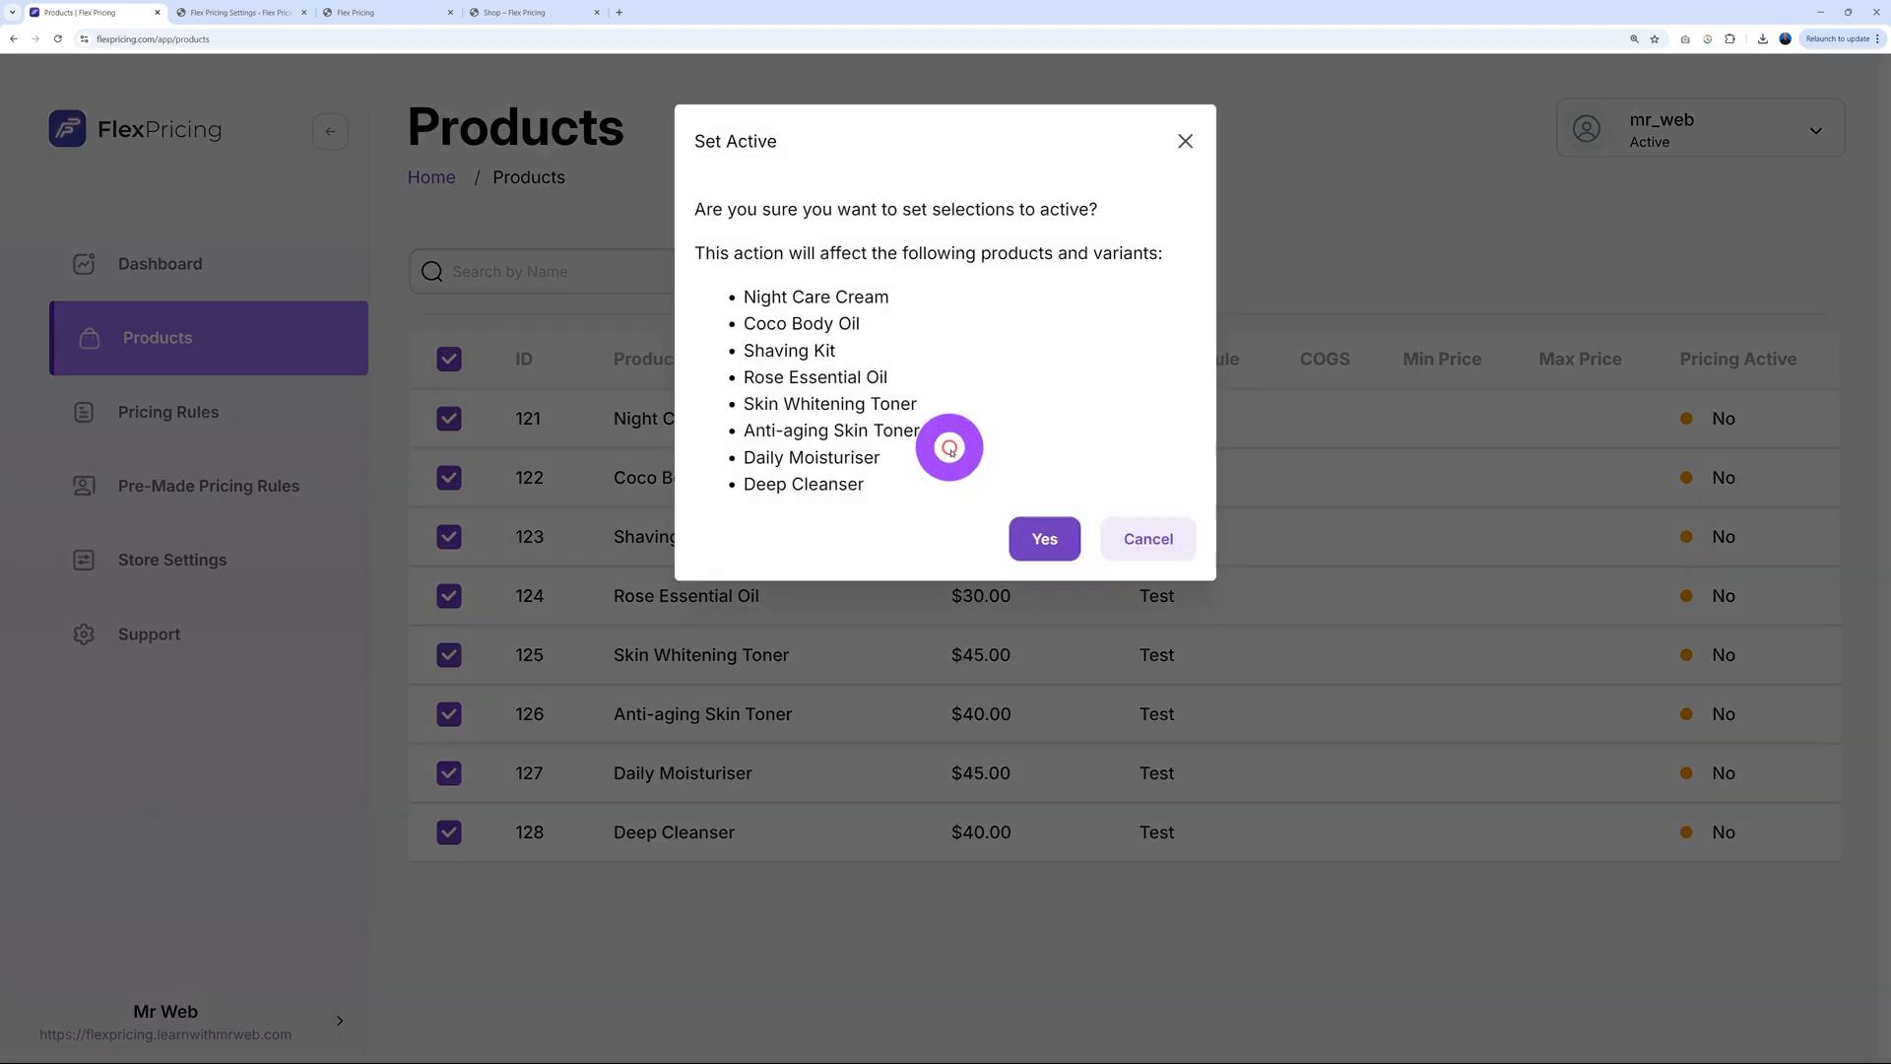
left_click(1042, 538)
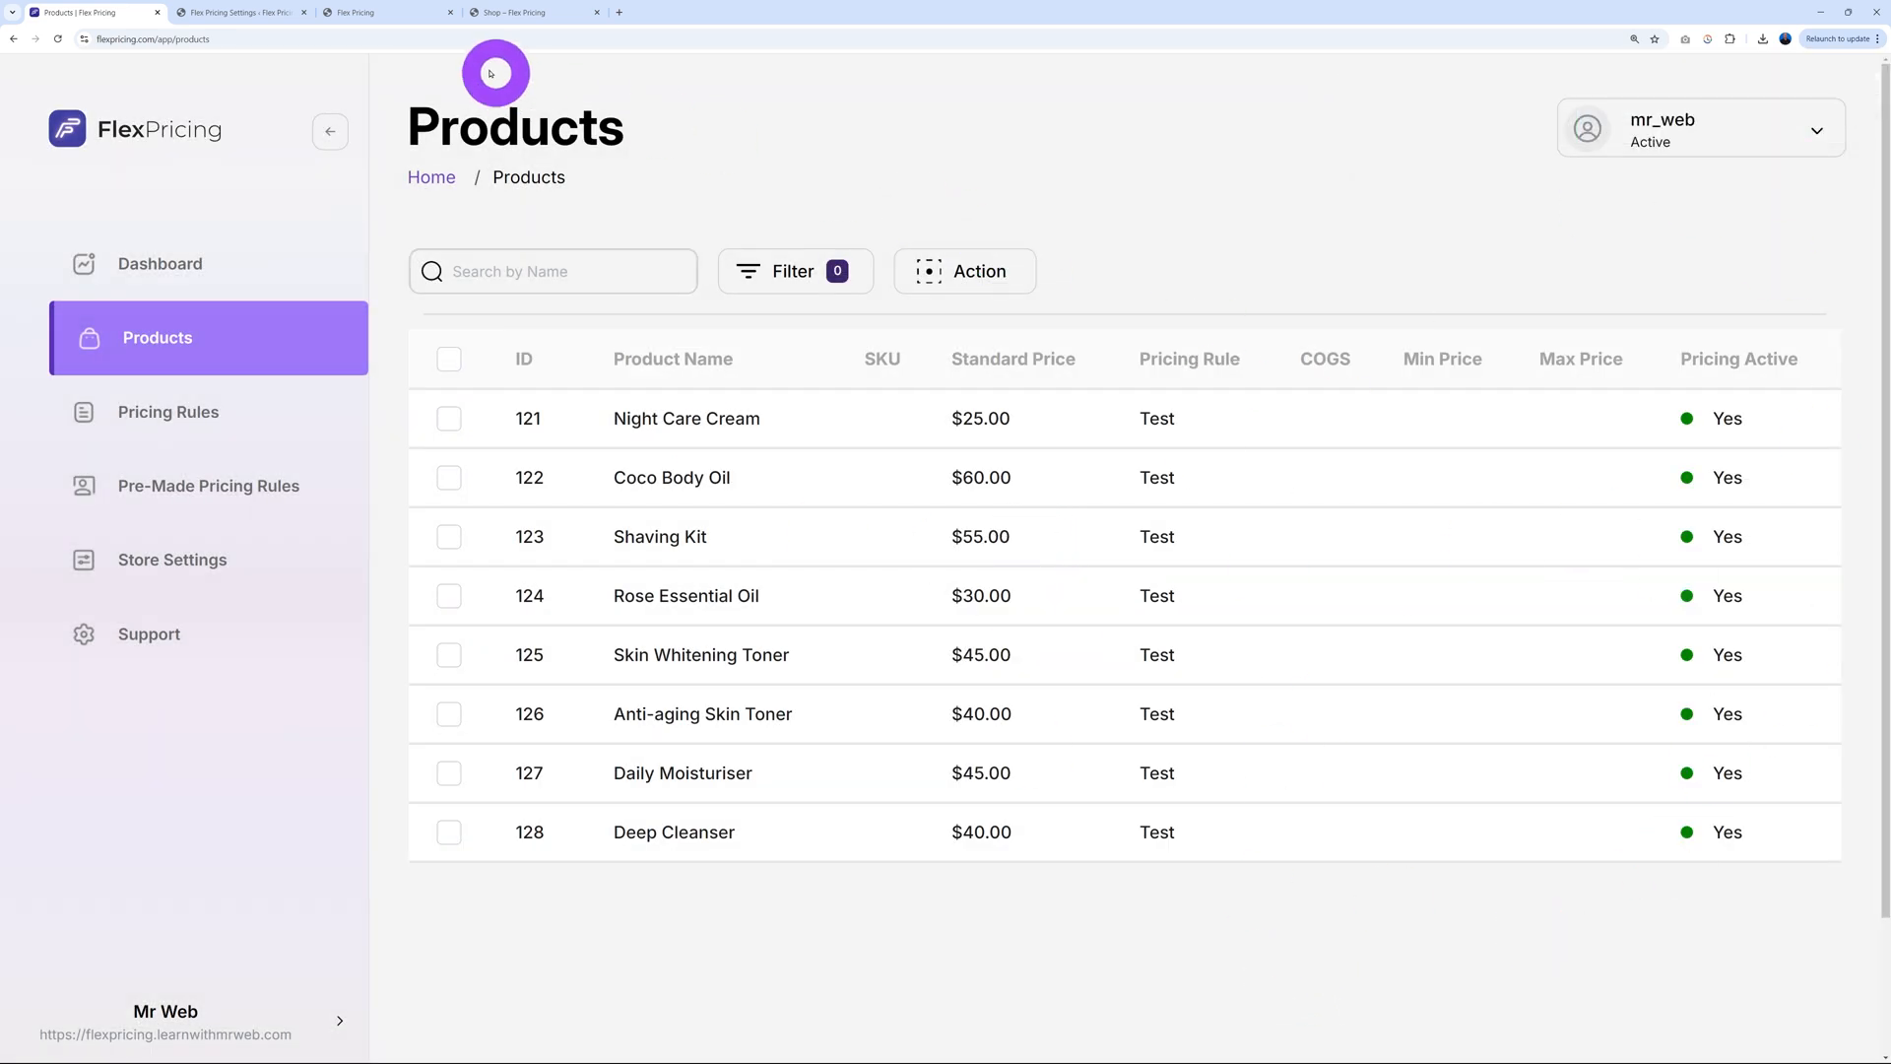
Switch to the cosmetics storefront home page and scroll down to its product grid
left_click(383, 12)
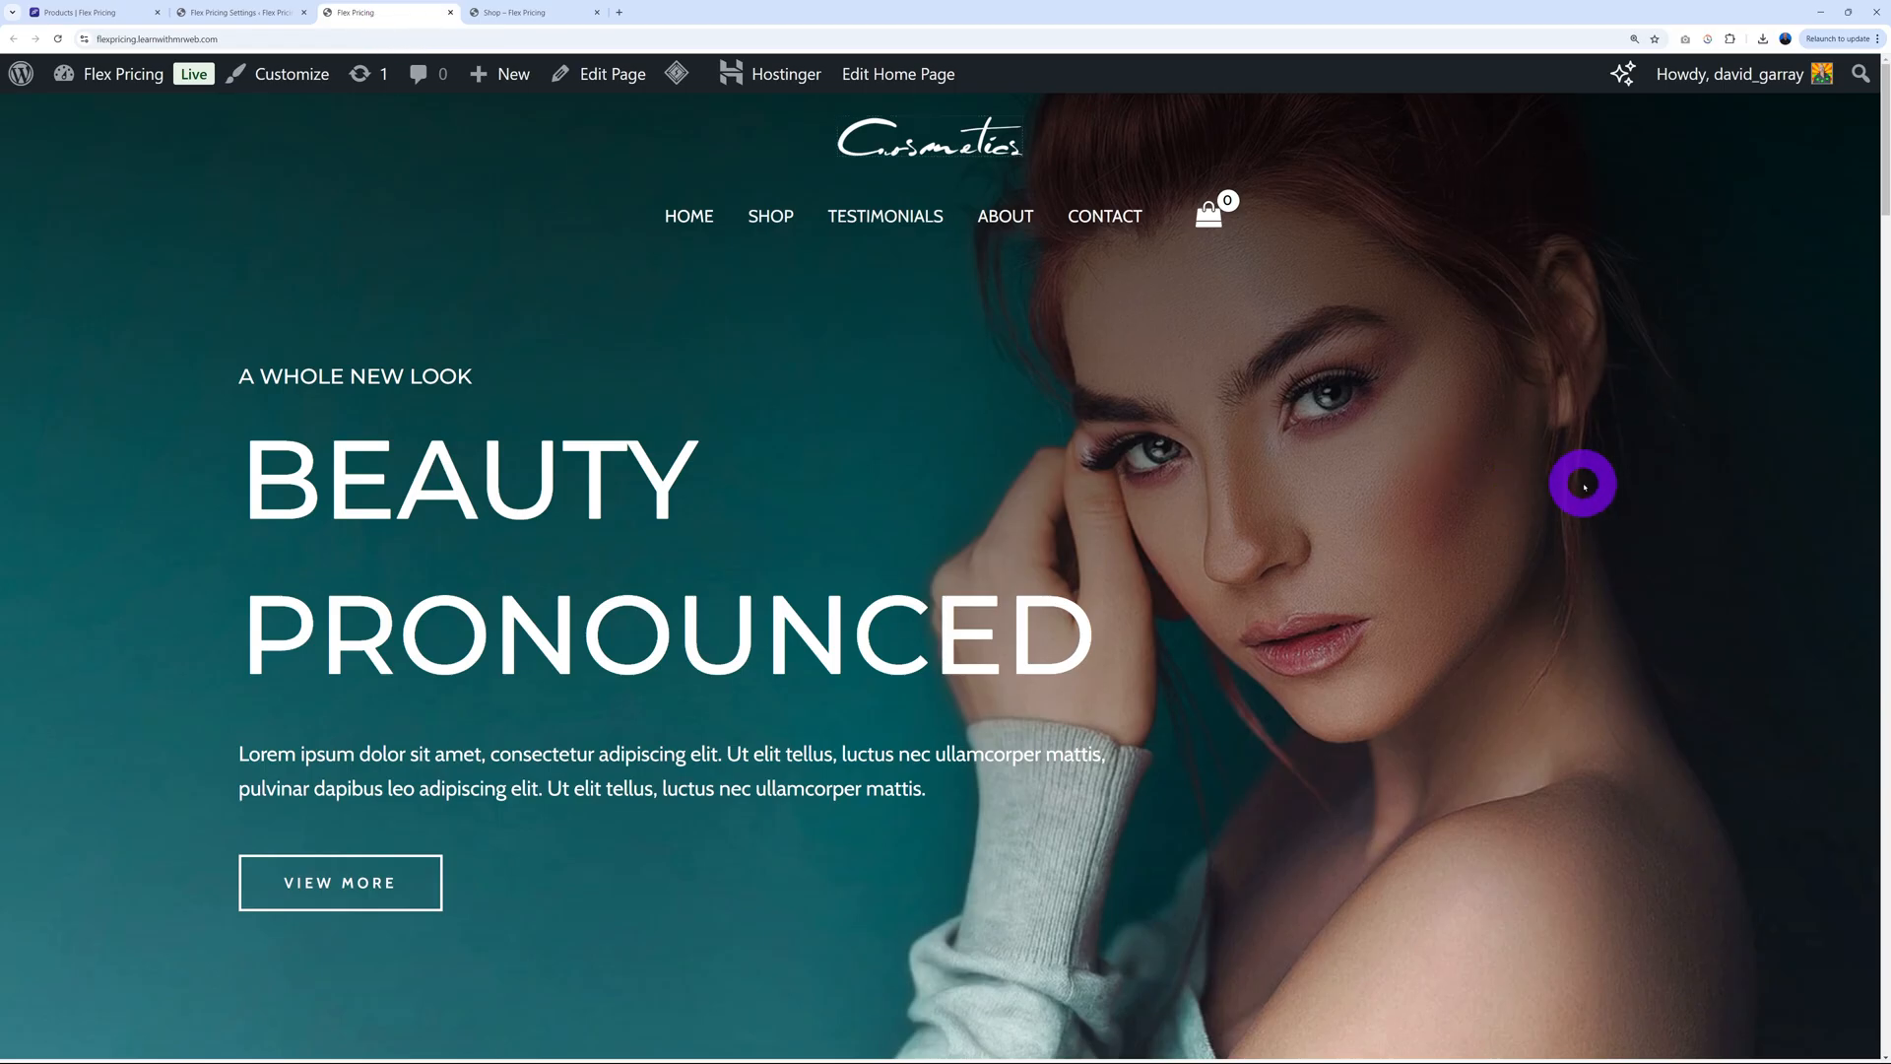
scroll("down", 3)
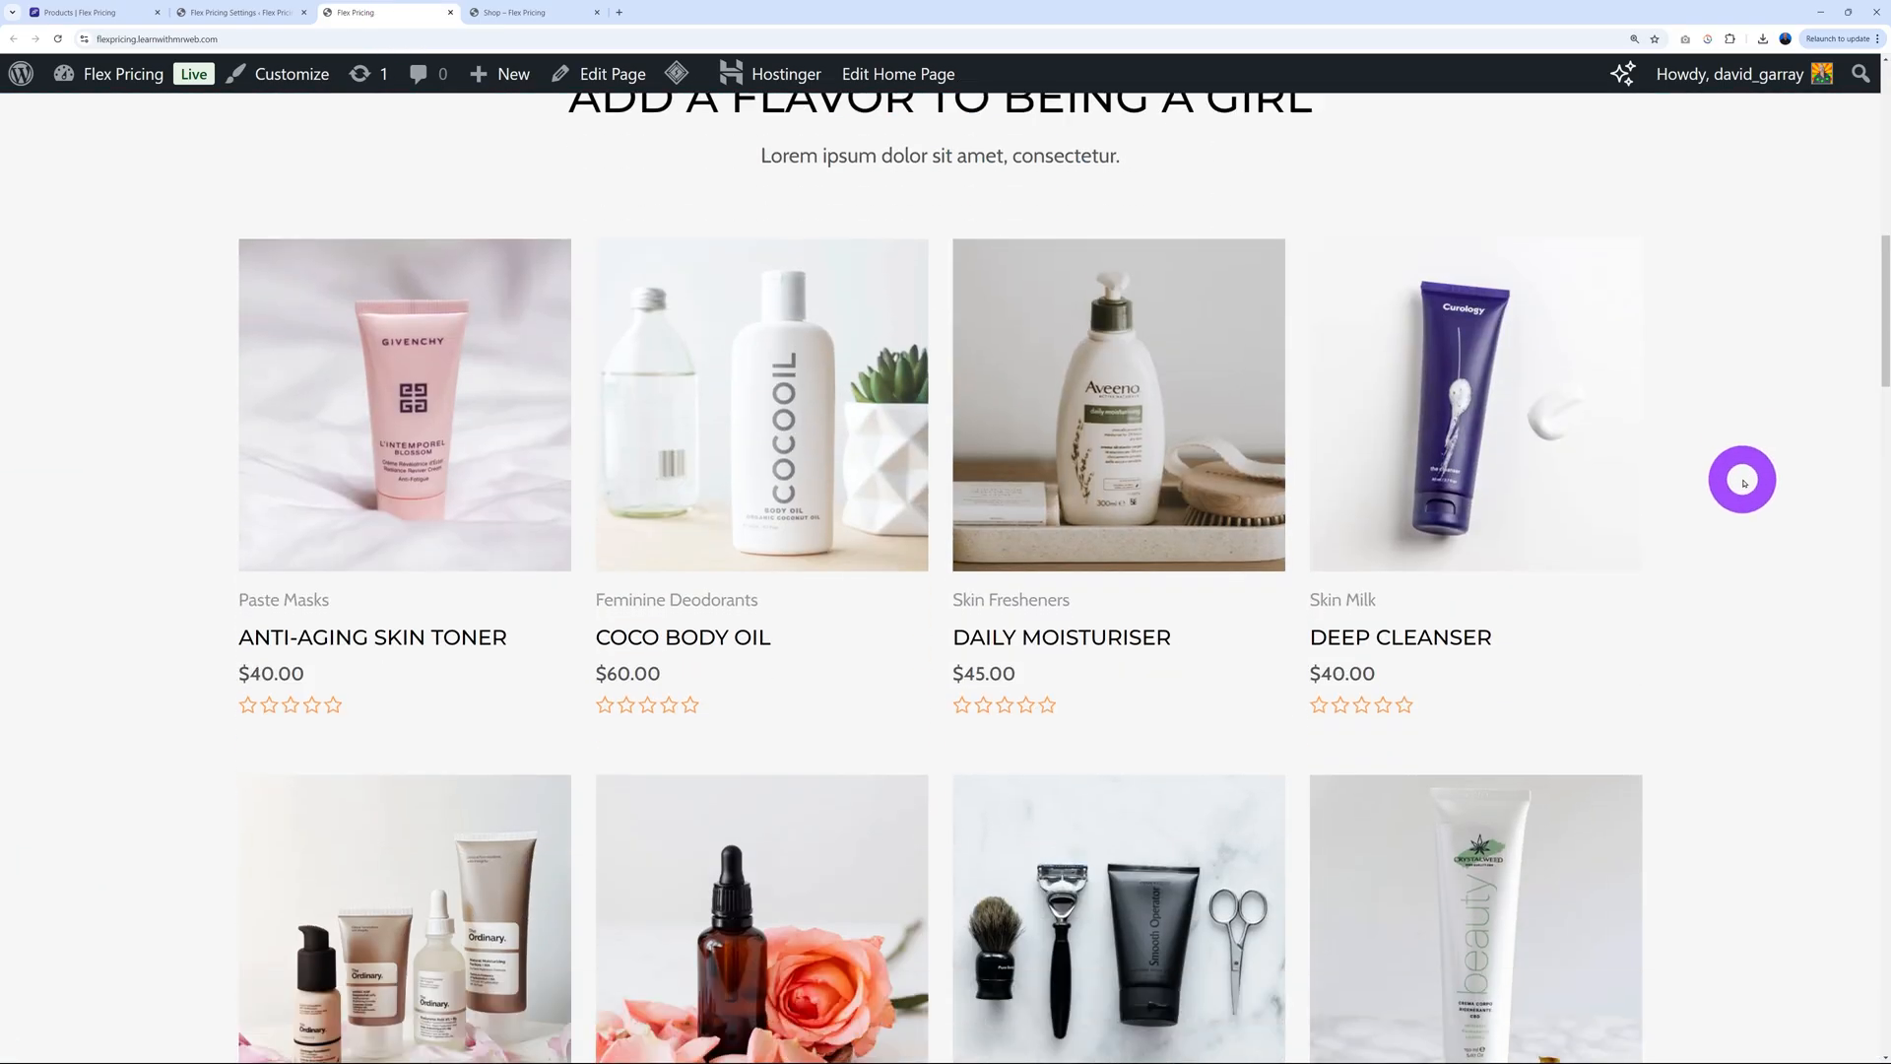
scroll("down", 3)
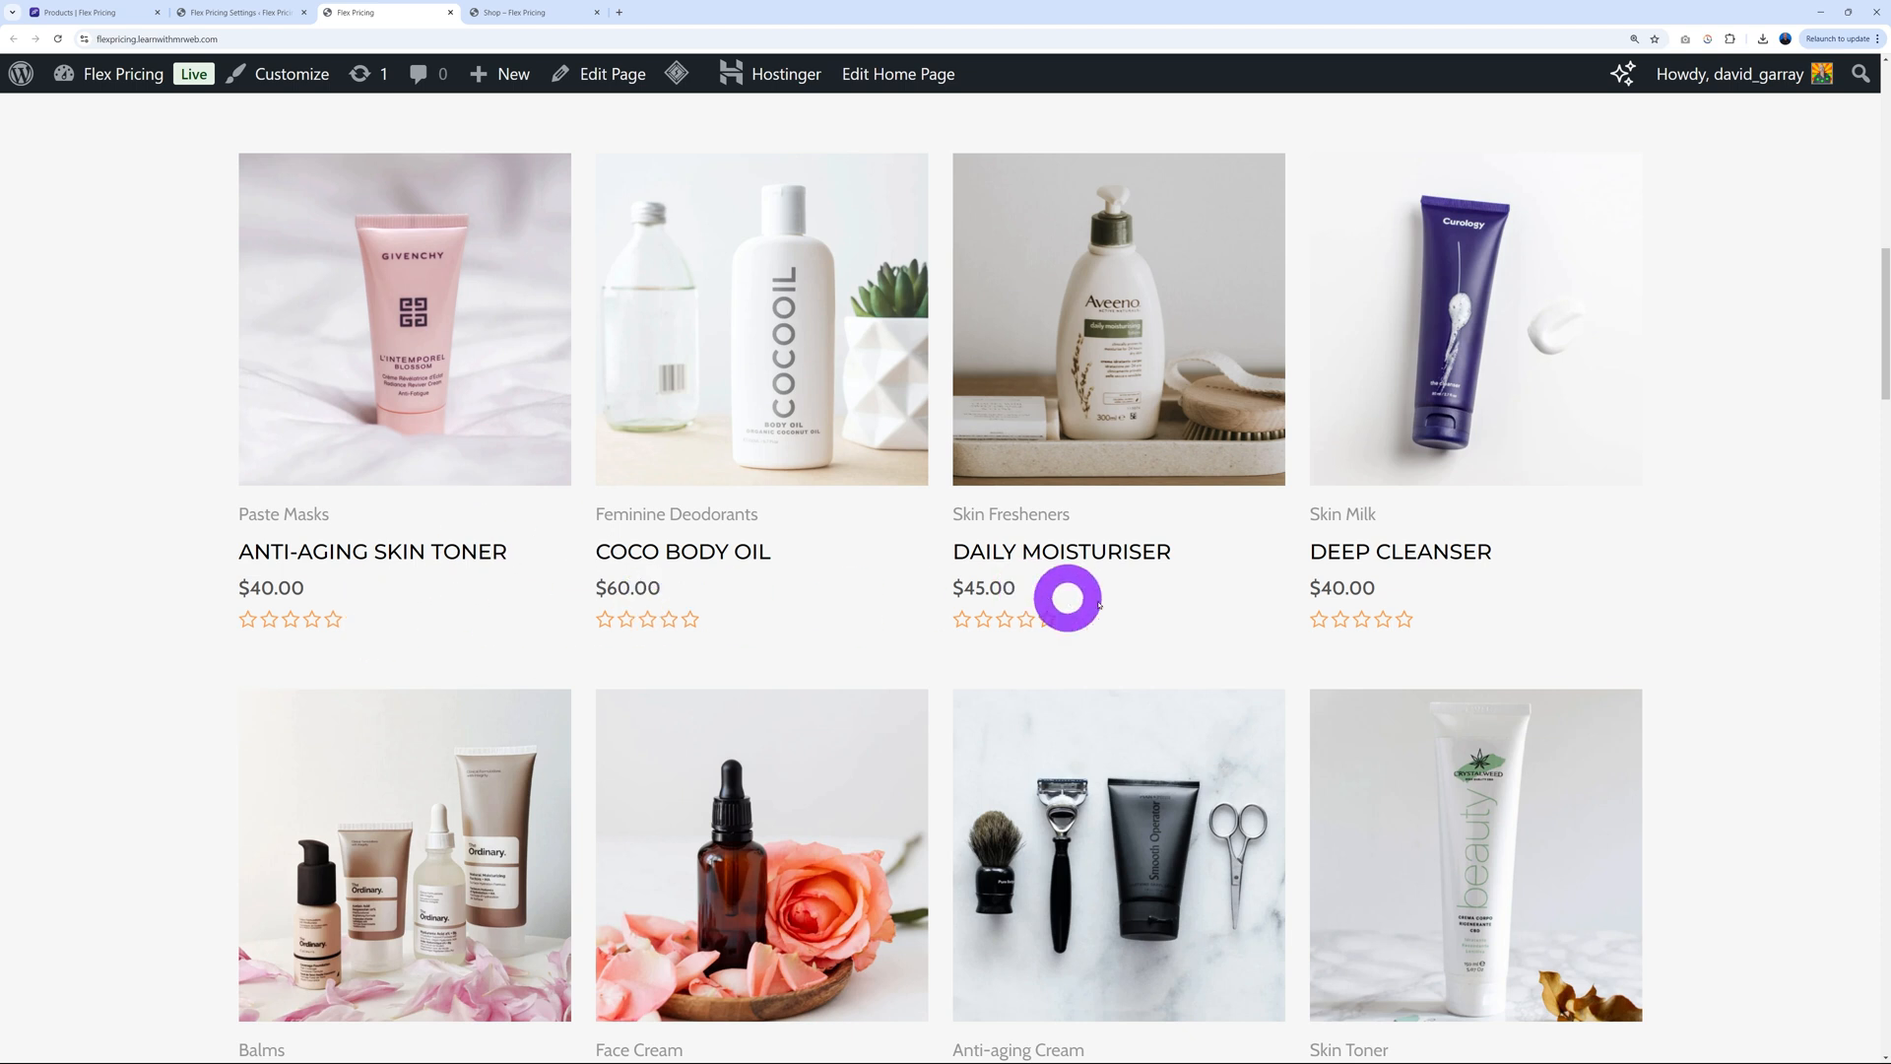
scroll("down", 3)
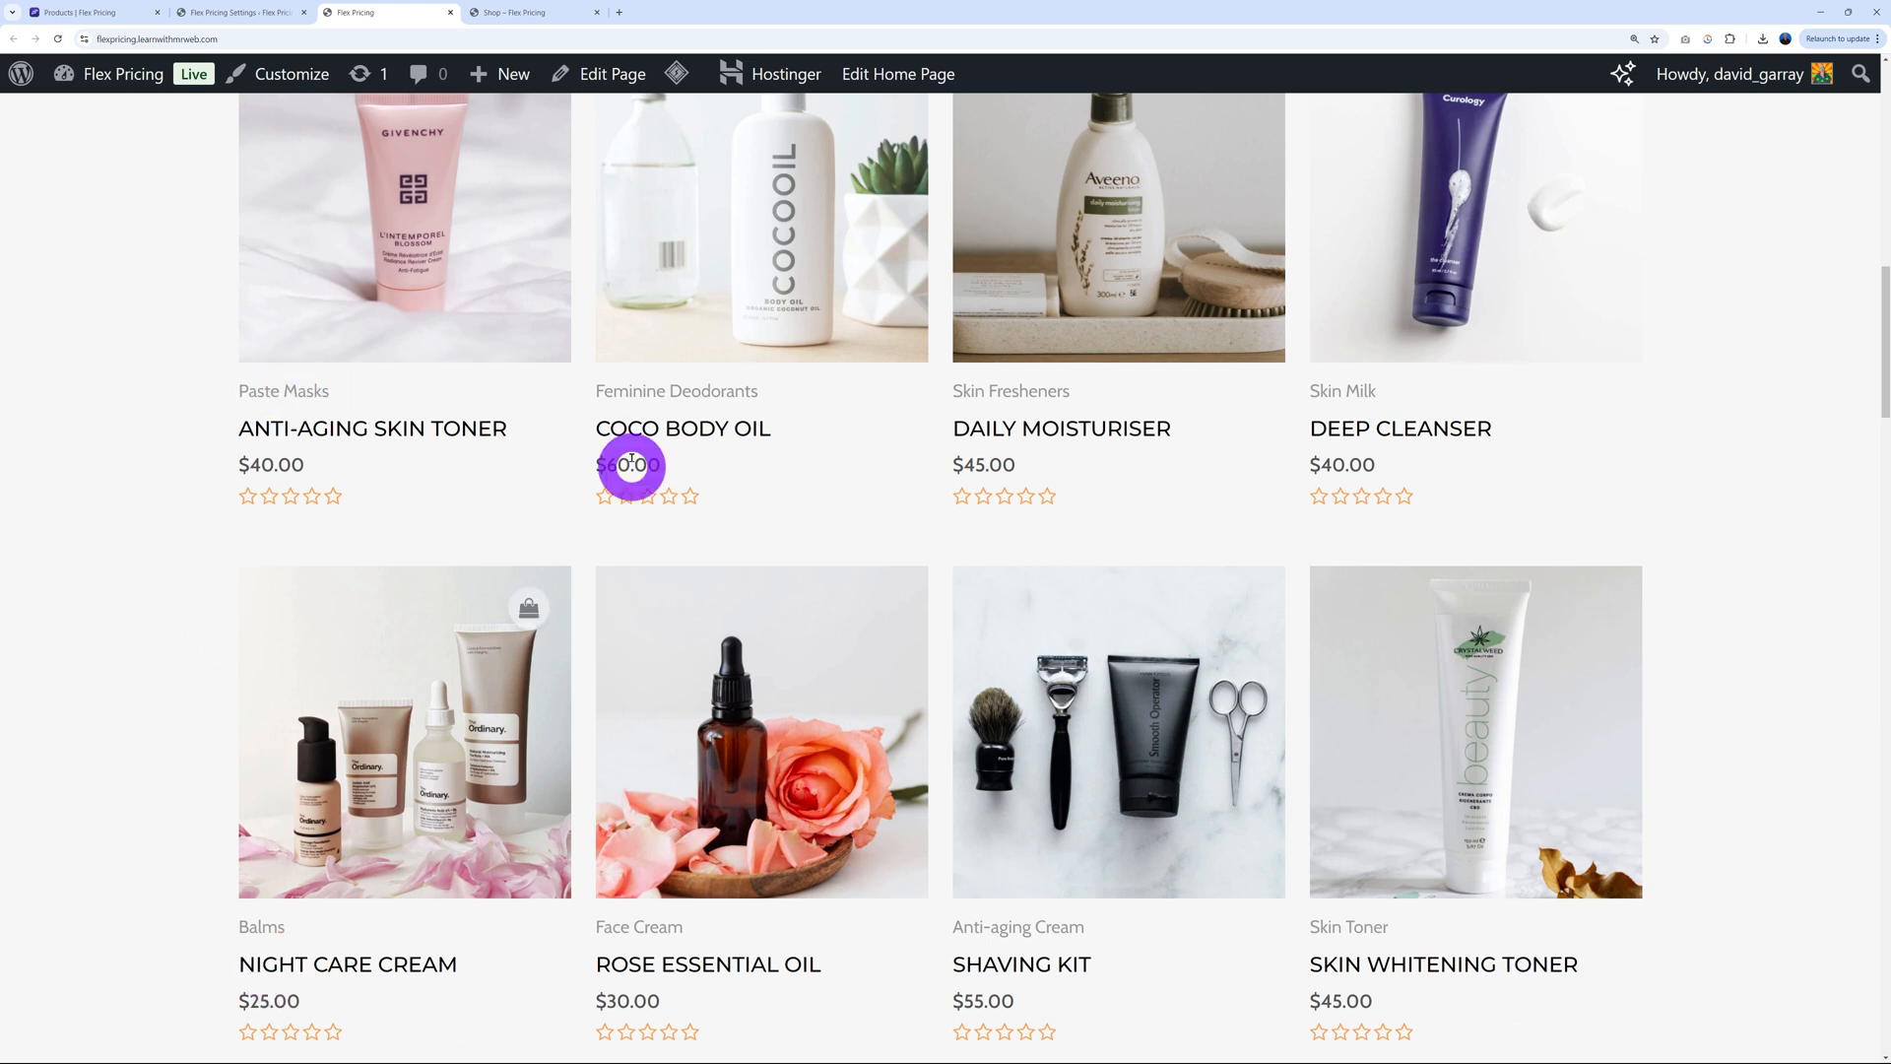
mouse_move(338, 571)
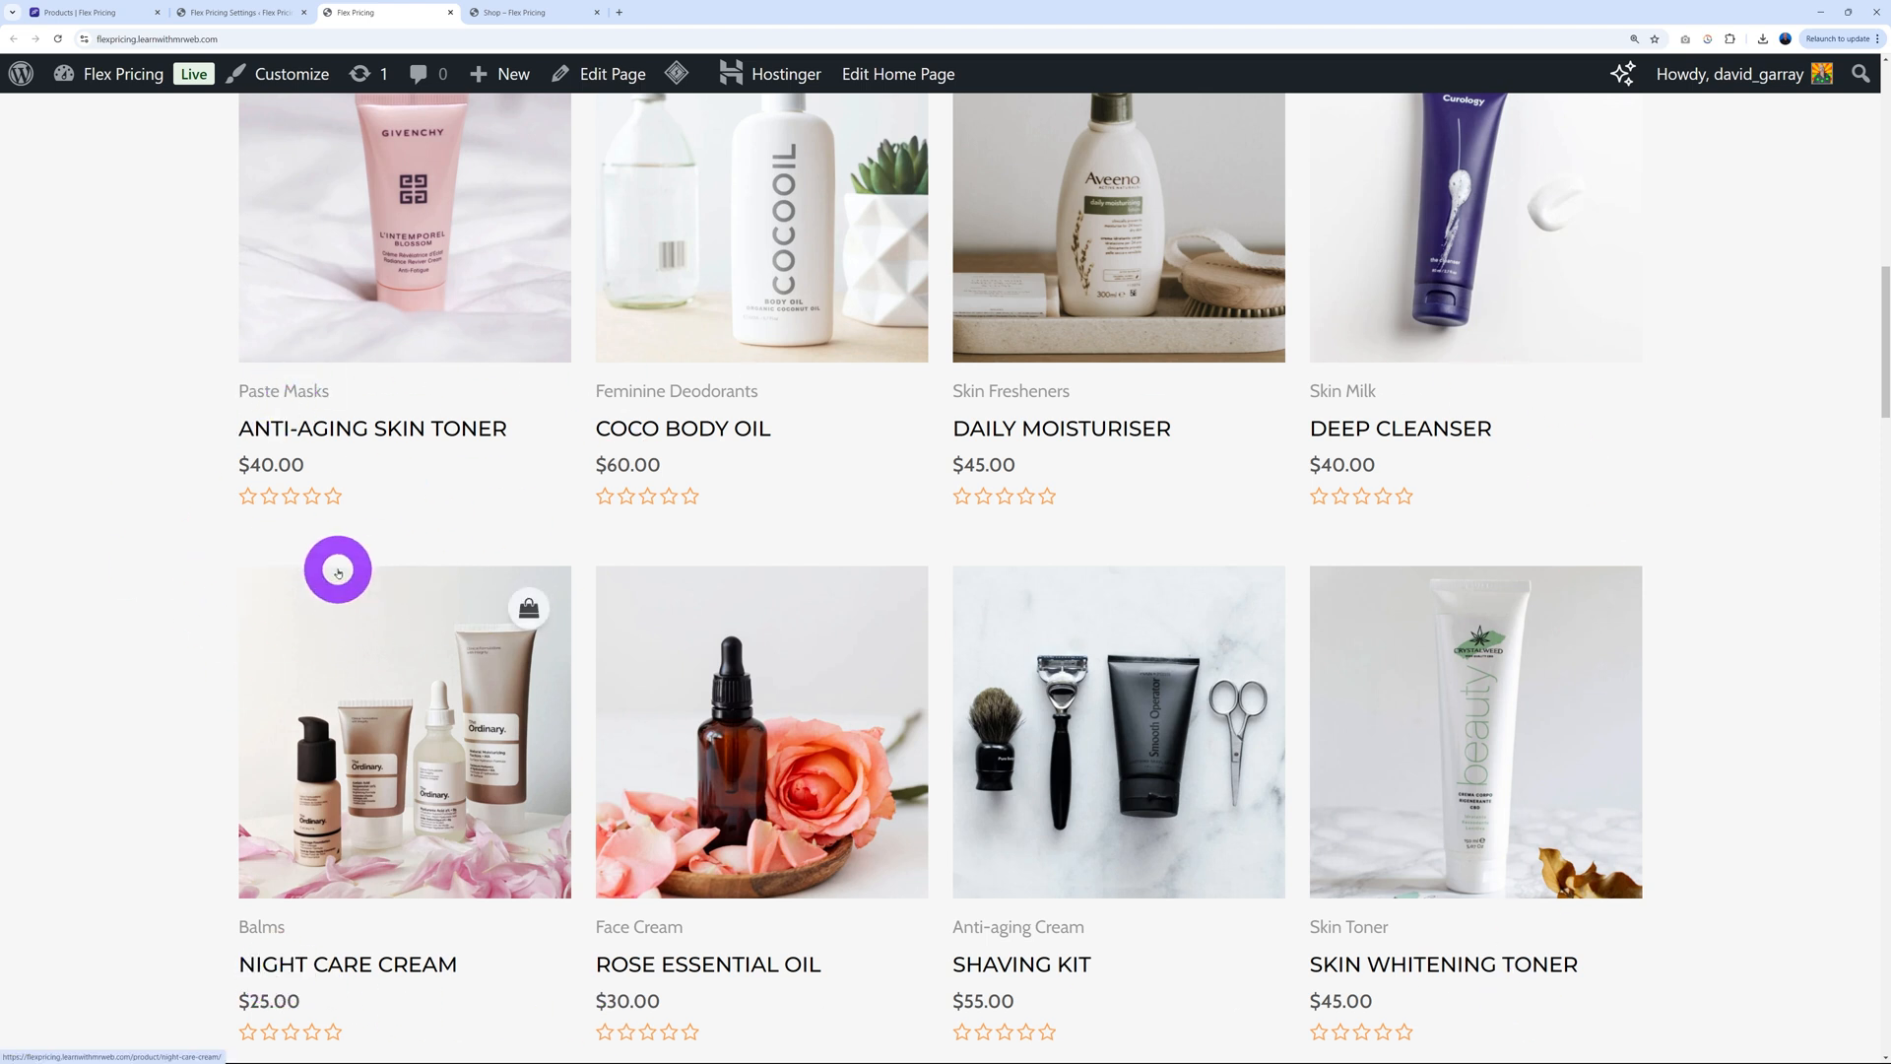
mouse_move(521, 37)
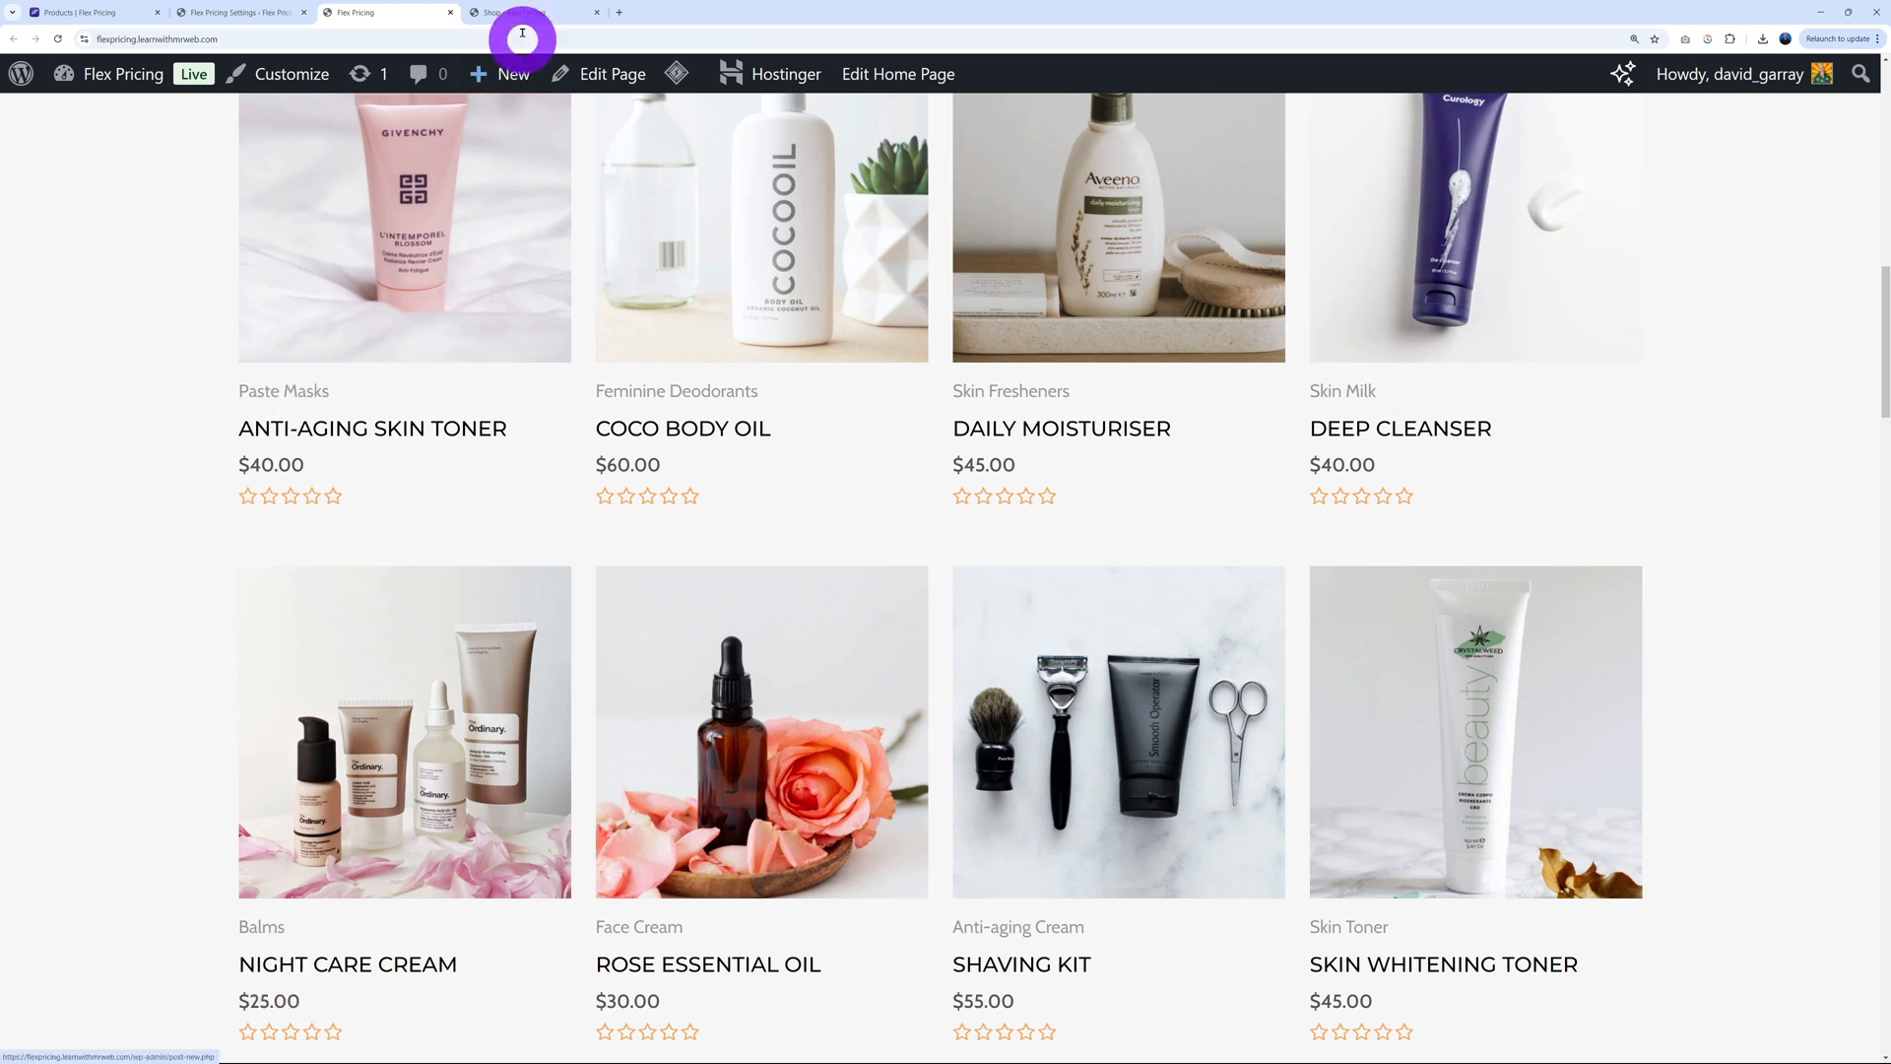
Switch to the Shop – Flex Pricing tab and scroll through the eight product listings
left_click(527, 12)
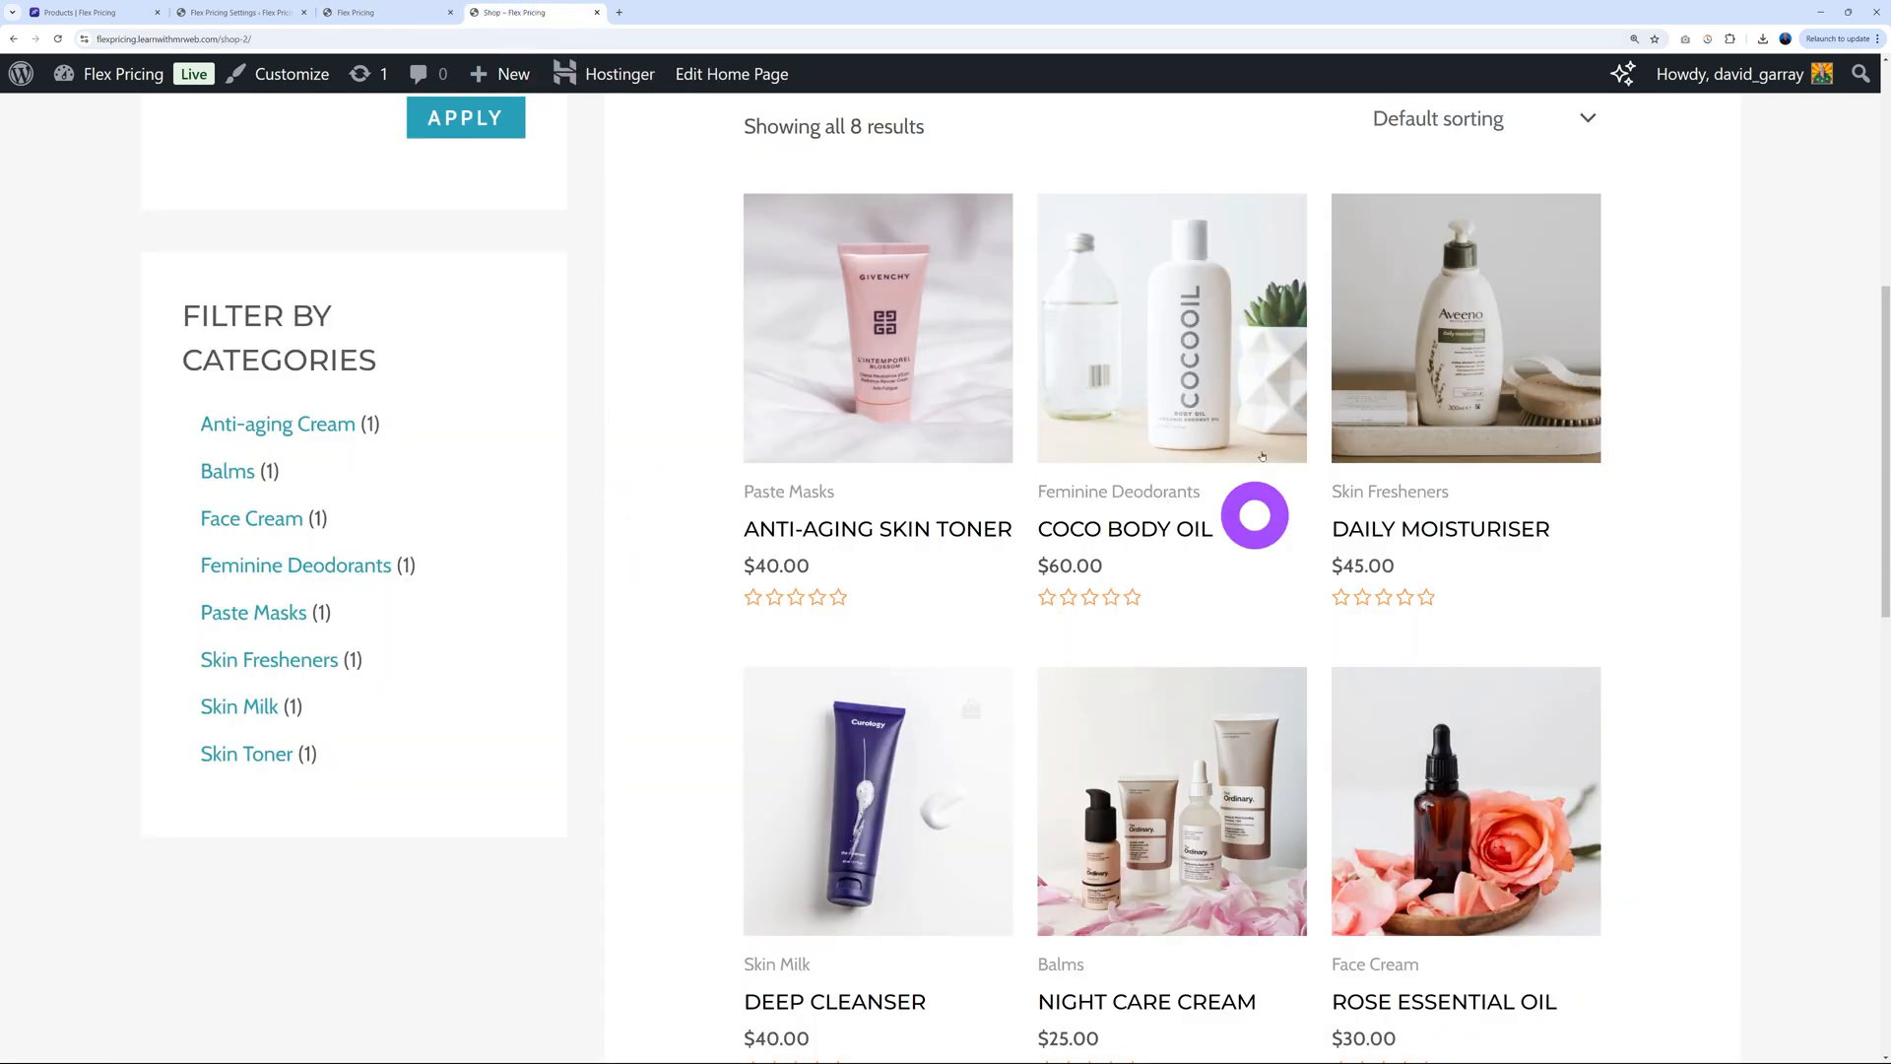
scroll("up", 3)
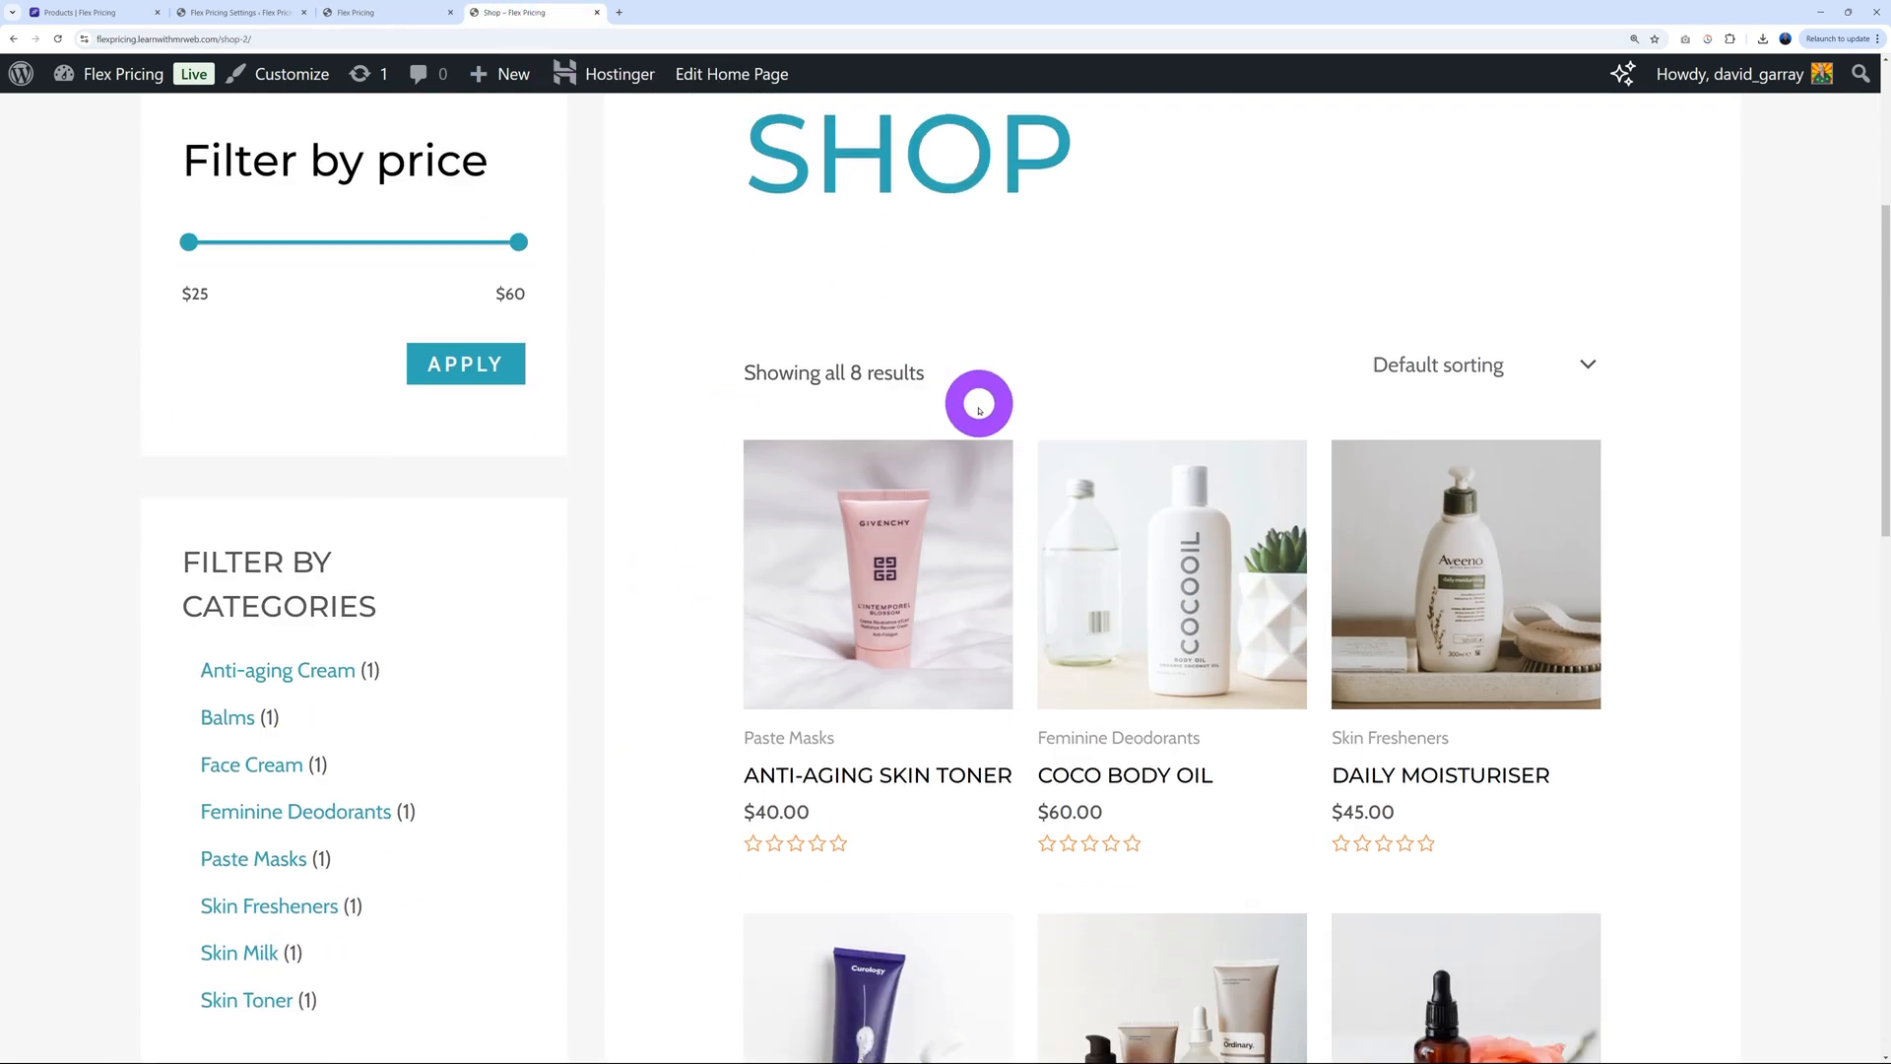
scroll("down", 3)
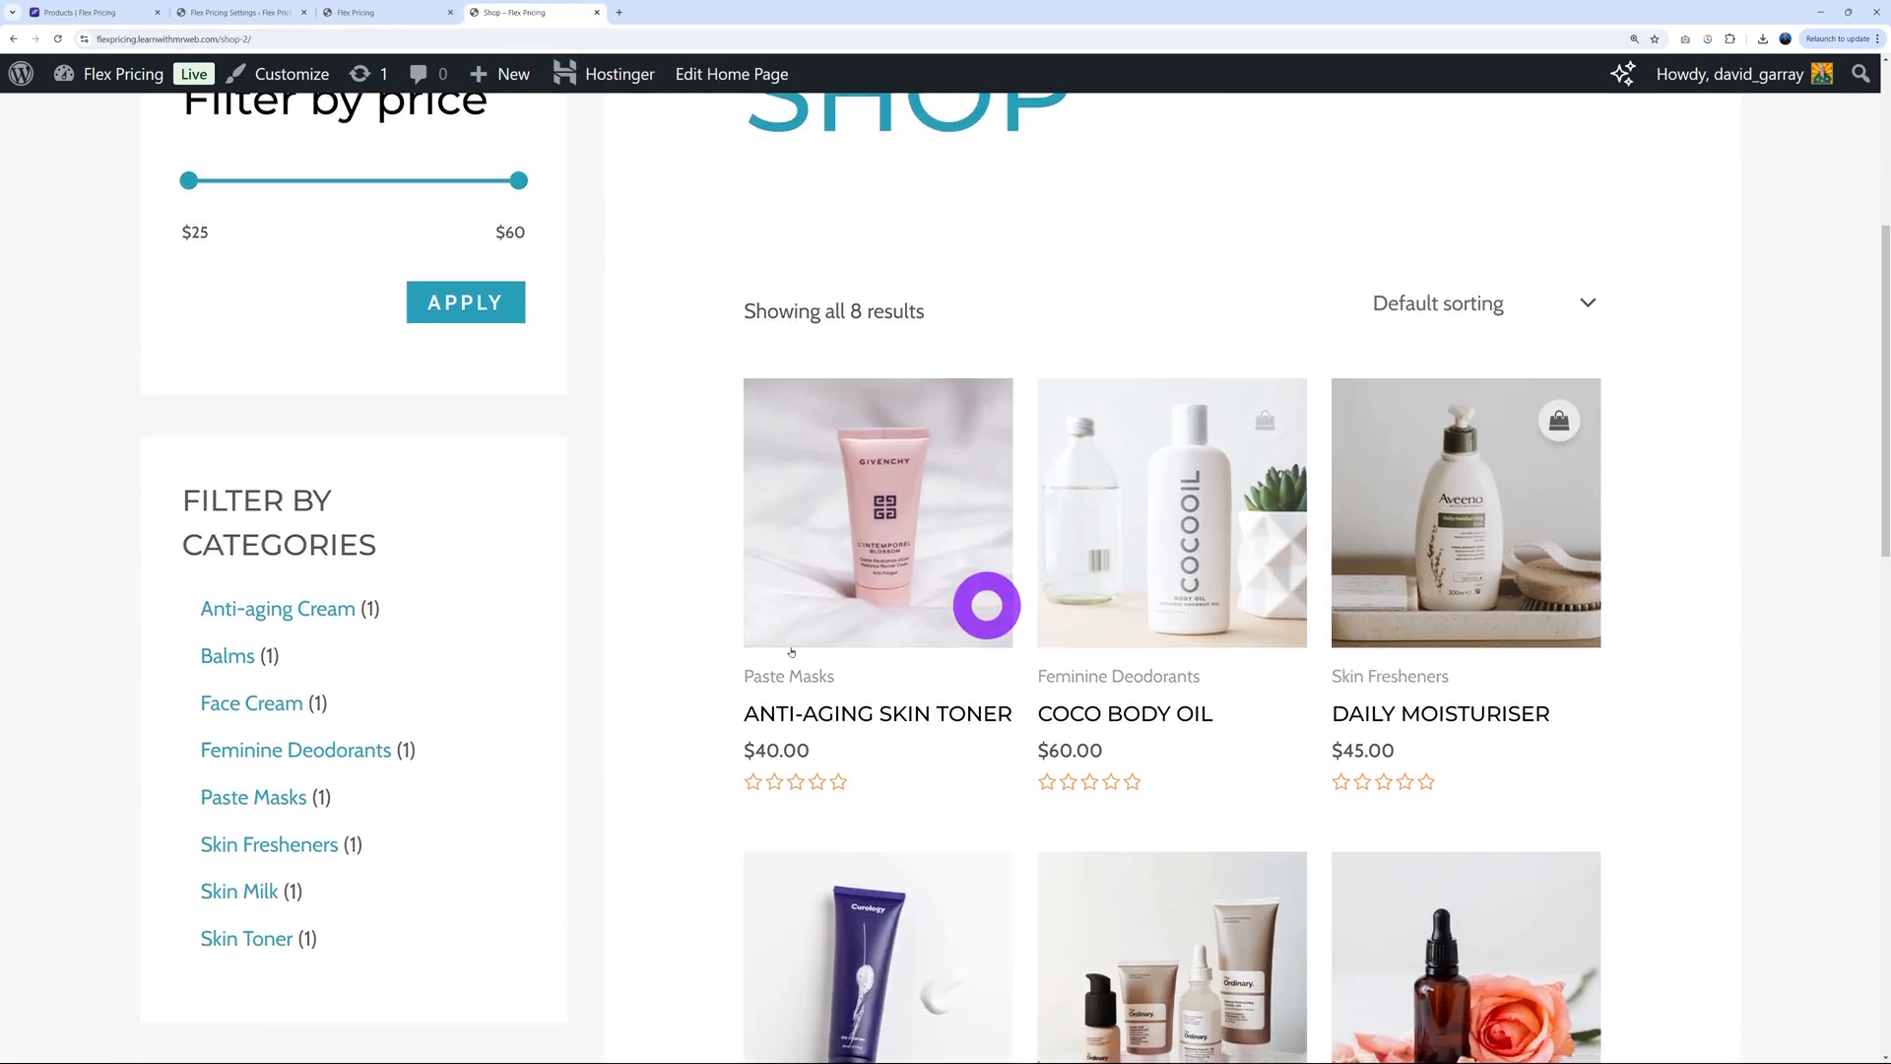
scroll("down", 3)
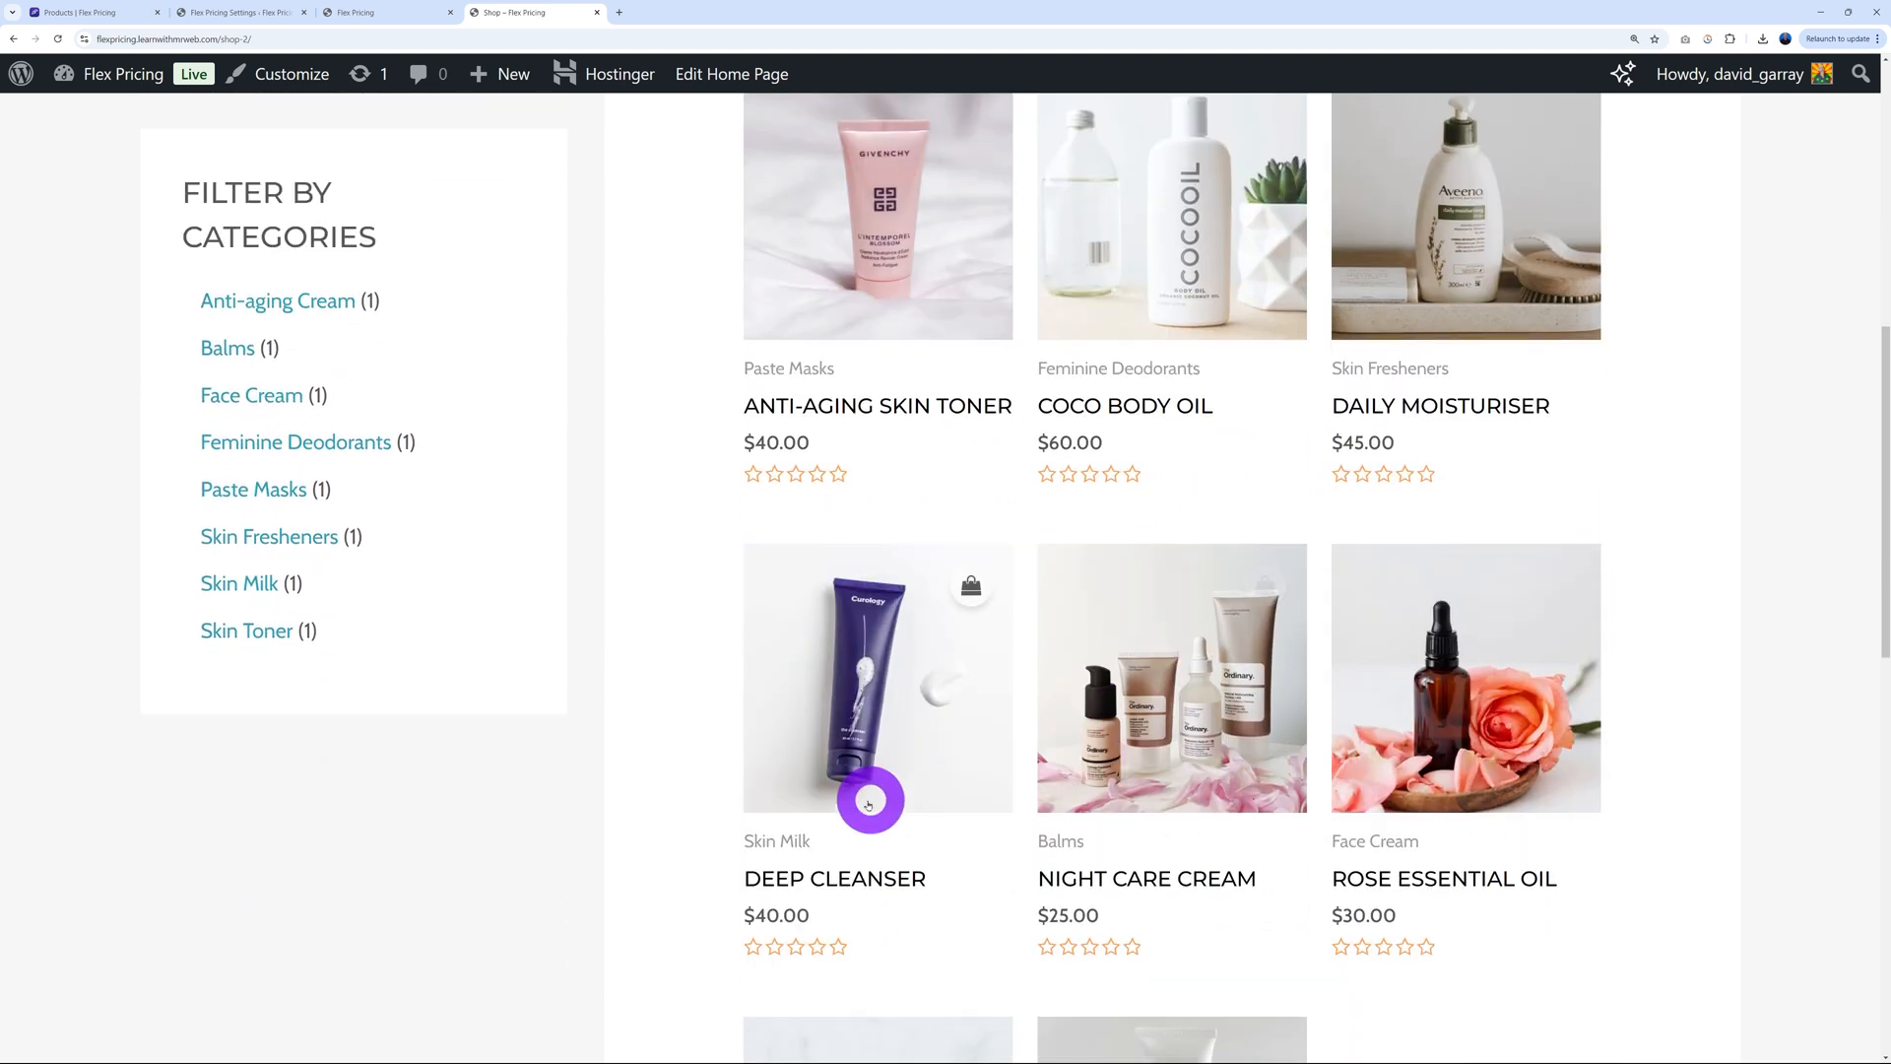
scroll("up", 3)
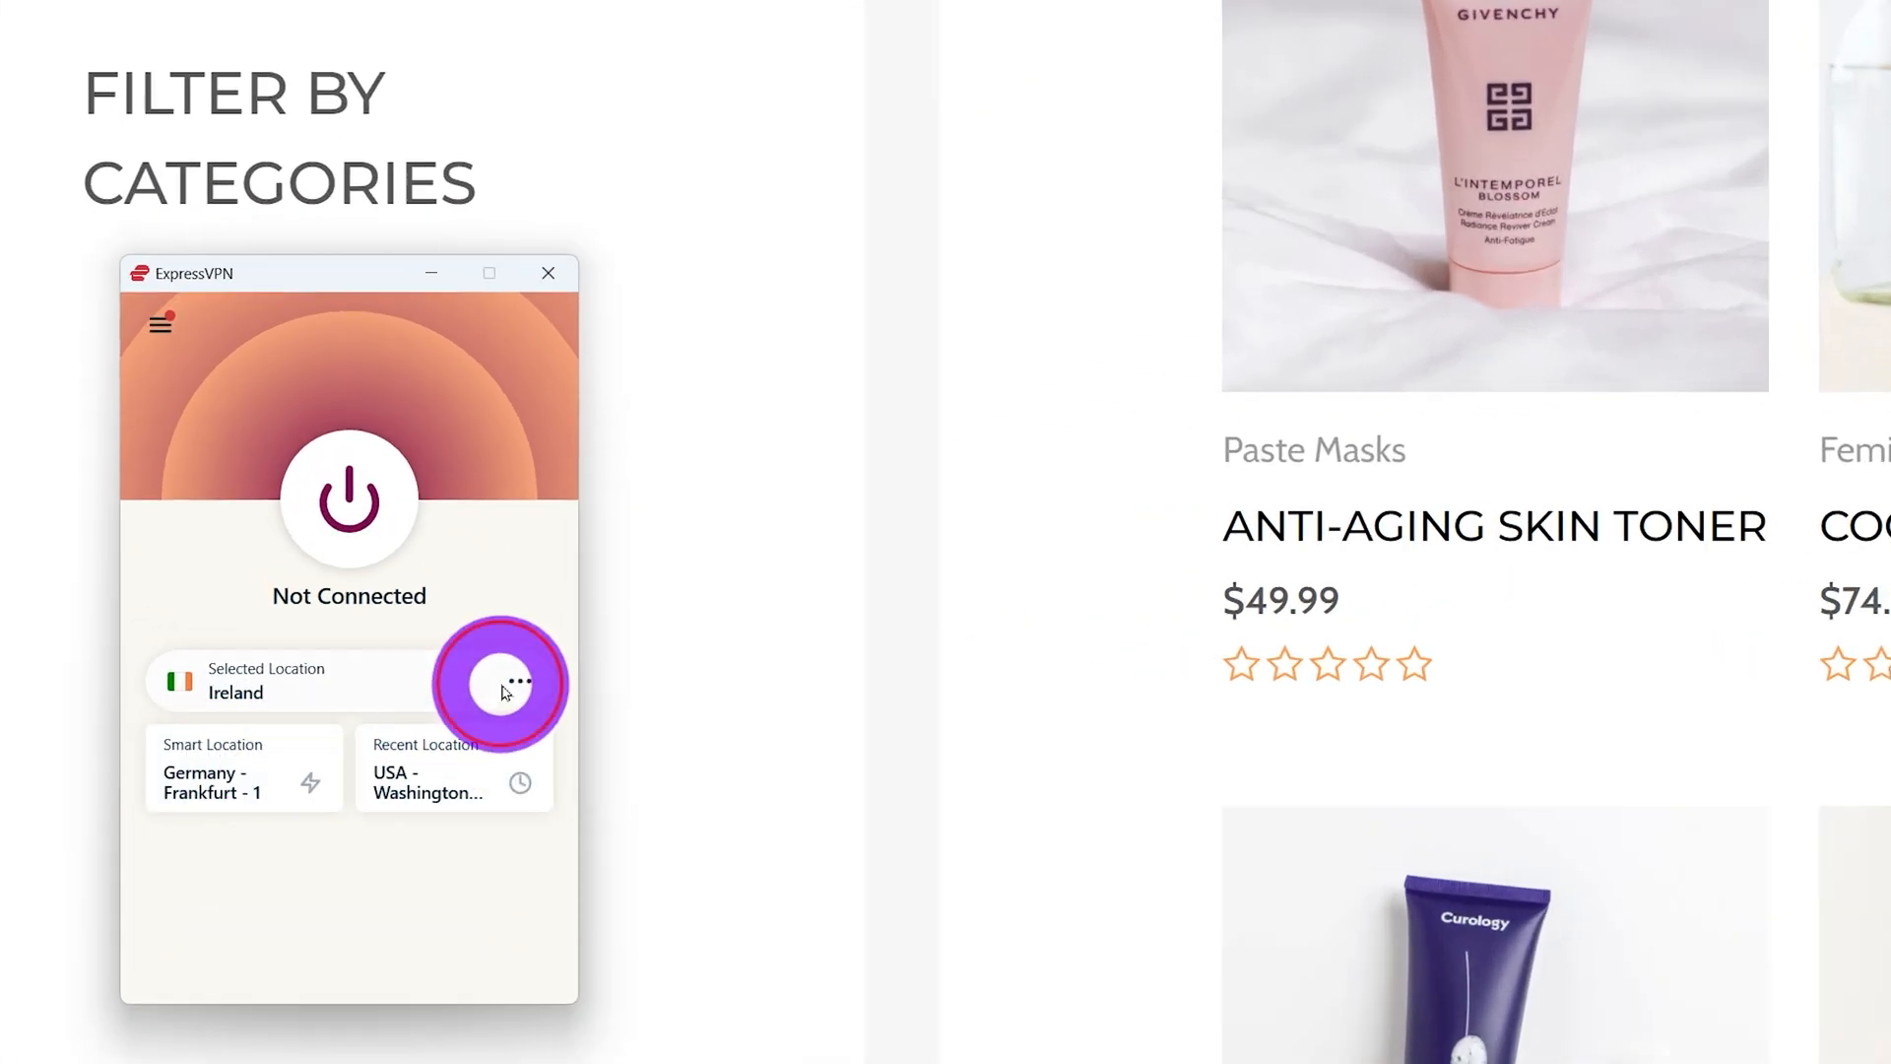
Choose USA - New York as the ExpressVPN location and connect
left_click(505, 681)
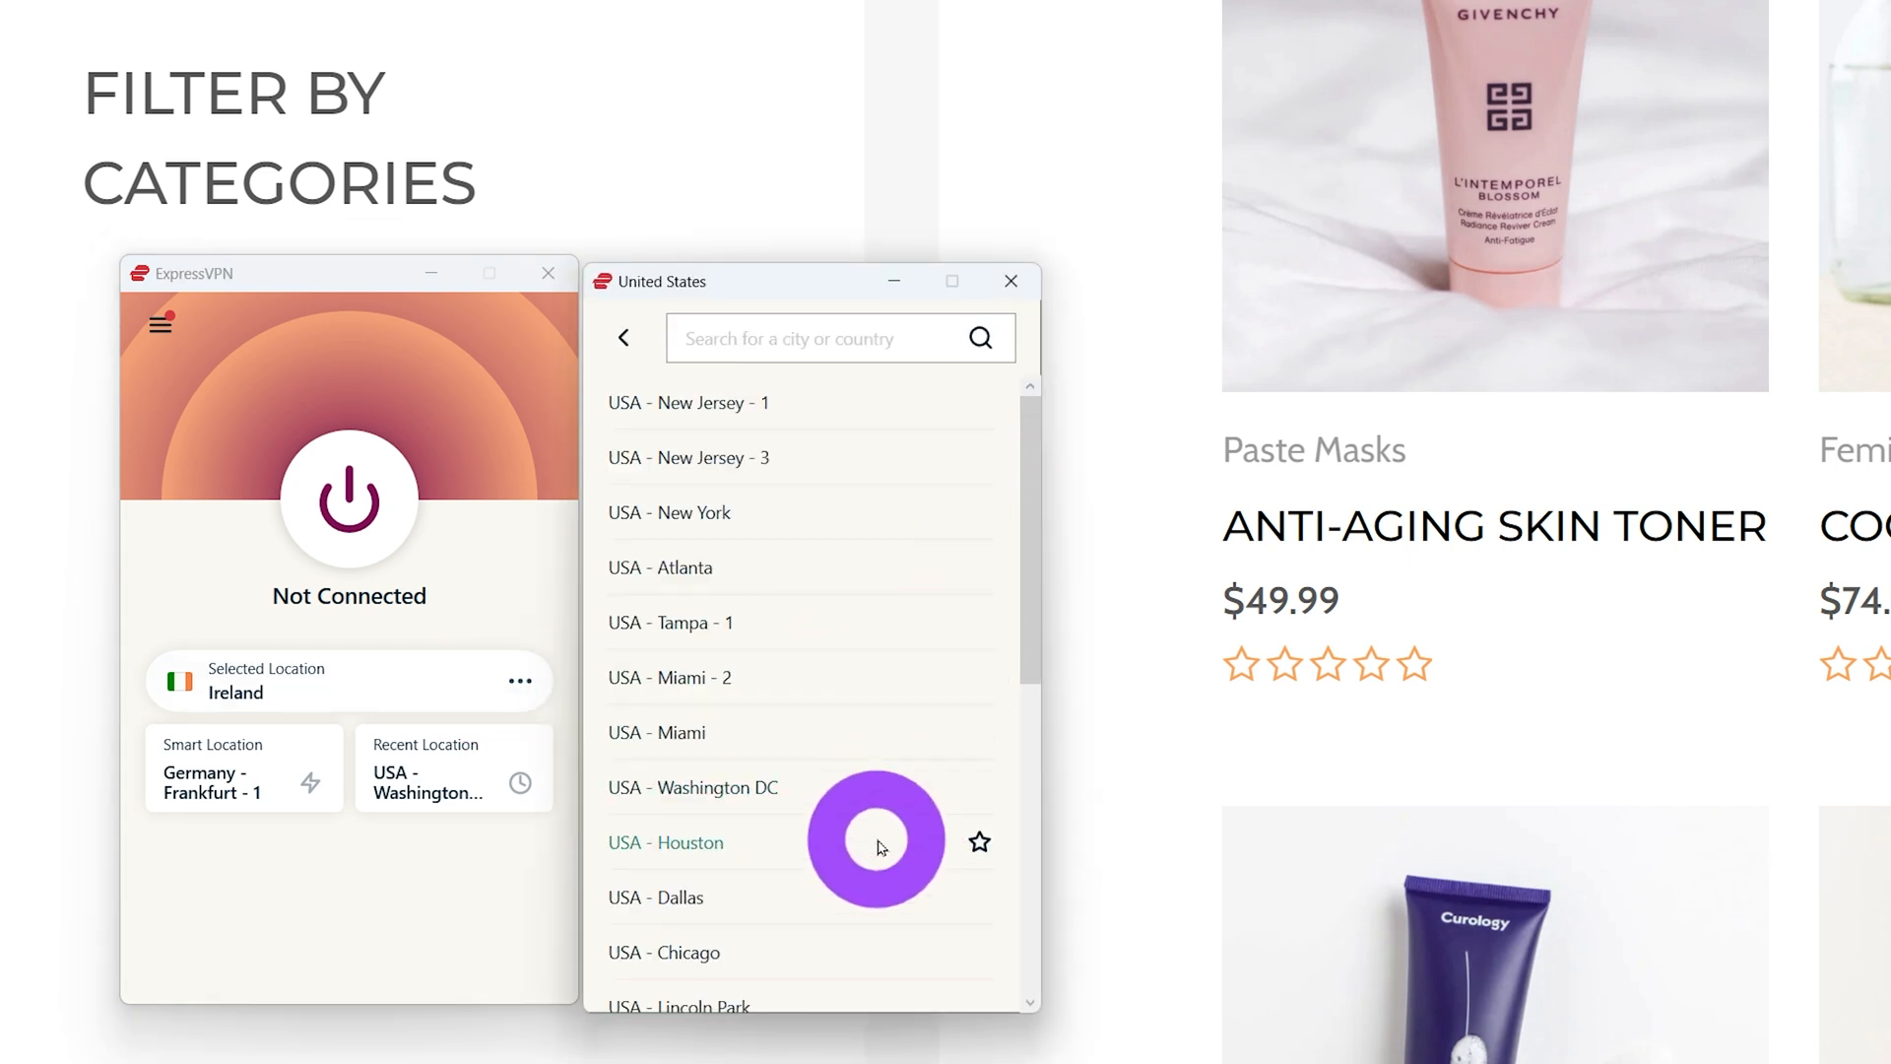
left_click(669, 512)
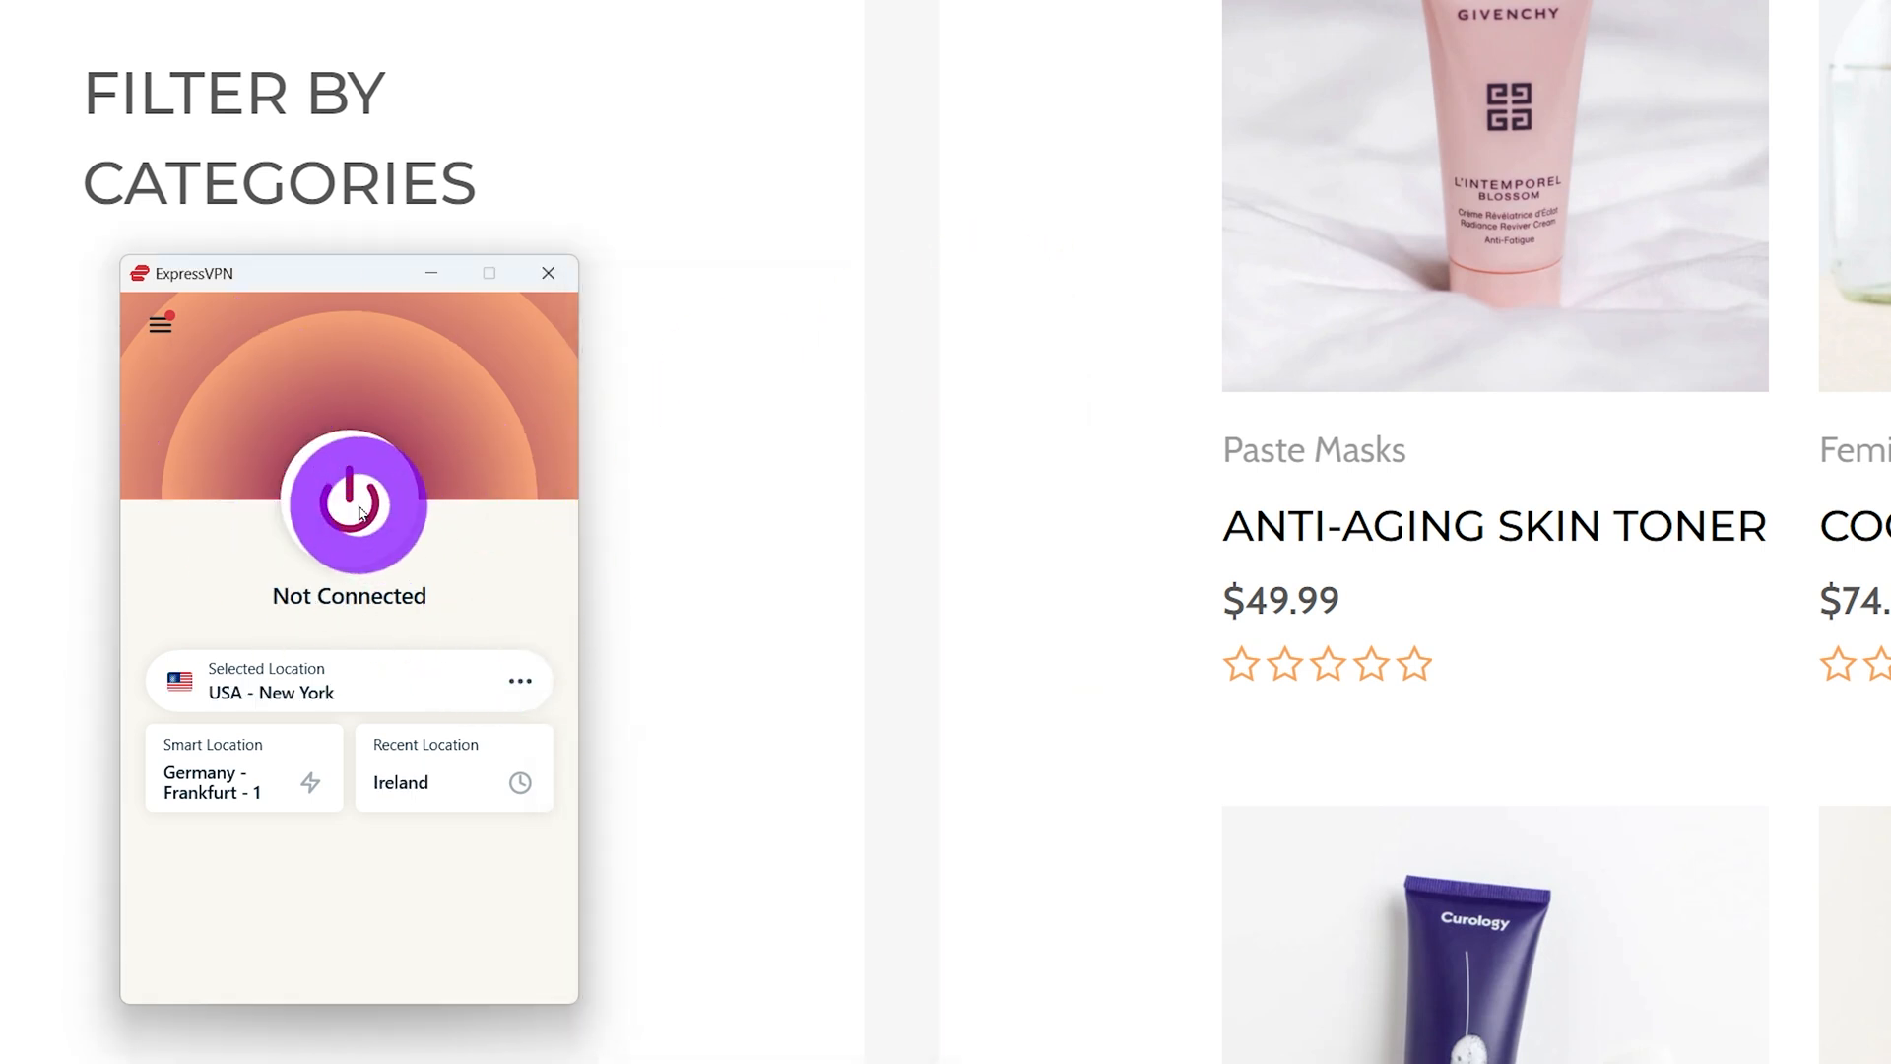
left_click(349, 503)
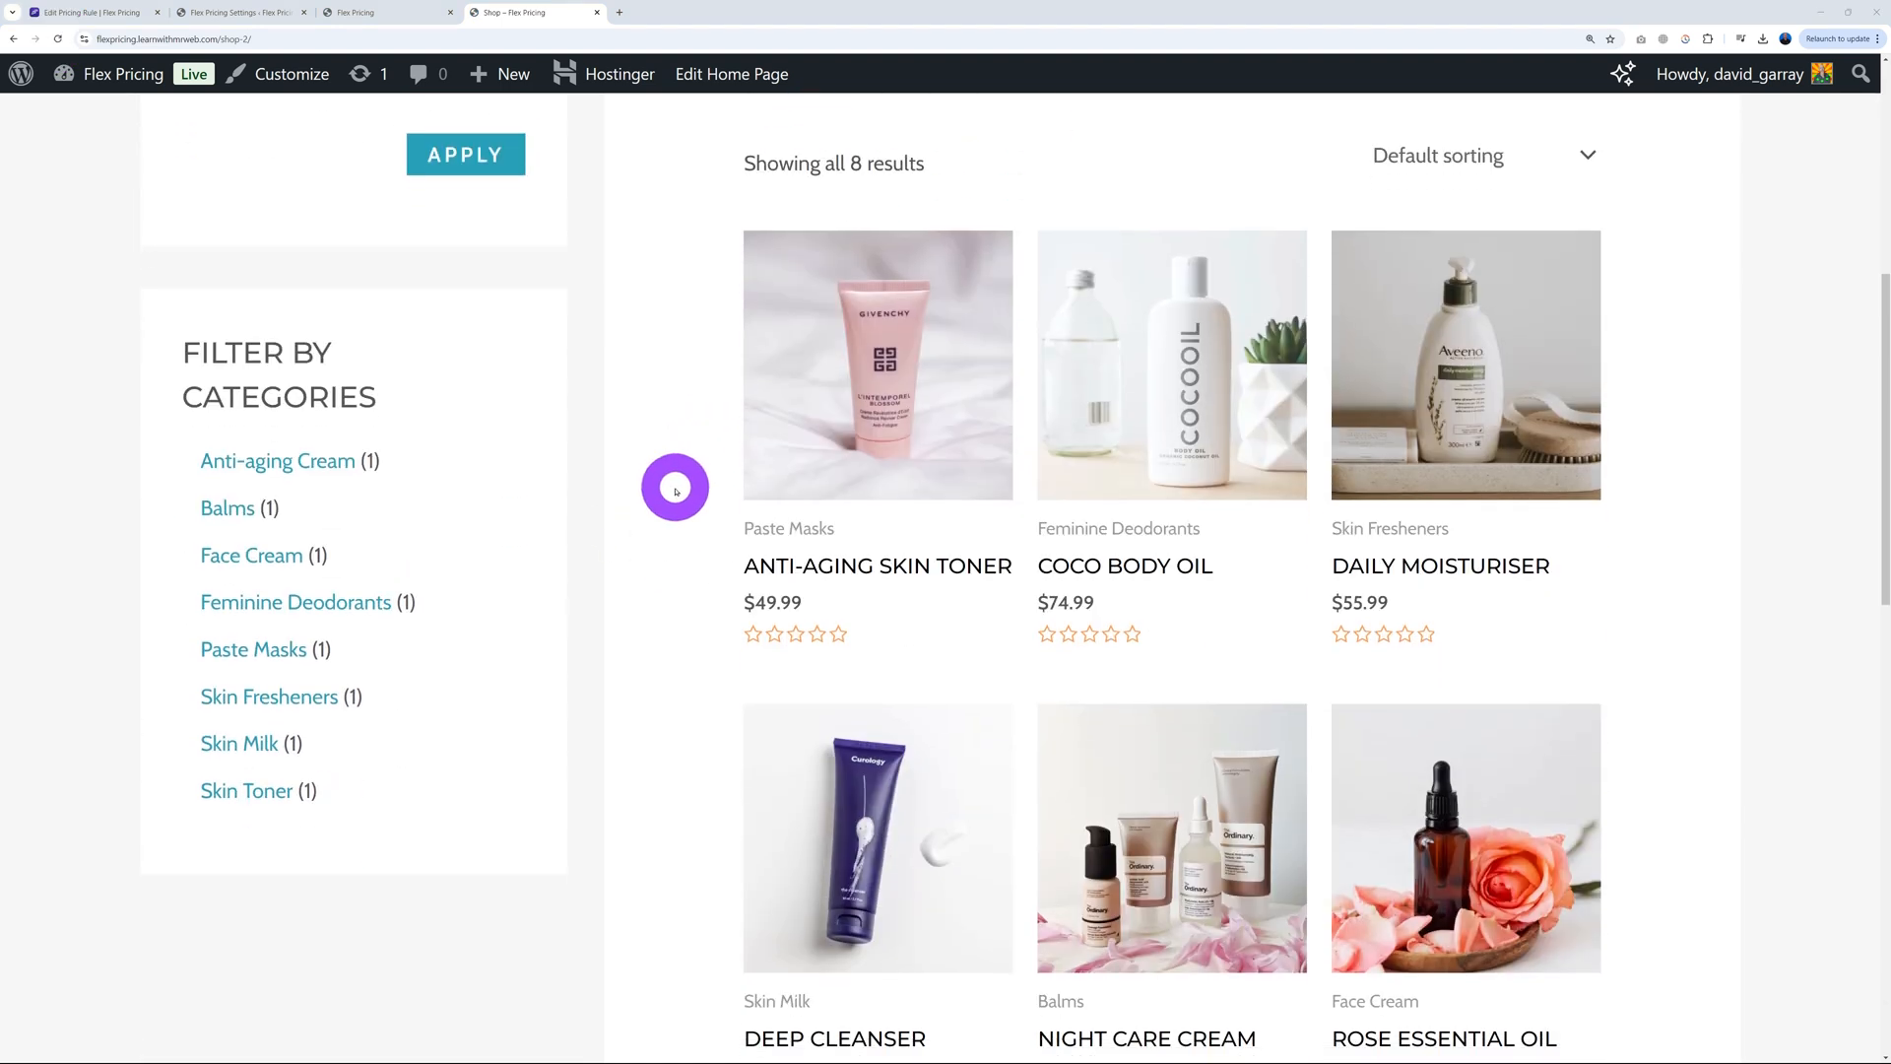
Scroll the shop page to review prices while connected through New York
scroll("down", 3)
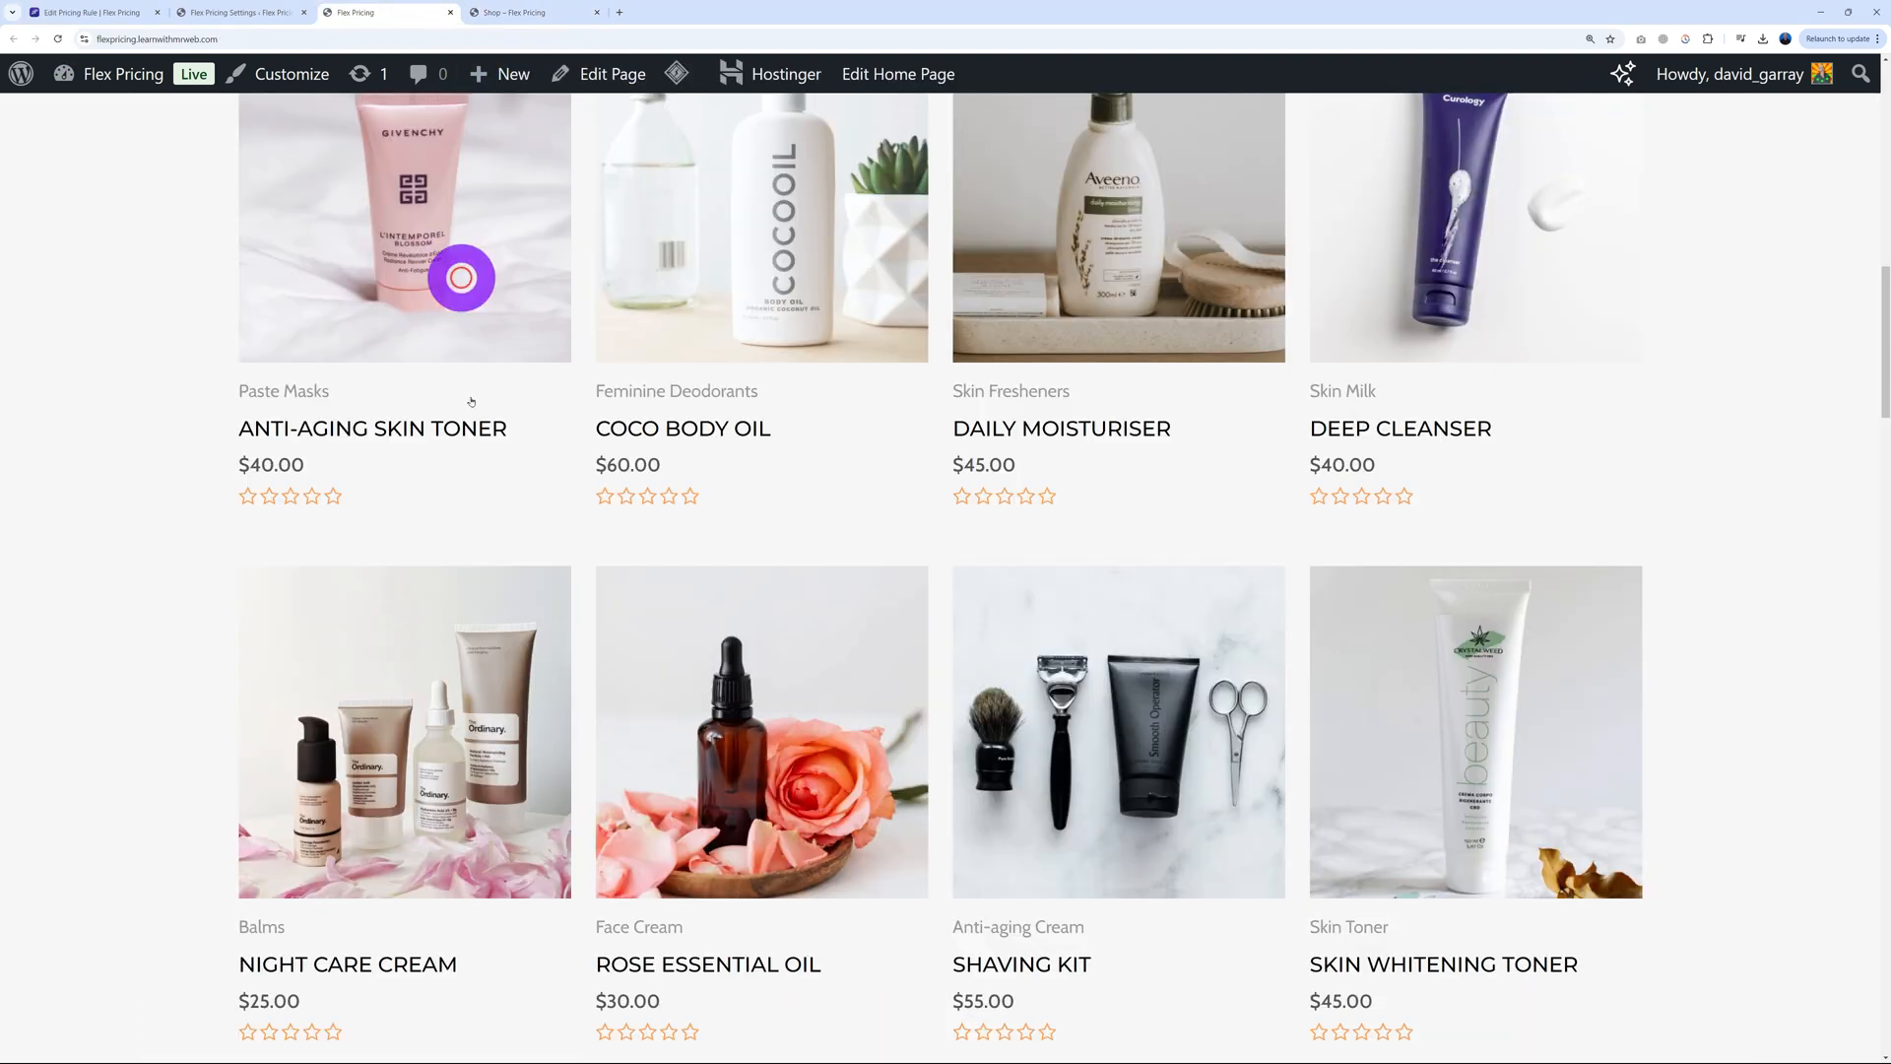
mouse_move(327, 492)
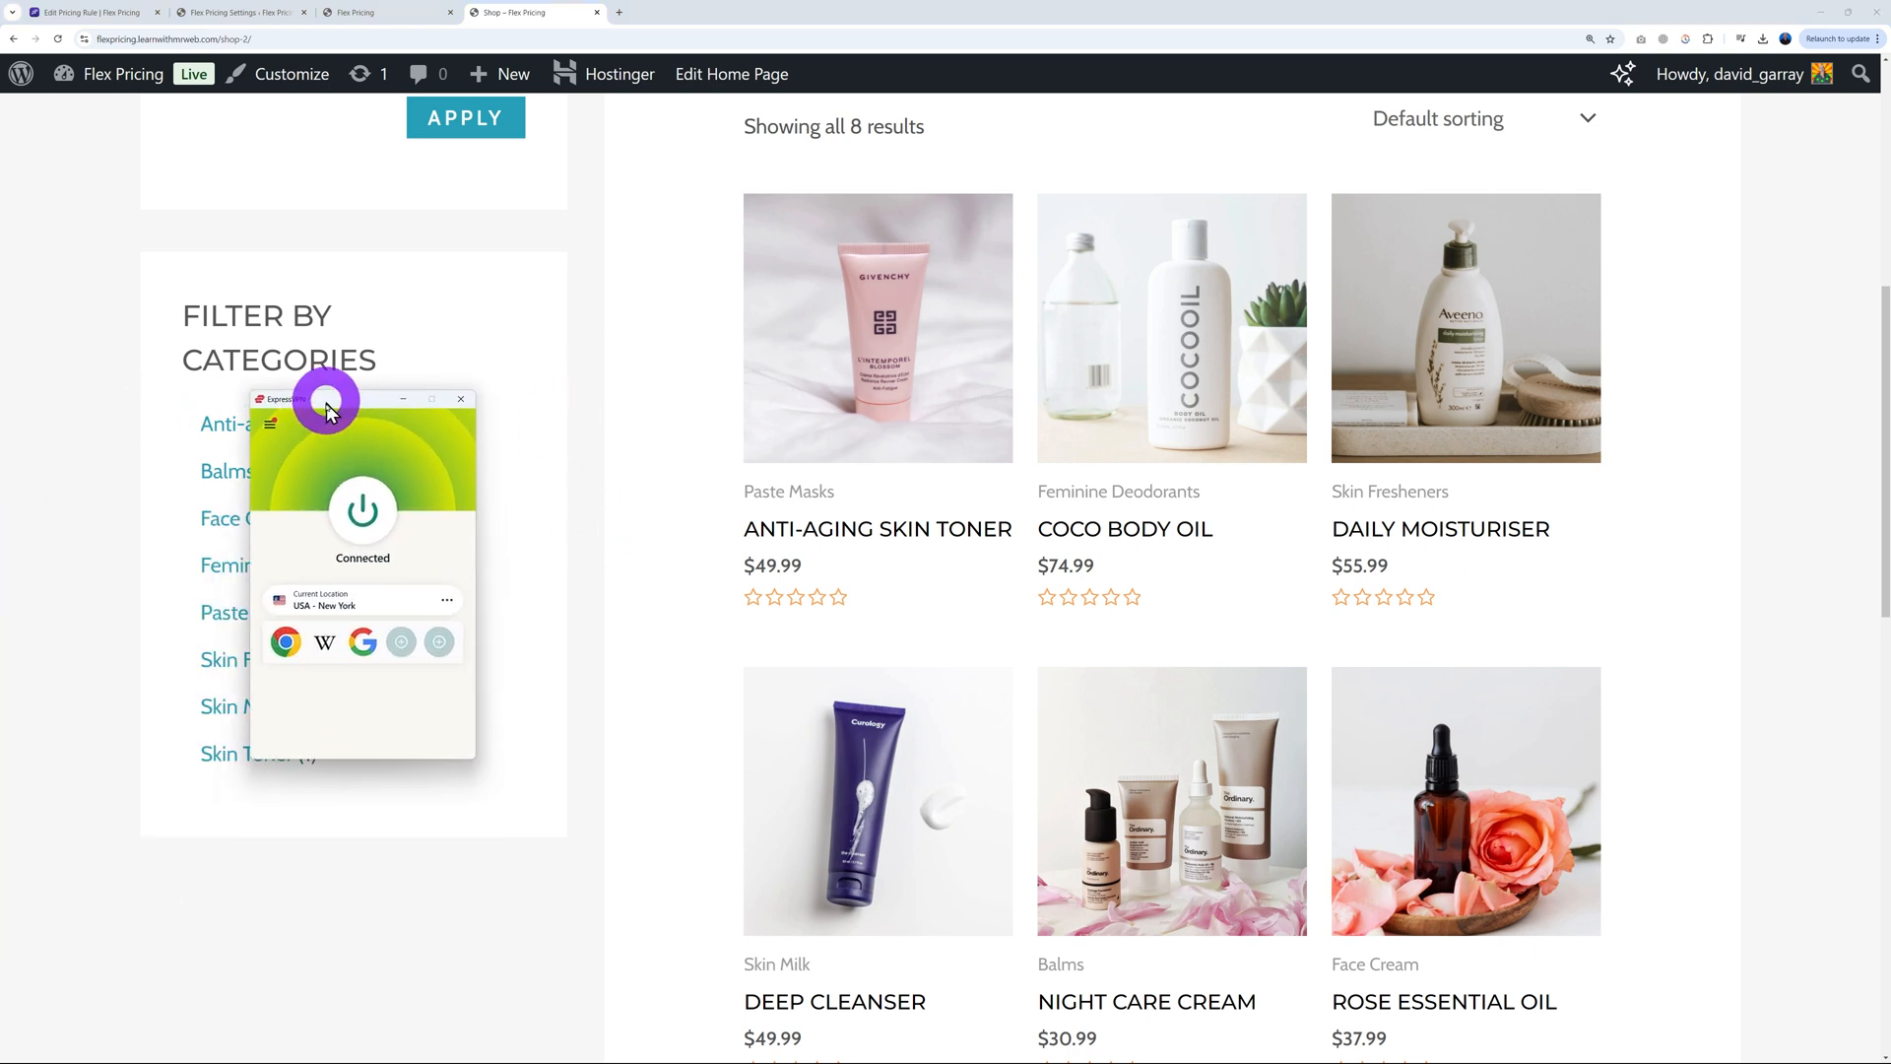
mouse_move(613, 659)
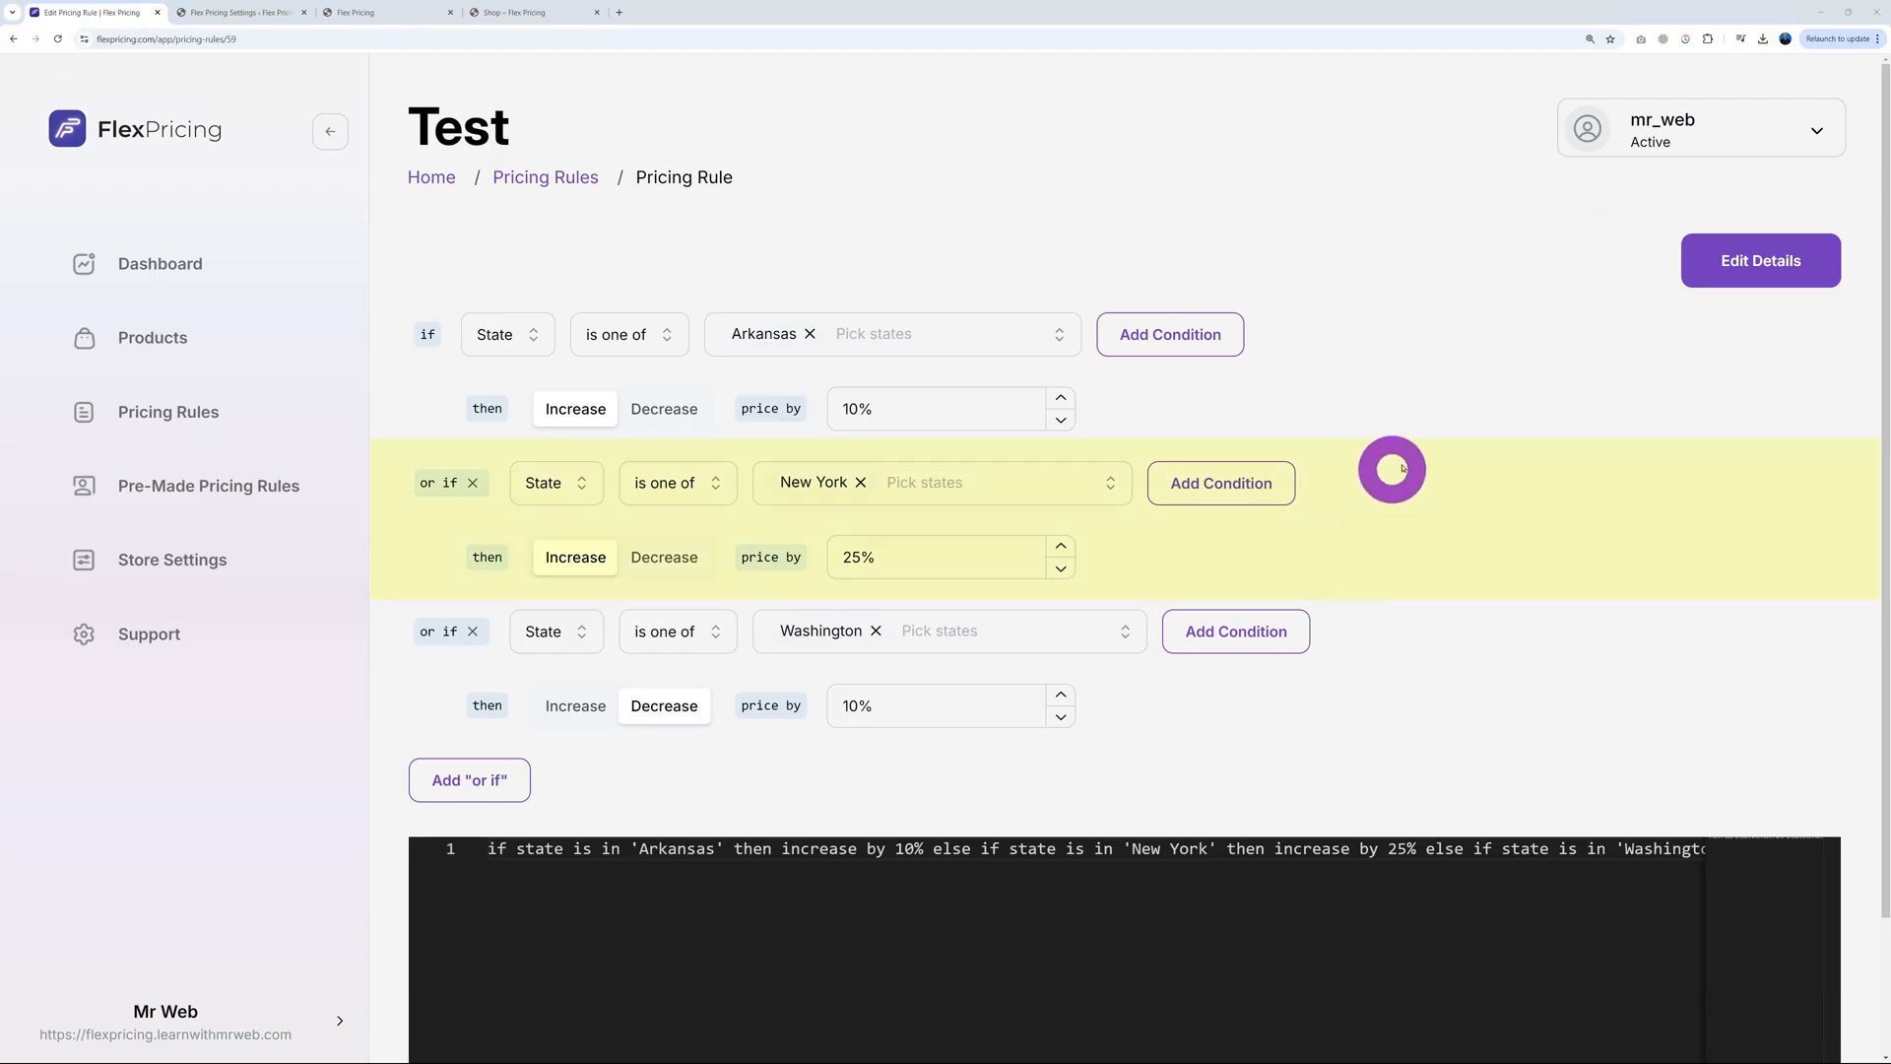
mouse_move(1248, 597)
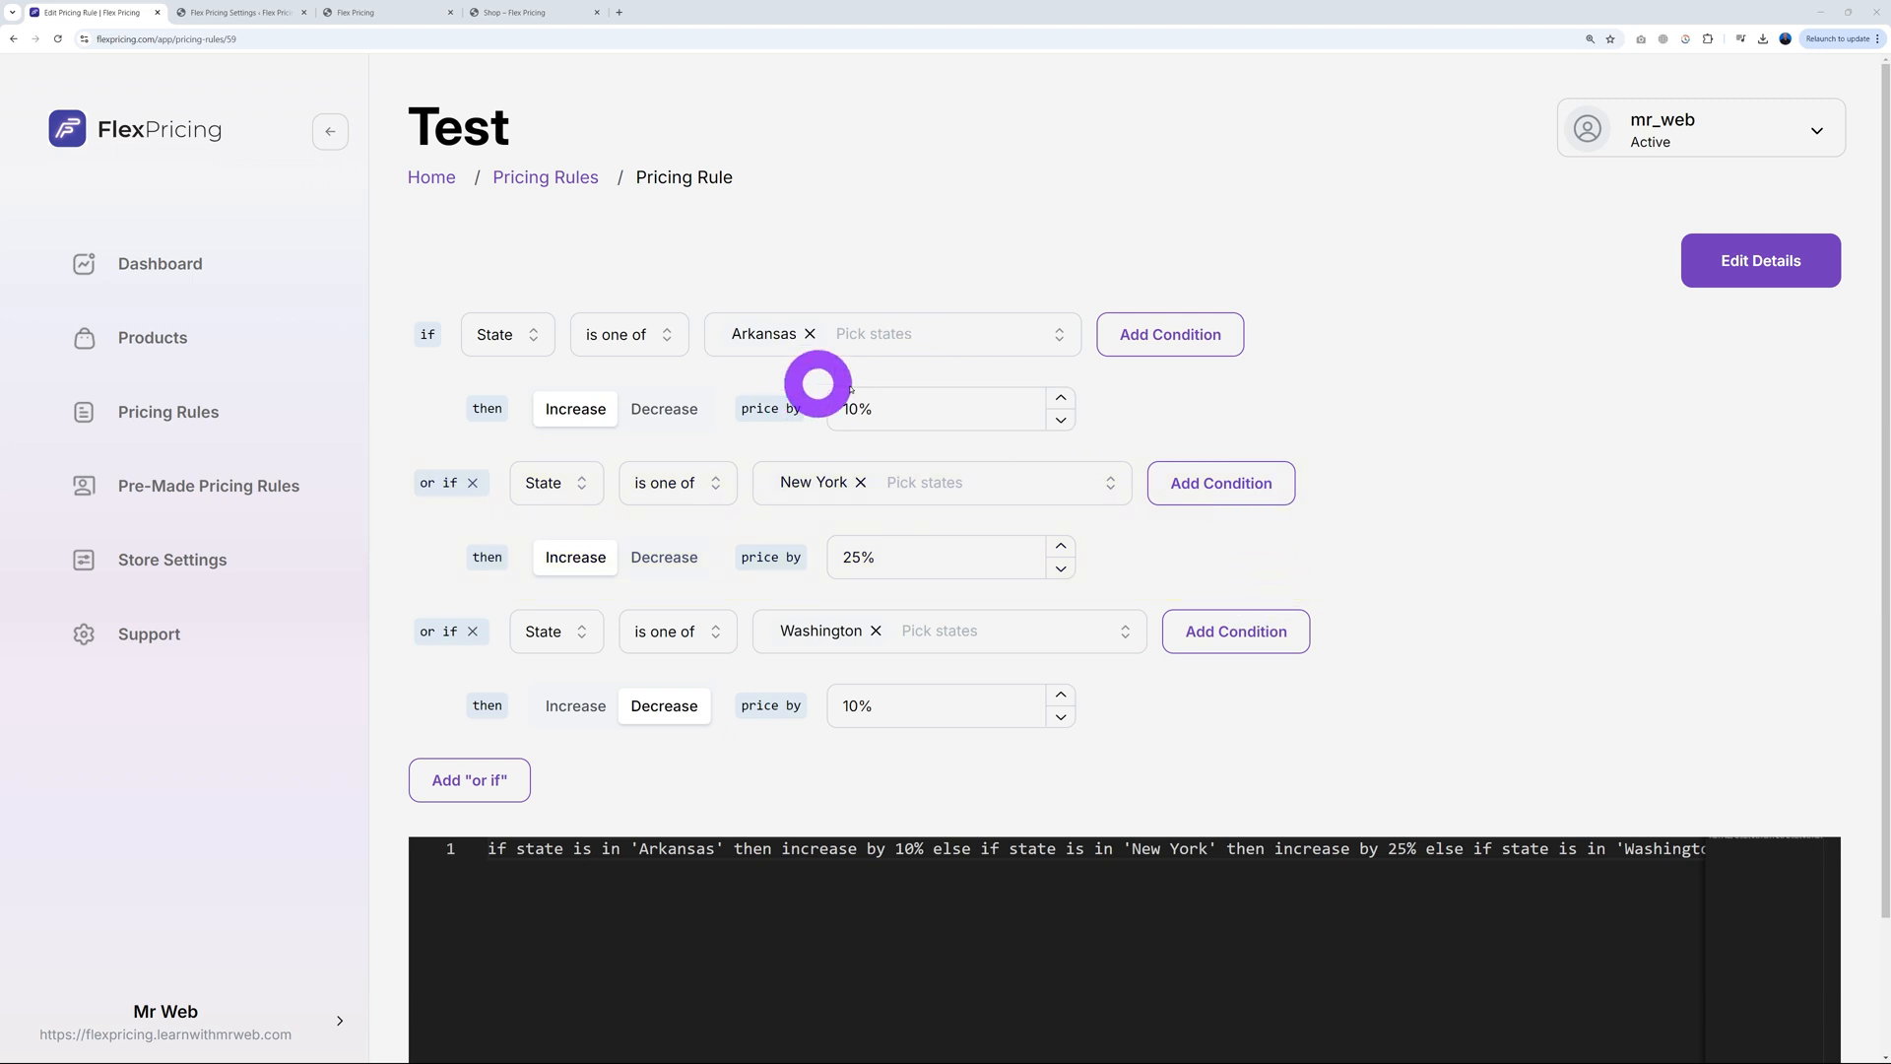
mouse_move(824, 362)
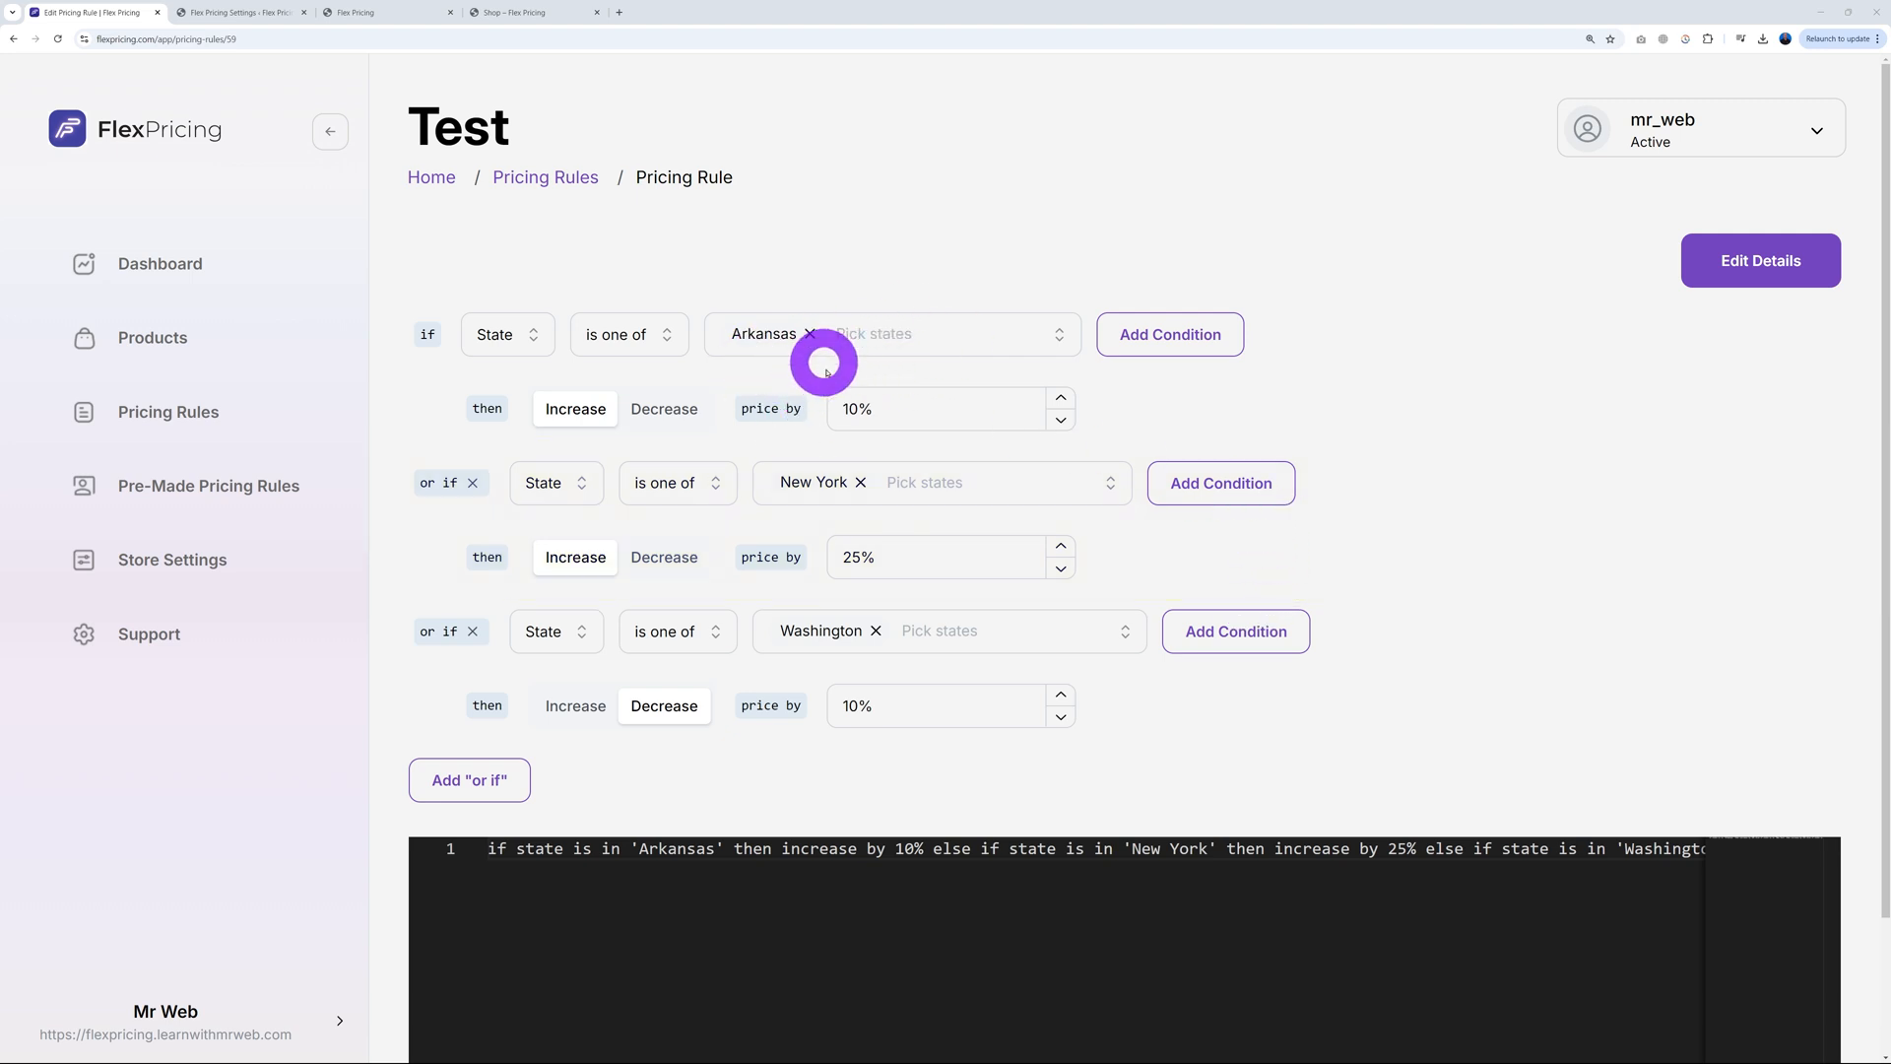
mouse_move(646, 212)
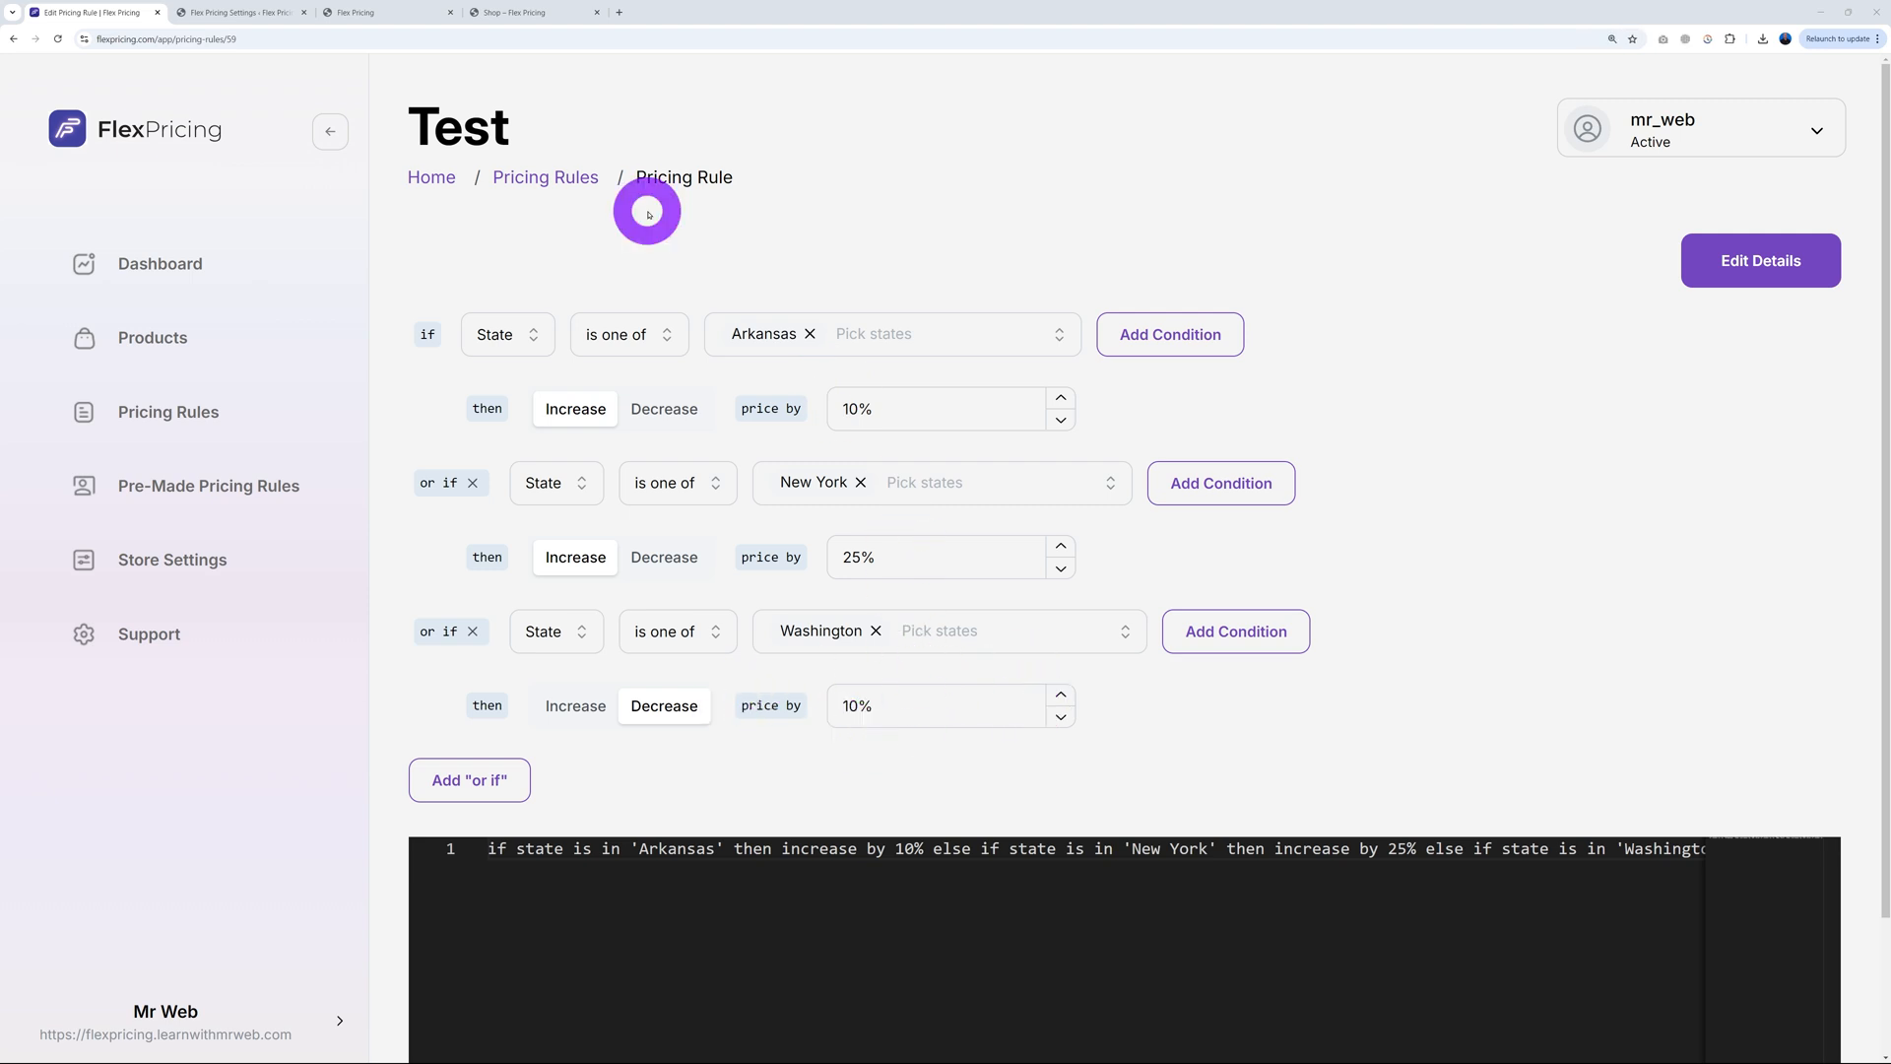
Return to the Shop tab after checking New York's 25% increase
left_click(531, 11)
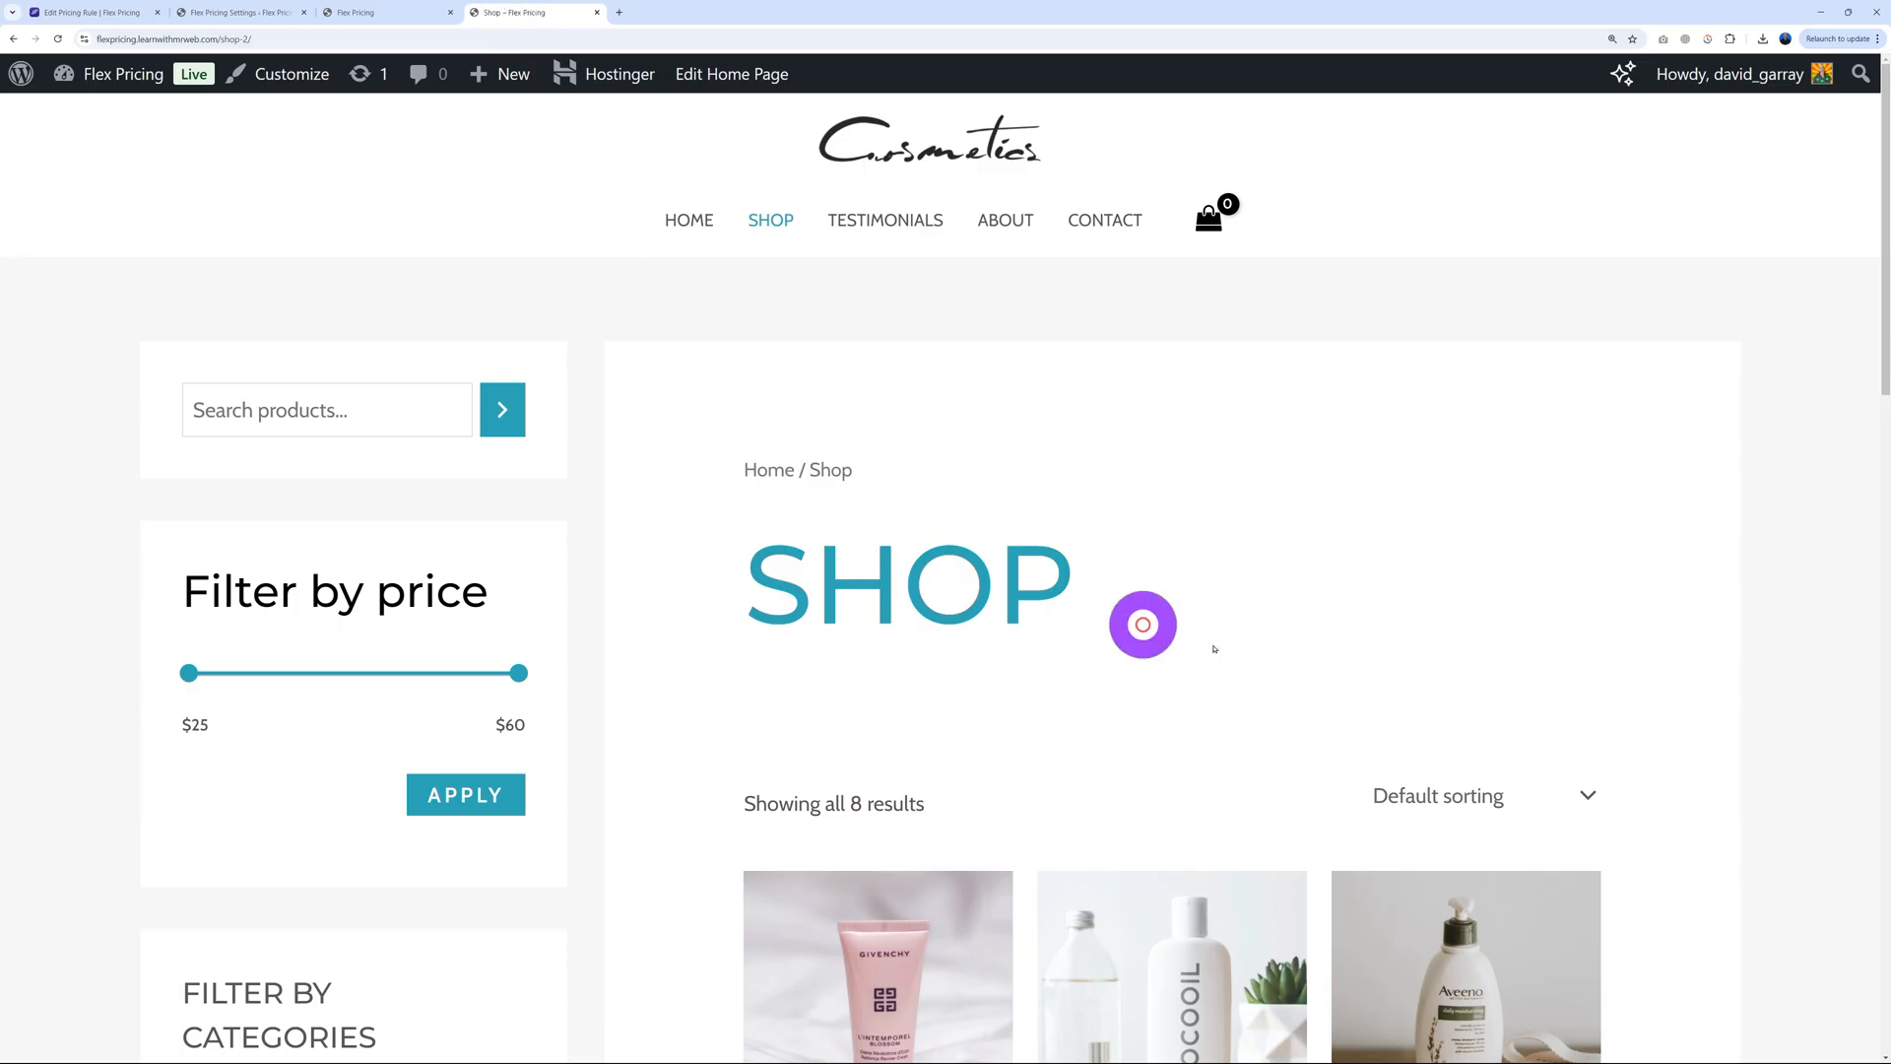
Scroll down the shop page to view the adjusted product prices
scroll("down", 3)
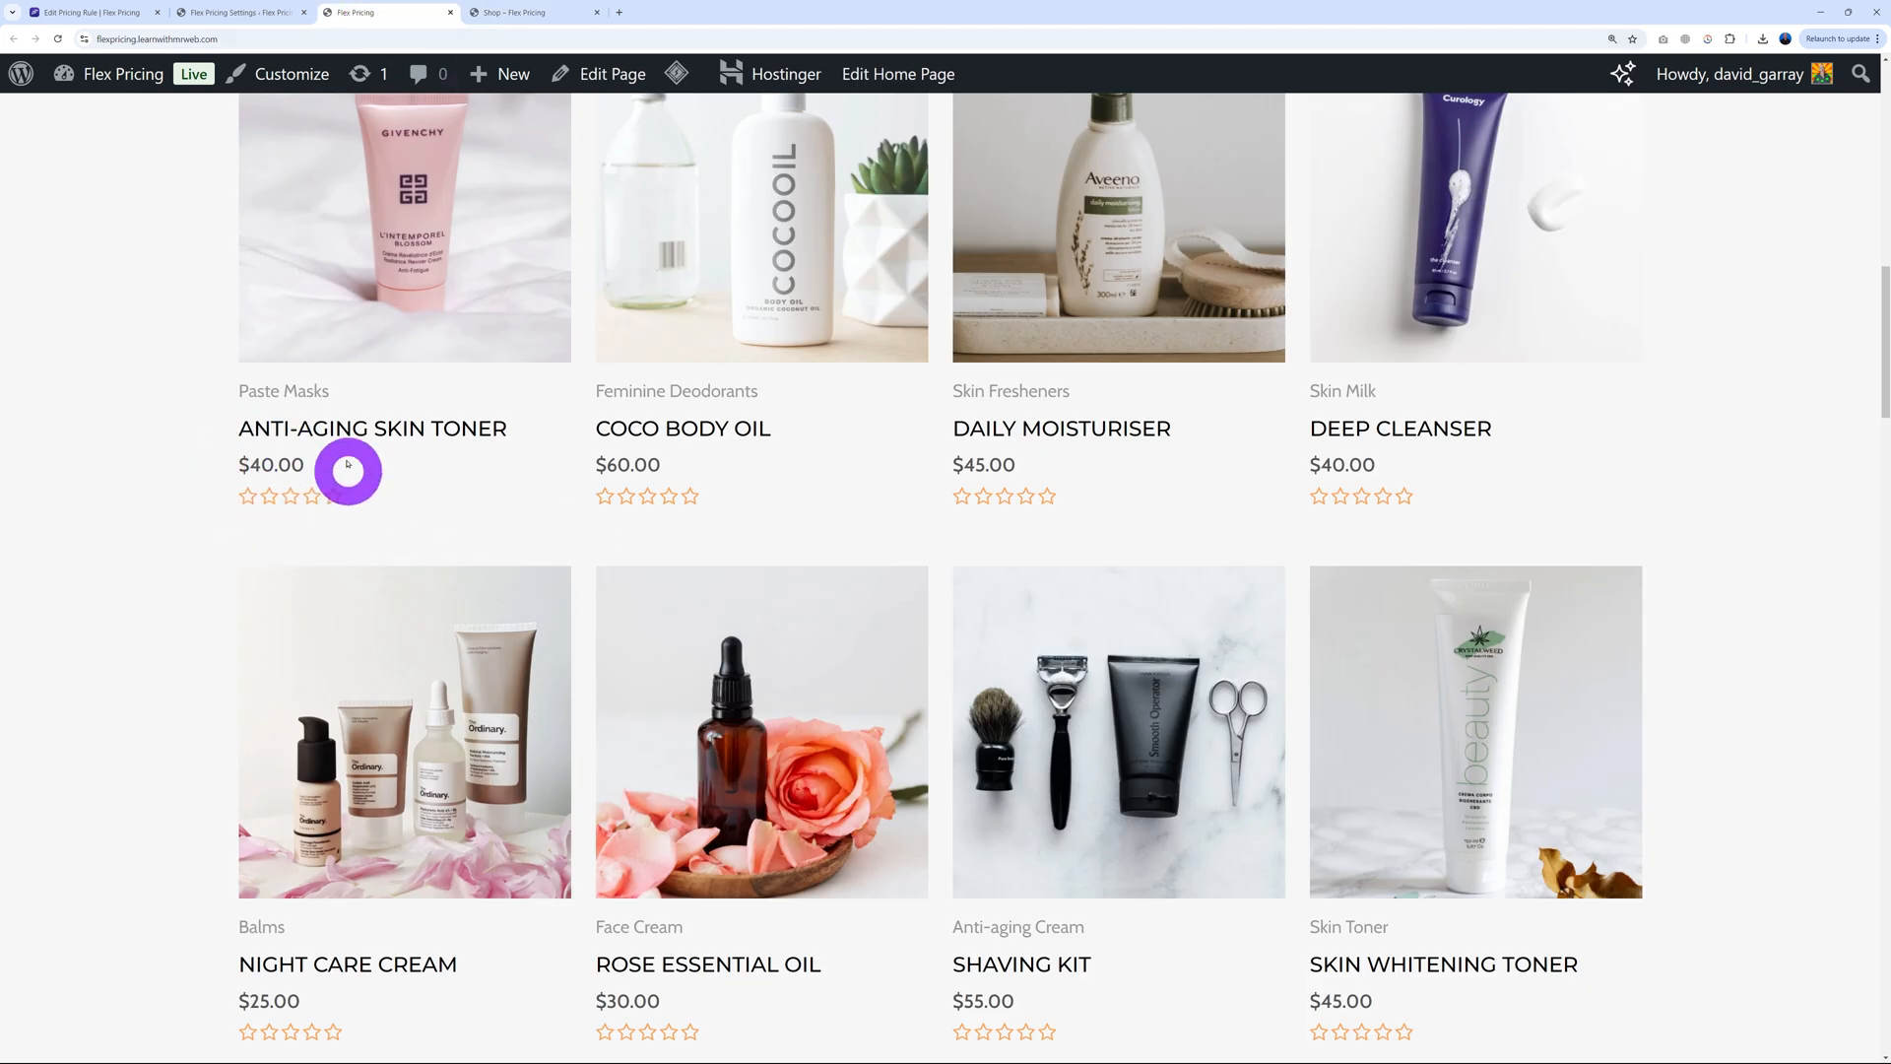
mouse_move(1166, 495)
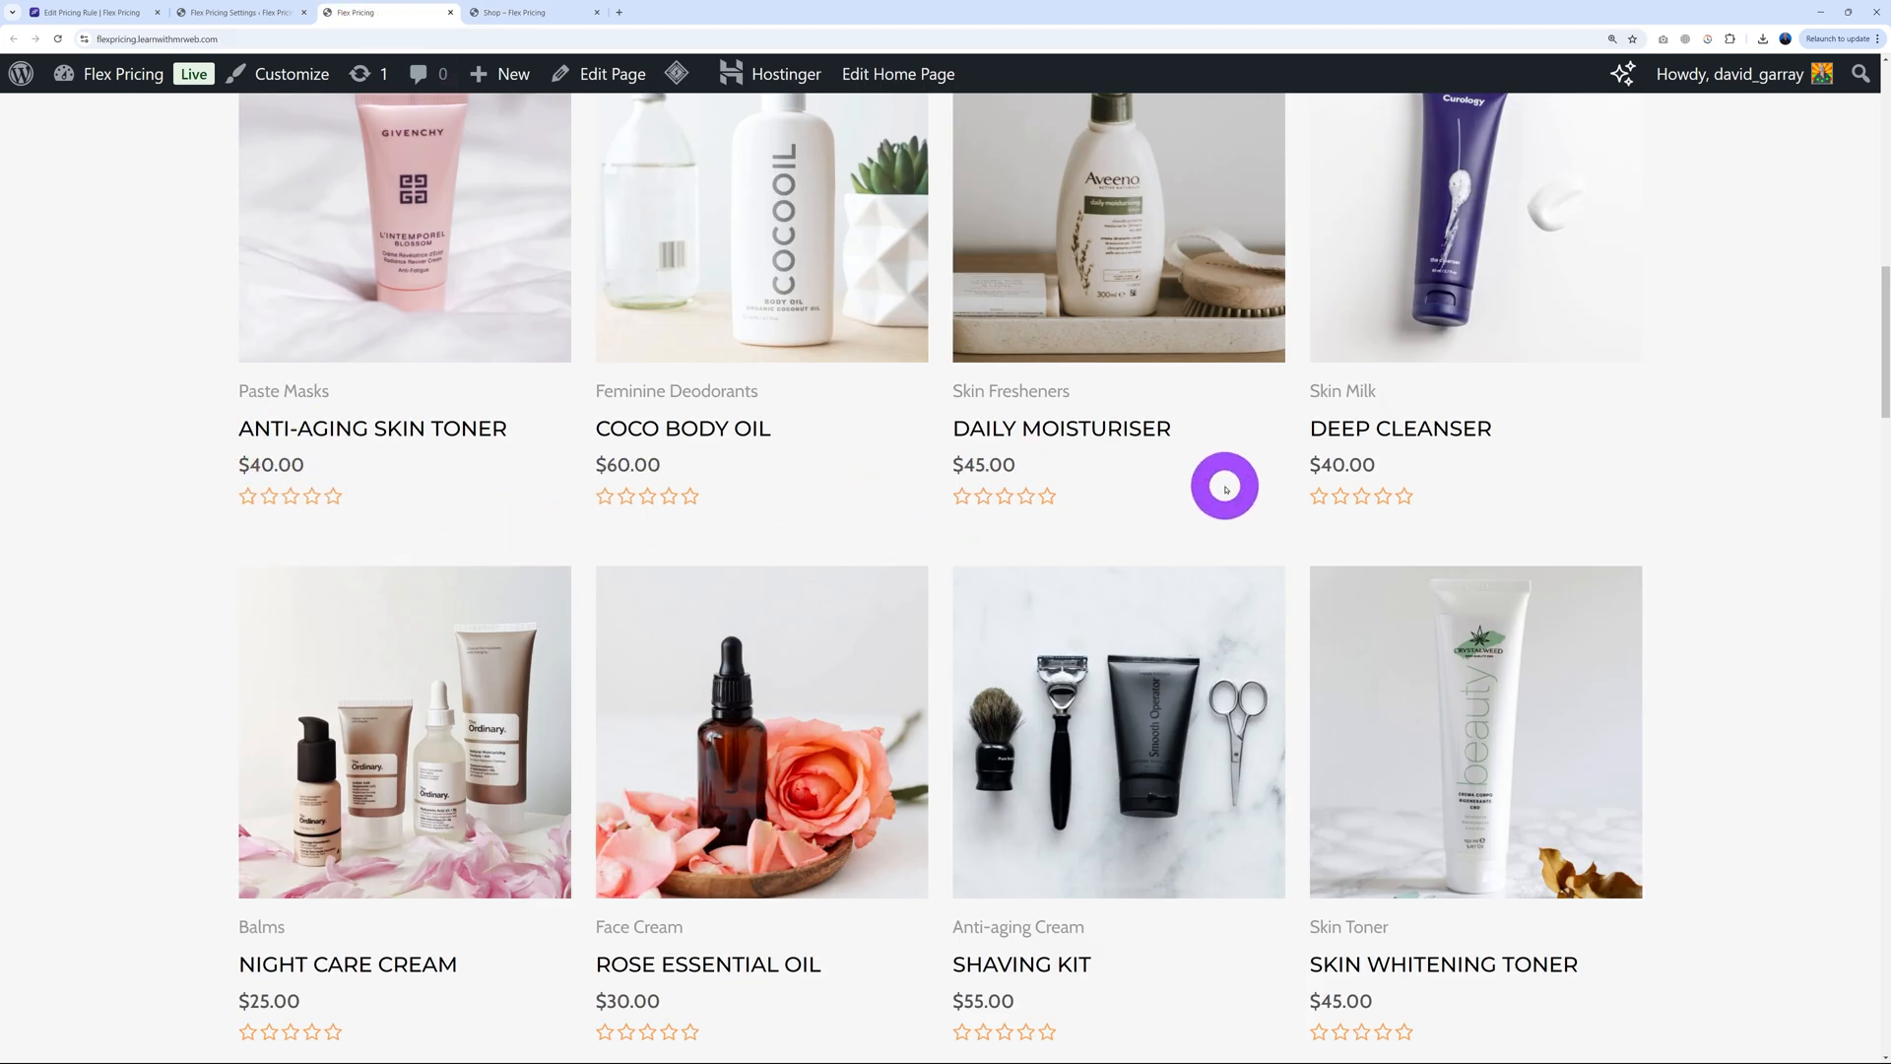
mouse_move(1188, 501)
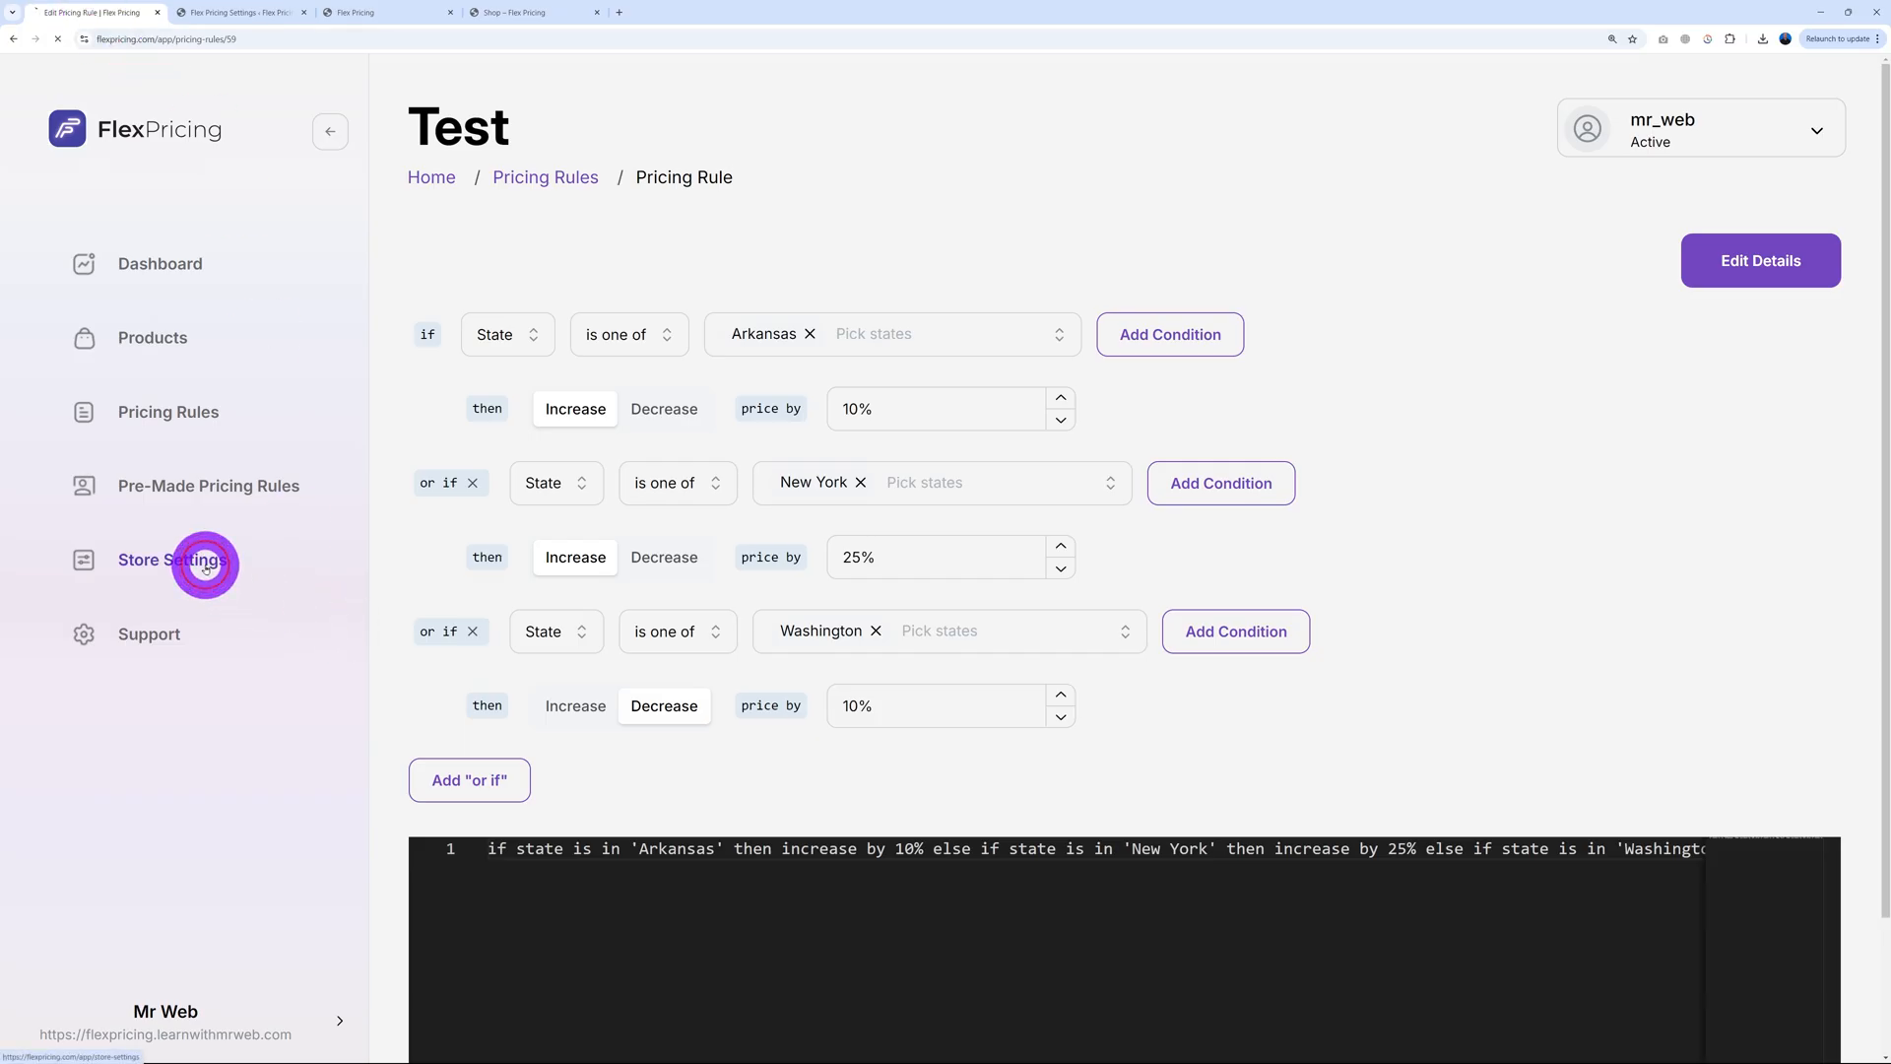
Select Rounding Strategy #2 in Store Settings, glancing at storefront prices before returning
left_click(175, 559)
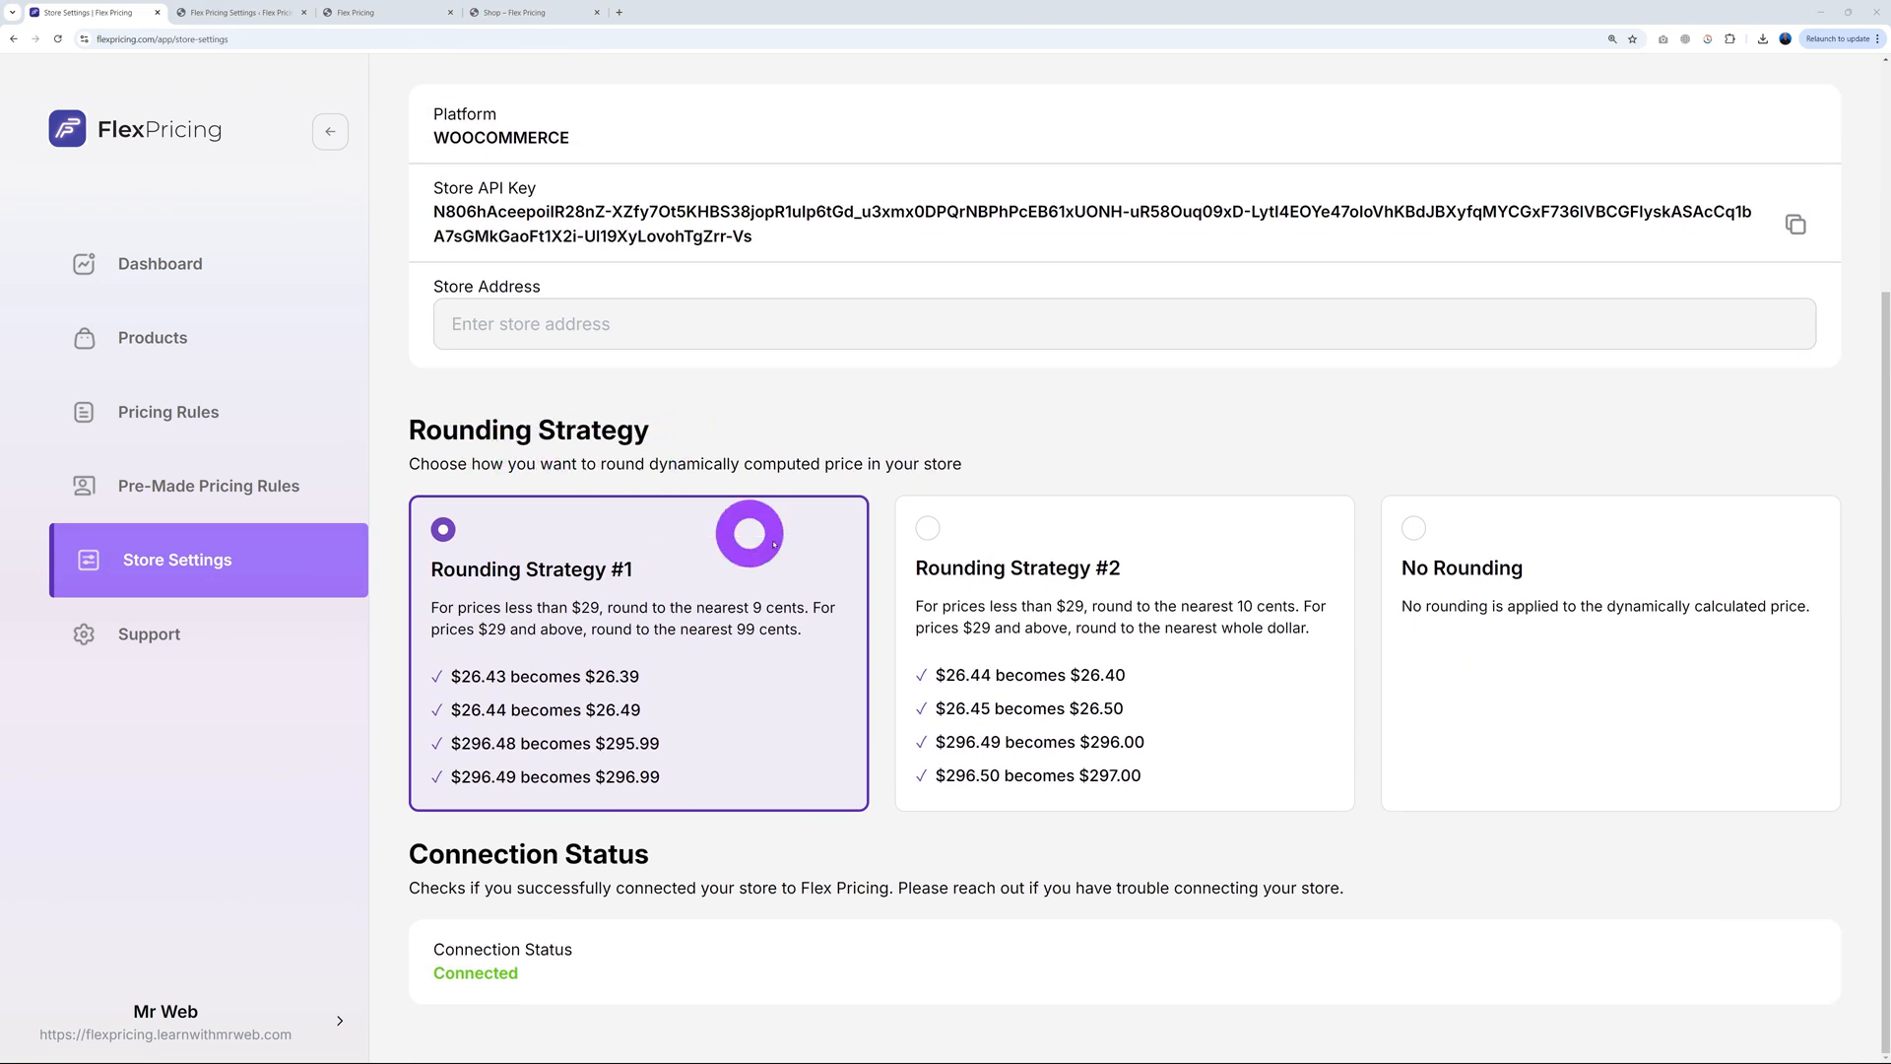
mouse_move(623, 592)
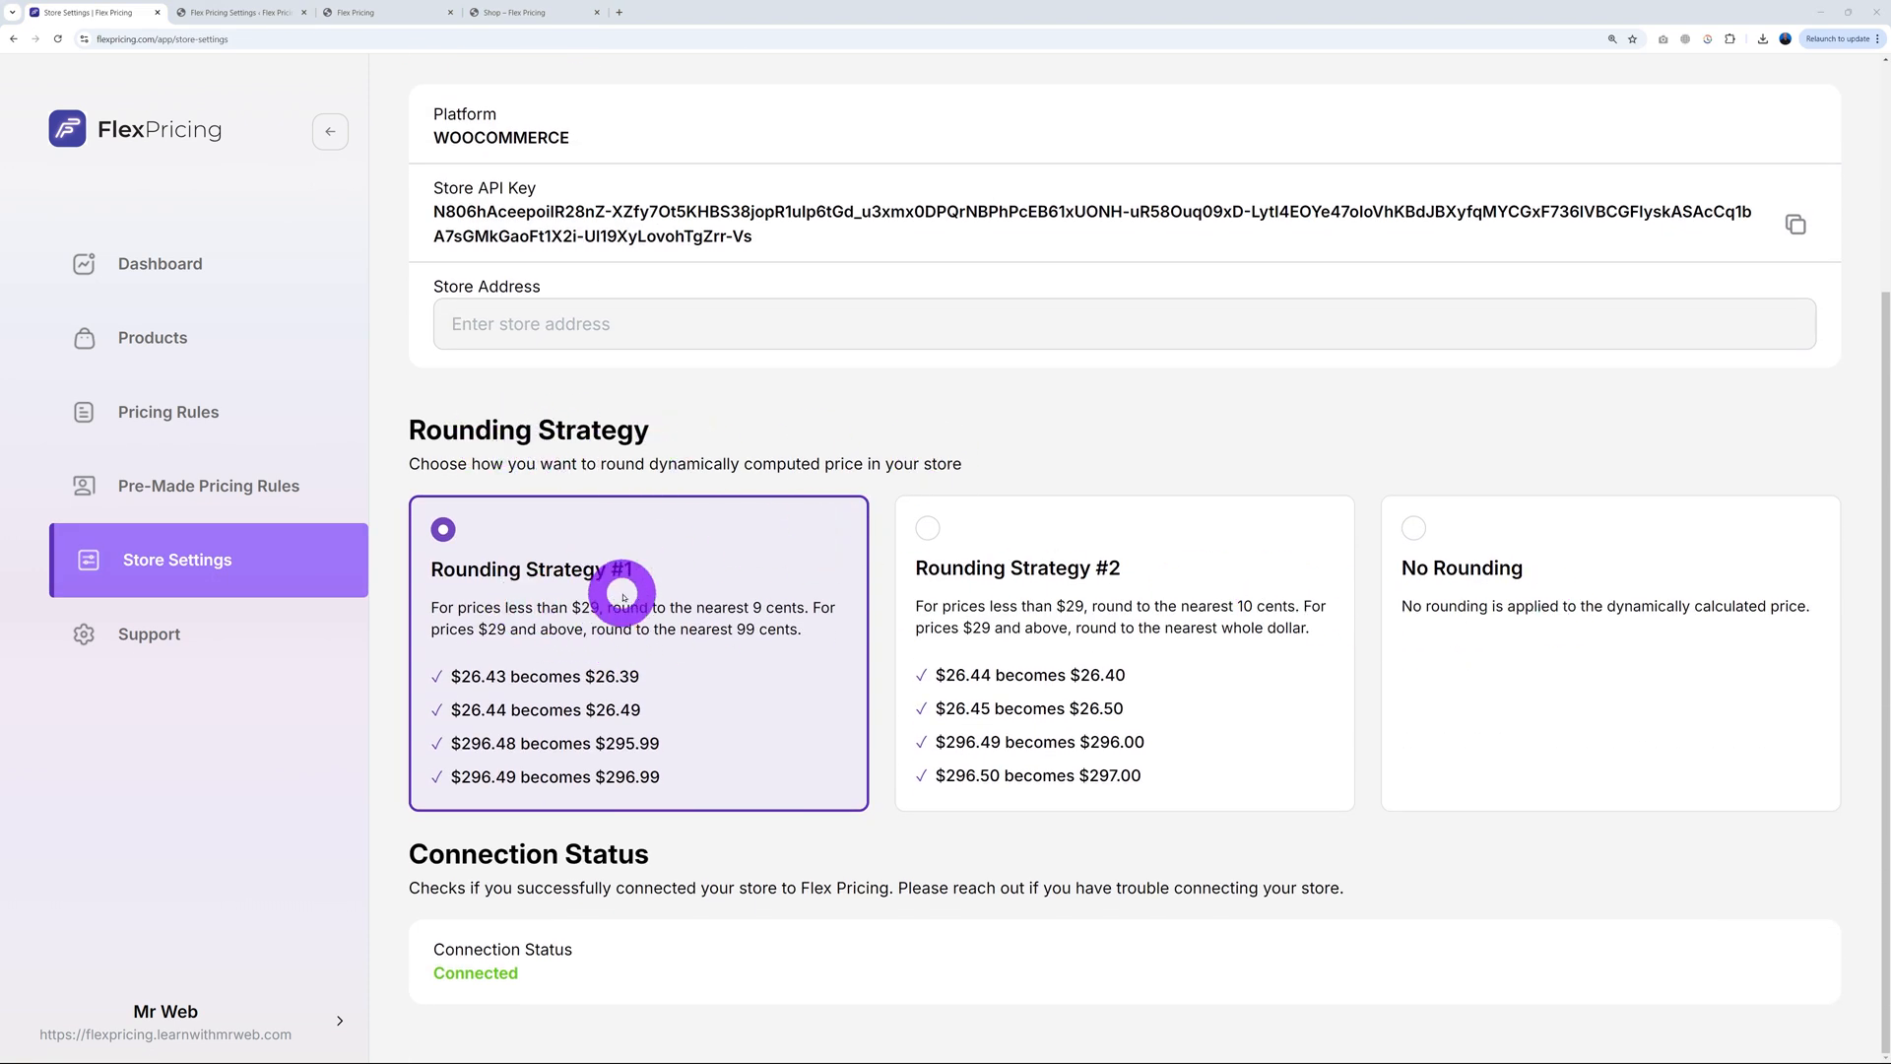
mouse_move(732, 660)
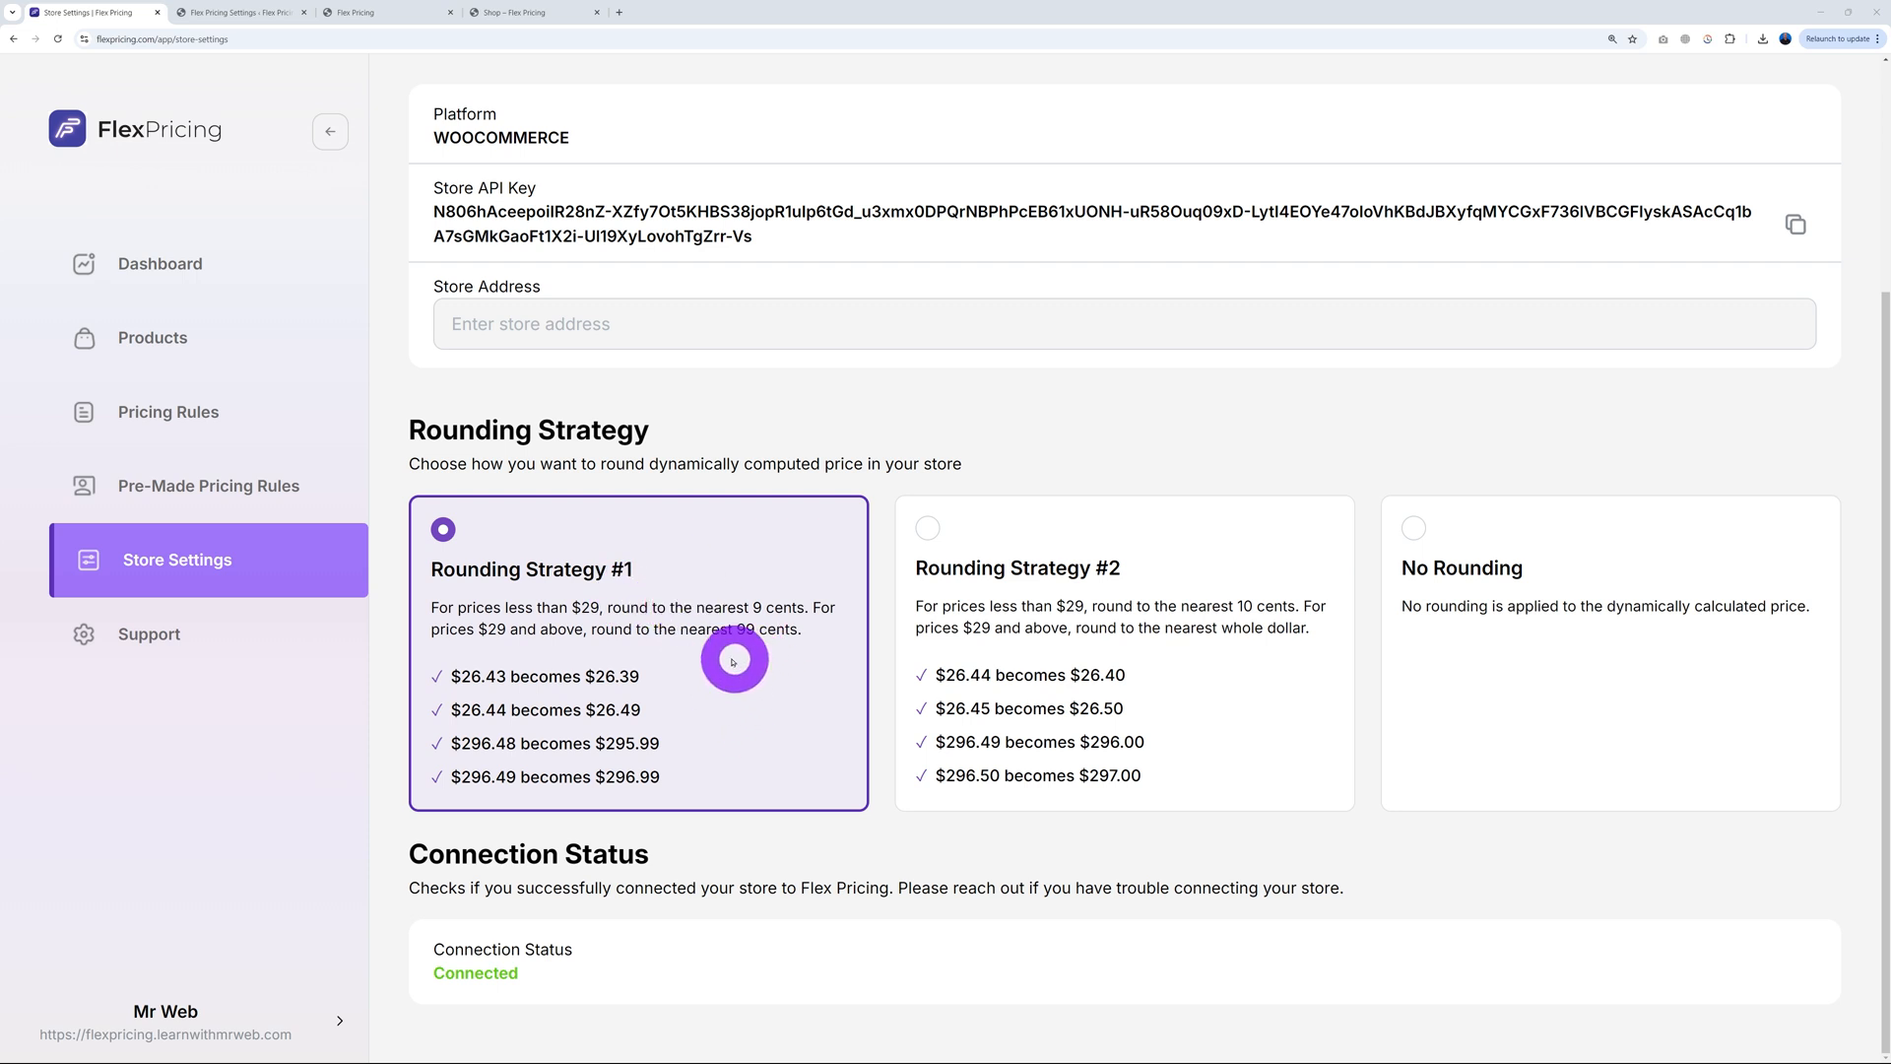
mouse_move(724, 675)
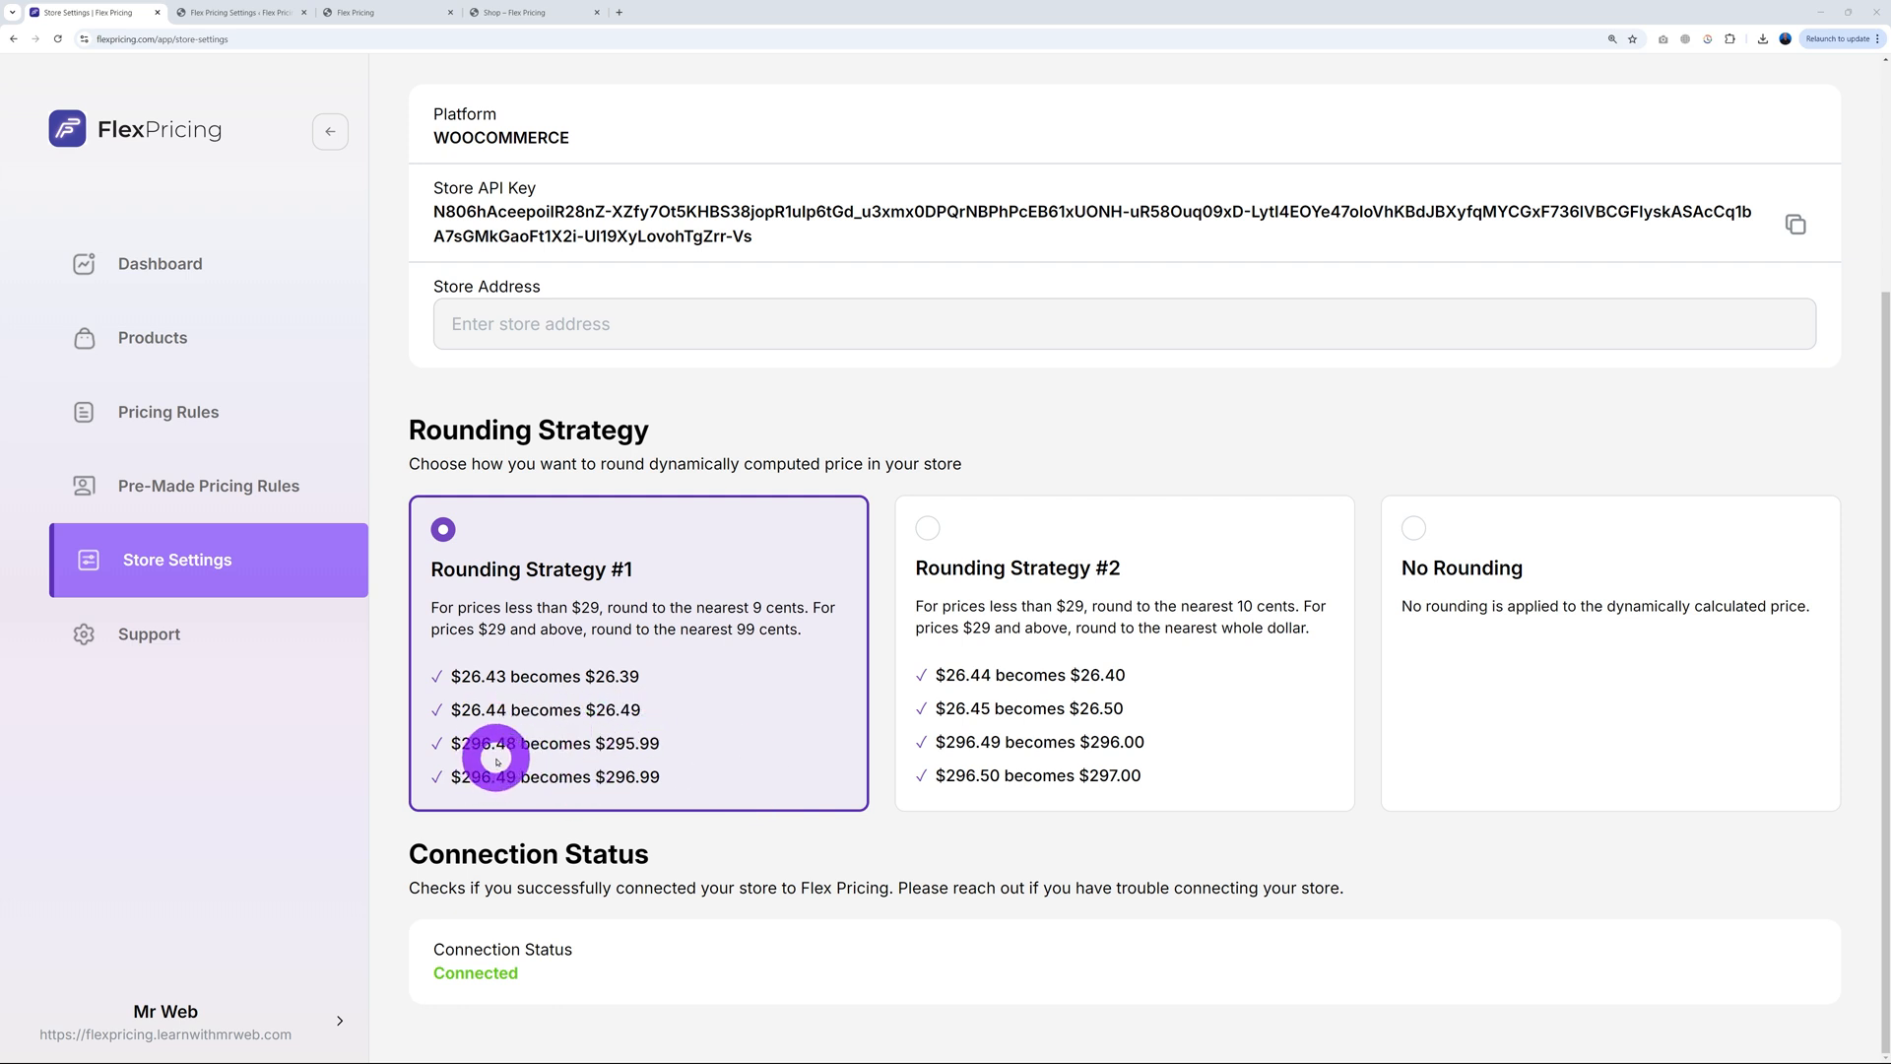
mouse_move(603, 778)
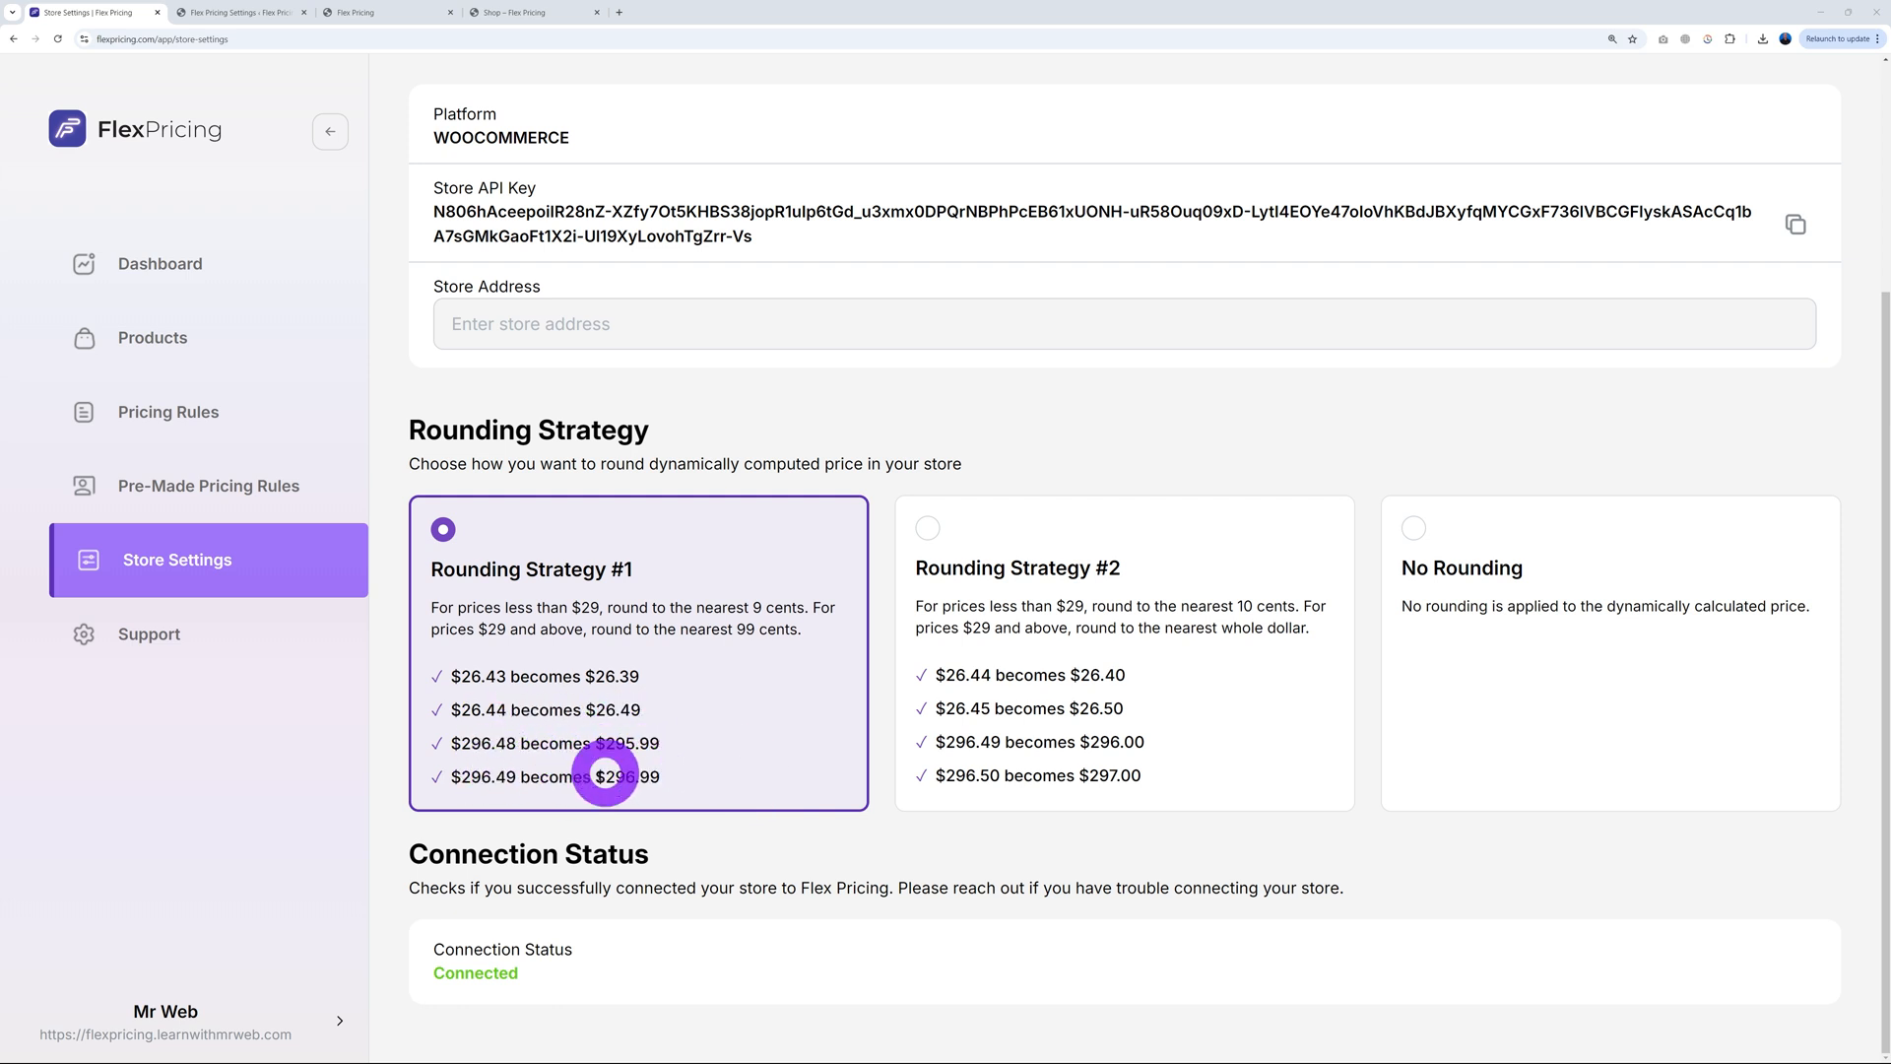
mouse_move(473, 798)
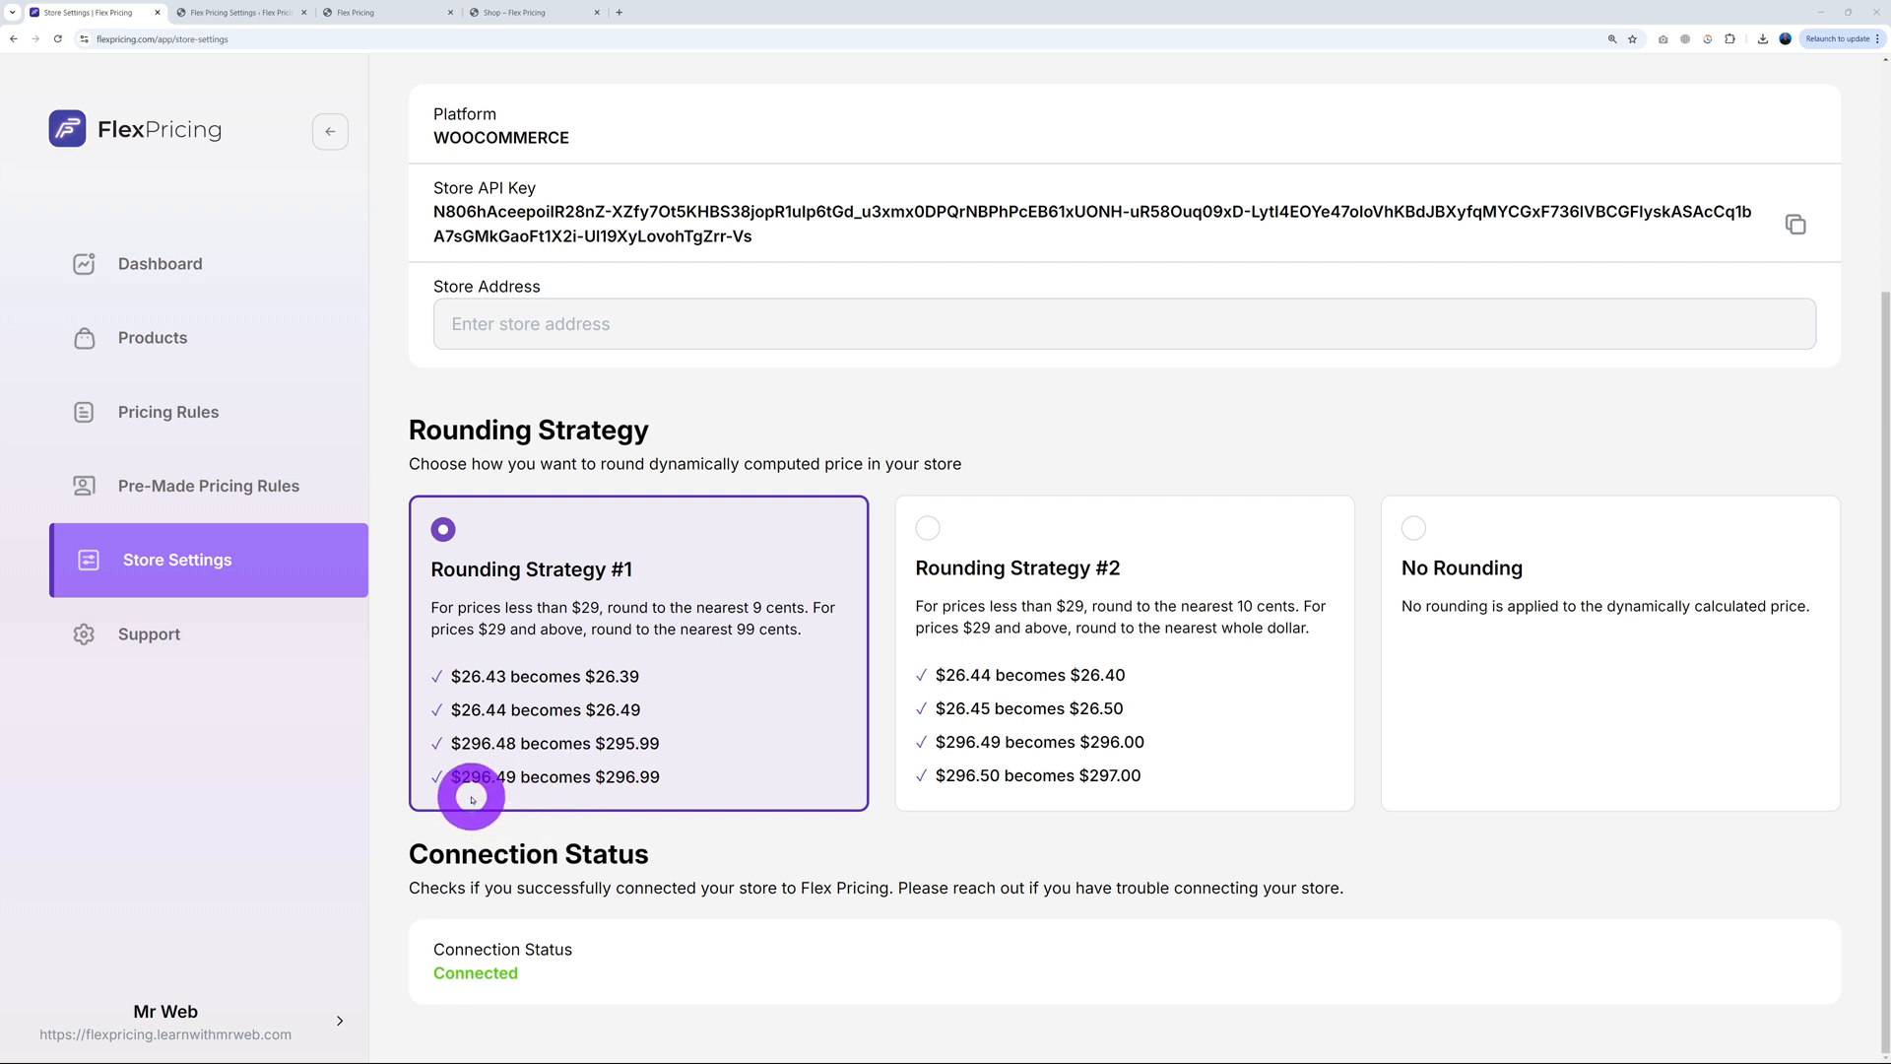
mouse_move(619, 794)
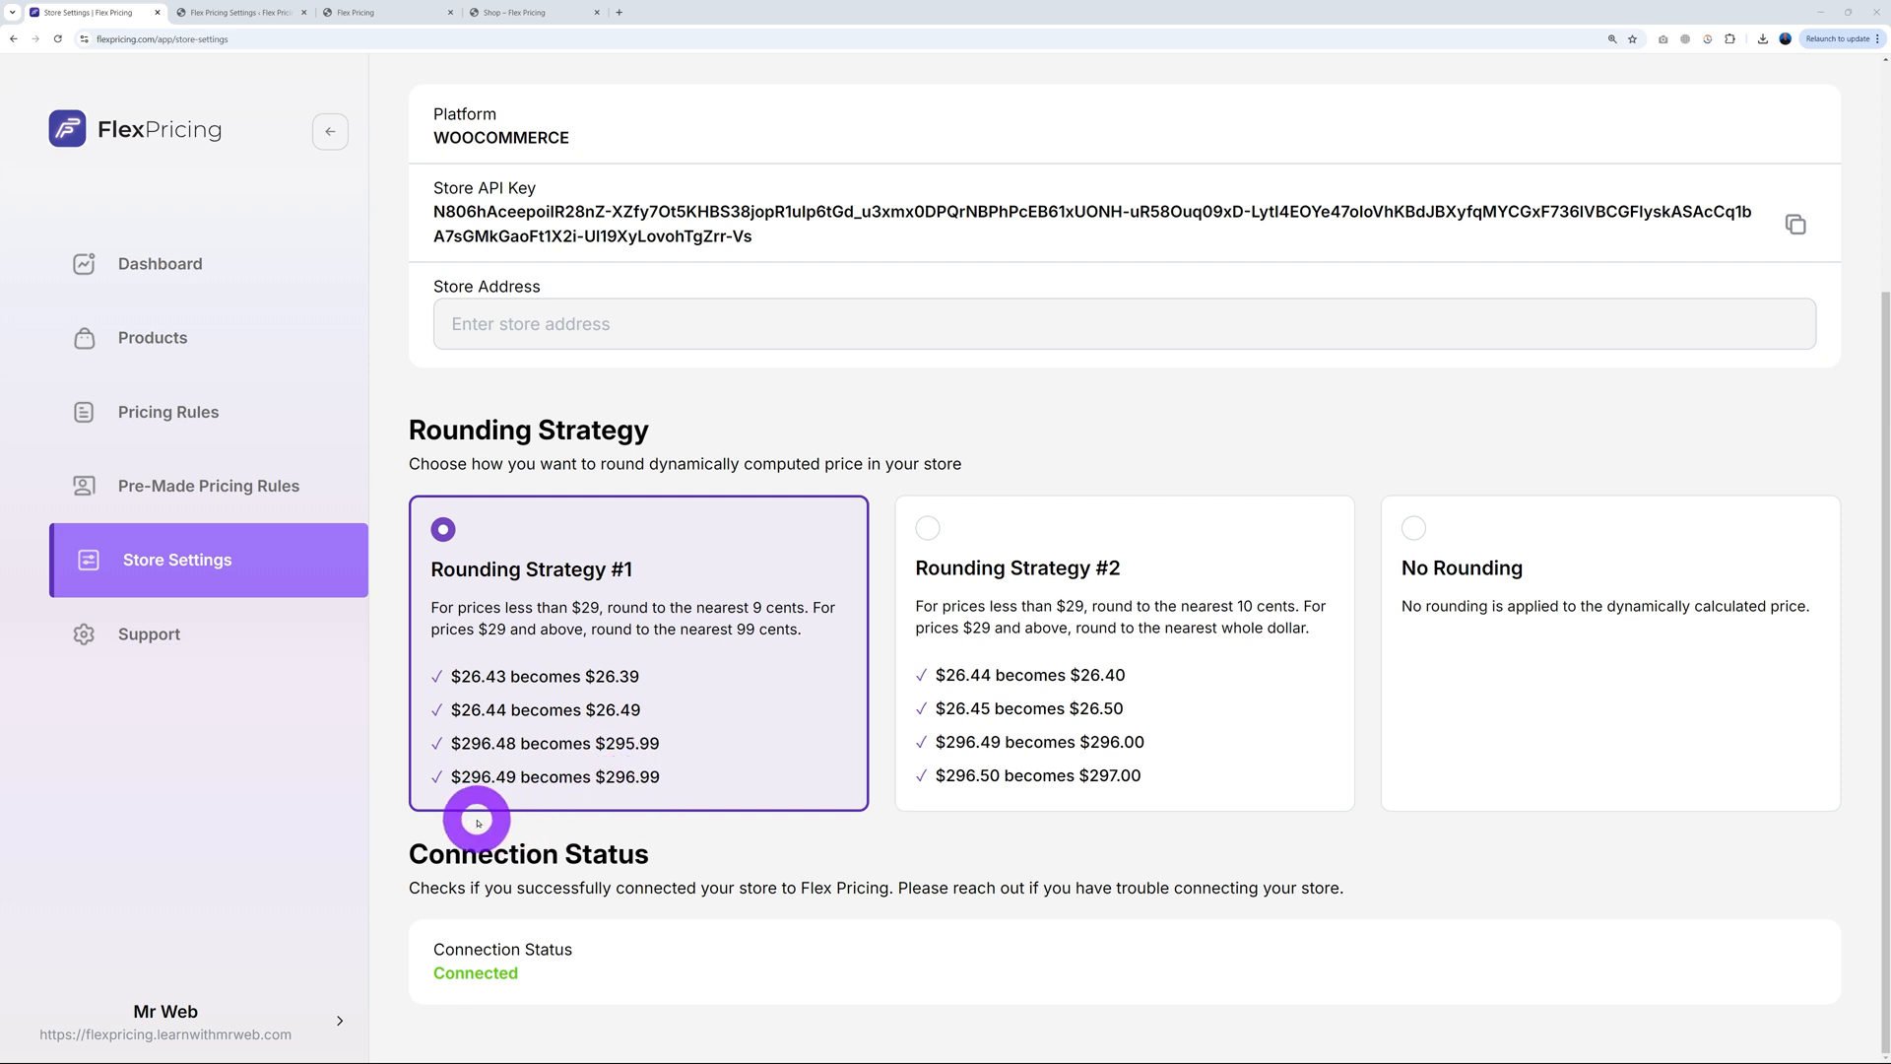
mouse_move(639, 826)
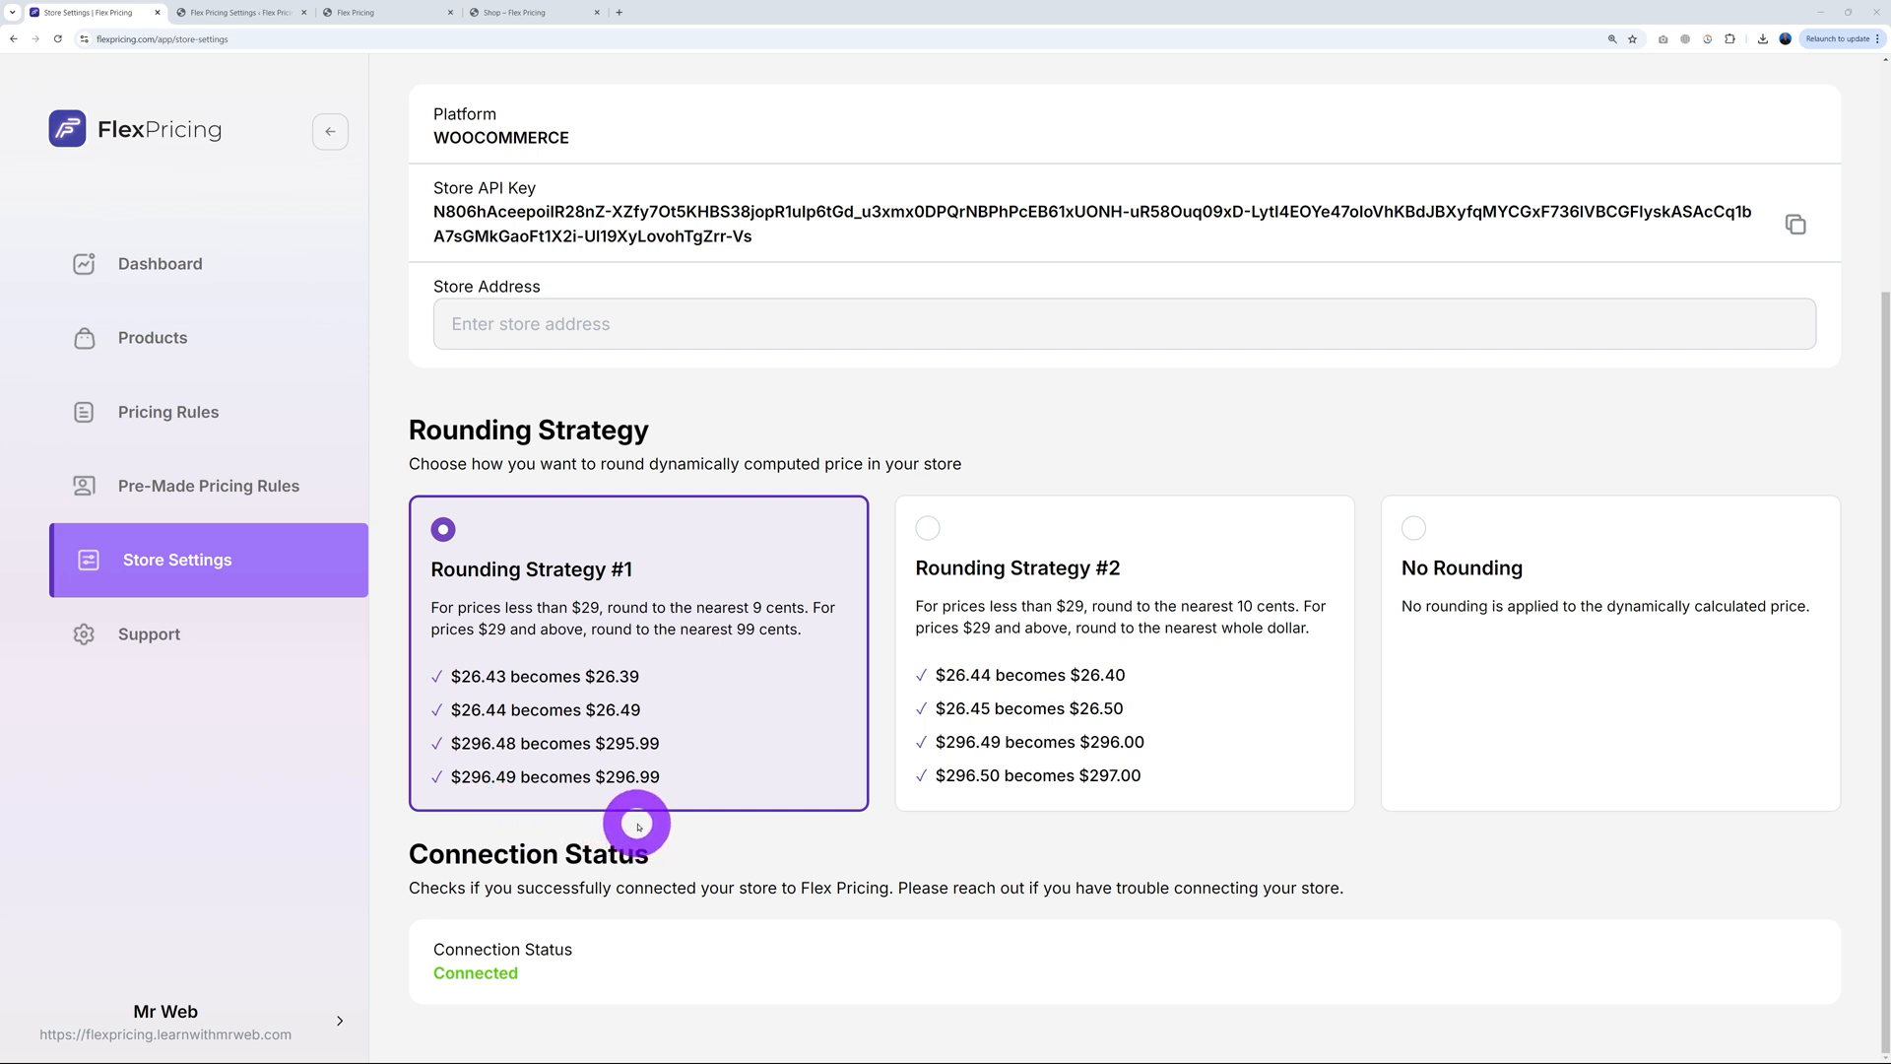
mouse_move(762, 673)
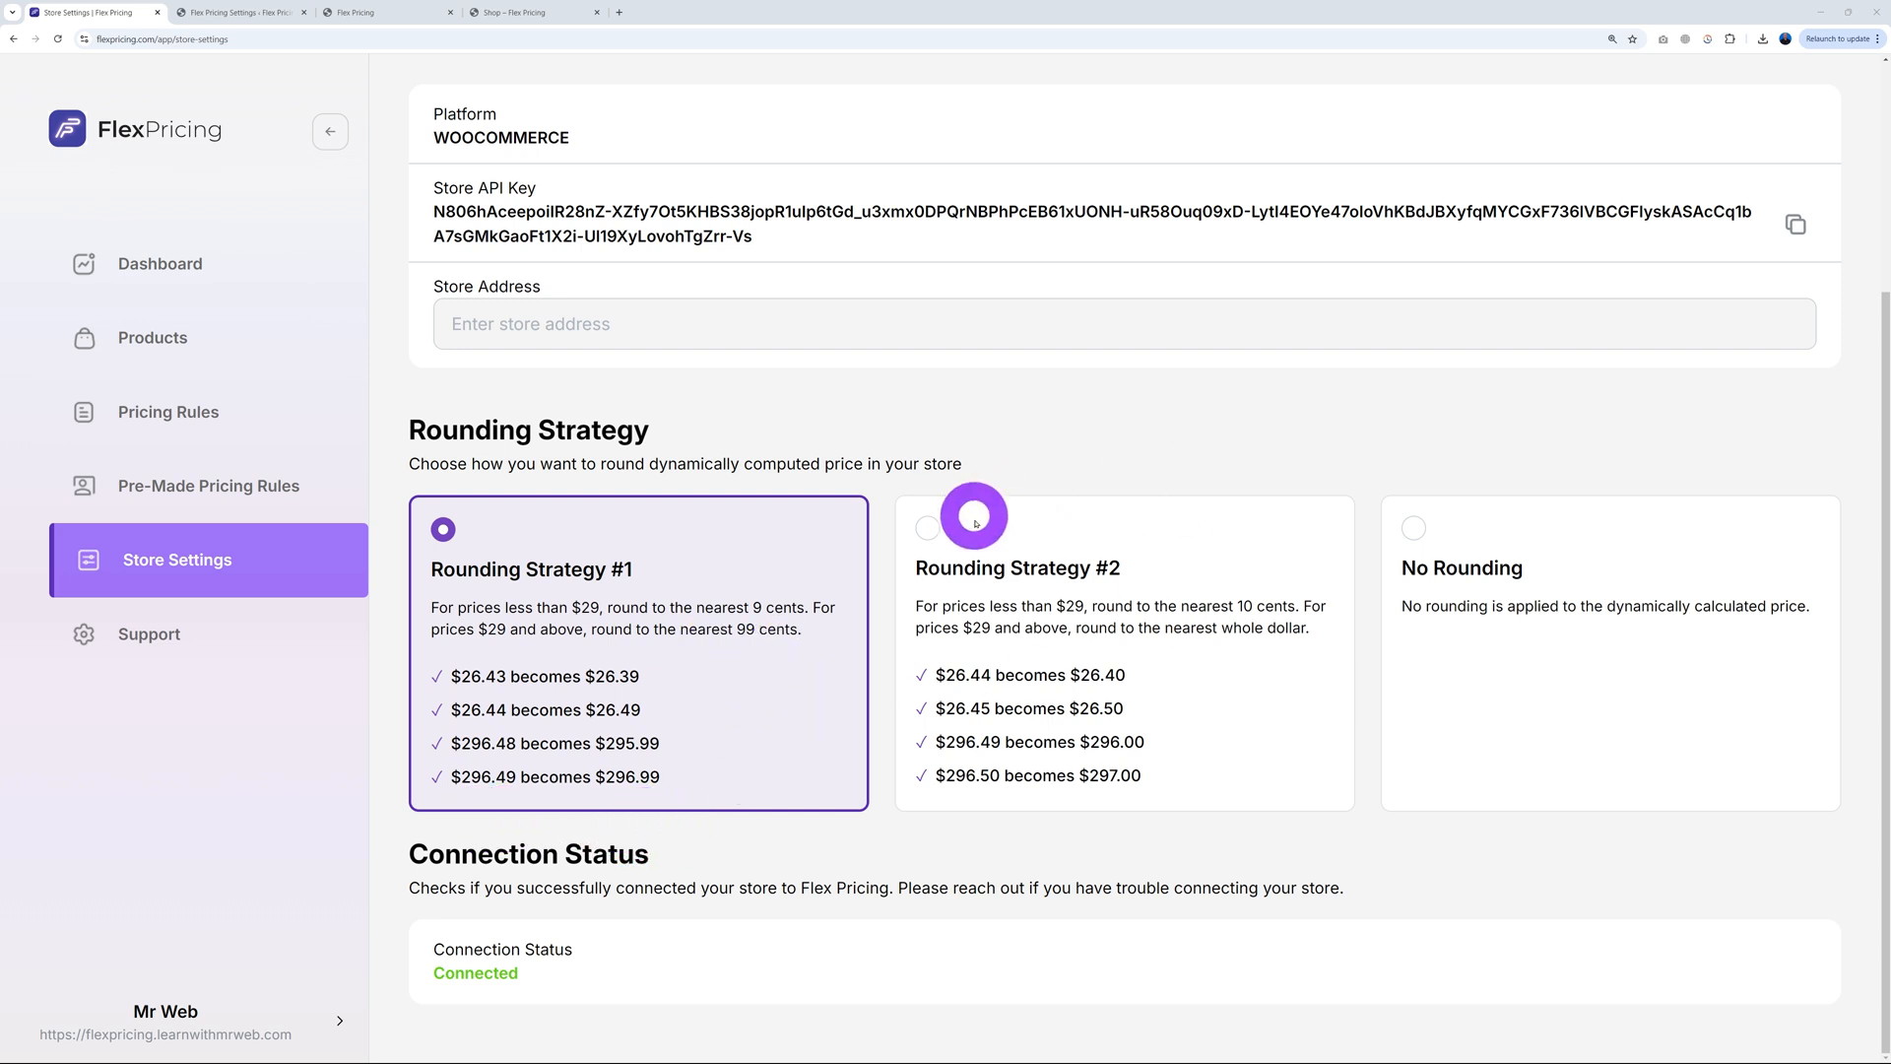
left_click(929, 528)
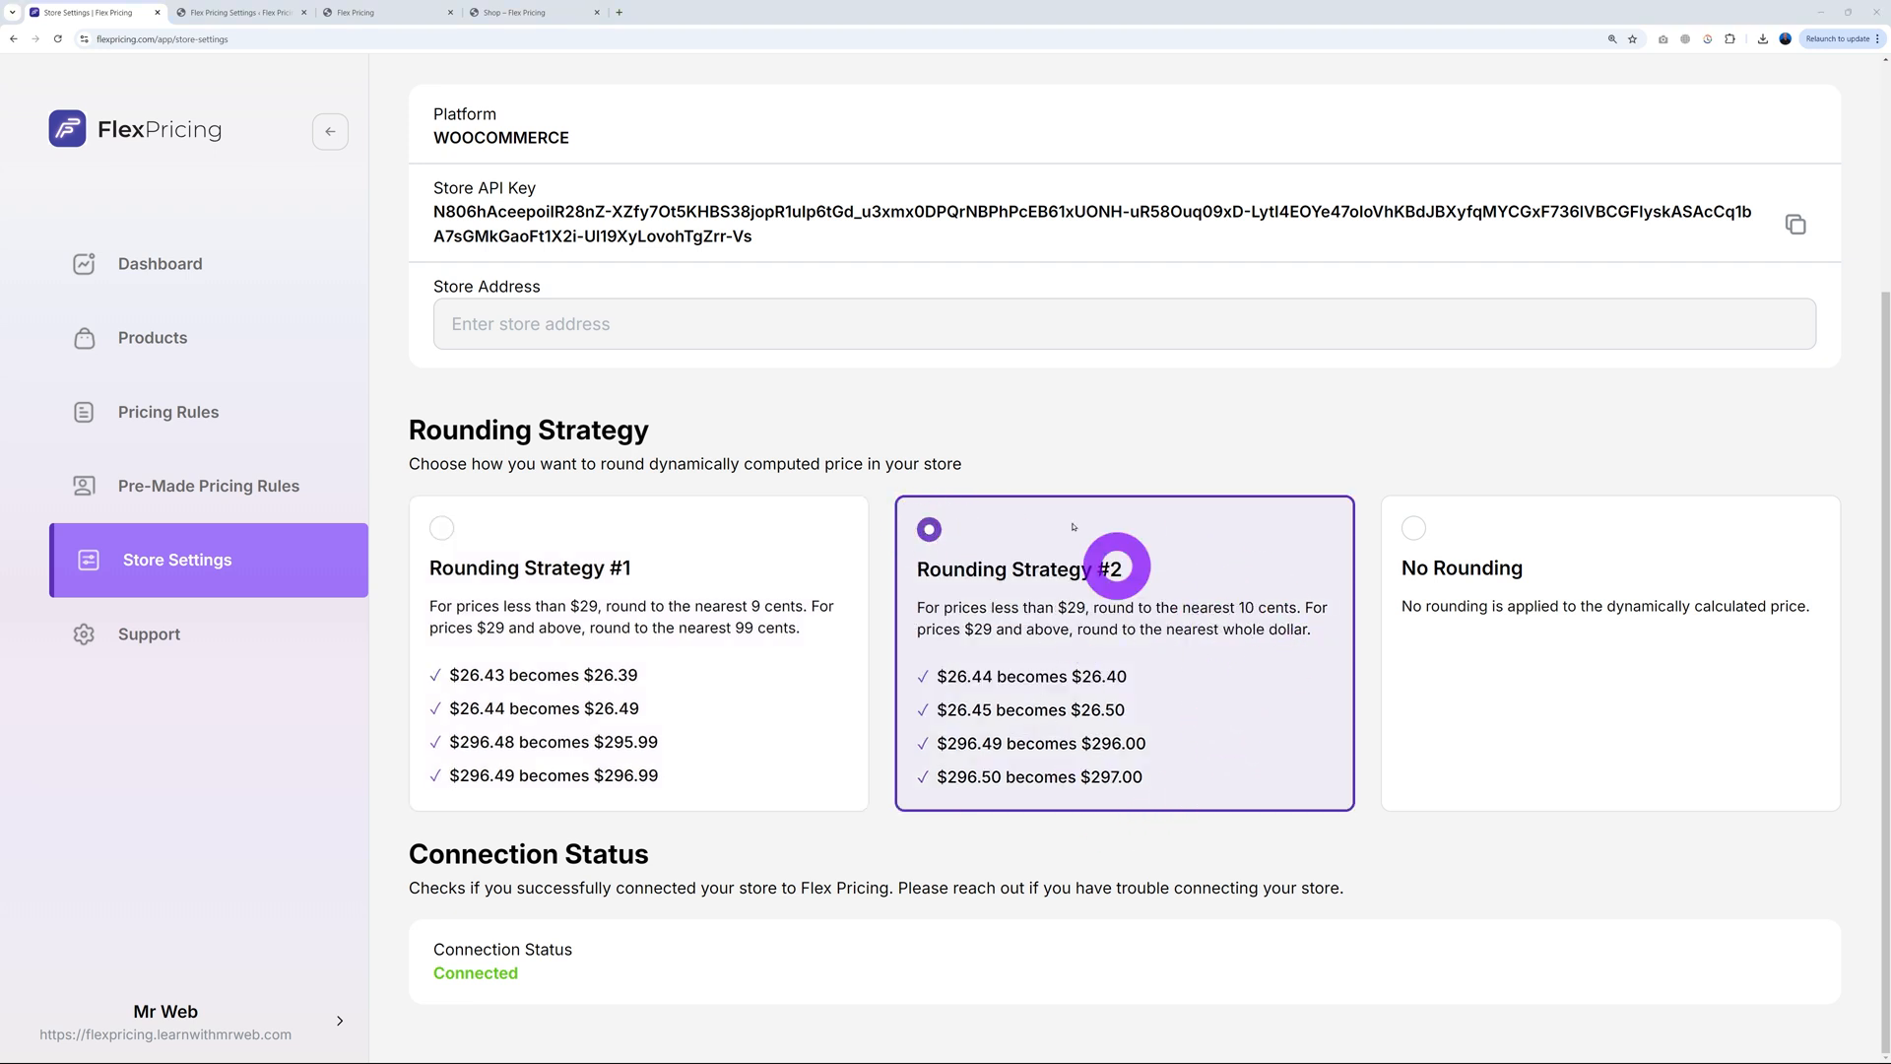
left_click(386, 11)
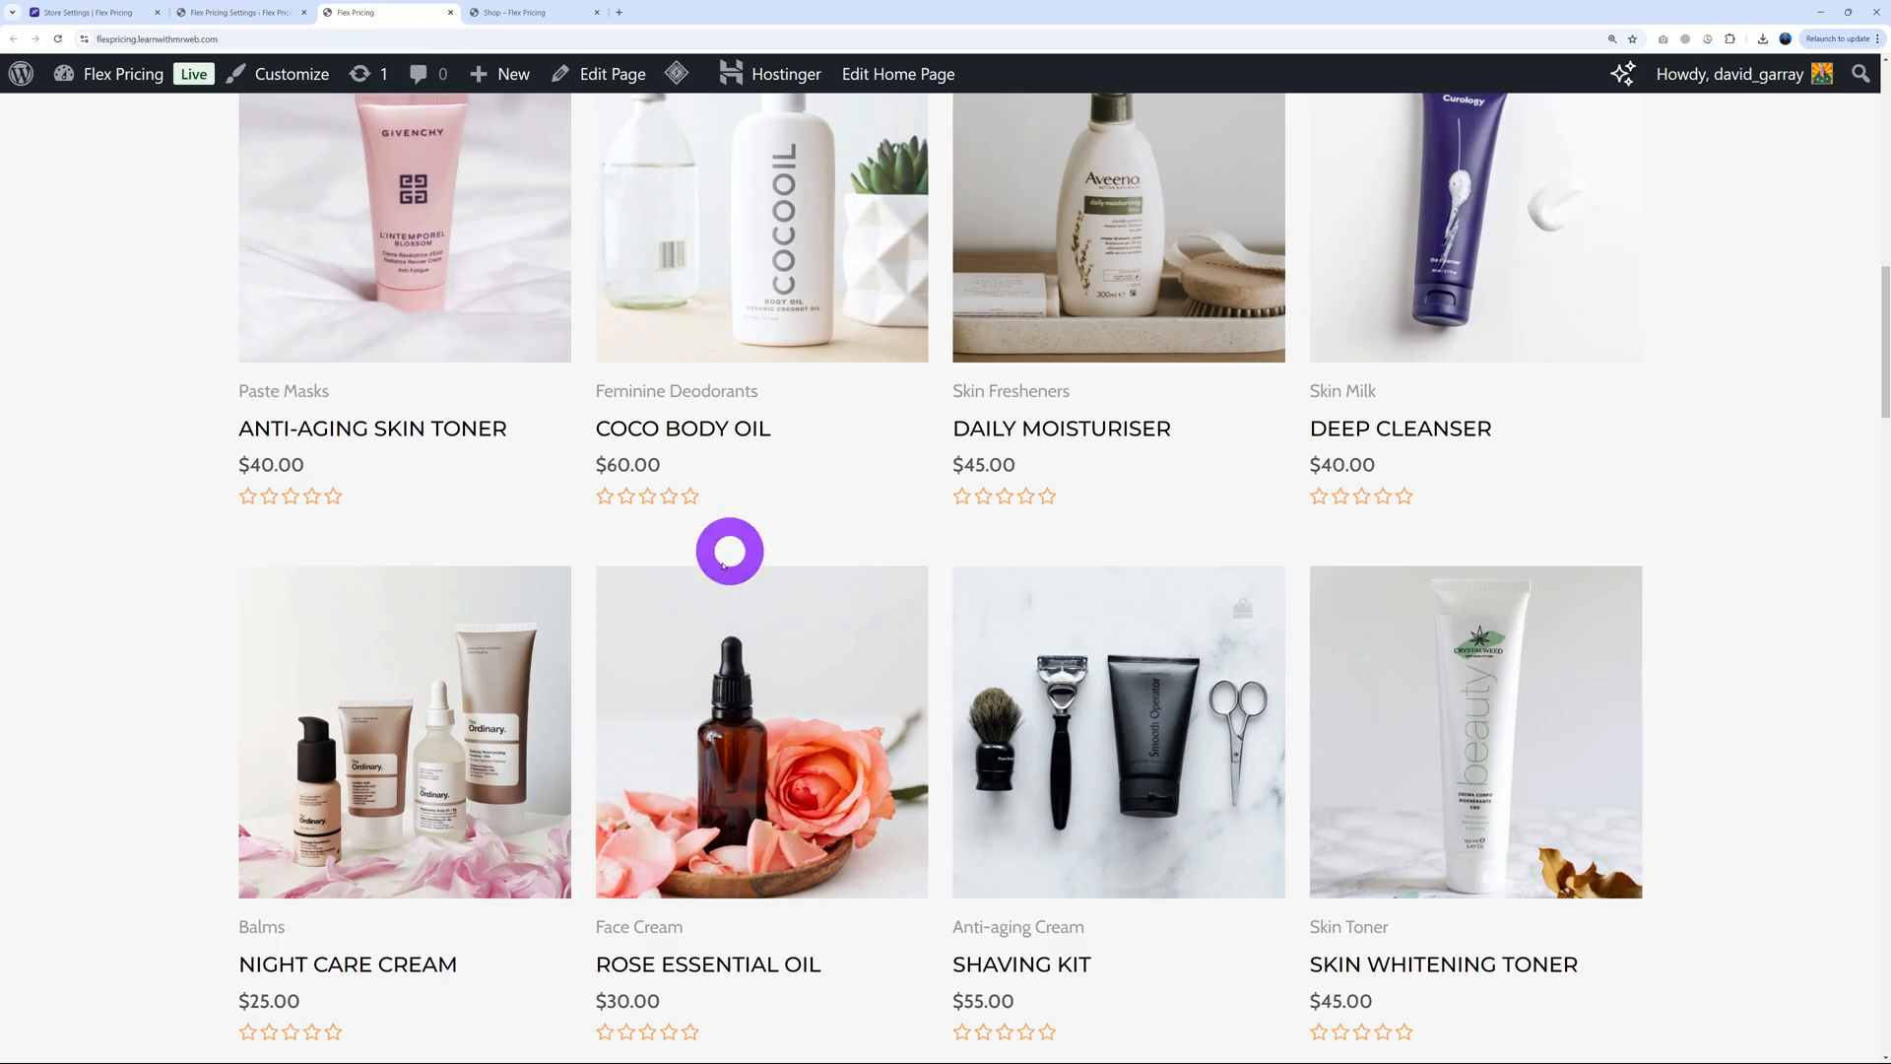
left_click(90, 12)
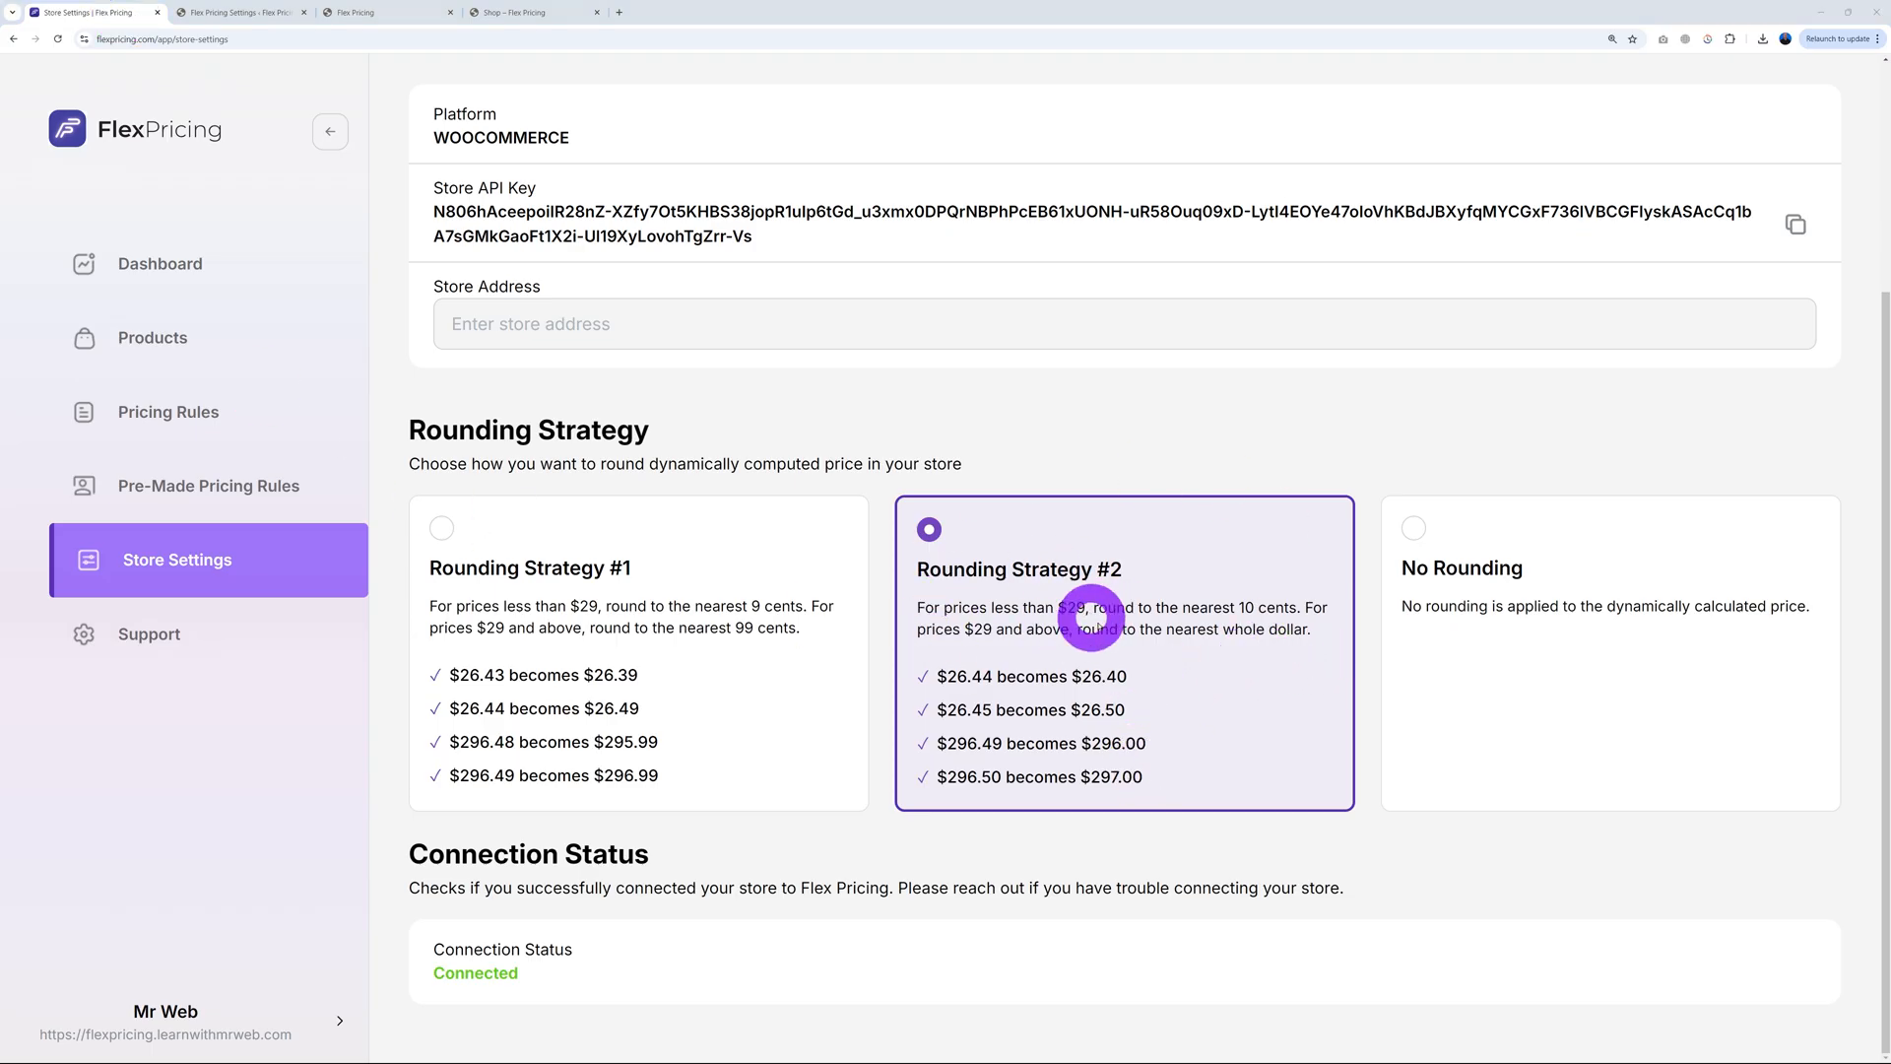
mouse_move(1161, 705)
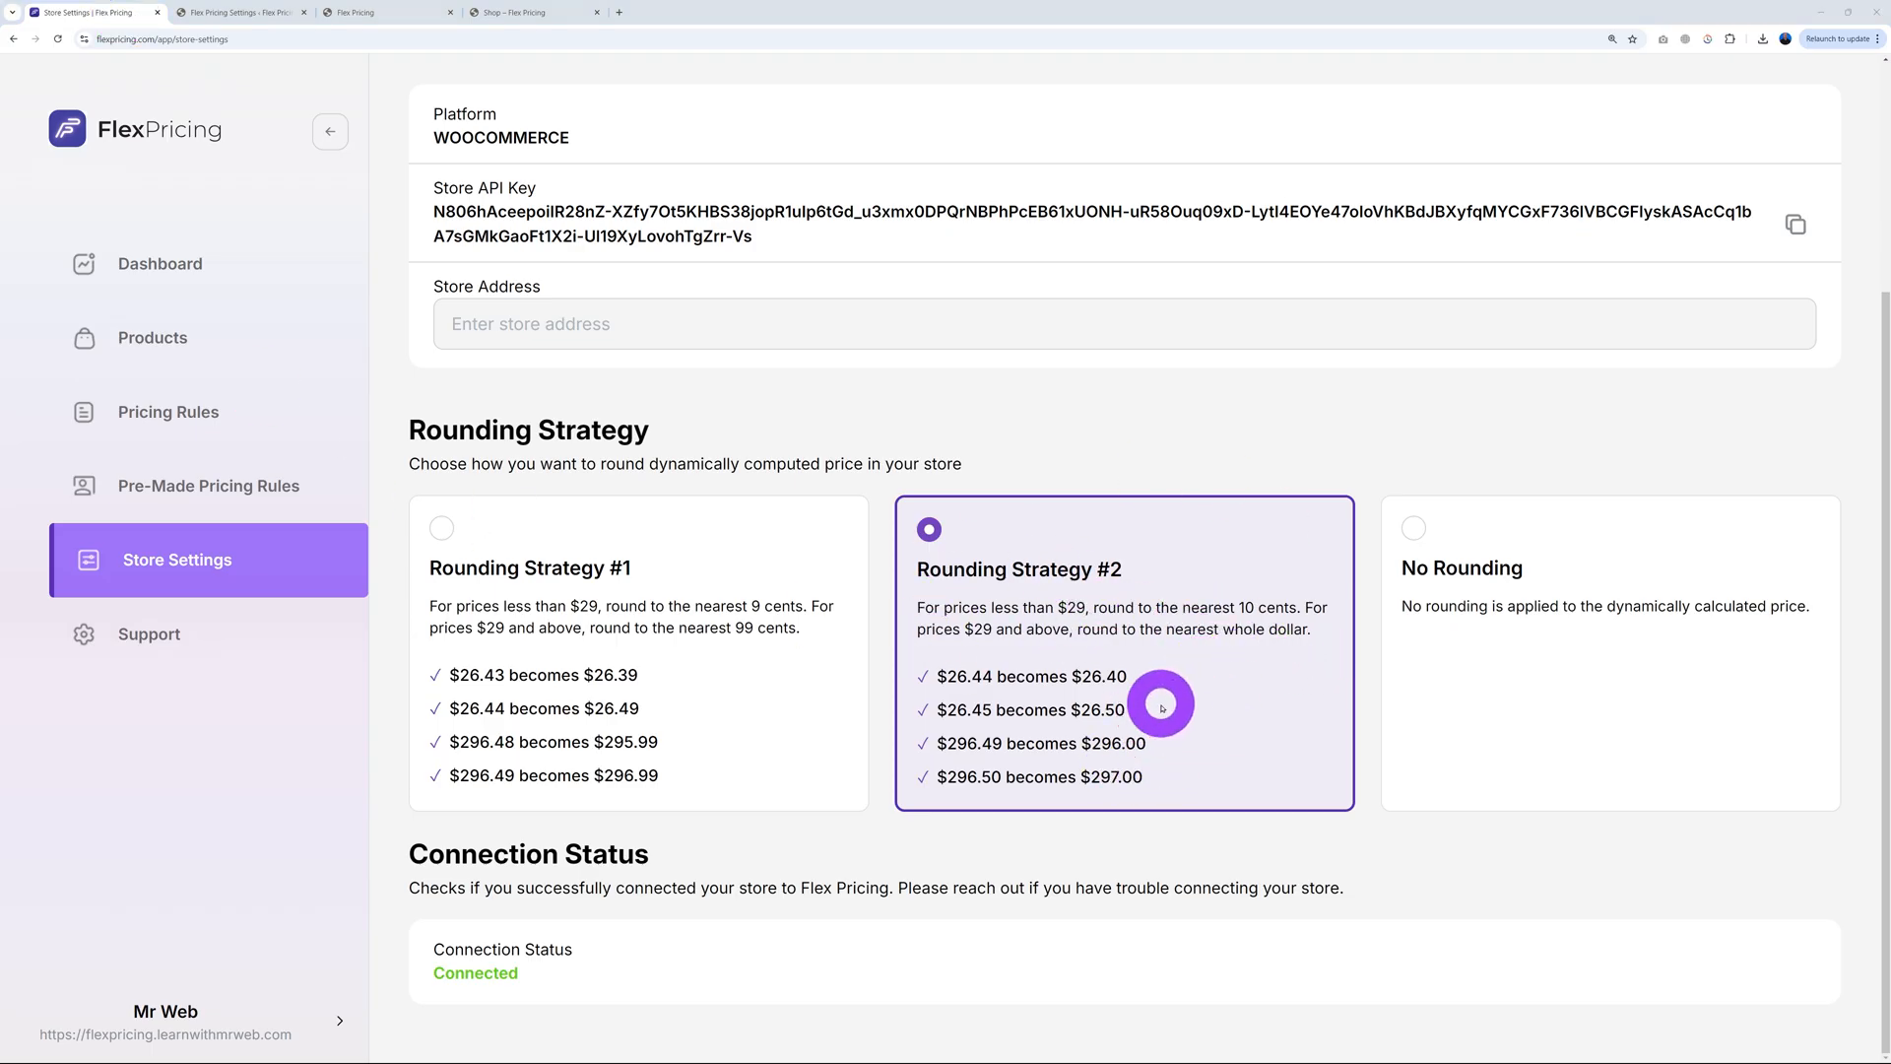
mouse_move(1531, 593)
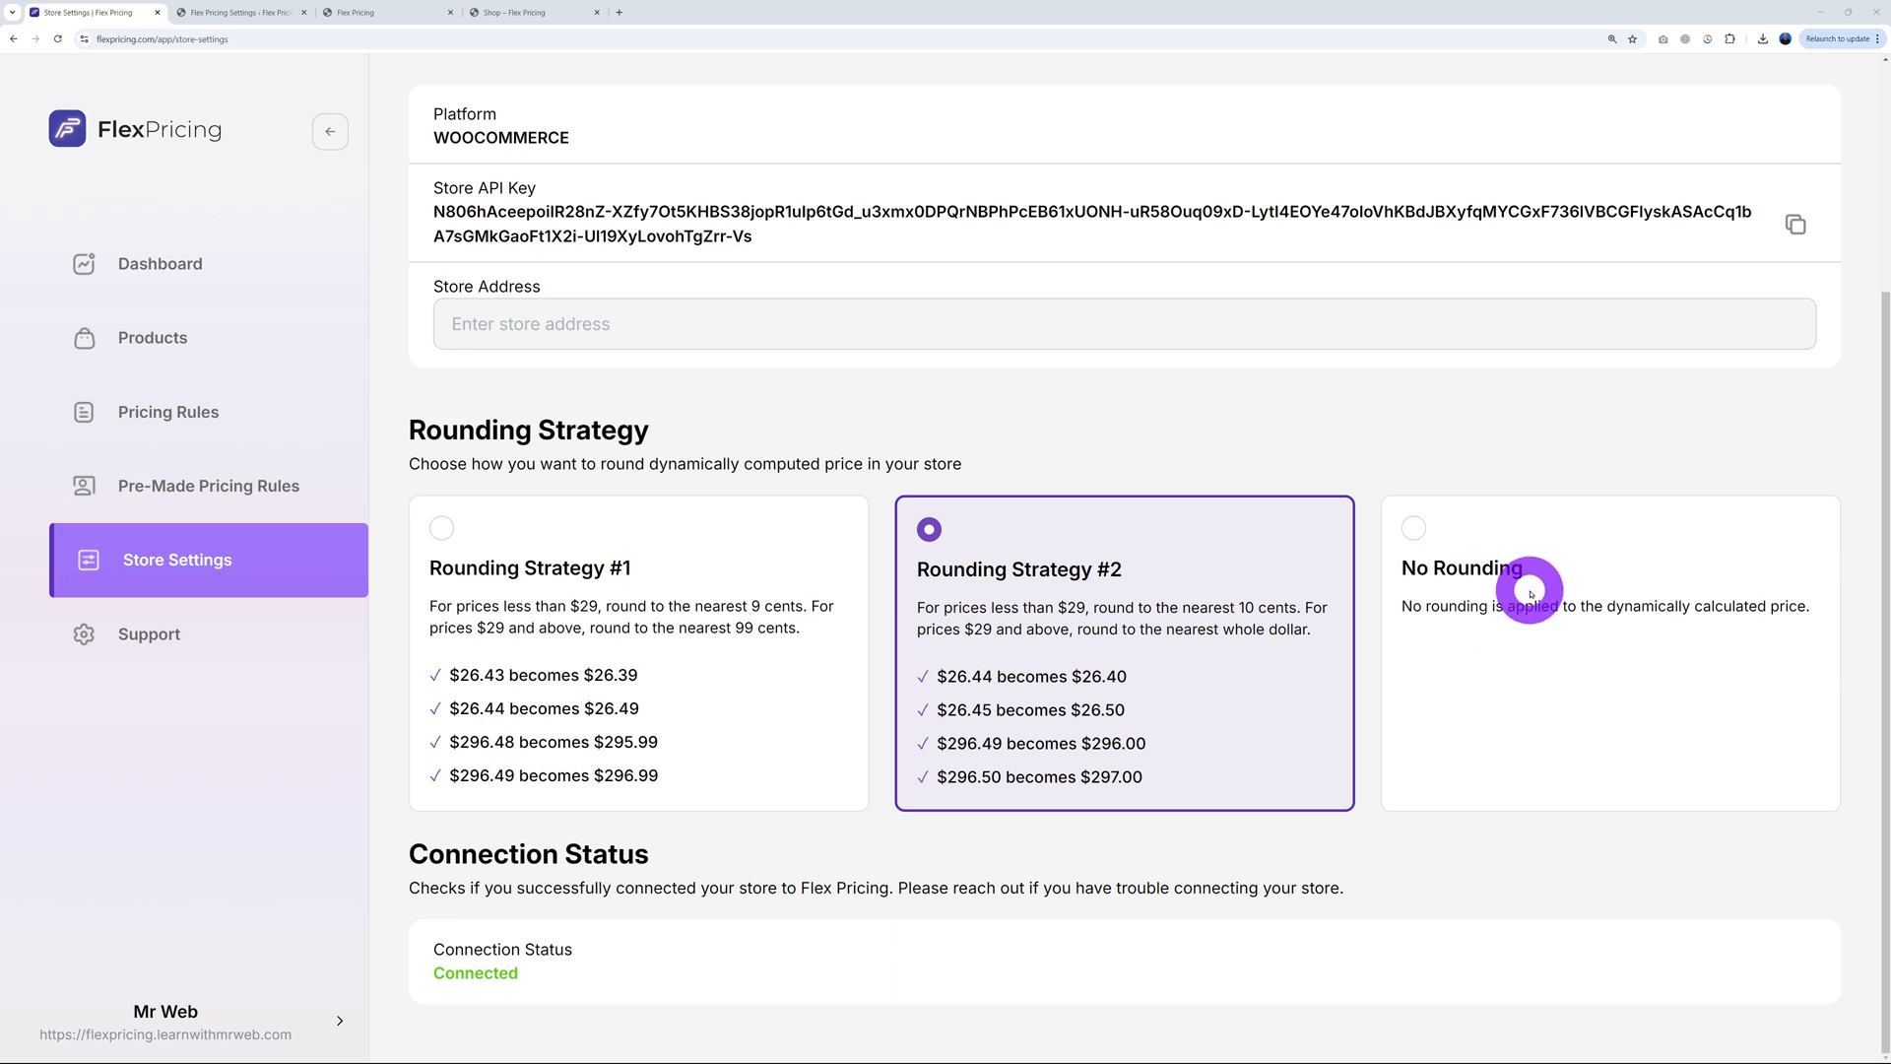
mouse_move(679, 865)
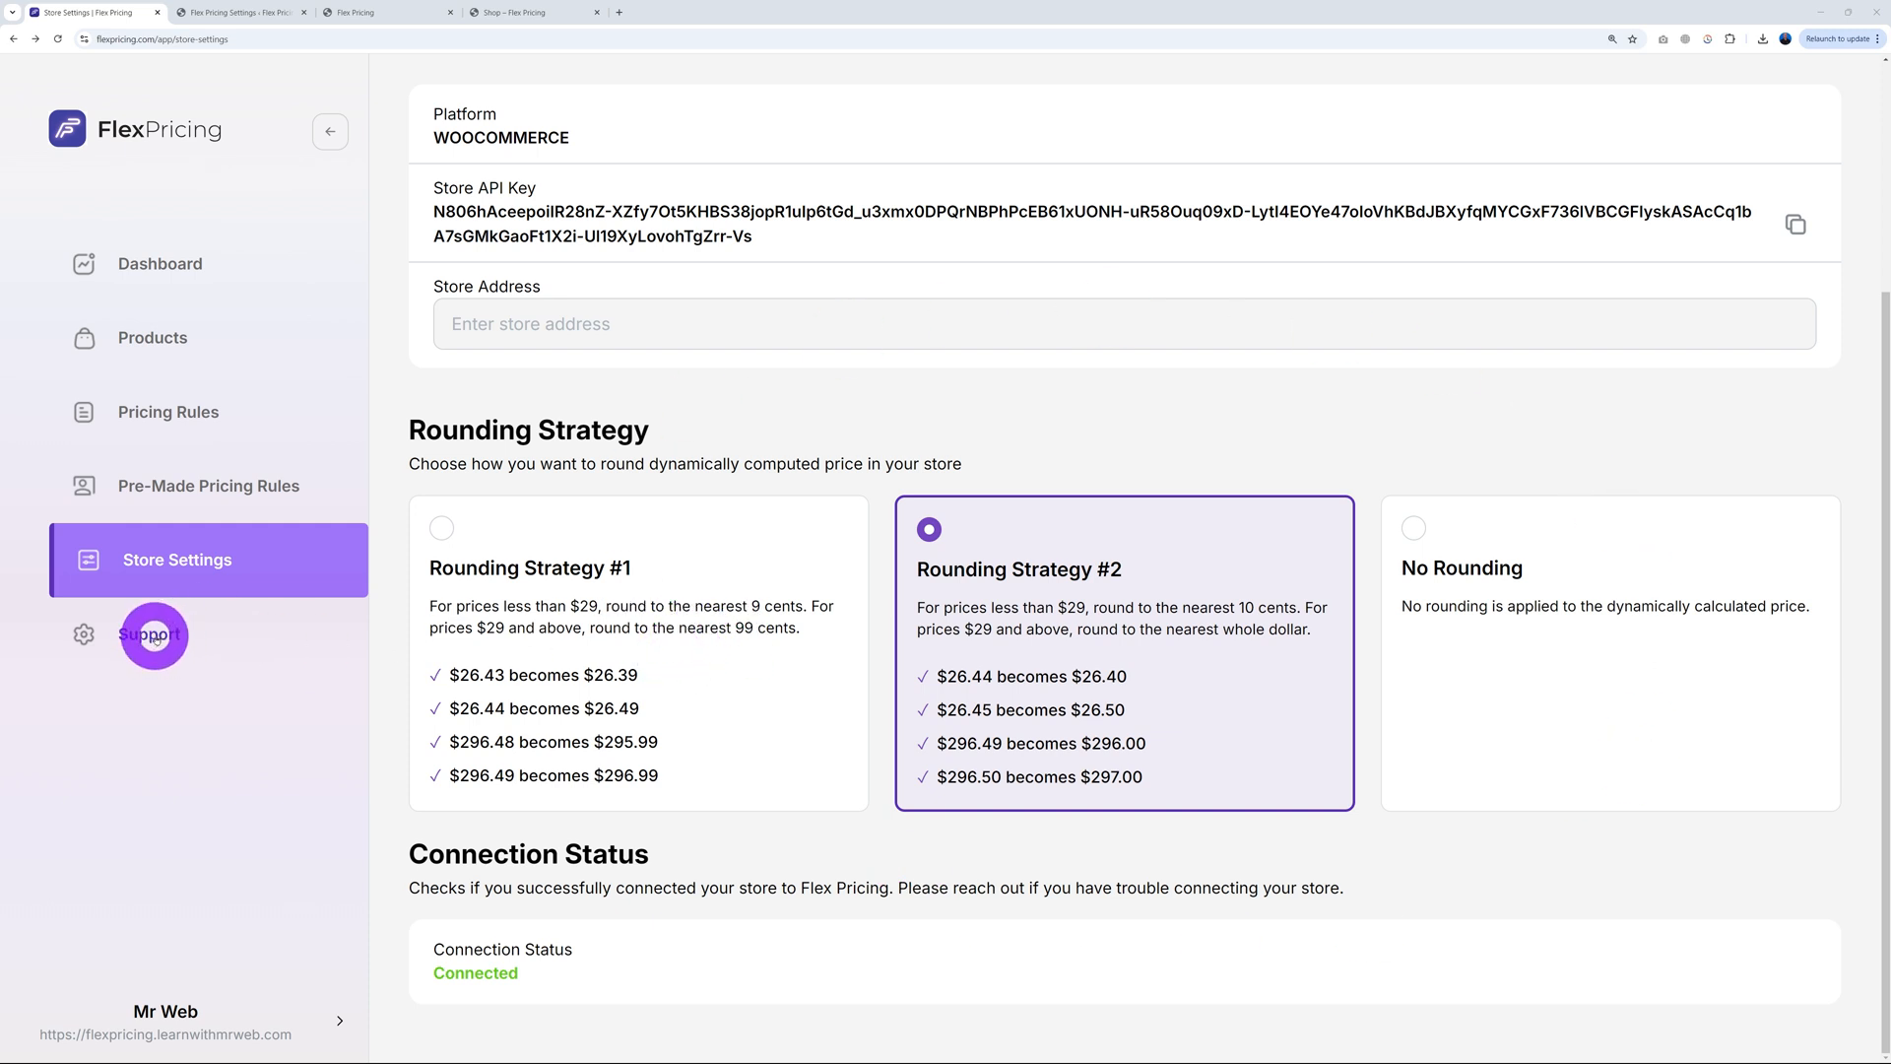
Open the Support page and scroll down to the Support Form
left_click(154, 635)
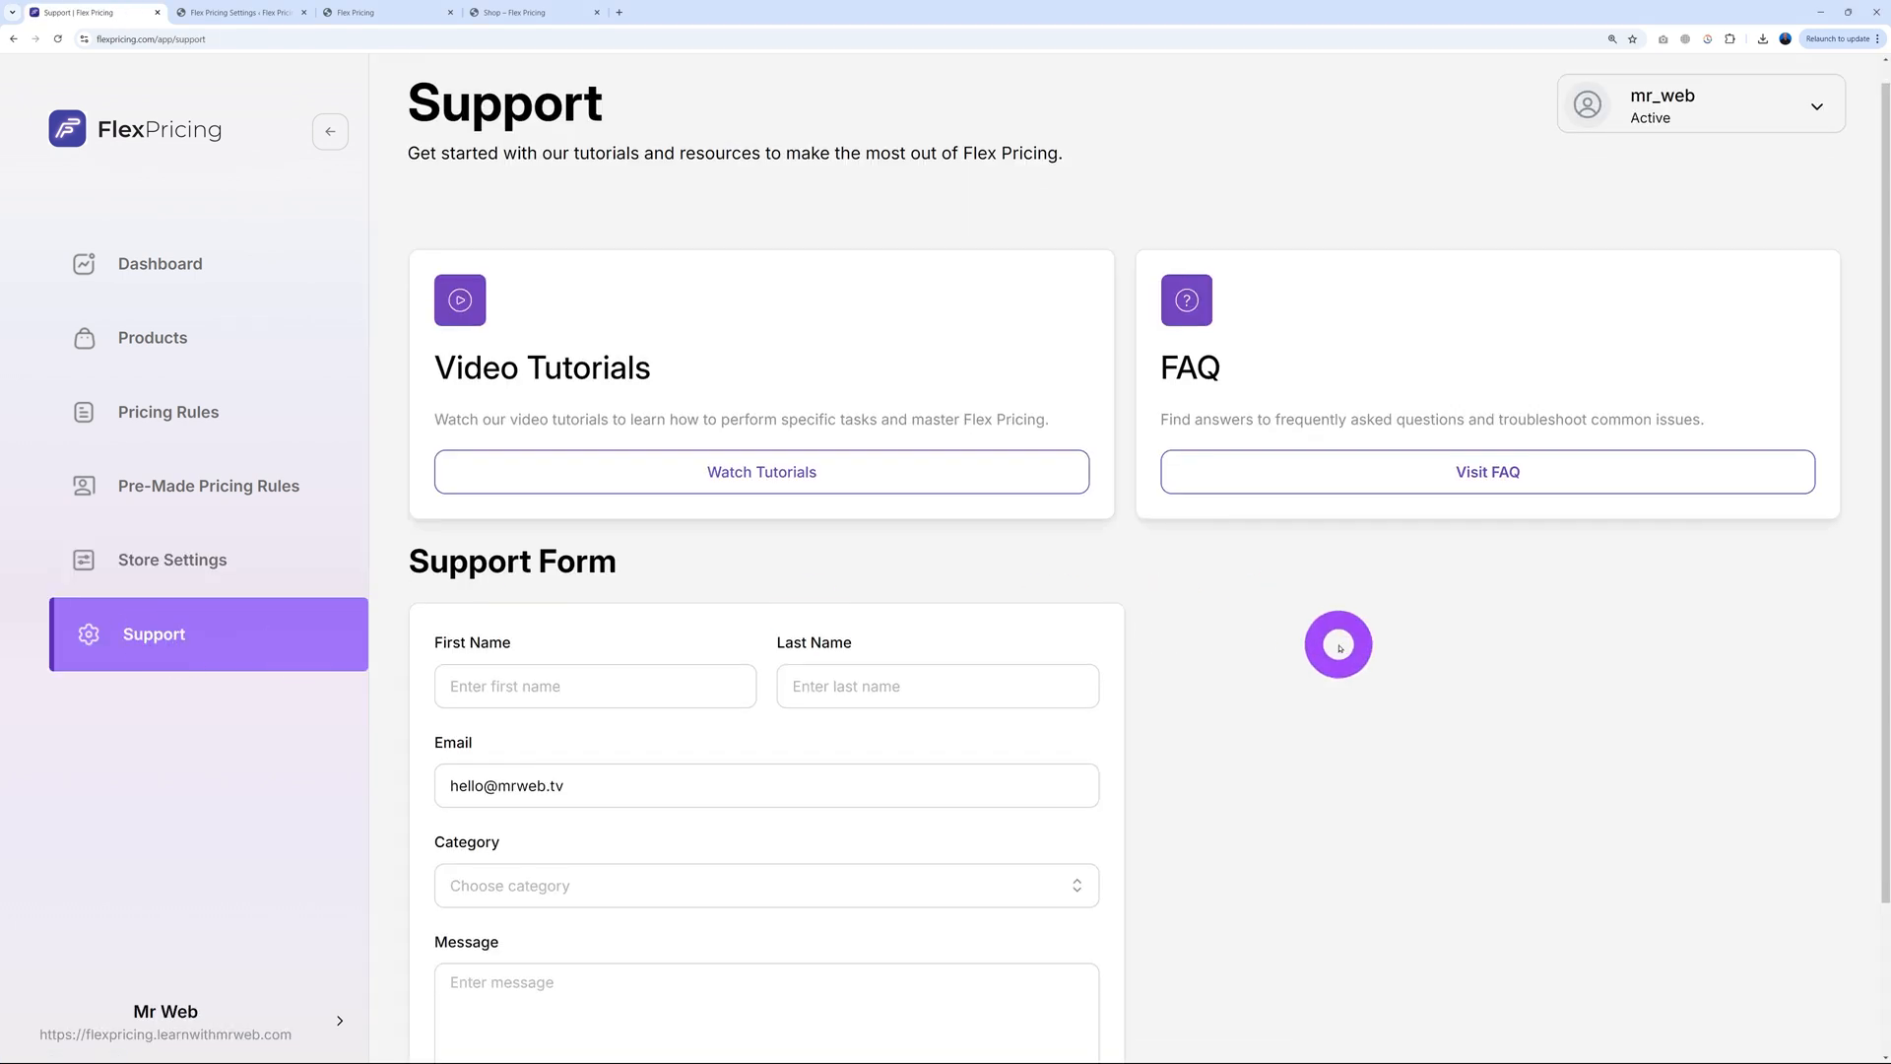
scroll("down", 3)
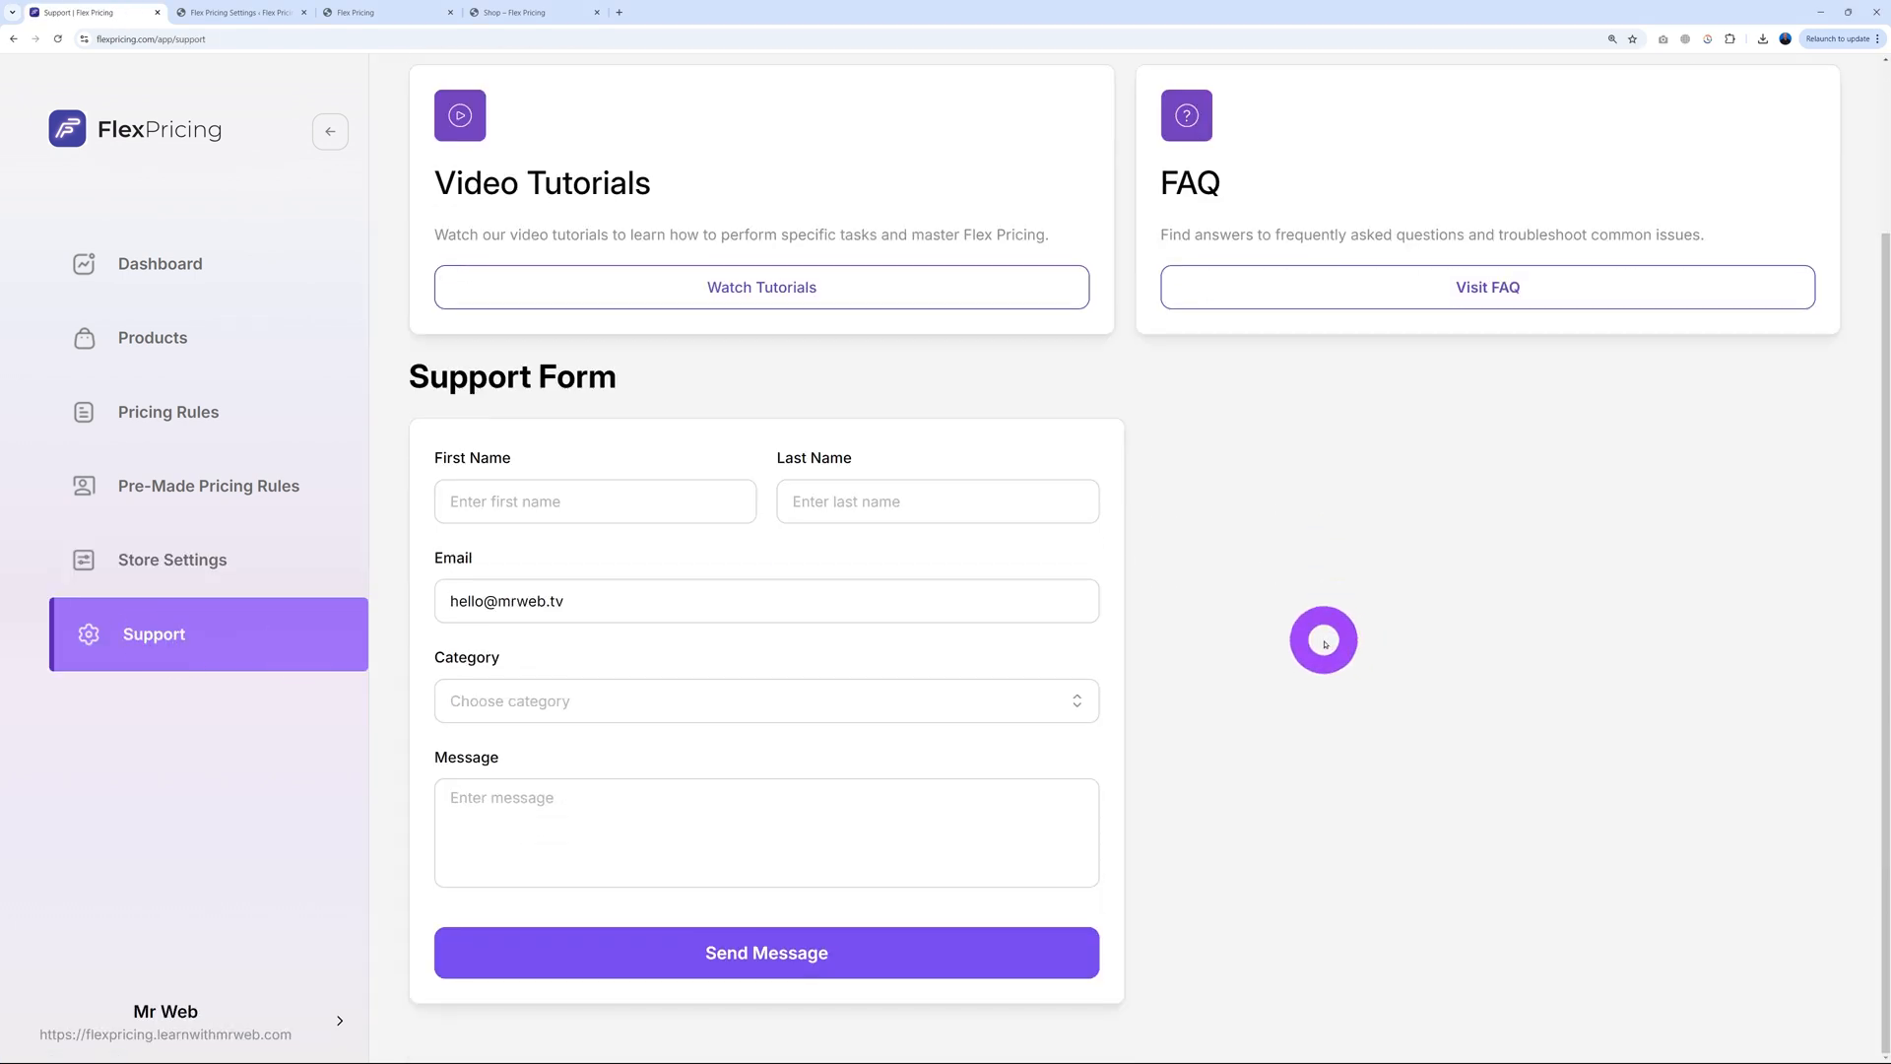